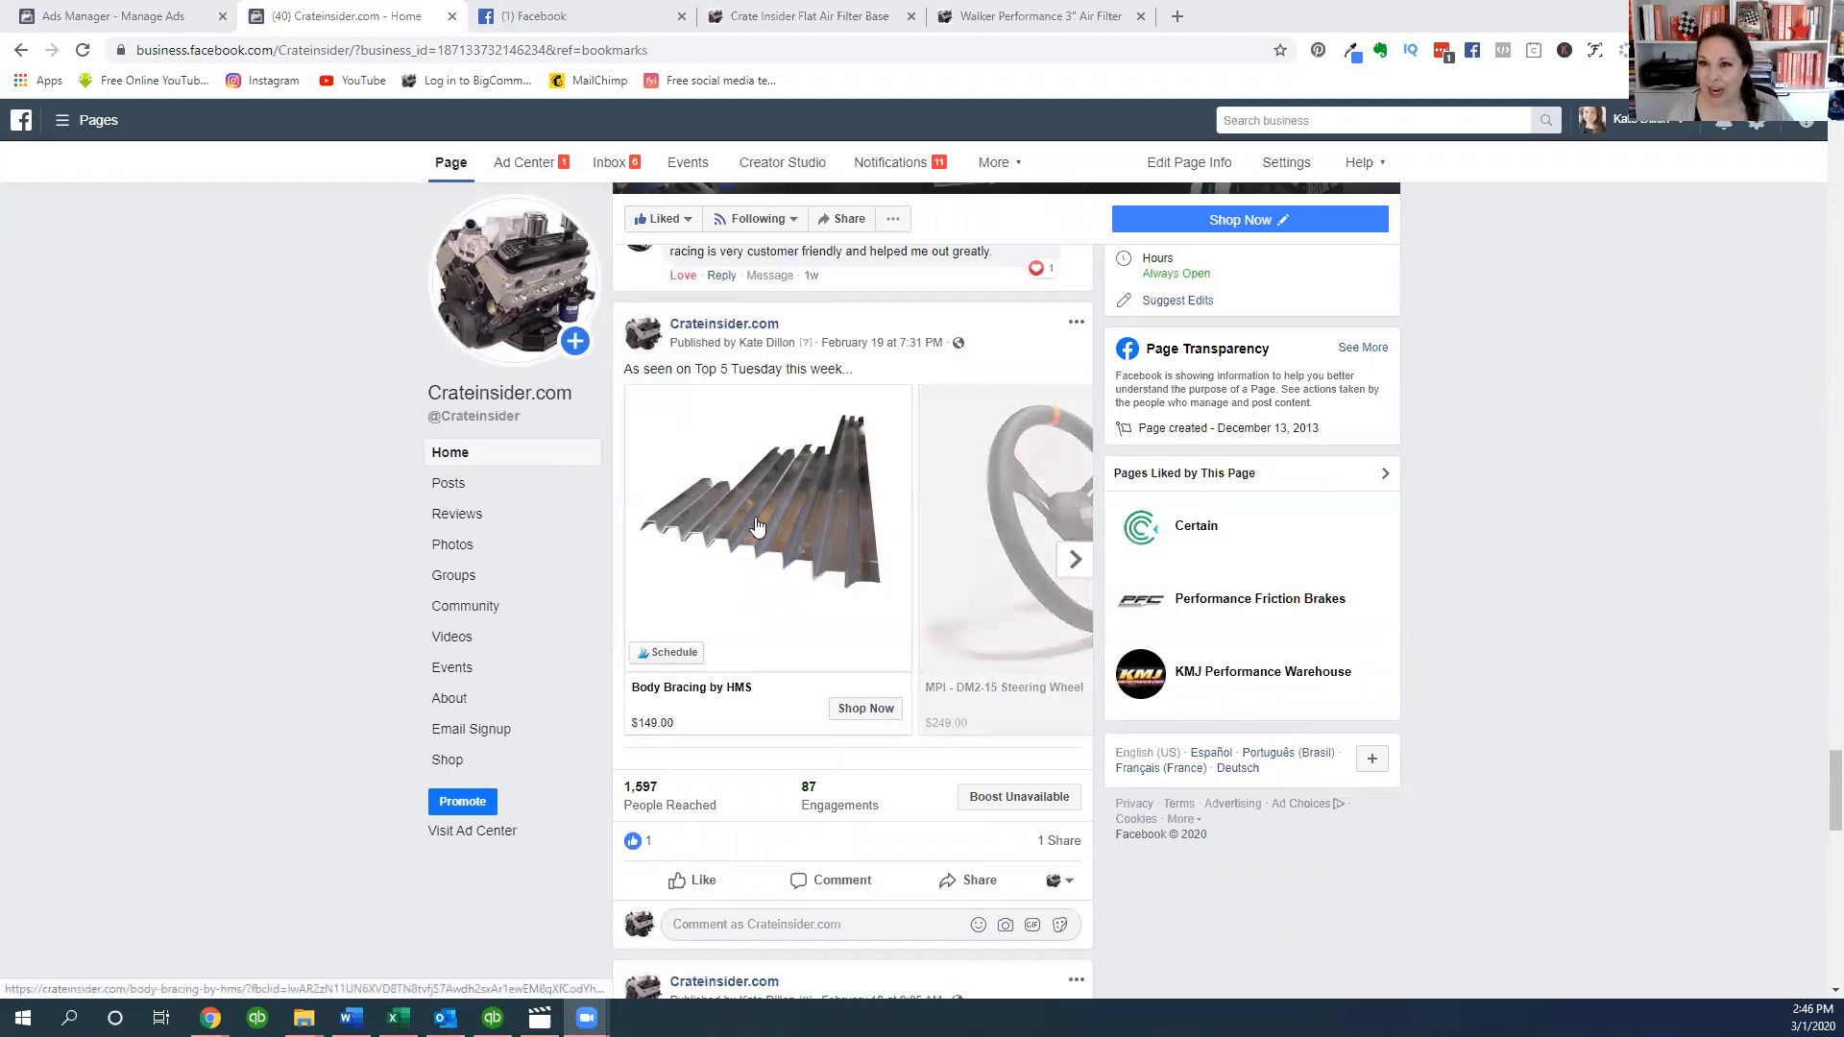
{"action": "mouse_move", "coordinate": [896, 545]}
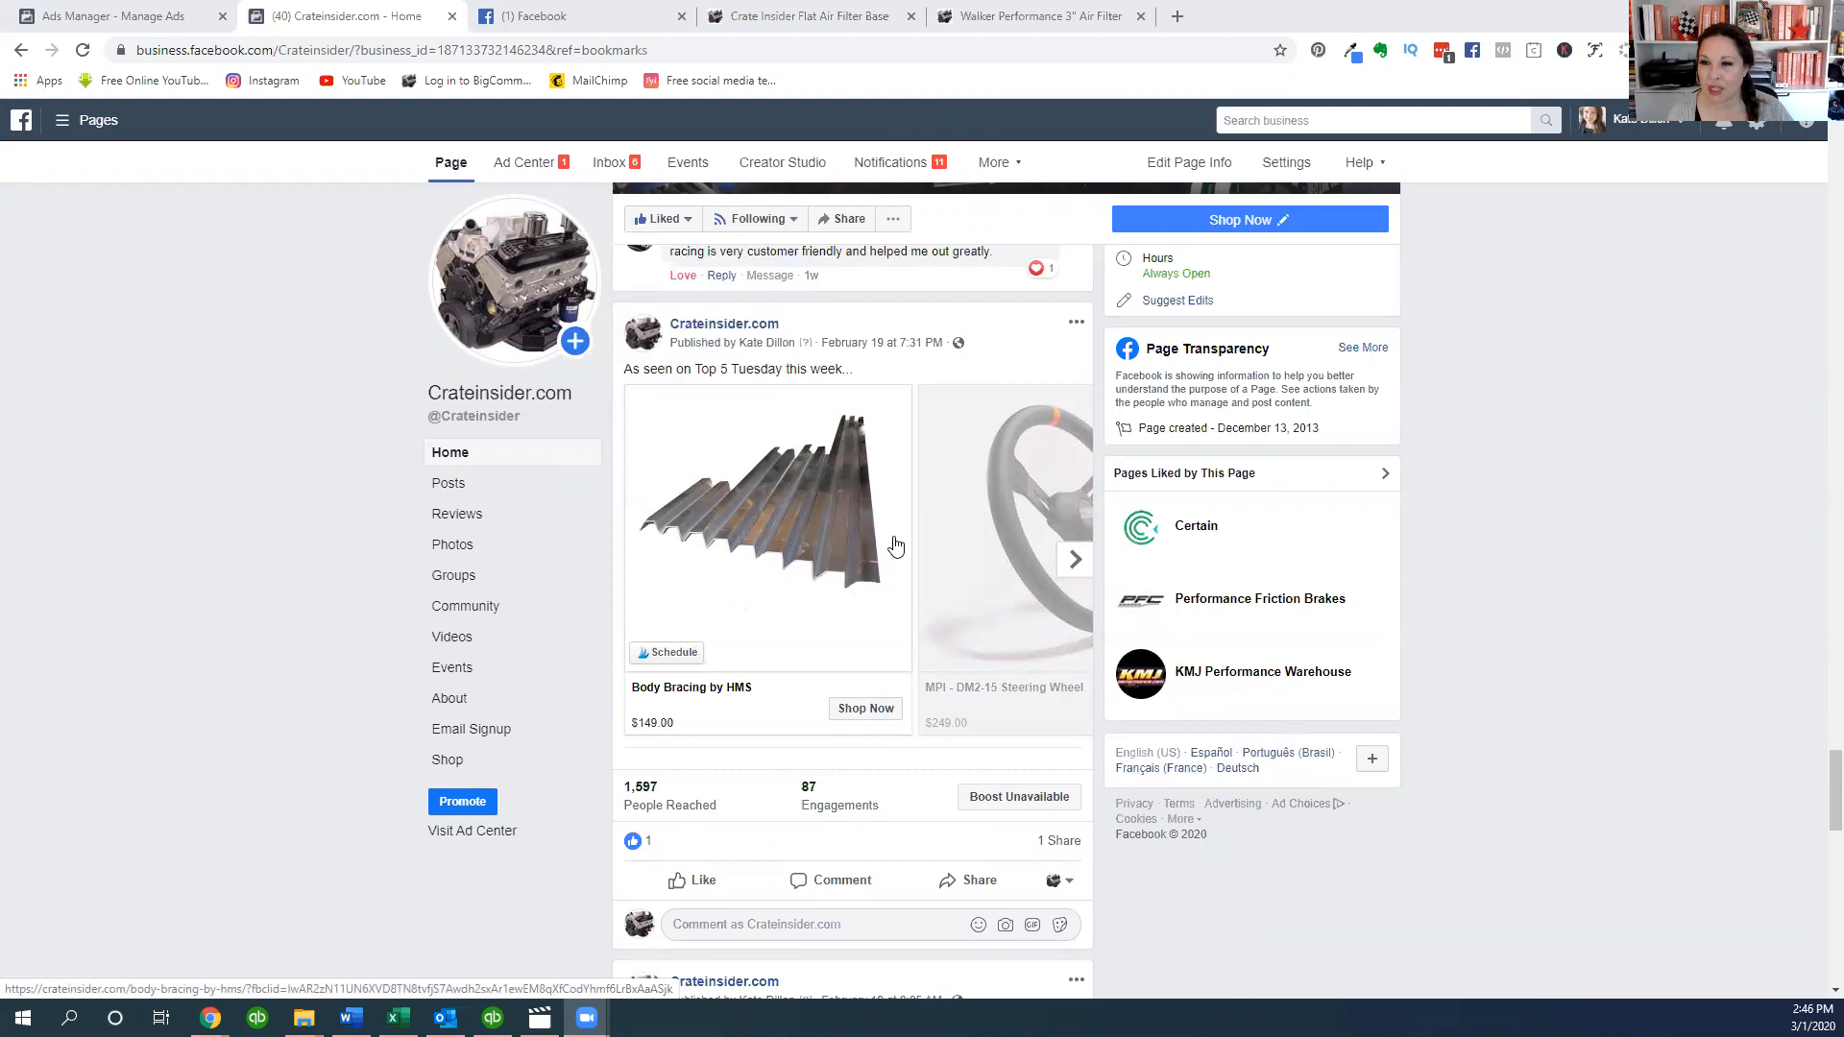
- Advance the Crateinsider.com carousel three cards to the DRP Wide-5 Bearing Spacer
{"action": "left_click", "coordinate": [1073, 559]}
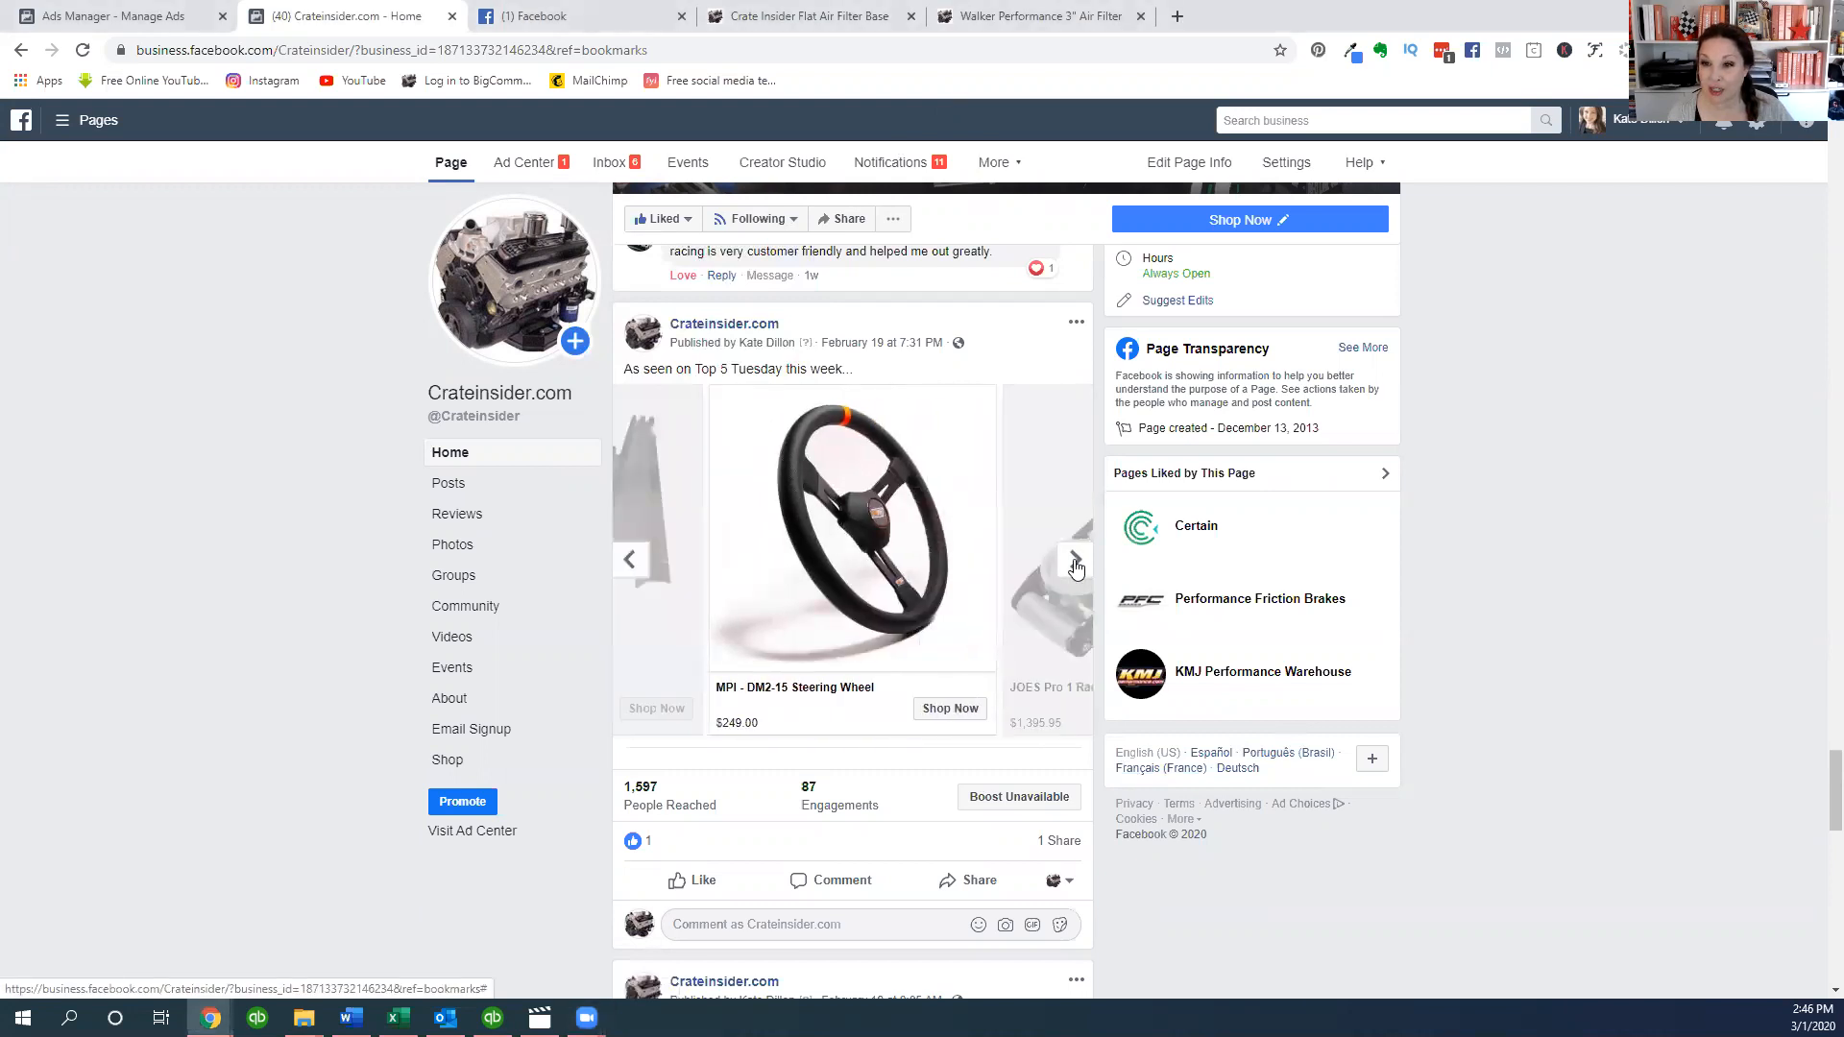
{"action": "left_click", "coordinate": [1072, 559]}
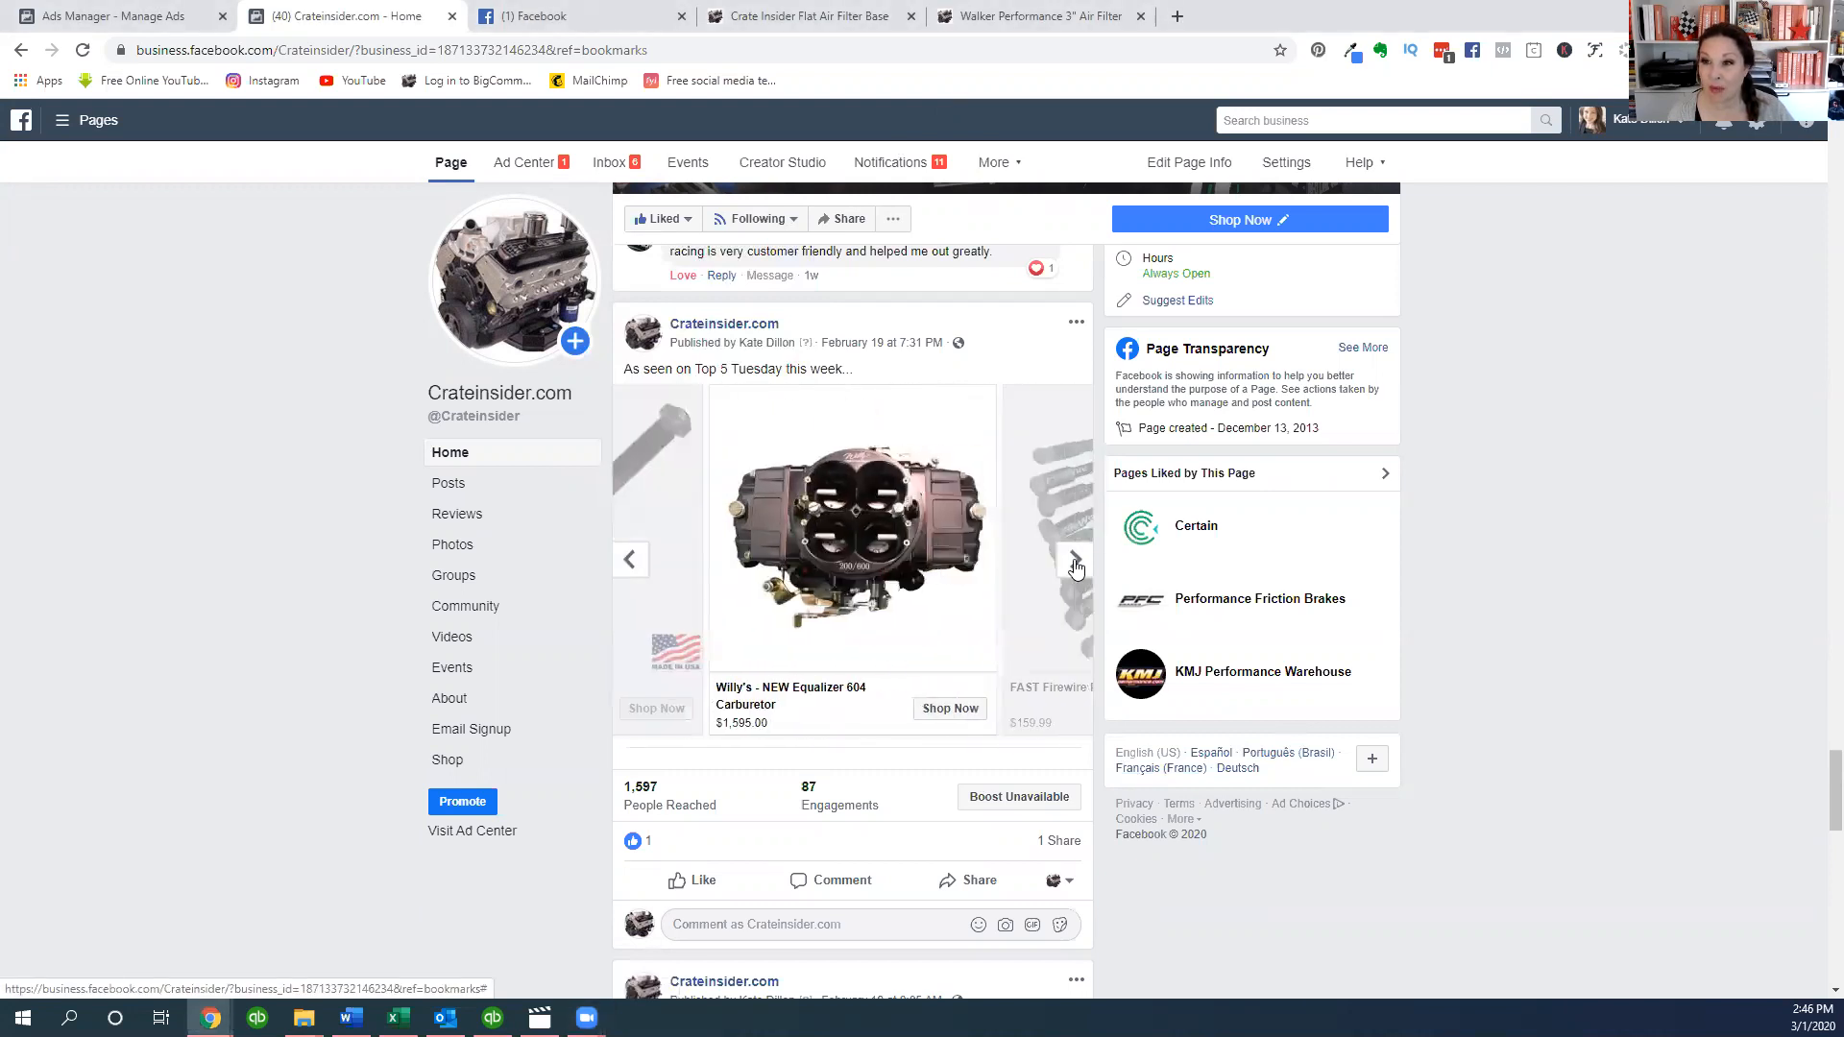
{"action": "left_click", "coordinate": [1074, 559]}
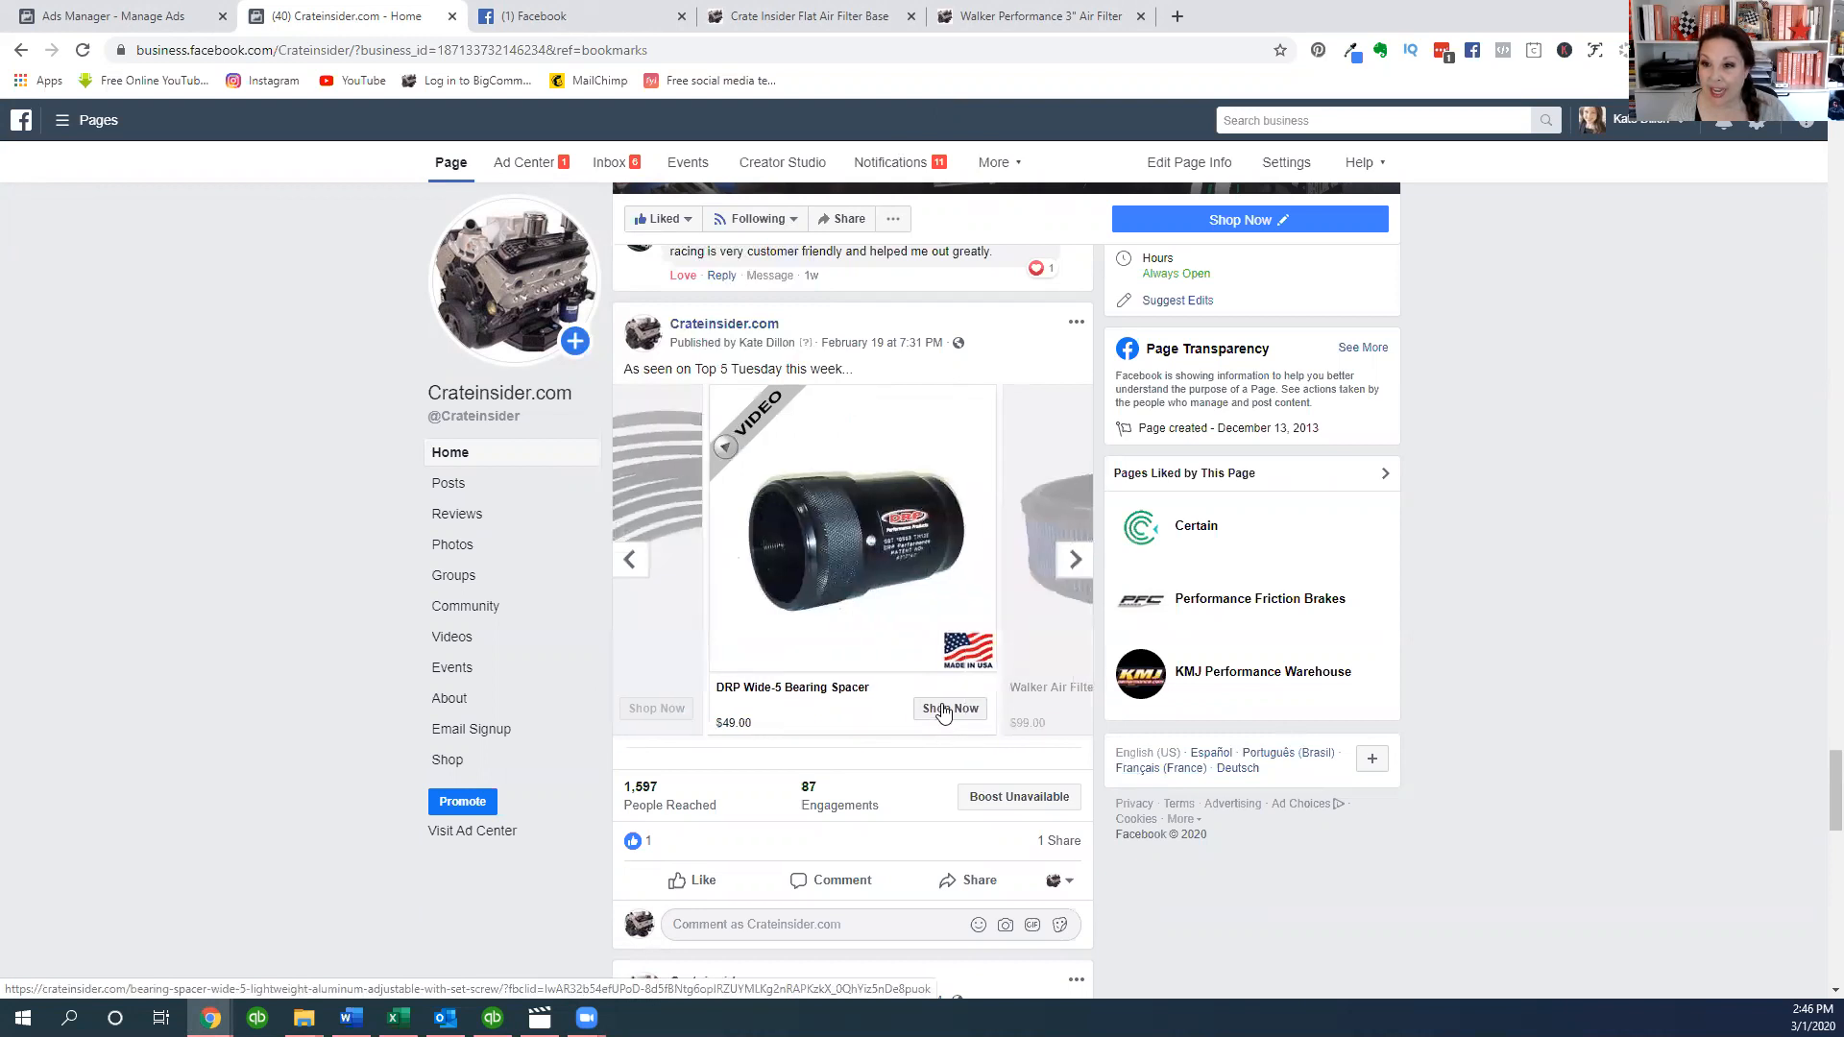
{"action": "mouse_move", "coordinate": [912, 617]}
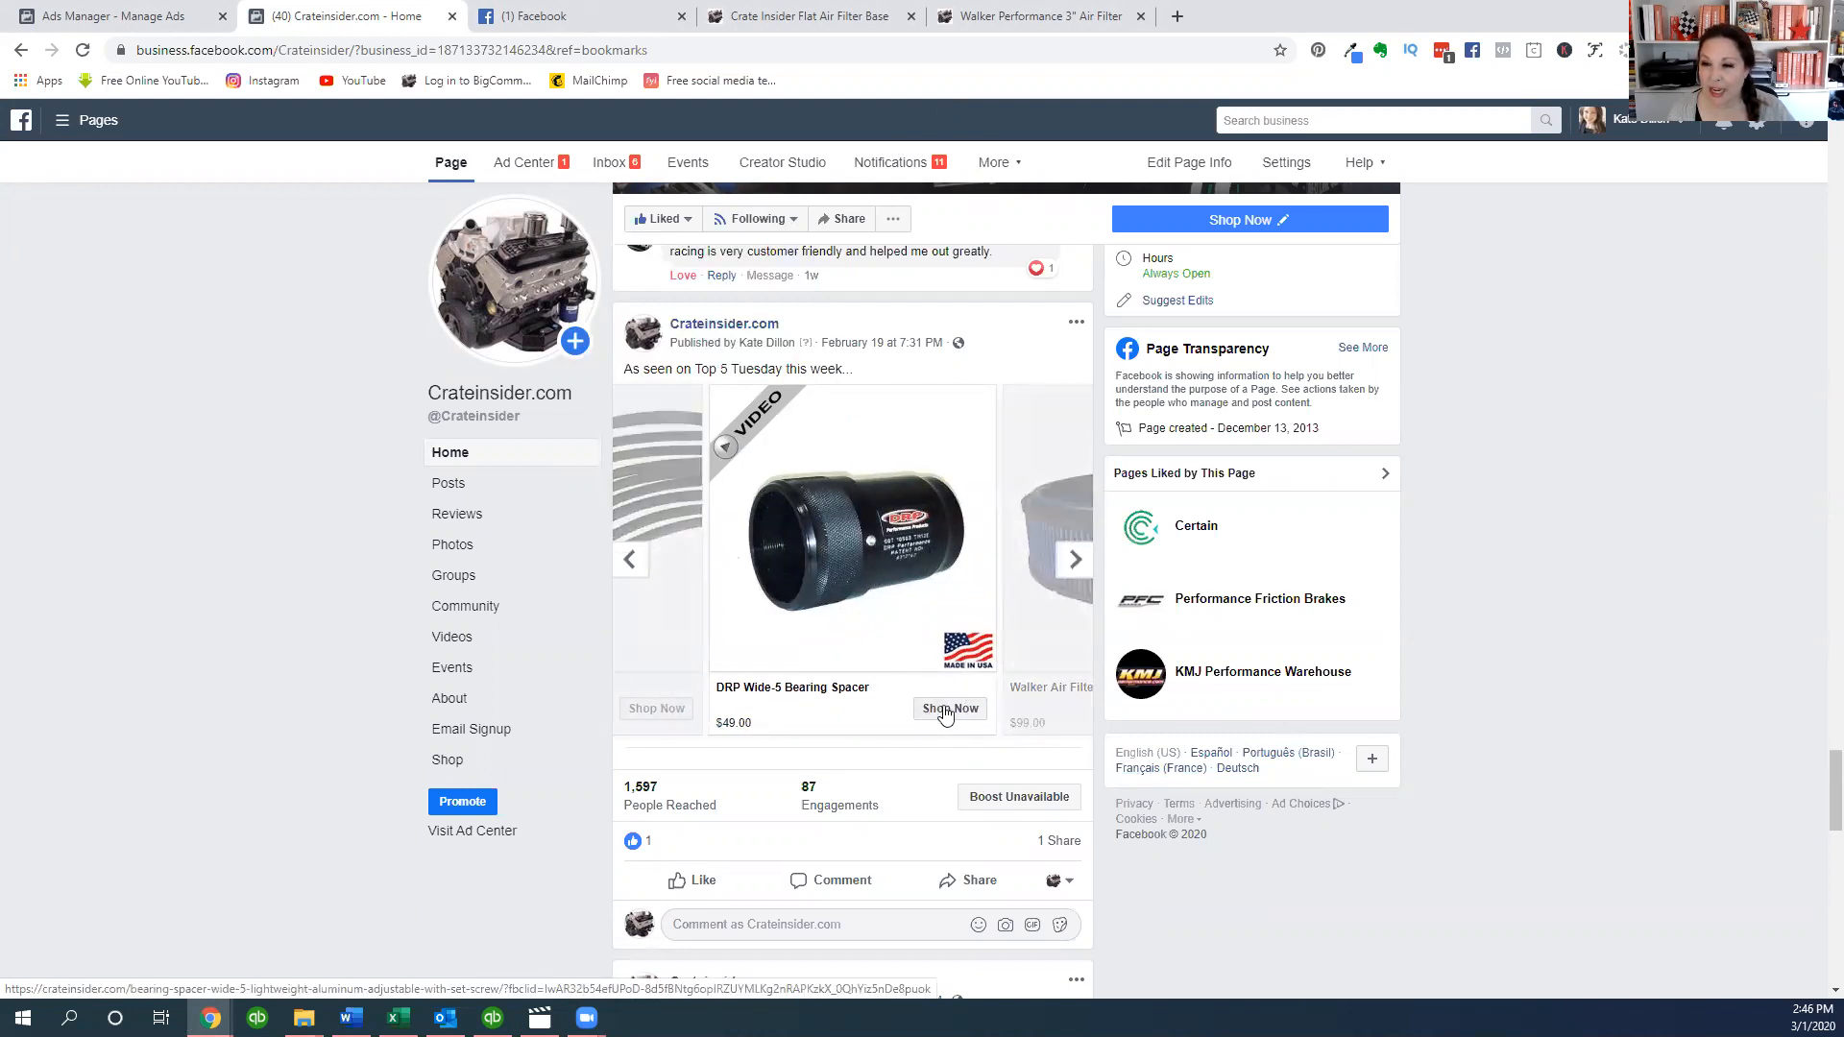
{"action": "mouse_move", "coordinate": [956, 718]}
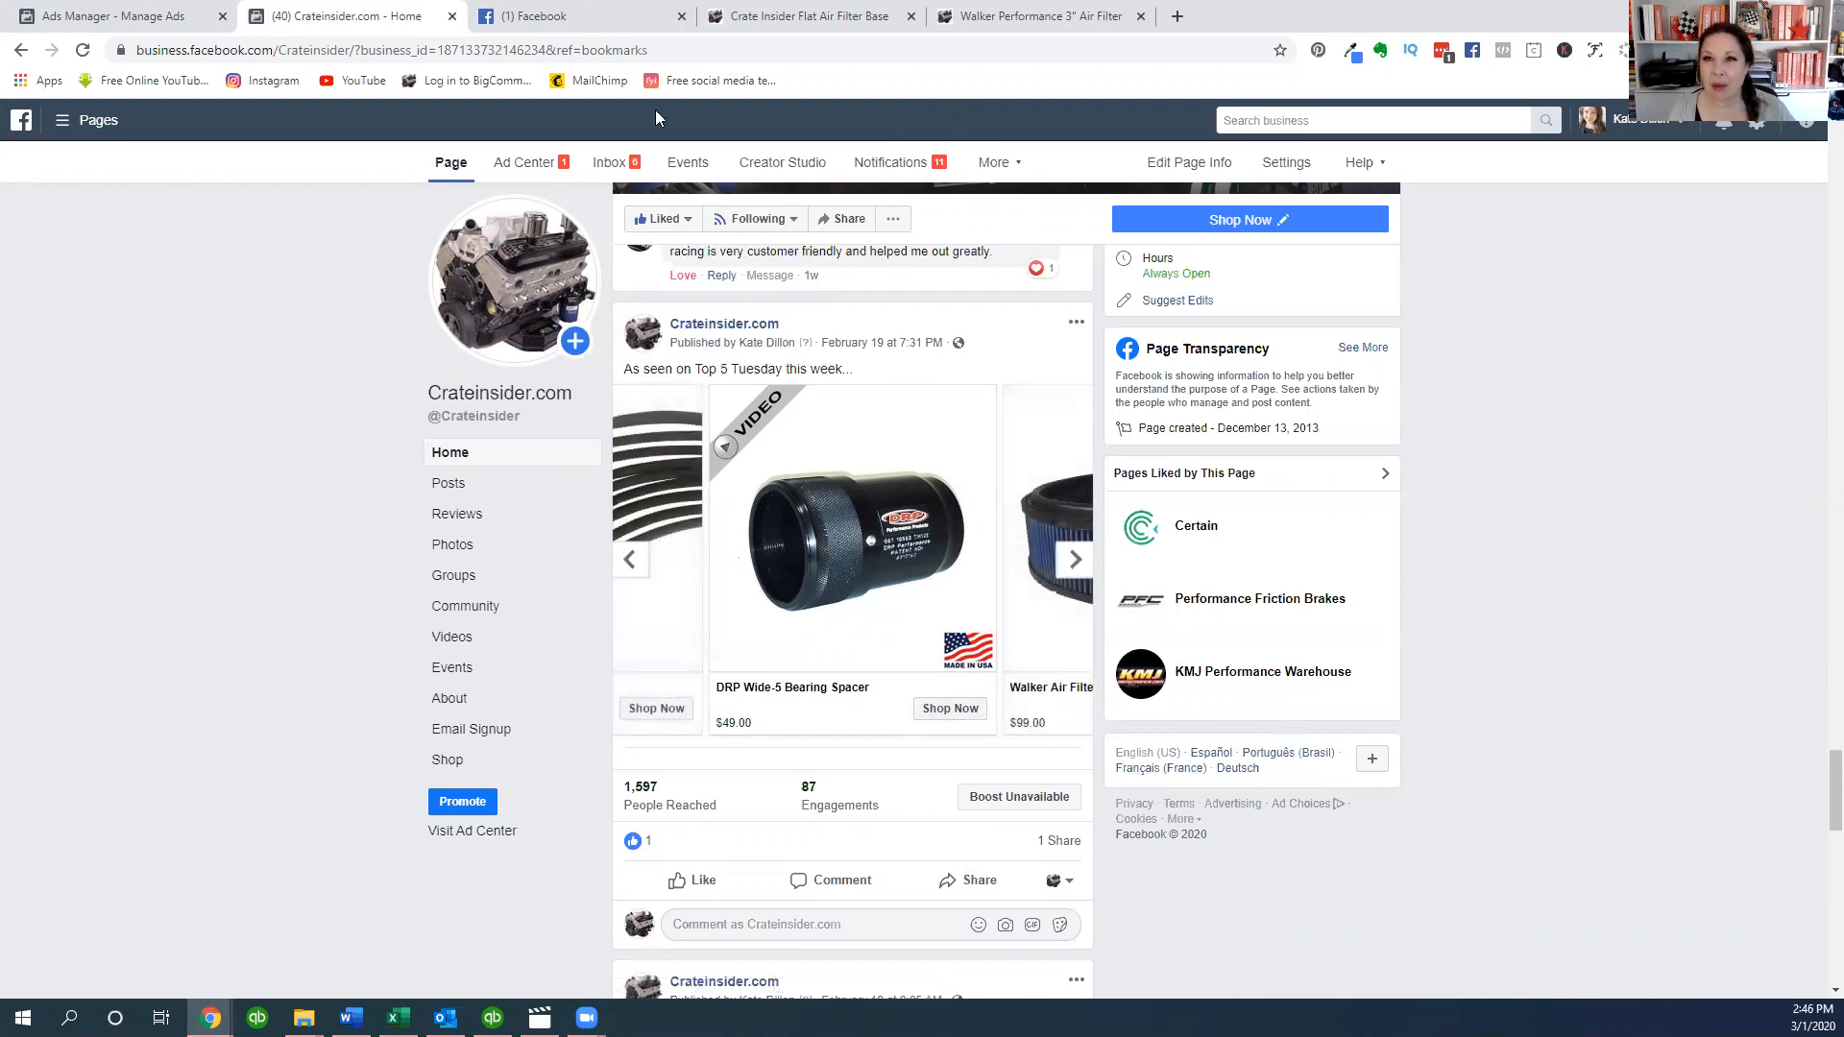
- Reach the Crate Insider campaigns list via Manage Ads and Business Manager
{"action": "left_click", "coordinate": [541, 15]}
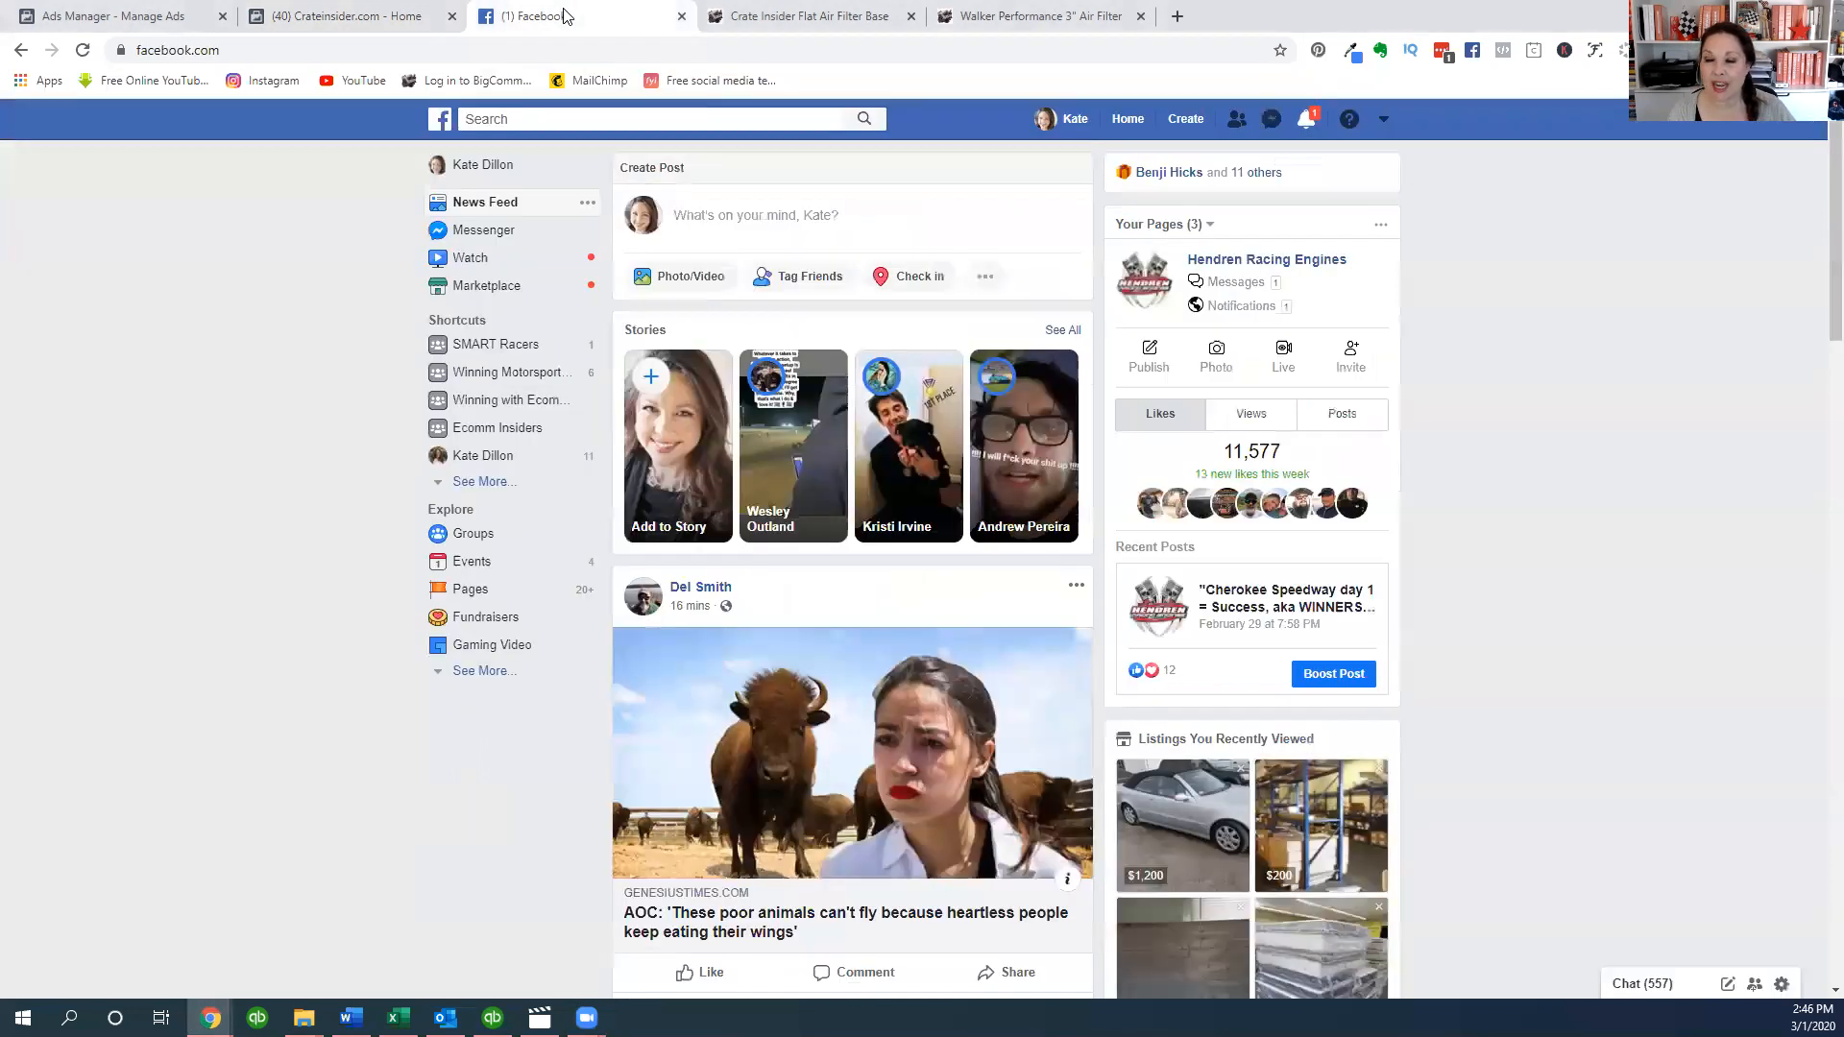
{"action": "mouse_move", "coordinate": [1431, 130]}
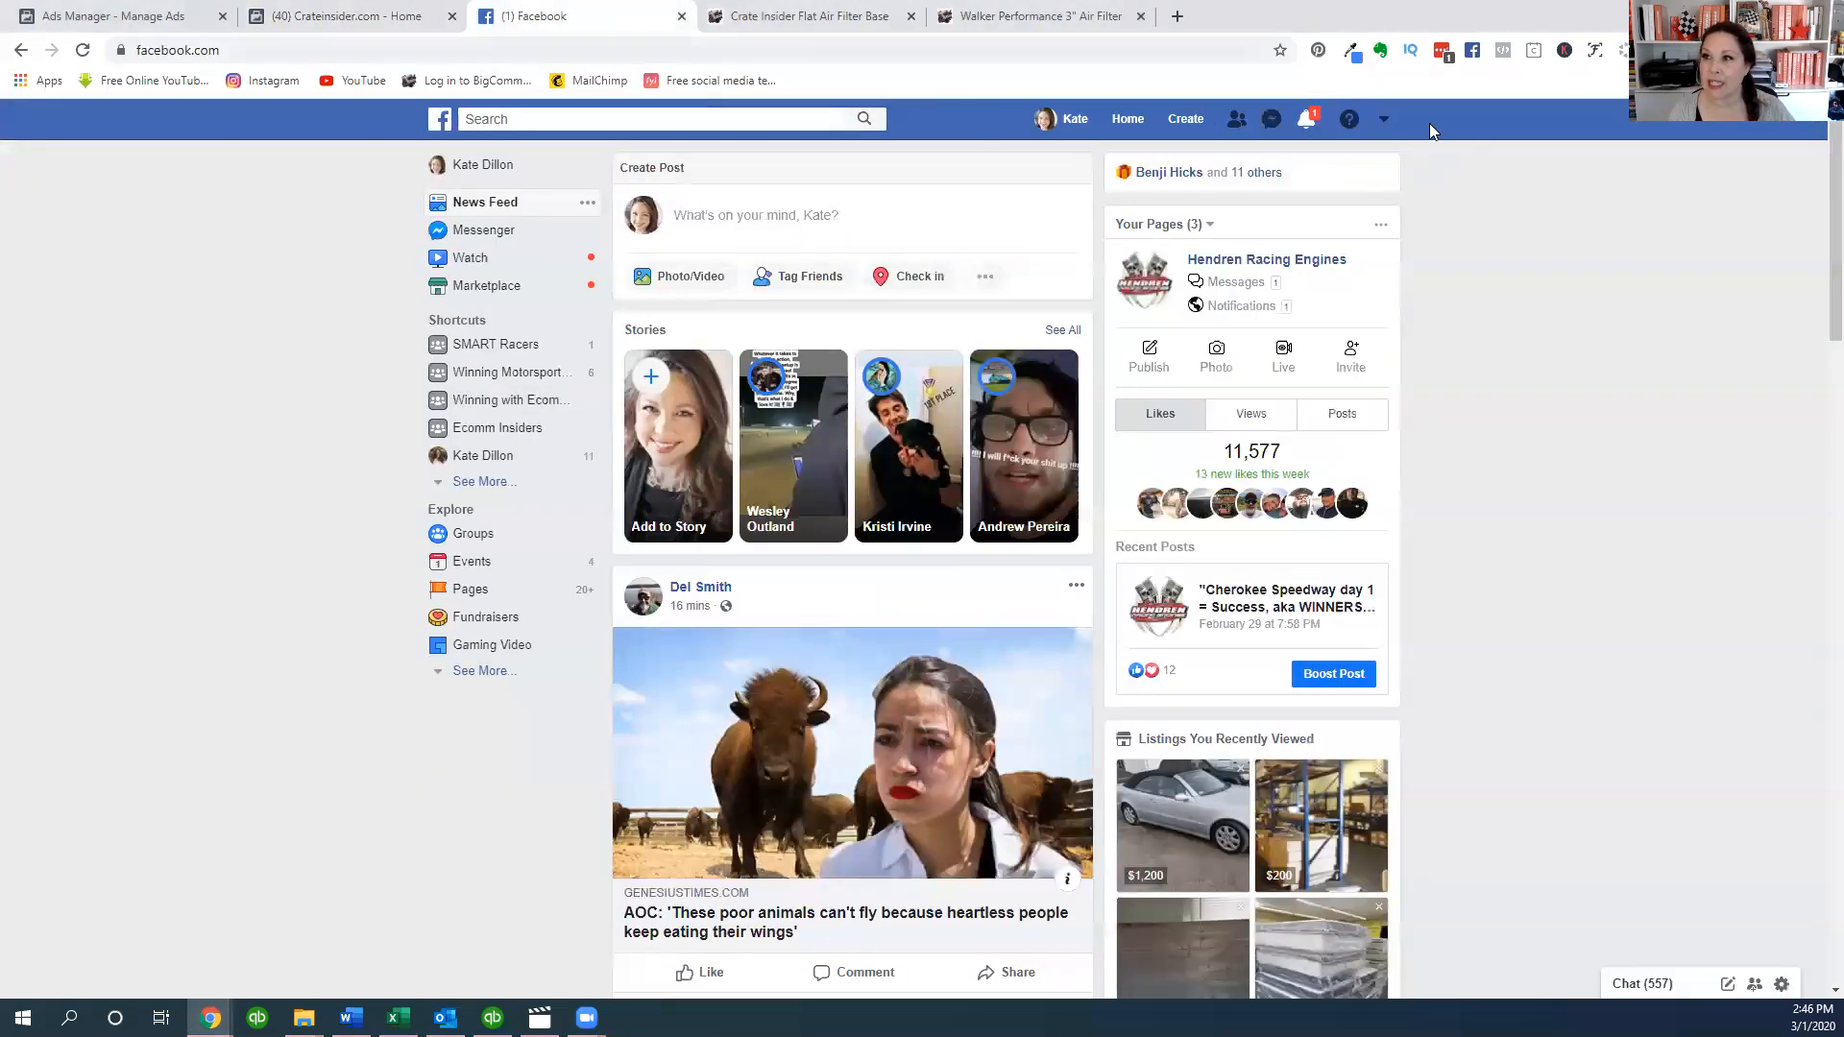
{"action": "left_click", "coordinate": [1383, 117]}
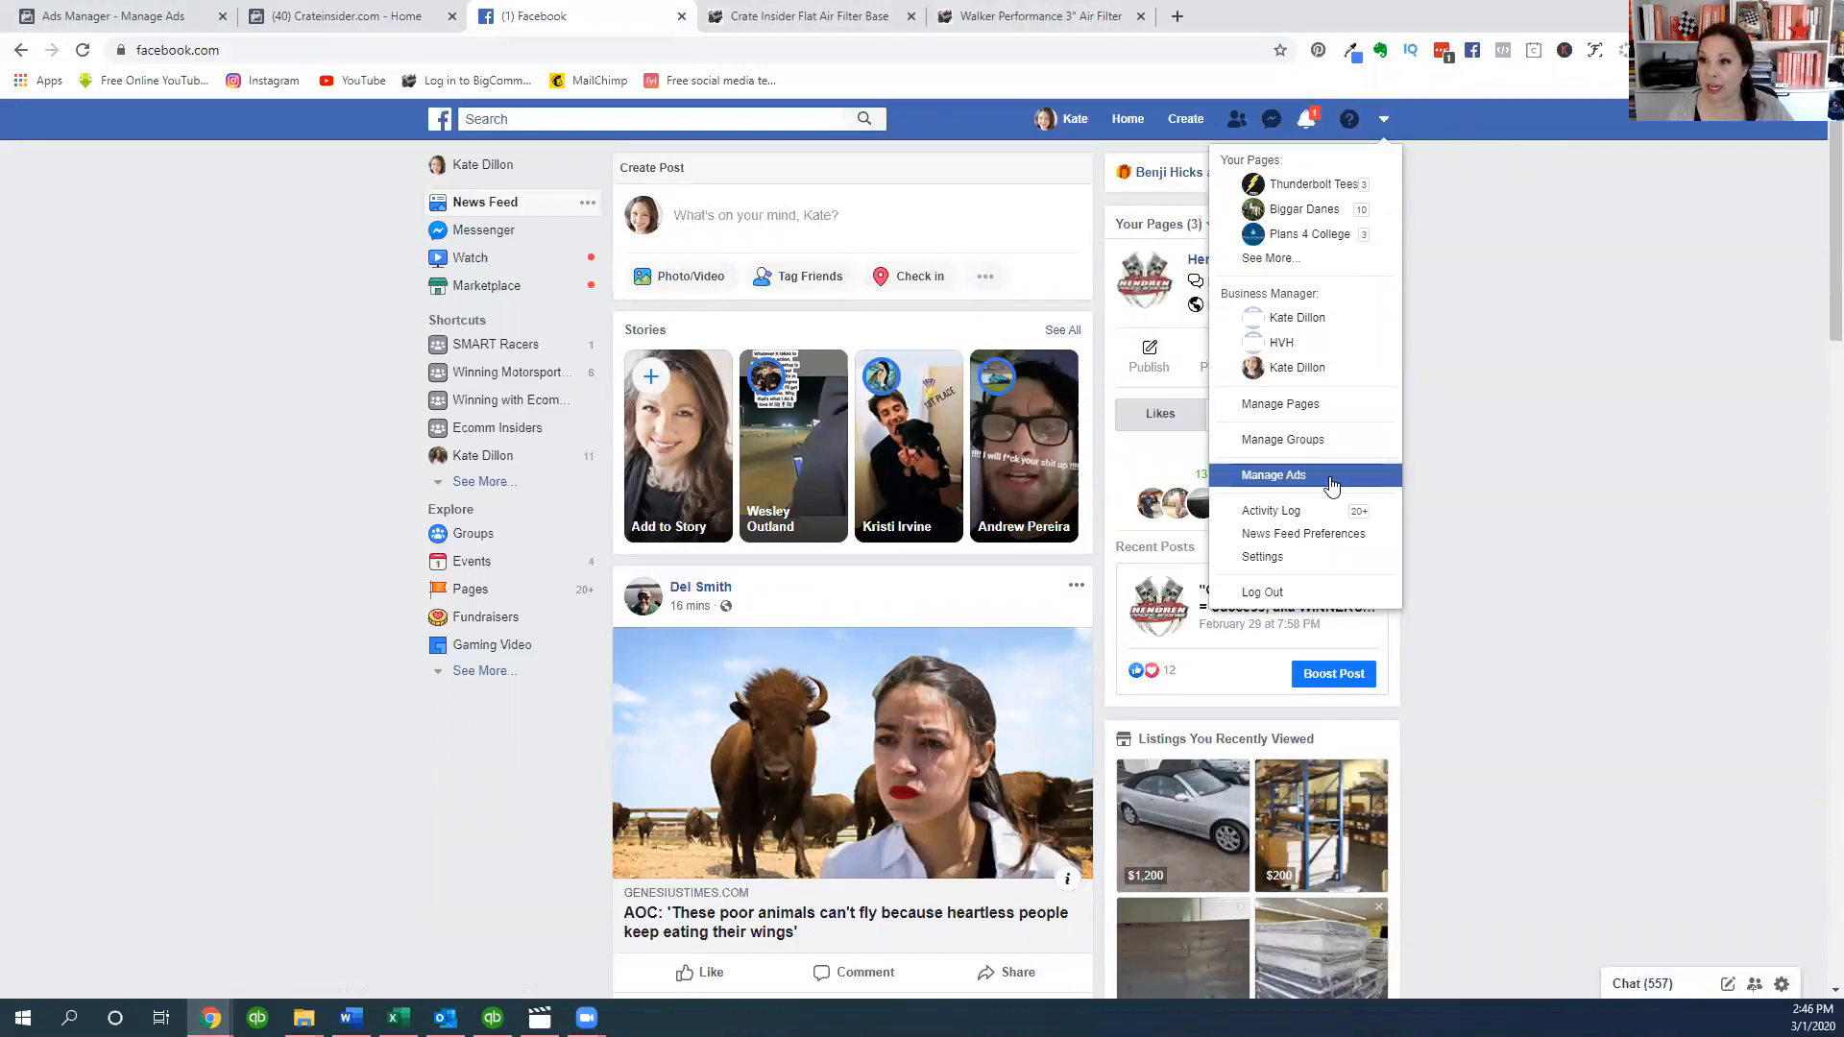
{"action": "left_click", "coordinate": [1273, 474]}
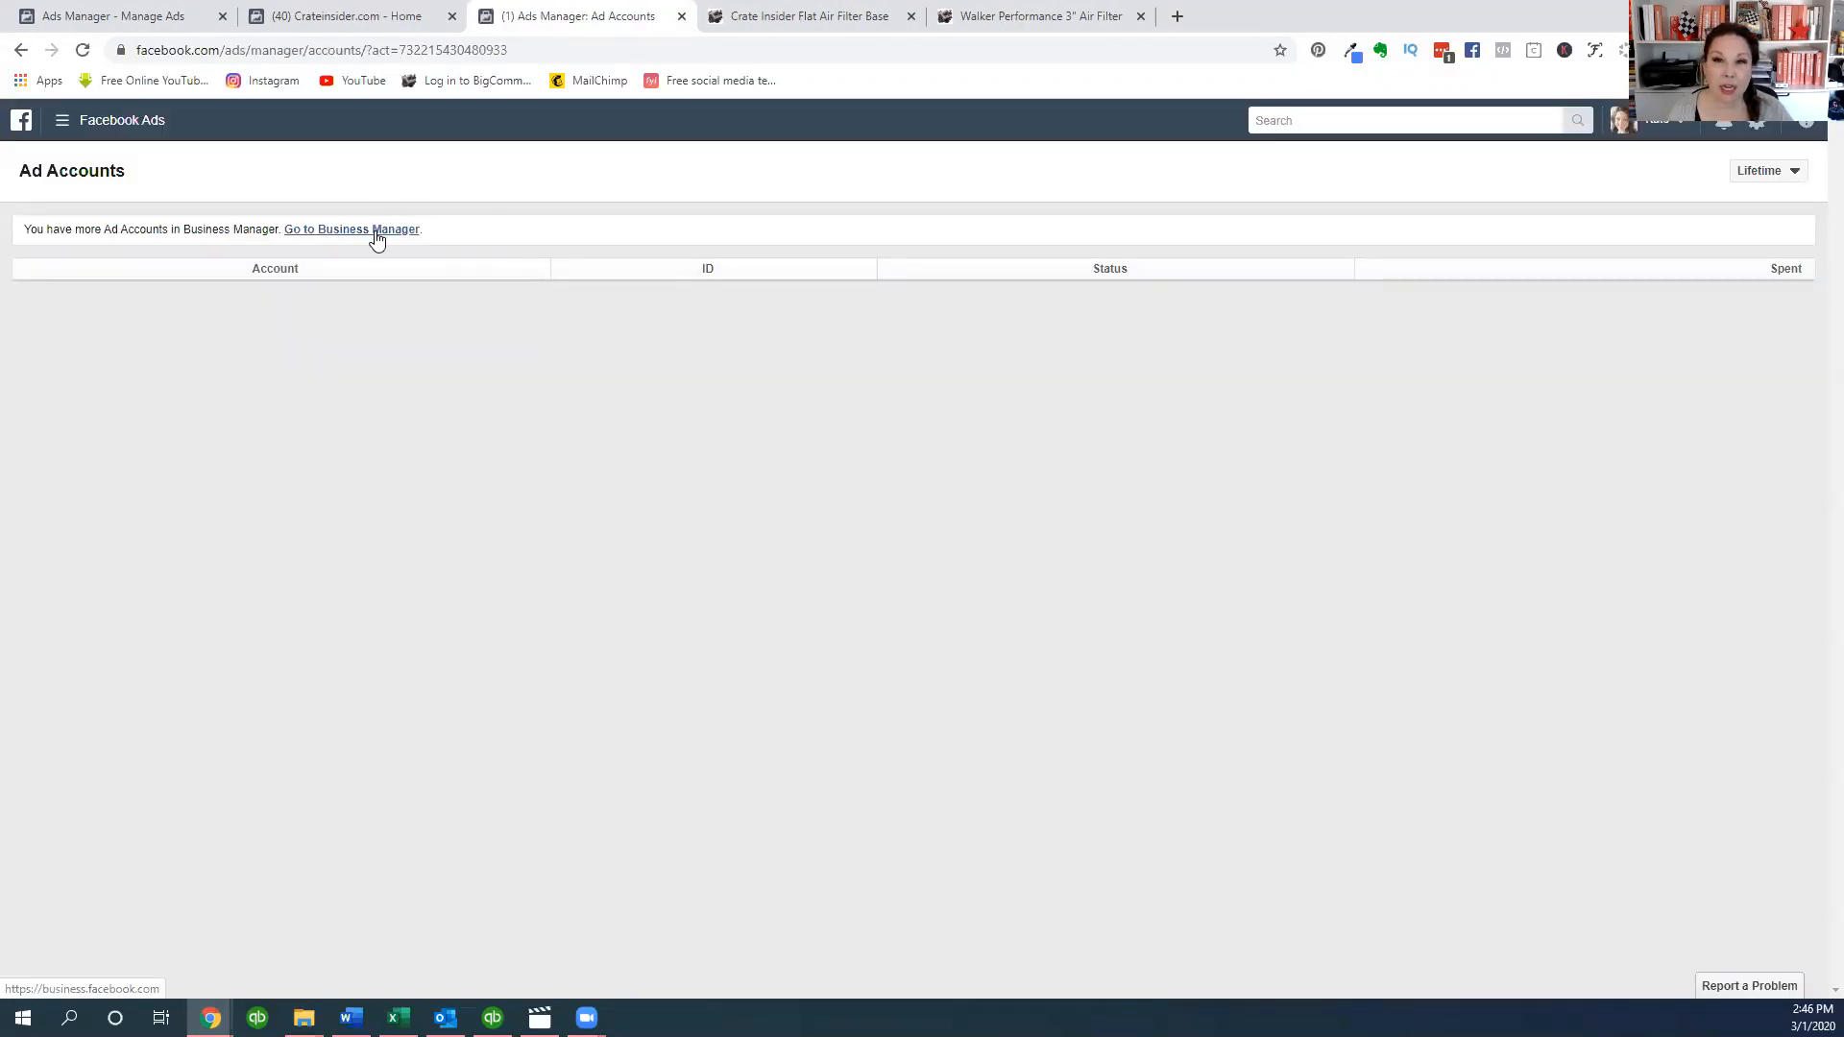
{"action": "left_click", "coordinate": [350, 228]}
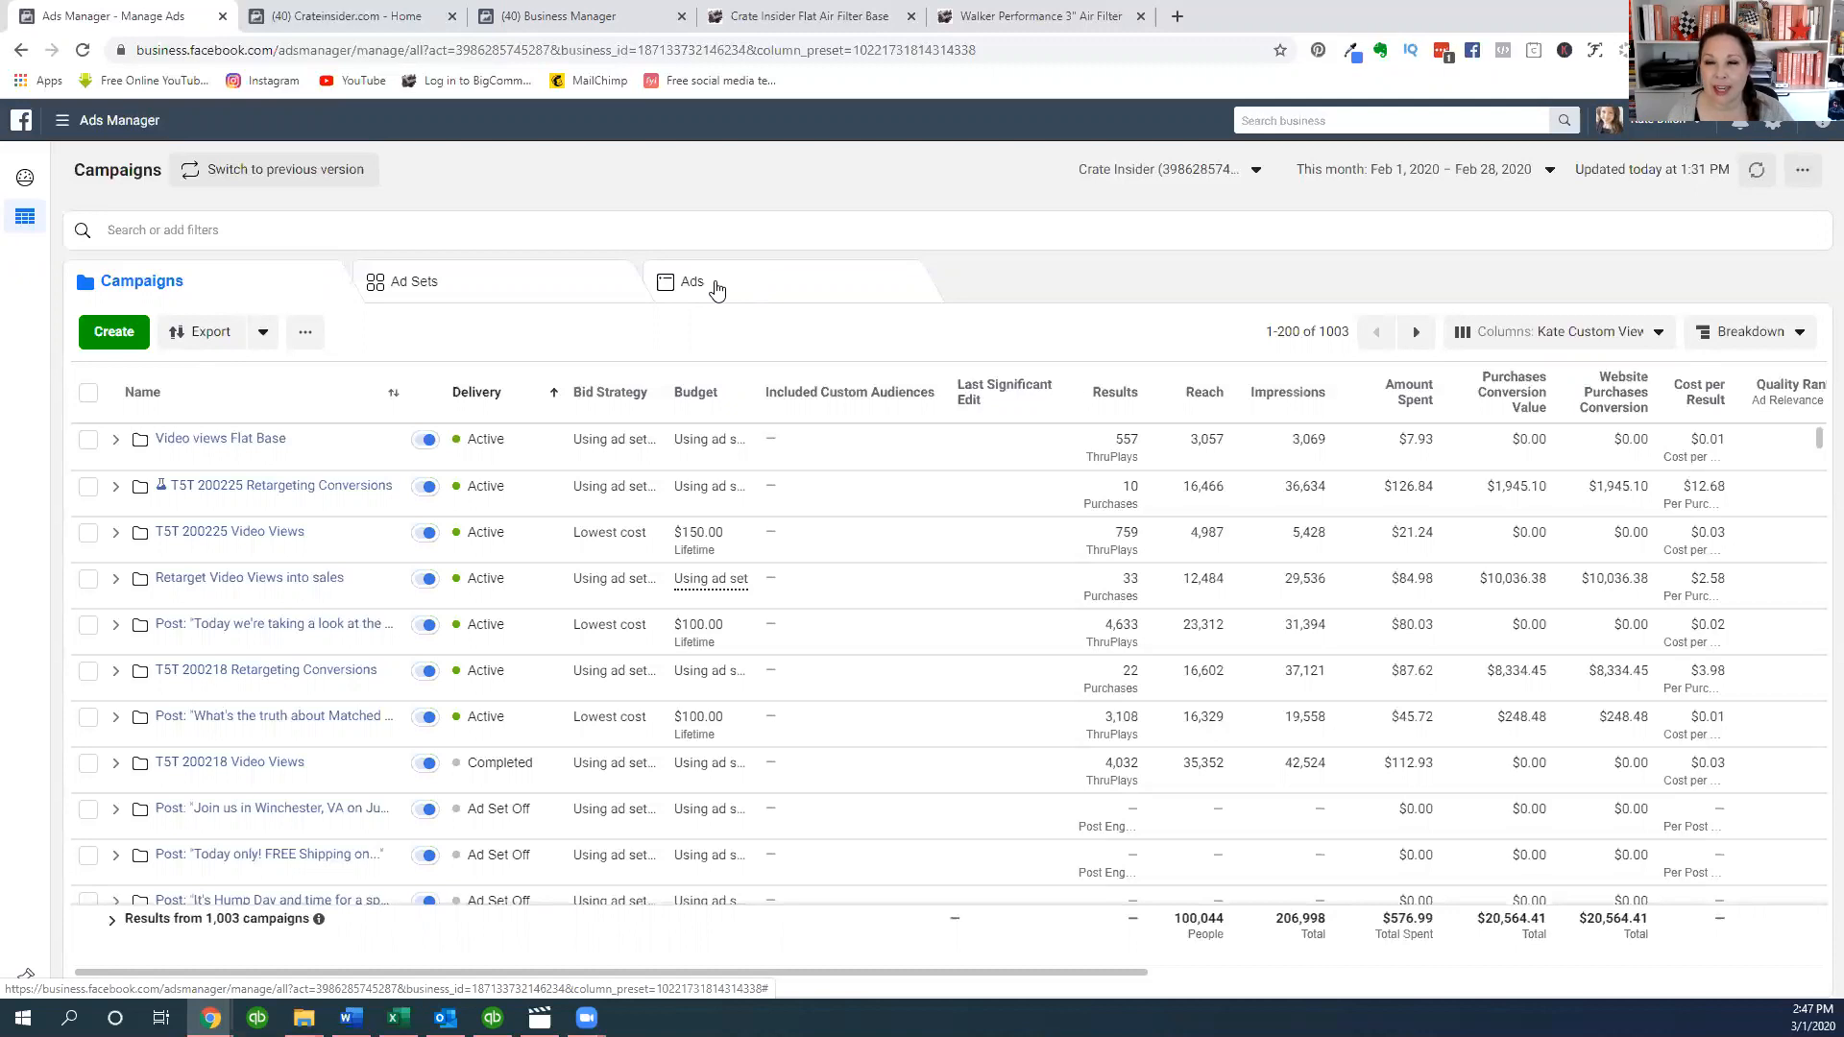
{"action": "mouse_move", "coordinate": [677, 342]}
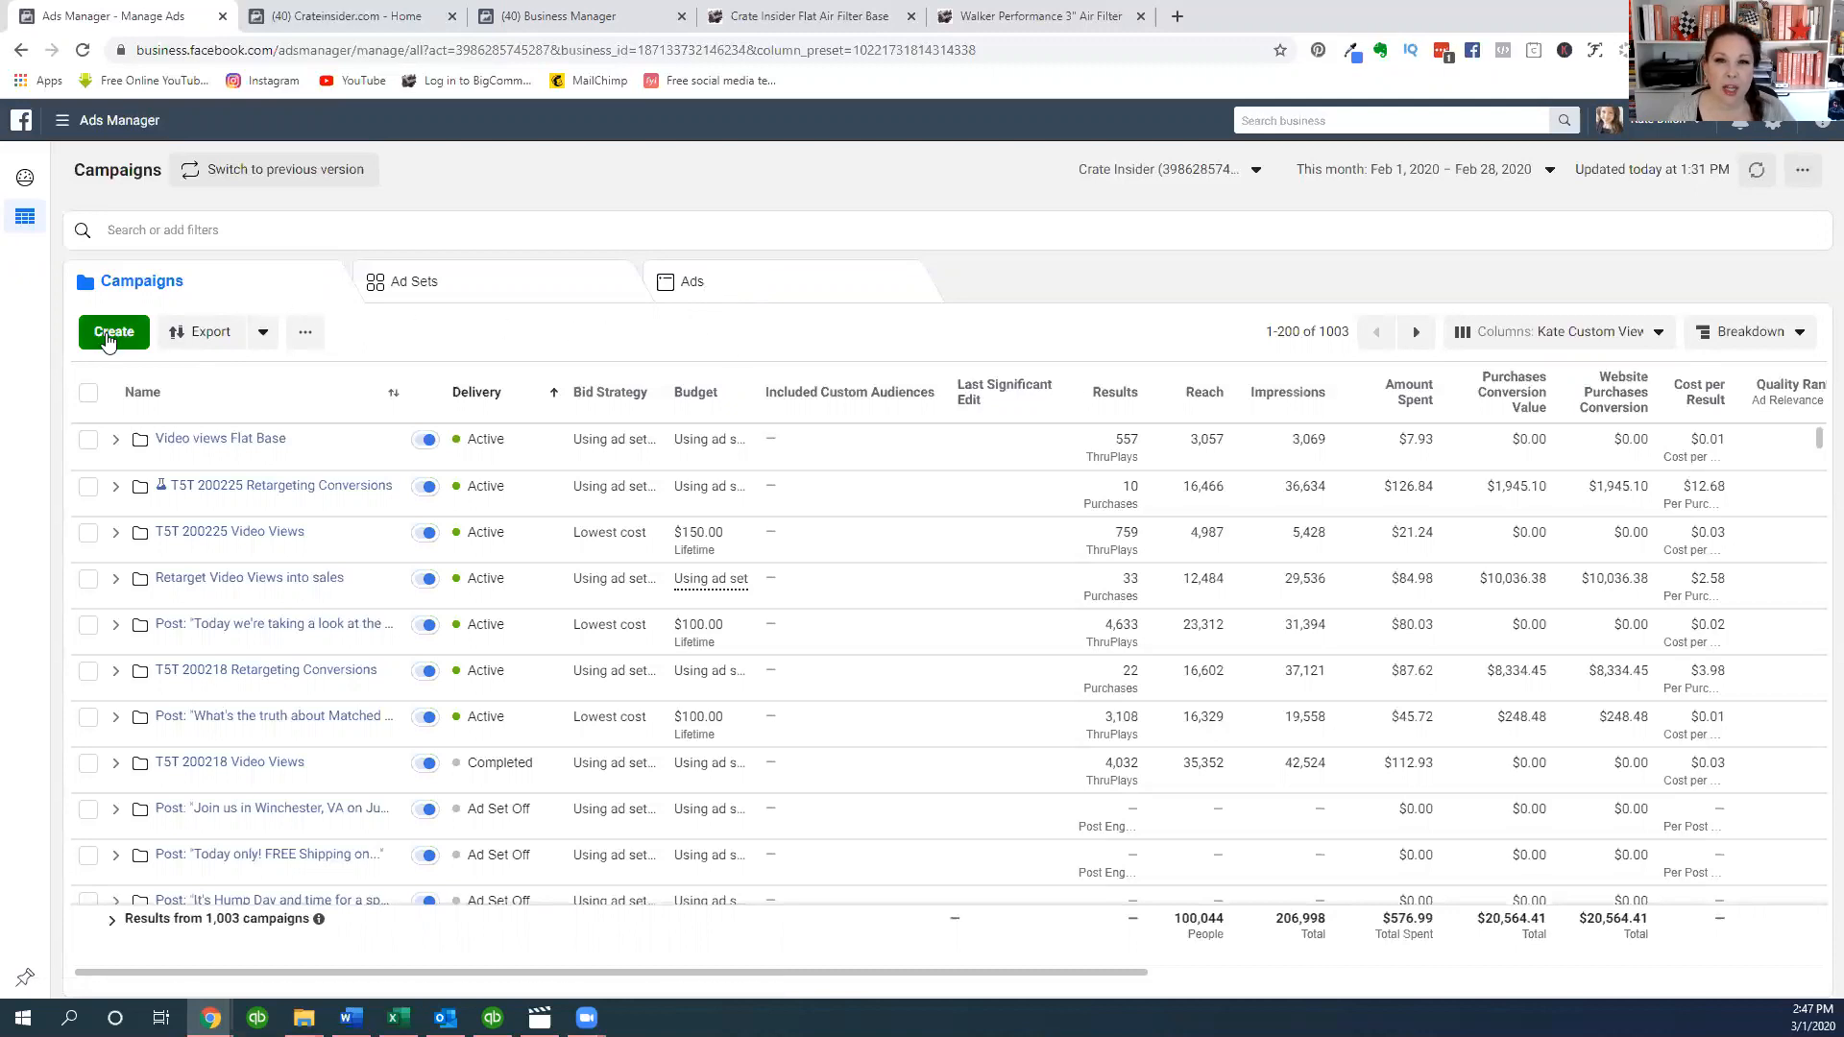
- Create a Conversions-objective campaign named 'Conversions carousel test' and continue to the ad set
{"action": "left_click", "coordinate": [114, 331]}
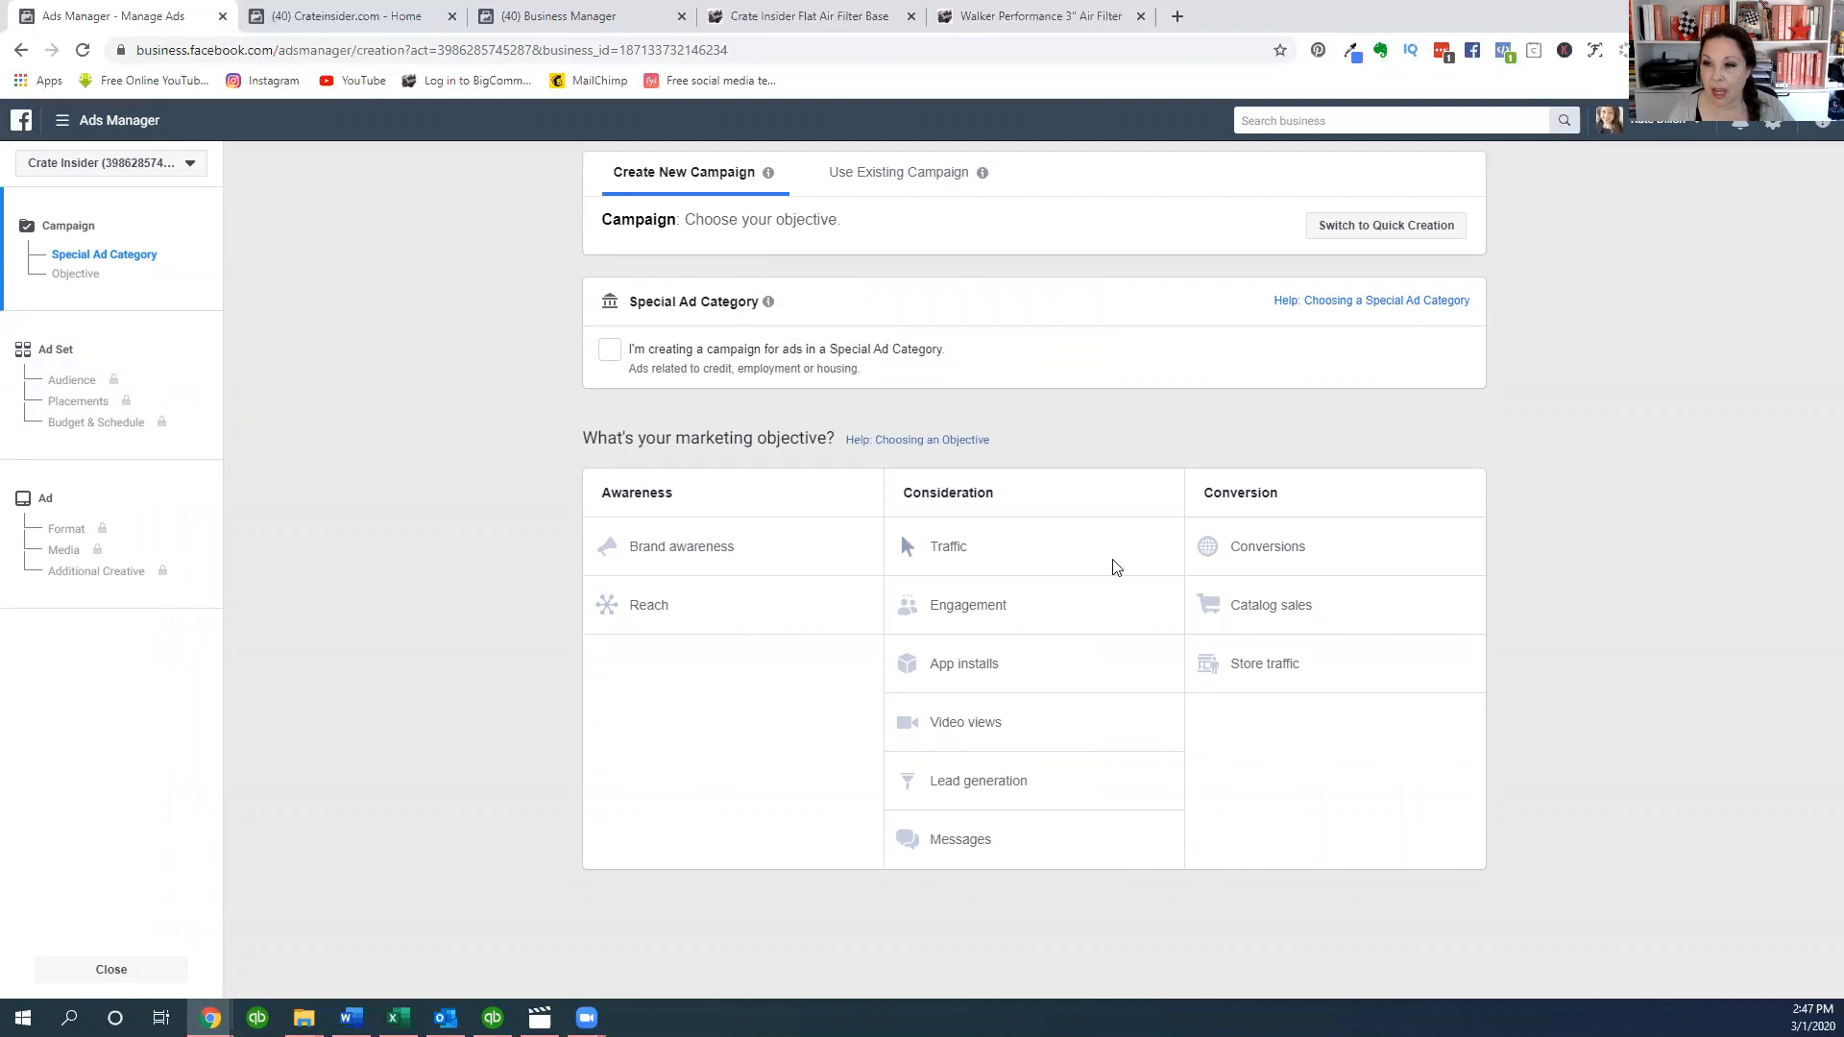
{"action": "left_click", "coordinate": [1259, 545]}
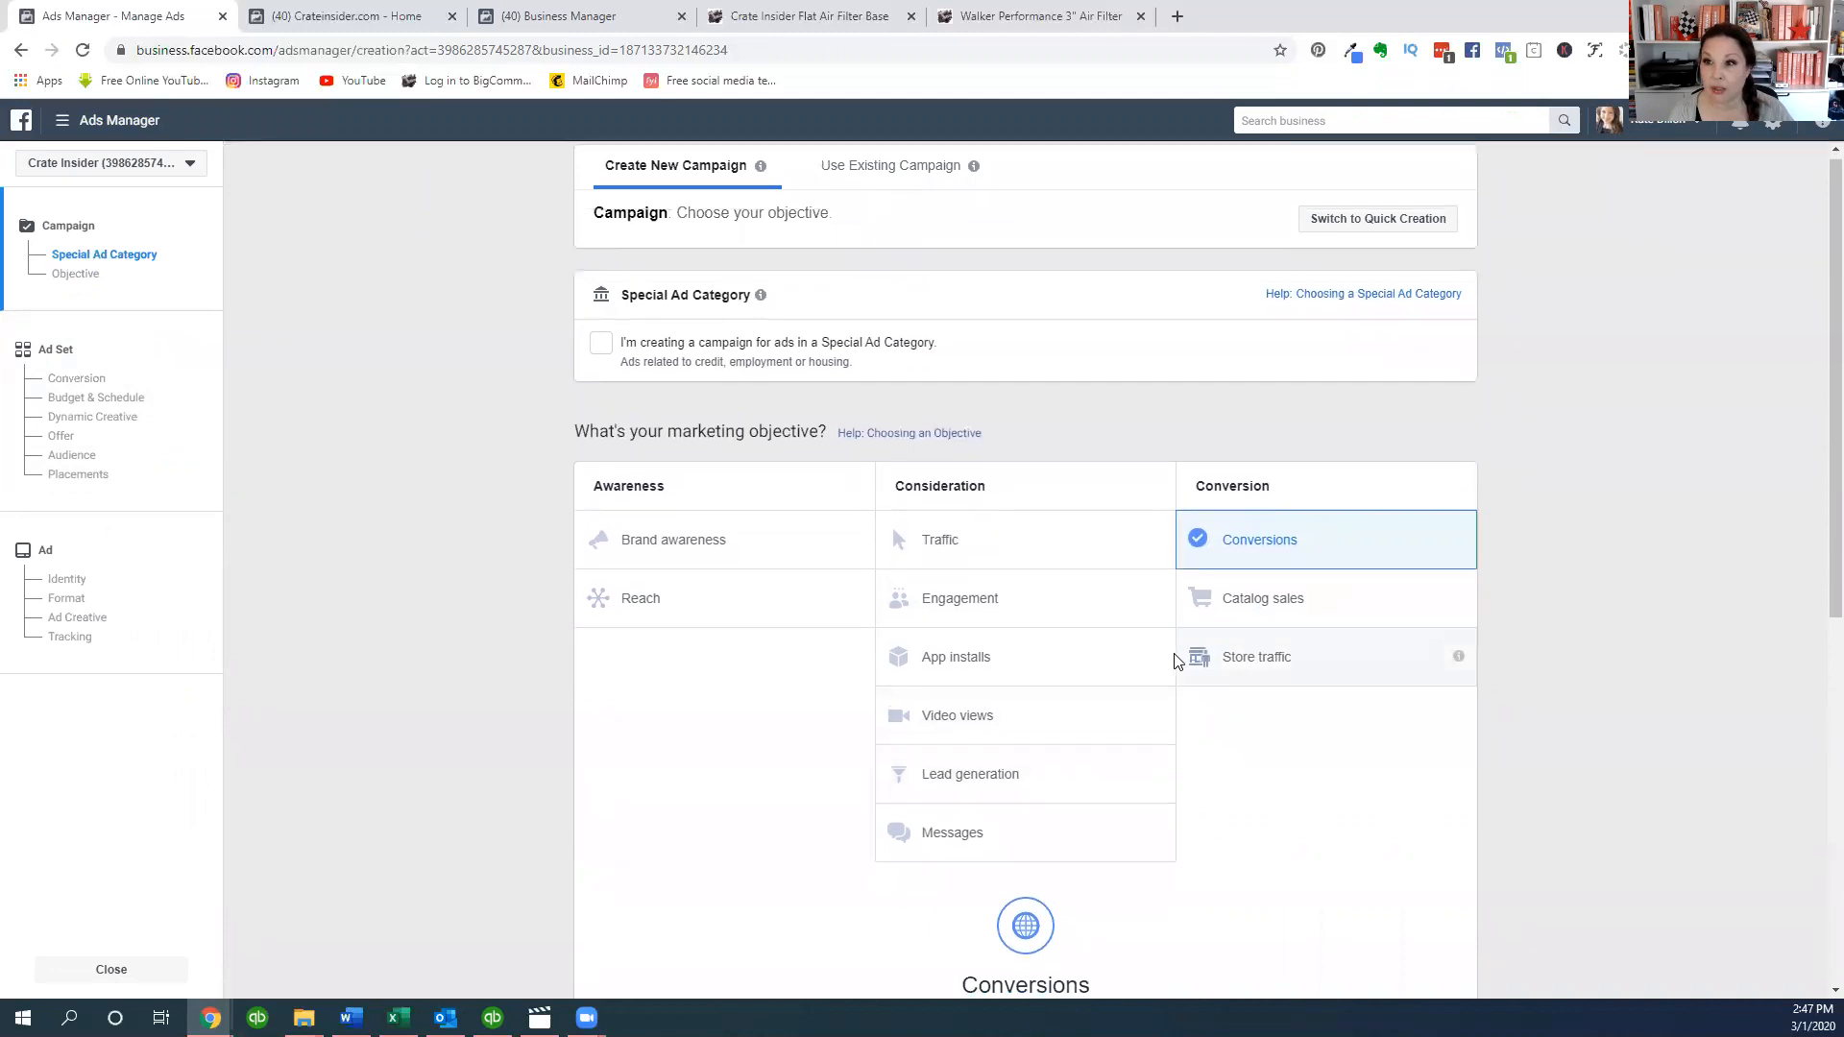
{"action": "left_click", "coordinate": [1258, 539]}
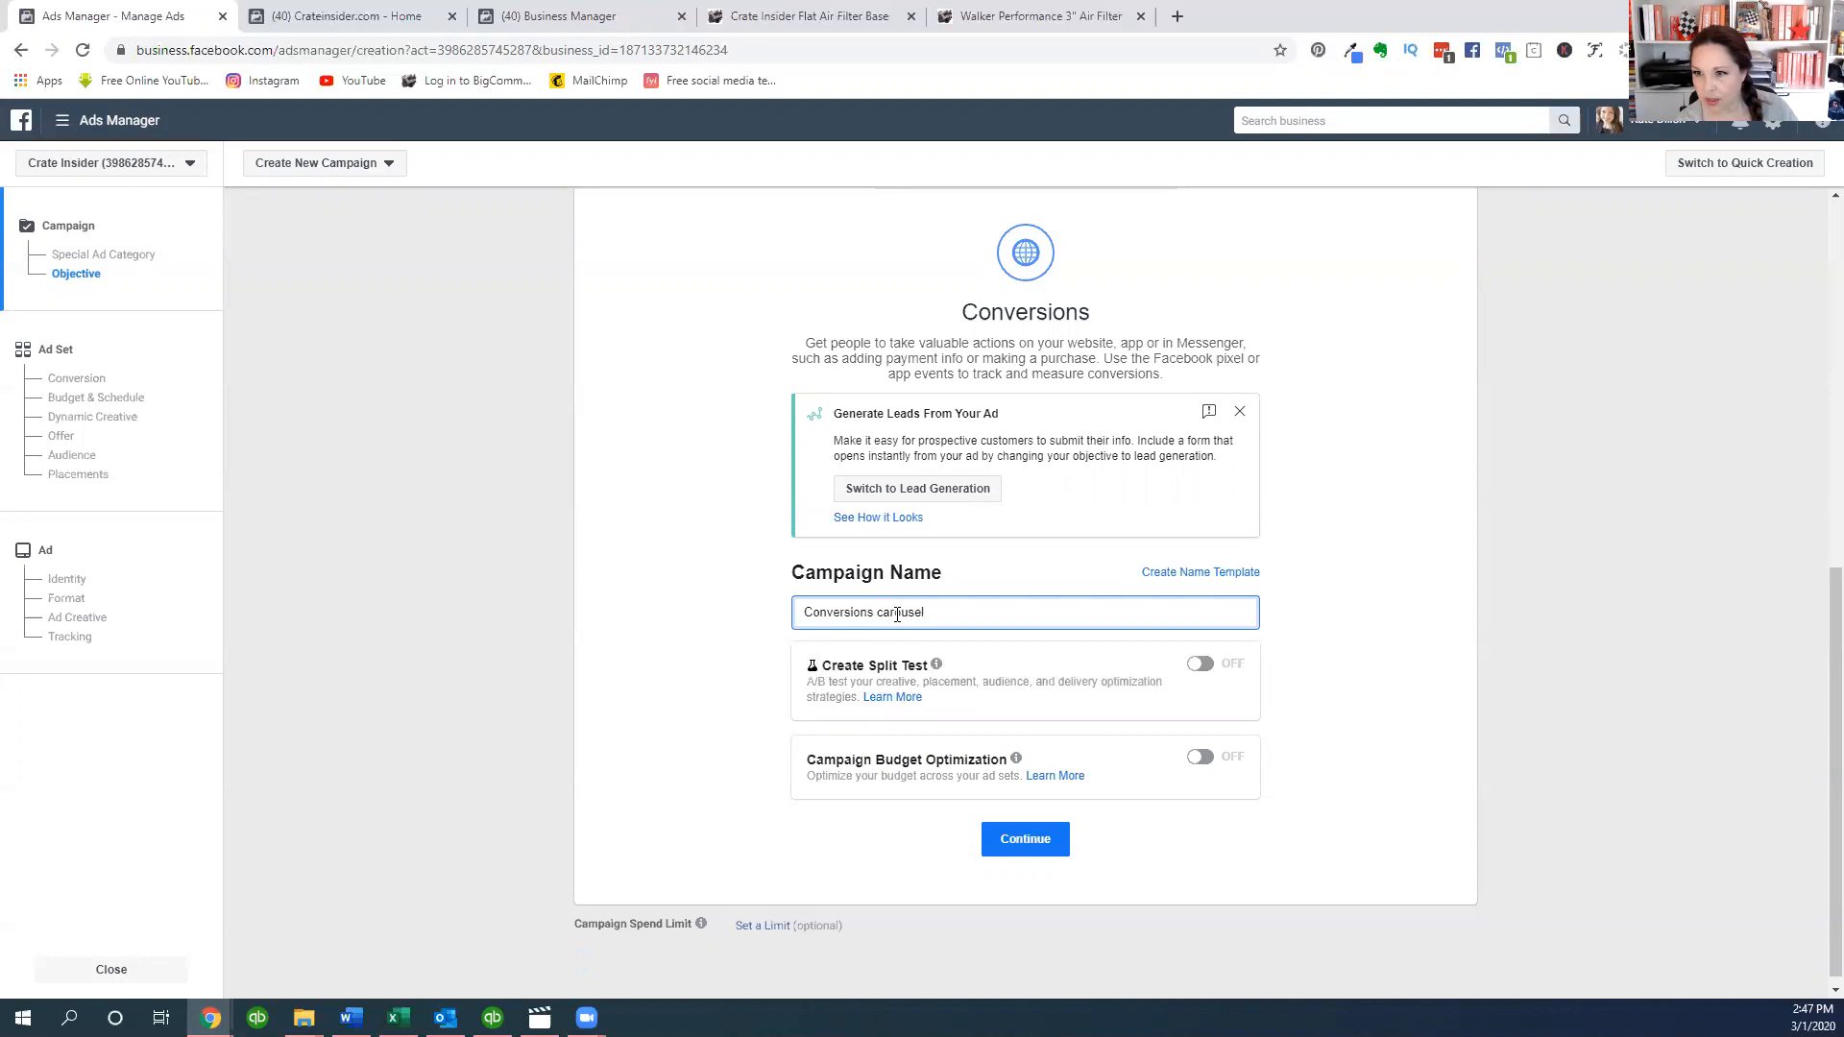
{"action": "type", "text": "test"}
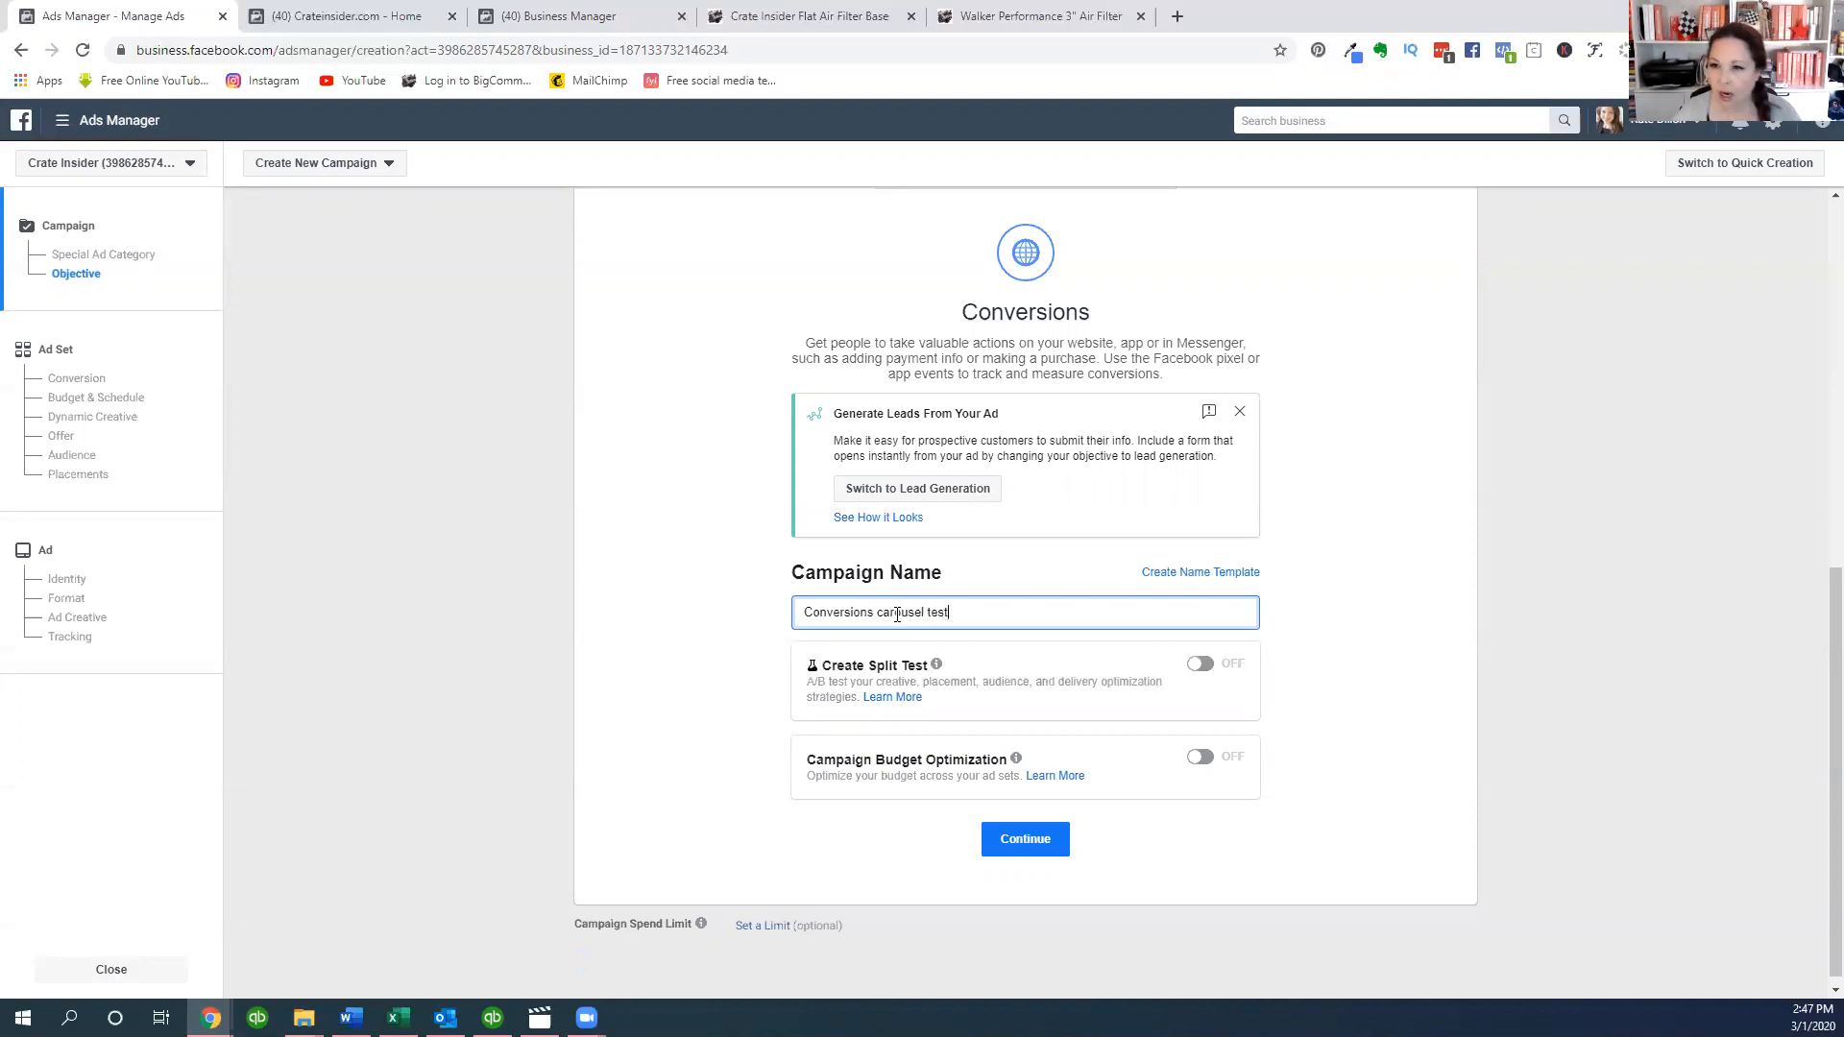
{"action": "left_click", "coordinate": [1023, 839]}
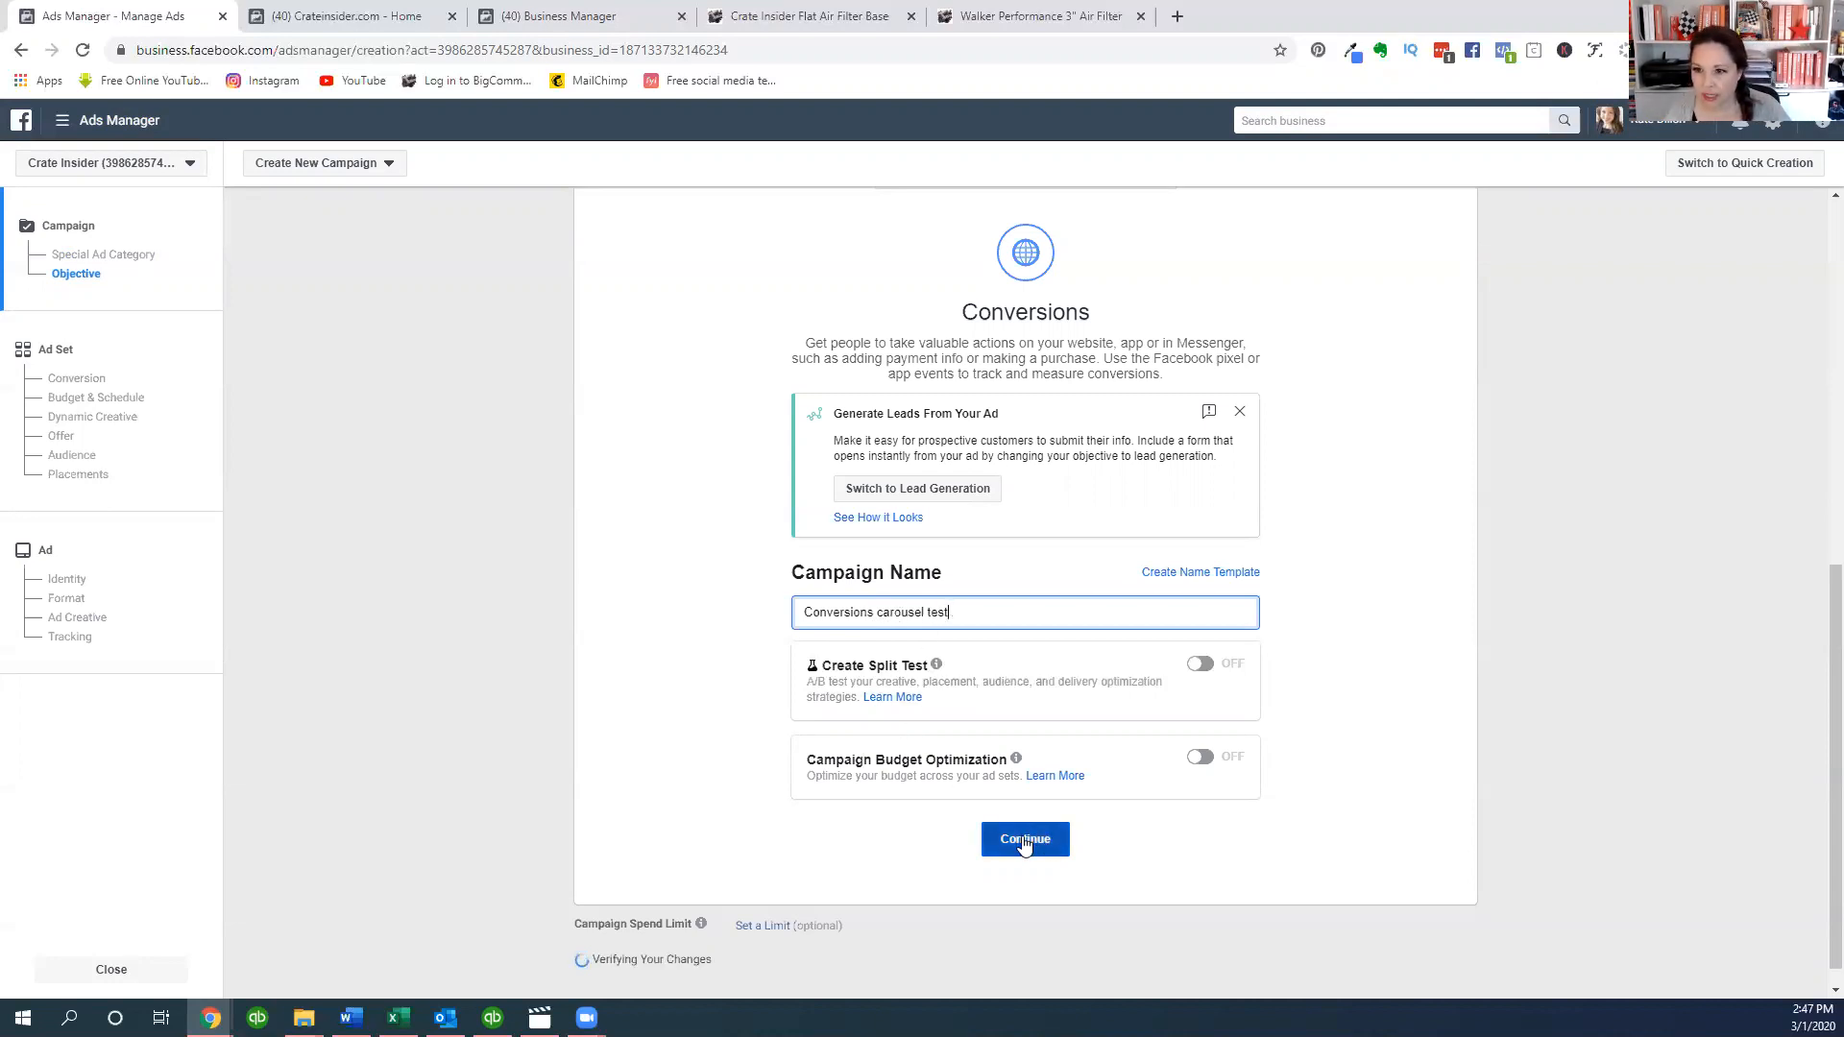
{"action": "left_click", "coordinate": [1023, 838]}
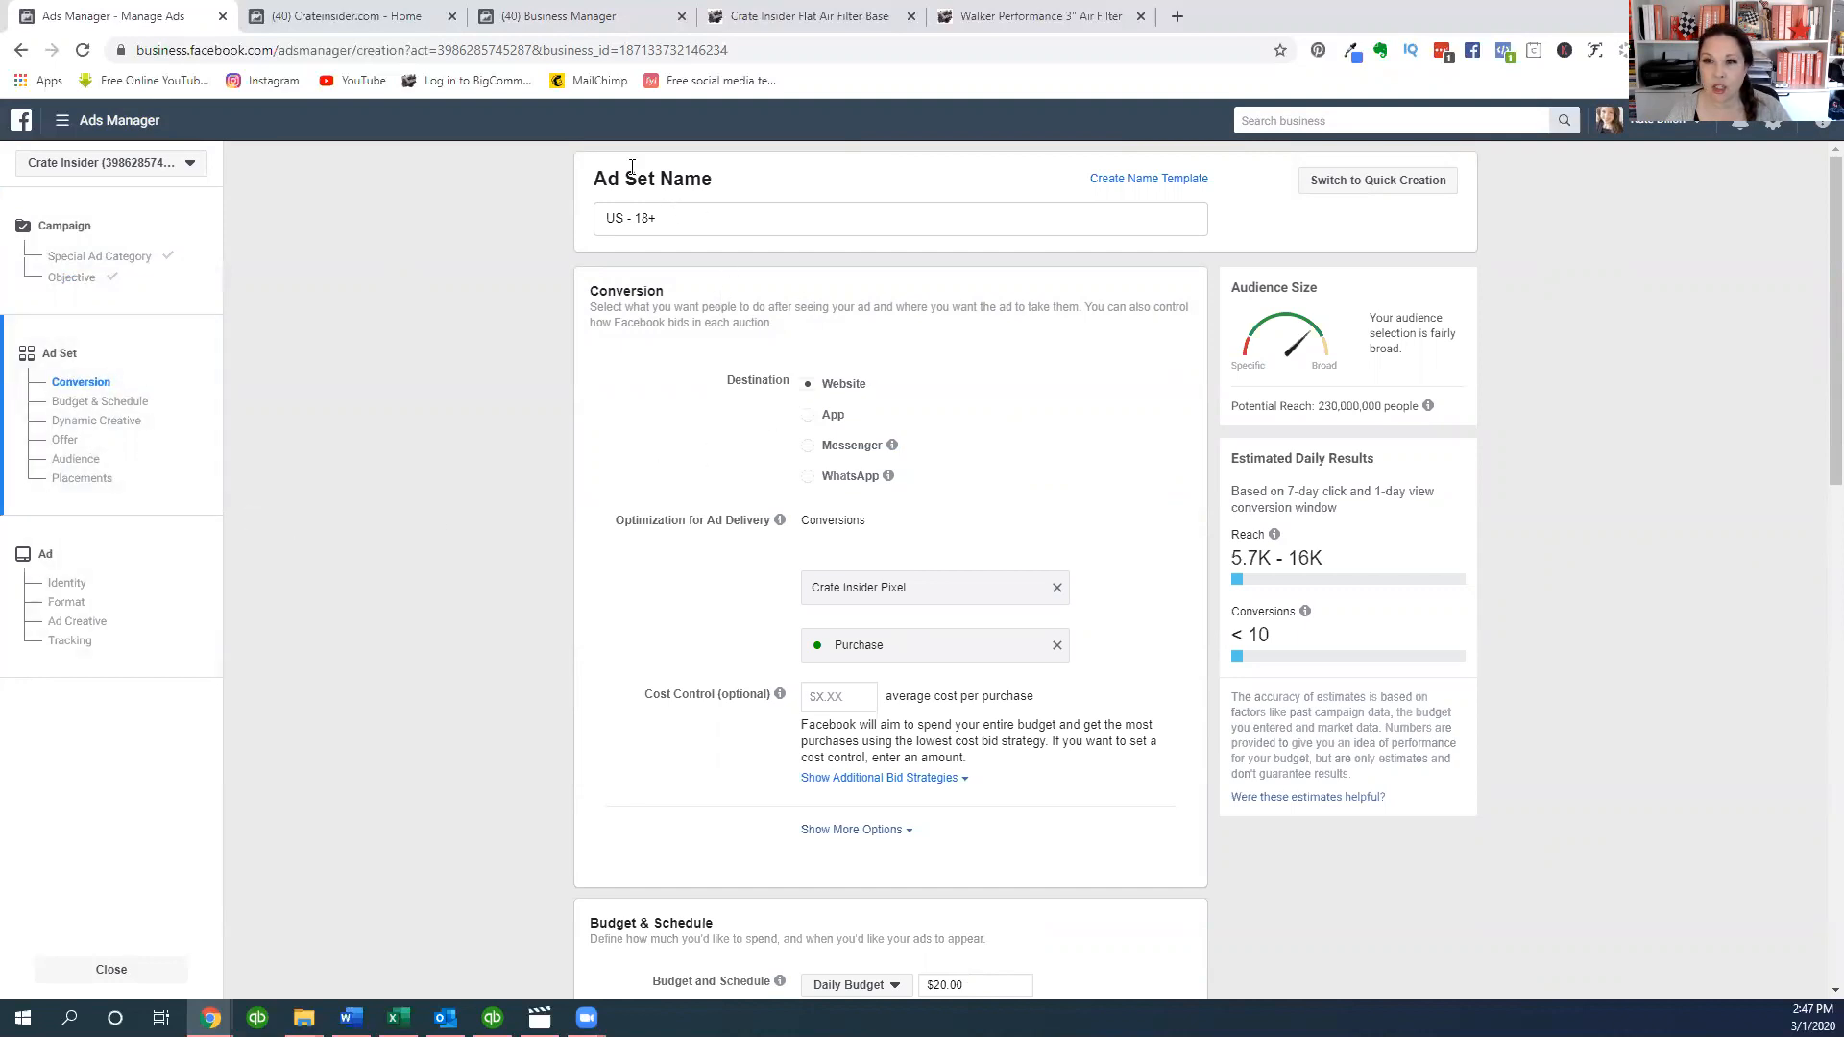
- Rename the ad set from 'US - 18+' to 'carousel', keeping Website and Purchase conversion
{"action": "left_click", "coordinate": [899, 218]}
{"action": "type", "text": "carousel"}
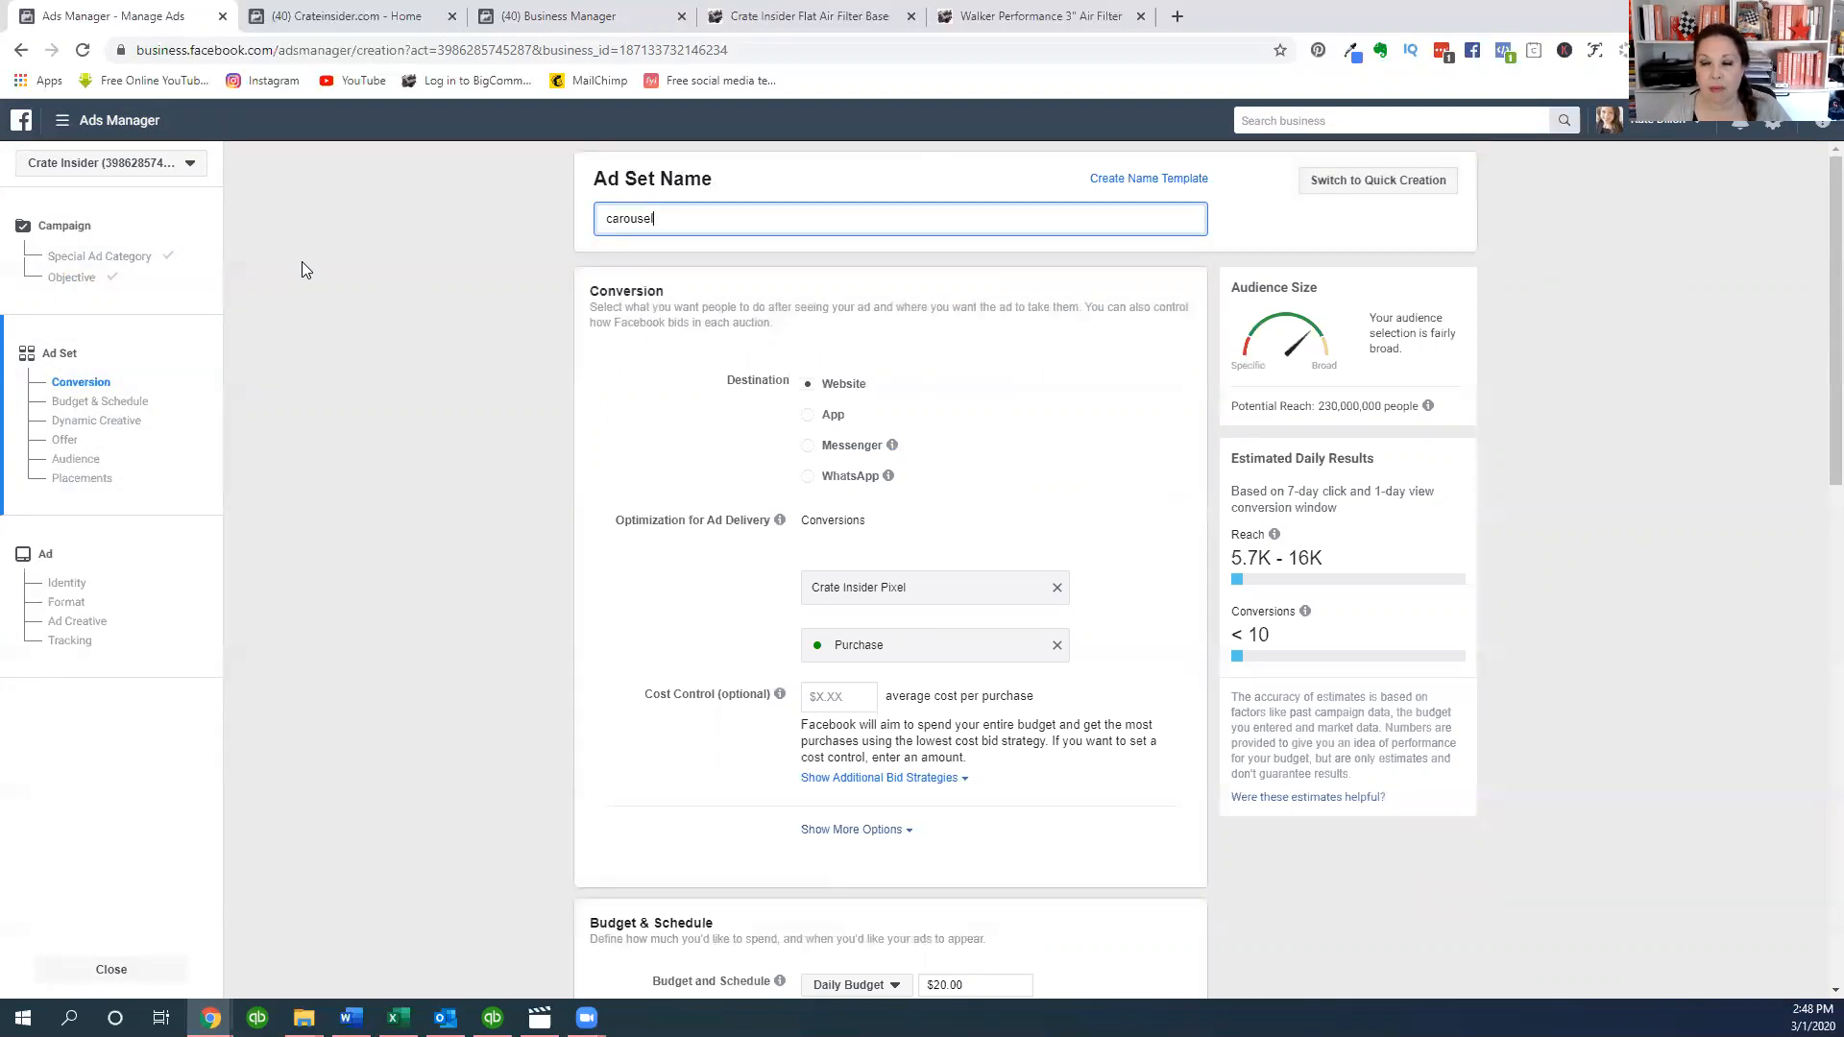
{"action": "mouse_move", "coordinate": [611, 439]}
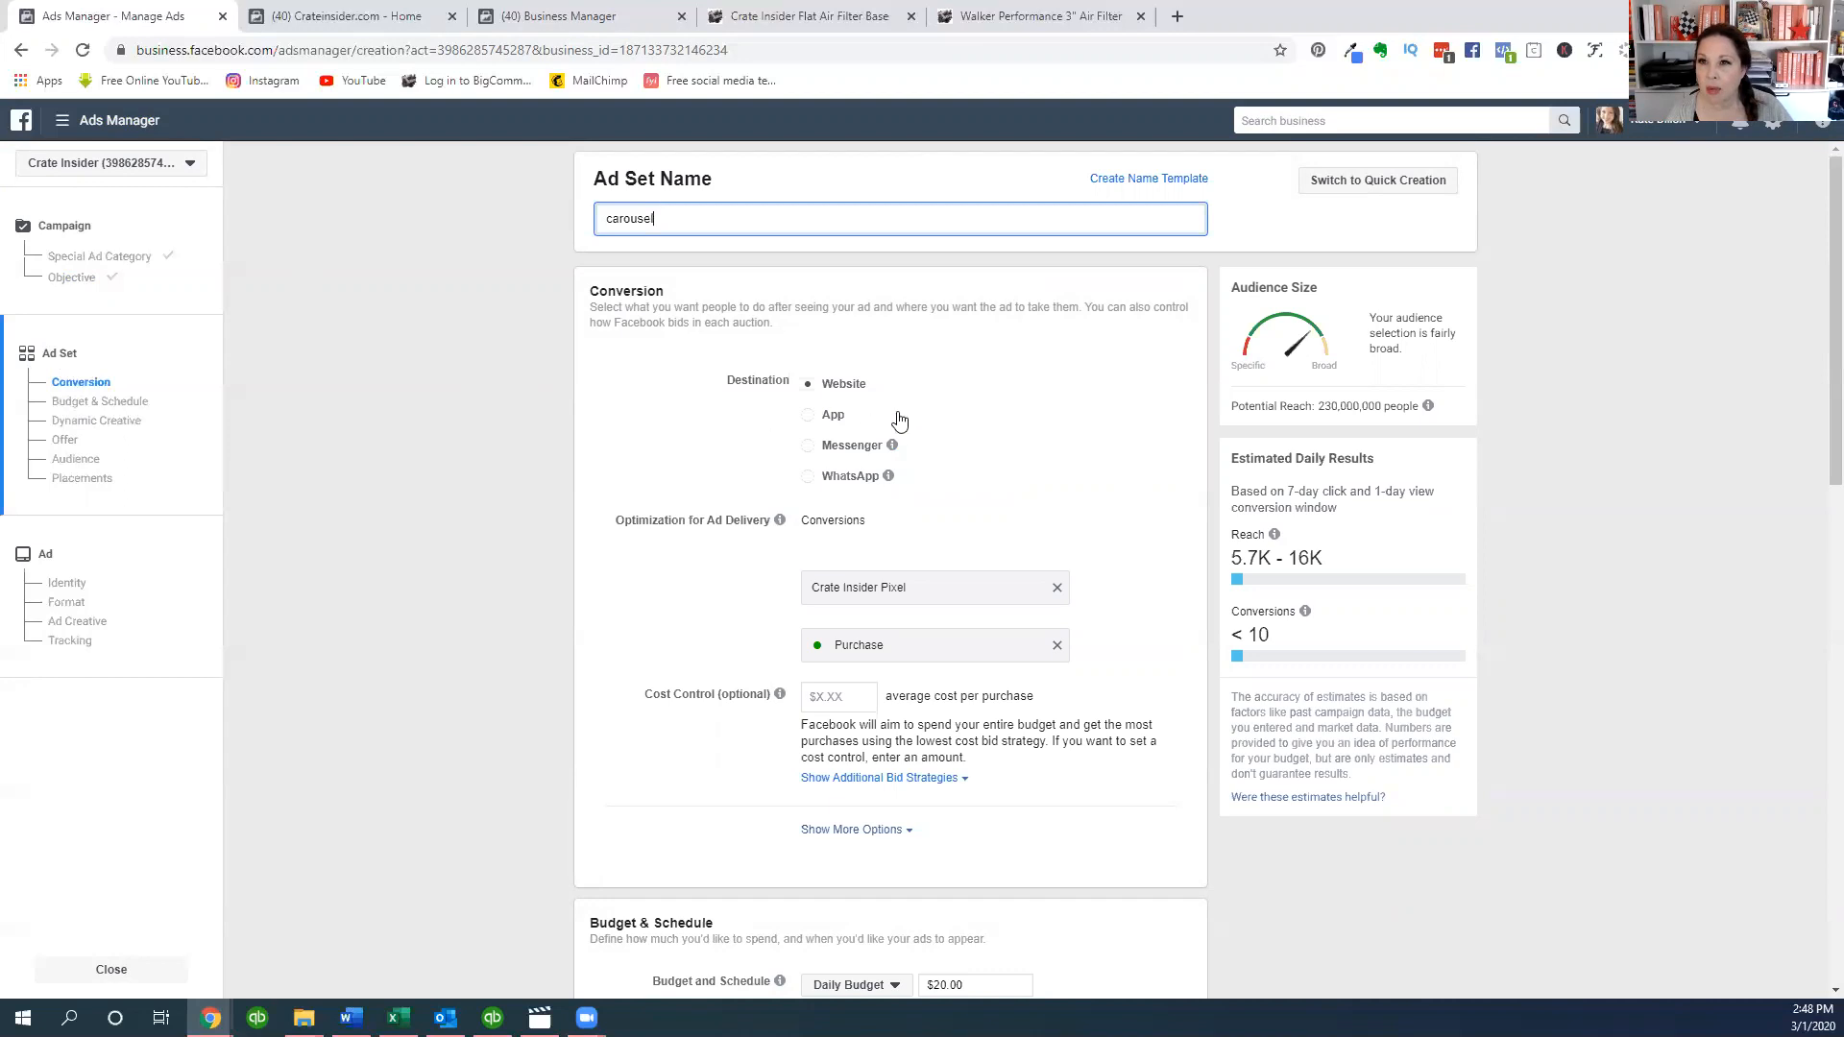
{"action": "mouse_move", "coordinate": [539, 202]}
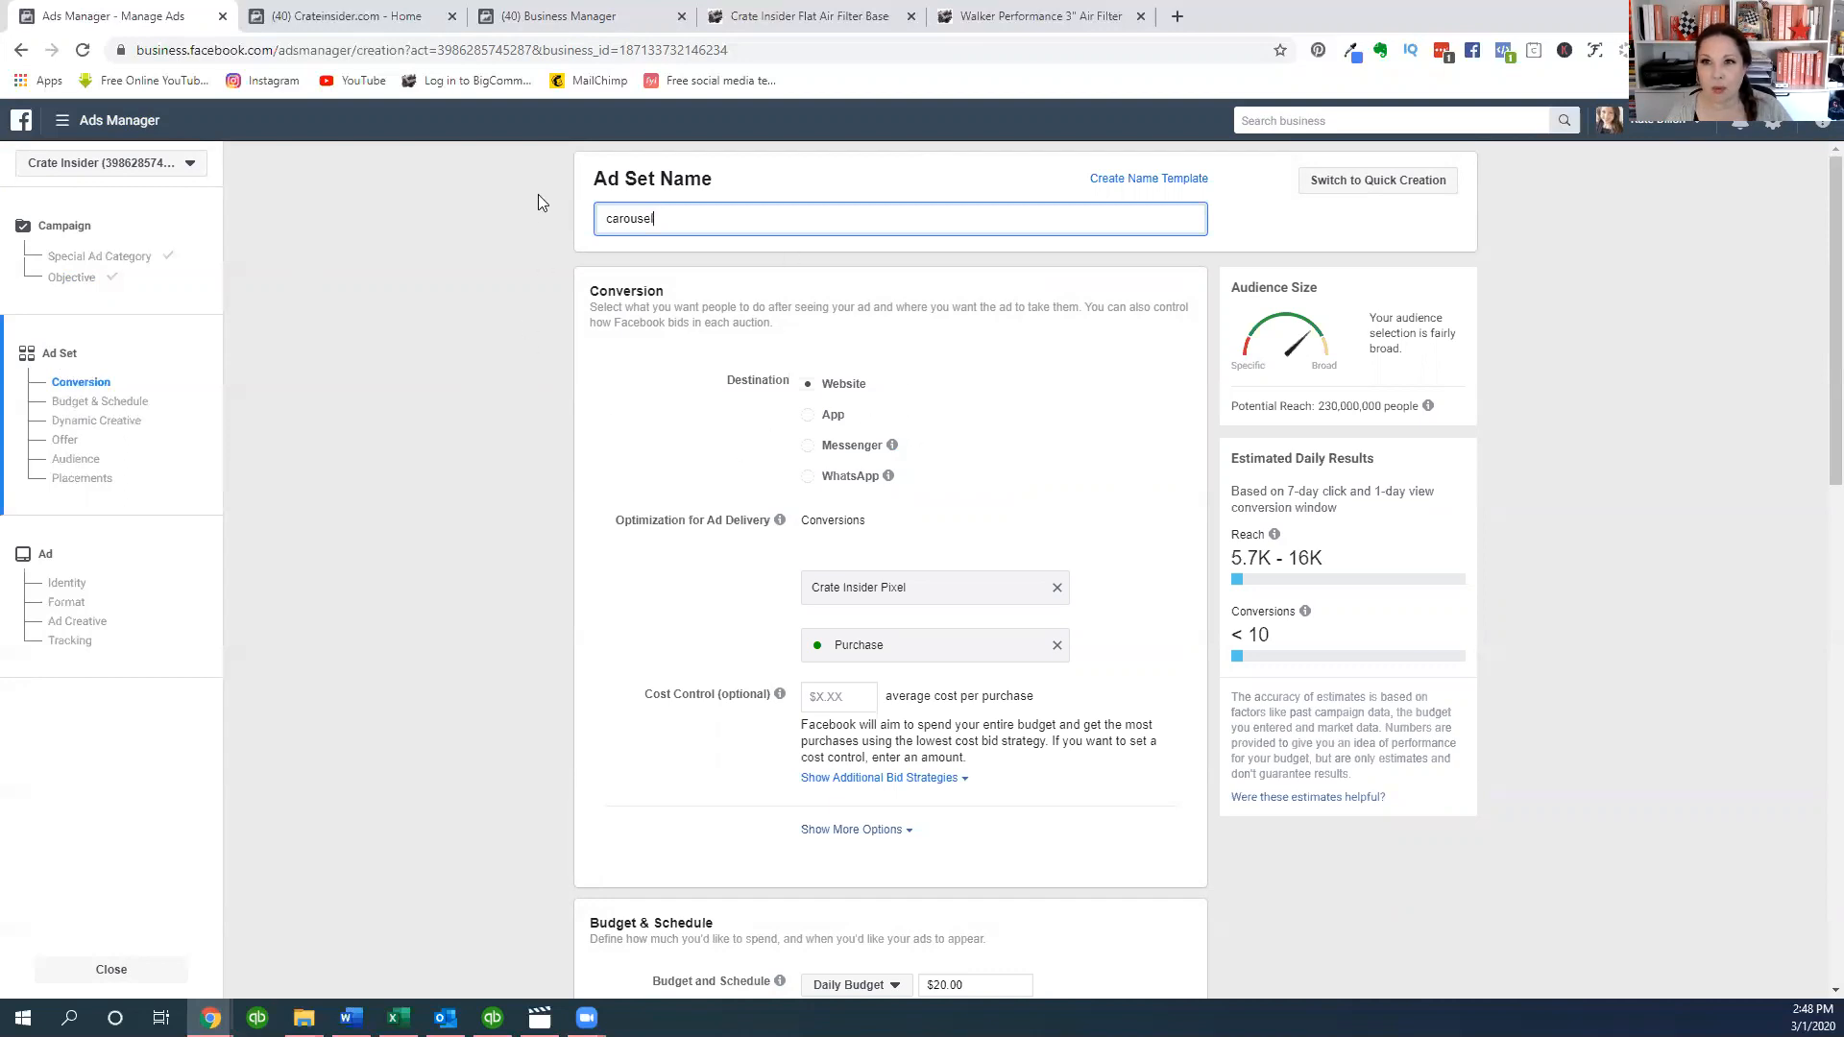
{"action": "mouse_move", "coordinate": [814, 414]}
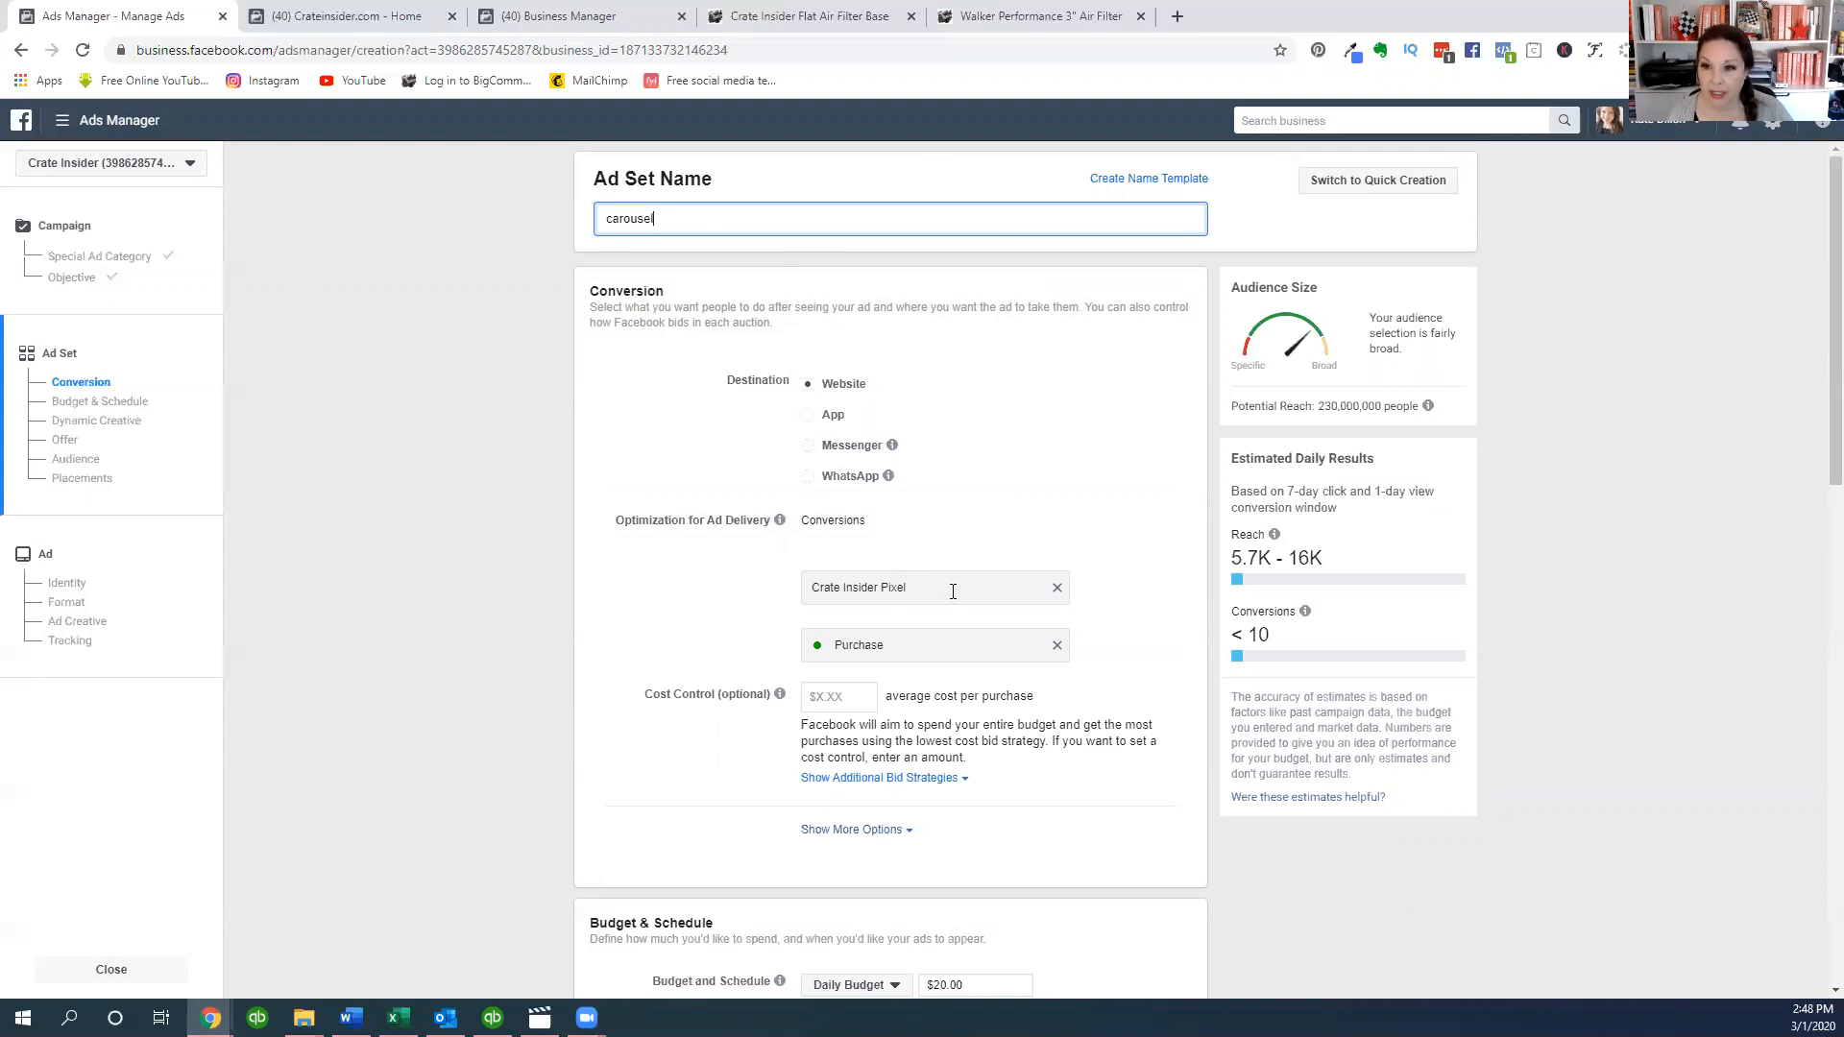
{"action": "mouse_move", "coordinate": [902, 645]}
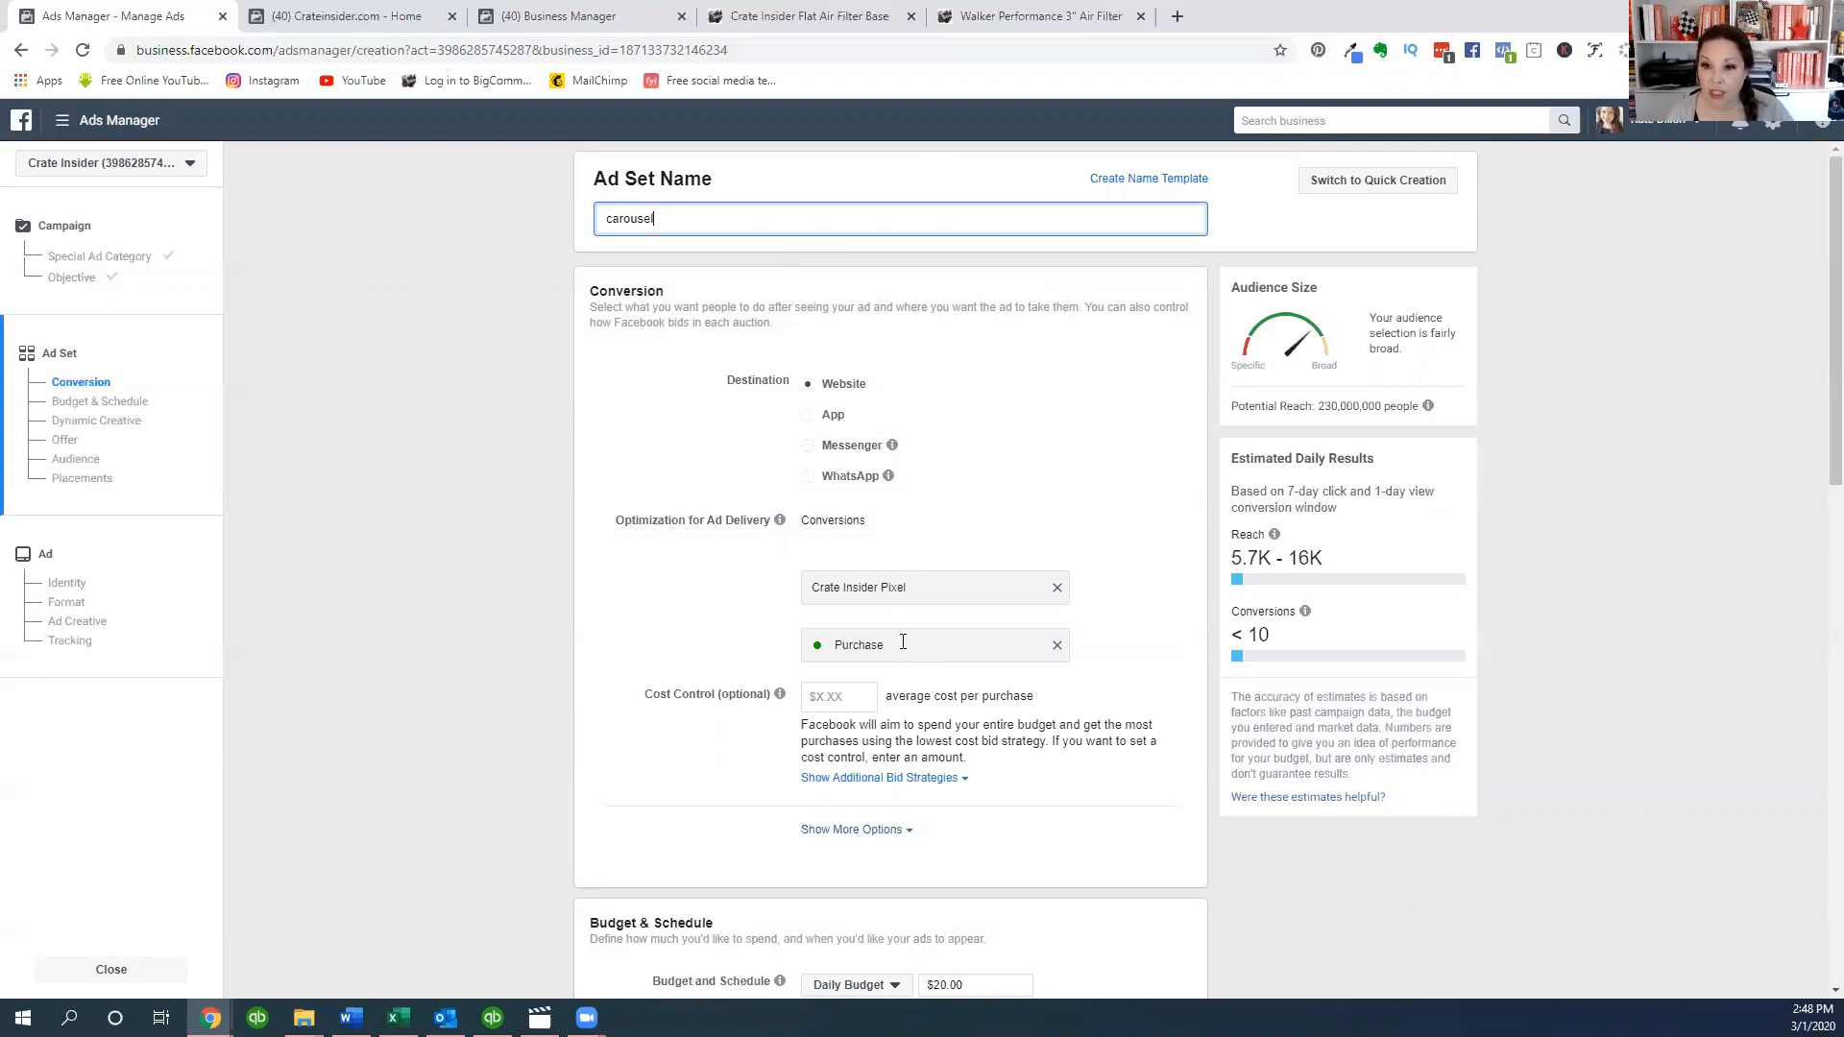
{"action": "scroll", "scroll_direction": "down", "scroll_amount": 3}
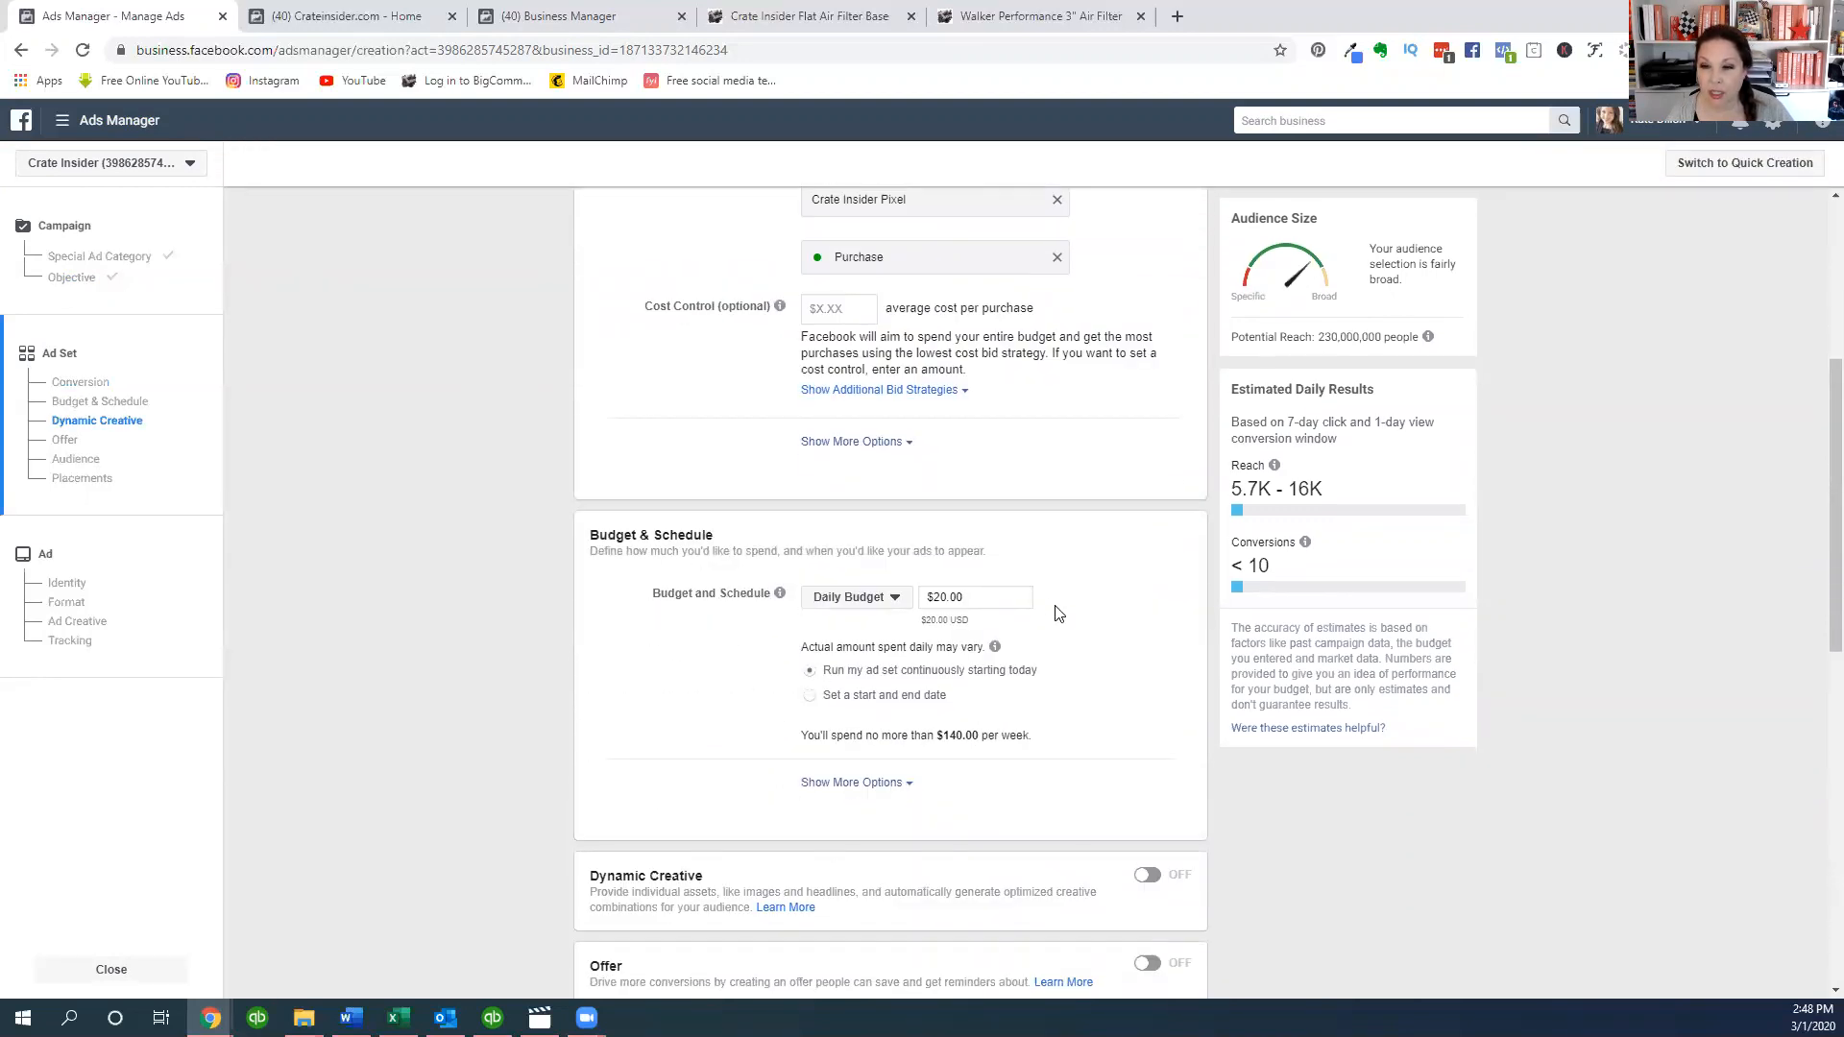
- Keep Daily Budget and set the amount to $5, capping spend at $35 per week
{"action": "left_click", "coordinate": [855, 597]}
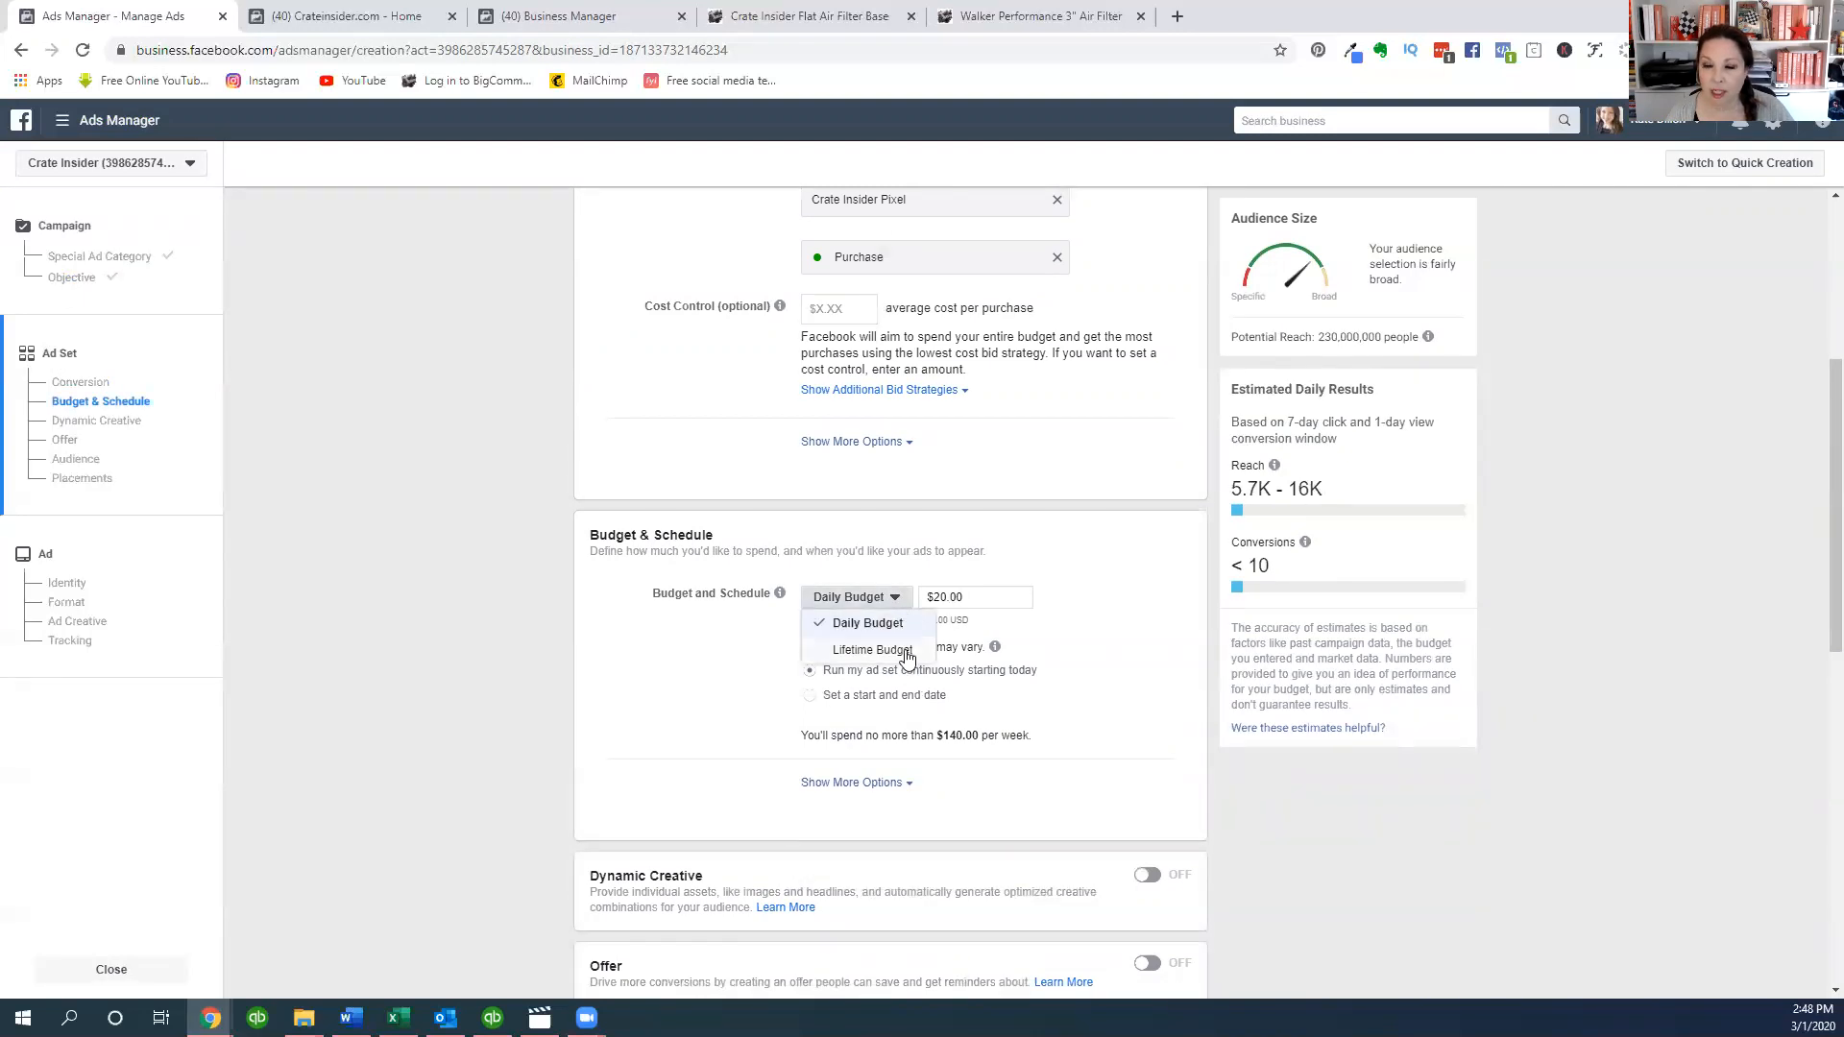
{"action": "left_click", "coordinate": [866, 622]}
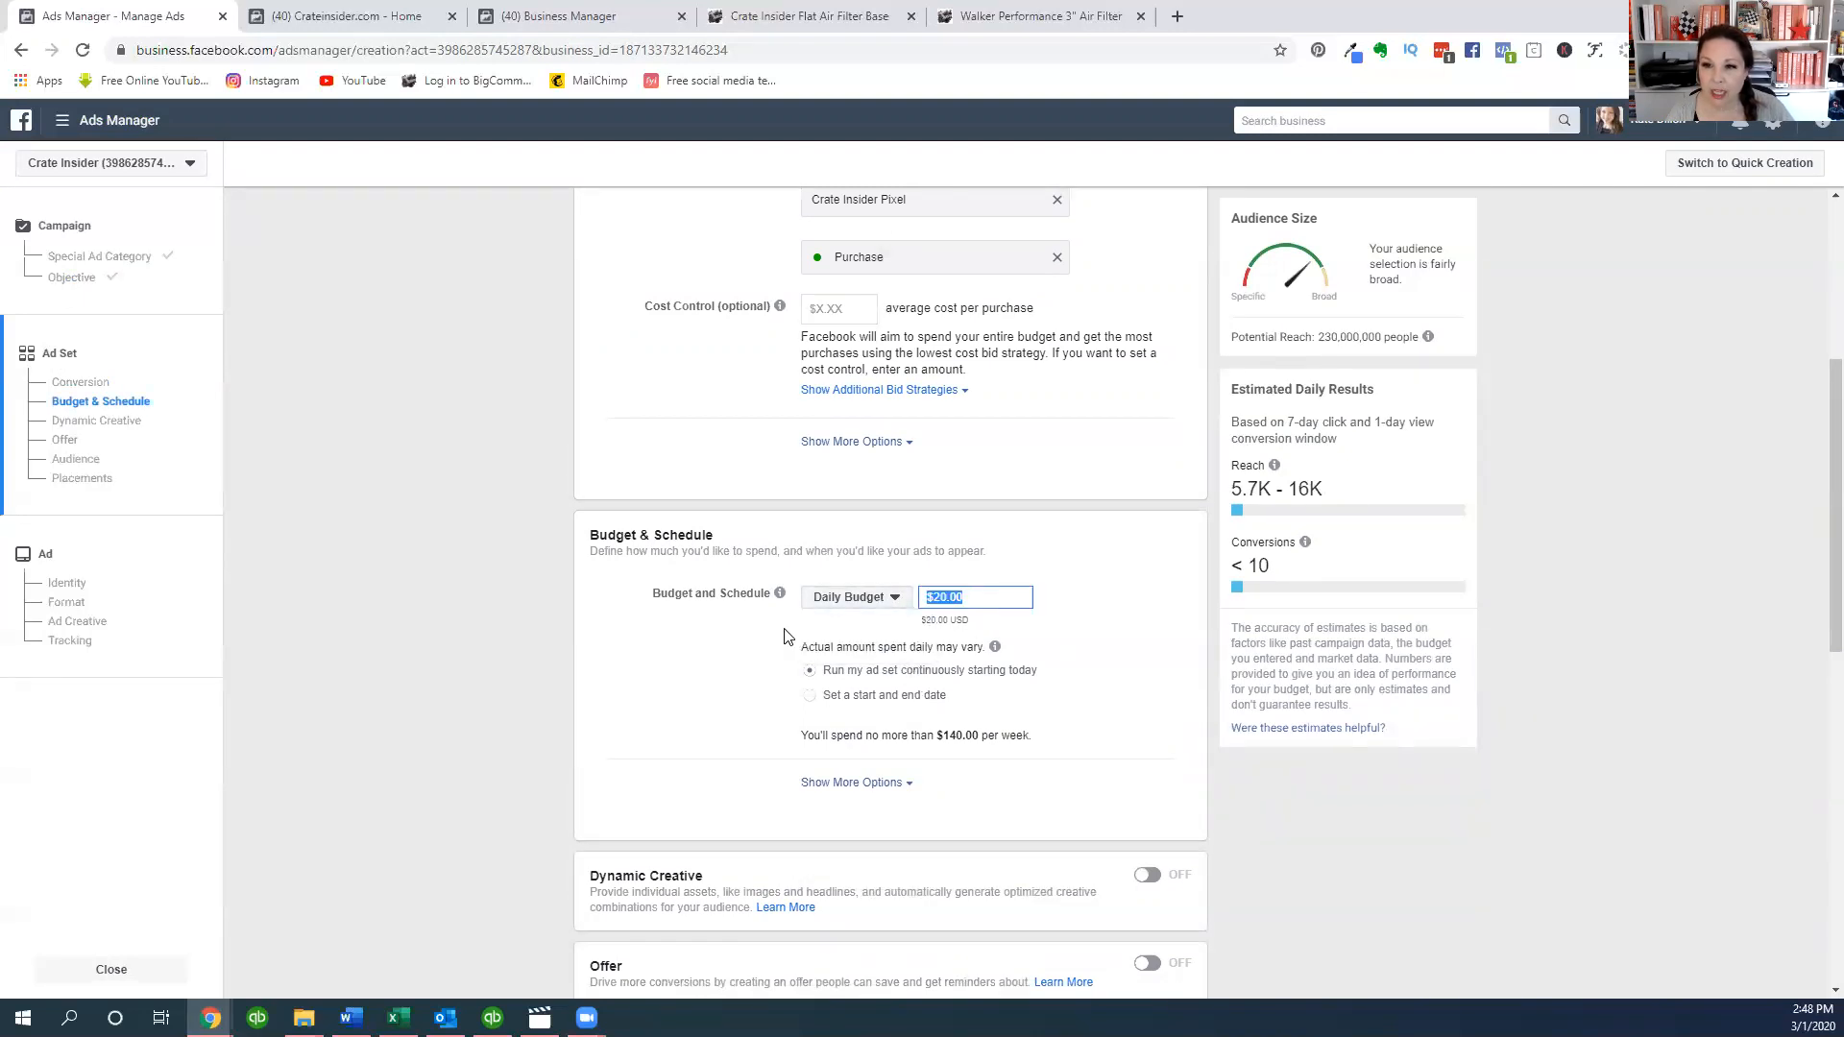
{"action": "type", "text": "5"}
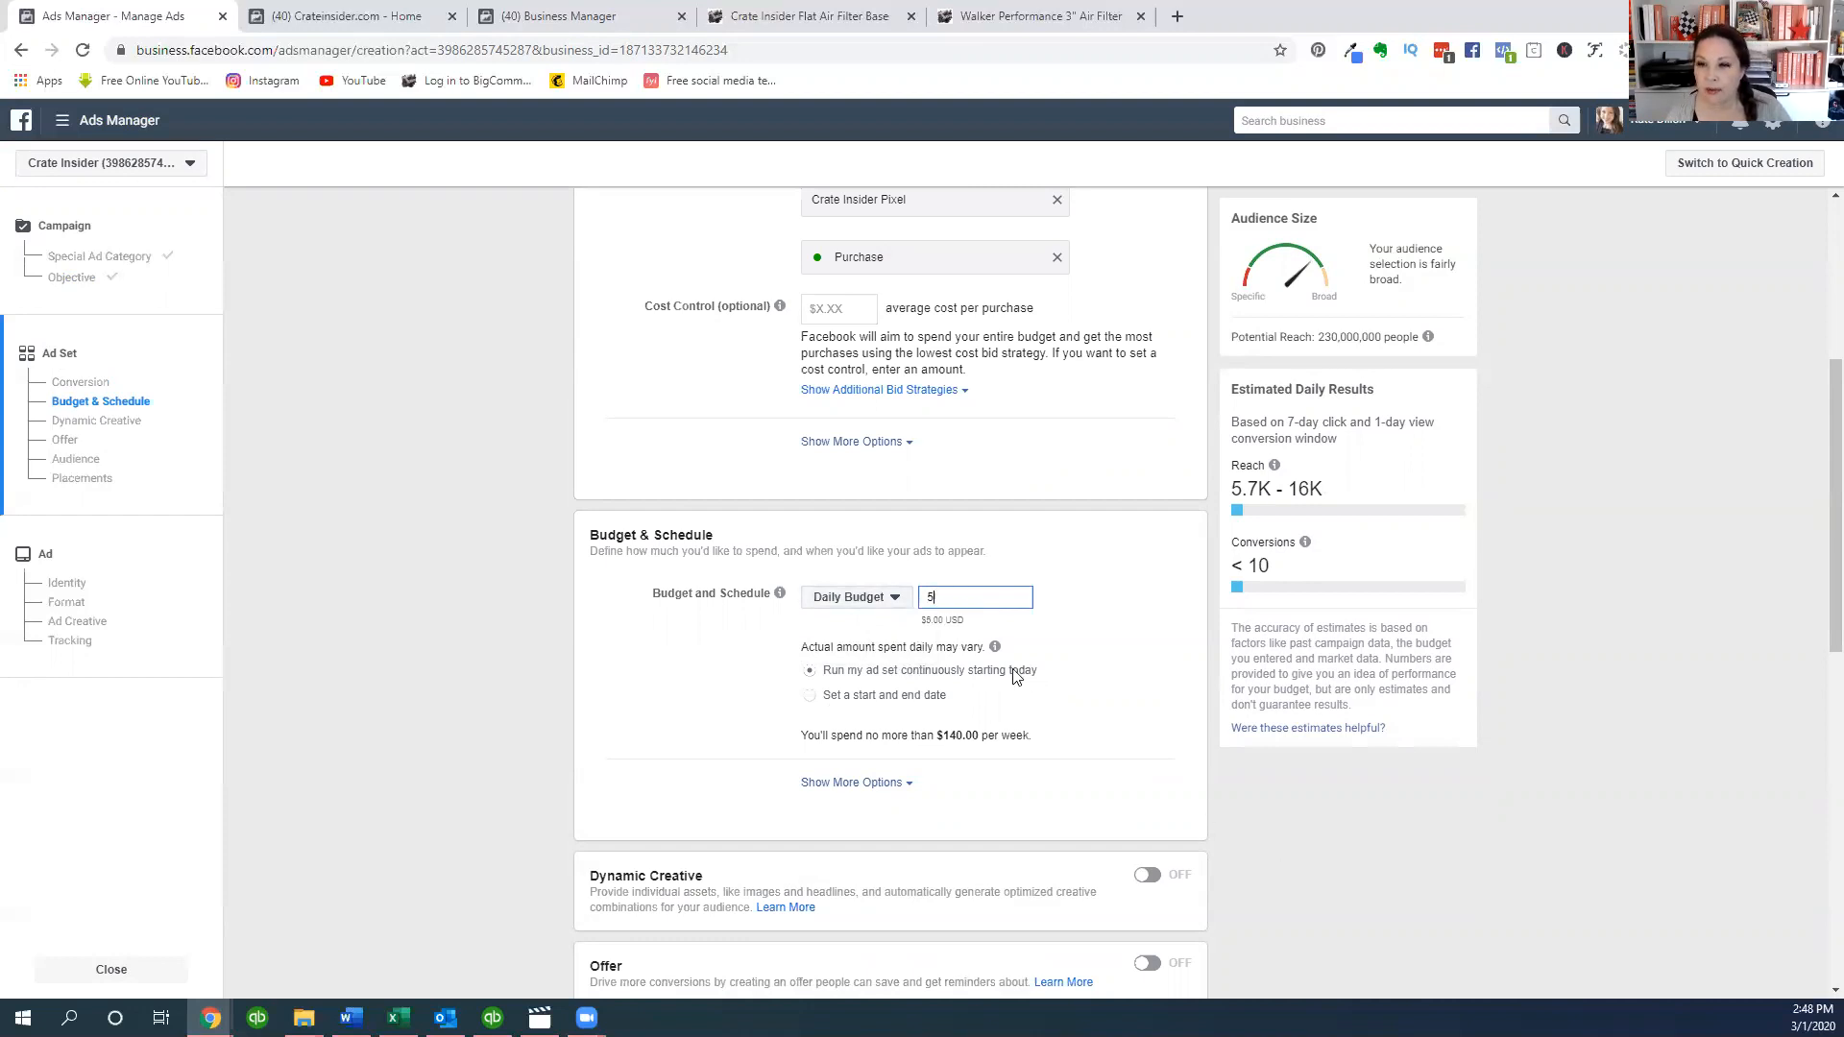
{"action": "mouse_move", "coordinate": [1037, 692]}
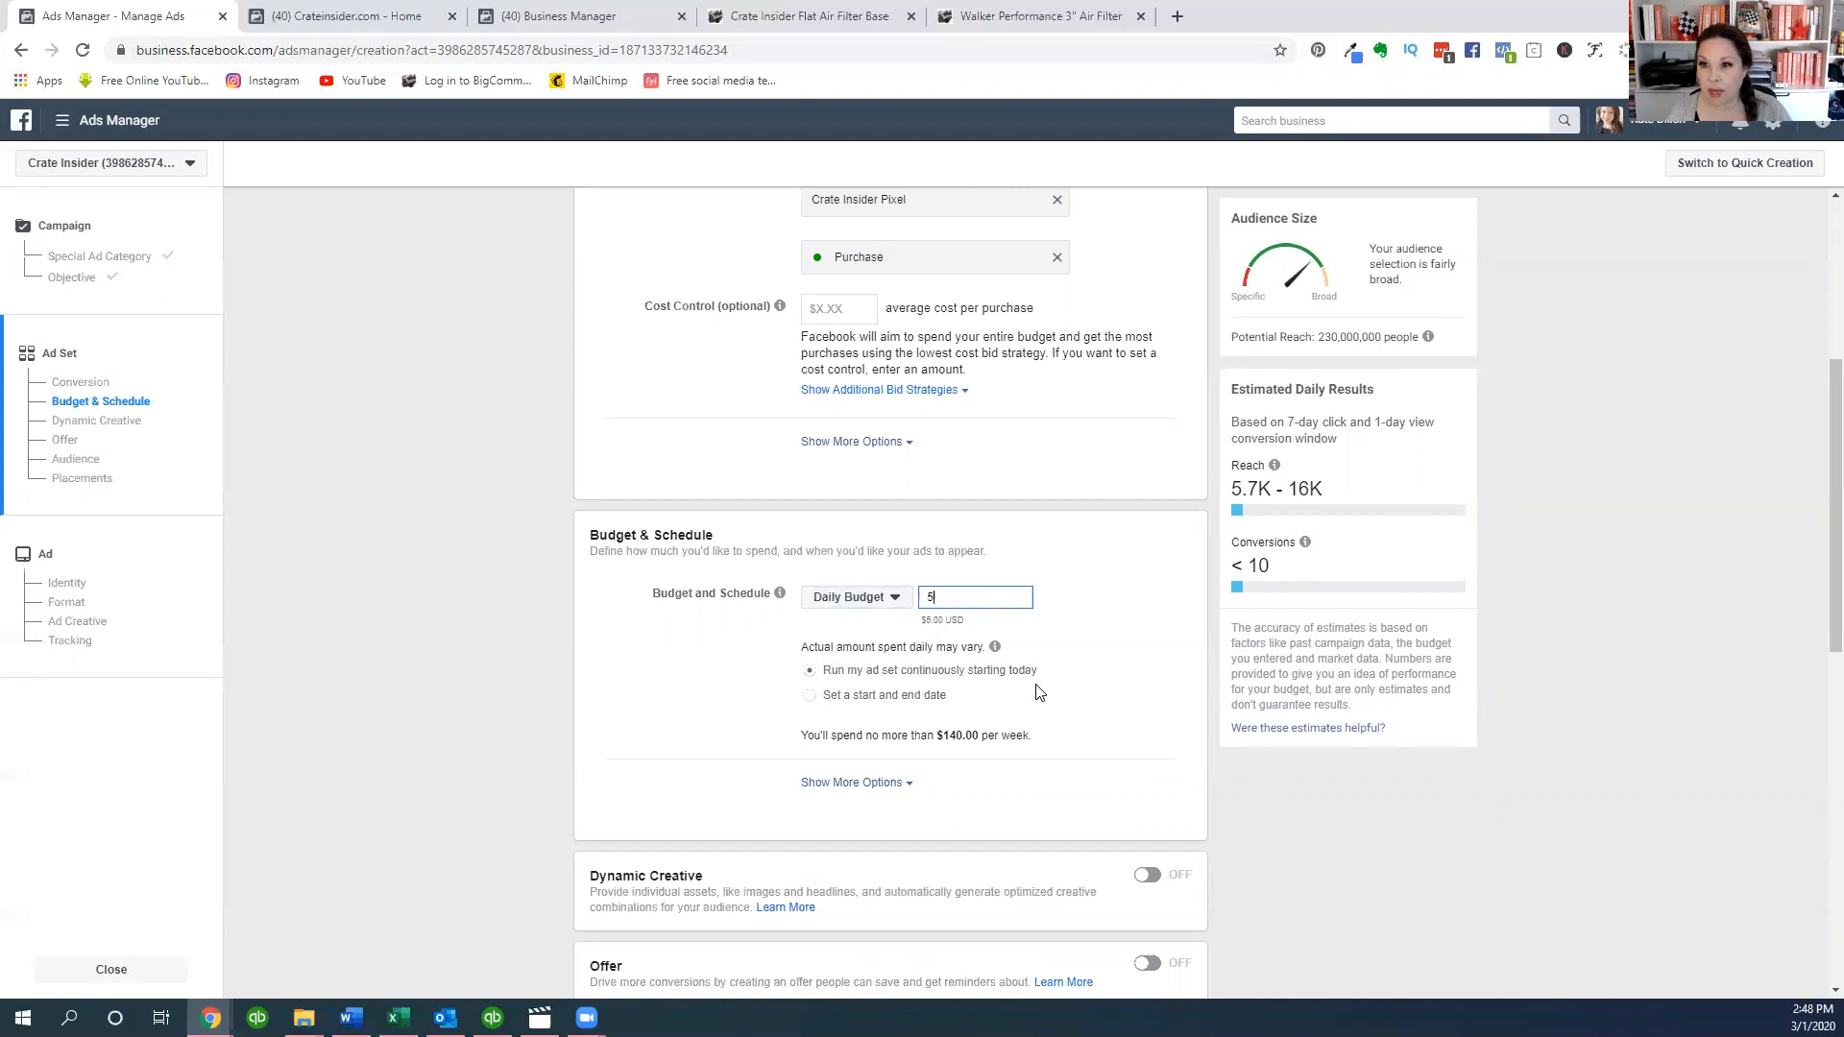
{"action": "scroll", "scroll_direction": "down", "scroll_amount": 3}
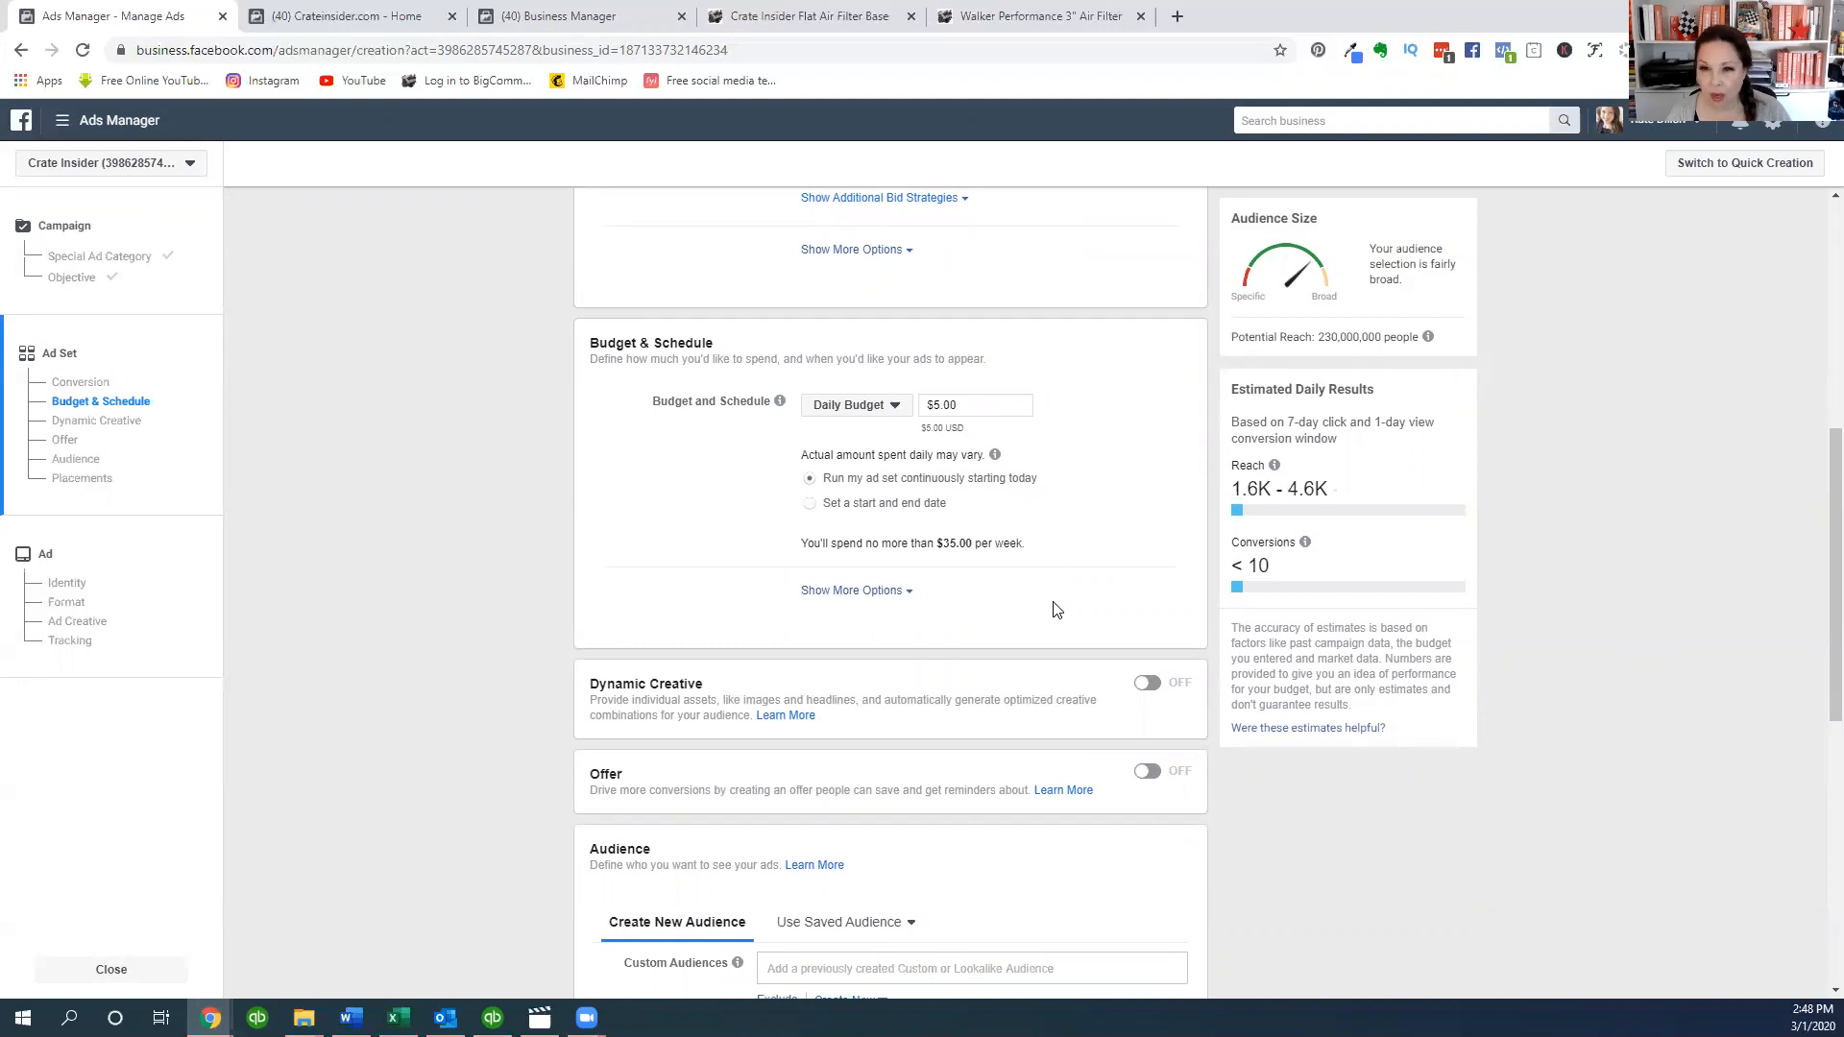
- Show more audience options and open Create New under Use Saved Audience
{"action": "scroll", "scroll_direction": "down", "scroll_amount": 3}
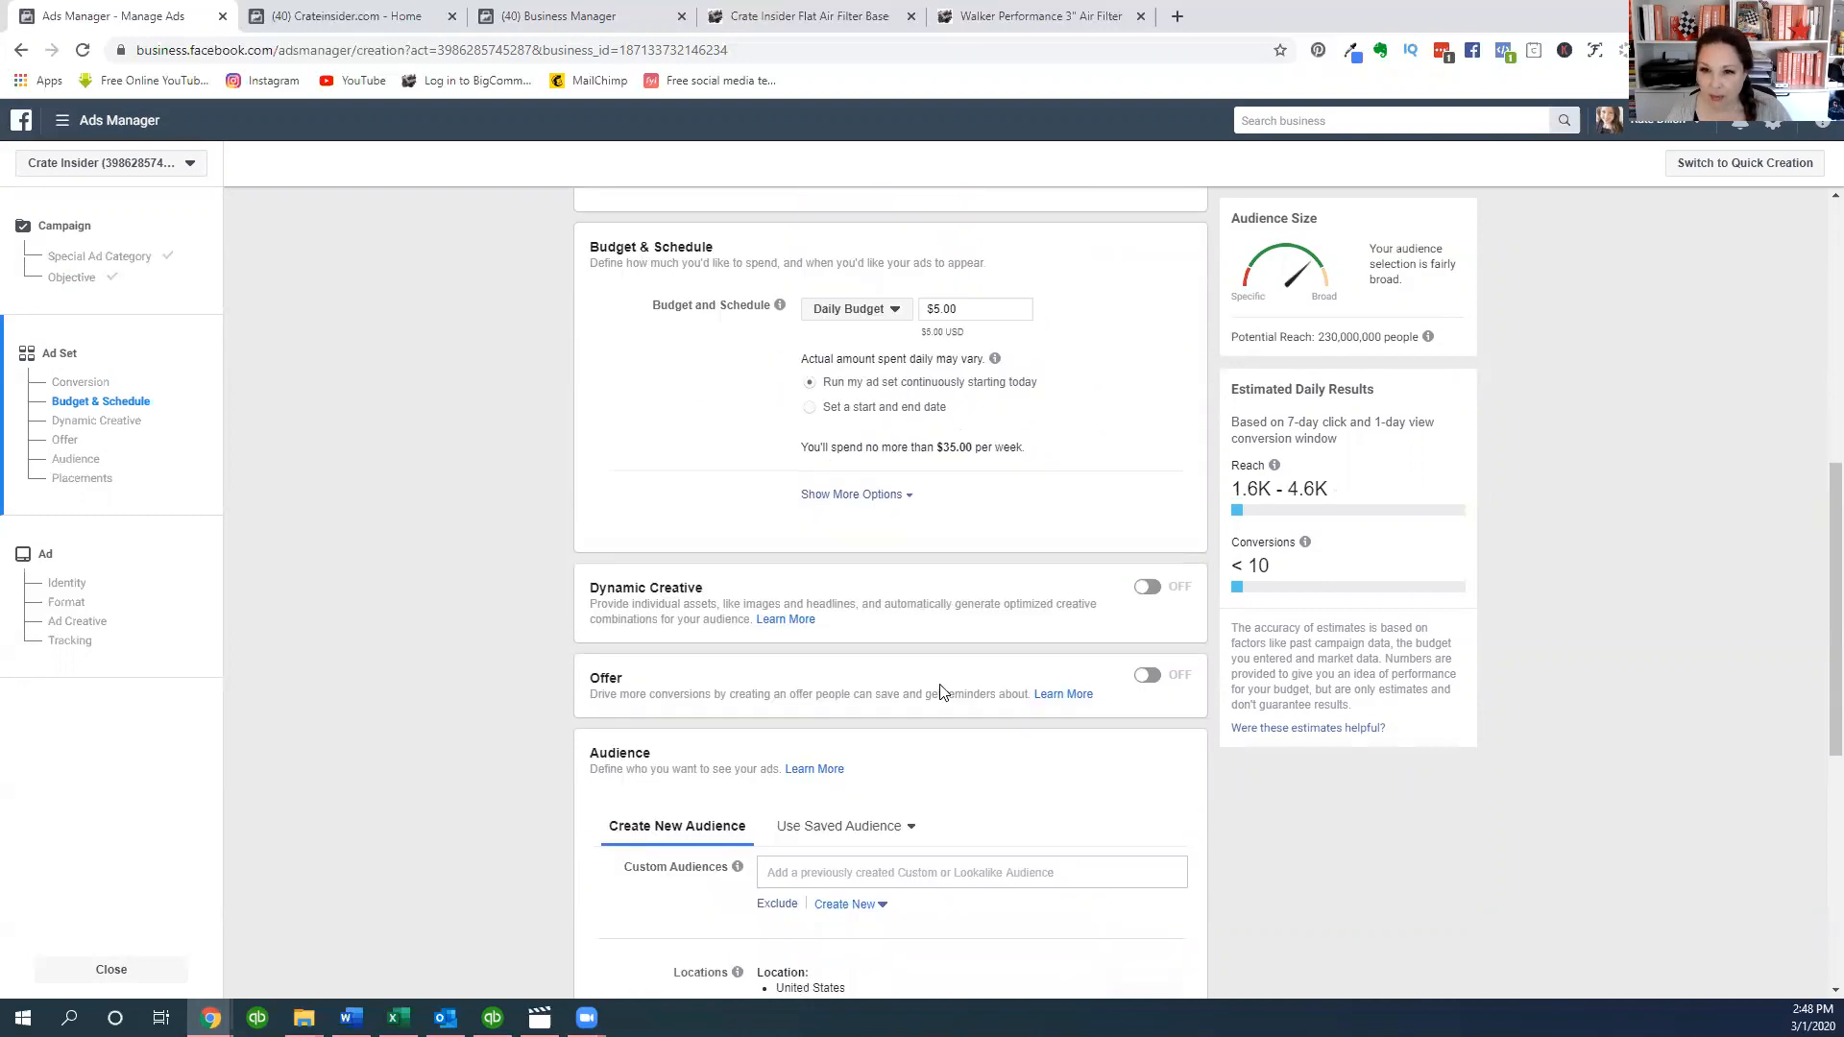
{"action": "scroll", "scroll_direction": "down", "scroll_amount": 3}
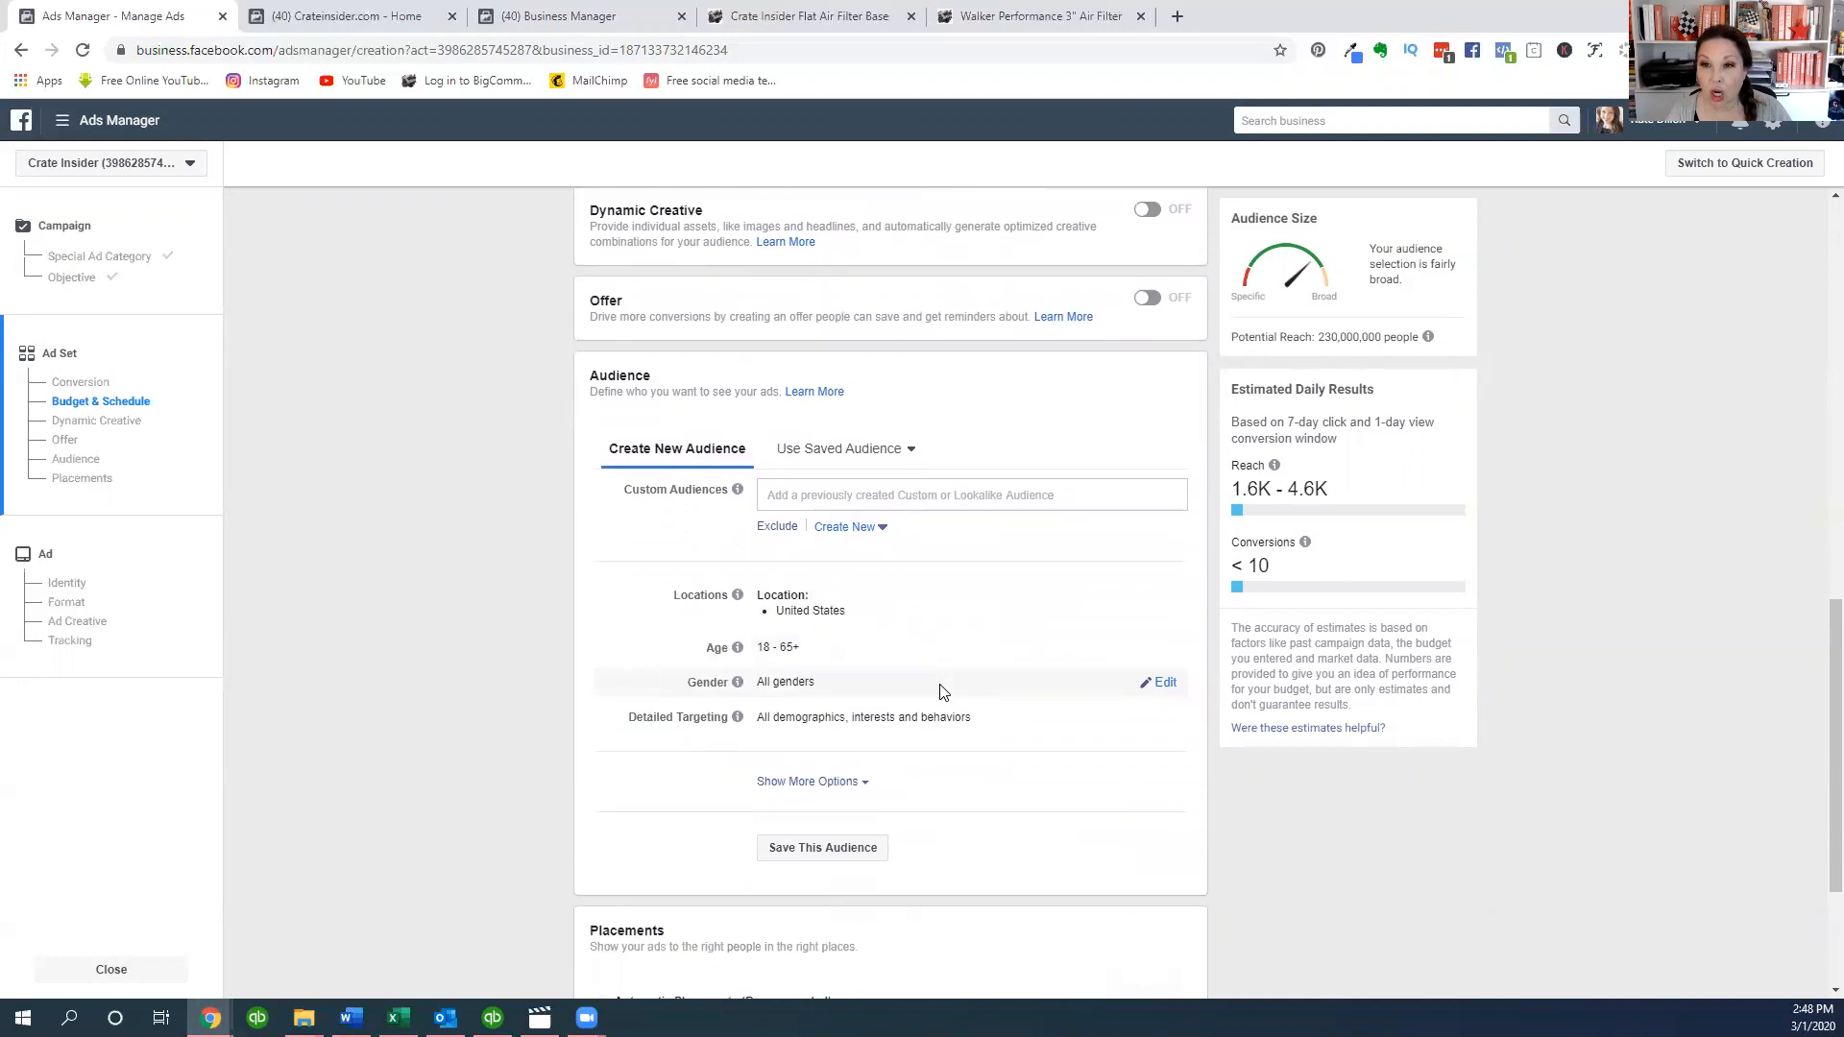
{"action": "scroll", "scroll_direction": "down", "scroll_amount": 3}
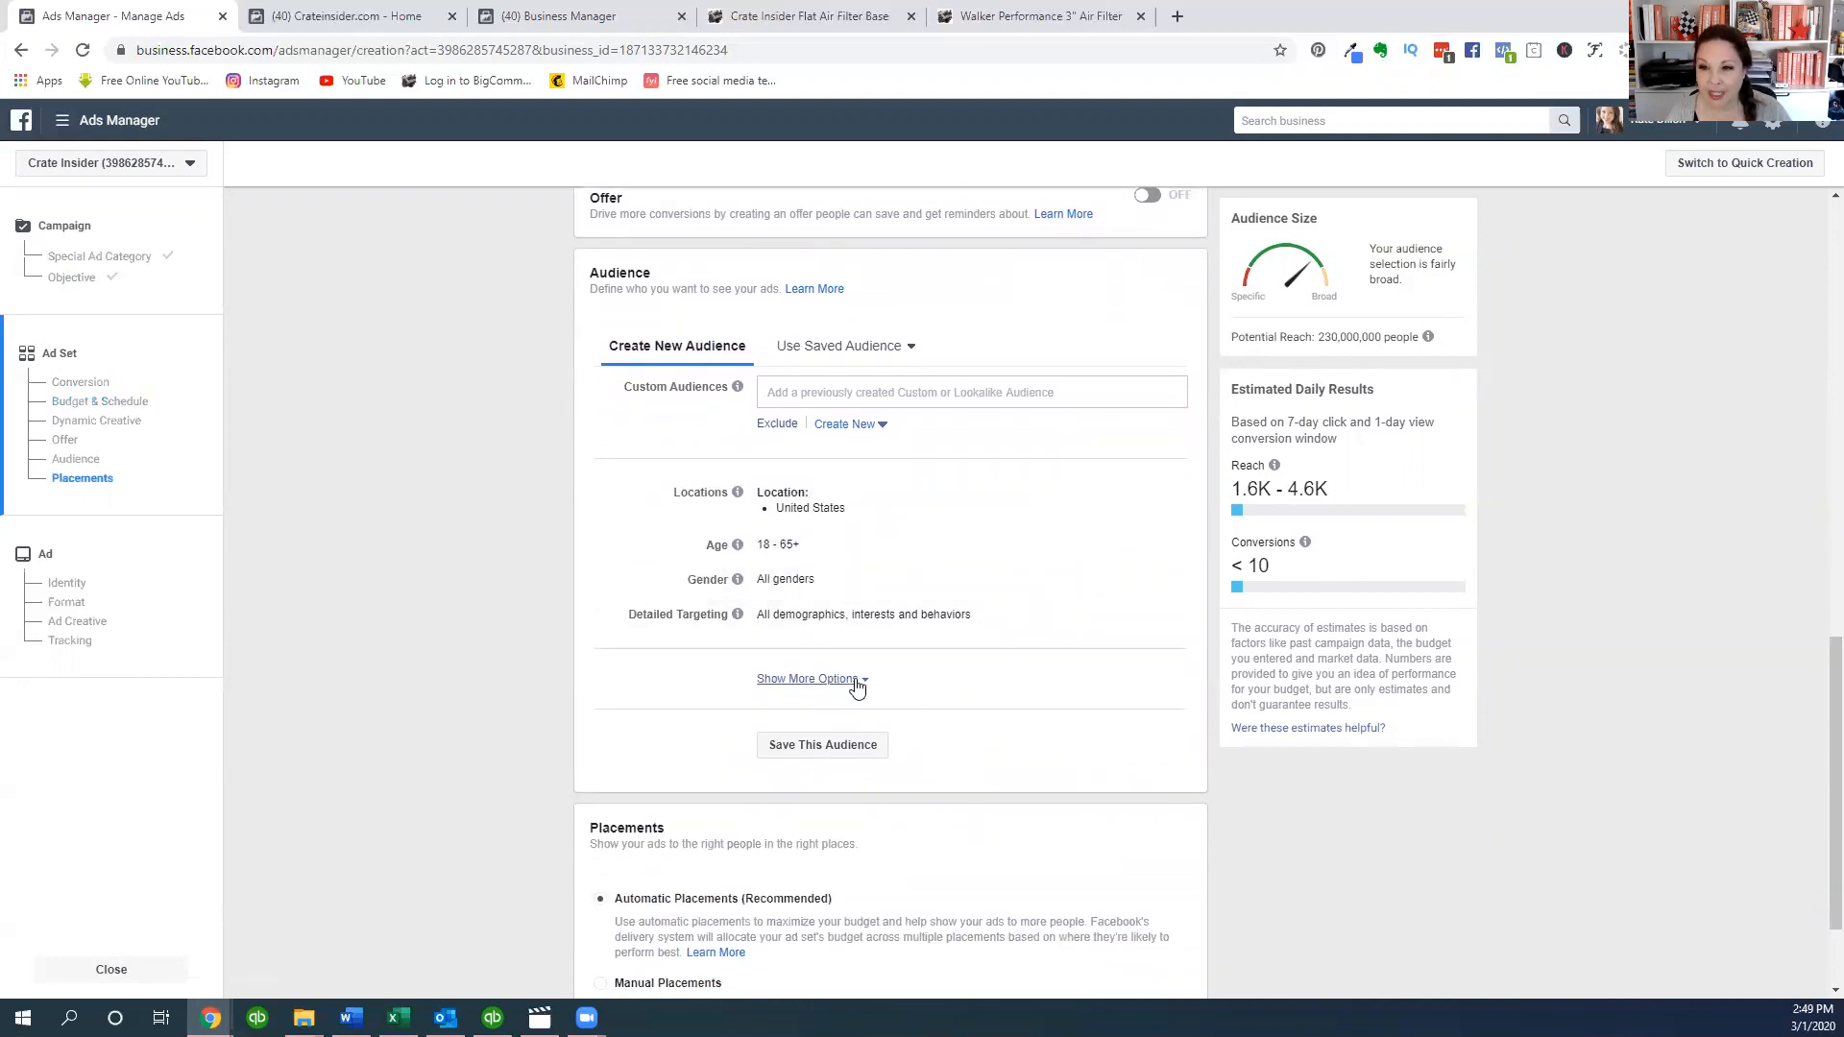
{"action": "left_click", "coordinate": [807, 679]}
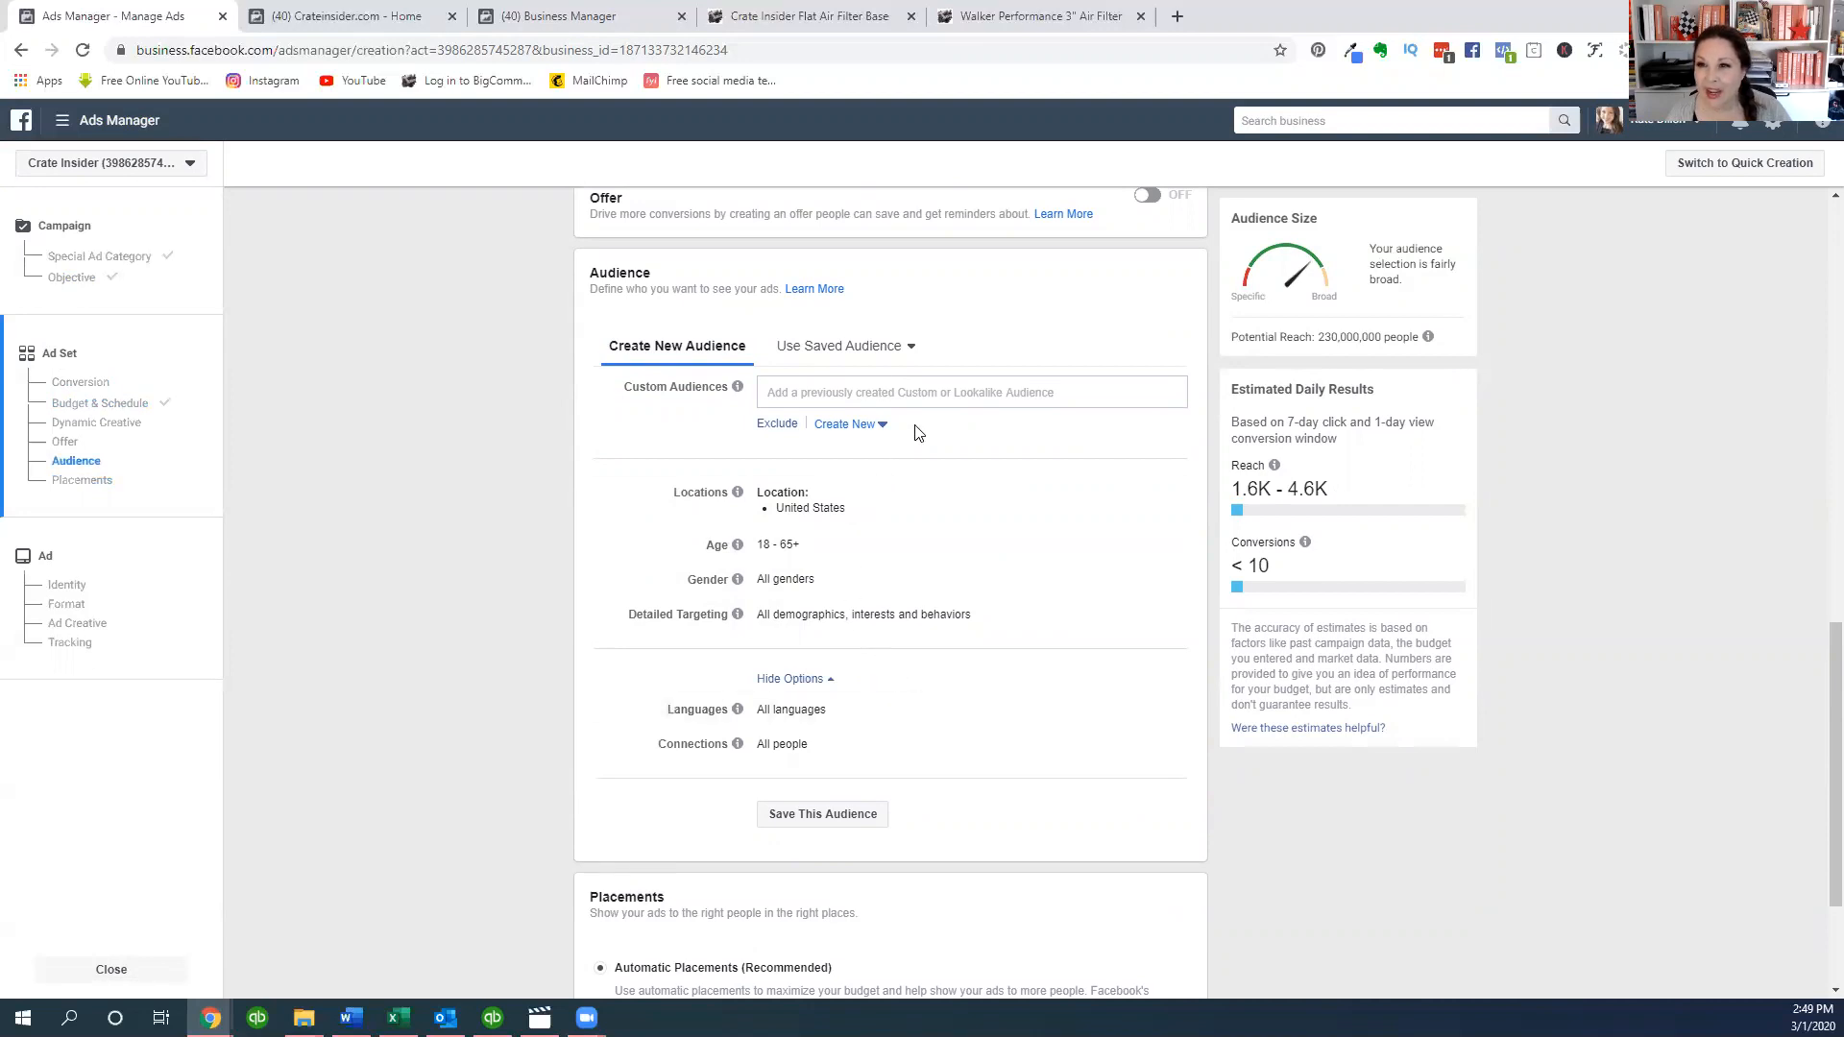
{"action": "left_click", "coordinate": [970, 392]}
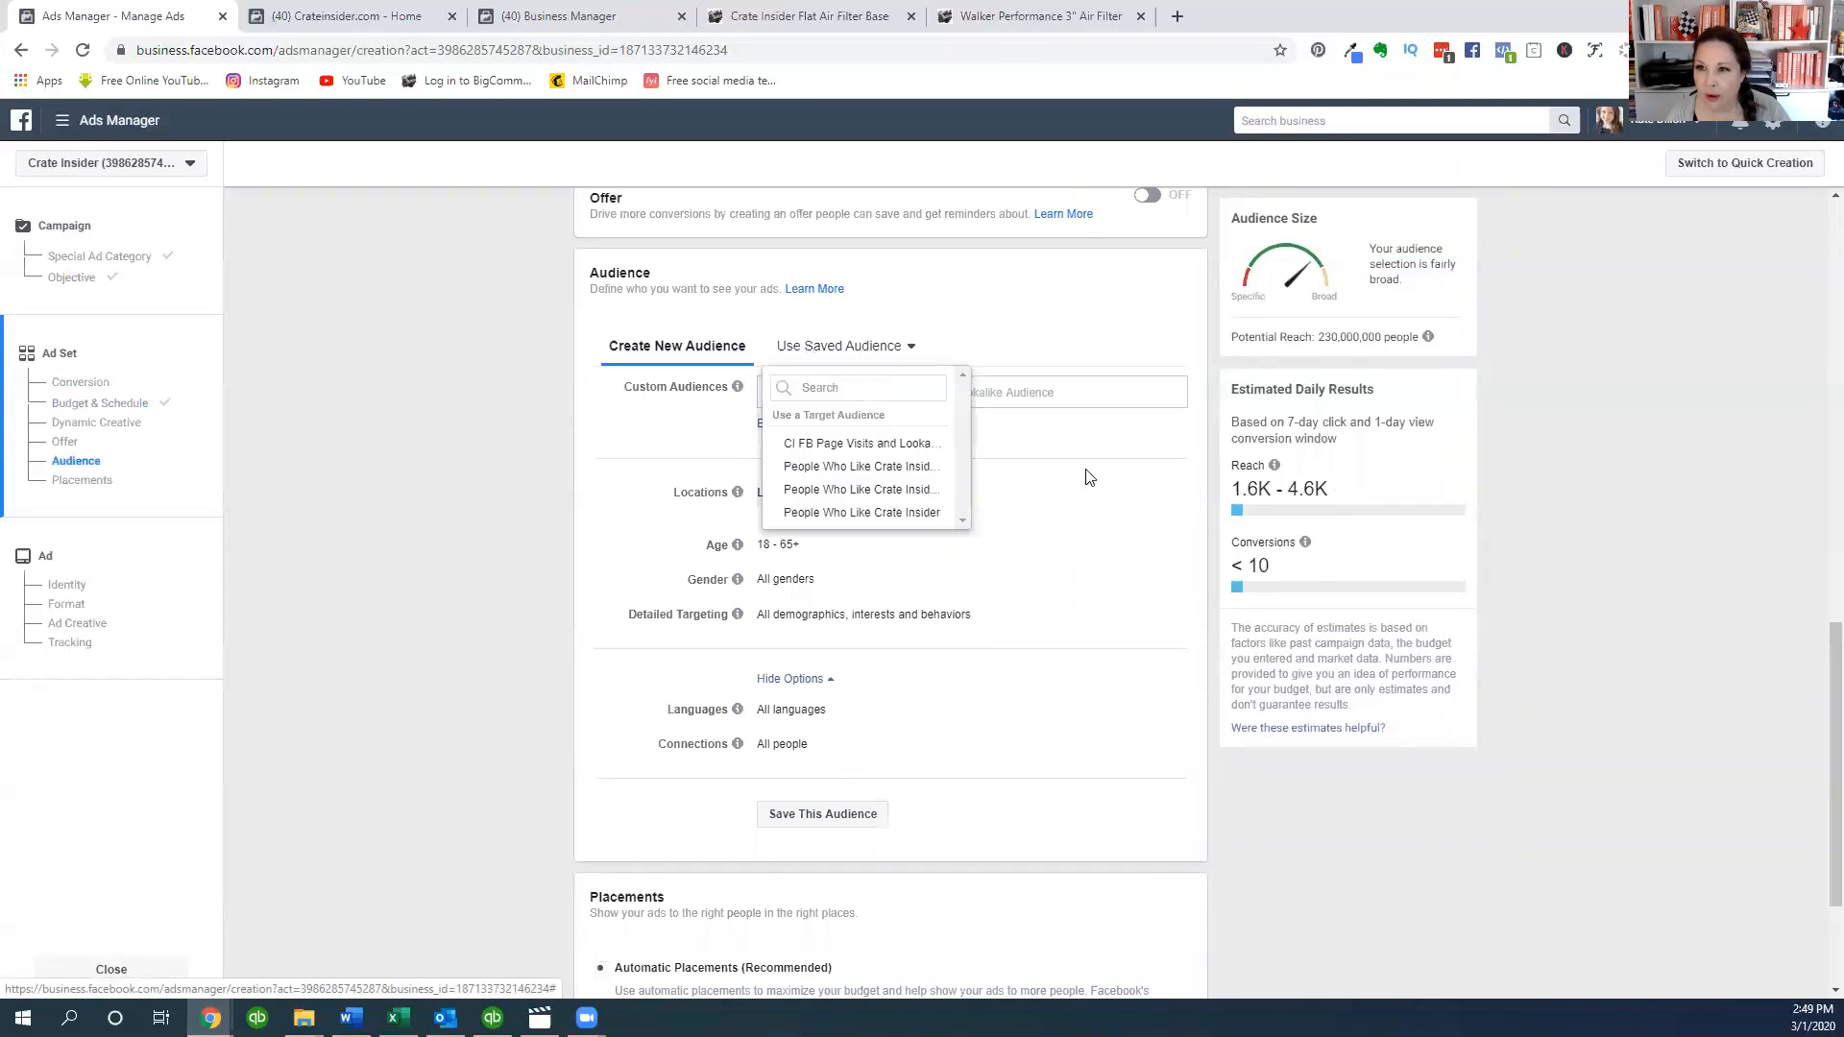
{"action": "left_click", "coordinate": [842, 424]}
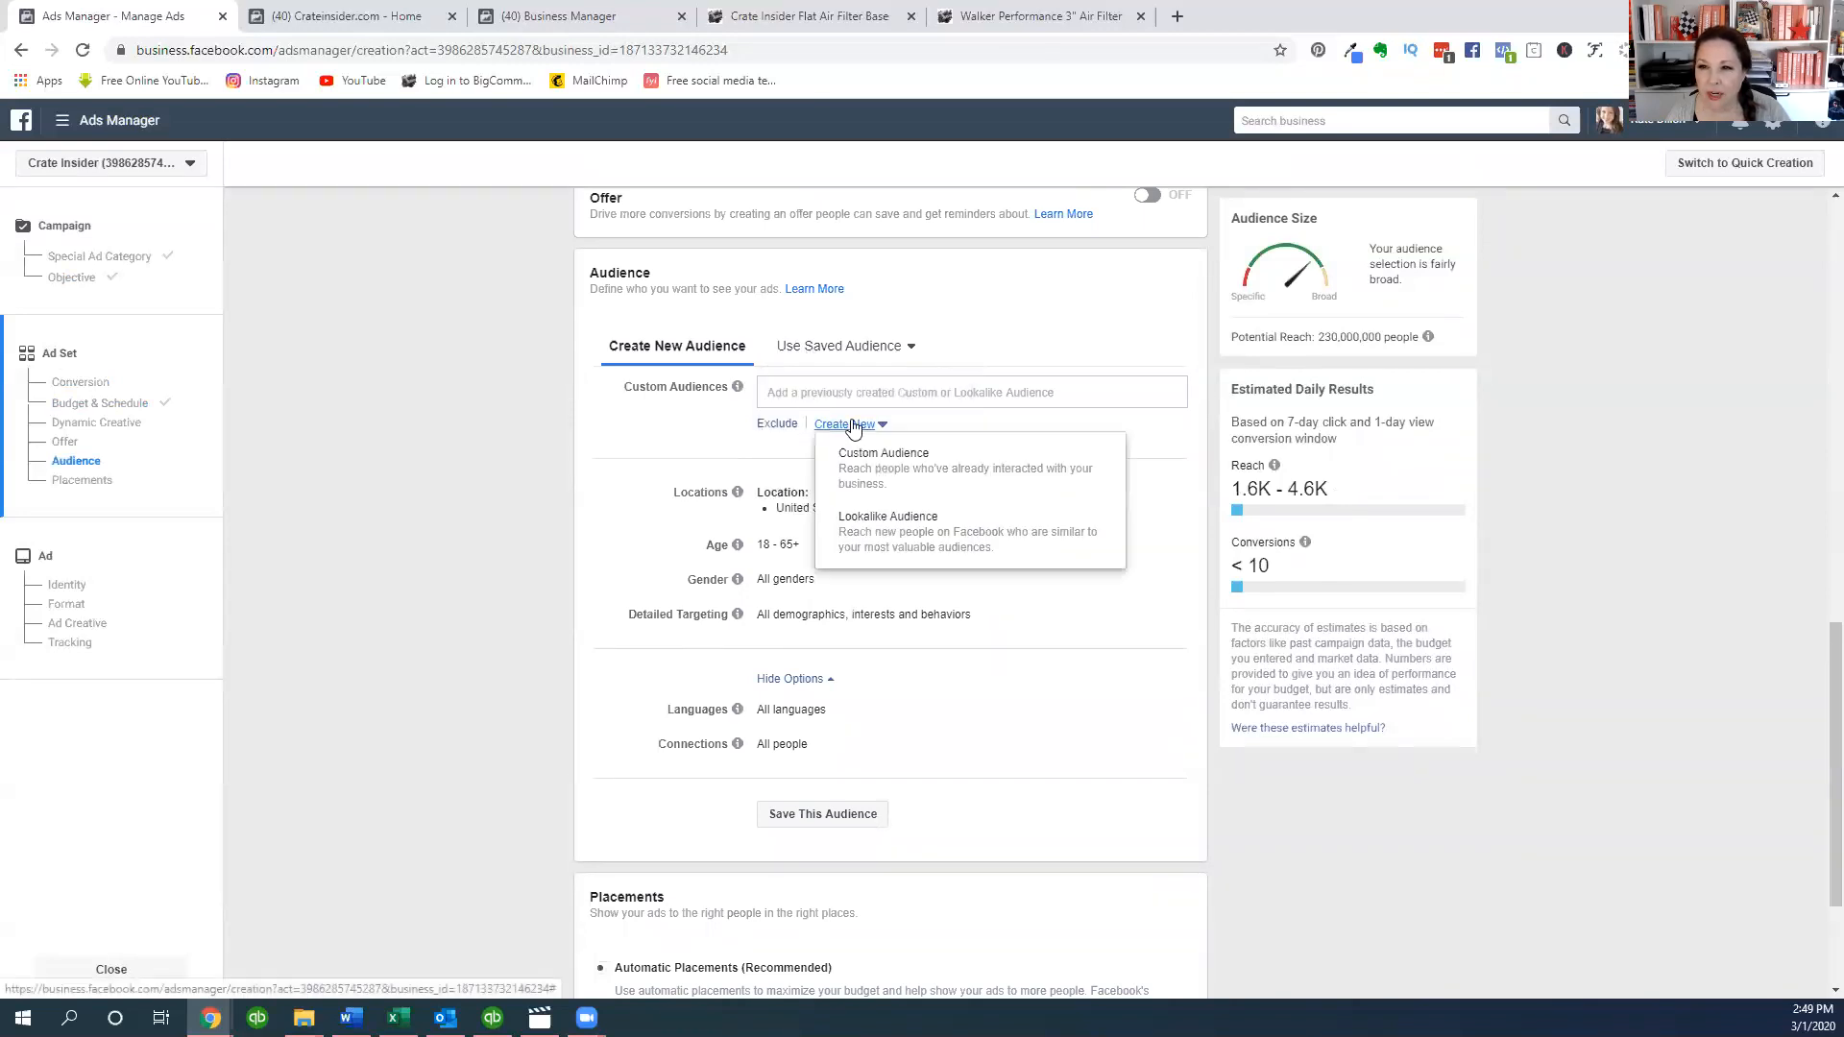
- Create custom audience 'CI FB 365' of Crateinsider.com page engagers over 365 days
{"action": "left_click", "coordinate": [882, 452]}
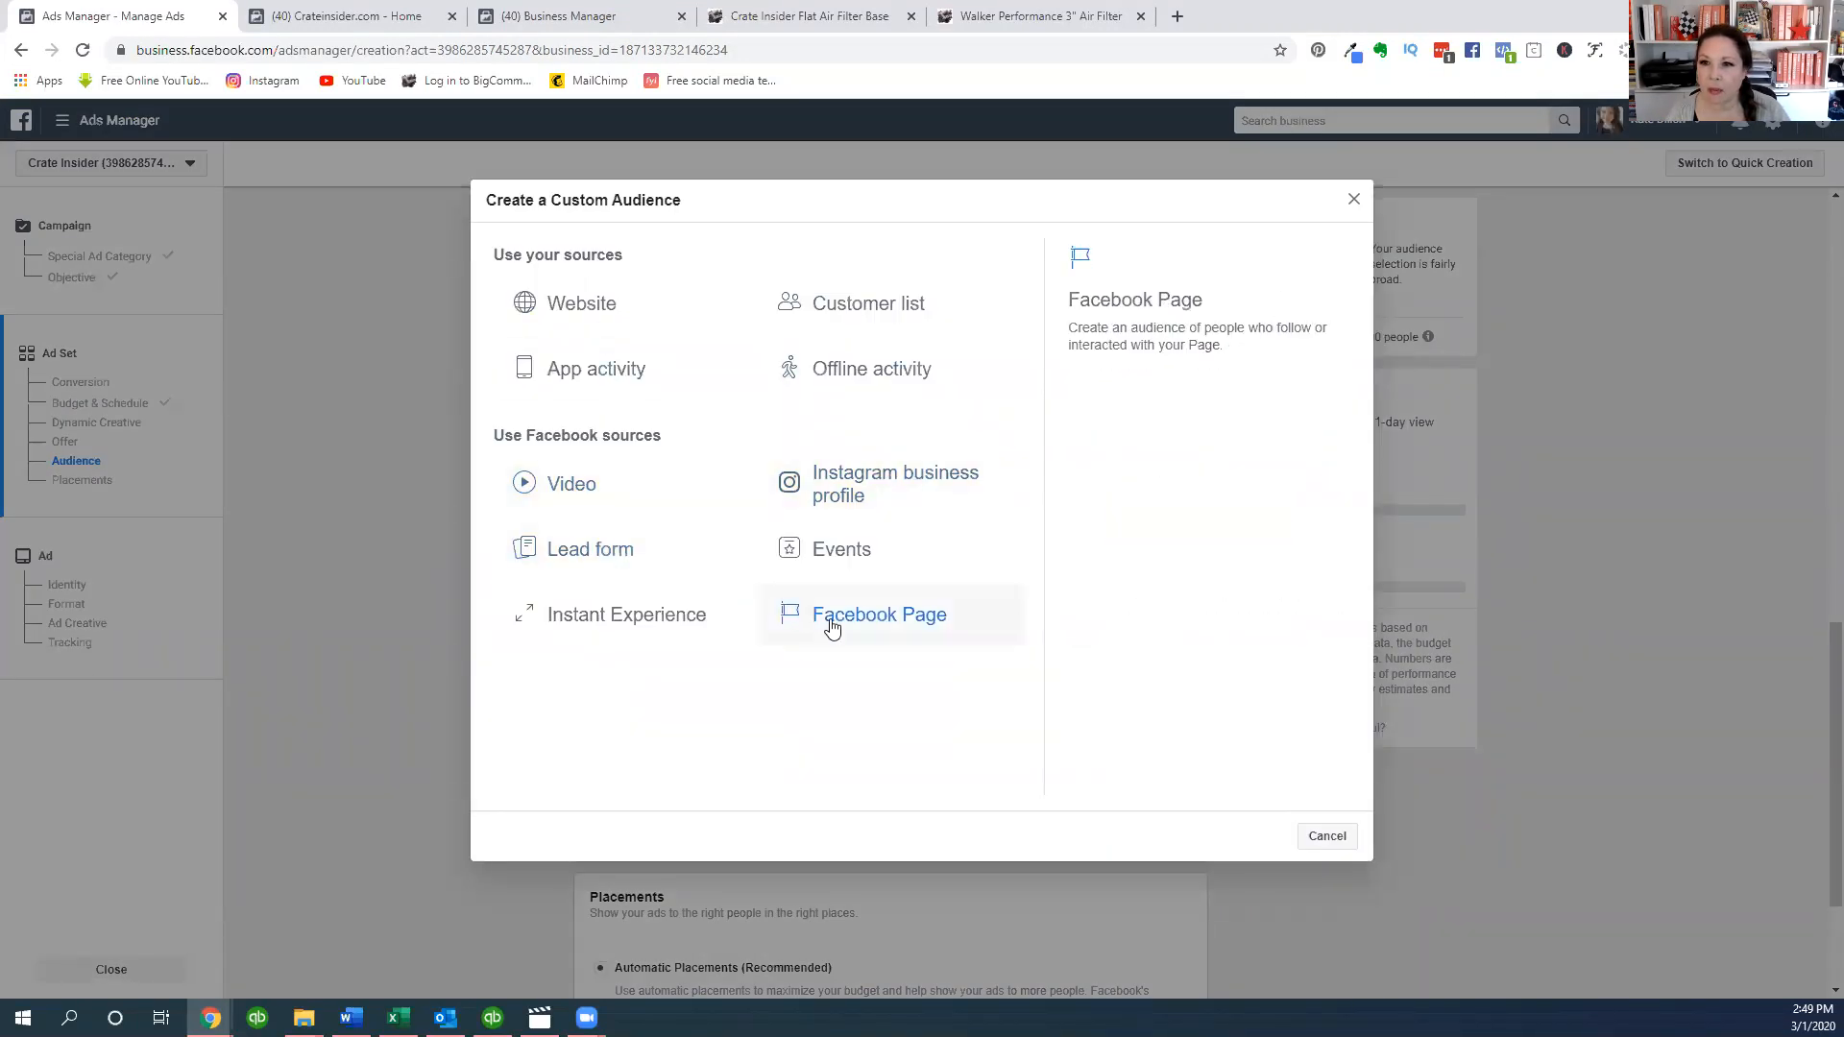
{"action": "left_click", "coordinate": [879, 613]}
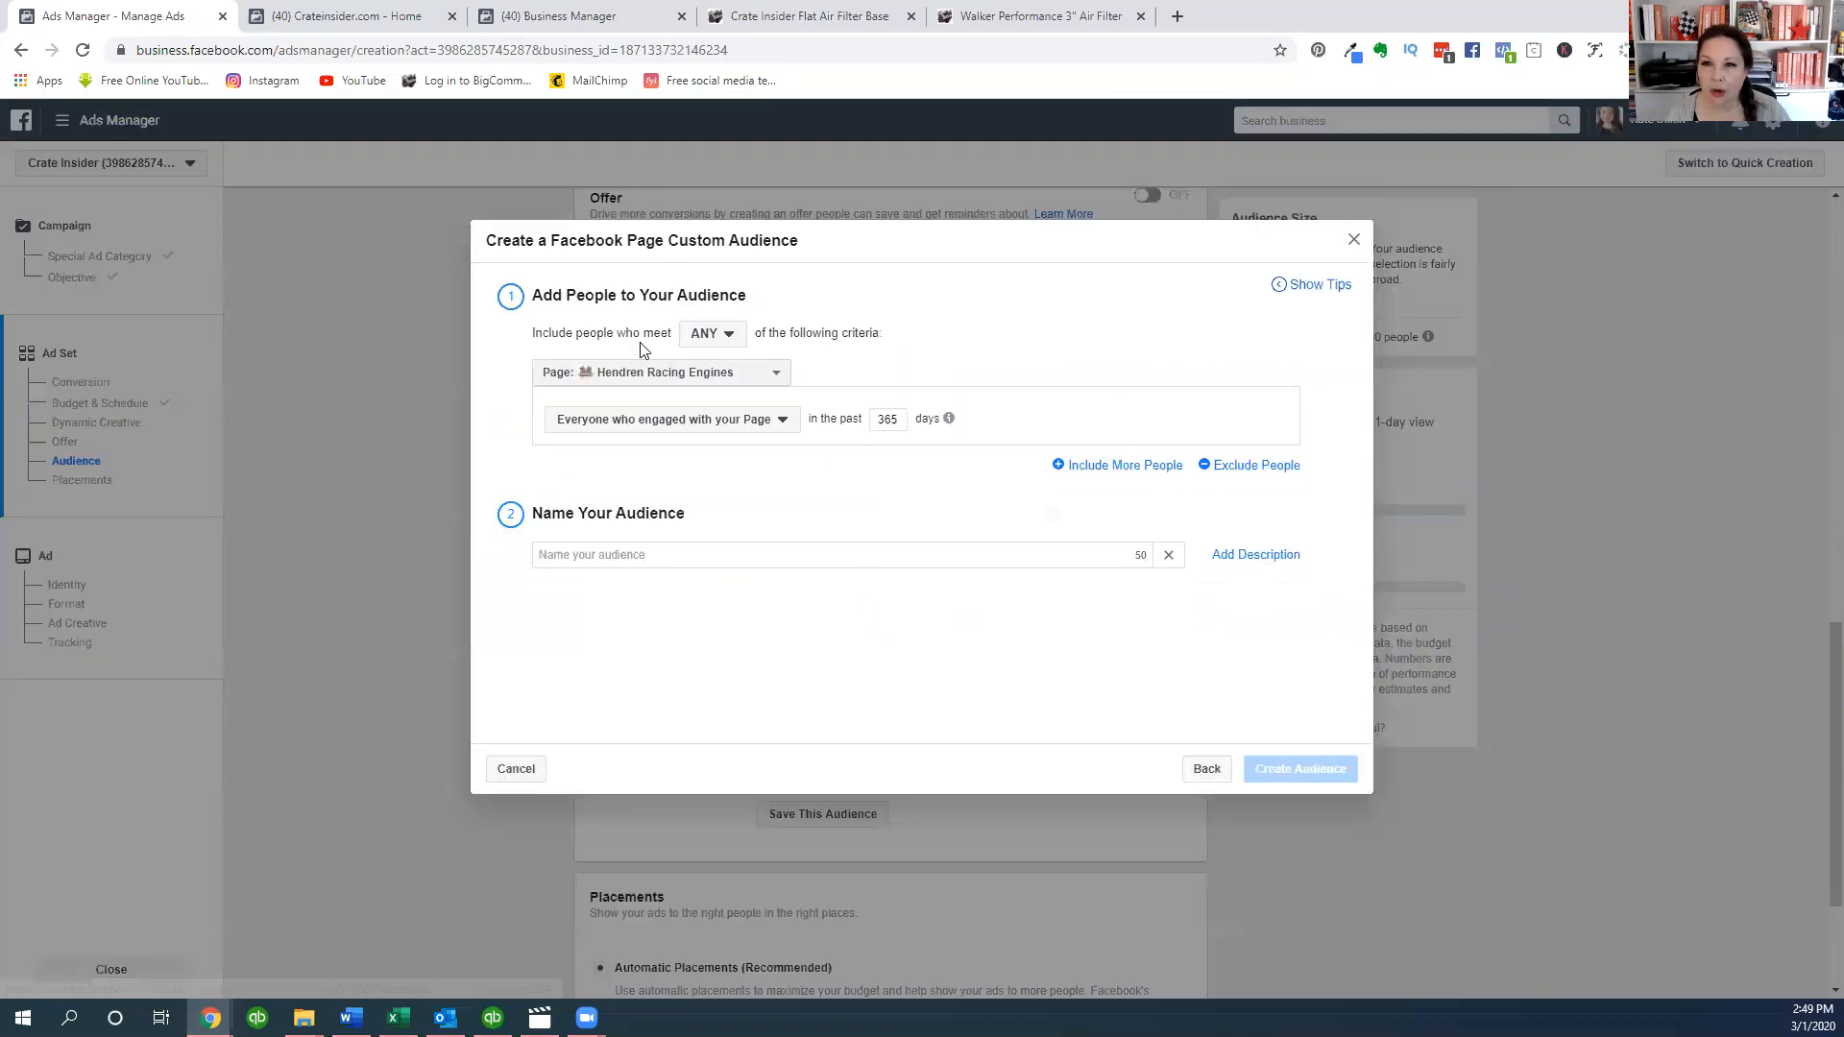
{"action": "left_click", "coordinate": [776, 372]}
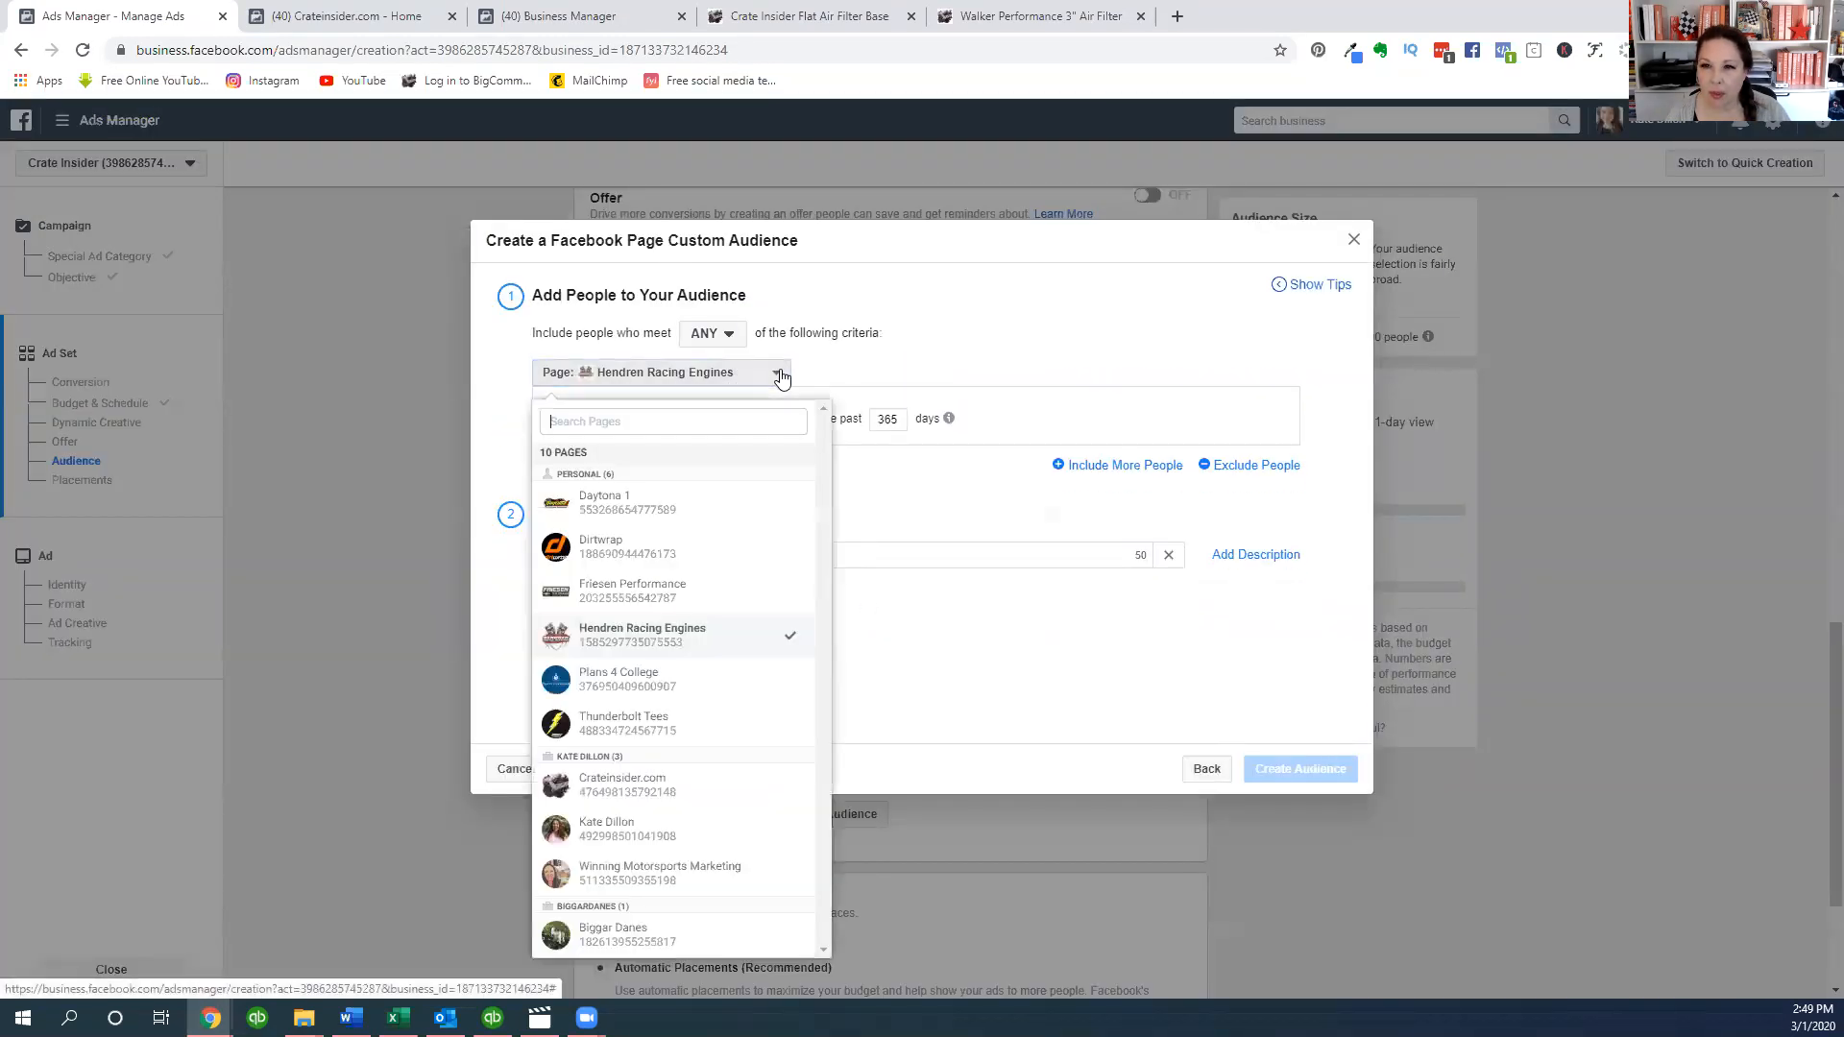
{"action": "mouse_move", "coordinate": [665, 865]}
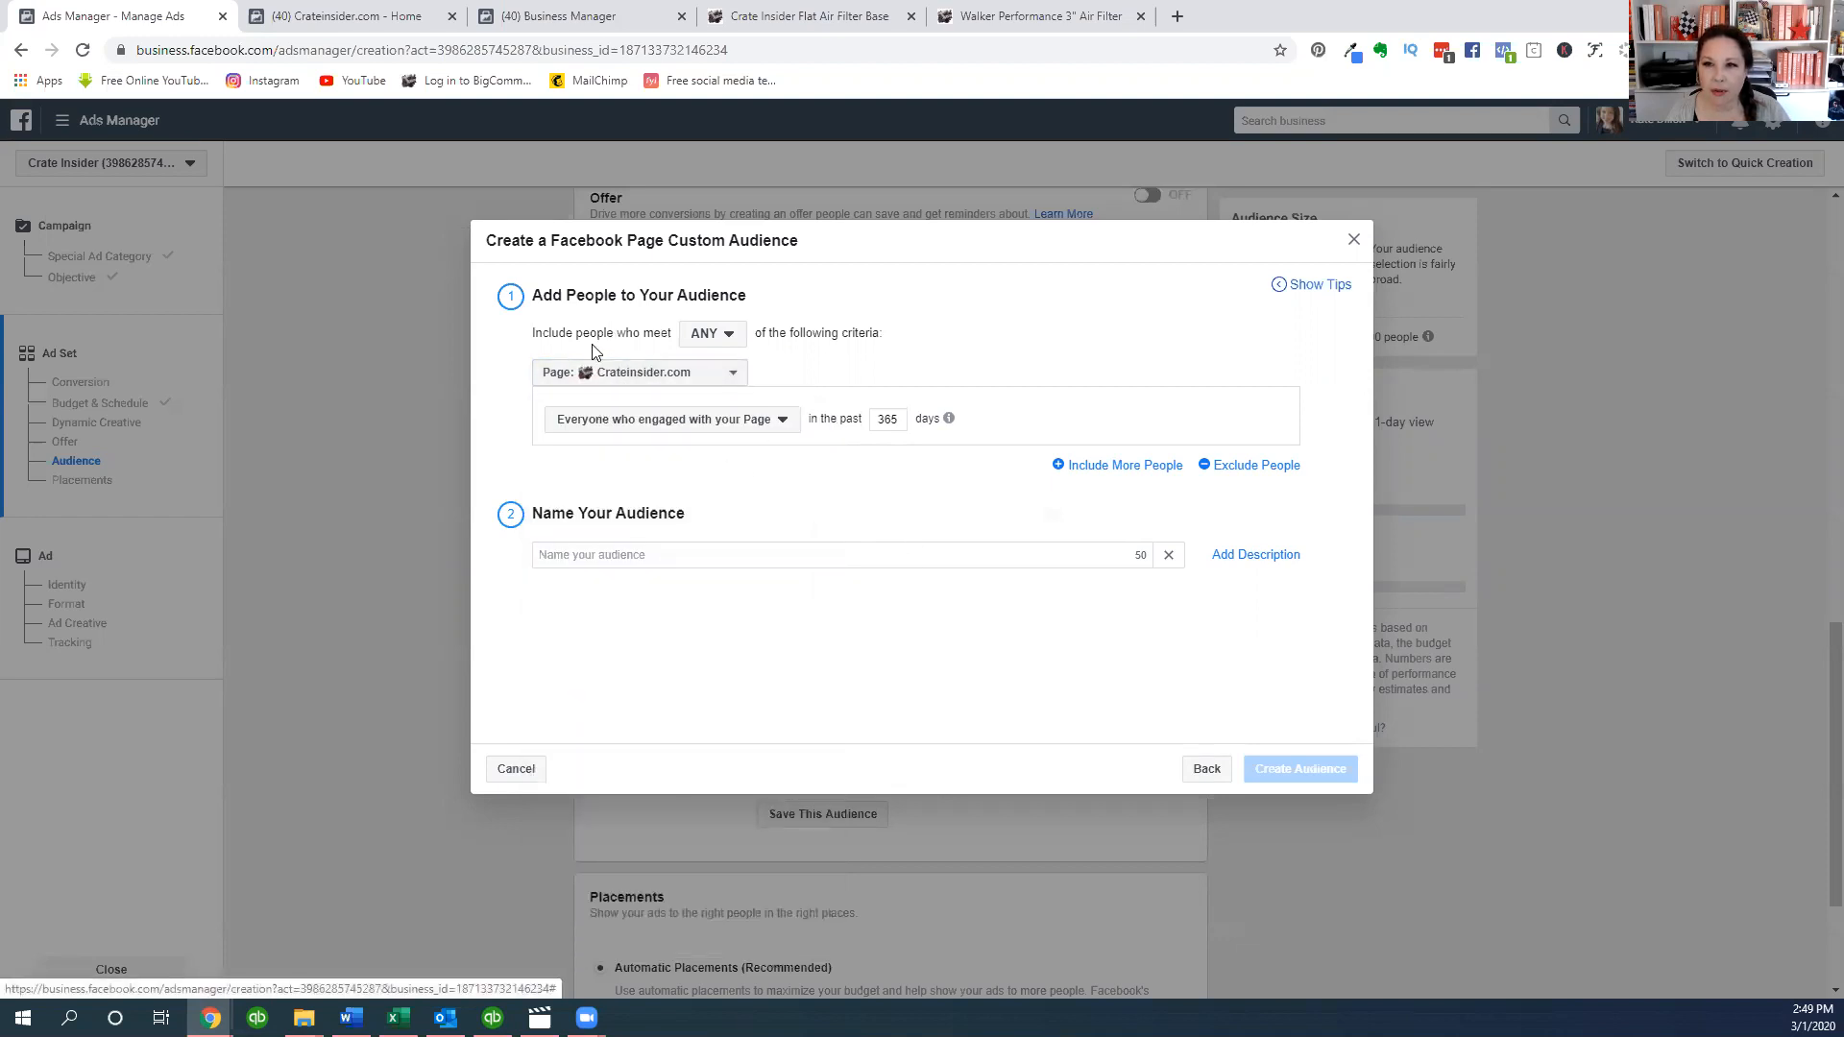
{"action": "mouse_move", "coordinate": [904, 439]}
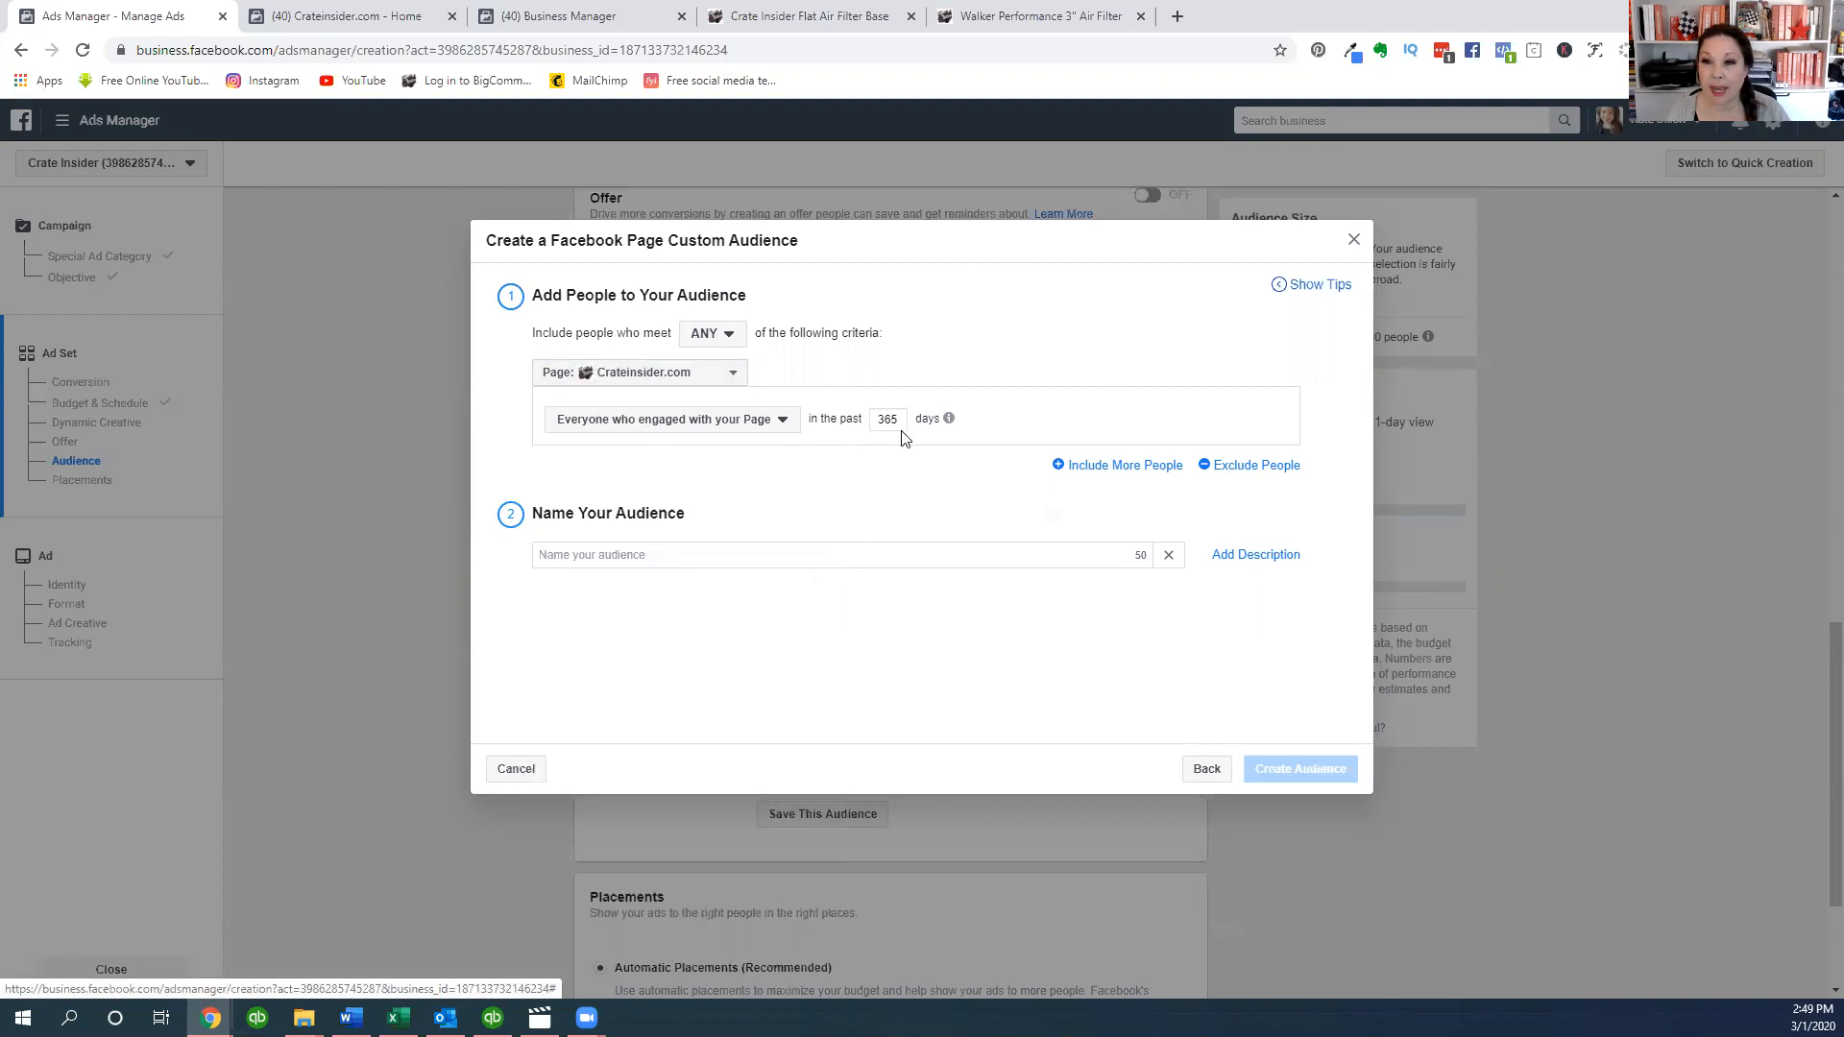
{"action": "left_click", "coordinate": [835, 554]}
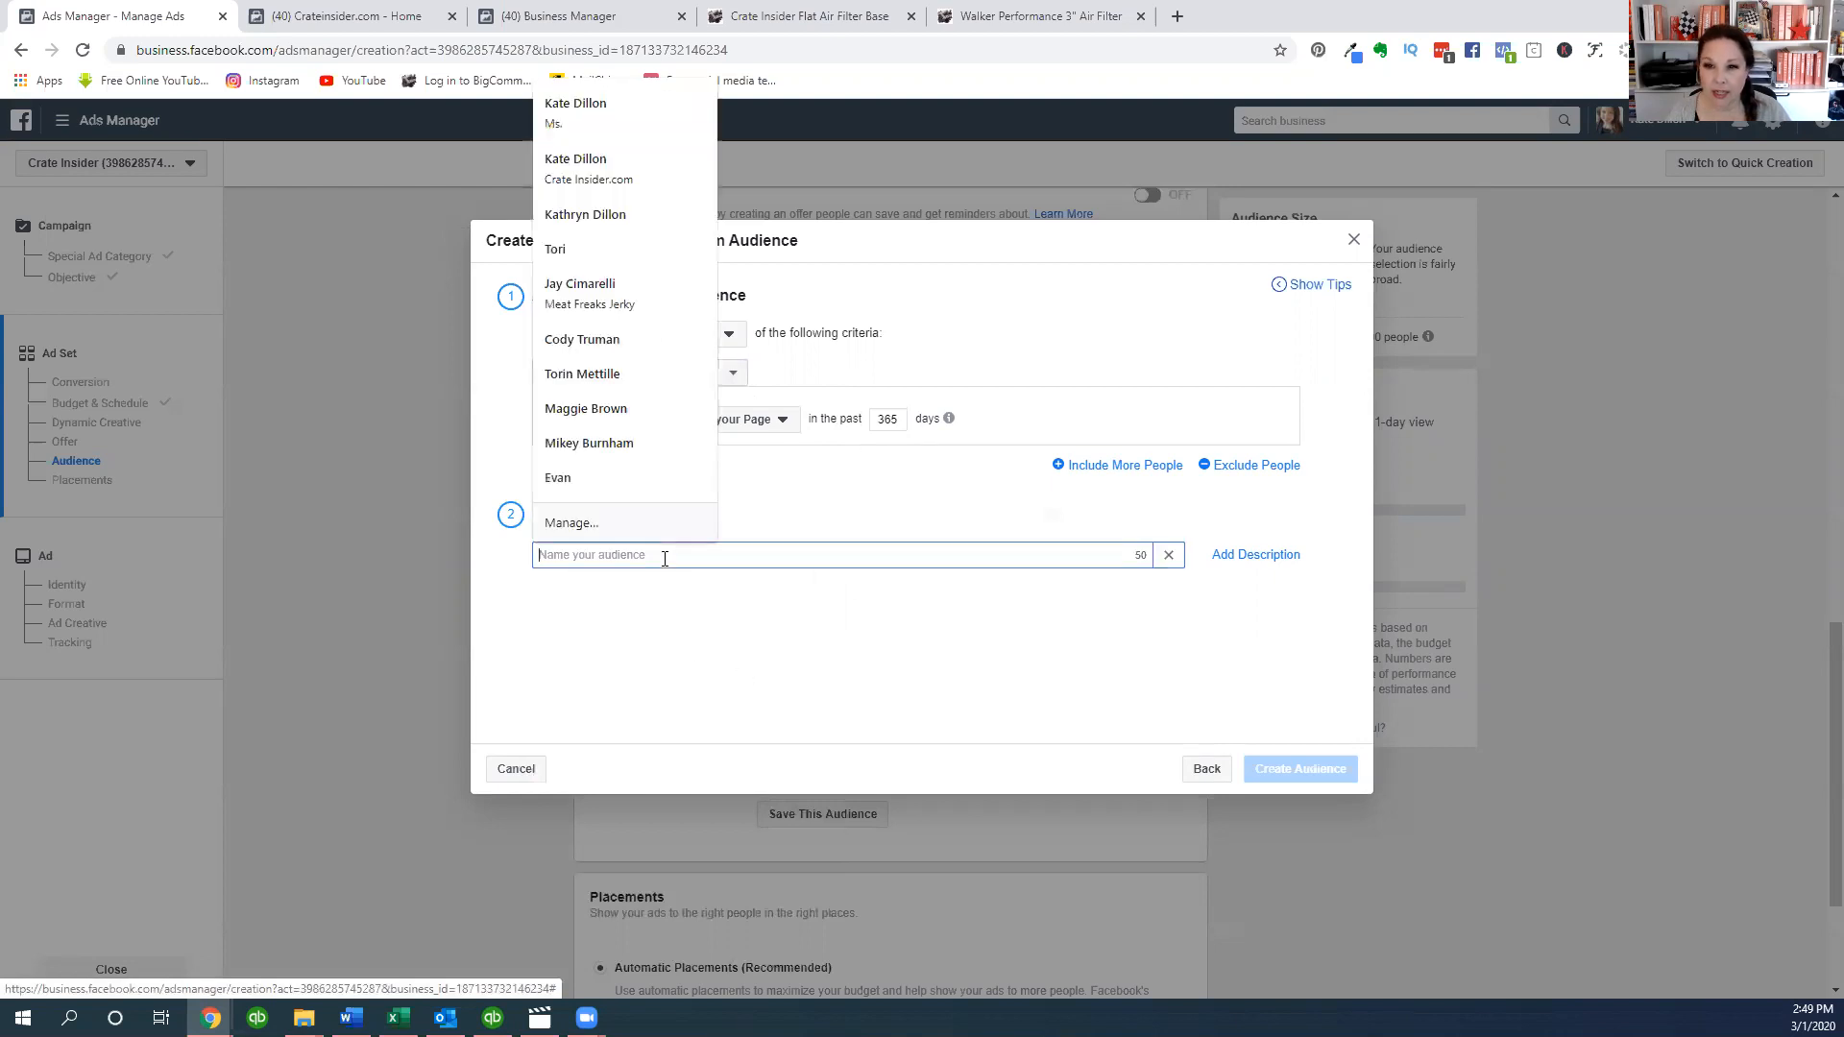
{"action": "type", "text": "c"}
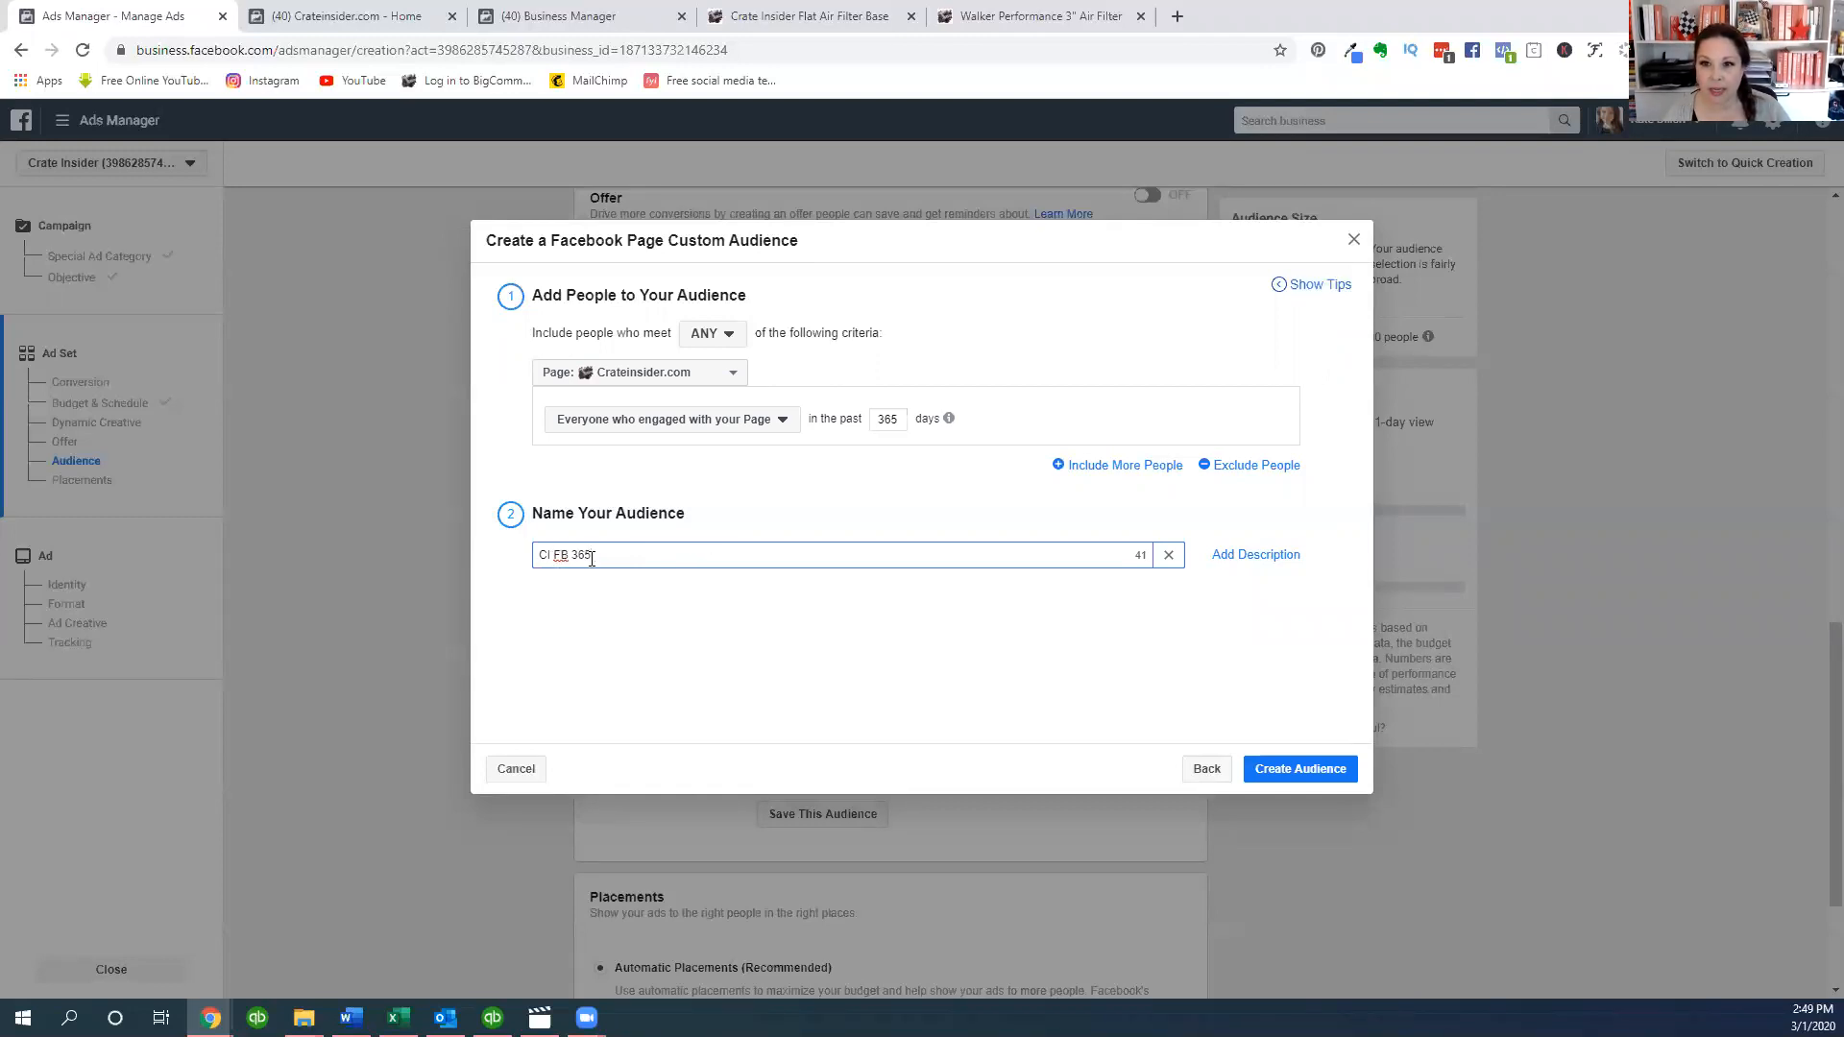
{"action": "left_click", "coordinate": [1300, 769]}
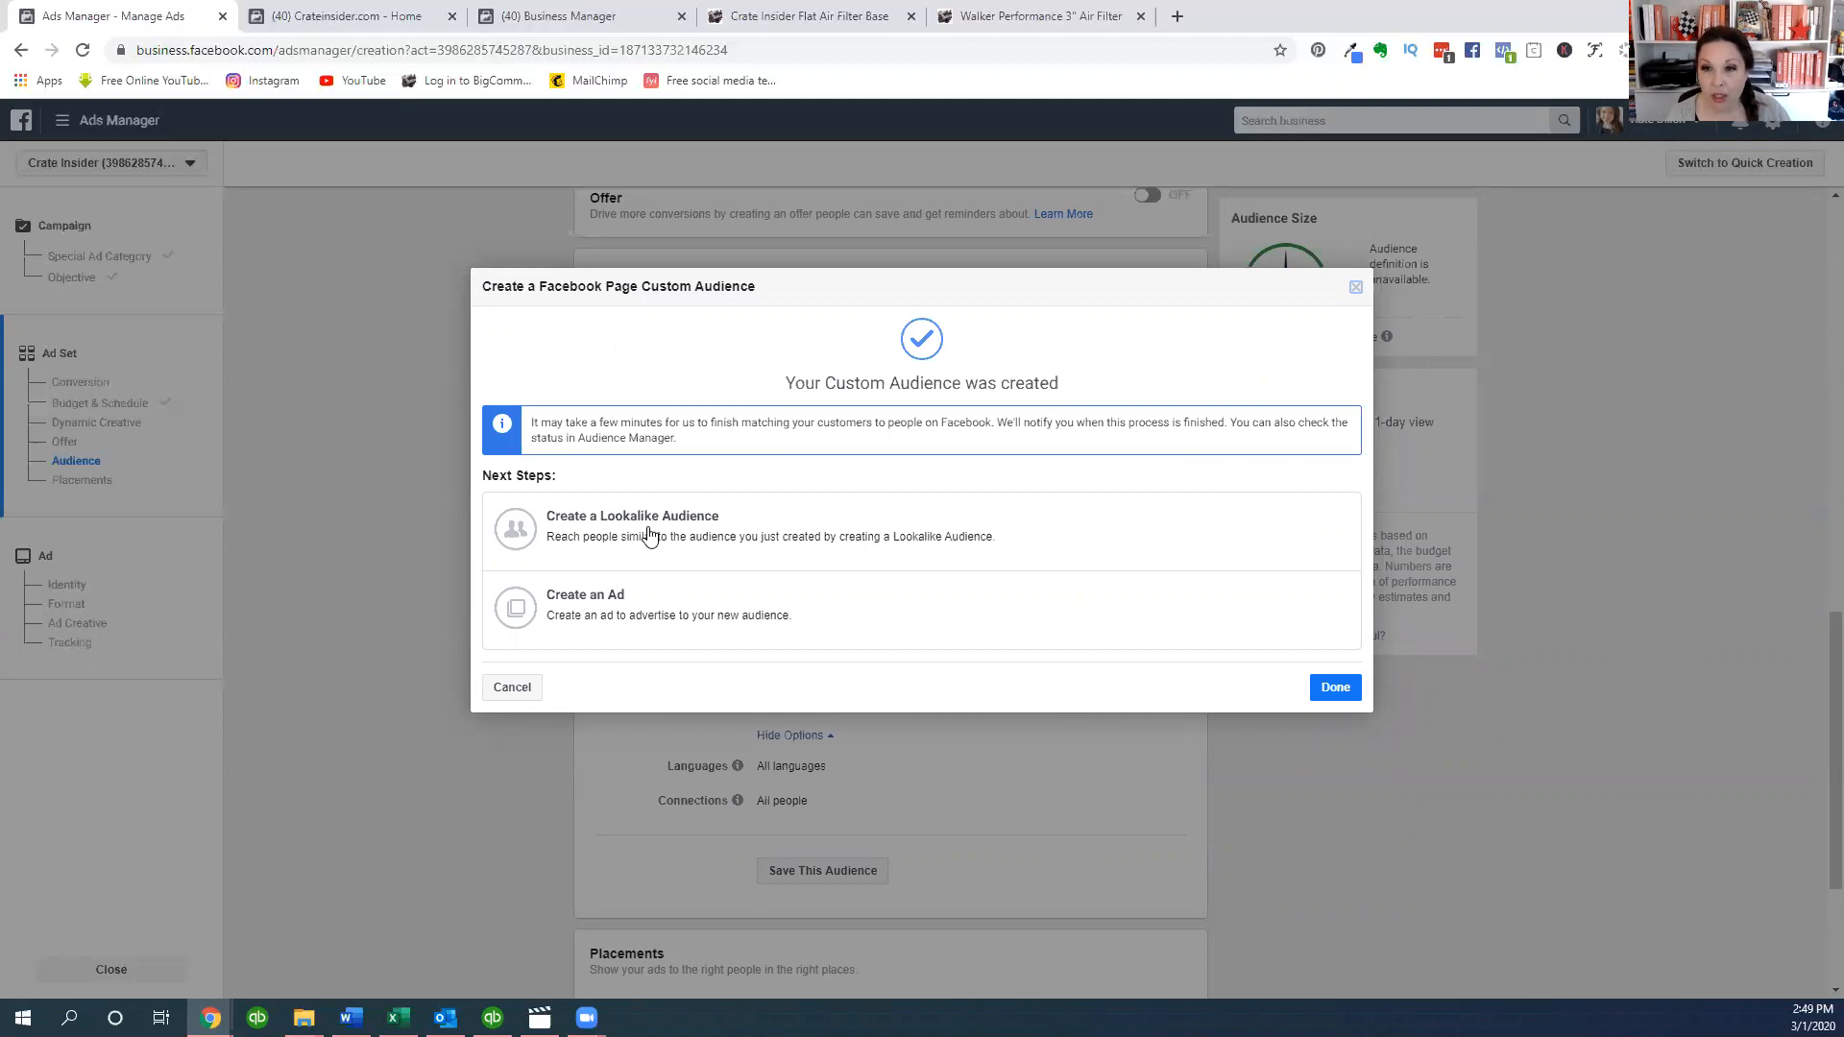
- Create a 1% United States lookalike of CI FB 365 for the ad set
{"action": "left_click", "coordinate": [632, 525]}
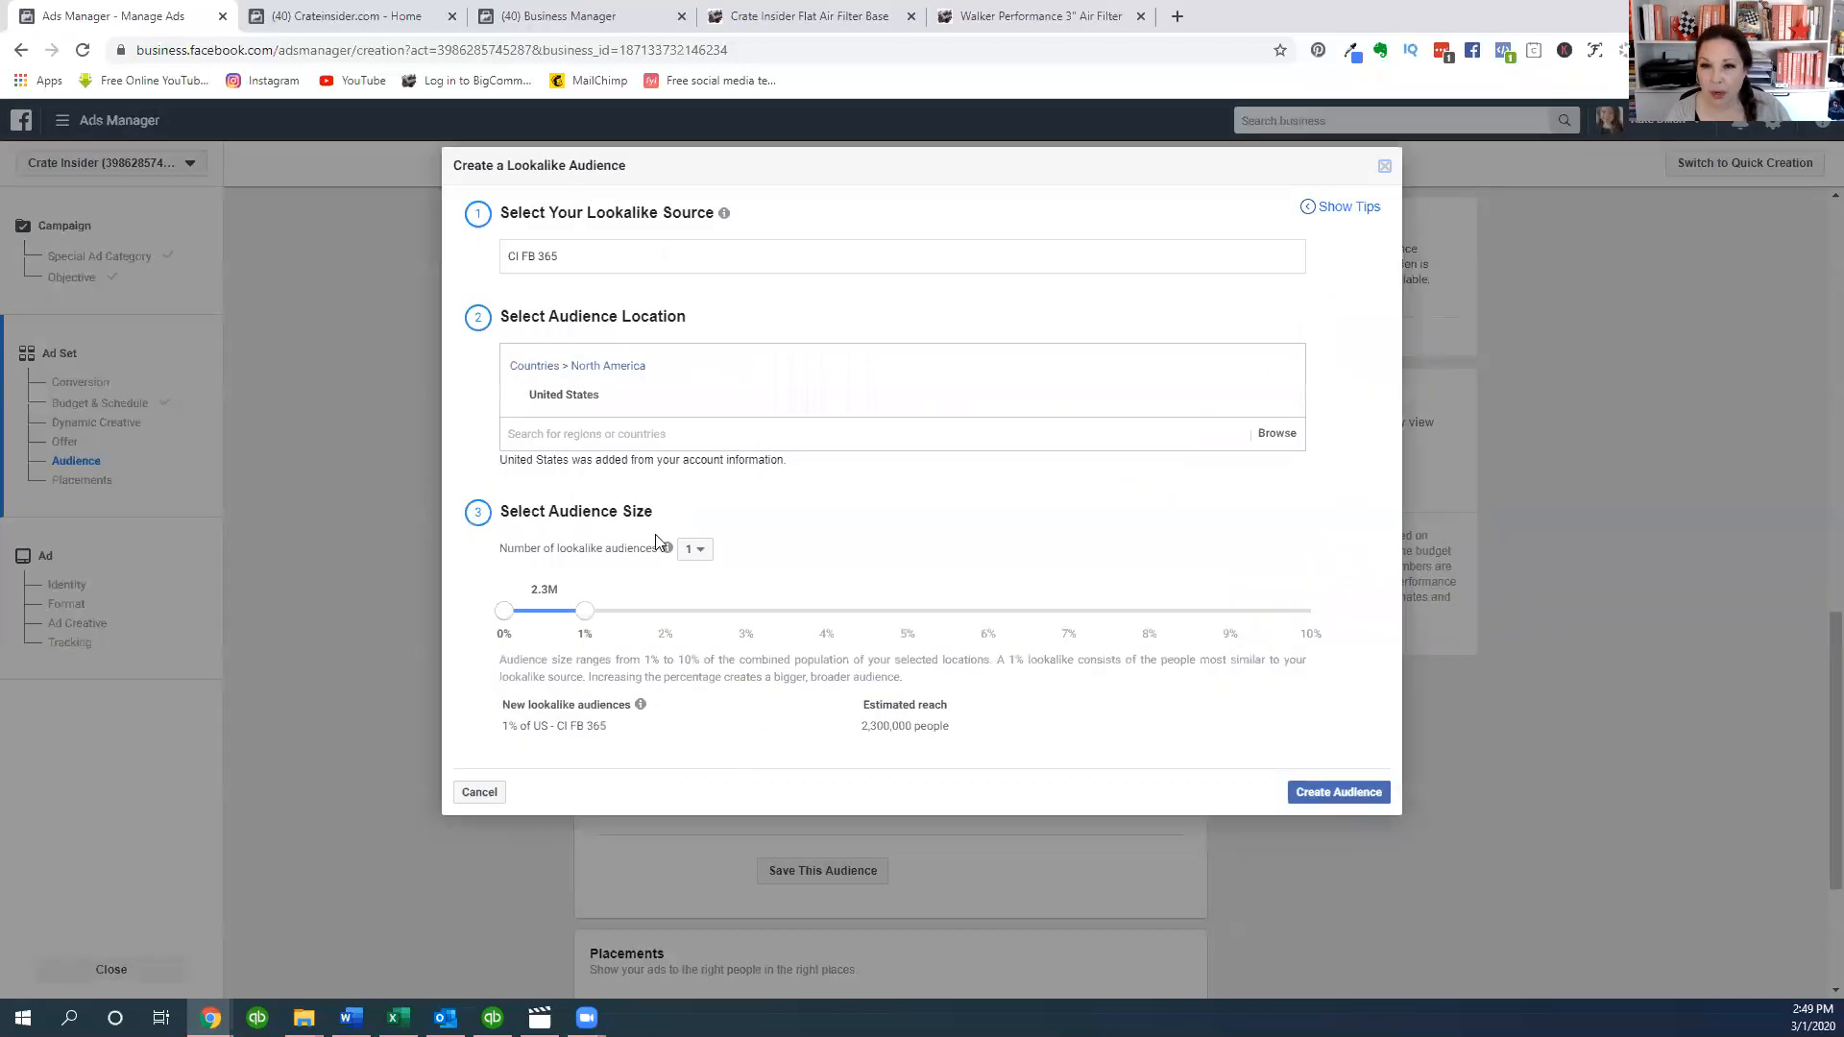
{"action": "mouse_move", "coordinate": [597, 621]}
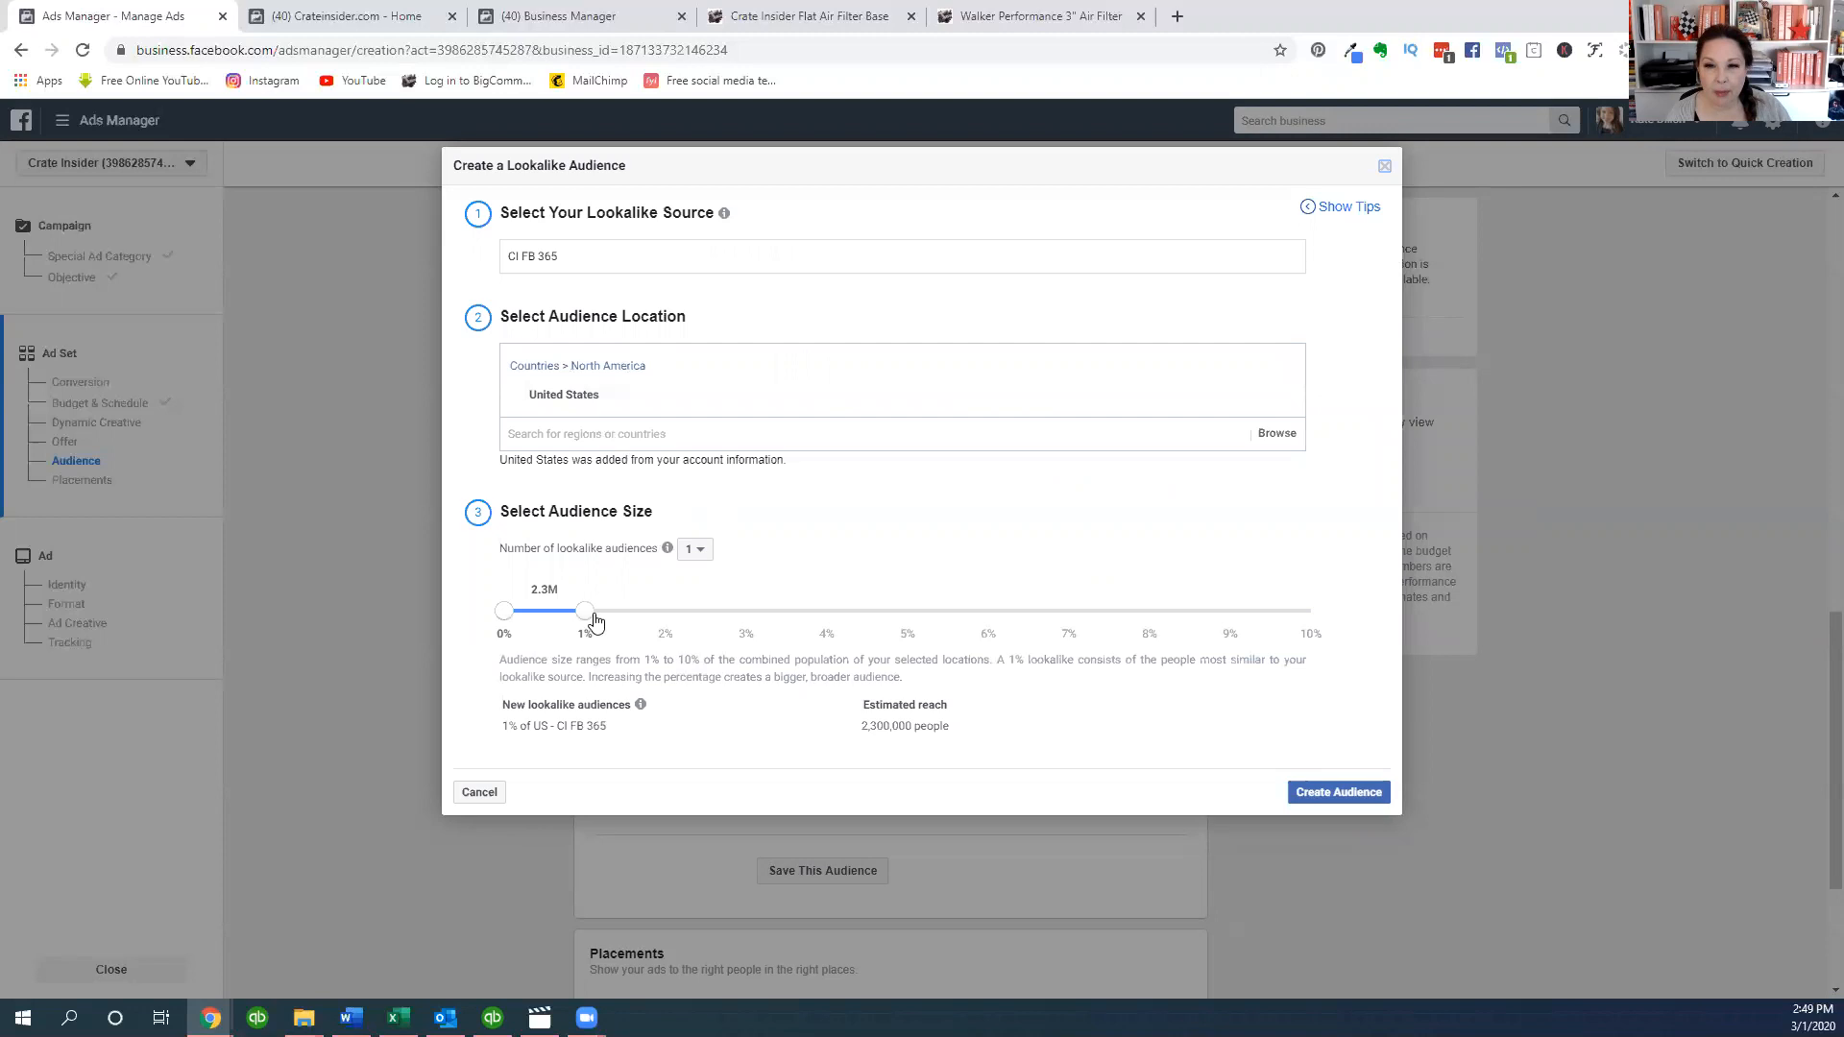
{"action": "mouse_move", "coordinate": [591, 624]}
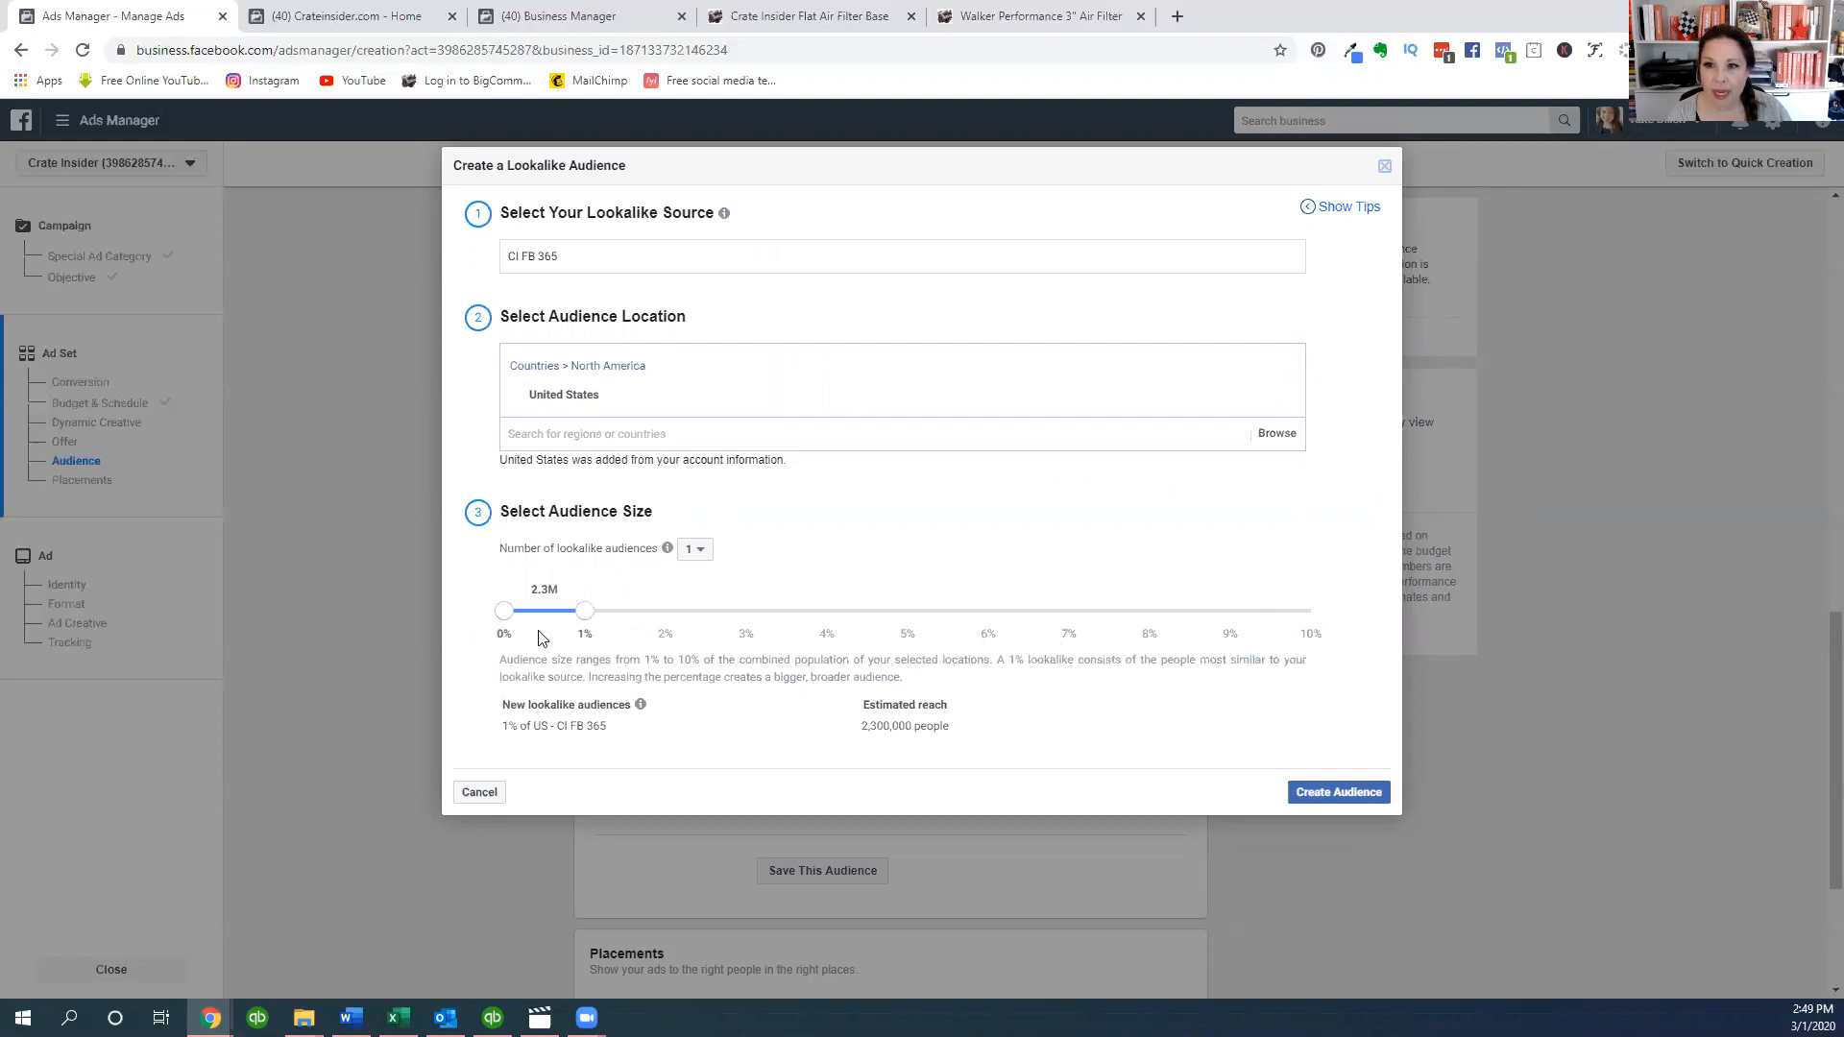
{"action": "mouse_move", "coordinate": [592, 510]}
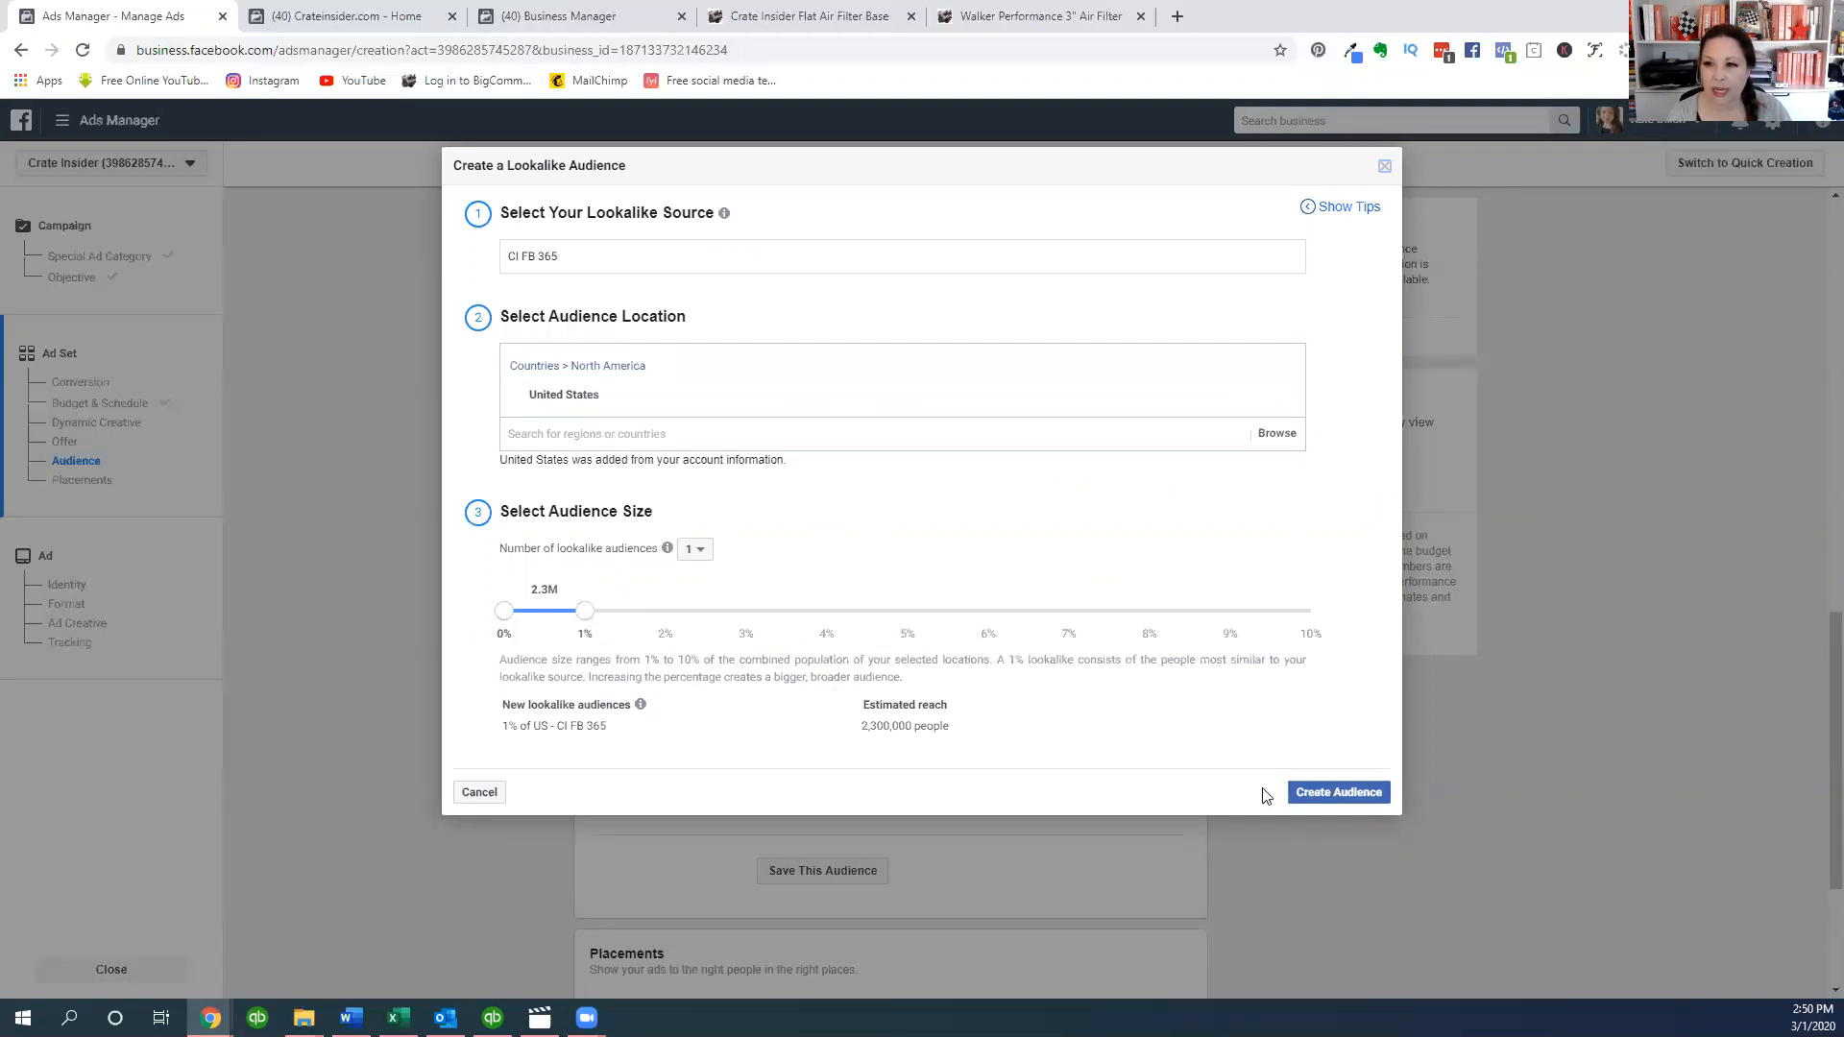
{"action": "left_click", "coordinate": [1337, 791]}
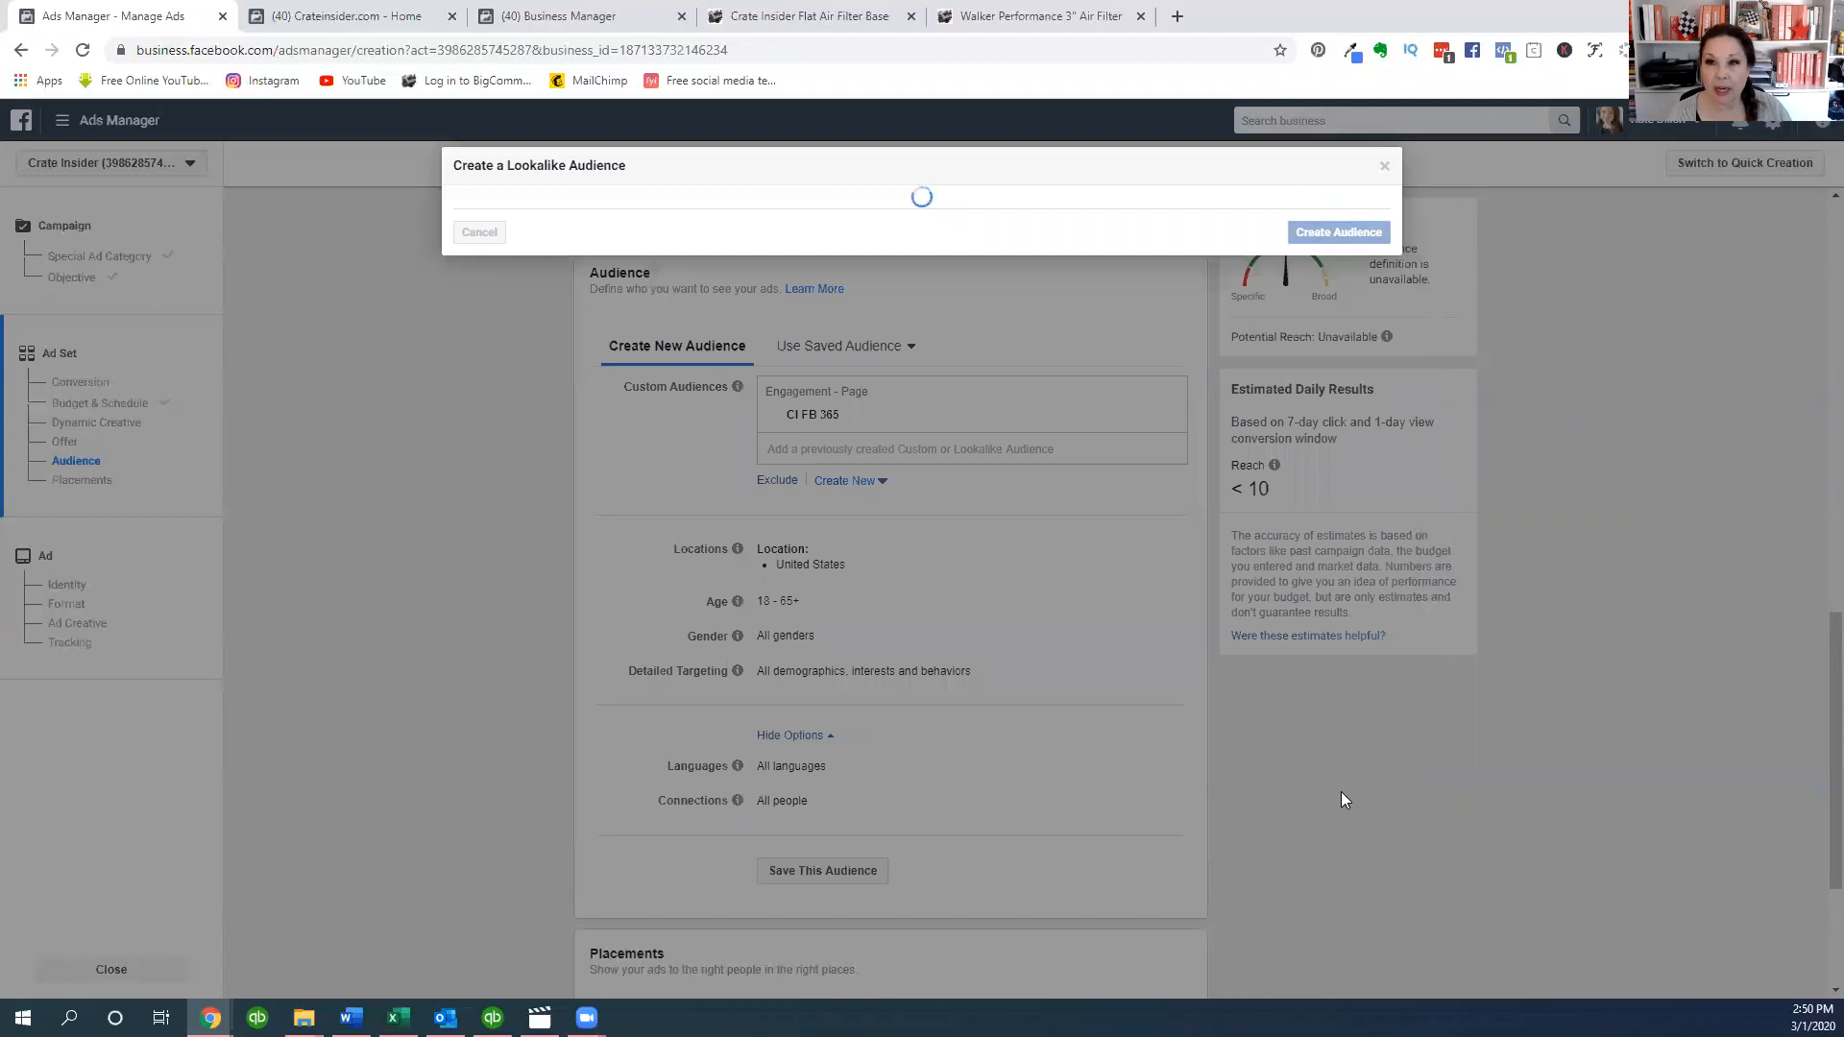
{"action": "left_click", "coordinate": [1337, 232]}
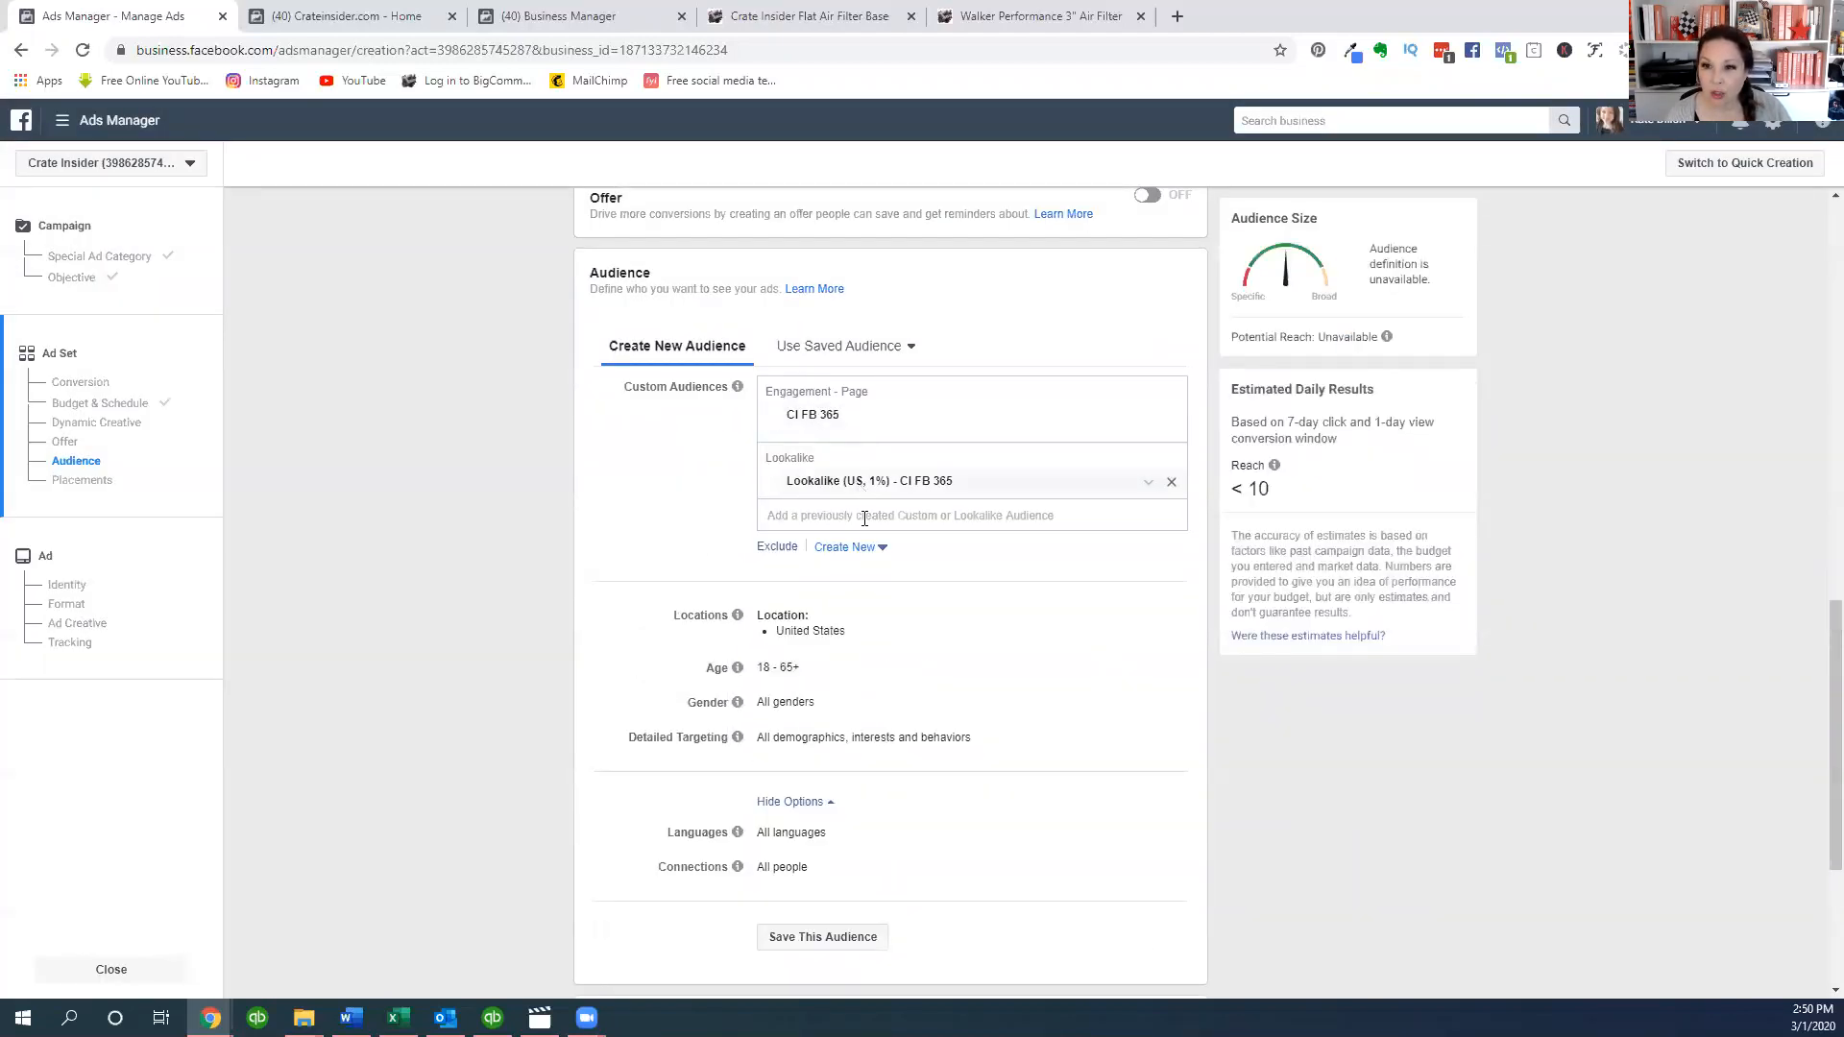
- Leave Automatic Placements selected and continue to the ad setup
{"action": "scroll", "scroll_direction": "down", "scroll_amount": 3}
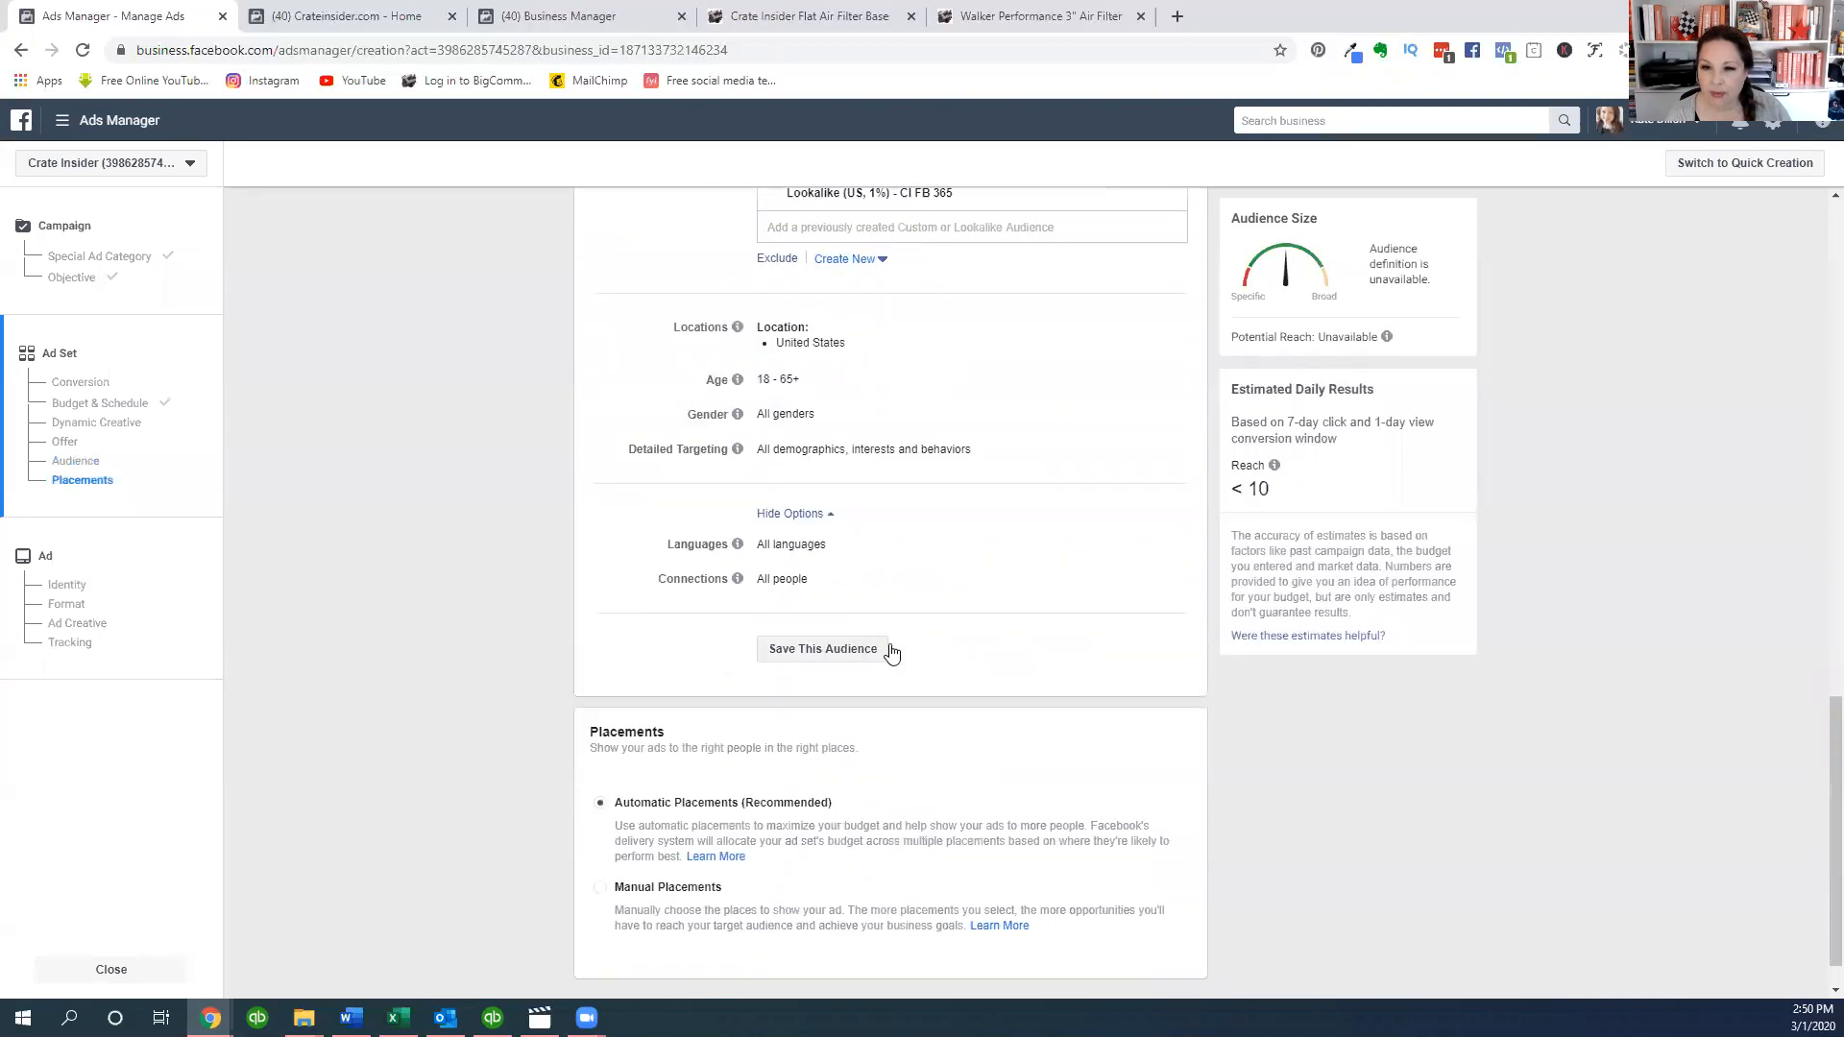
{"action": "scroll", "scroll_direction": "down", "scroll_amount": 3}
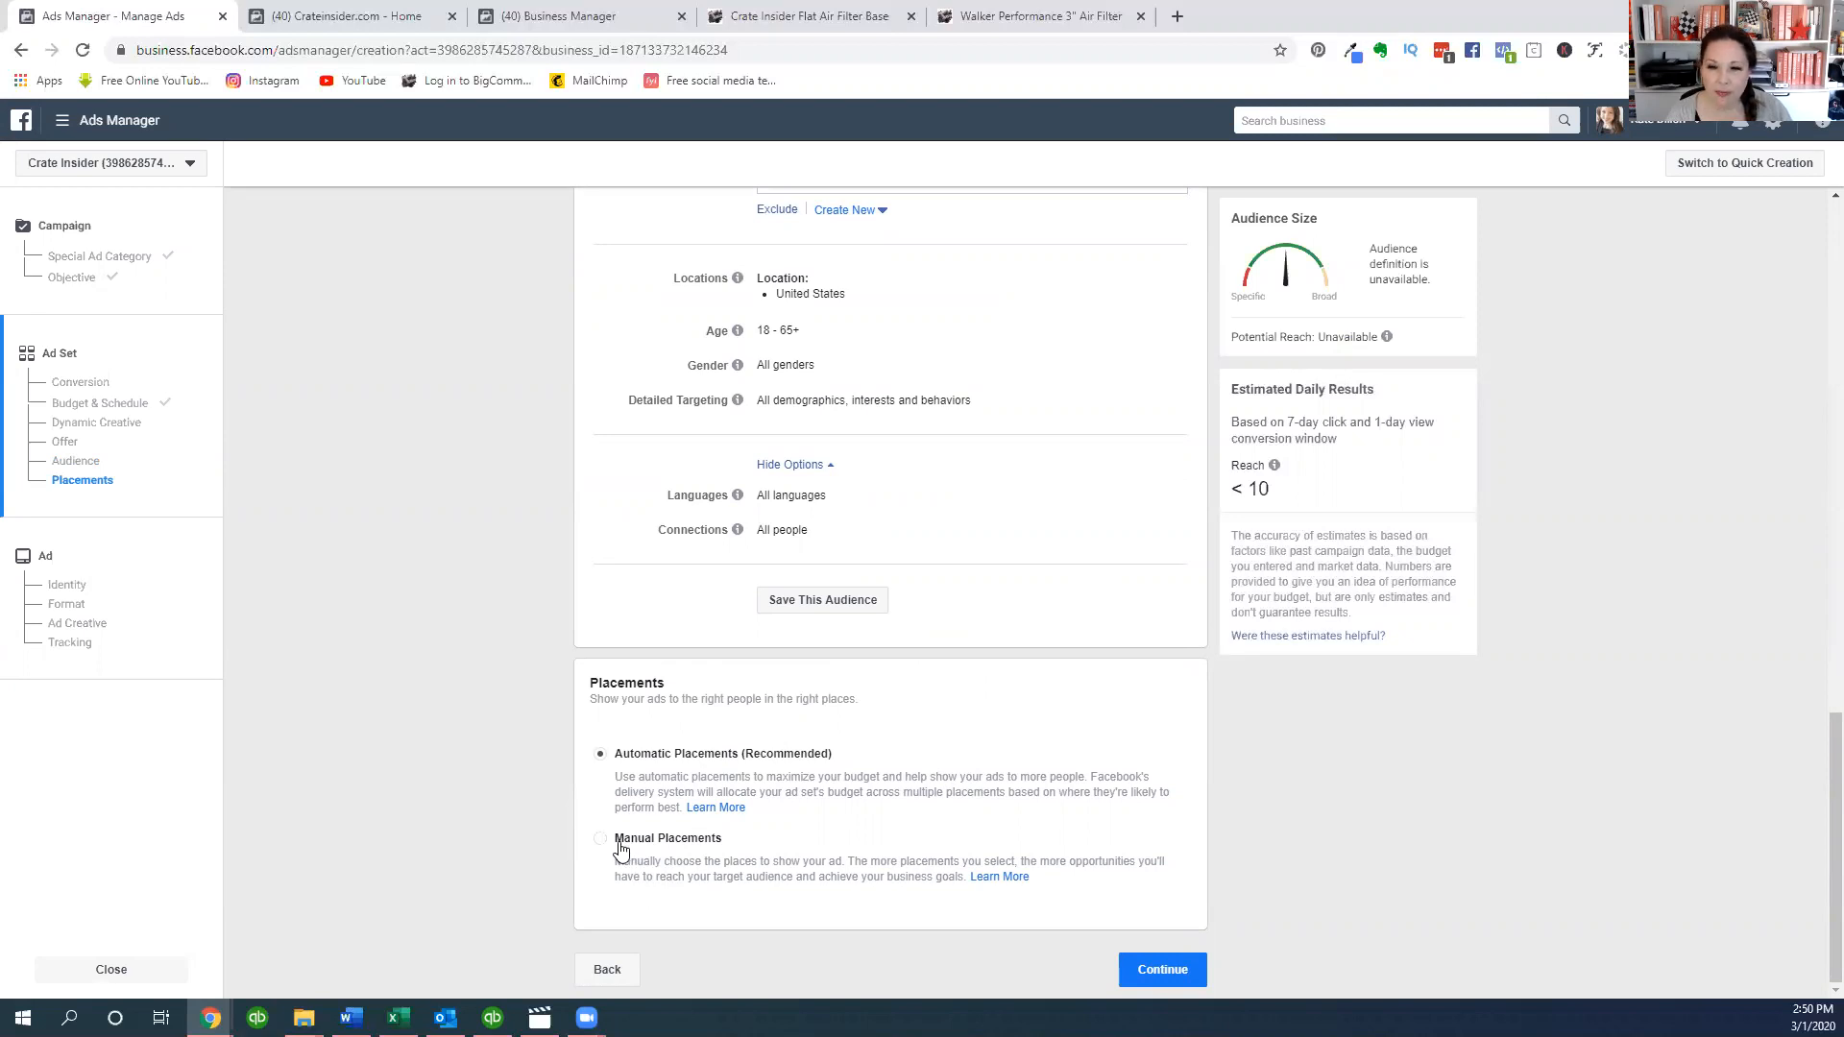
{"action": "mouse_move", "coordinate": [680, 762]}
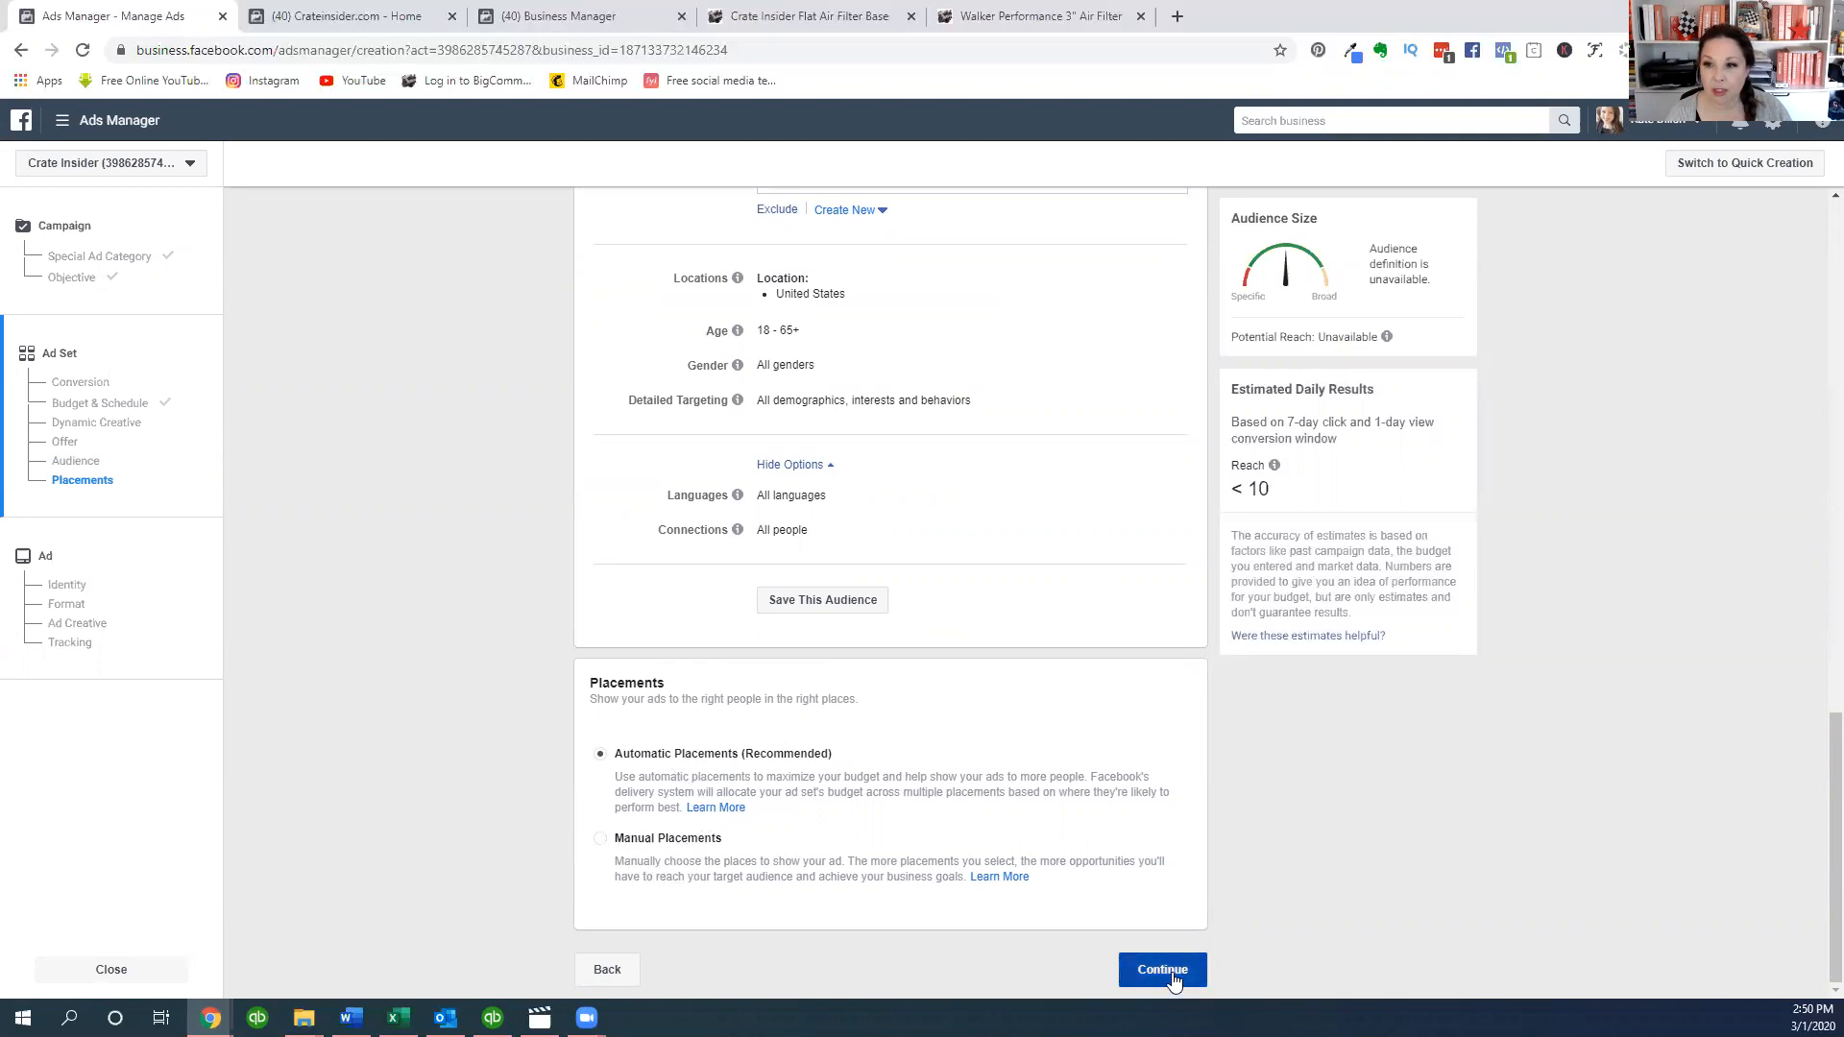
{"action": "left_click", "coordinate": [1162, 969]}
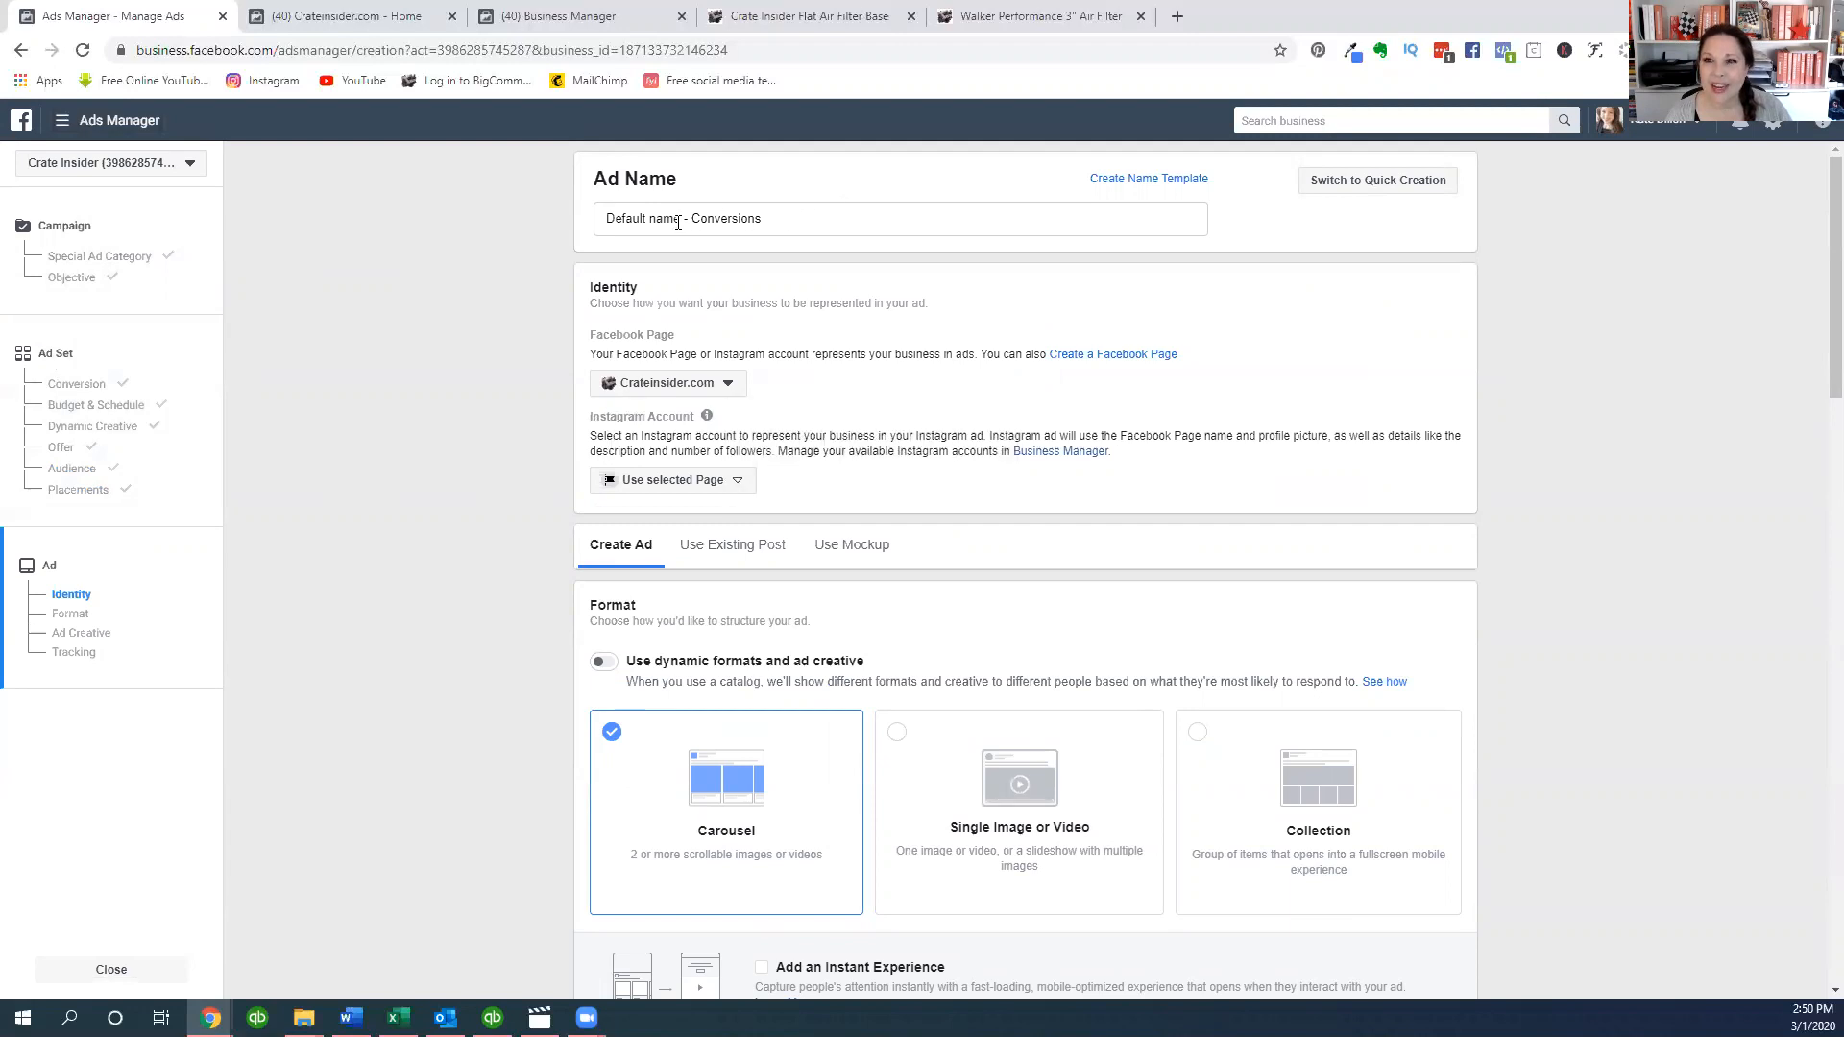
- Name the ad 'Carousel - Conversions' and choose the crateinsider Instagram account
{"action": "double_click", "coordinate": [642, 219]}
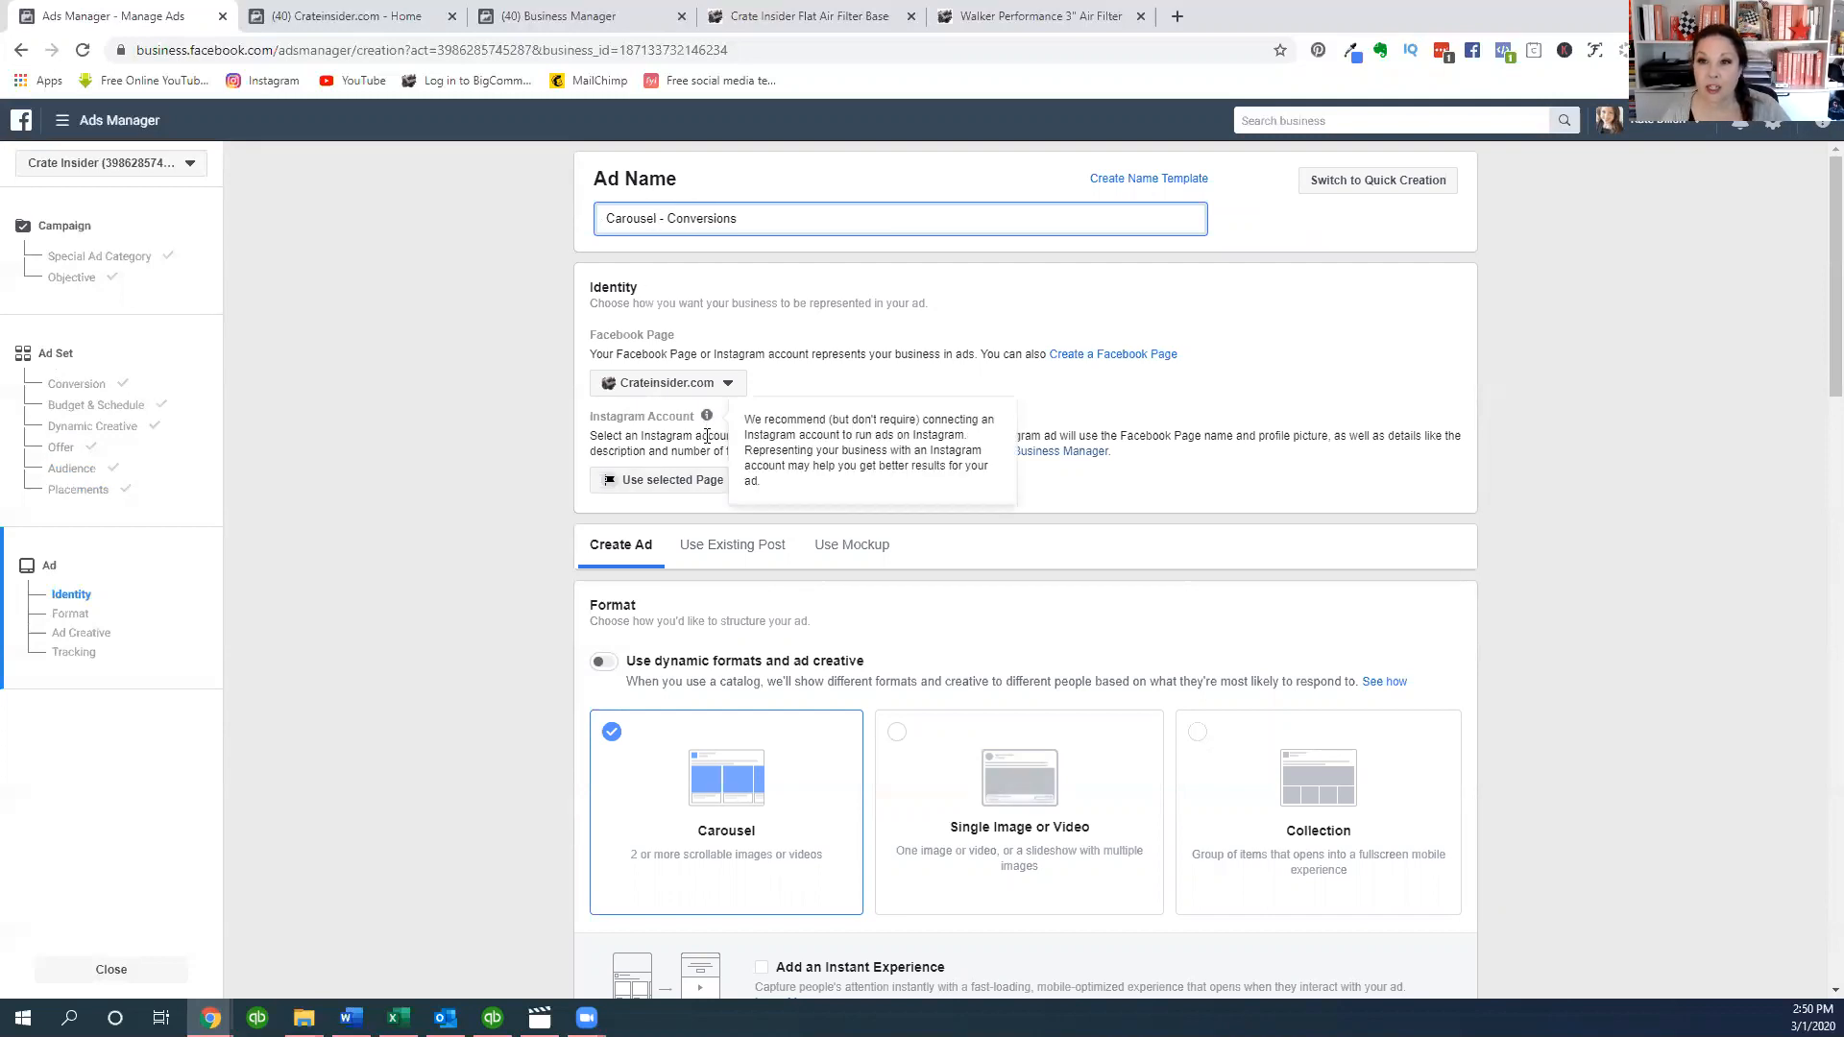
{"action": "left_click", "coordinate": [672, 481]}
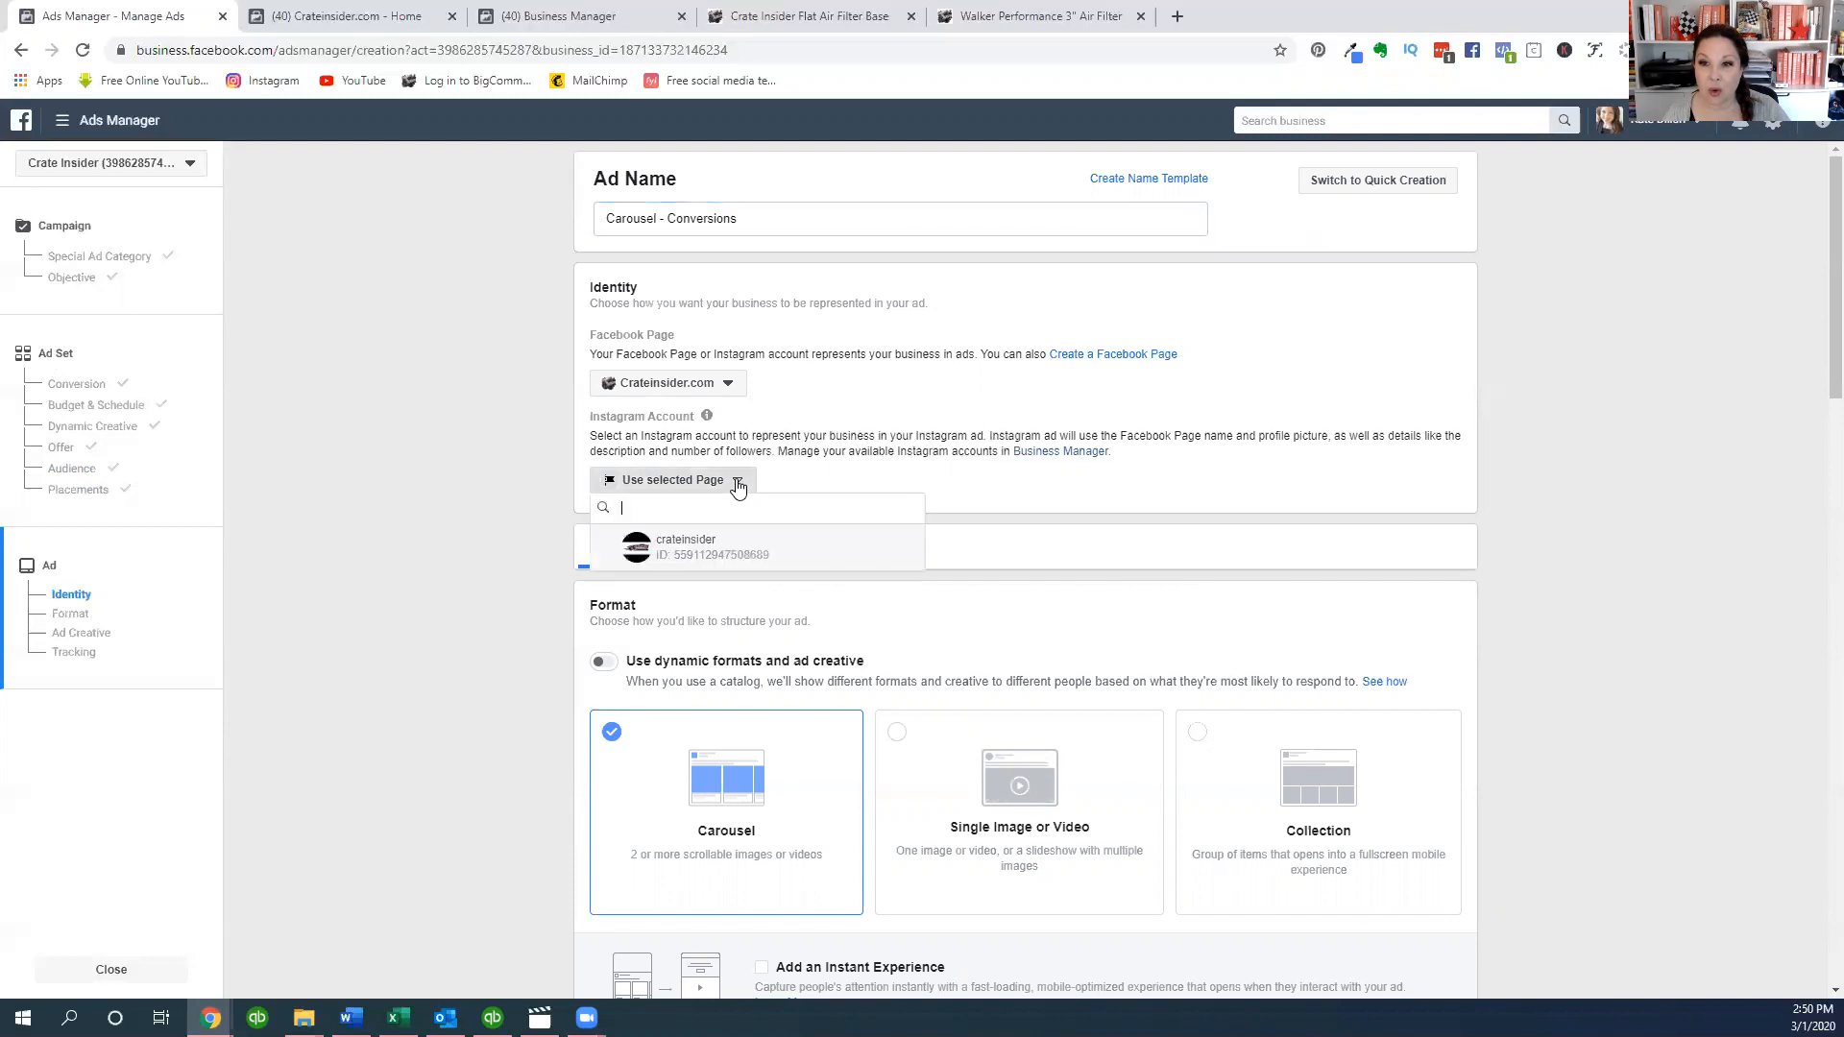
{"action": "left_click", "coordinate": [683, 545]}
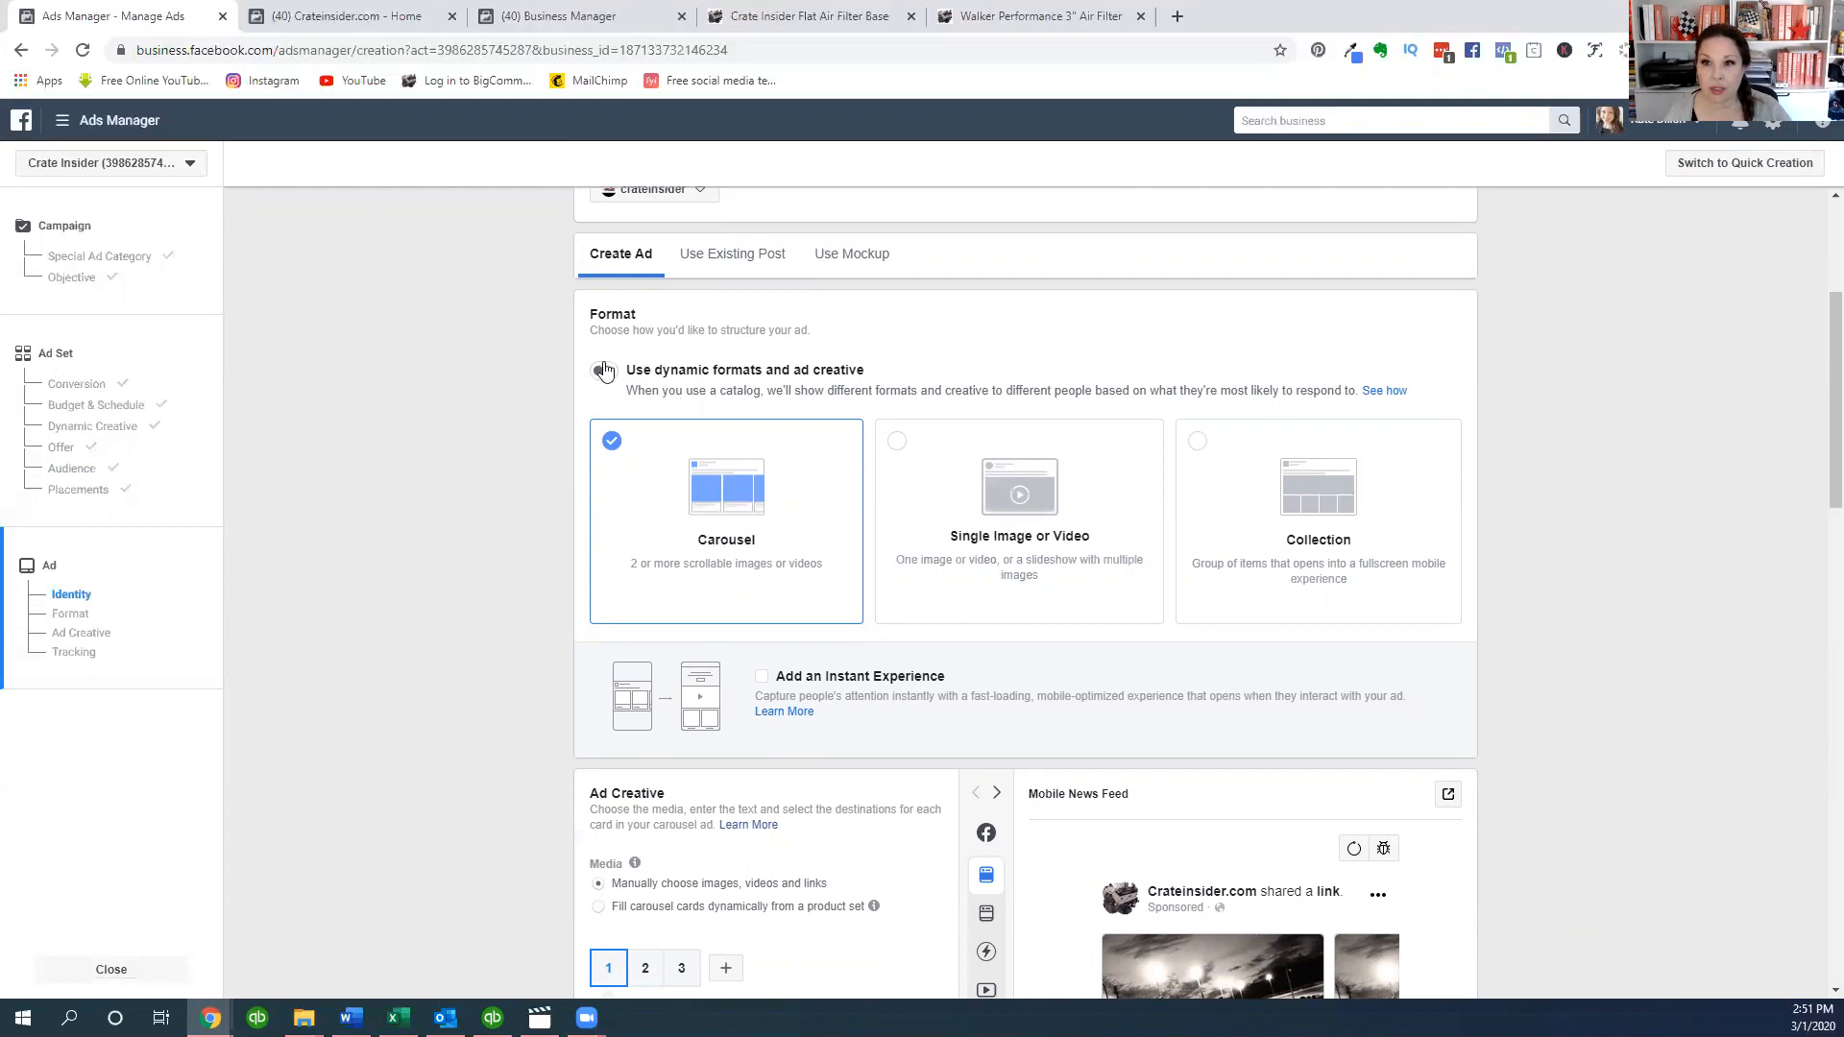
{"action": "left_click", "coordinate": [602, 368]}
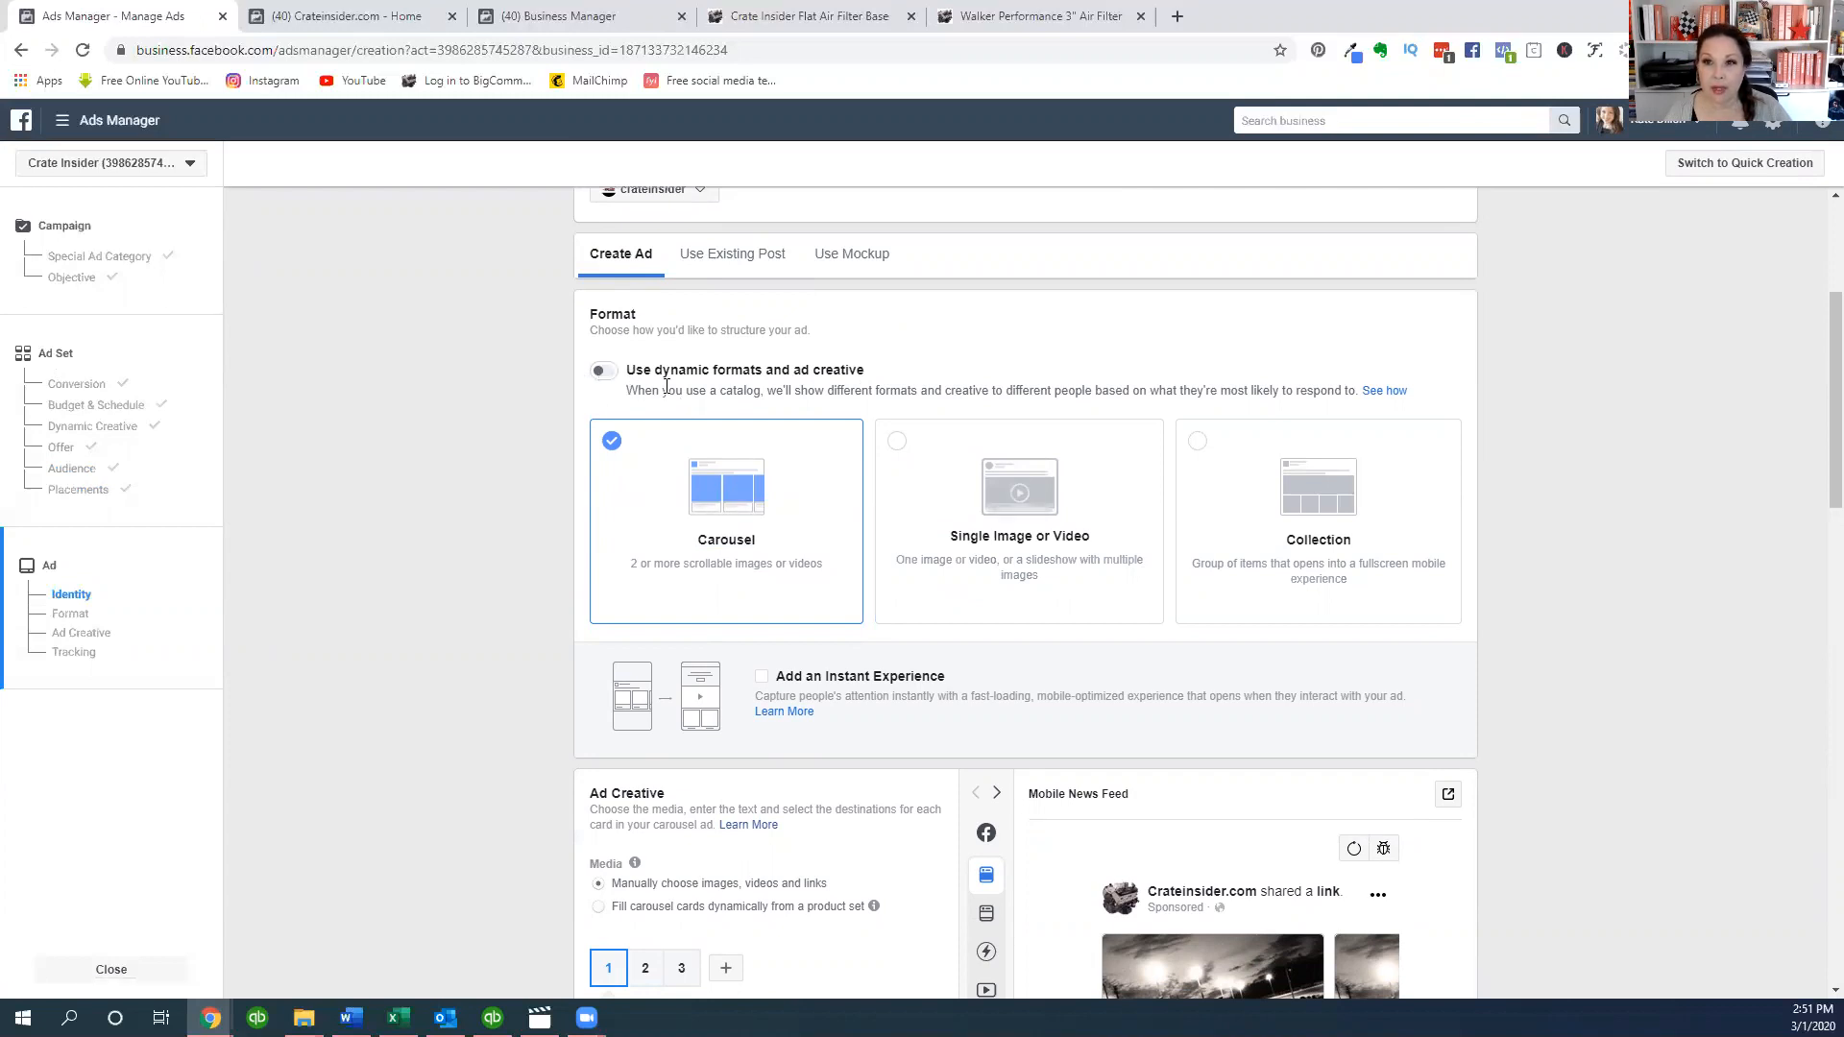
{"action": "mouse_move", "coordinate": [686, 405]}
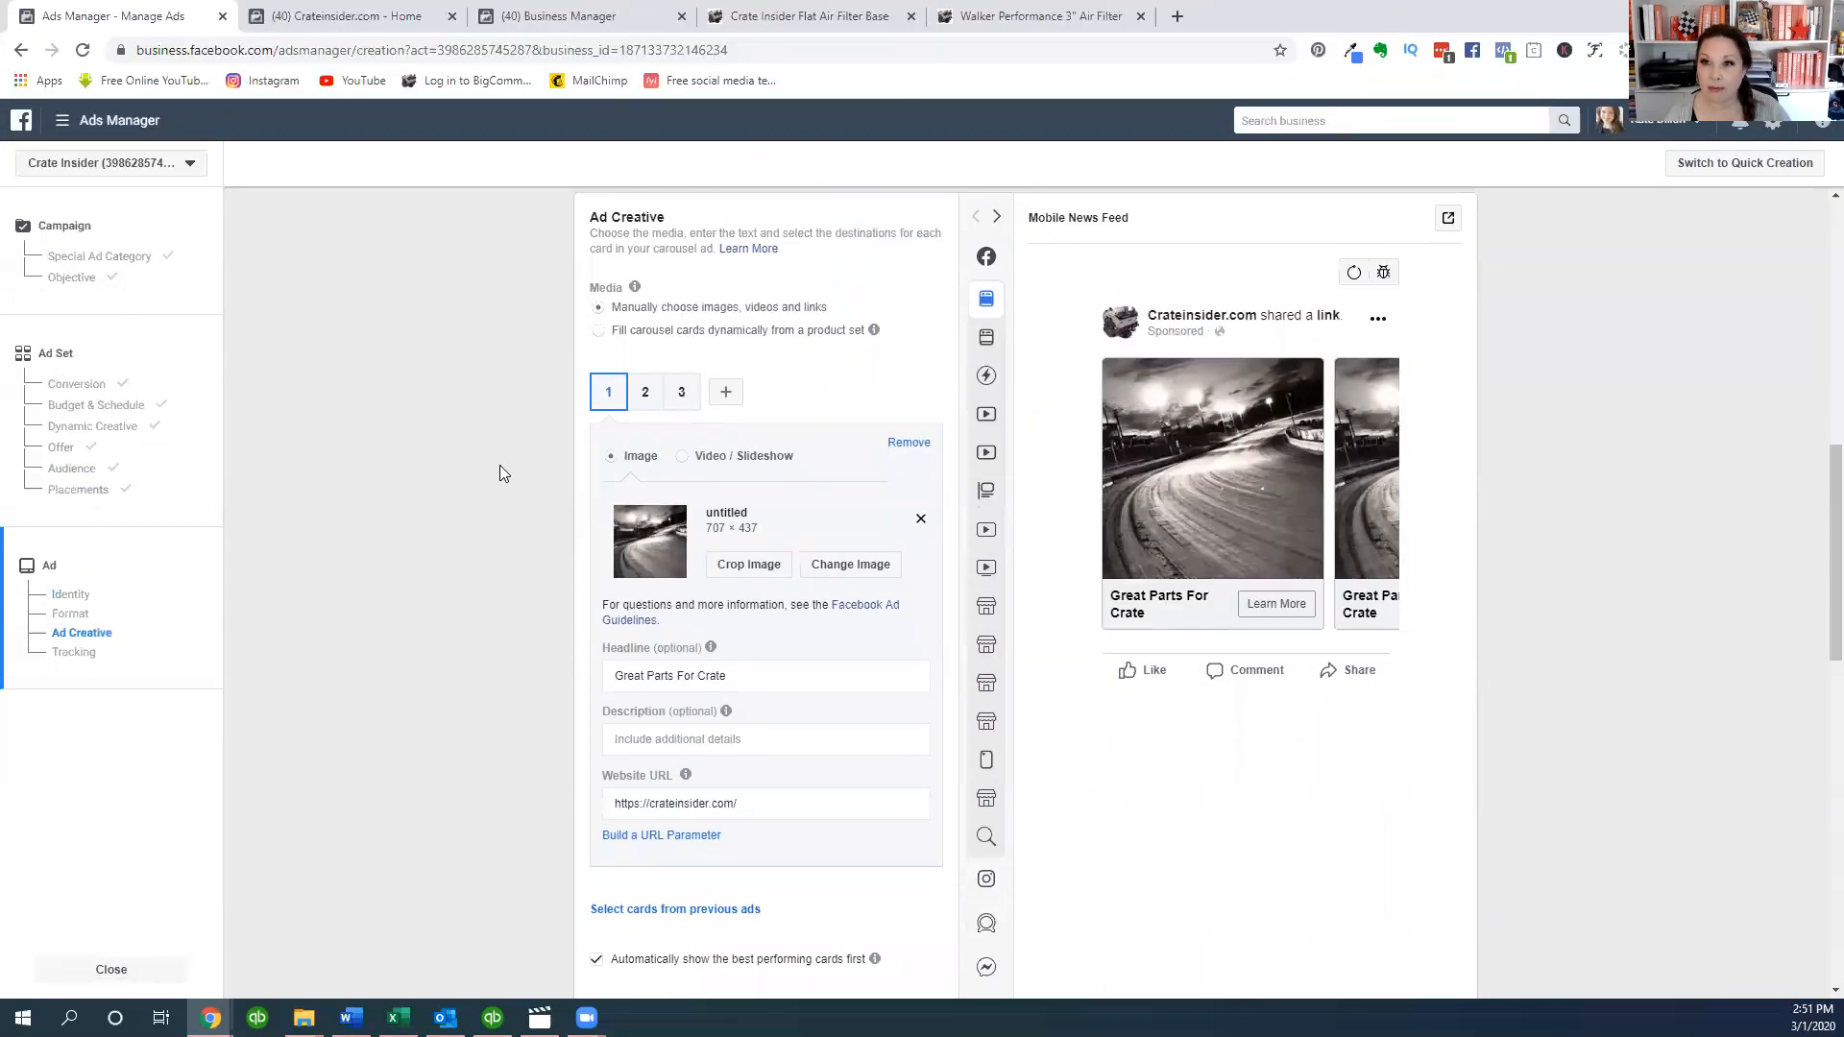
{"action": "mouse_move", "coordinate": [849, 564]}
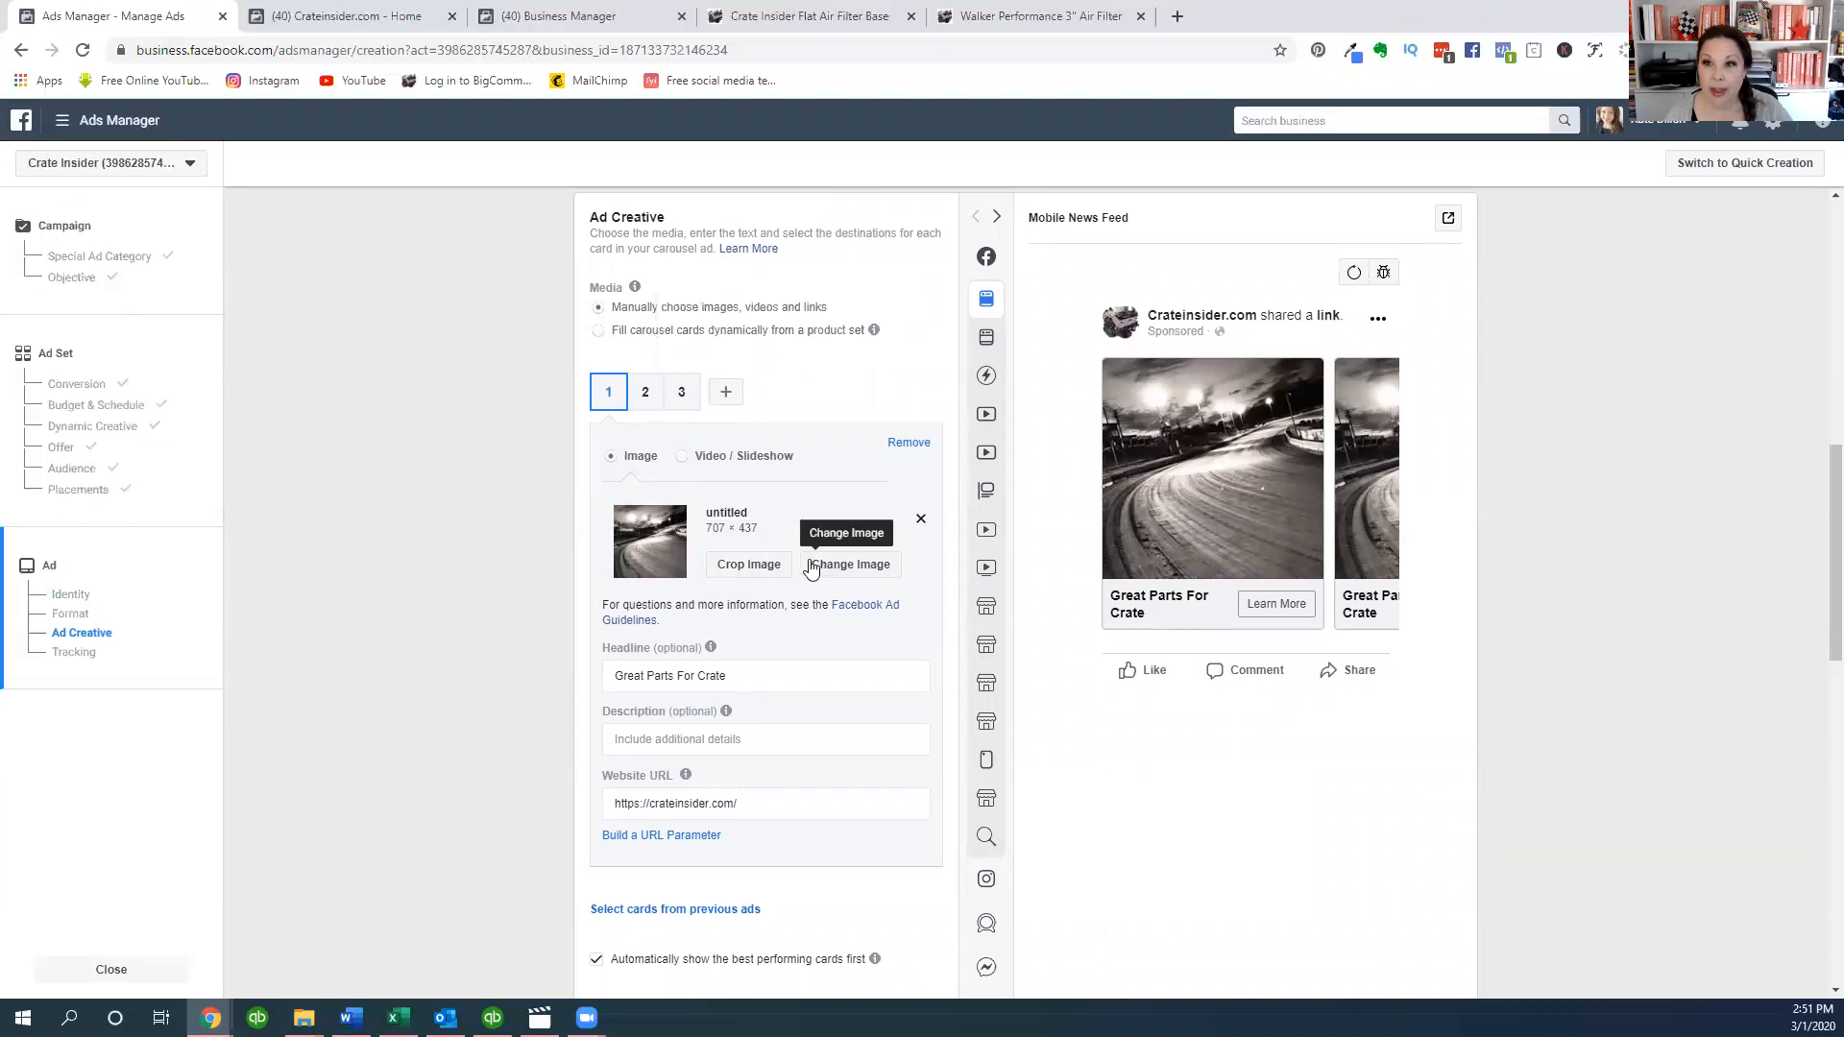
{"action": "mouse_move", "coordinate": [611, 424]}
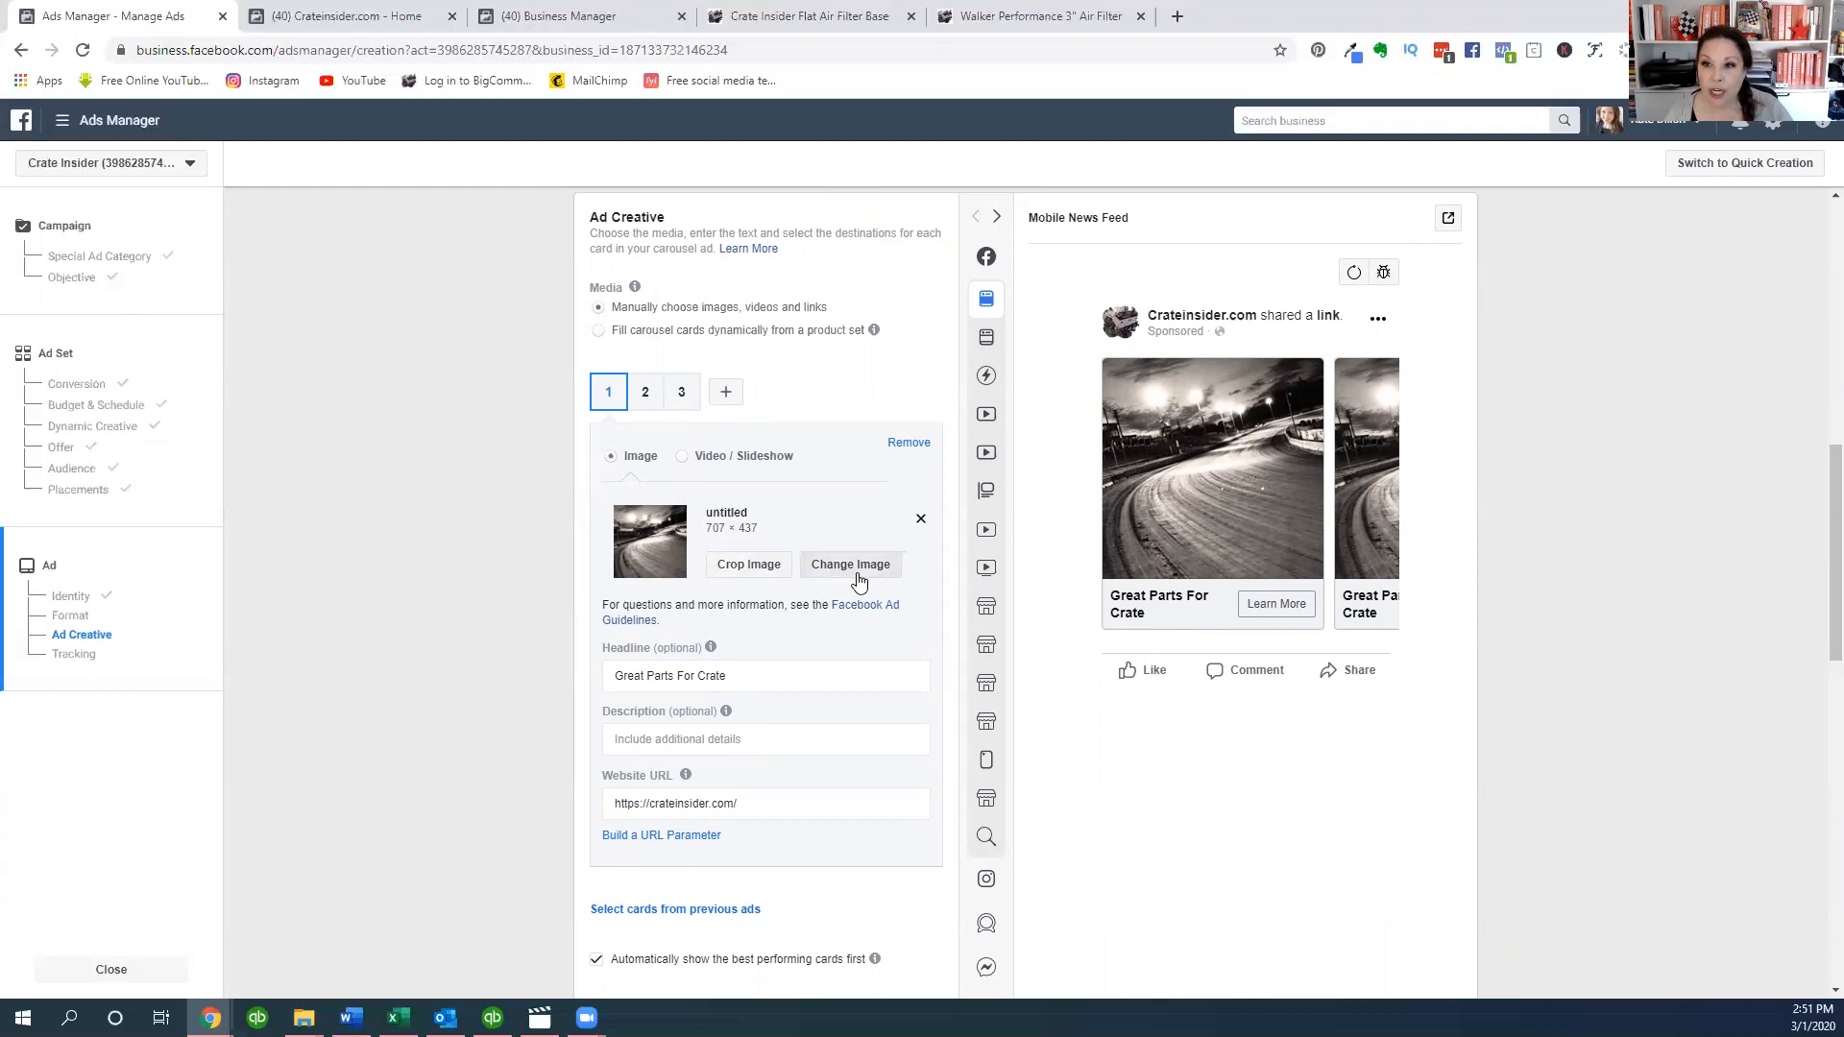
- Open the account image library from card 1's Change Image option
{"action": "left_click", "coordinate": [850, 565]}
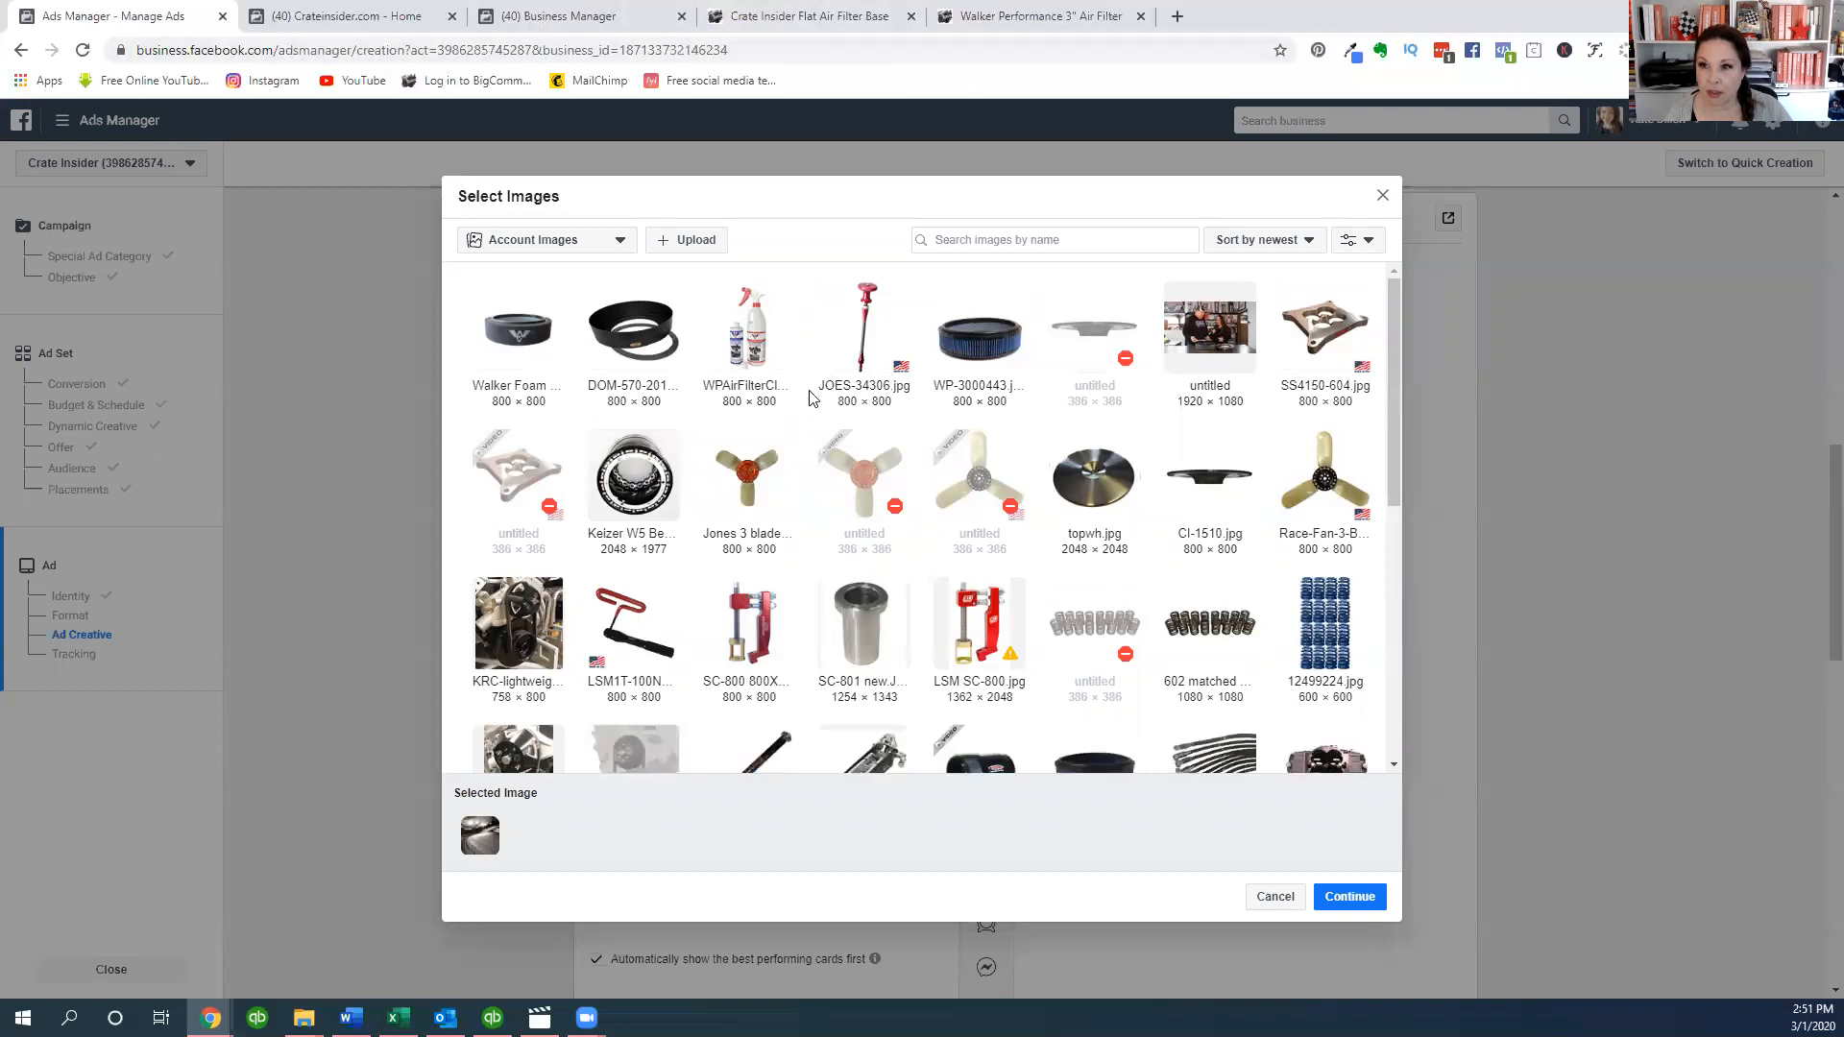
{"action": "mouse_move", "coordinate": [535, 377]}
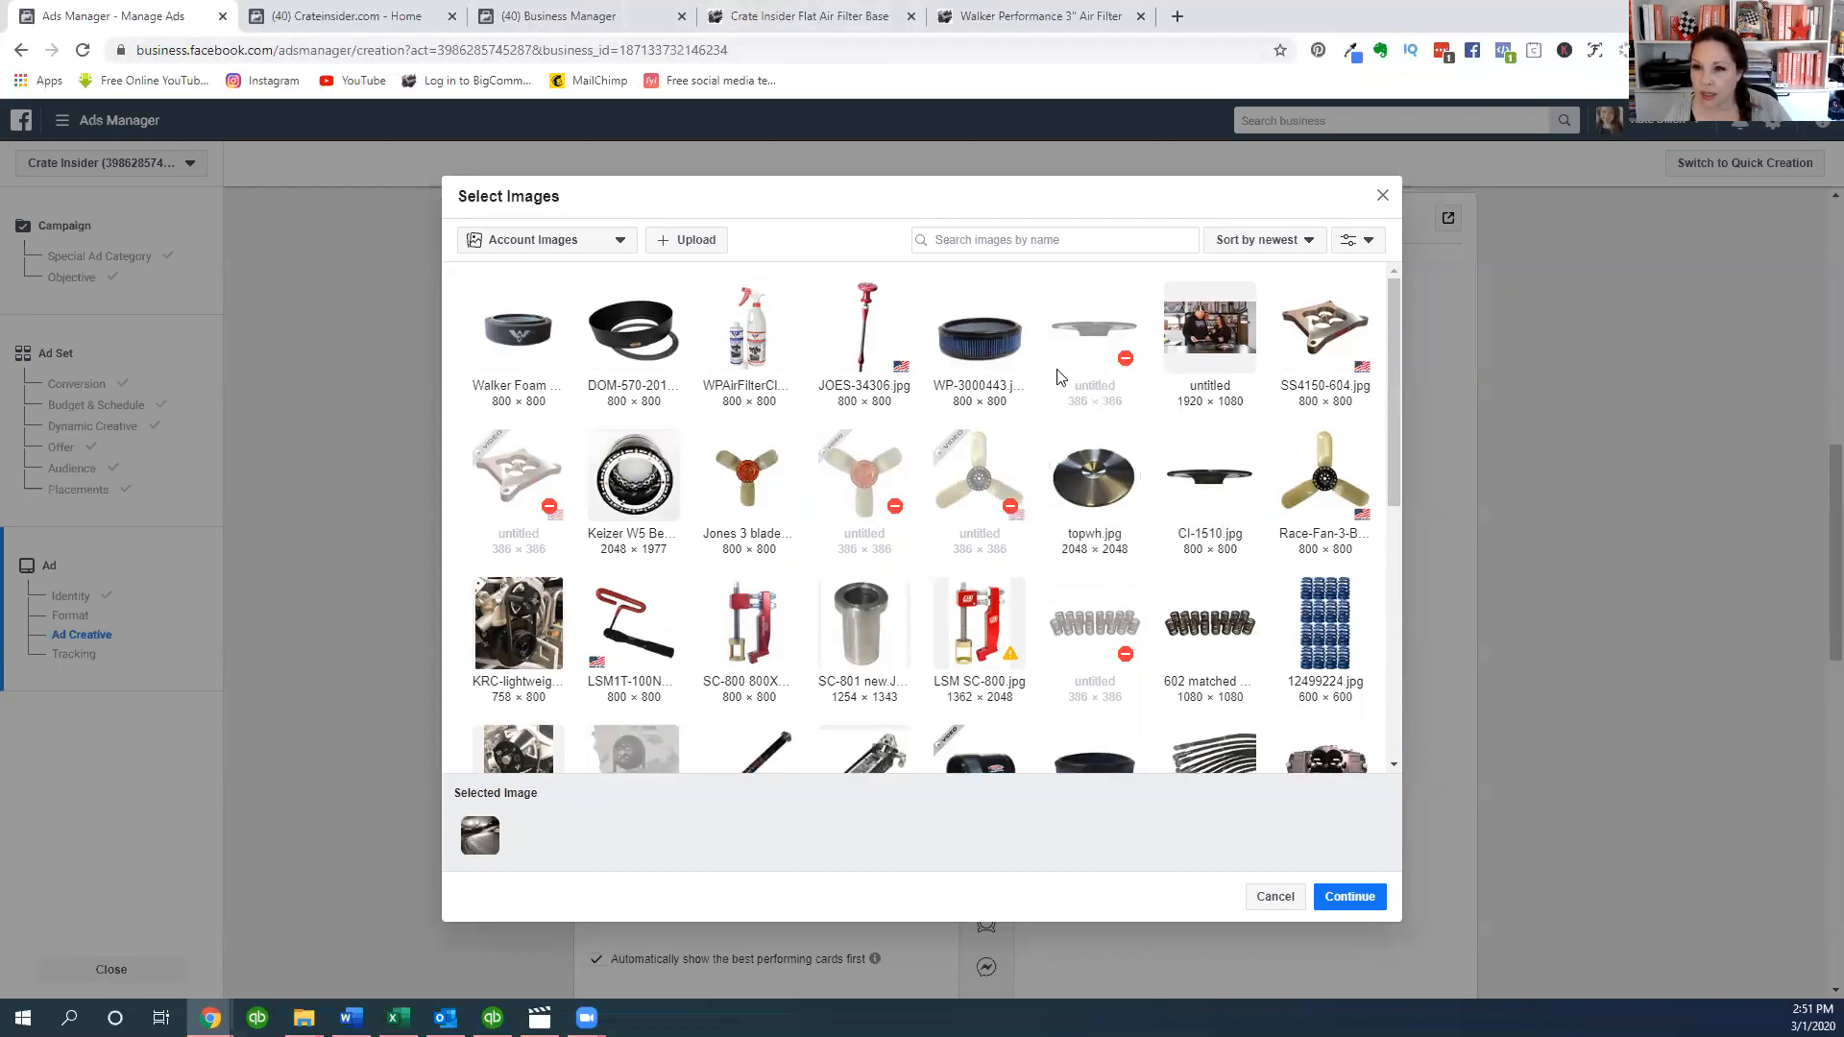
{"action": "mouse_move", "coordinate": [1209, 521]}
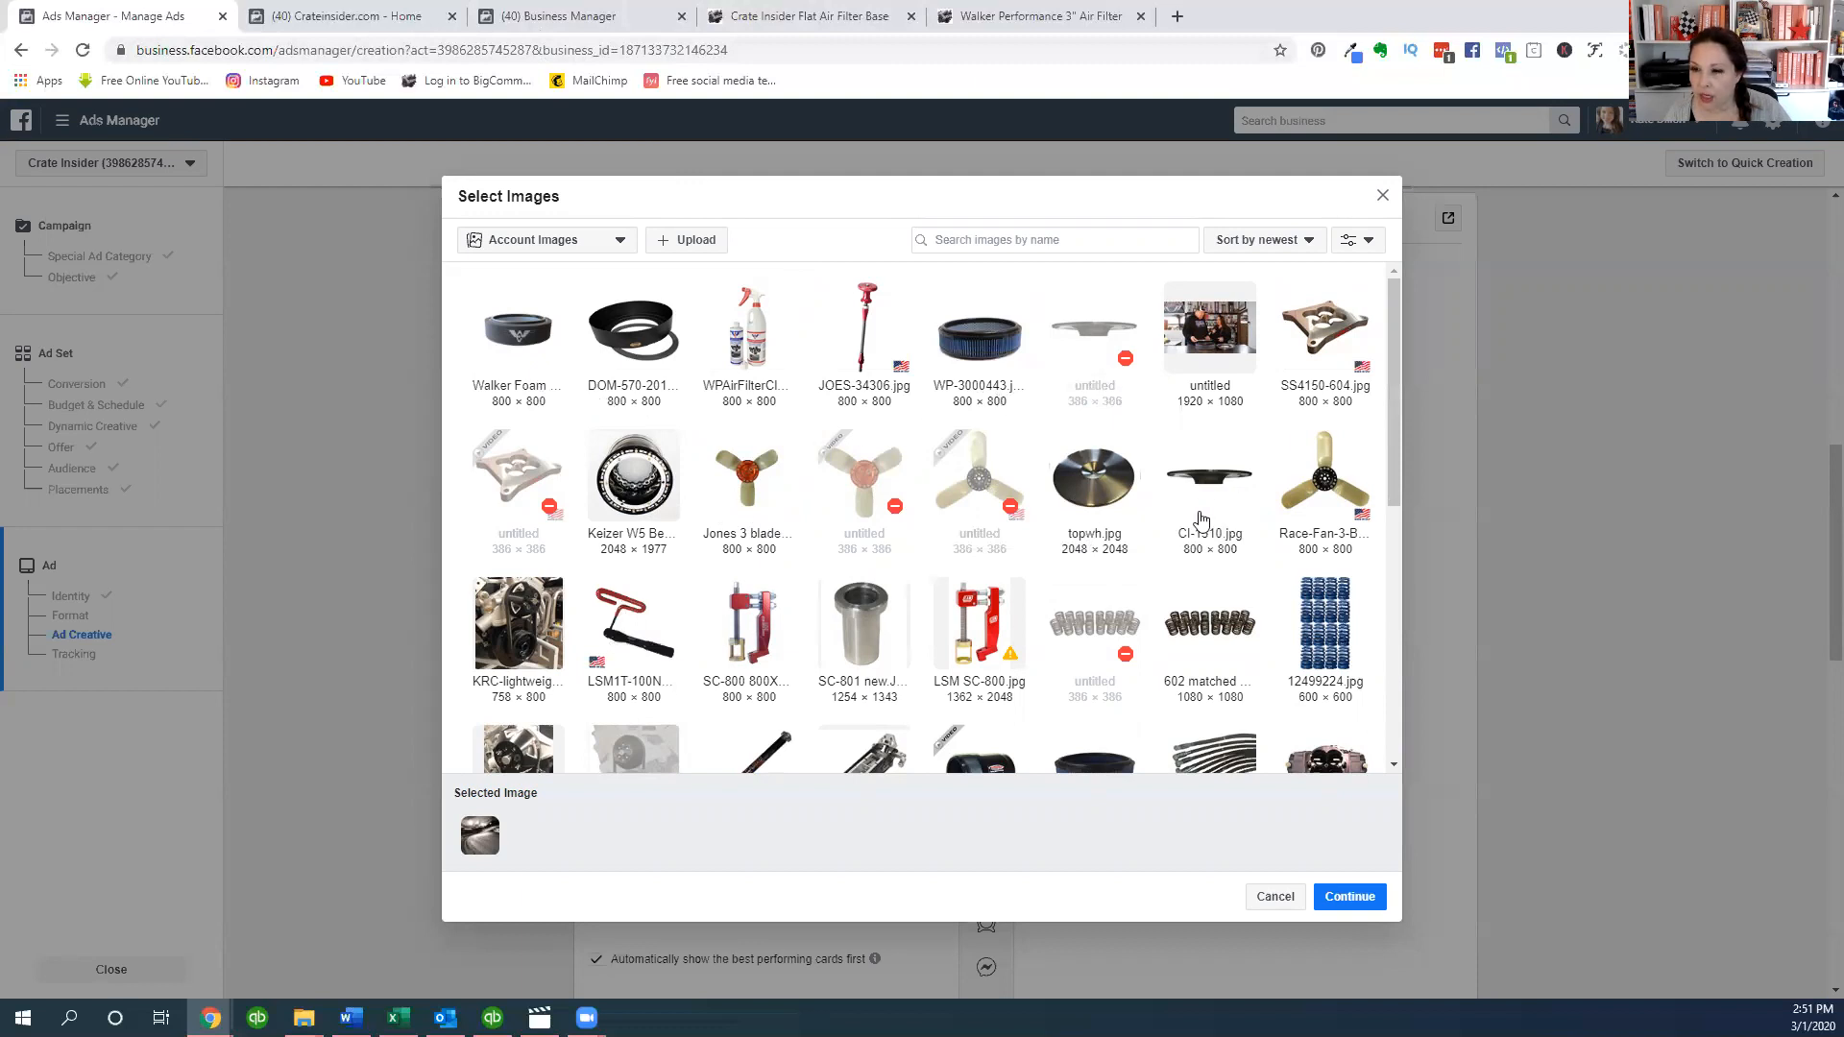
{"action": "mouse_move", "coordinate": [1205, 527]}
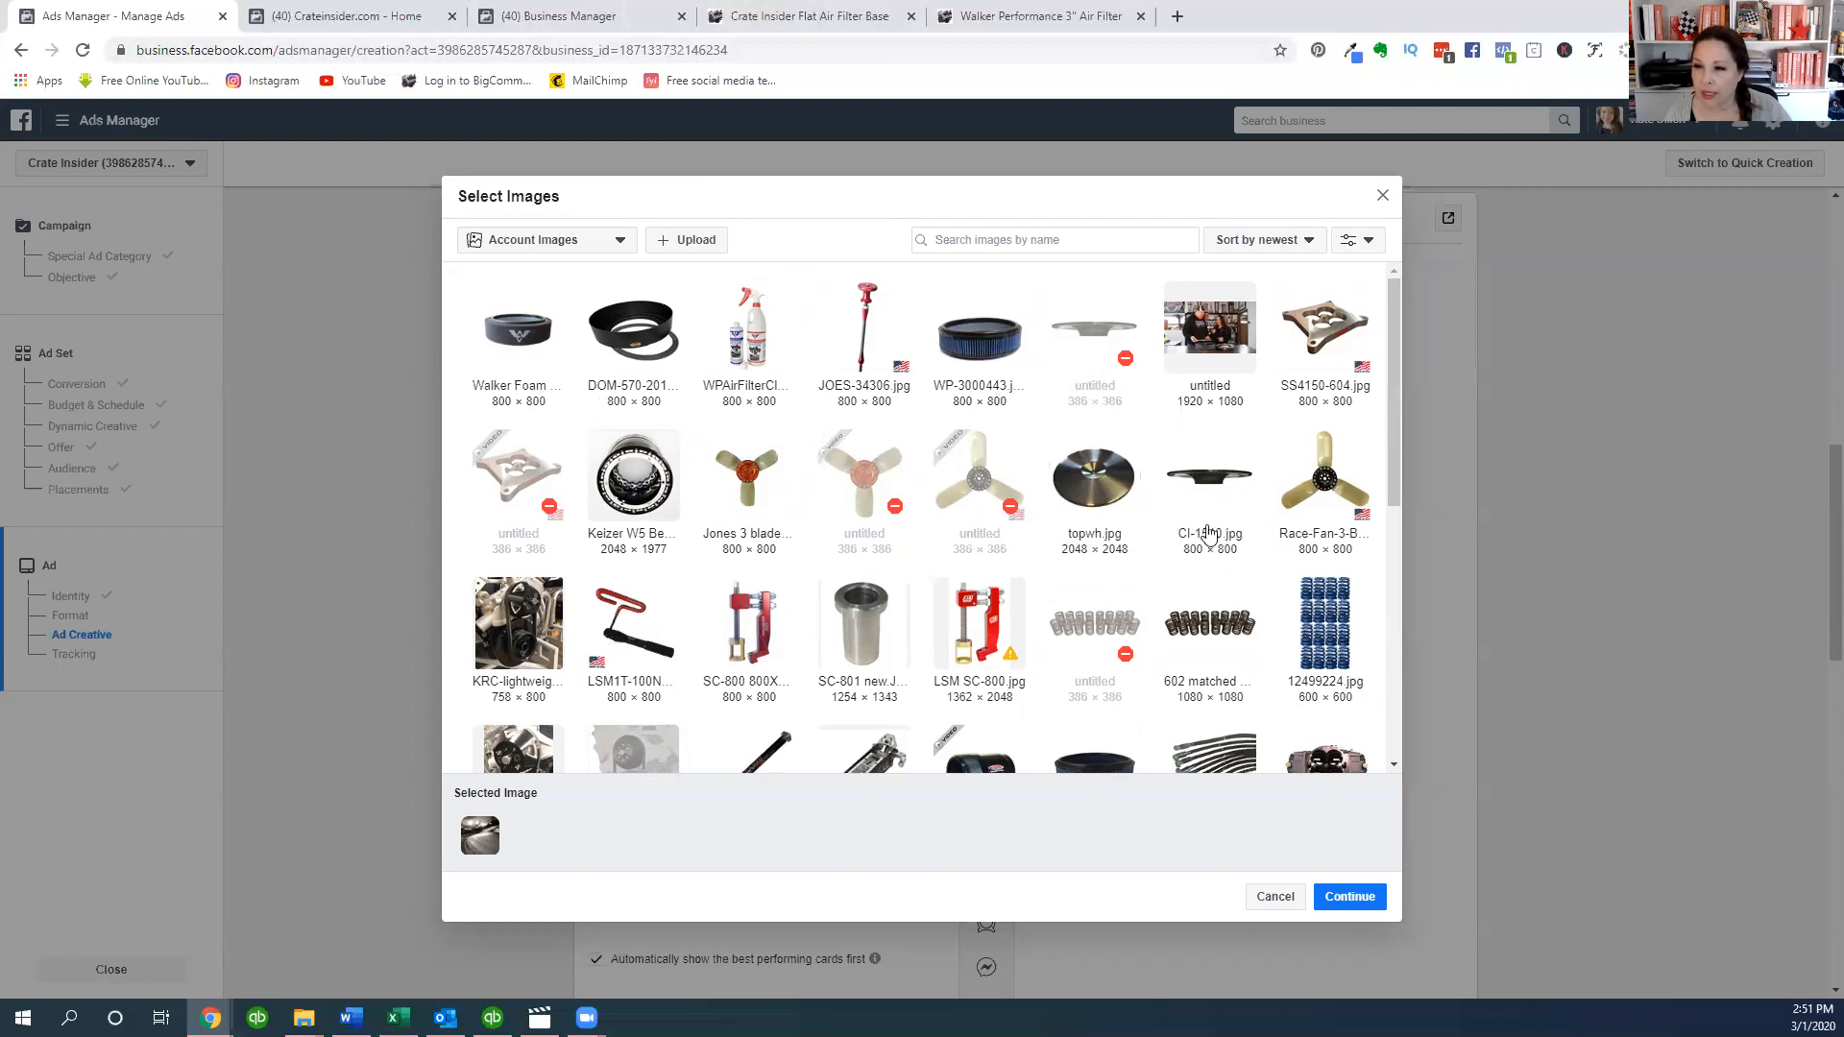
- Set card 1's picture to CI-1510.jpg, the flat air filter base photo
{"action": "left_click", "coordinate": [1208, 475]}
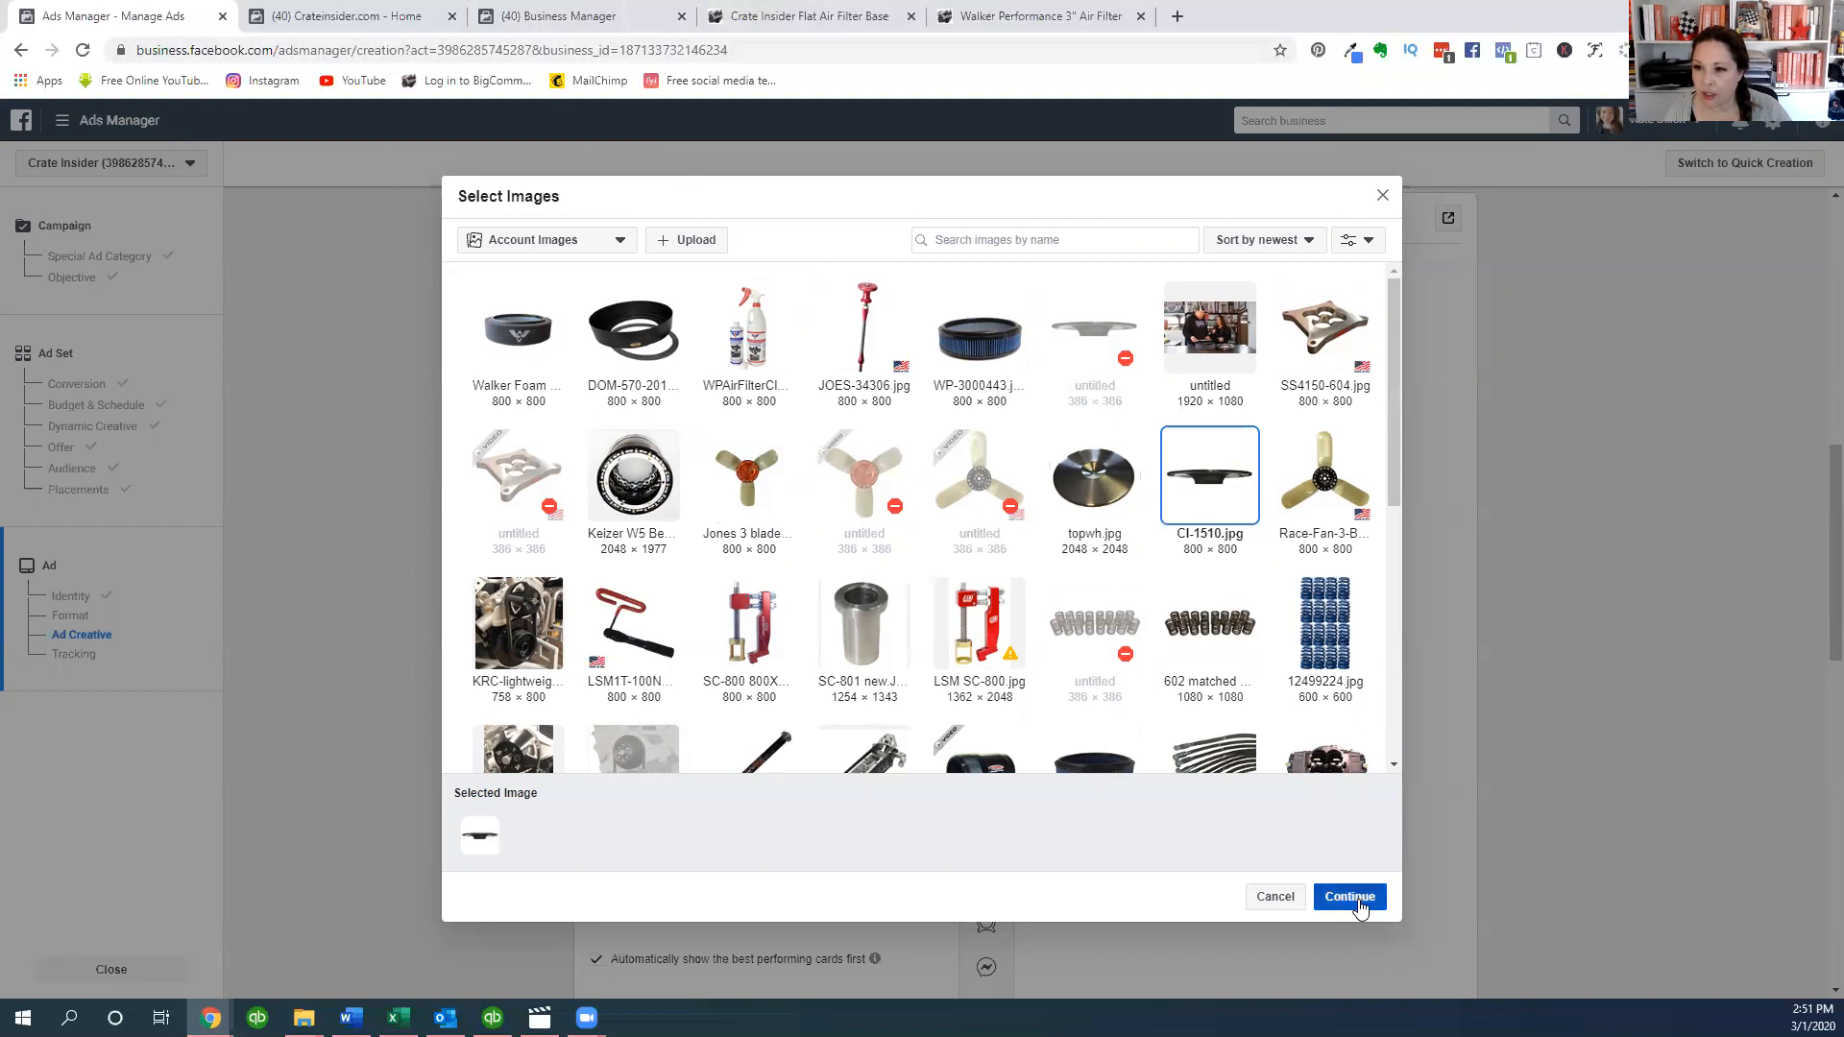
{"action": "left_click", "coordinate": [1348, 896]}
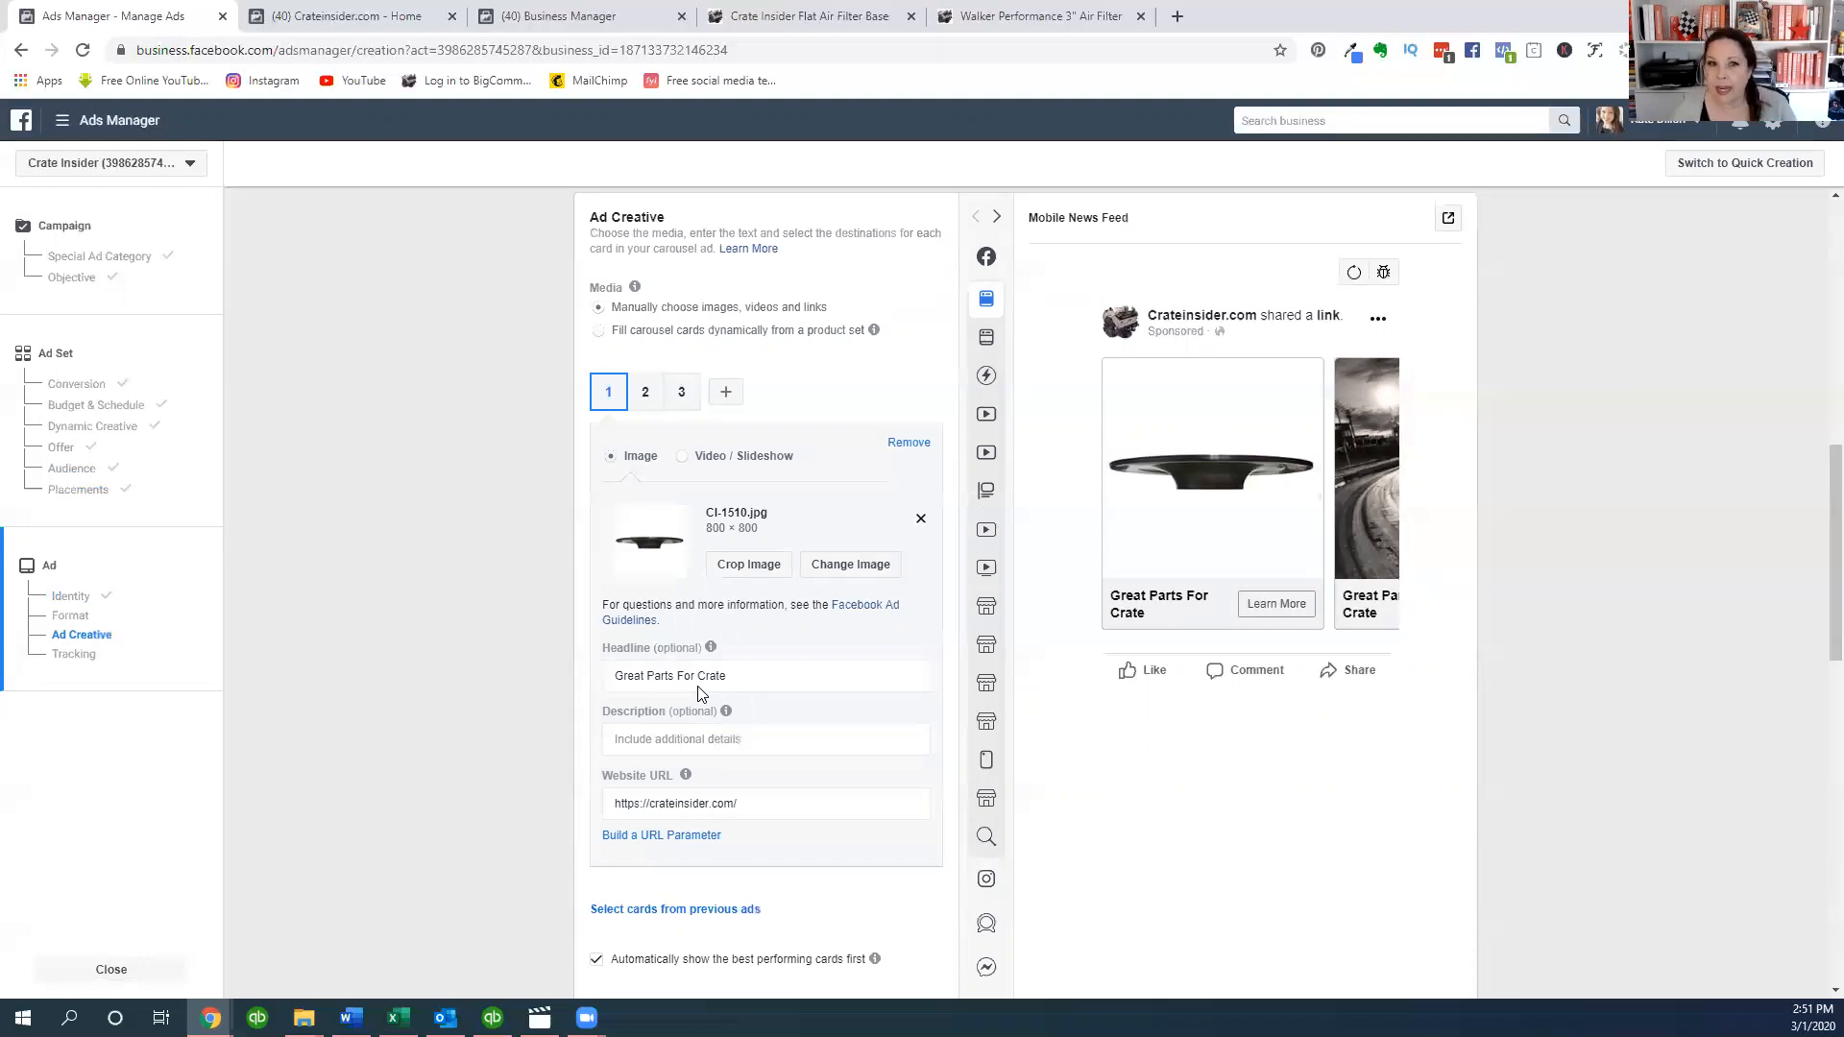
{"action": "mouse_move", "coordinate": [1618, 791]}
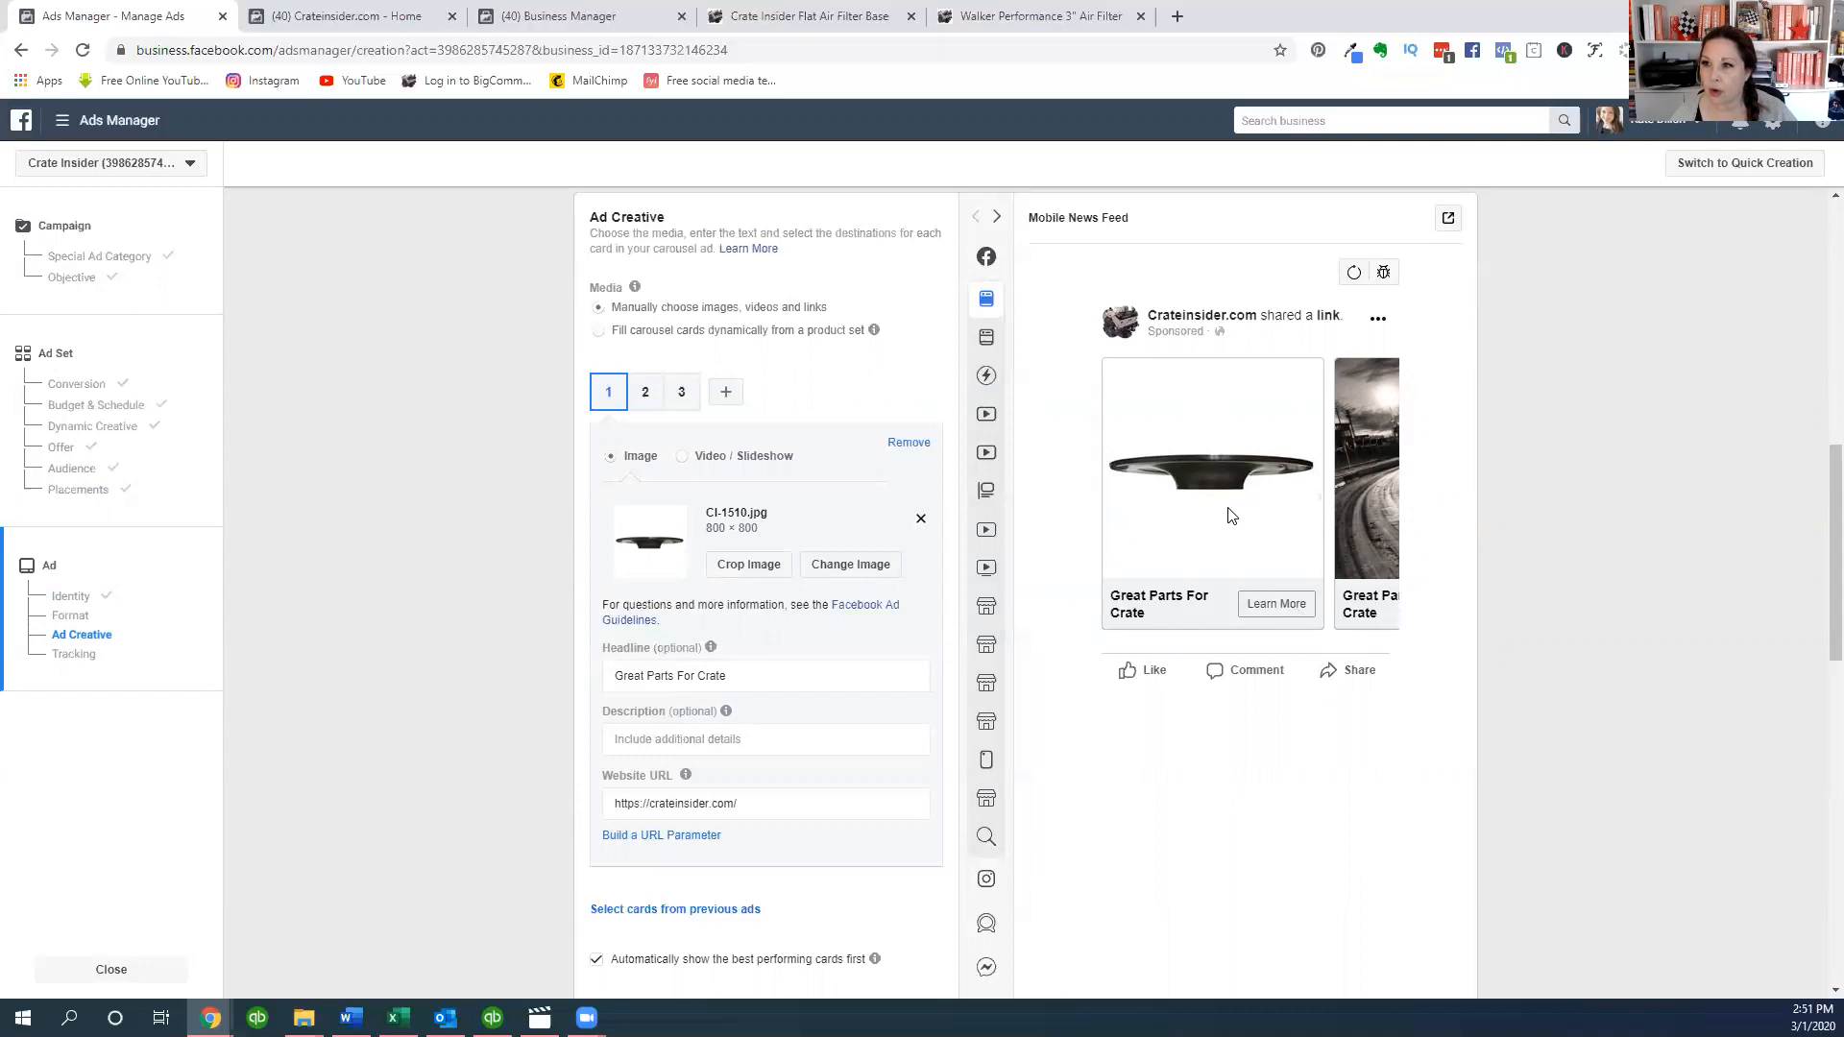
- Give card 1 the headline 'Crate Insider Flat Air Filter Base'
{"action": "left_click", "coordinate": [765, 675]}
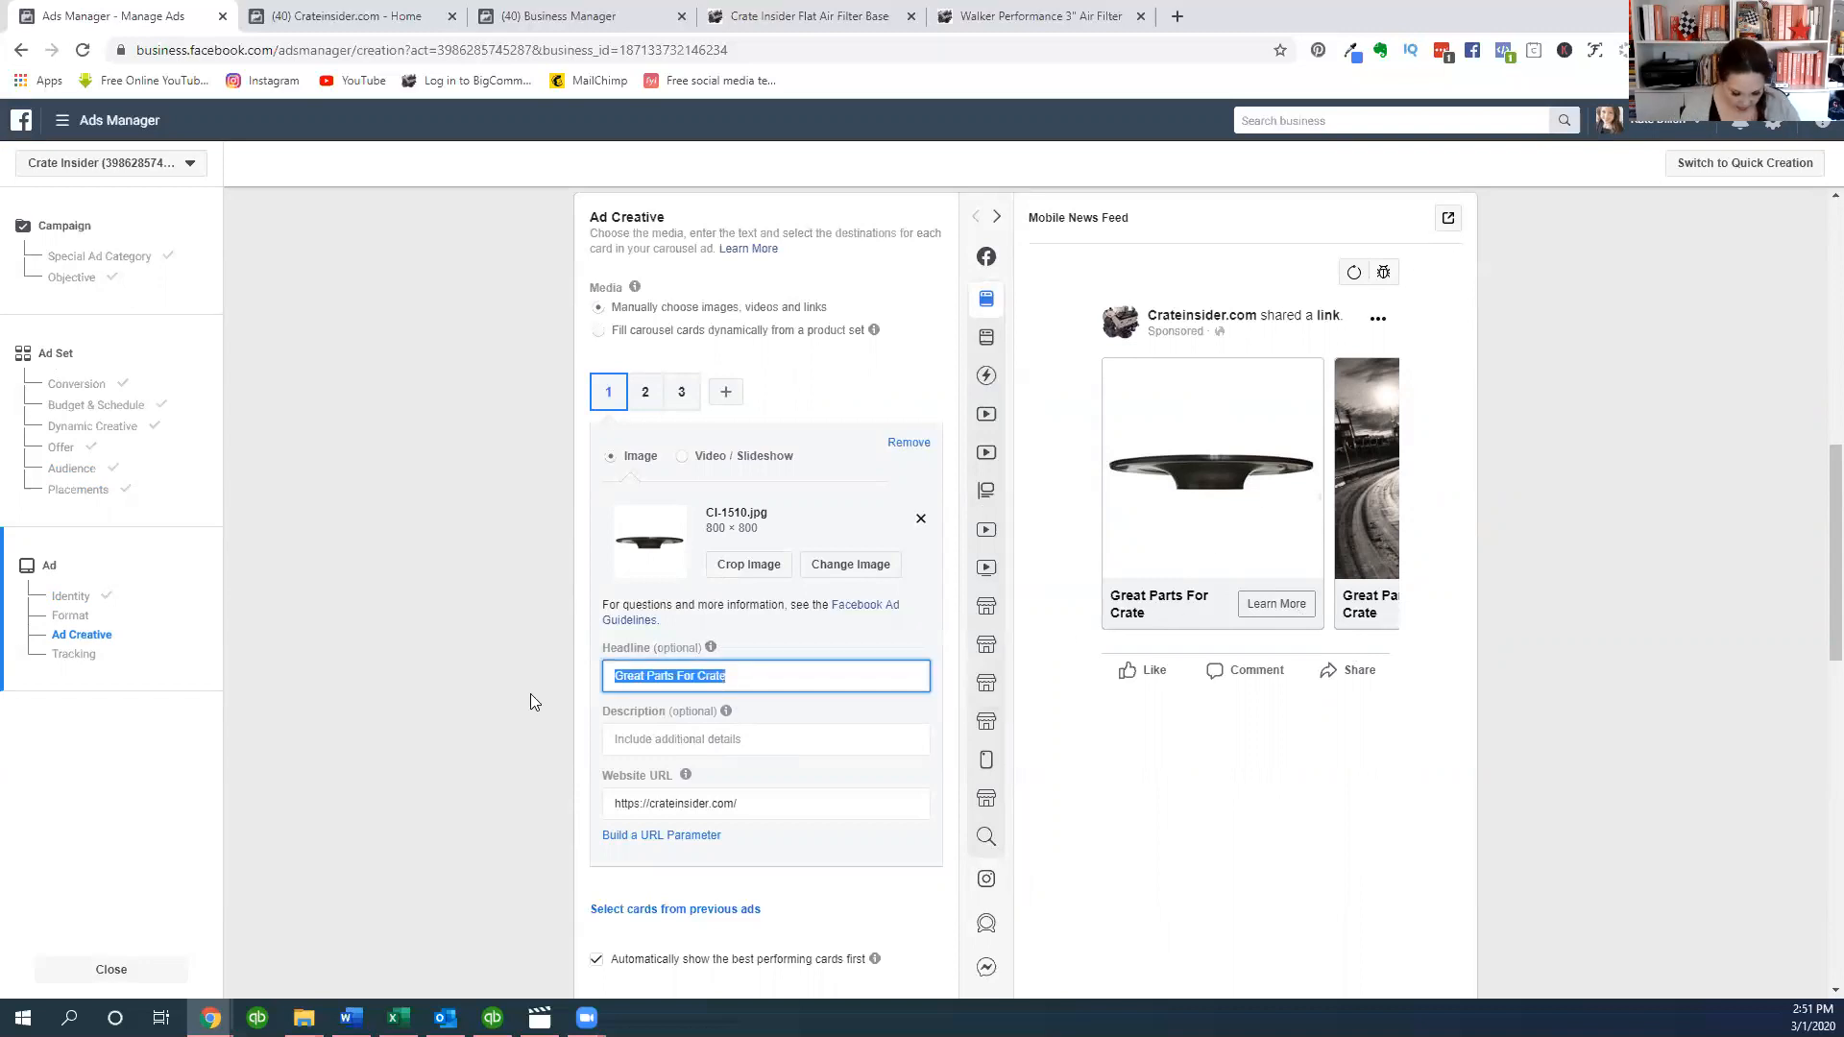
{"action": "type", "text": "Crate Insider Flat"}
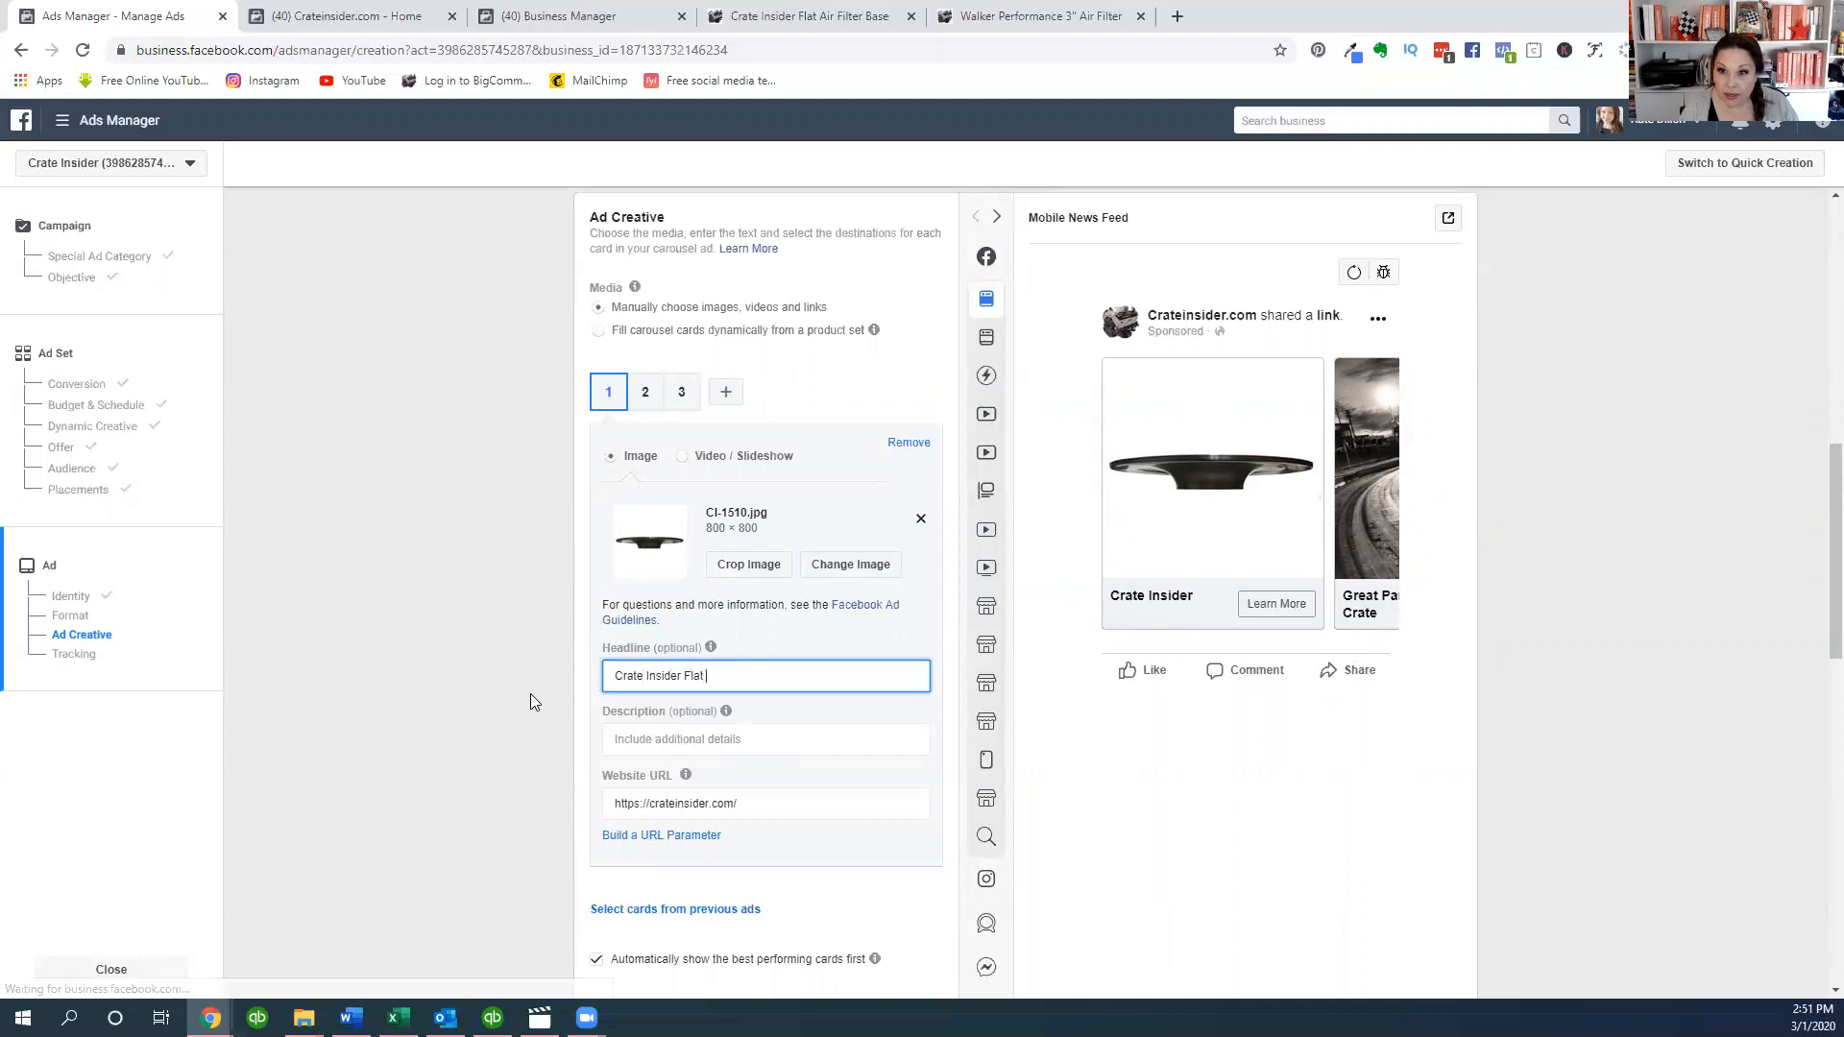
{"action": "type", "text": "Air Filter"}
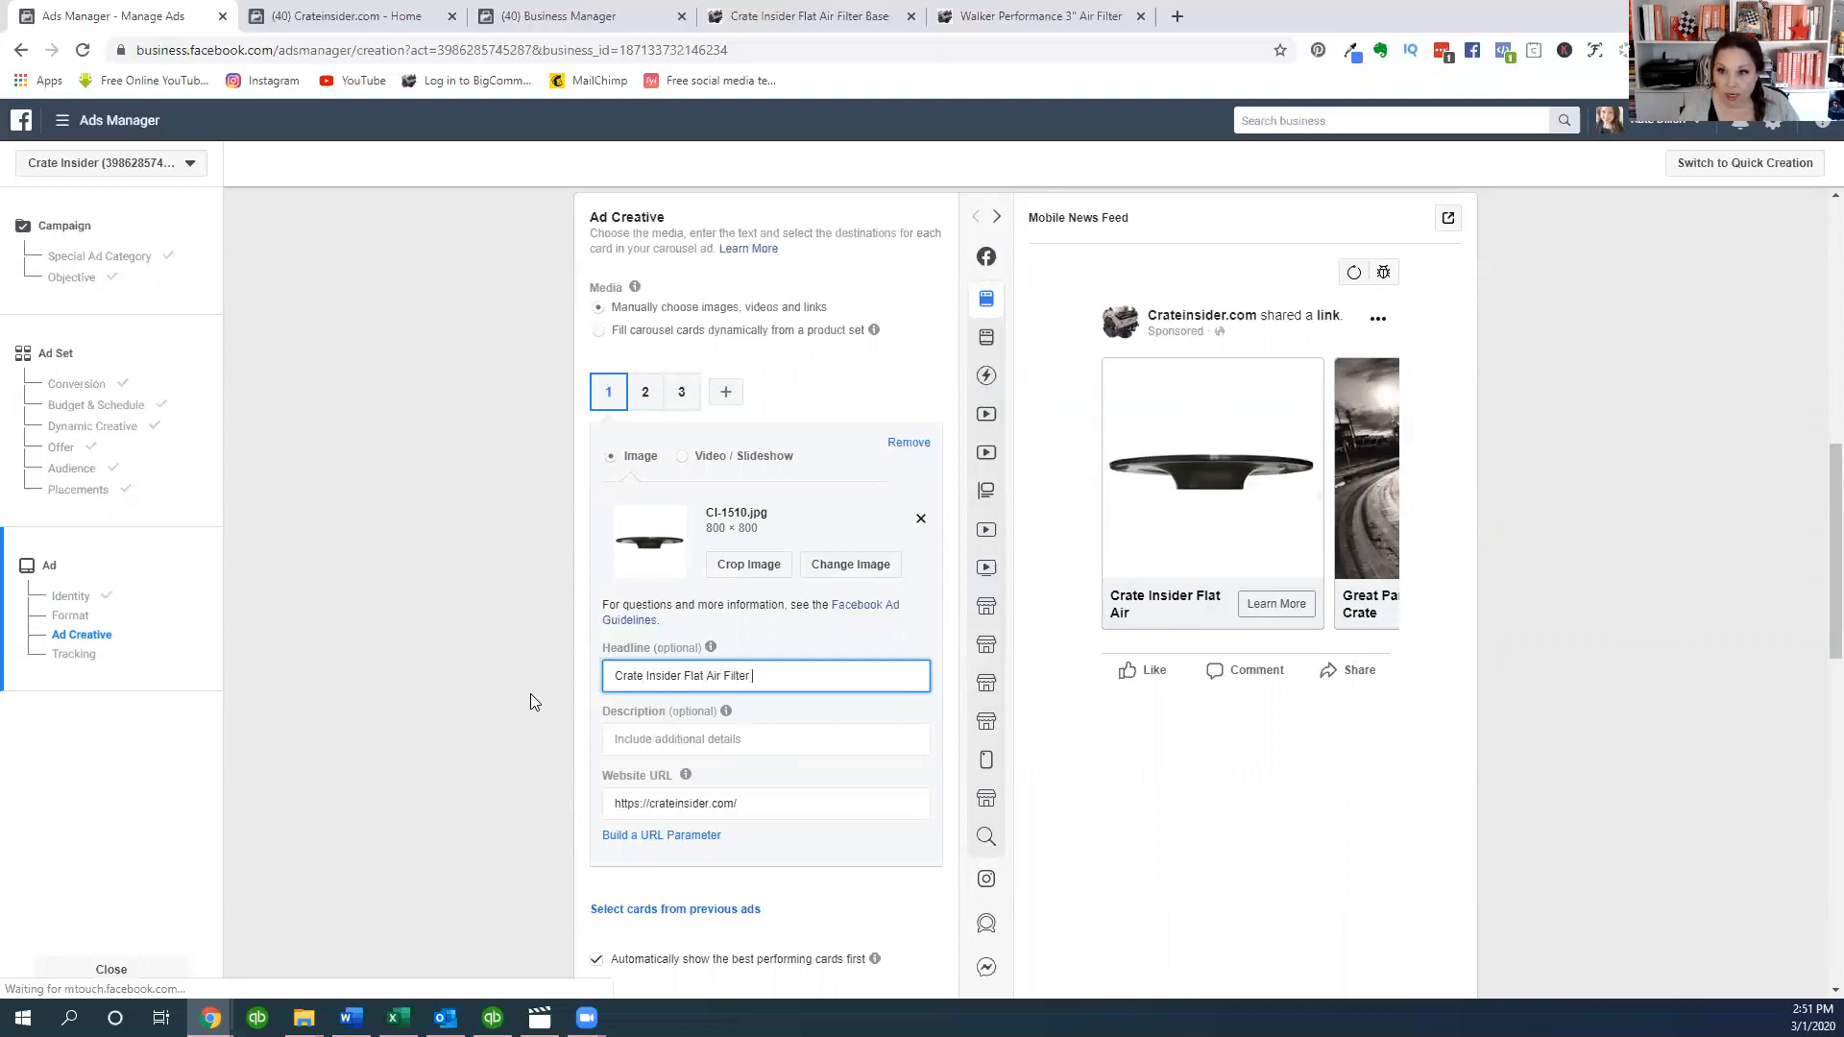
{"action": "type", "text": "Base"}
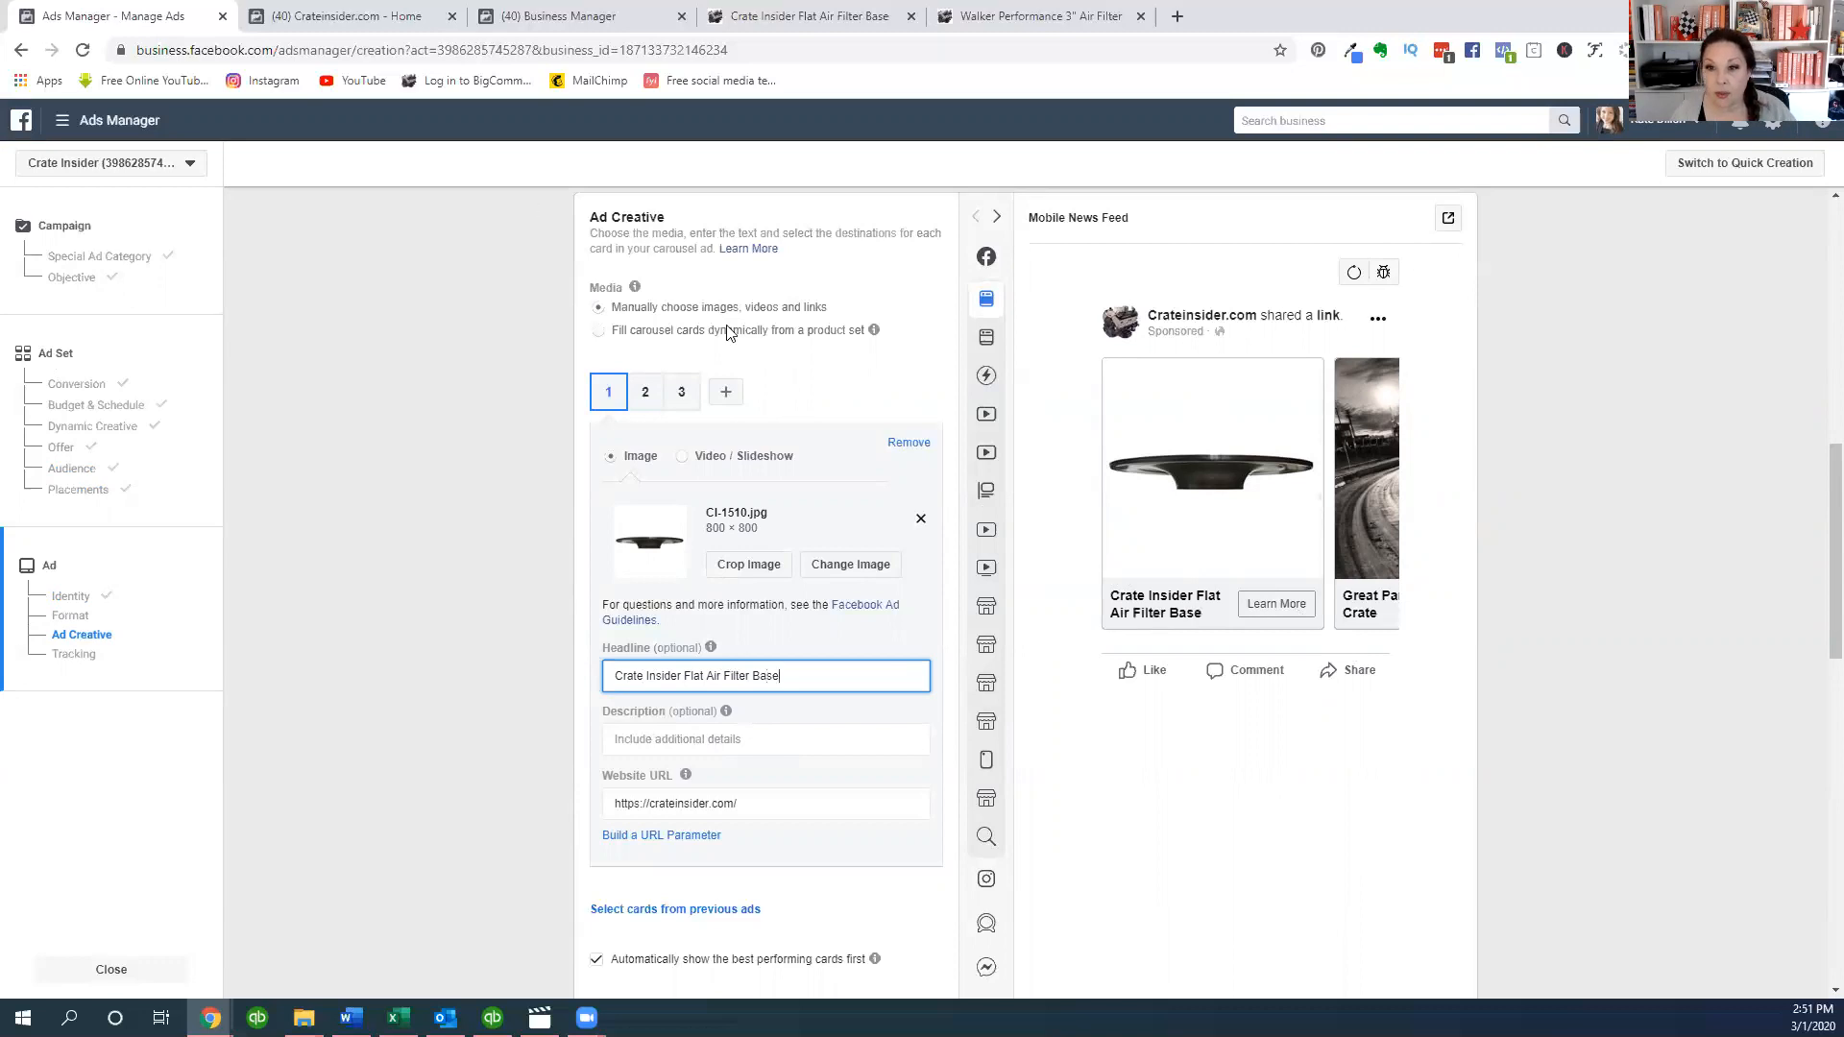
- Set card 1's description to $99.50 and bring up its product page for the URL
{"action": "left_click", "coordinate": [764, 738]}
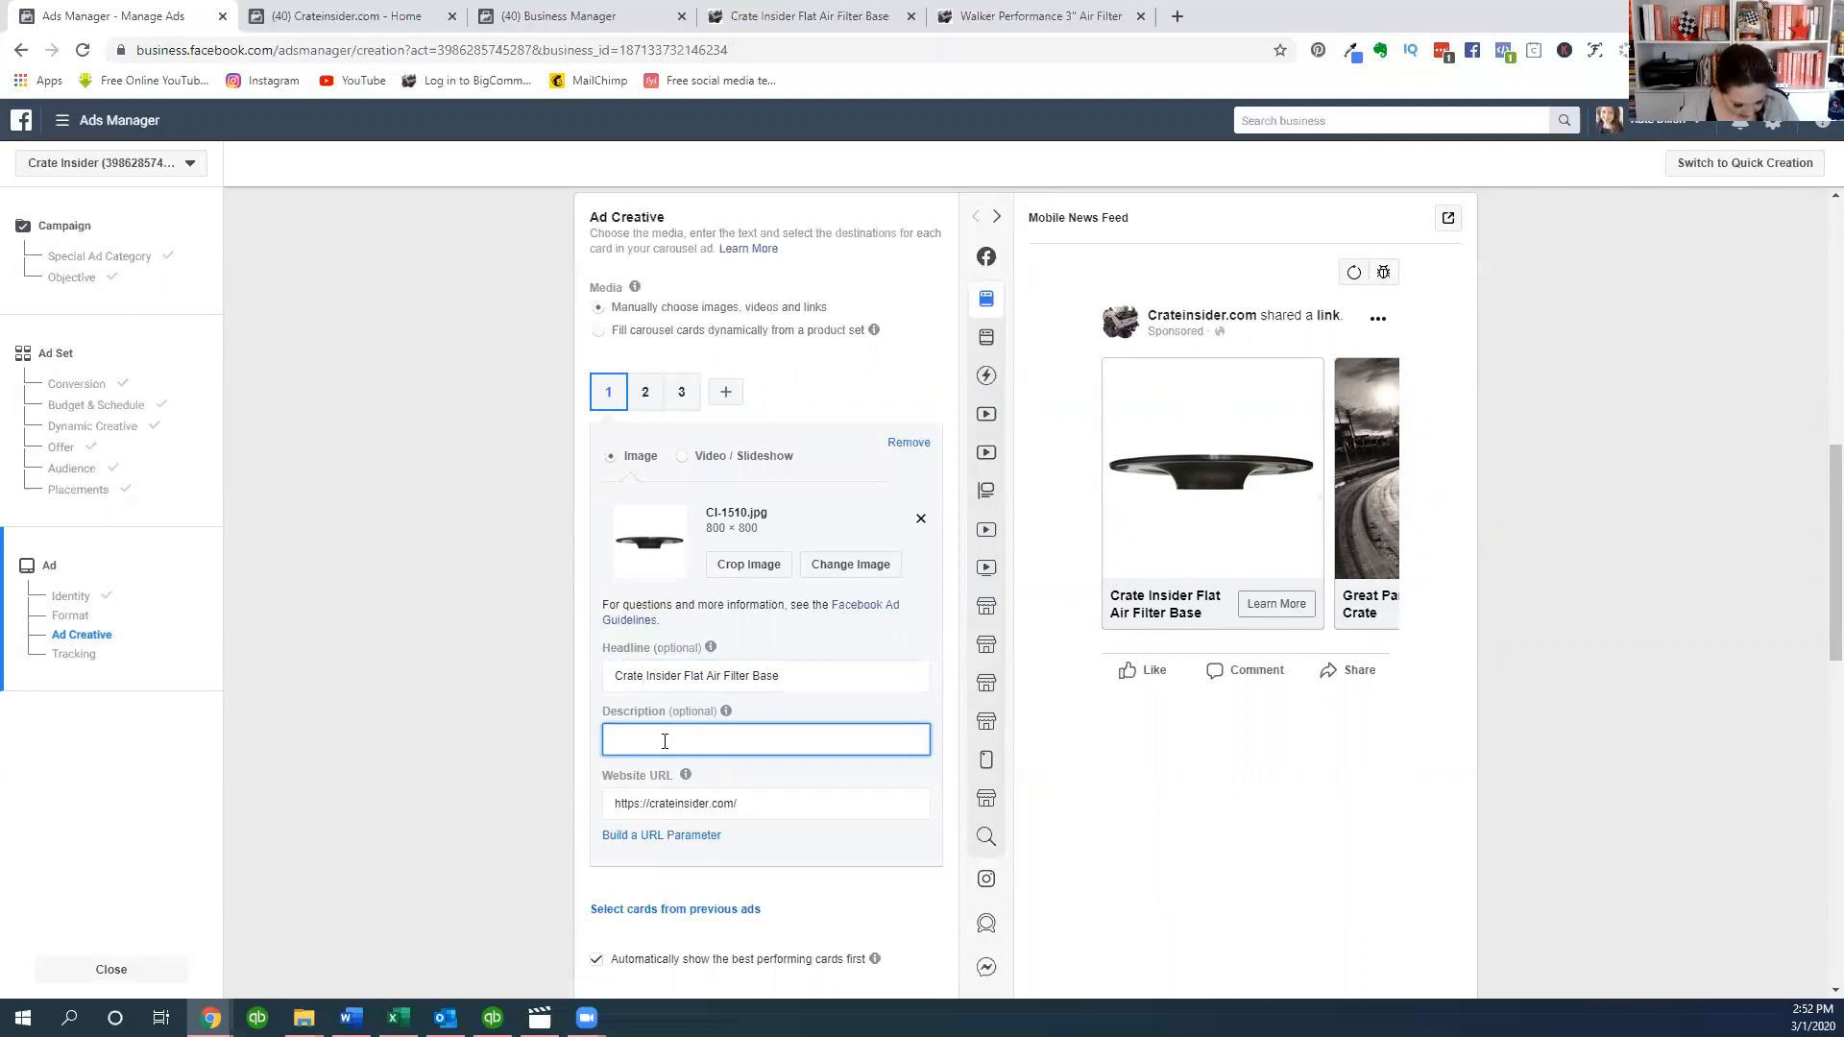
{"action": "type", "text": "$99.50"}
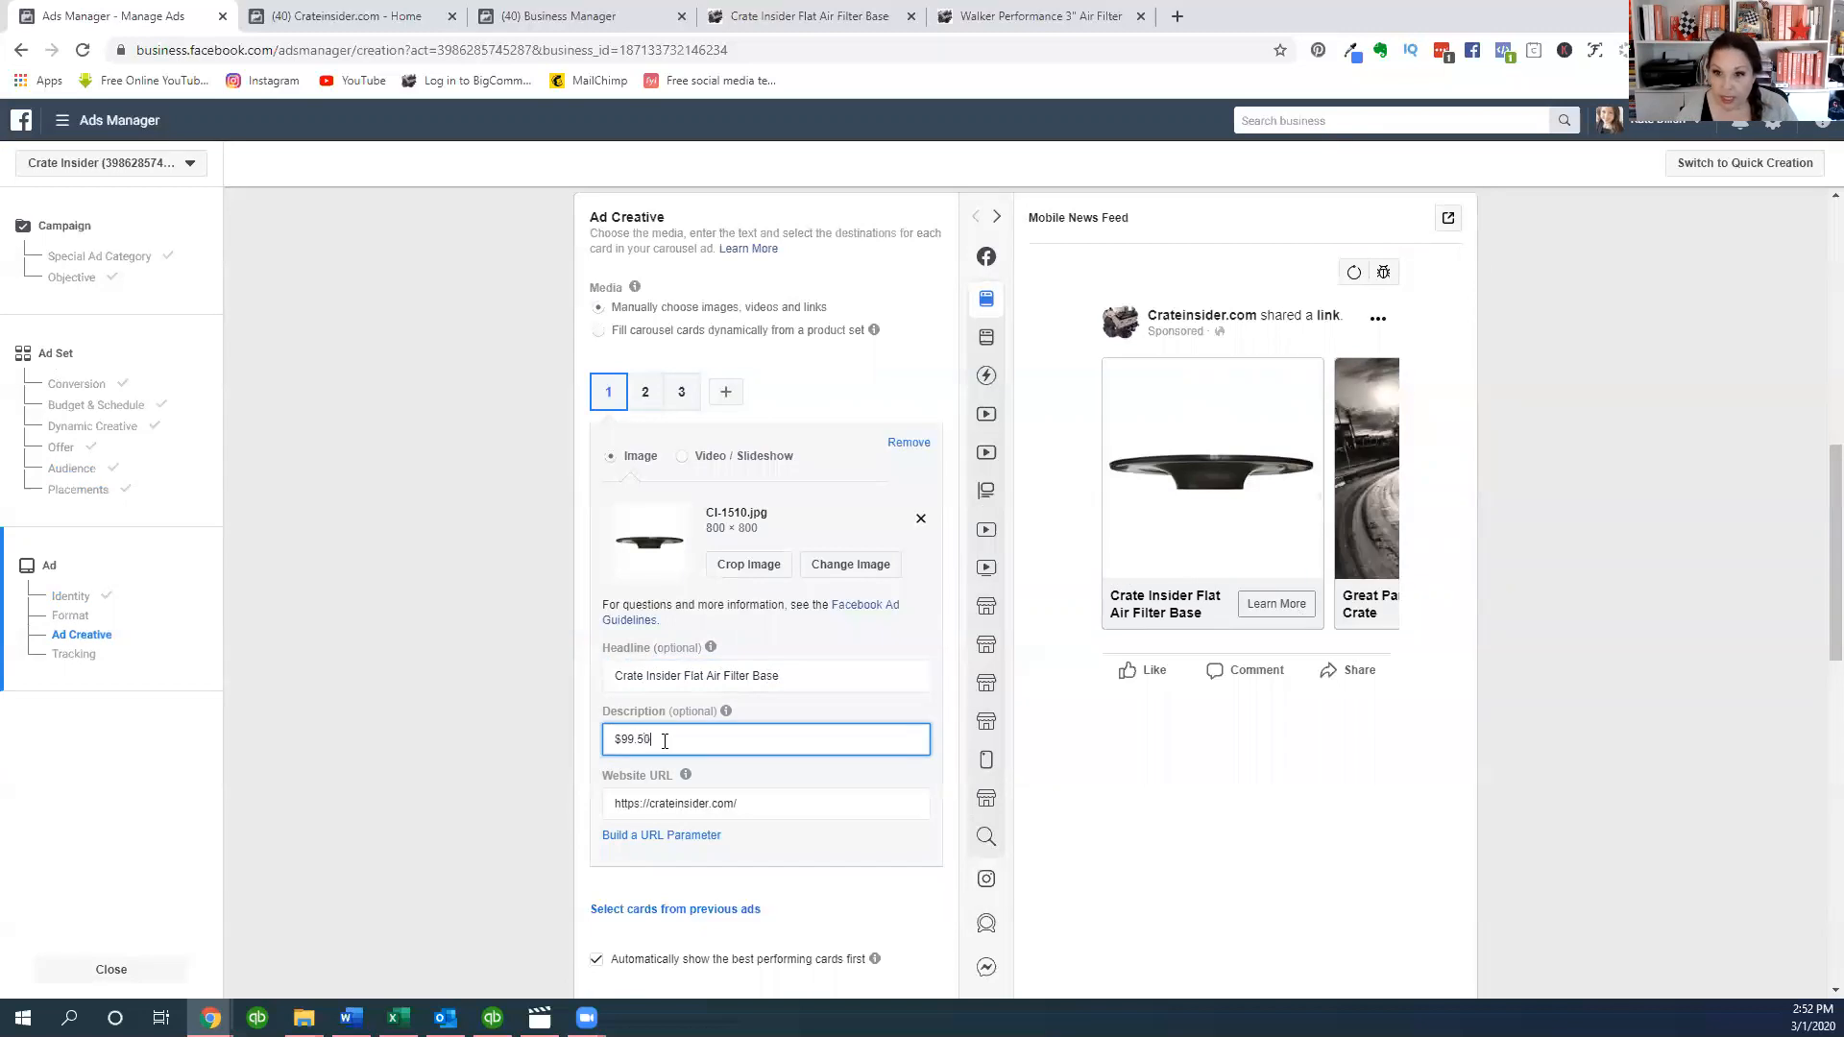
{"action": "left_click", "coordinate": [764, 802]}
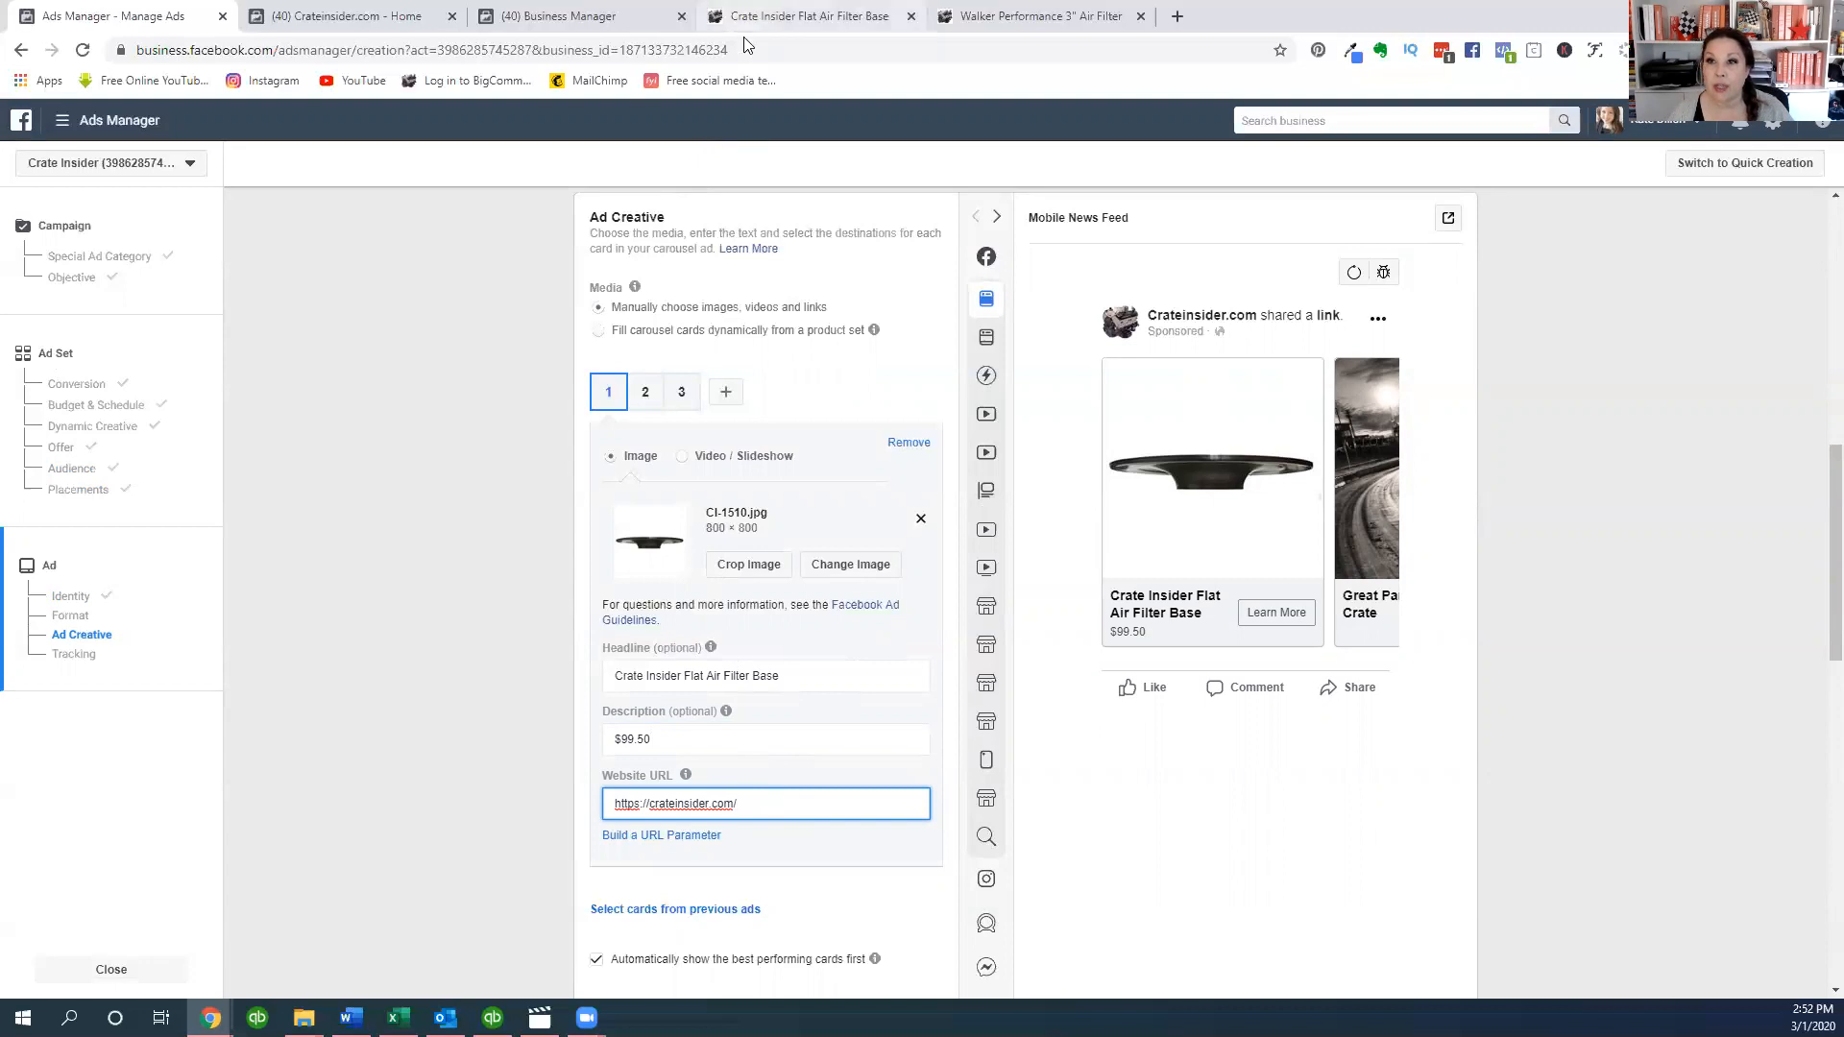
{"action": "left_click", "coordinate": [805, 16]}
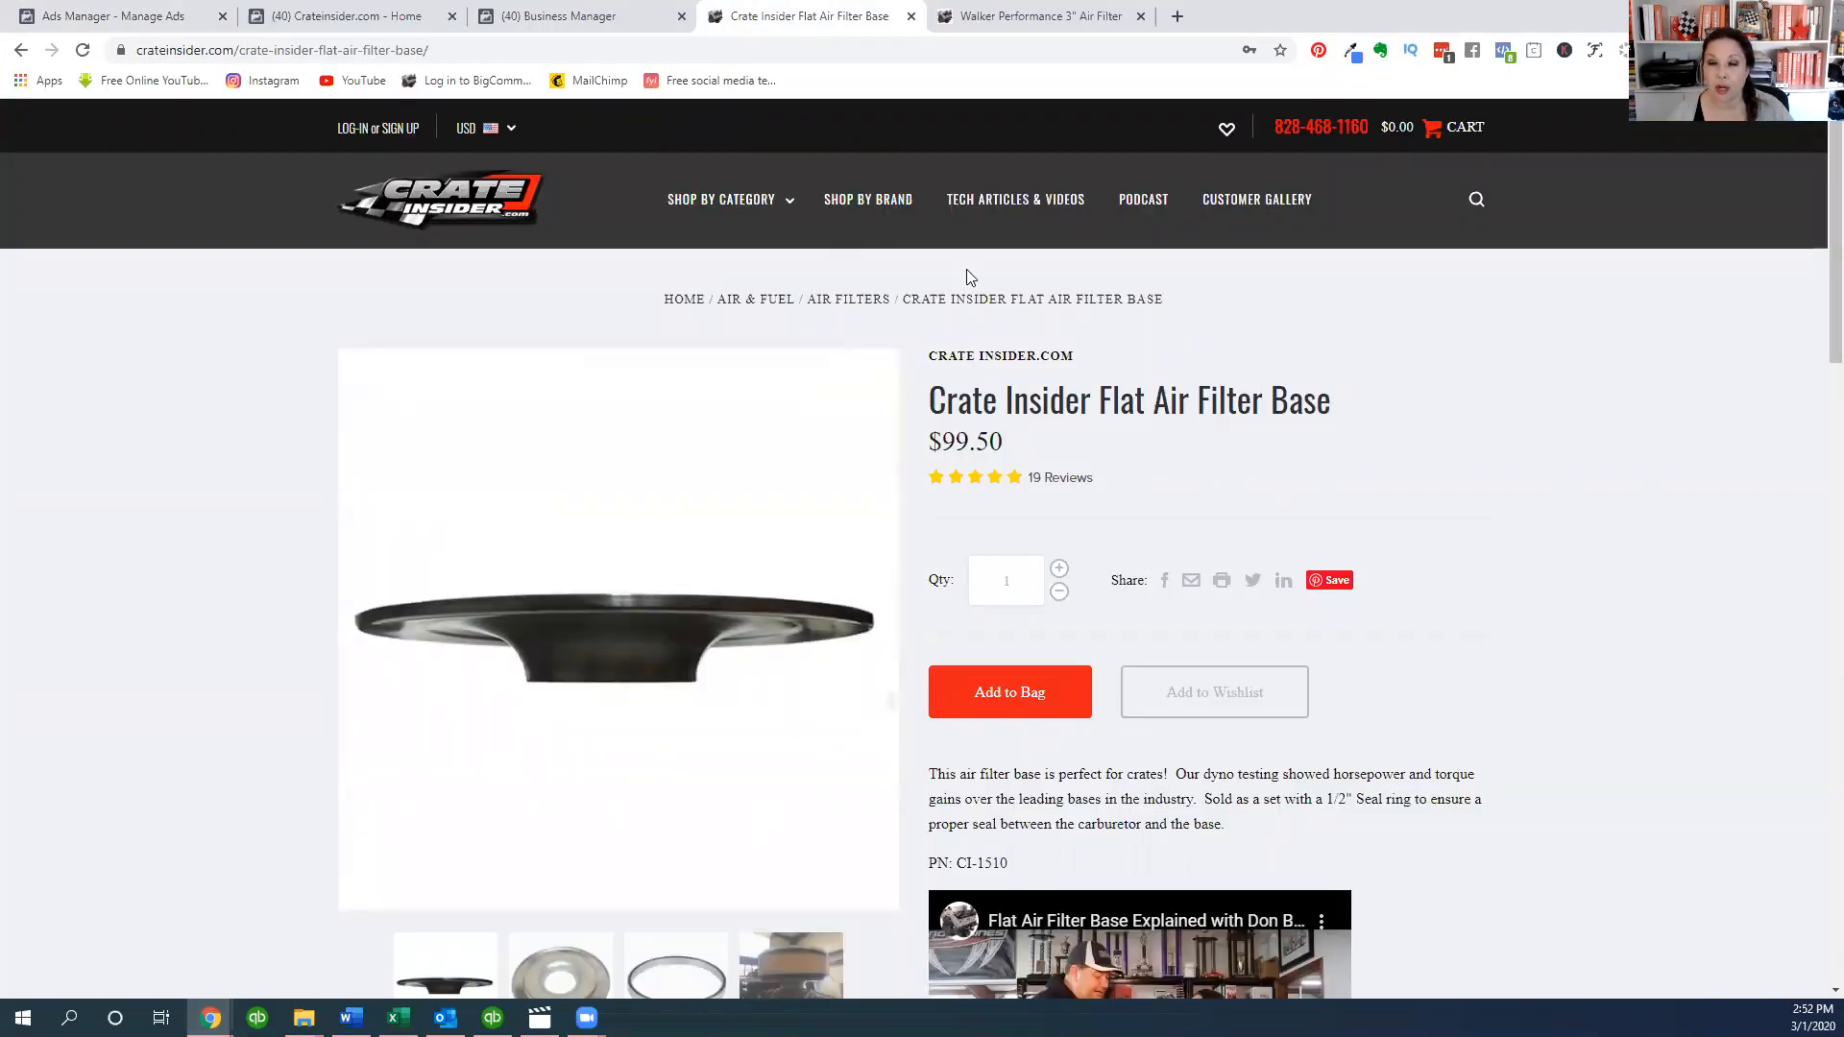
- Select the Flat Air Filter Base product page's web address for copying
{"action": "left_click", "coordinate": [279, 49]}
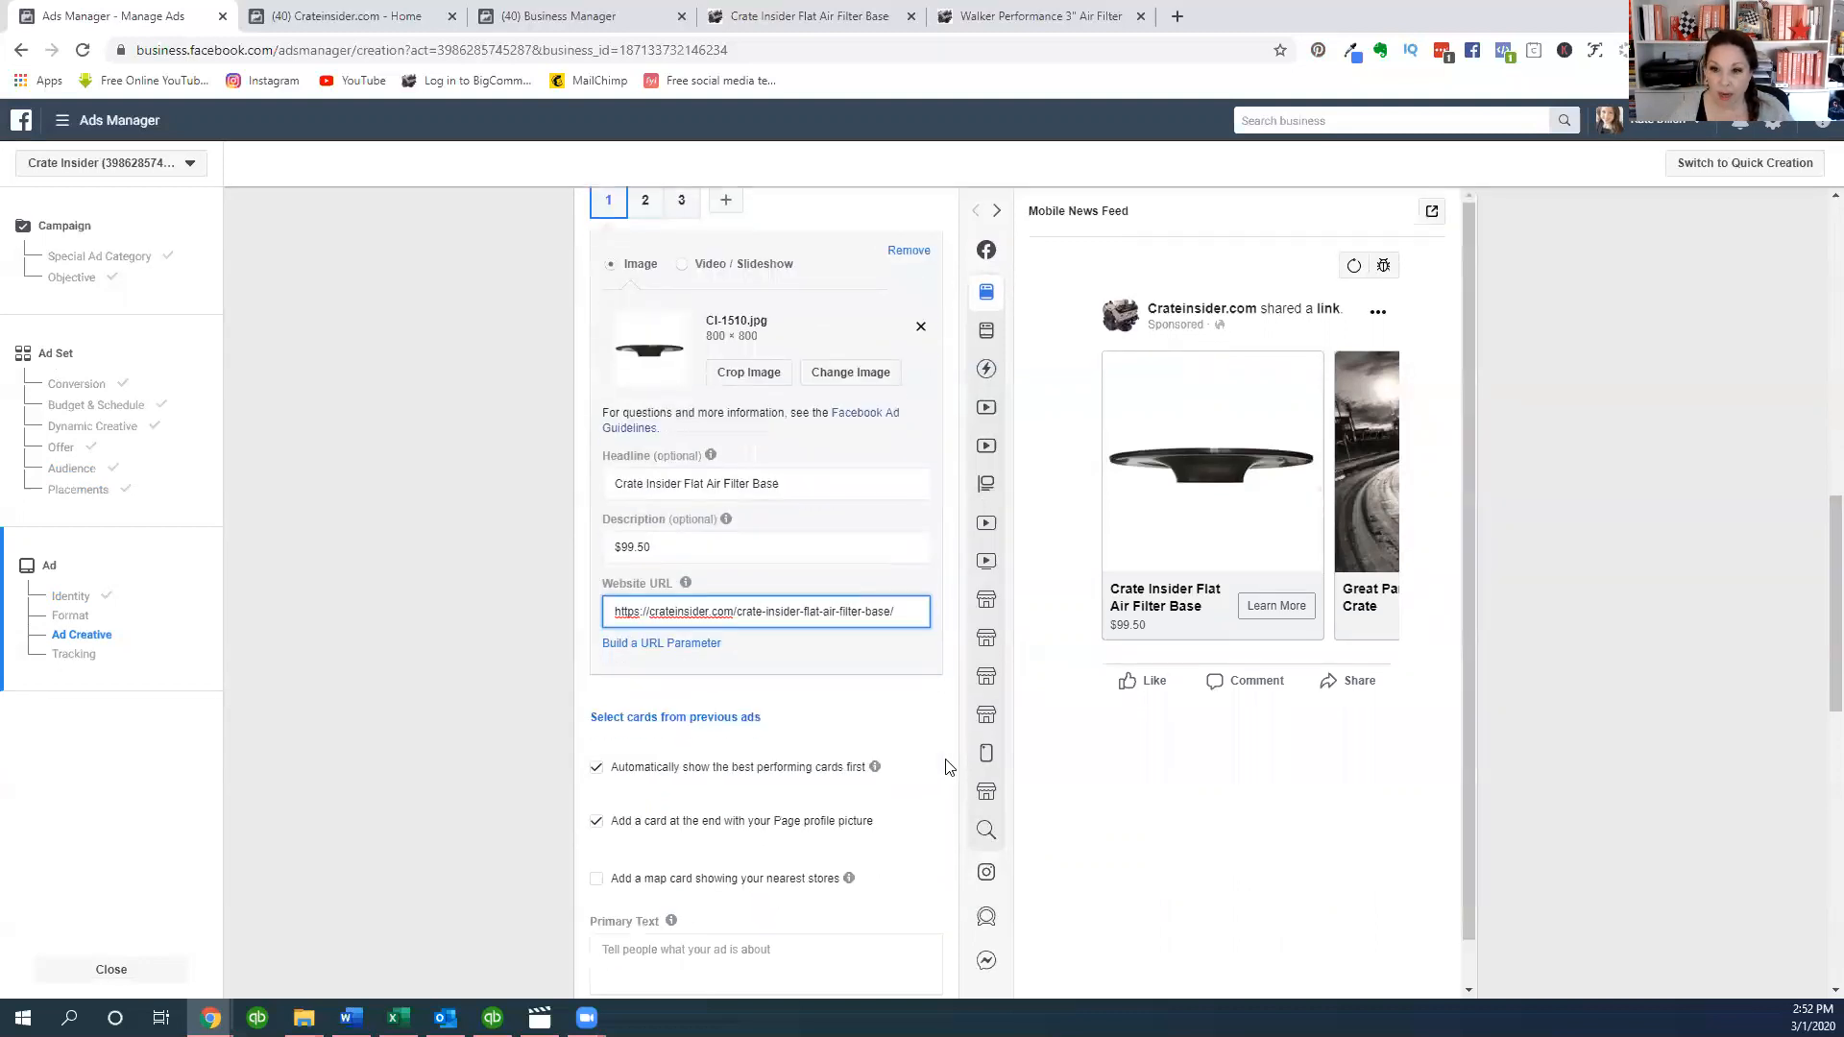
- Set the carousel ad's call to action to Shop Now
{"action": "scroll", "scroll_direction": "down", "scroll_amount": 3}
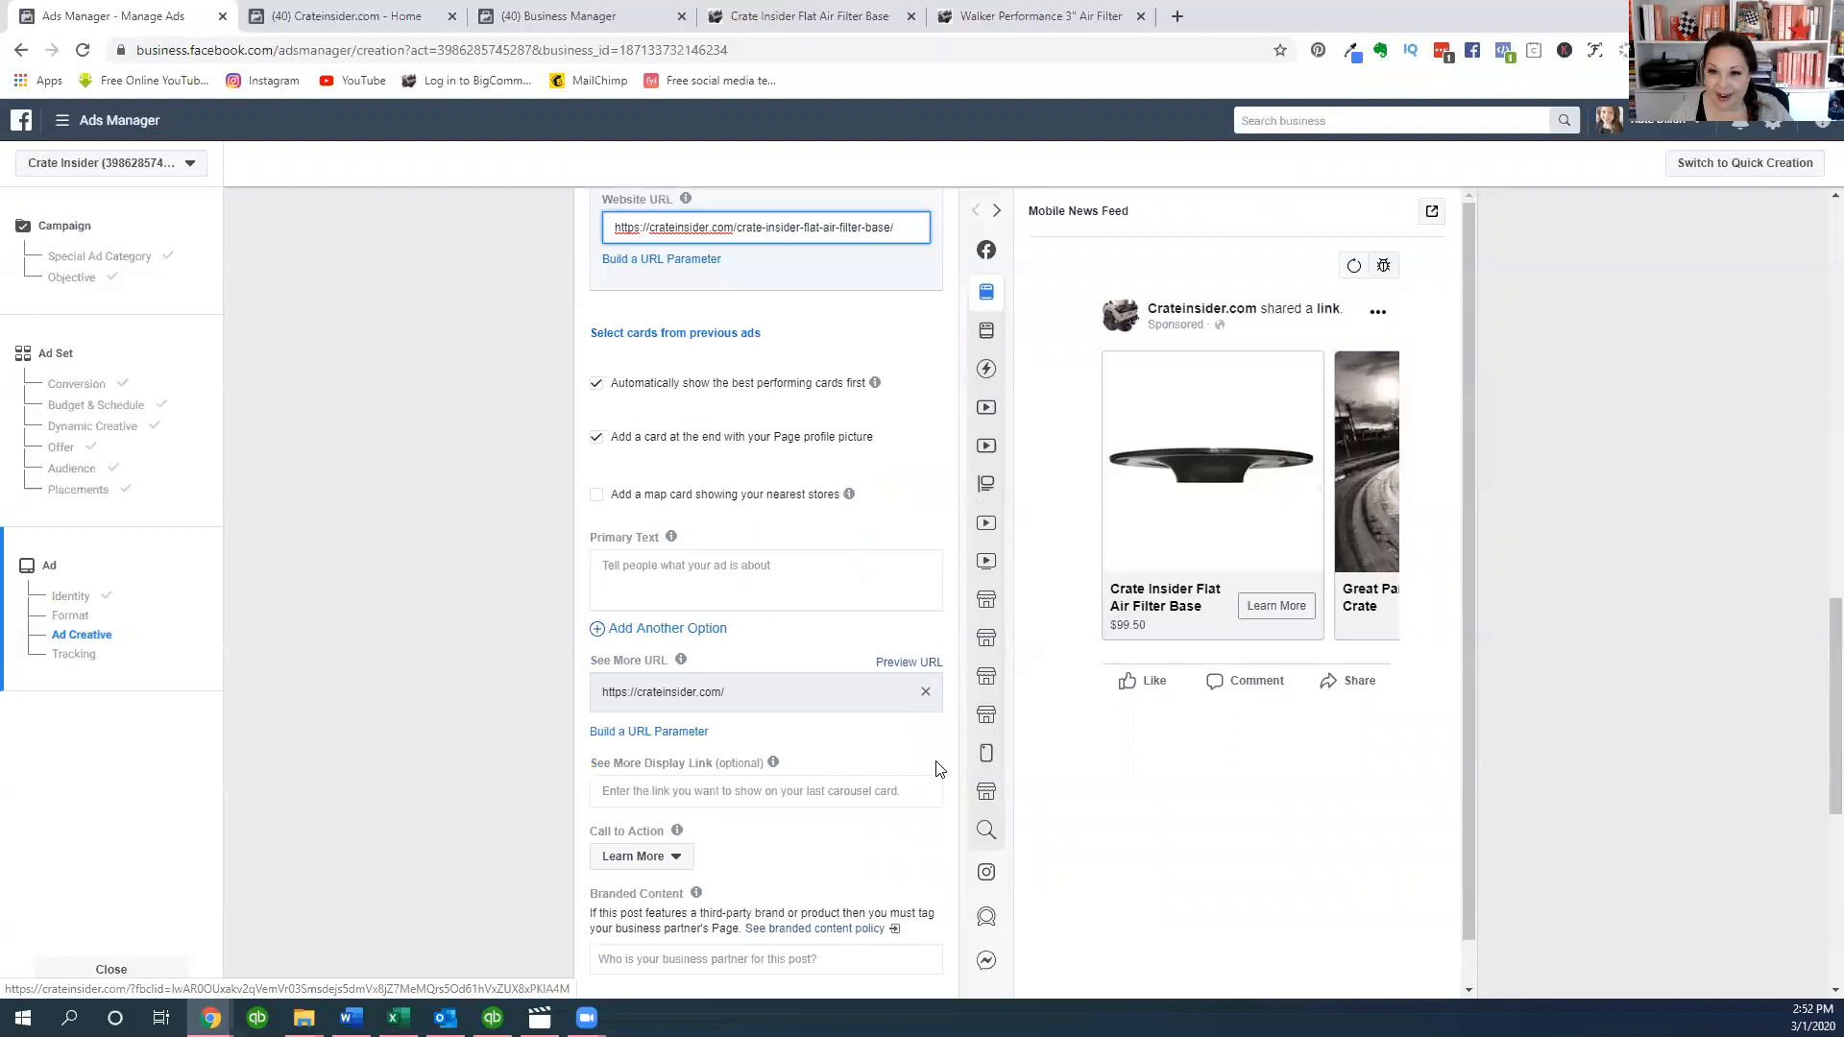
{"action": "left_click", "coordinate": [640, 664]}
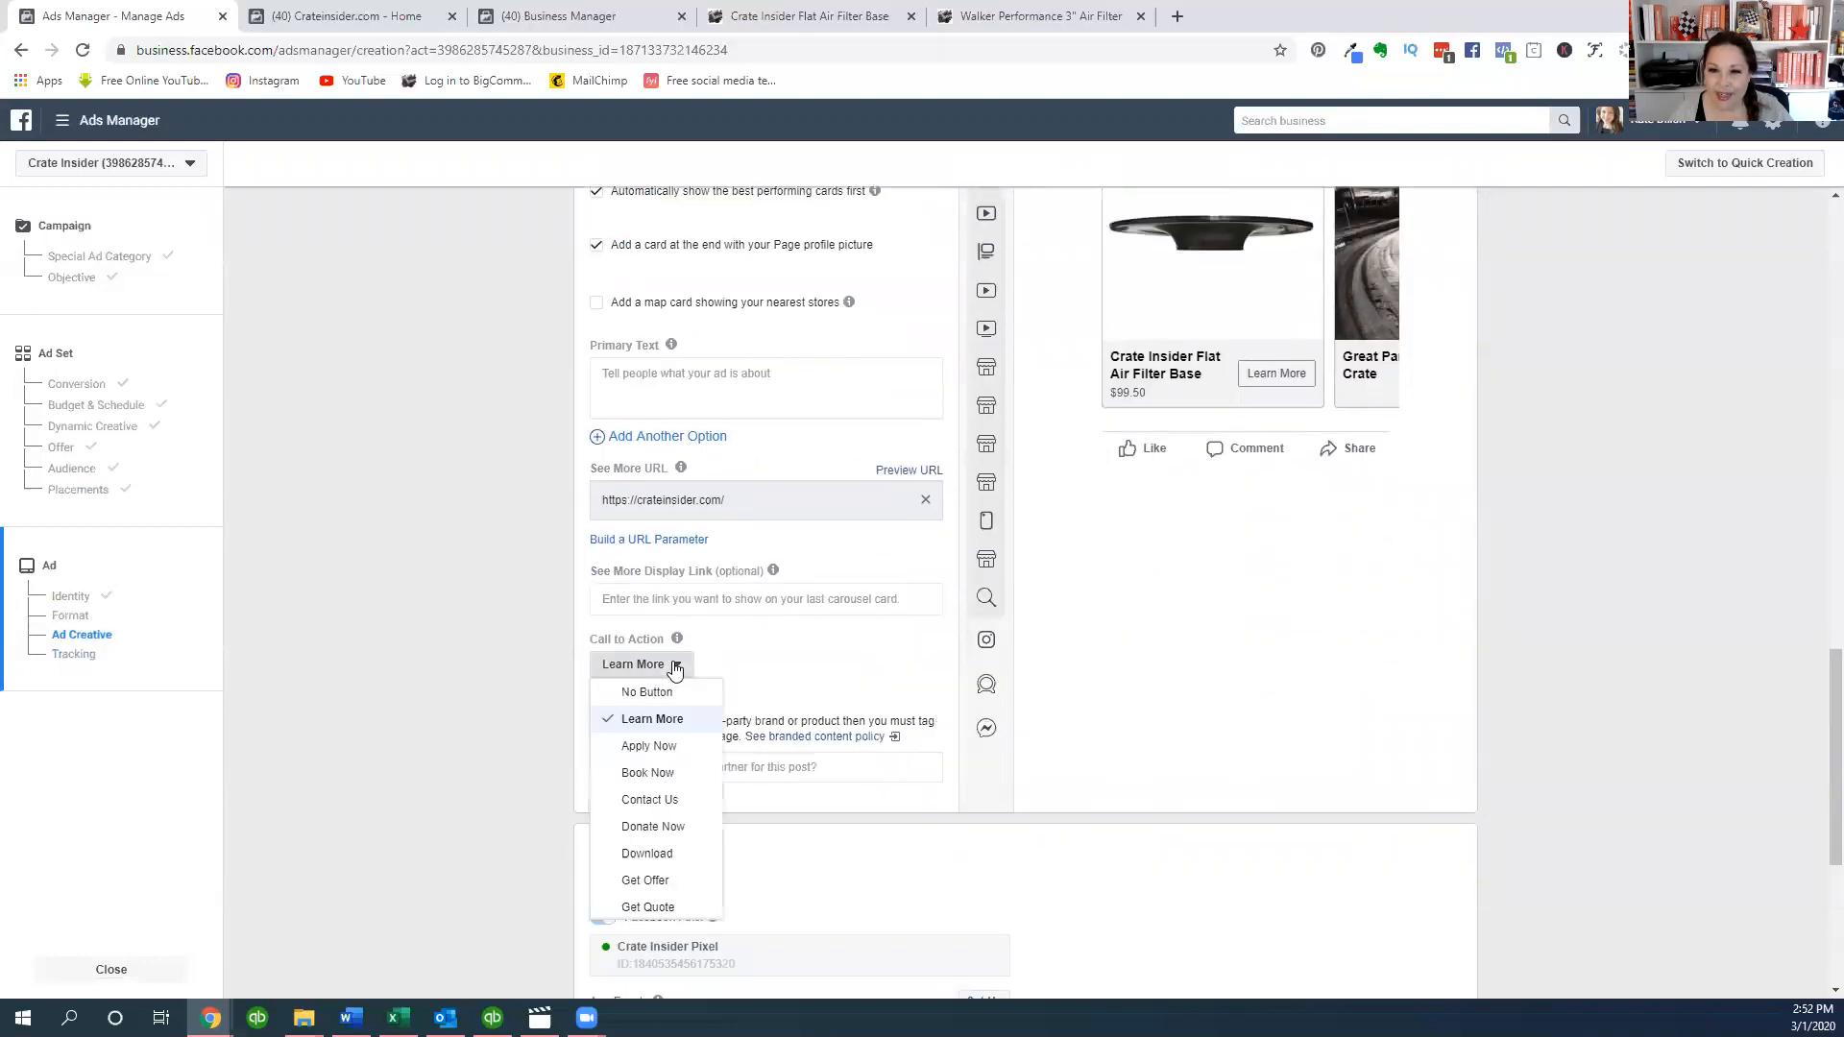
{"action": "scroll", "scroll_direction": "down", "scroll_amount": 3}
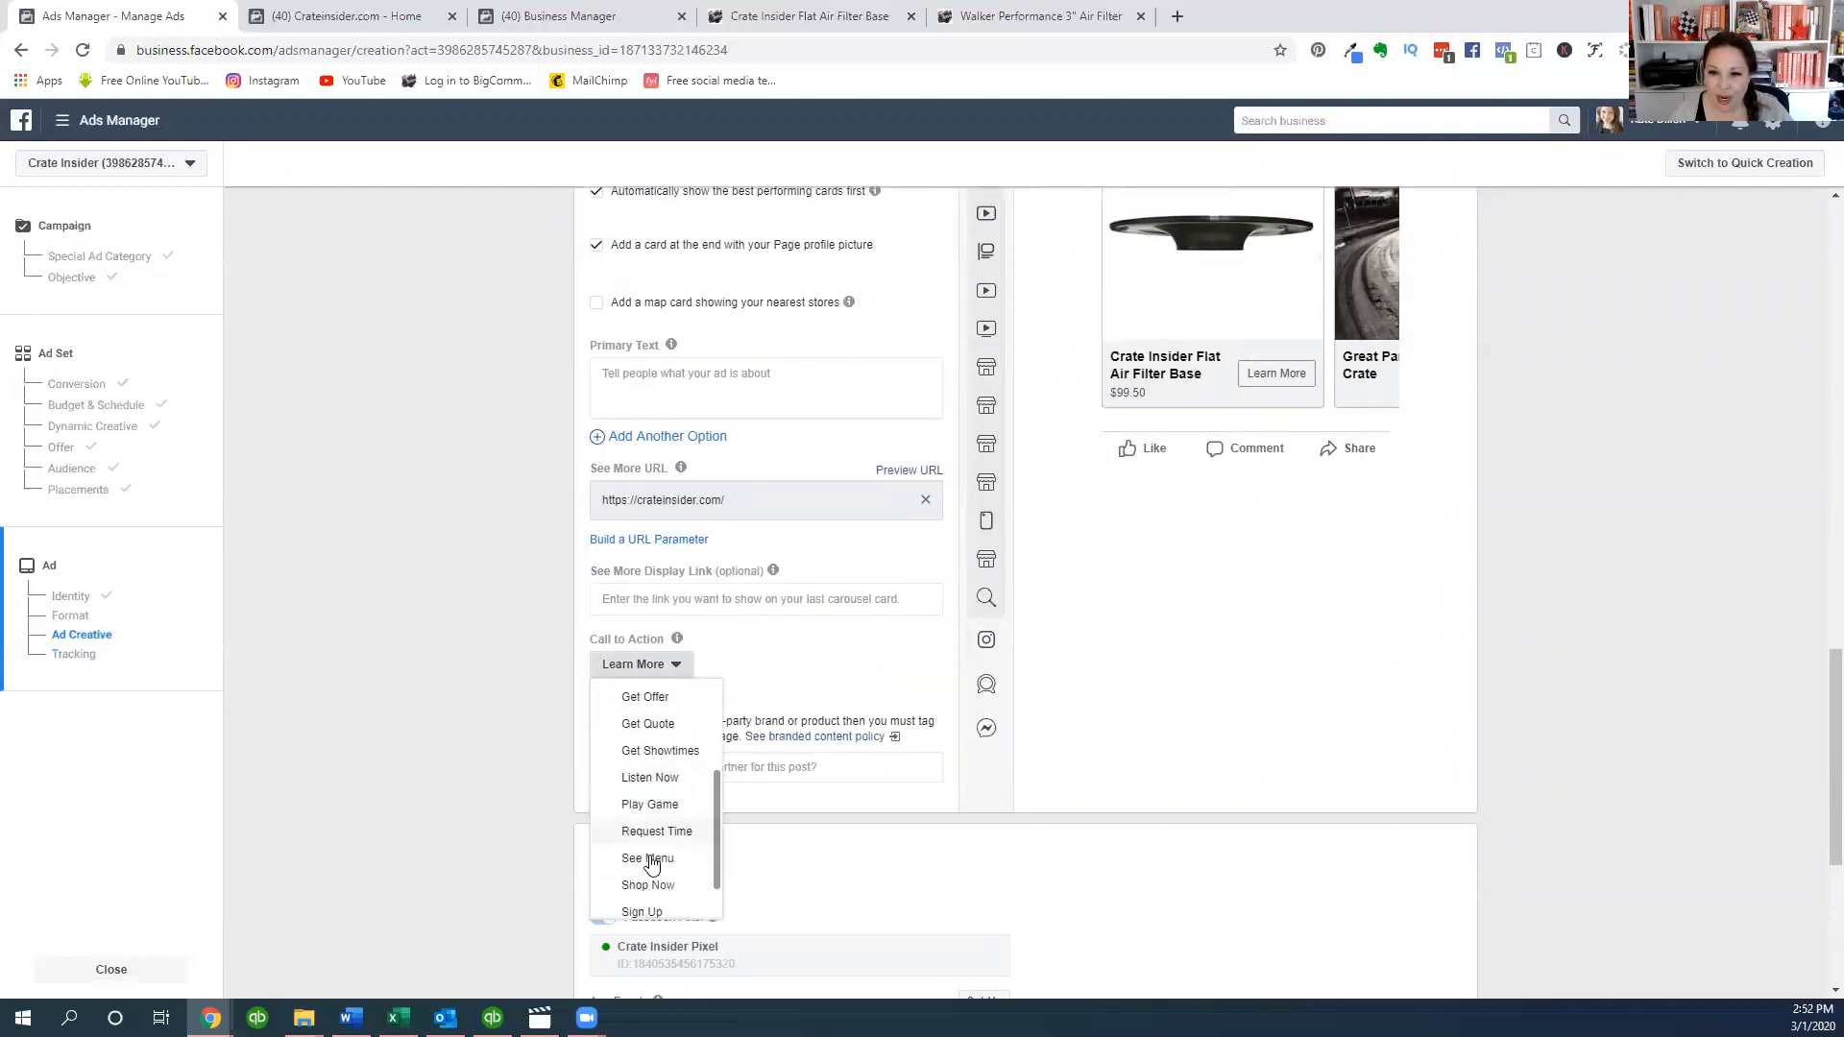
{"action": "left_click", "coordinate": [648, 884]}
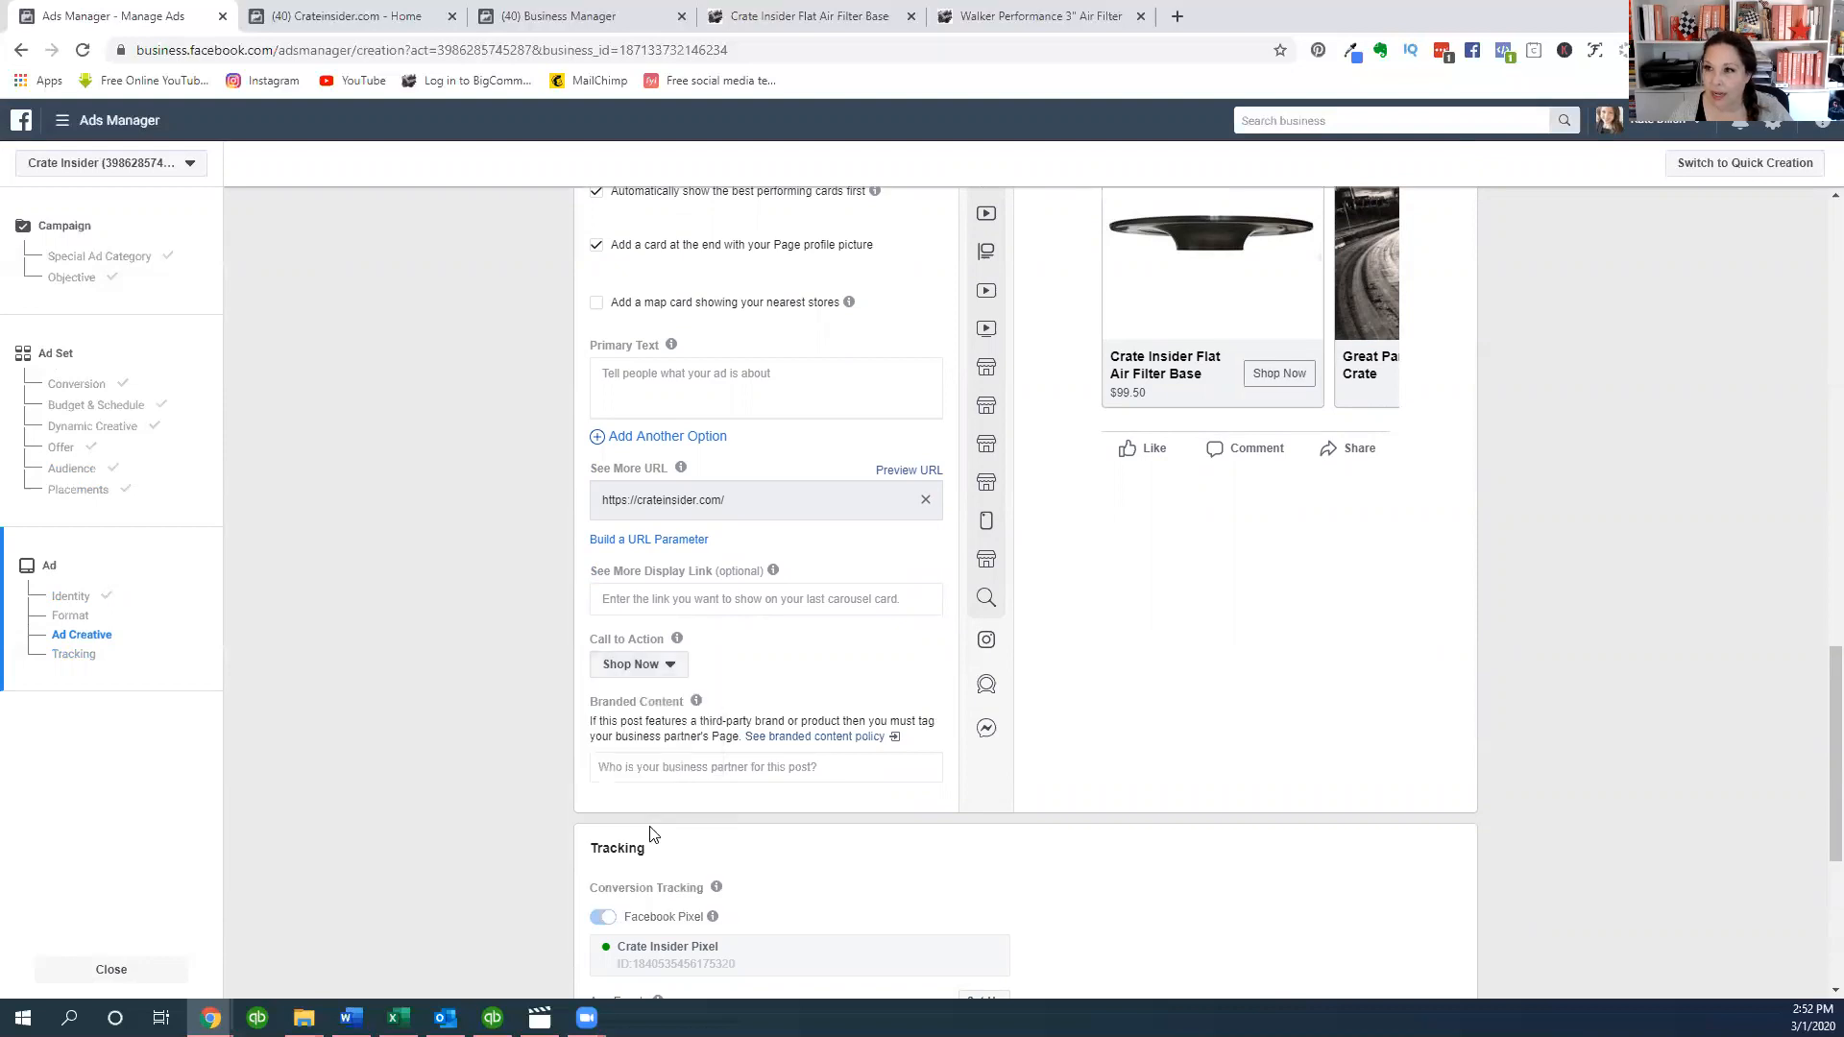
{"action": "scroll", "scroll_direction": "down", "scroll_amount": 3}
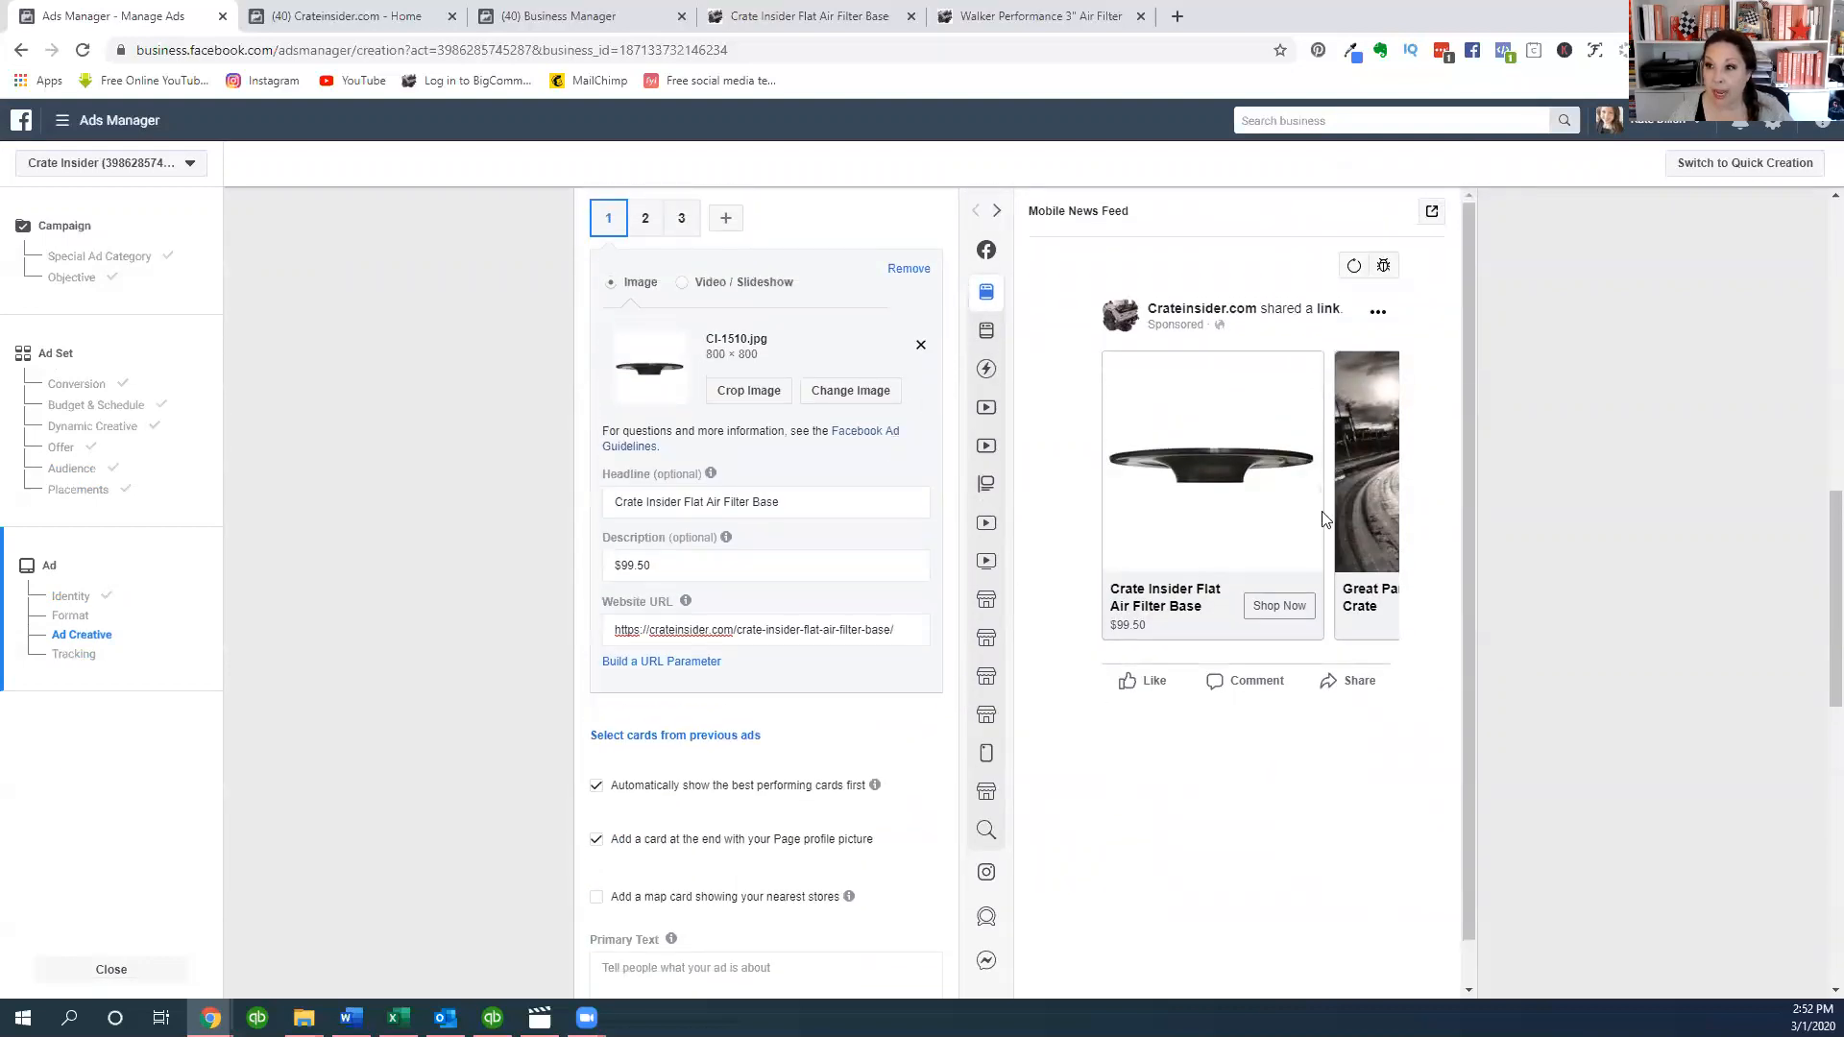
- Put the WP-3000443.jpg blue air filter image on carousel card 2
{"action": "left_click", "coordinate": [645, 218]}
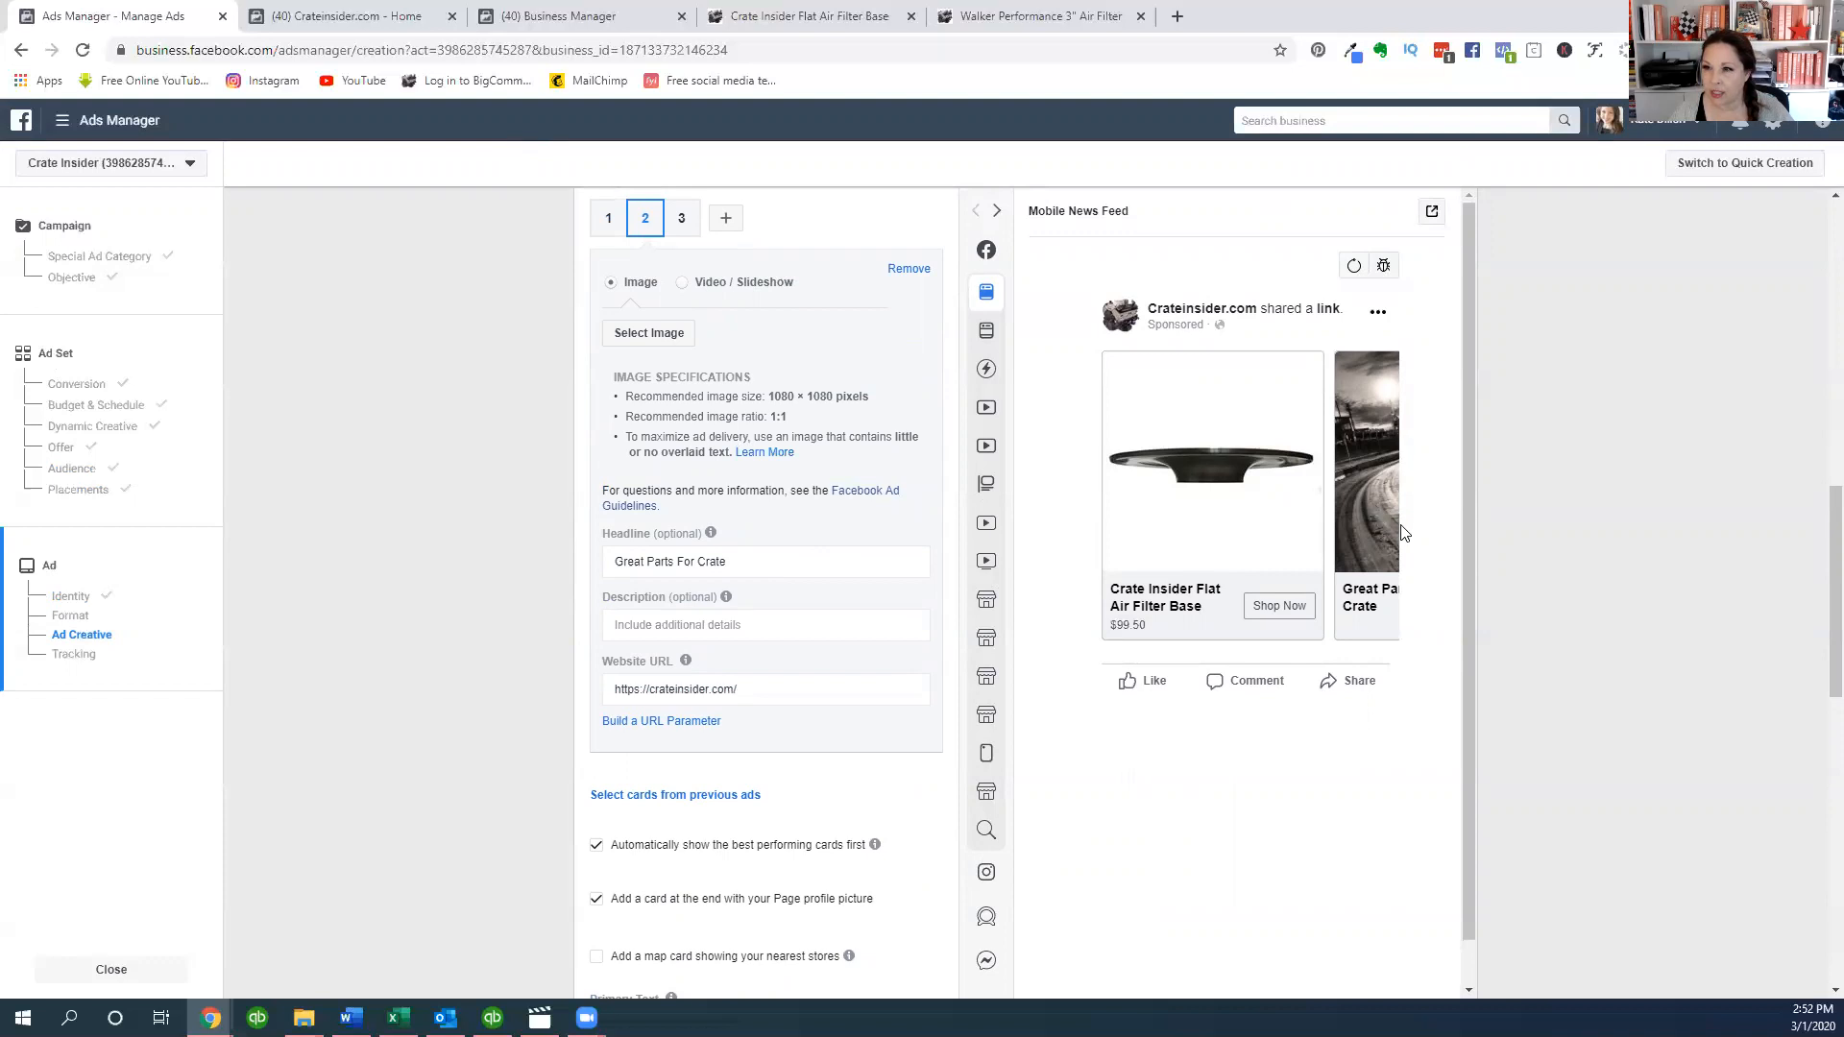
{"action": "mouse_move", "coordinate": [1136, 467]}
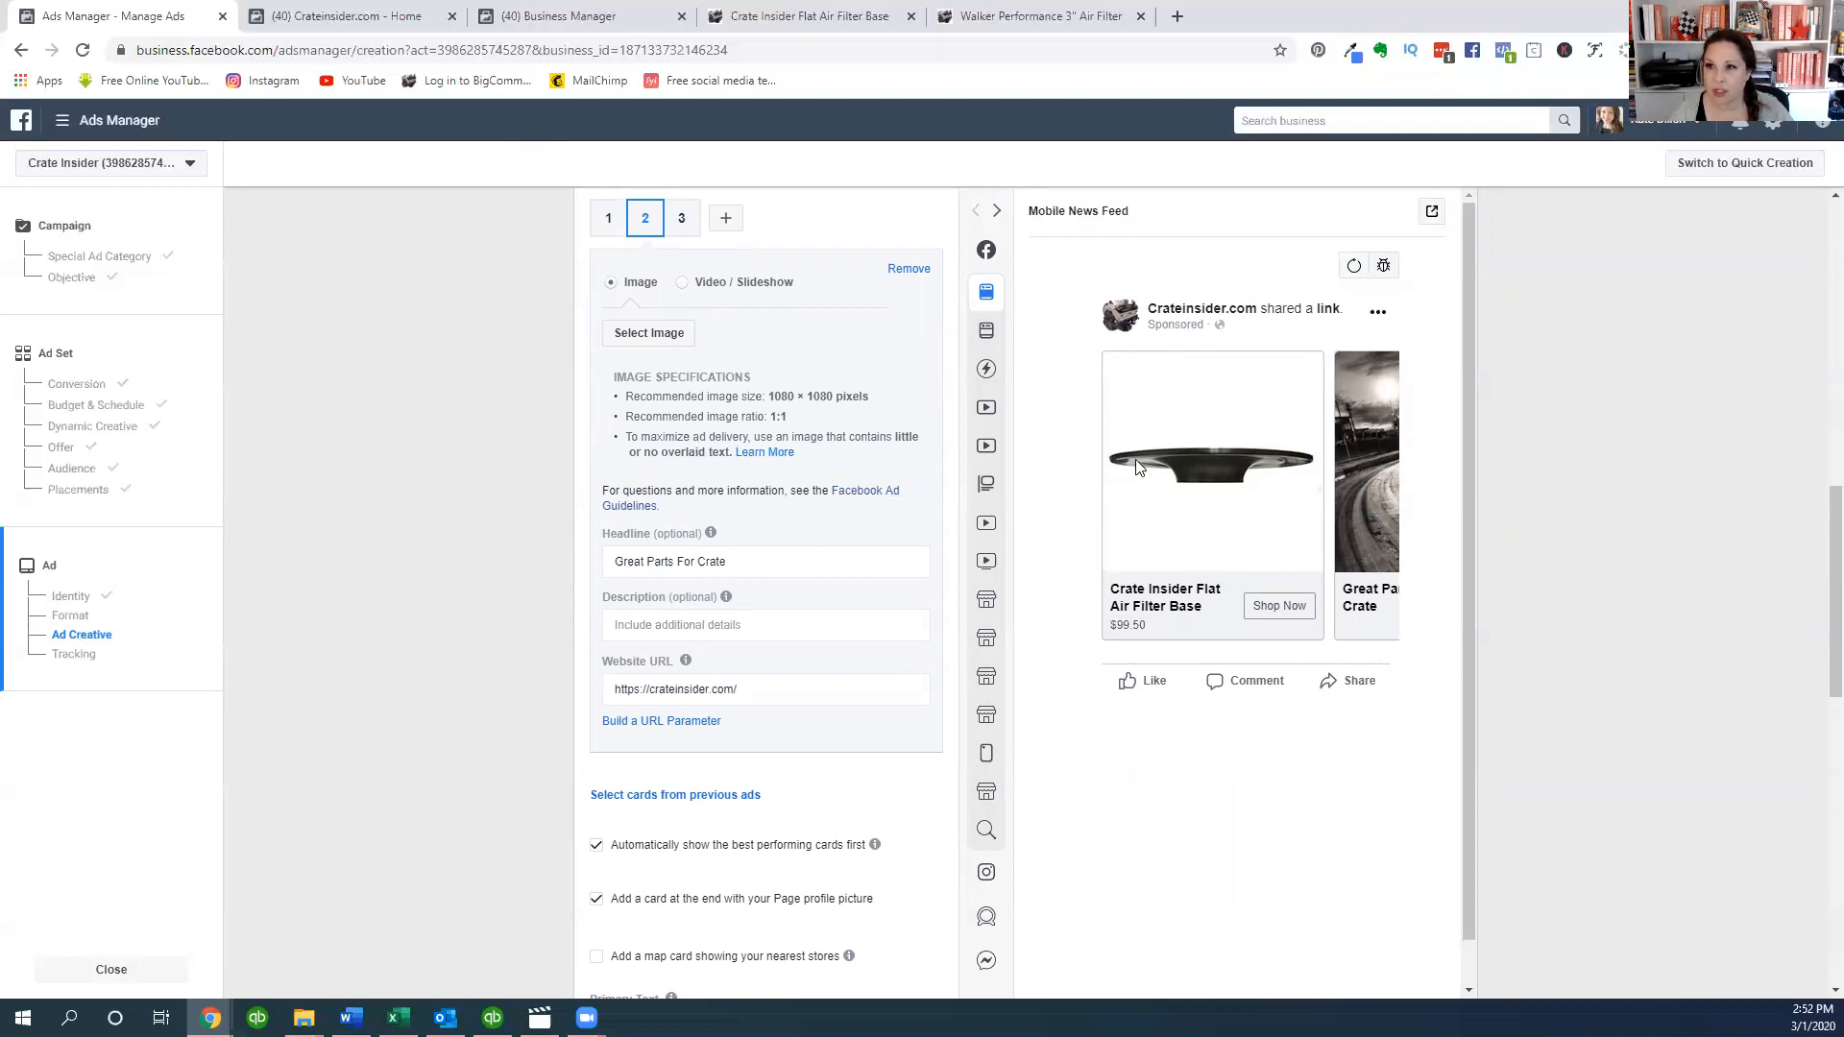
{"action": "left_click", "coordinate": [647, 334]}
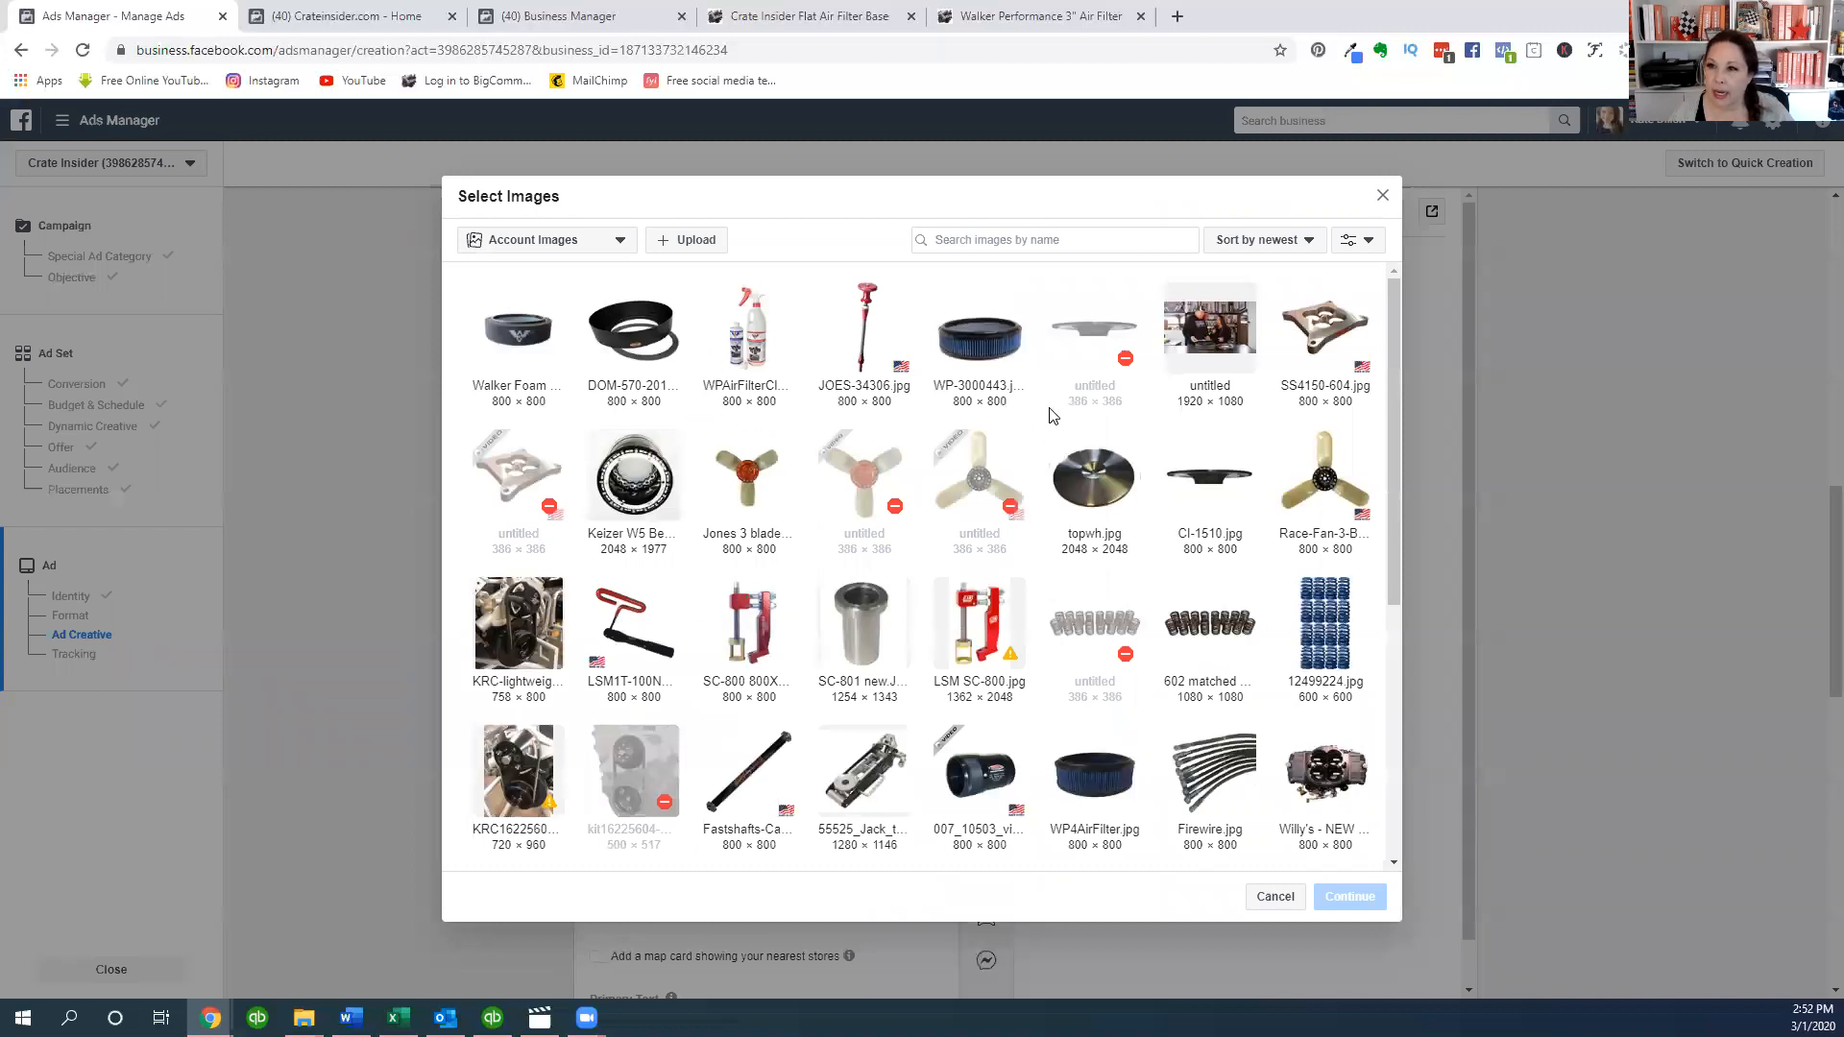
{"action": "left_click", "coordinate": [979, 326]}
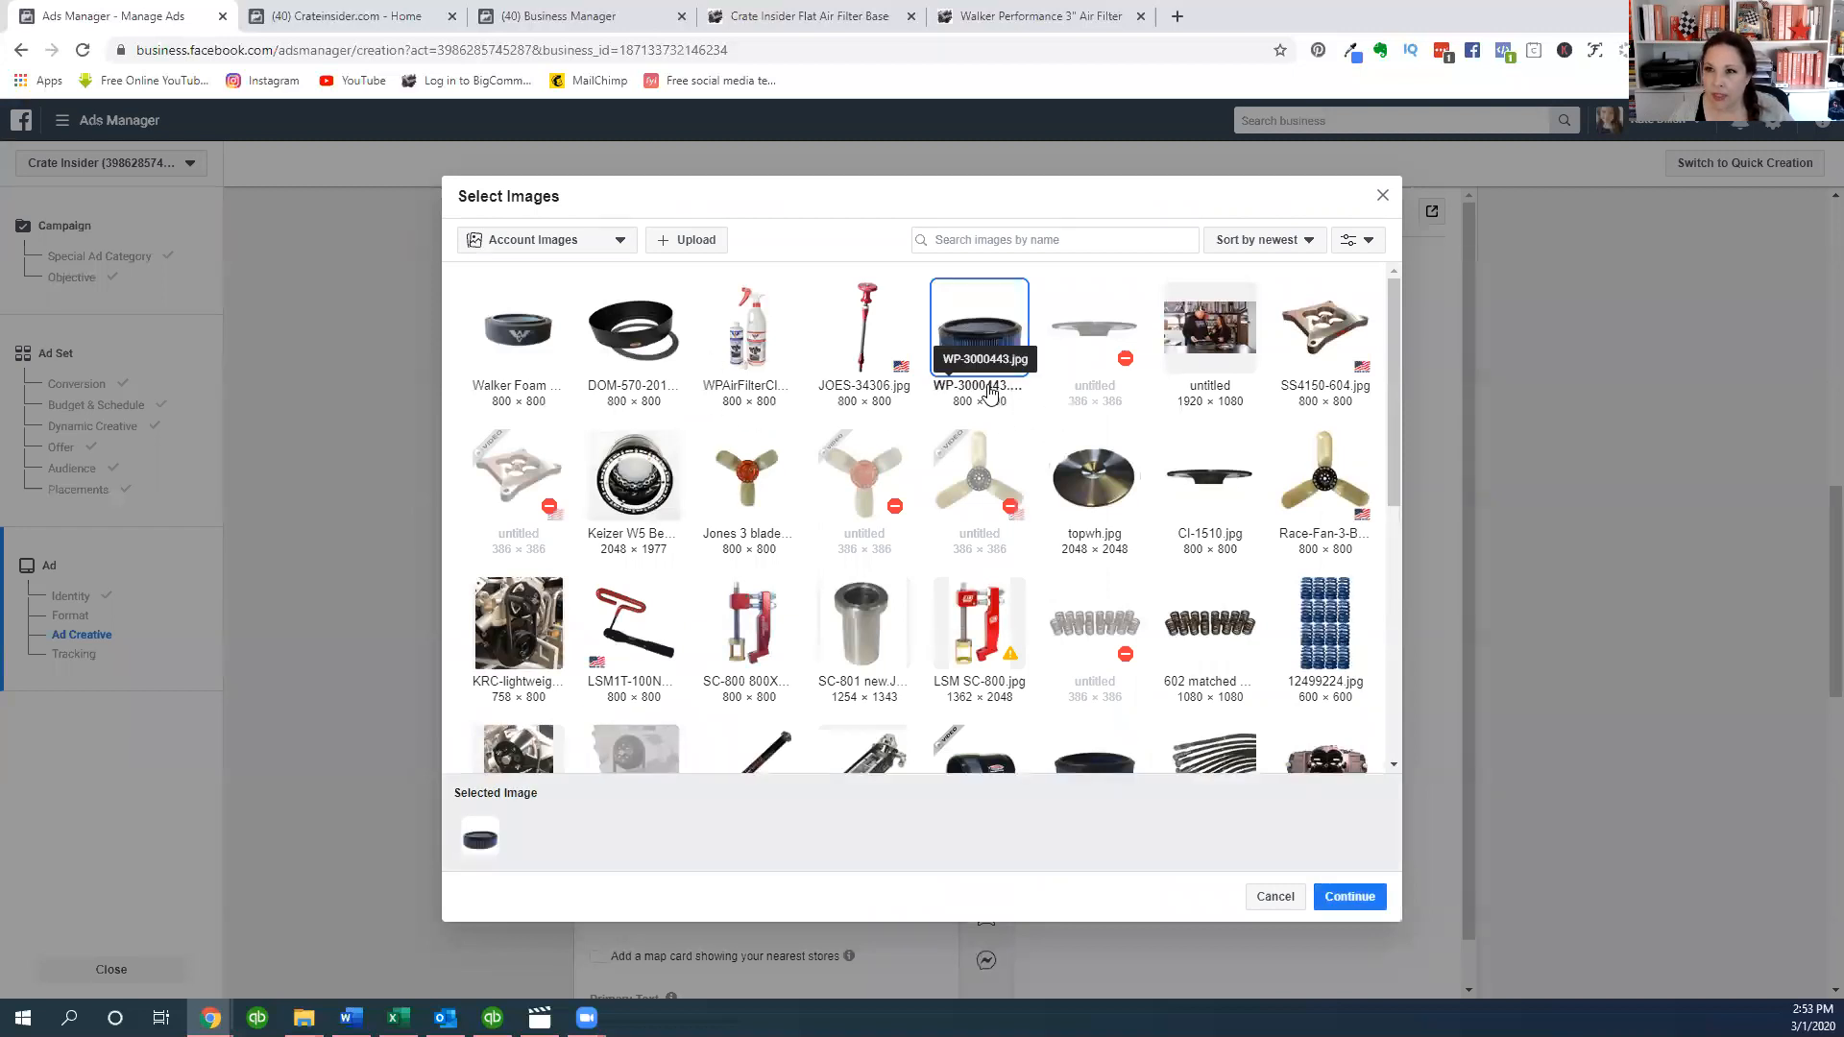
{"action": "left_click", "coordinate": [1348, 896]}
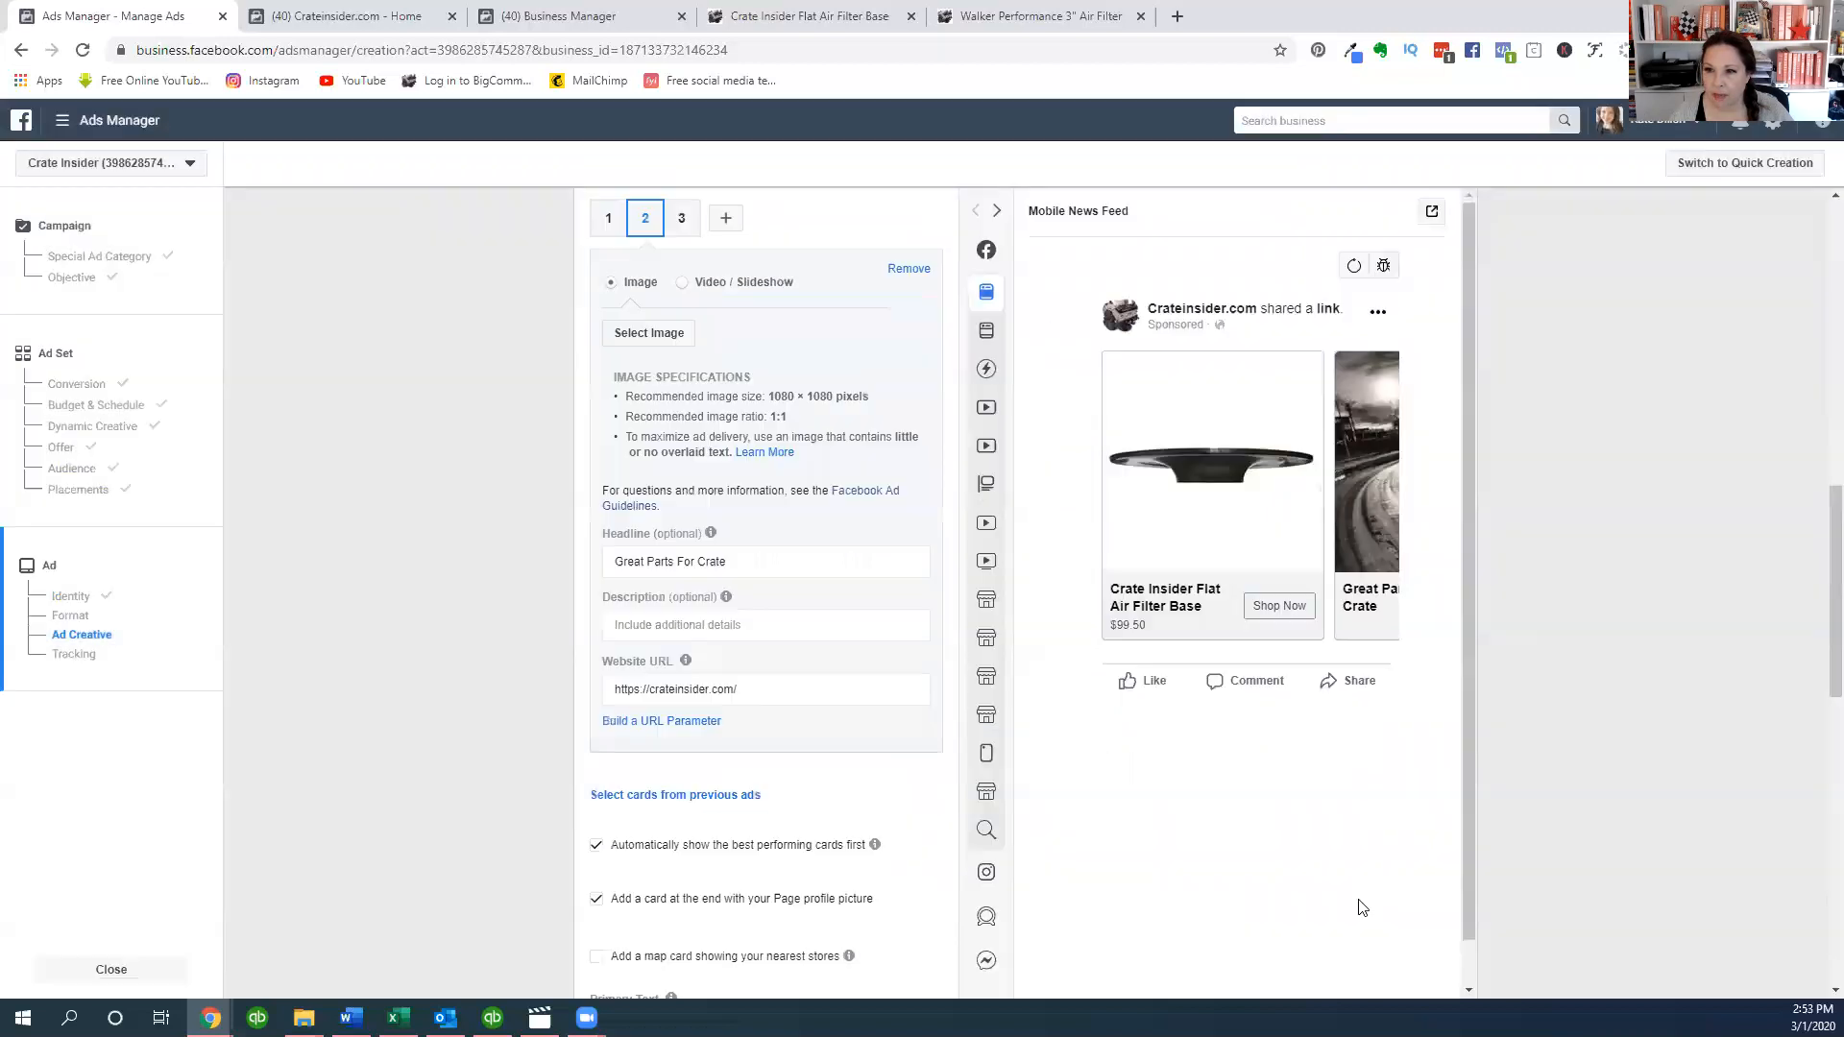
{"action": "left_click", "coordinate": [648, 334]}
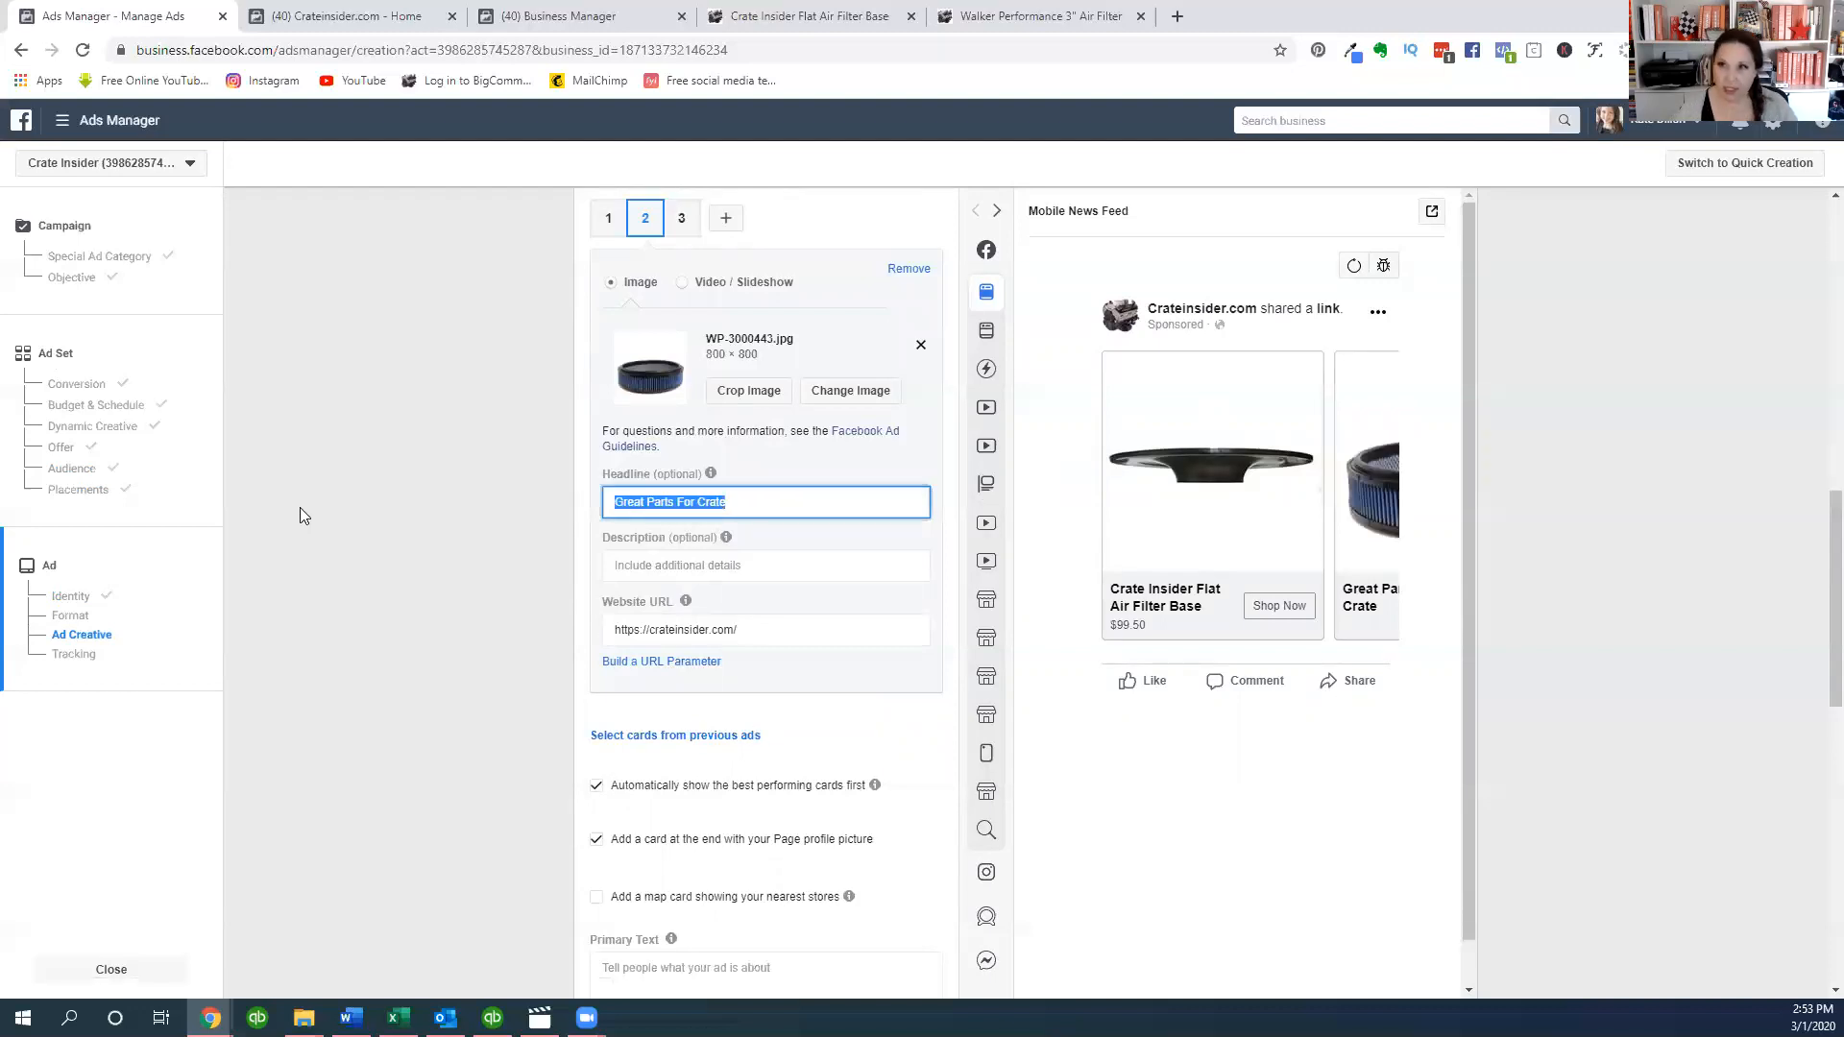
- Select the Walker Performance 3" Air Filter title and close the Business Manager and home tabs
{"action": "left_click", "coordinate": [1039, 16]}
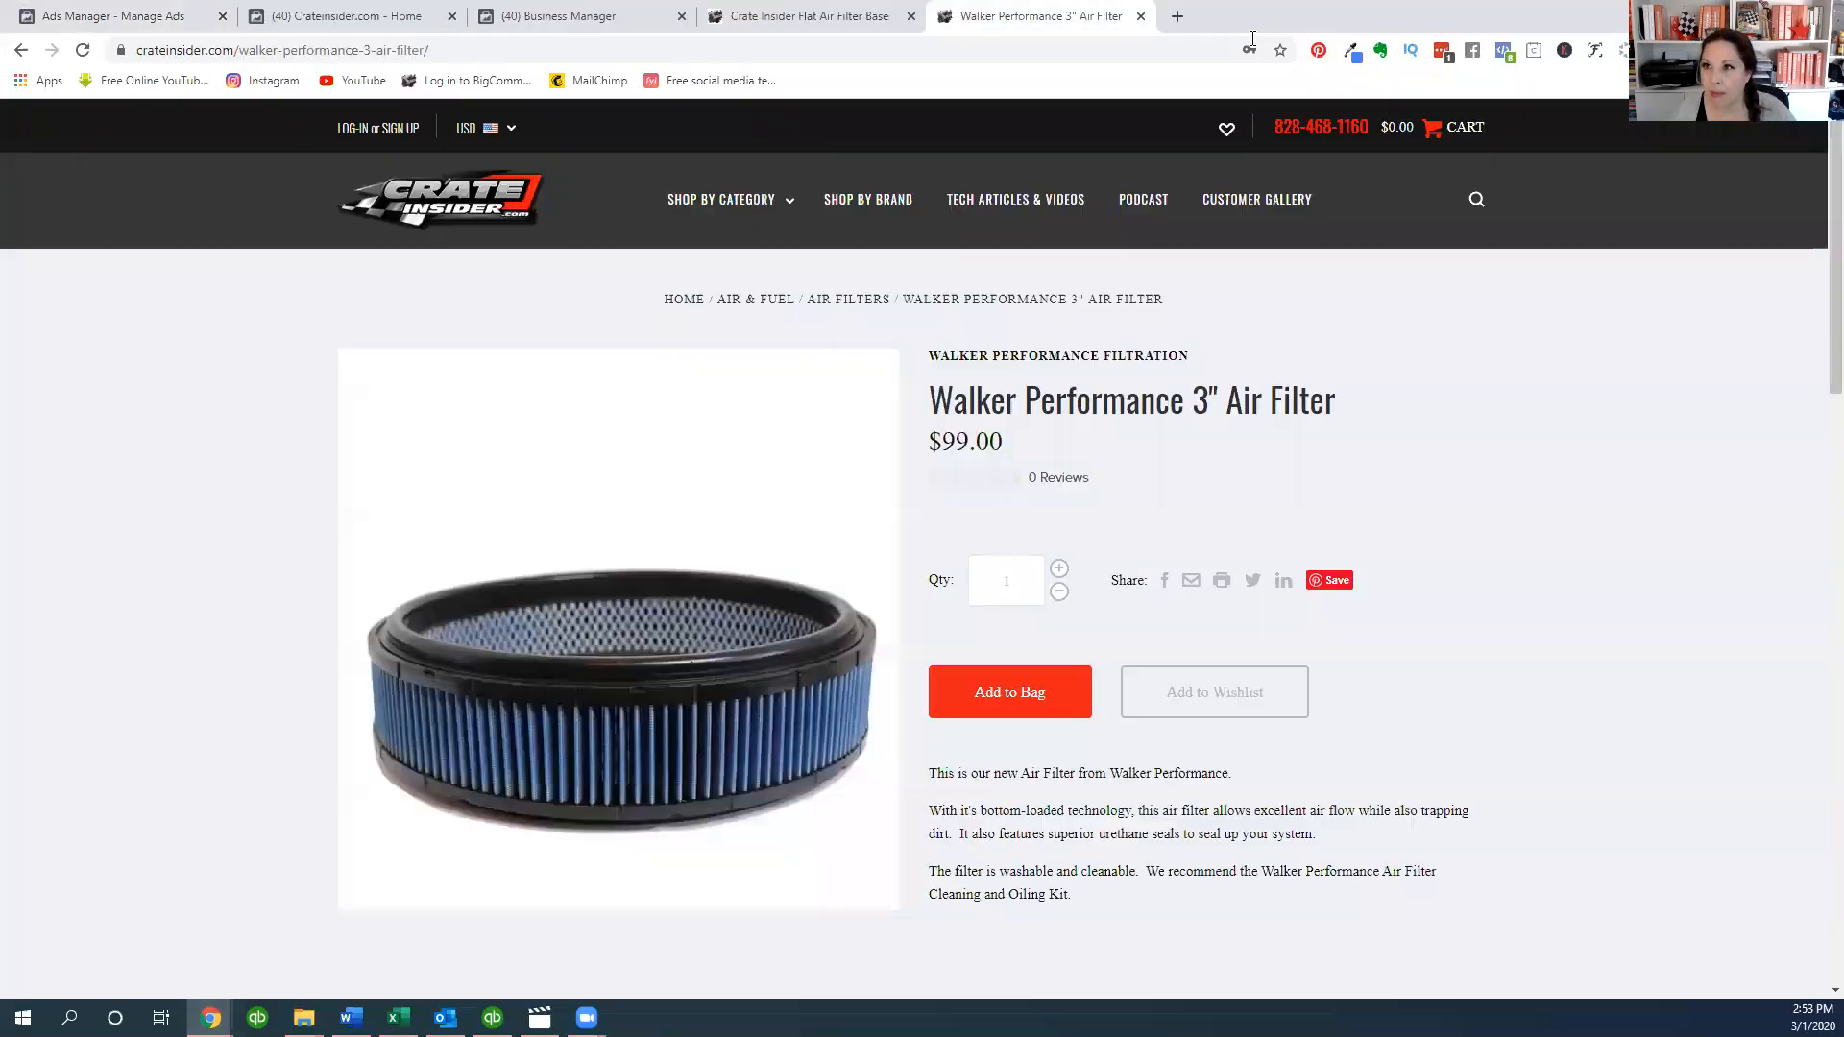
{"action": "left_click_drag", "start_coordinate": [941, 400], "coordinate": [1335, 400]}
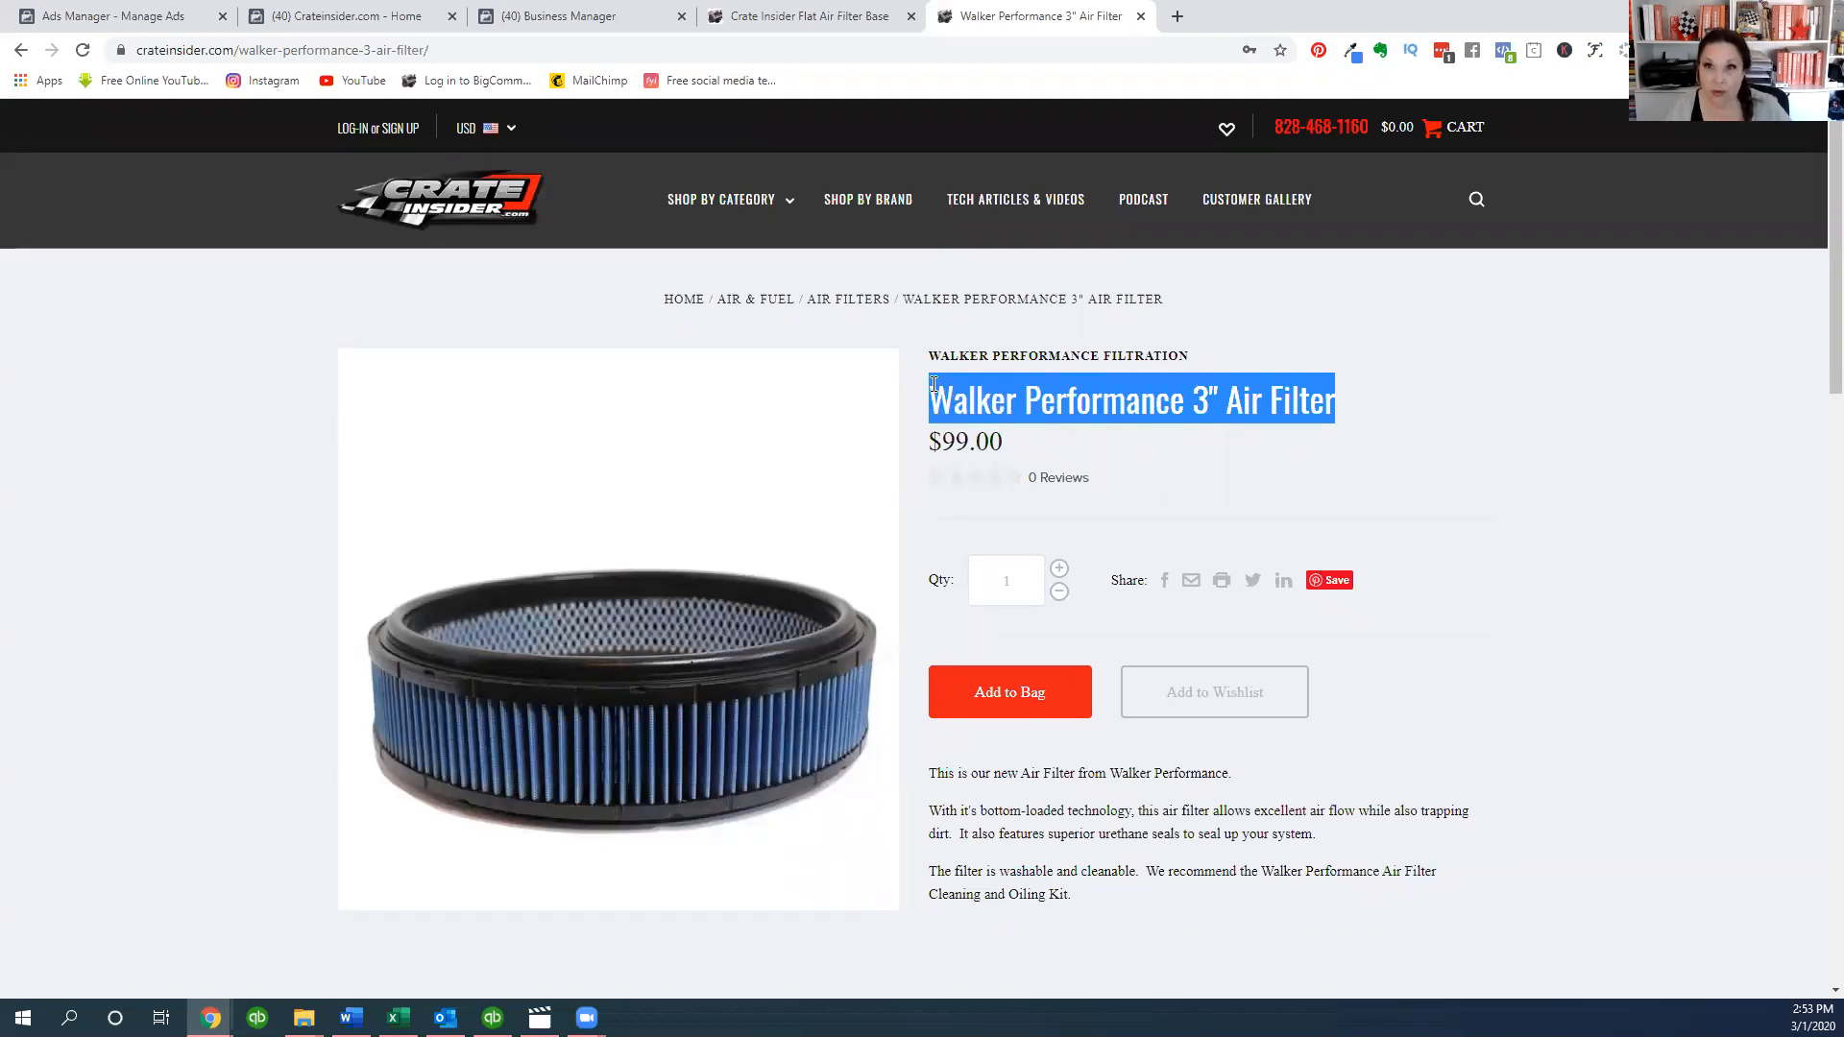
{"action": "mouse_move", "coordinate": [341, 15]}
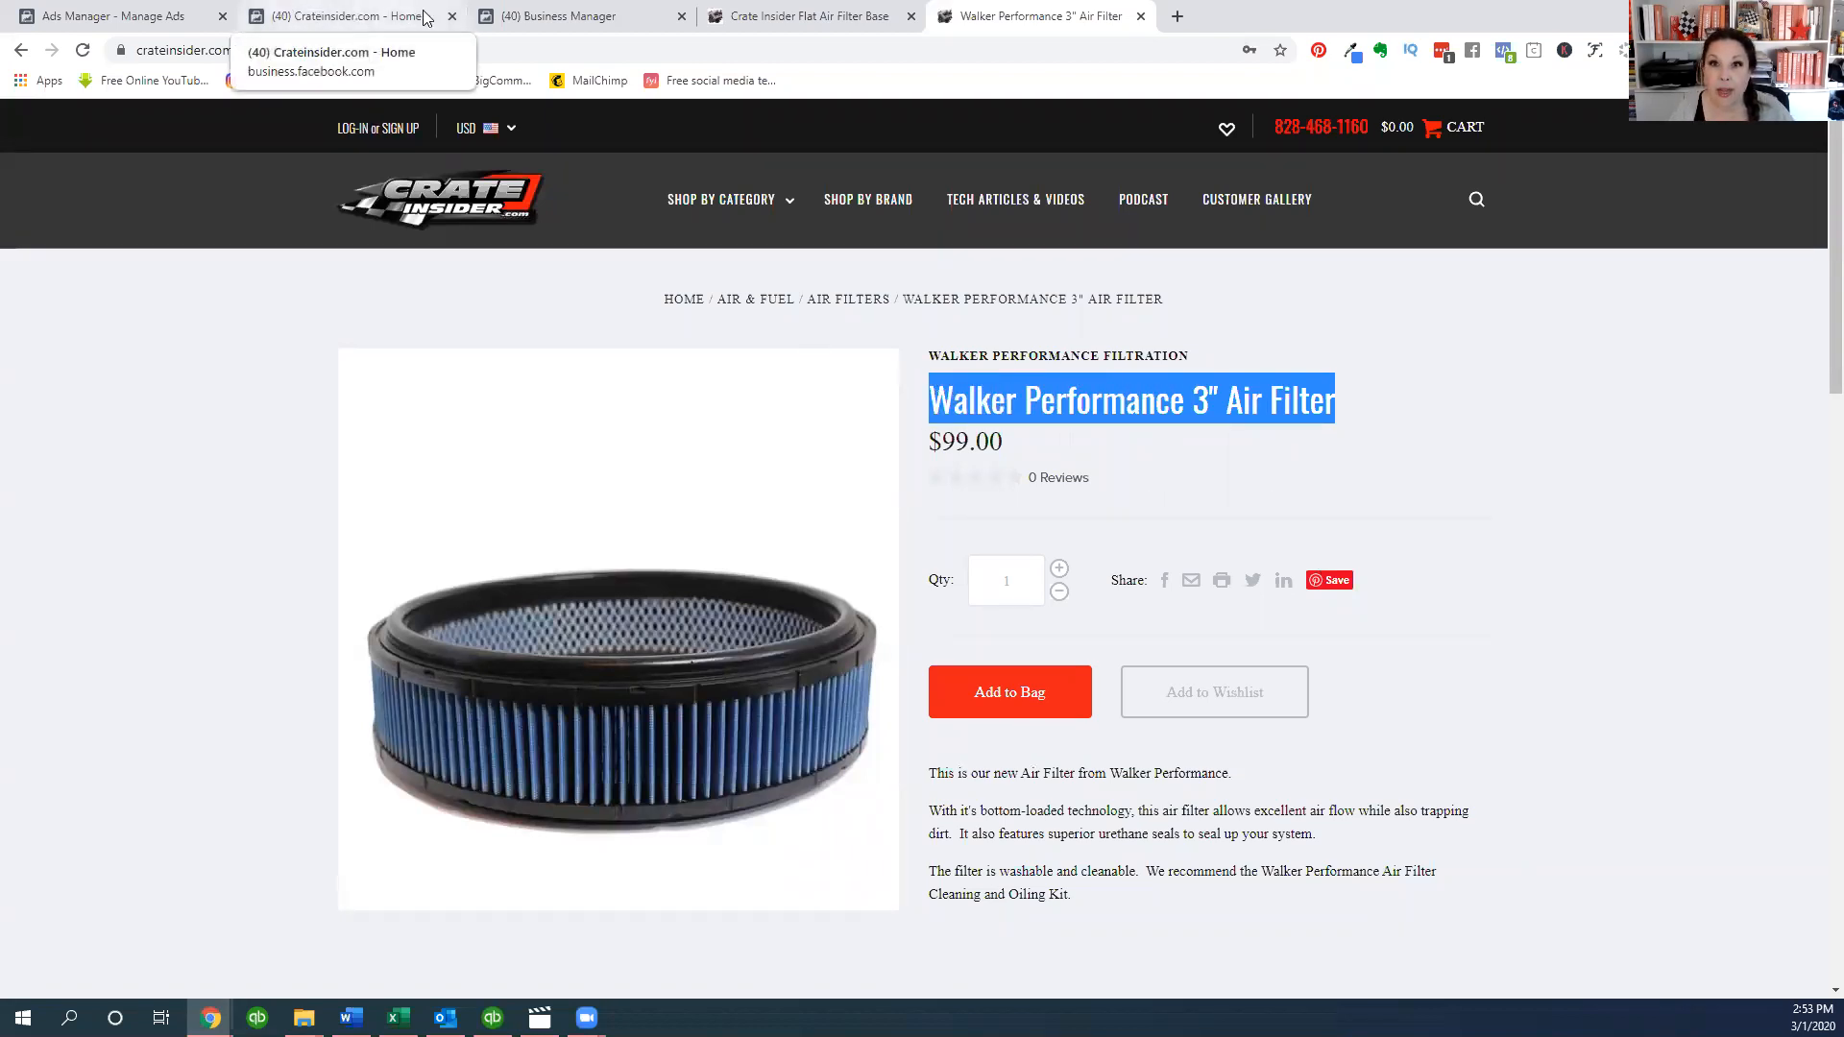
{"action": "left_click", "coordinate": [577, 15]}
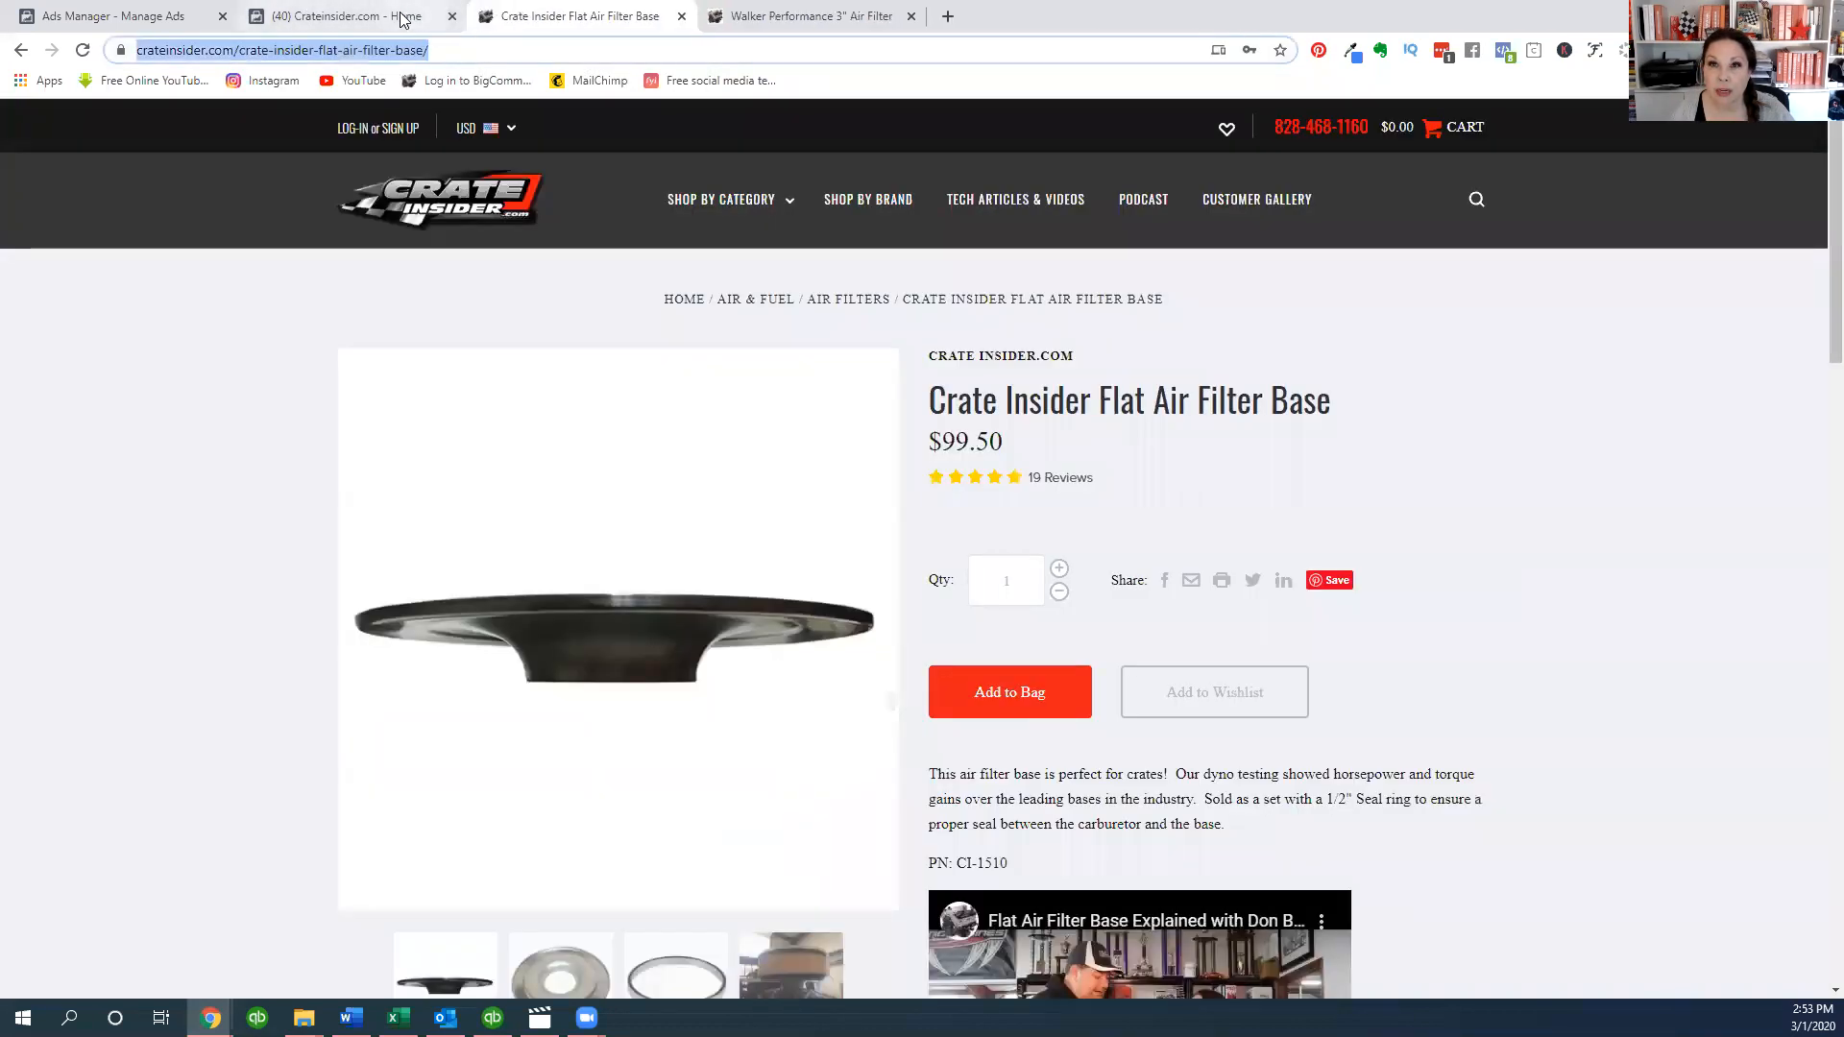
{"action": "left_click", "coordinate": [329, 15]}
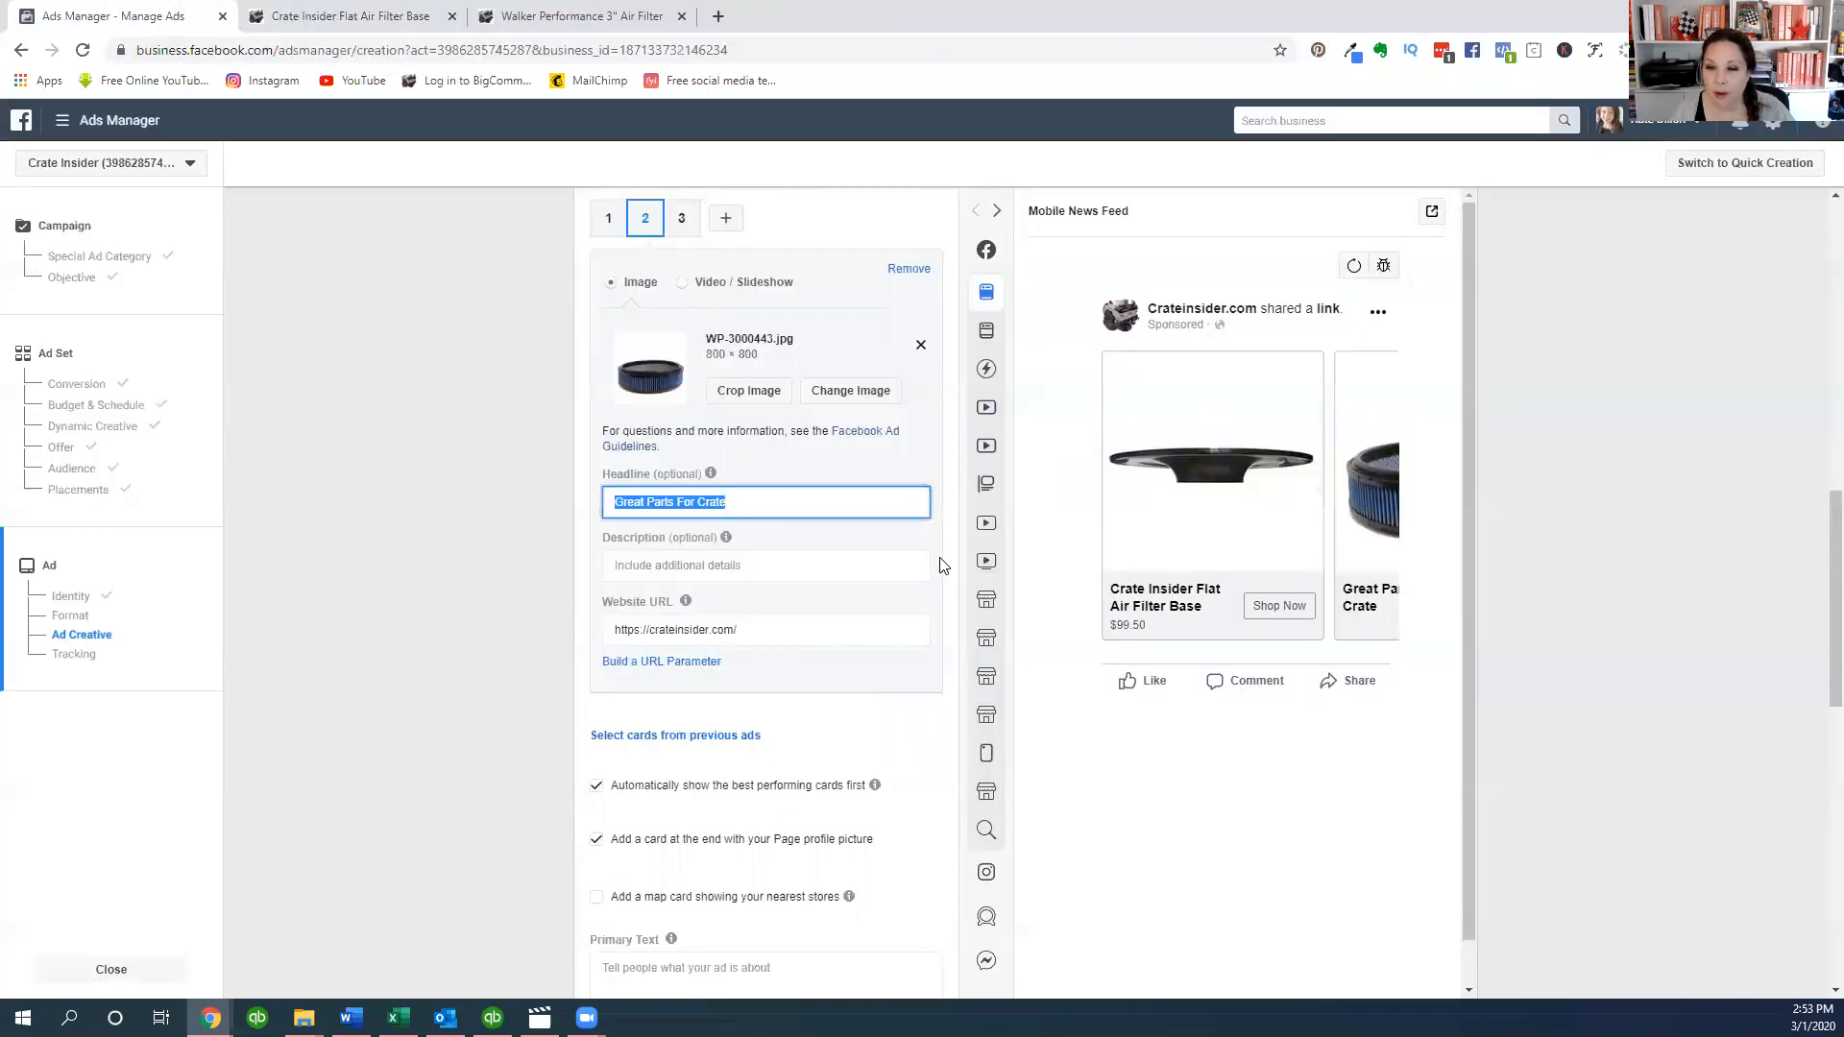
- Give card 2 the headline 'Walker Performance 3" Air Filter' and description $99.00
{"action": "type", "text": "Walker Performance 3\" Air Filter"}
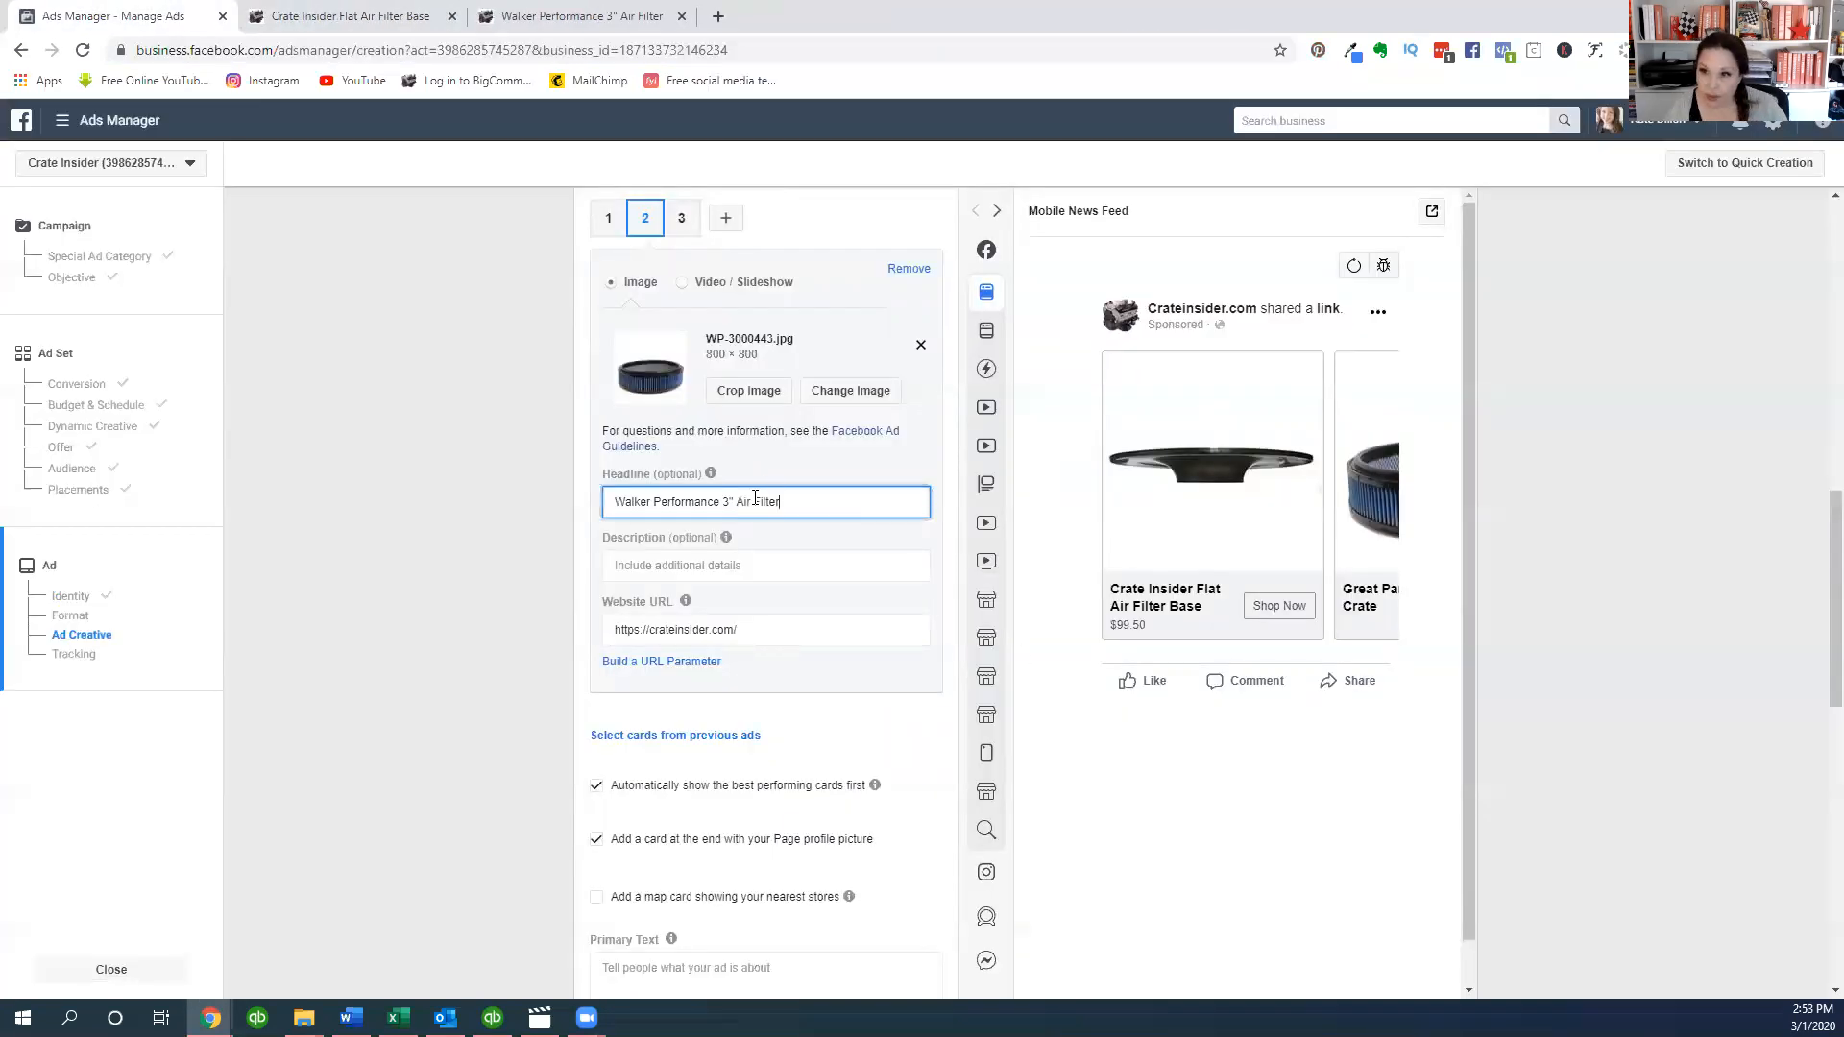
{"action": "left_click", "coordinate": [764, 564]}
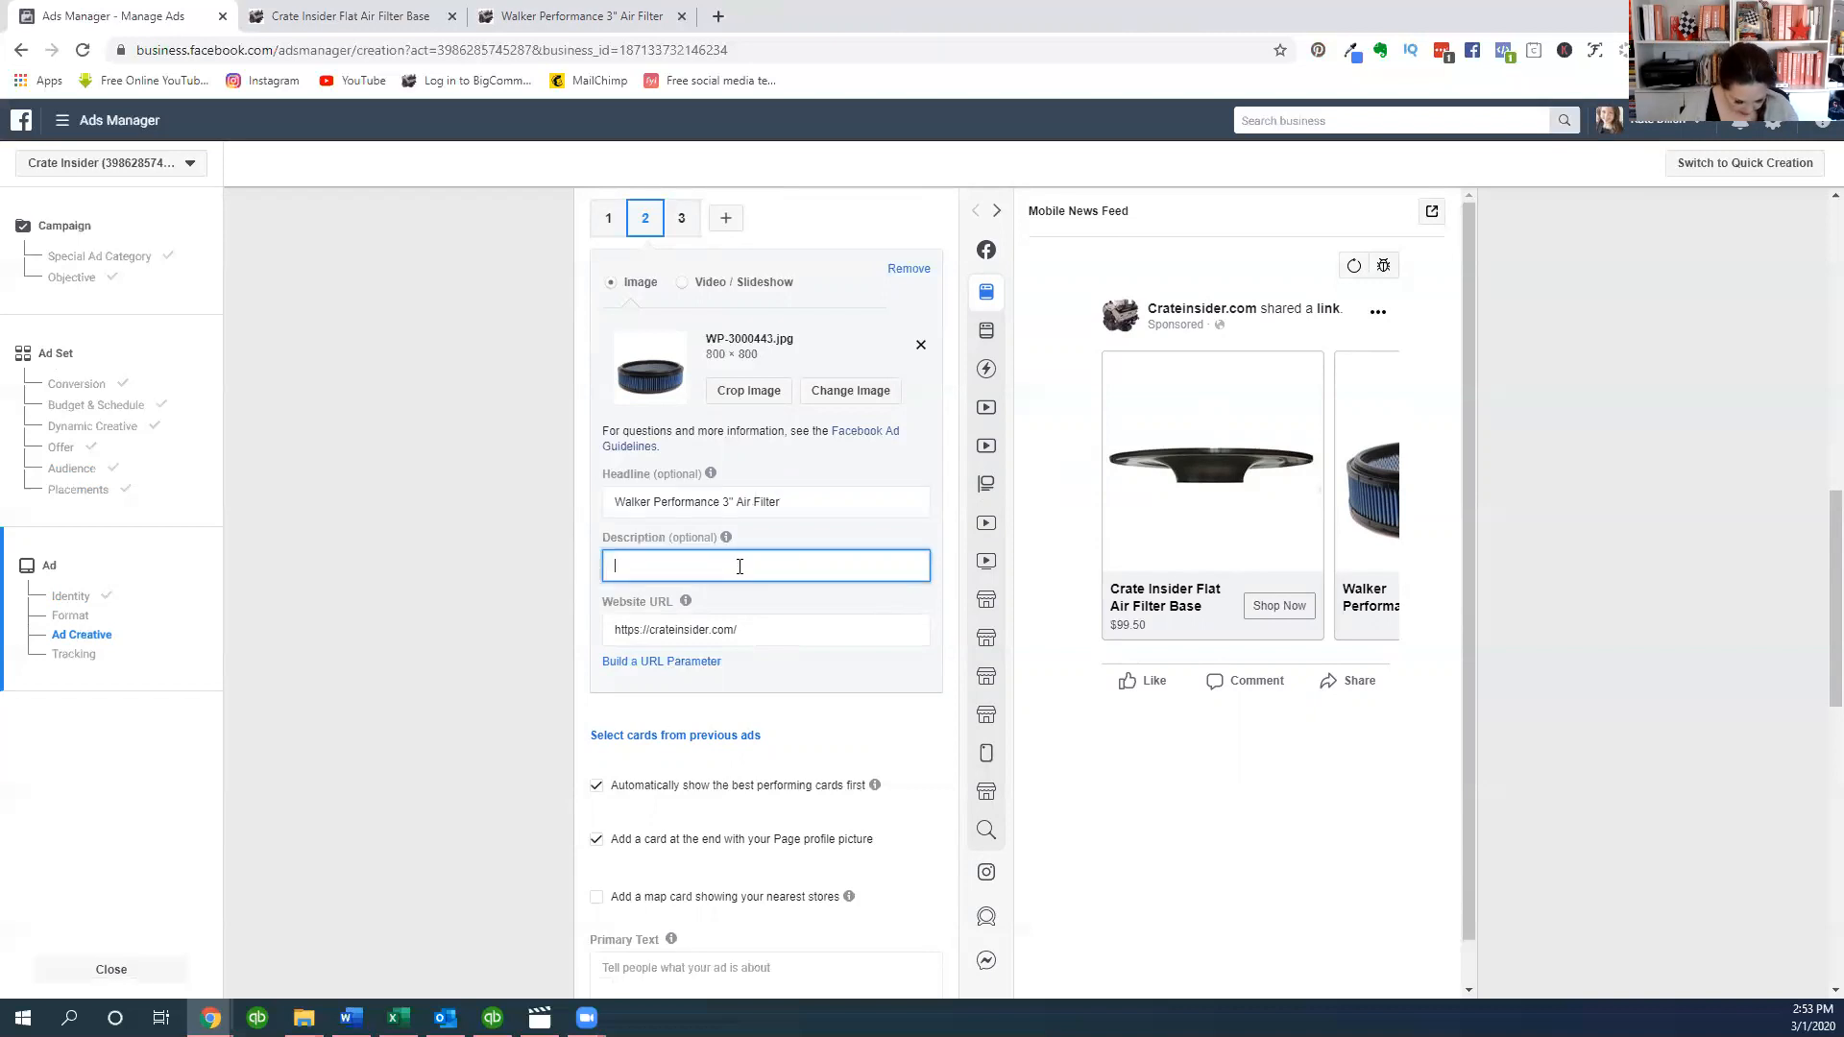
{"action": "type", "text": "$"}
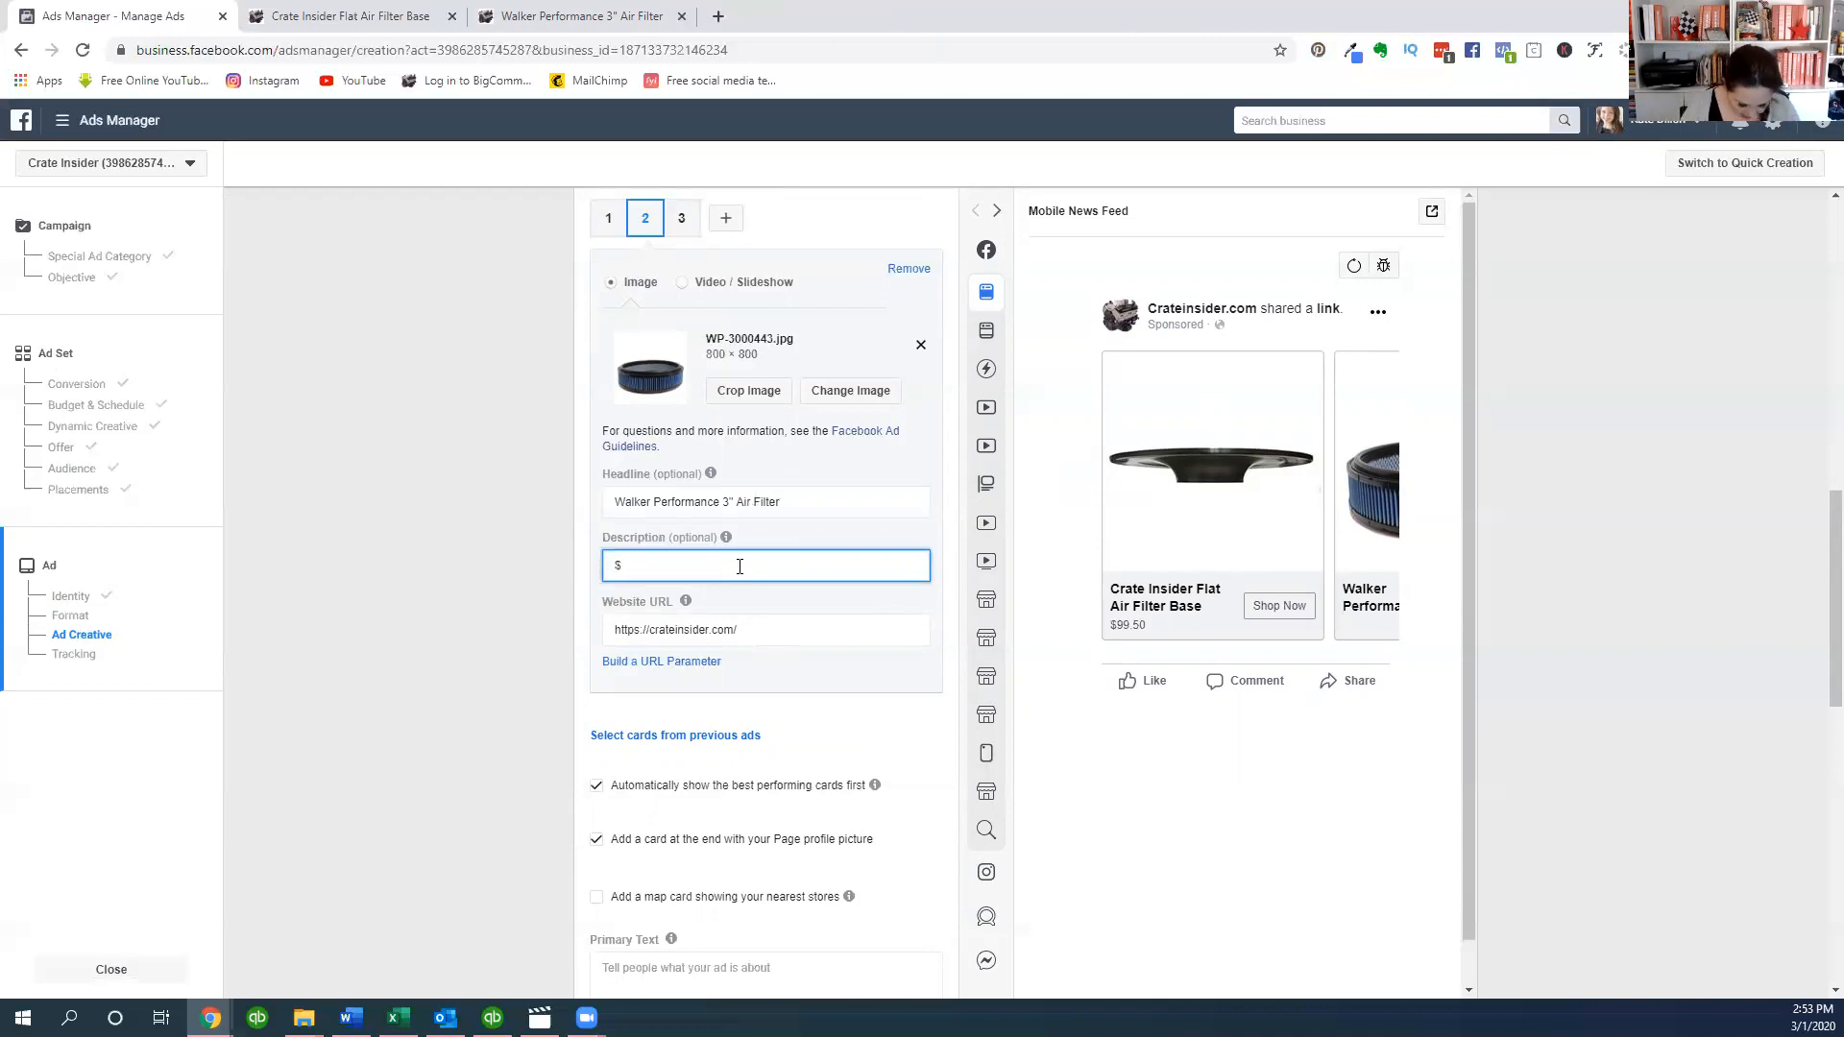
{"action": "type", "text": "99.00"}
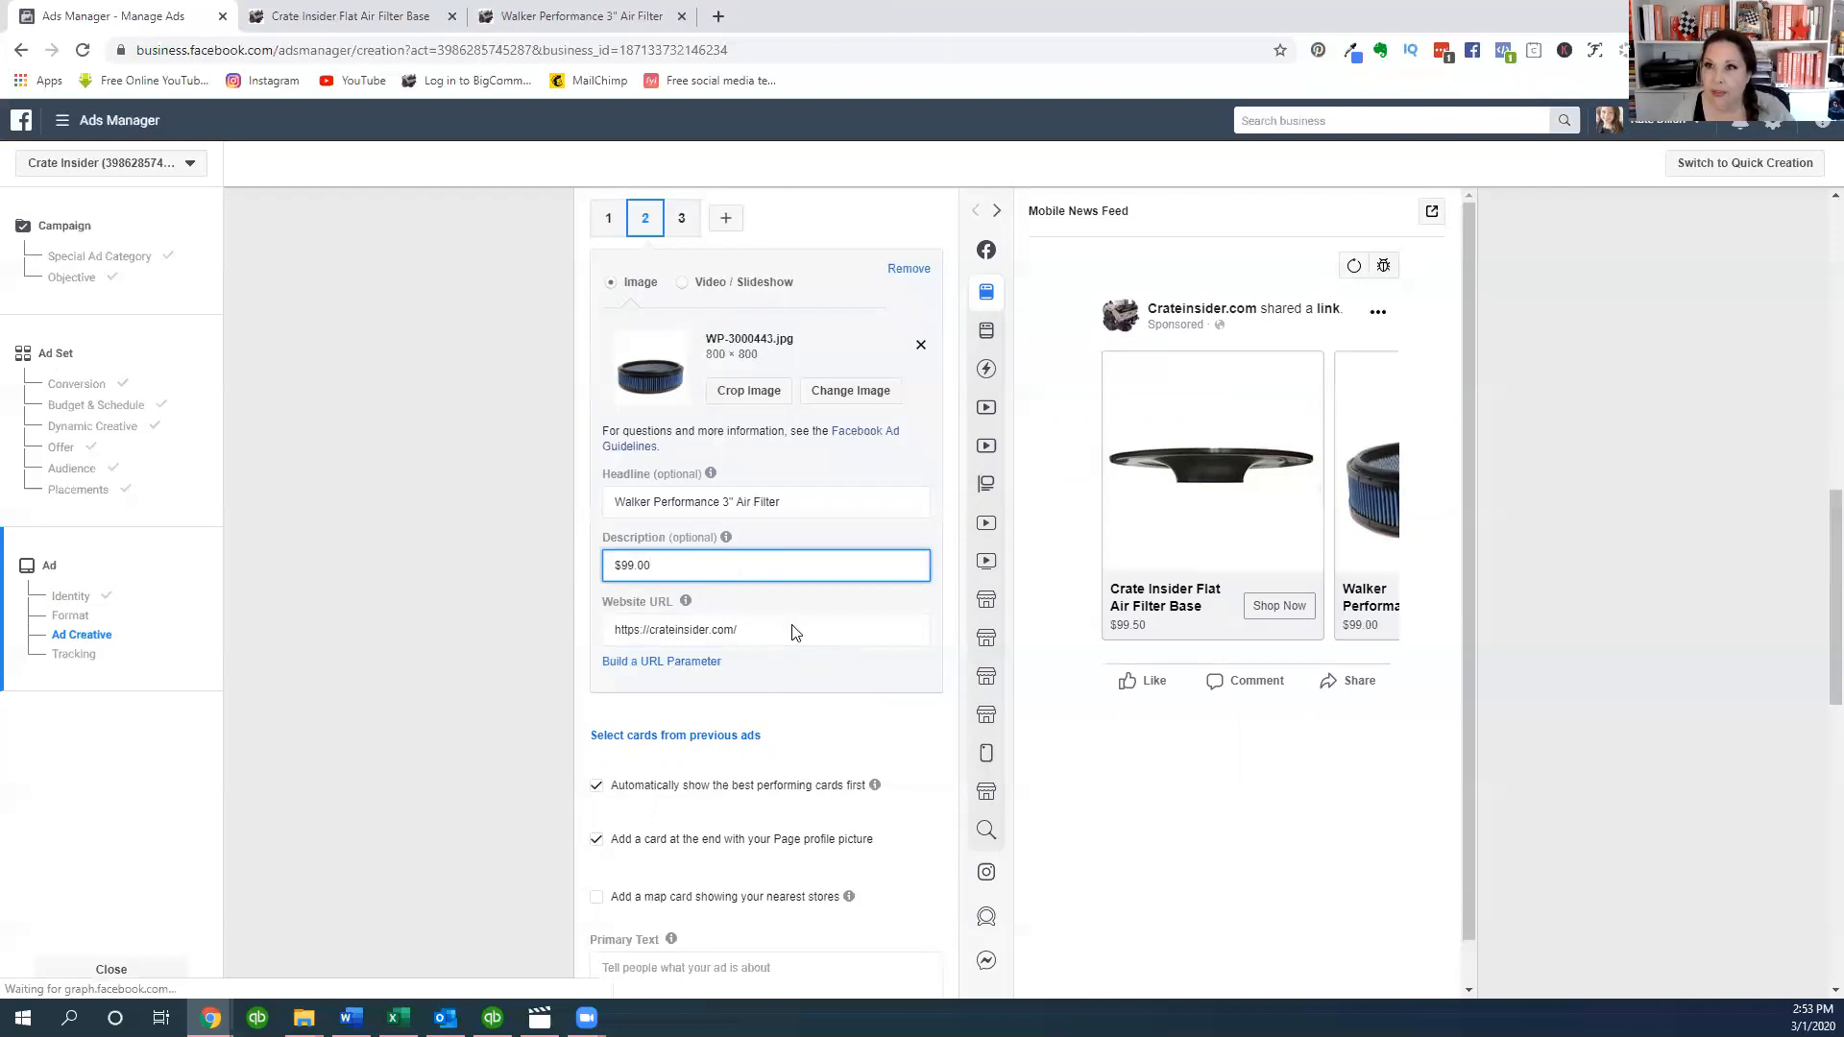
{"action": "left_click", "coordinate": [576, 15]}
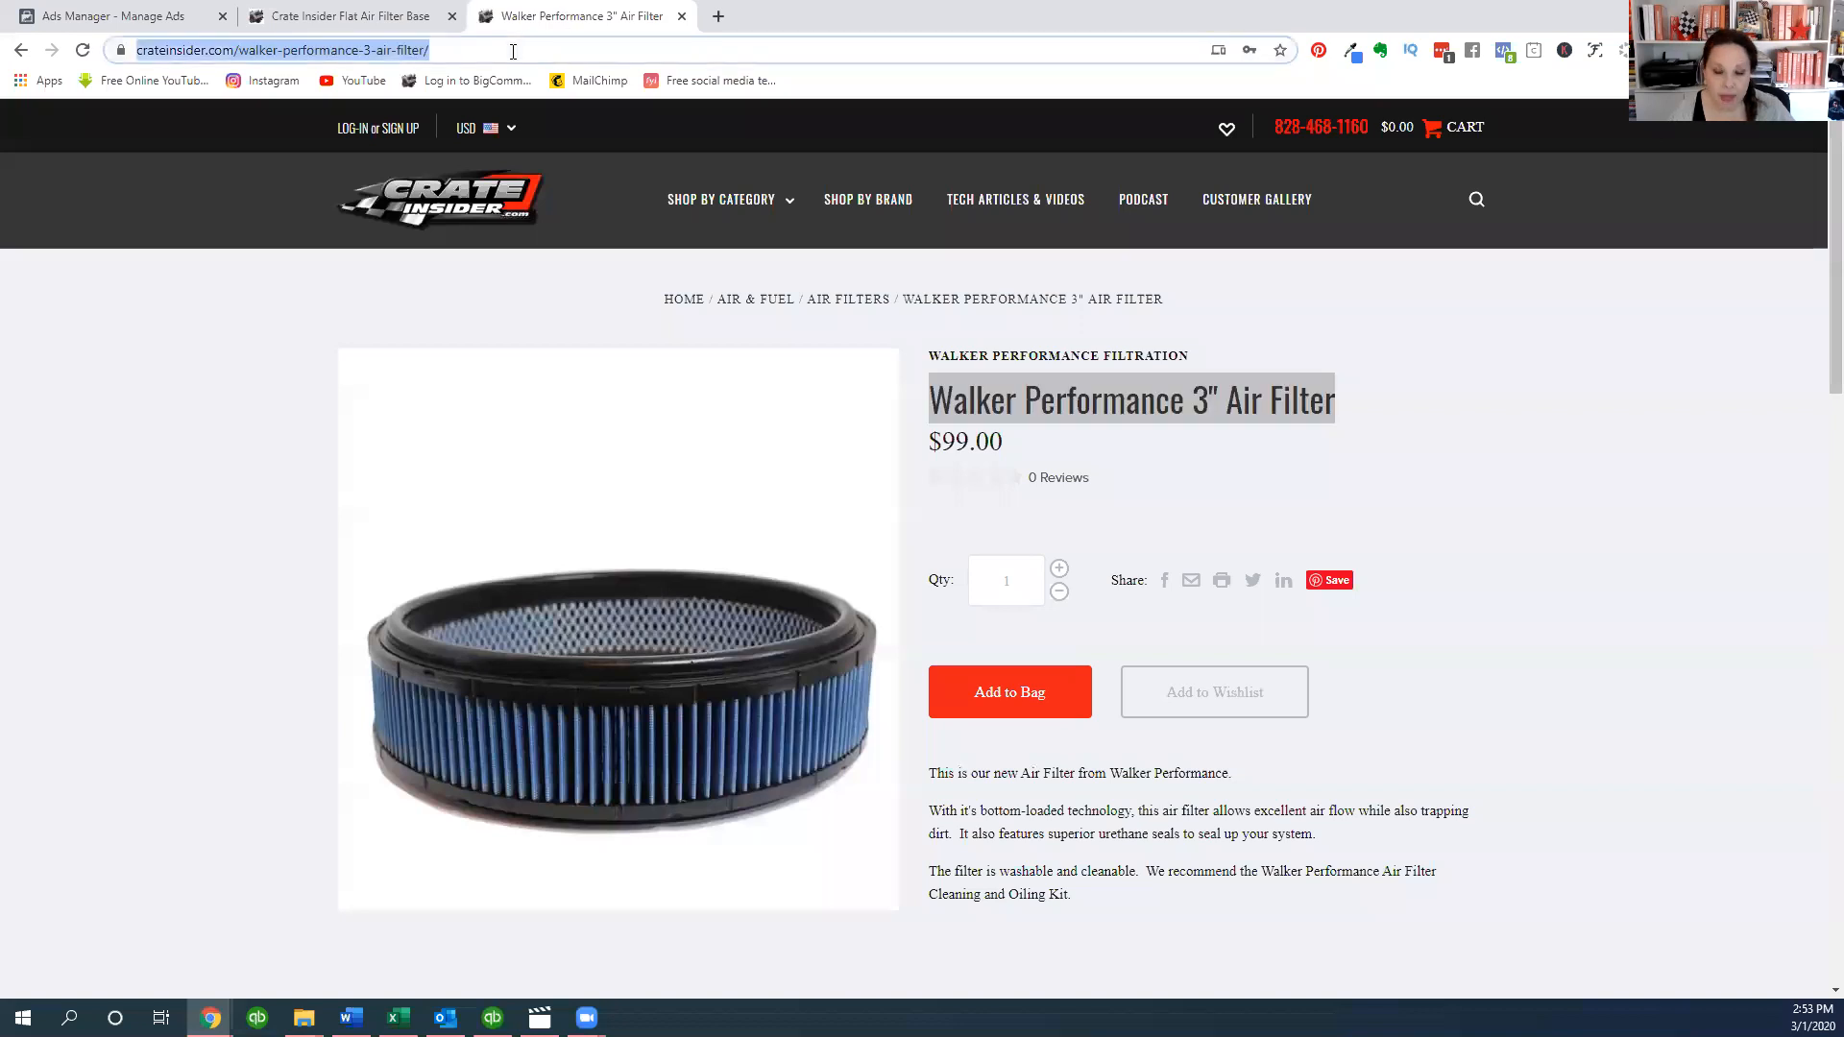
- Copy the Walker Performance page address and close the Flat Air Filter Base tab
{"action": "type", "text": "Walker Performance 3\" Air Filter"}
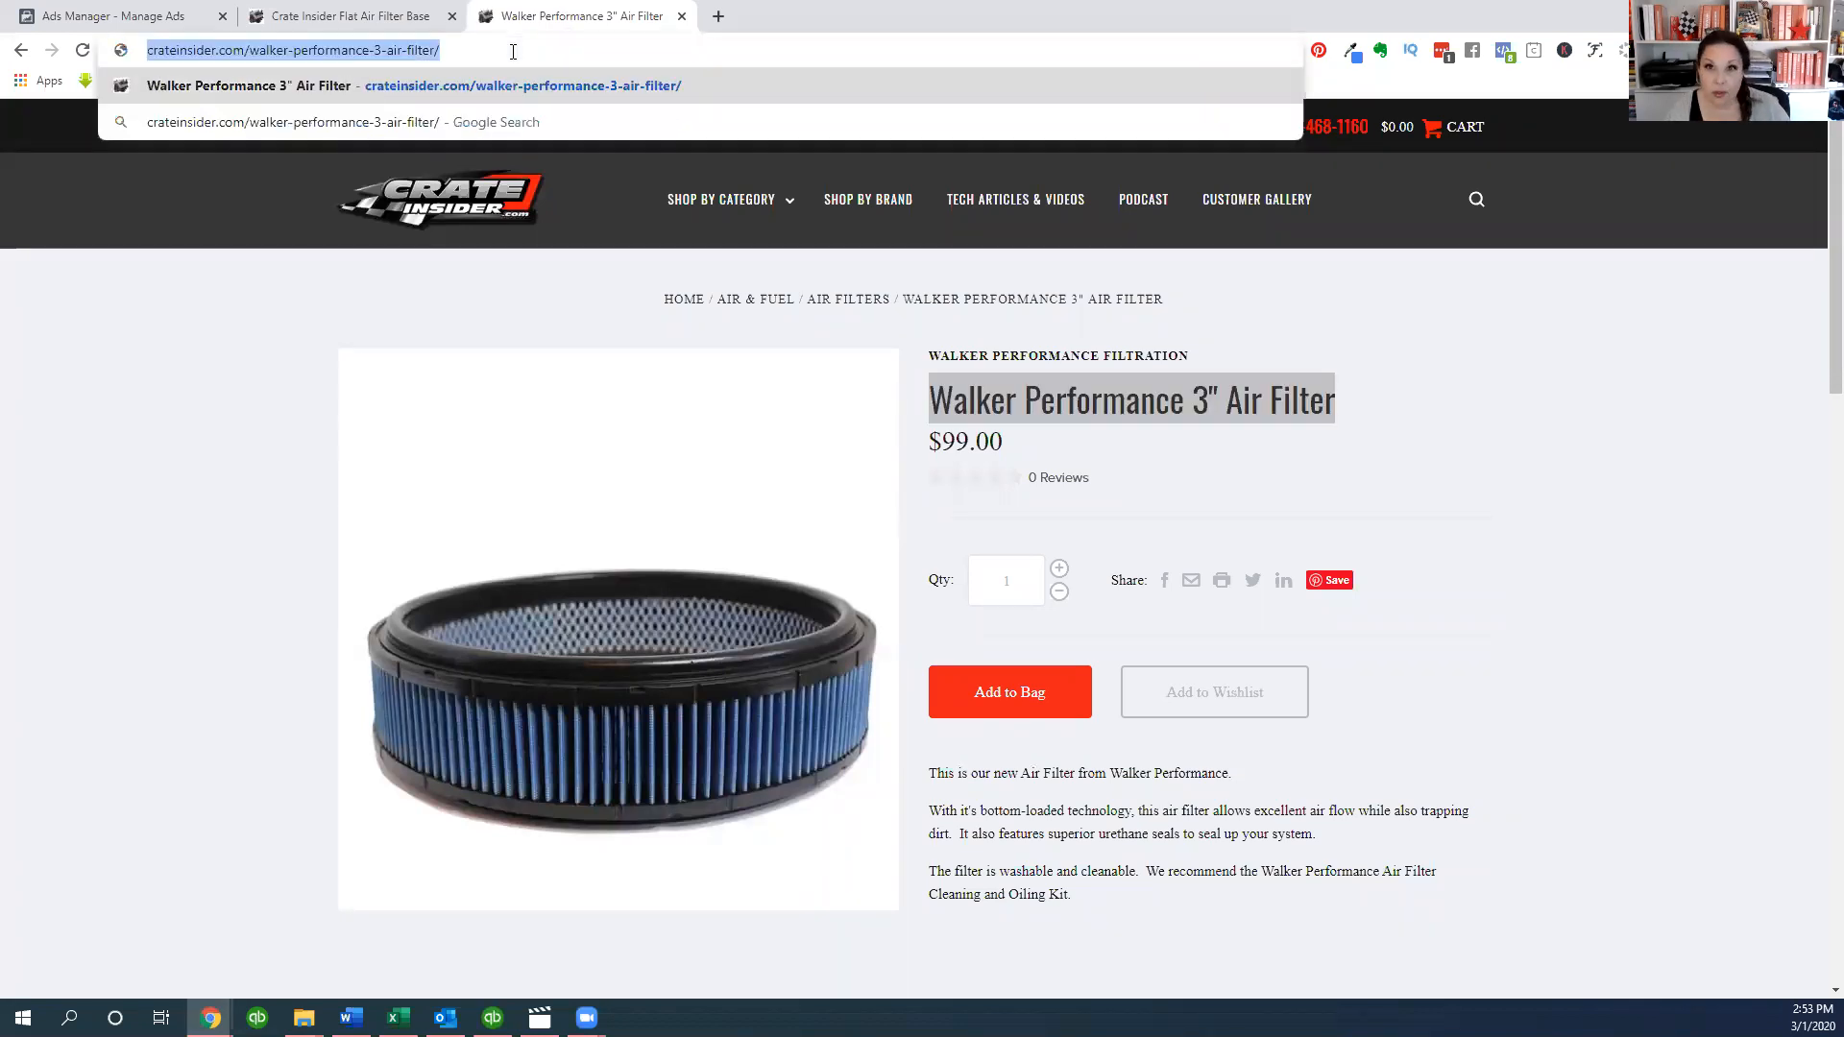
{"action": "left_click", "coordinate": [341, 16]}
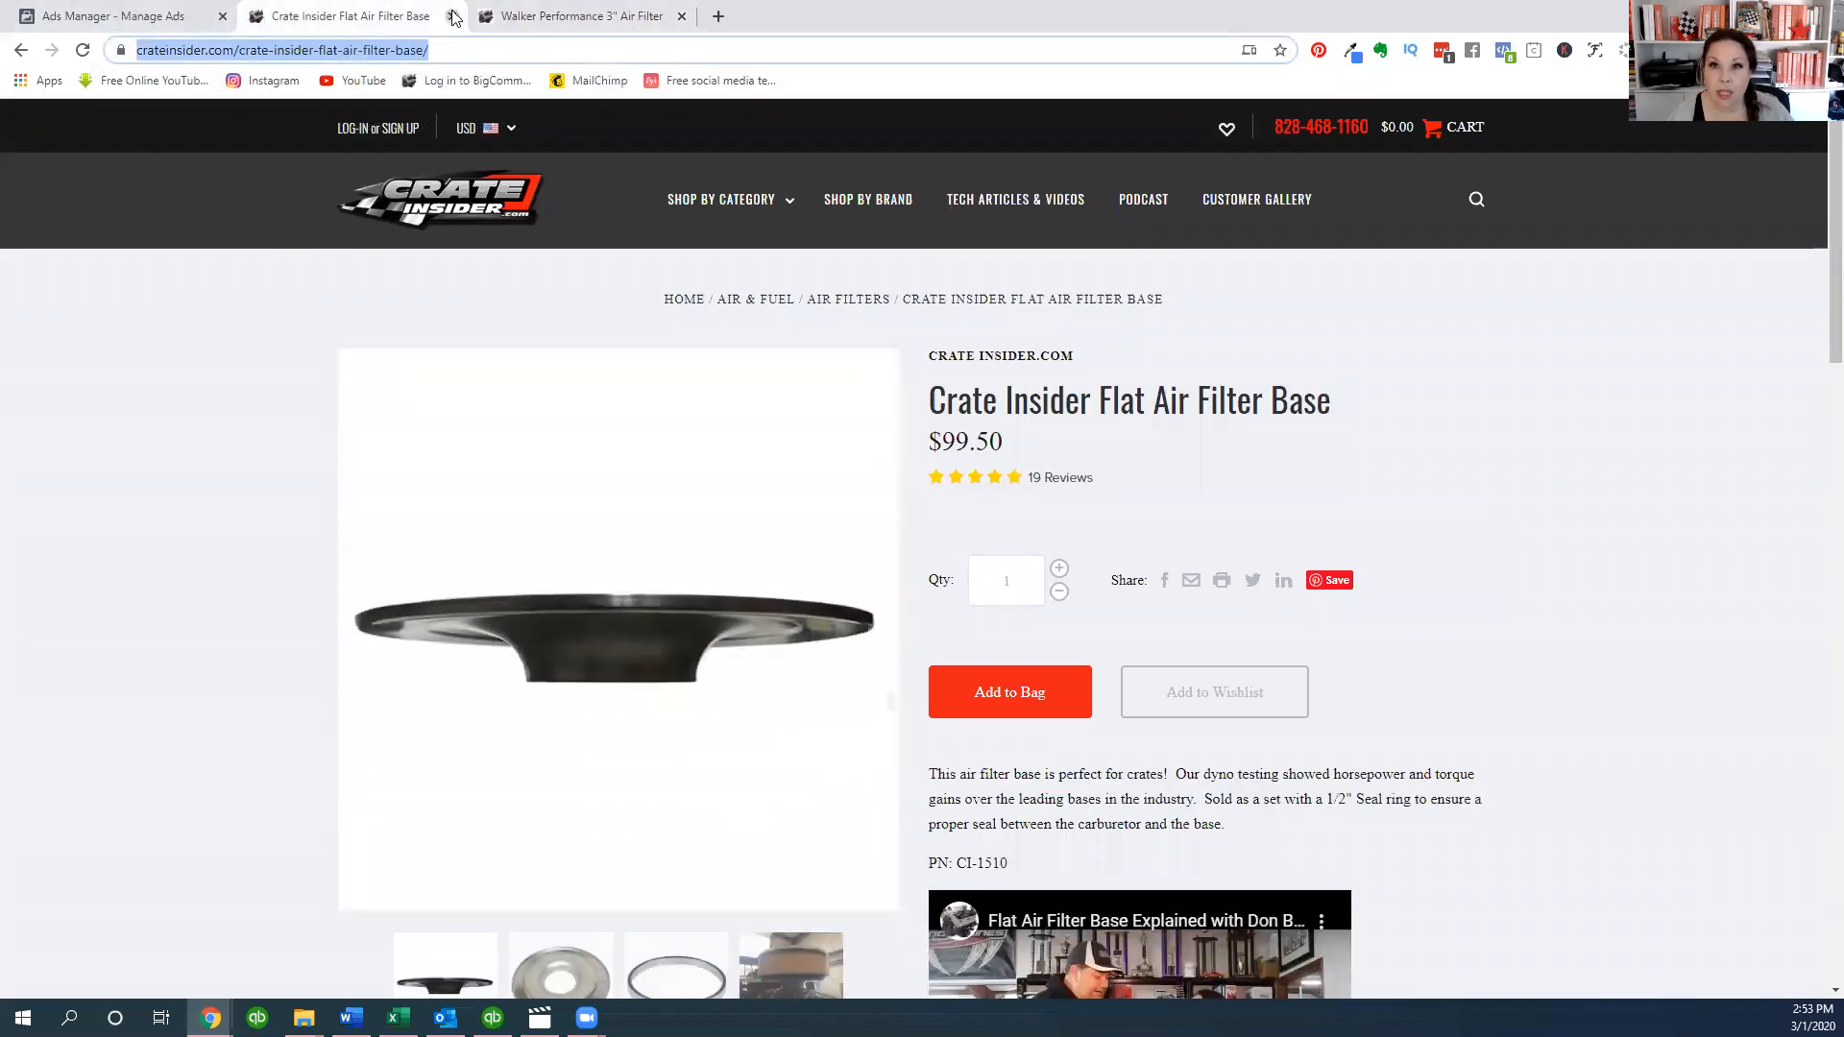
{"action": "left_click", "coordinate": [117, 15]}
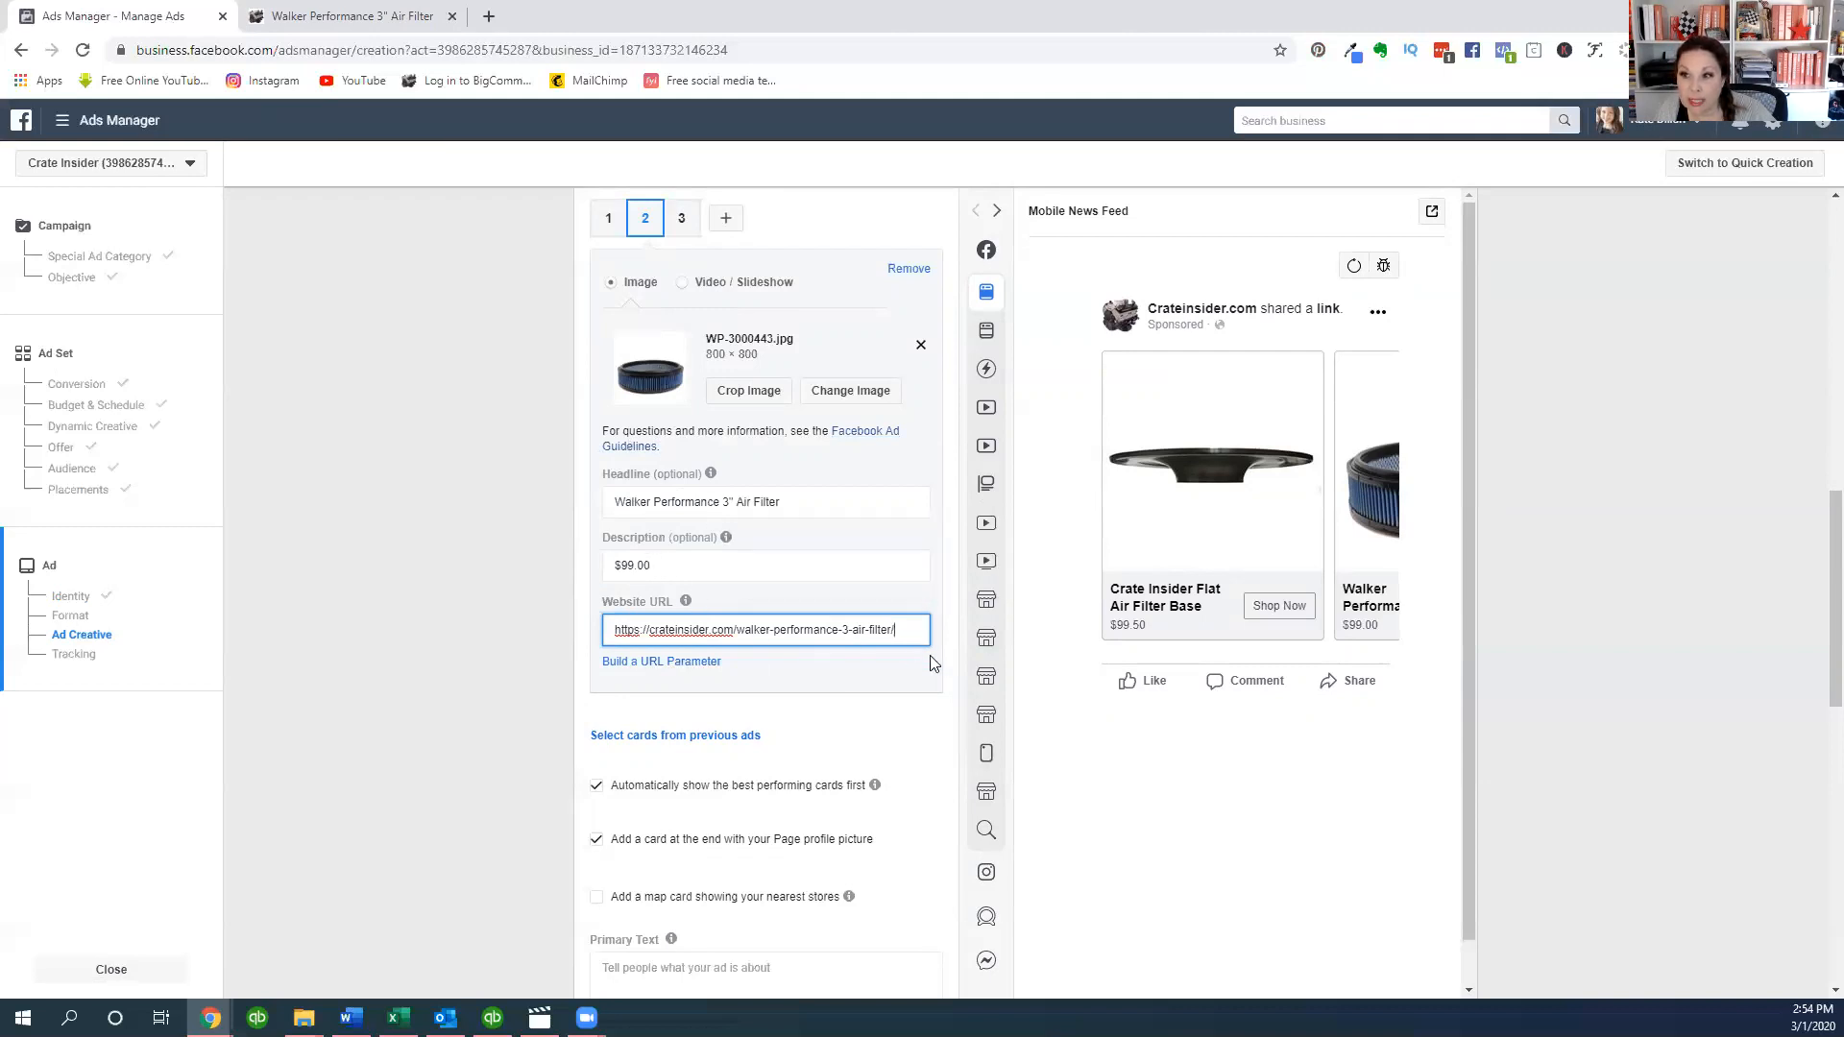
{"action": "mouse_move", "coordinate": [576, 214]}
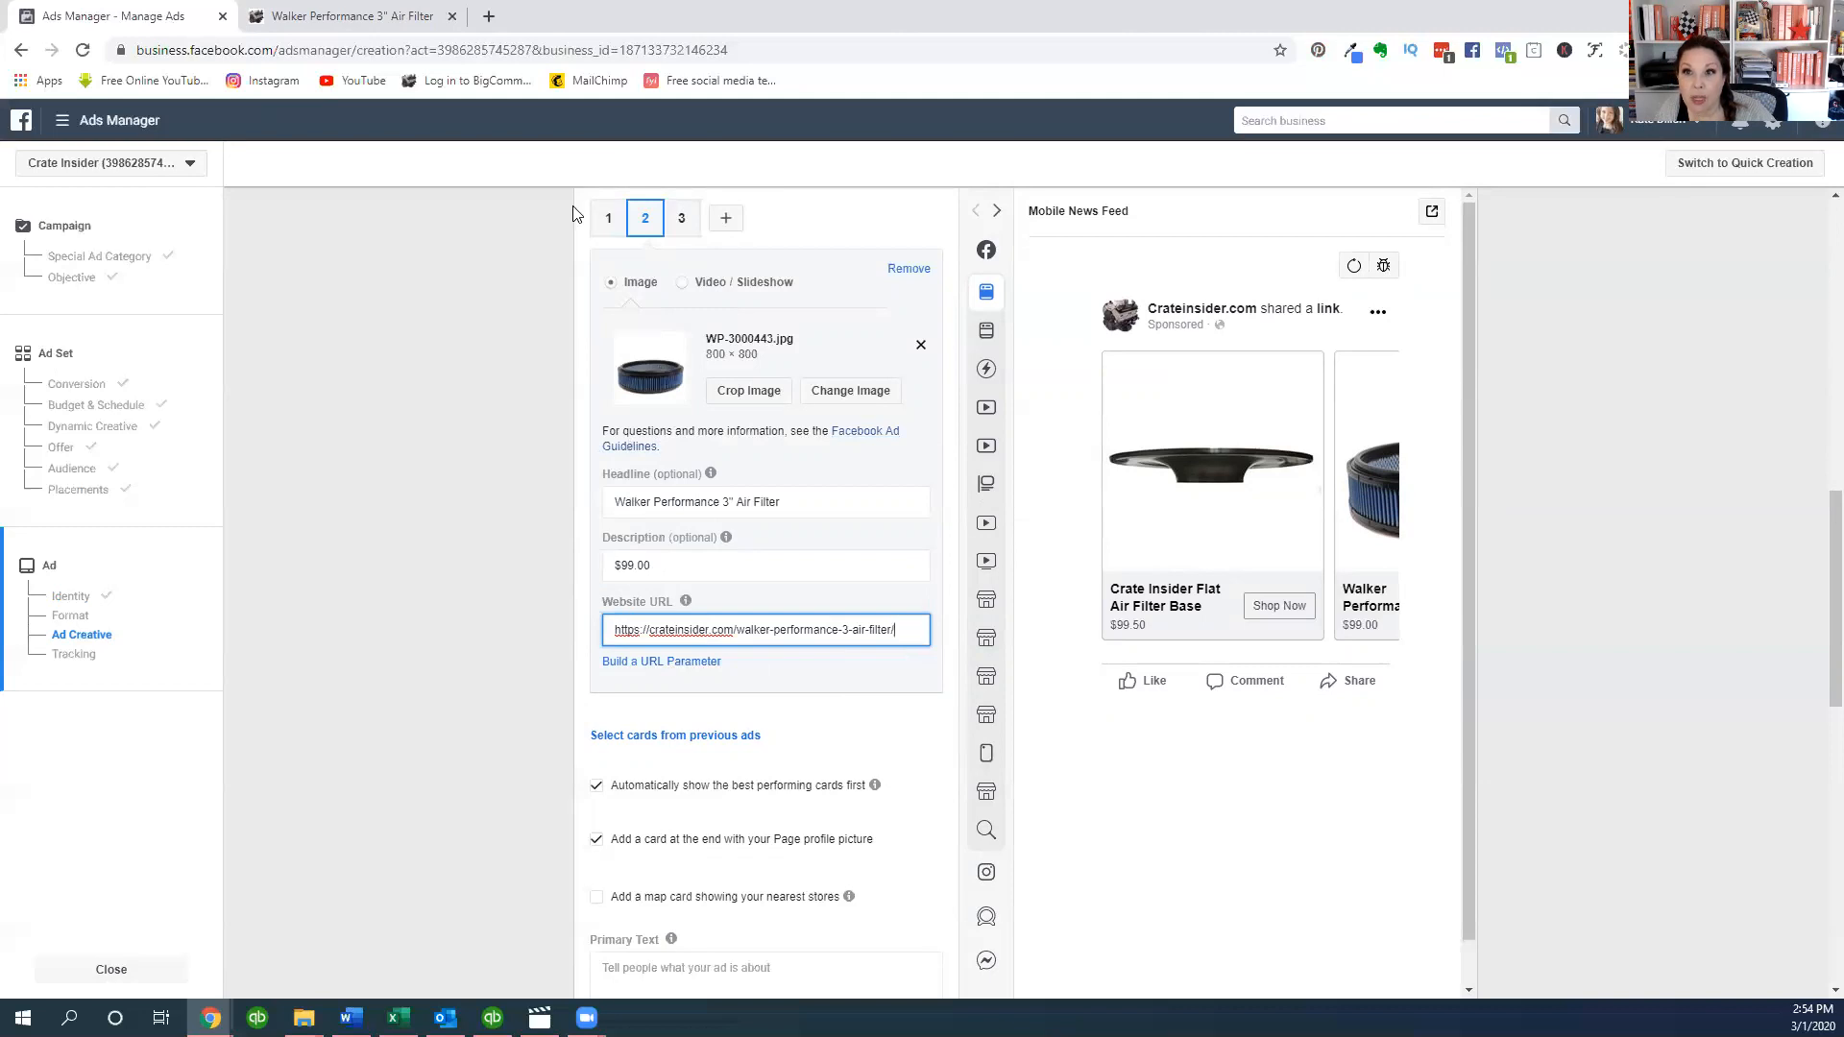
- Put the DOM-570-2018.jpg cold air box image on carousel card 3
{"action": "left_click", "coordinate": [681, 218]}
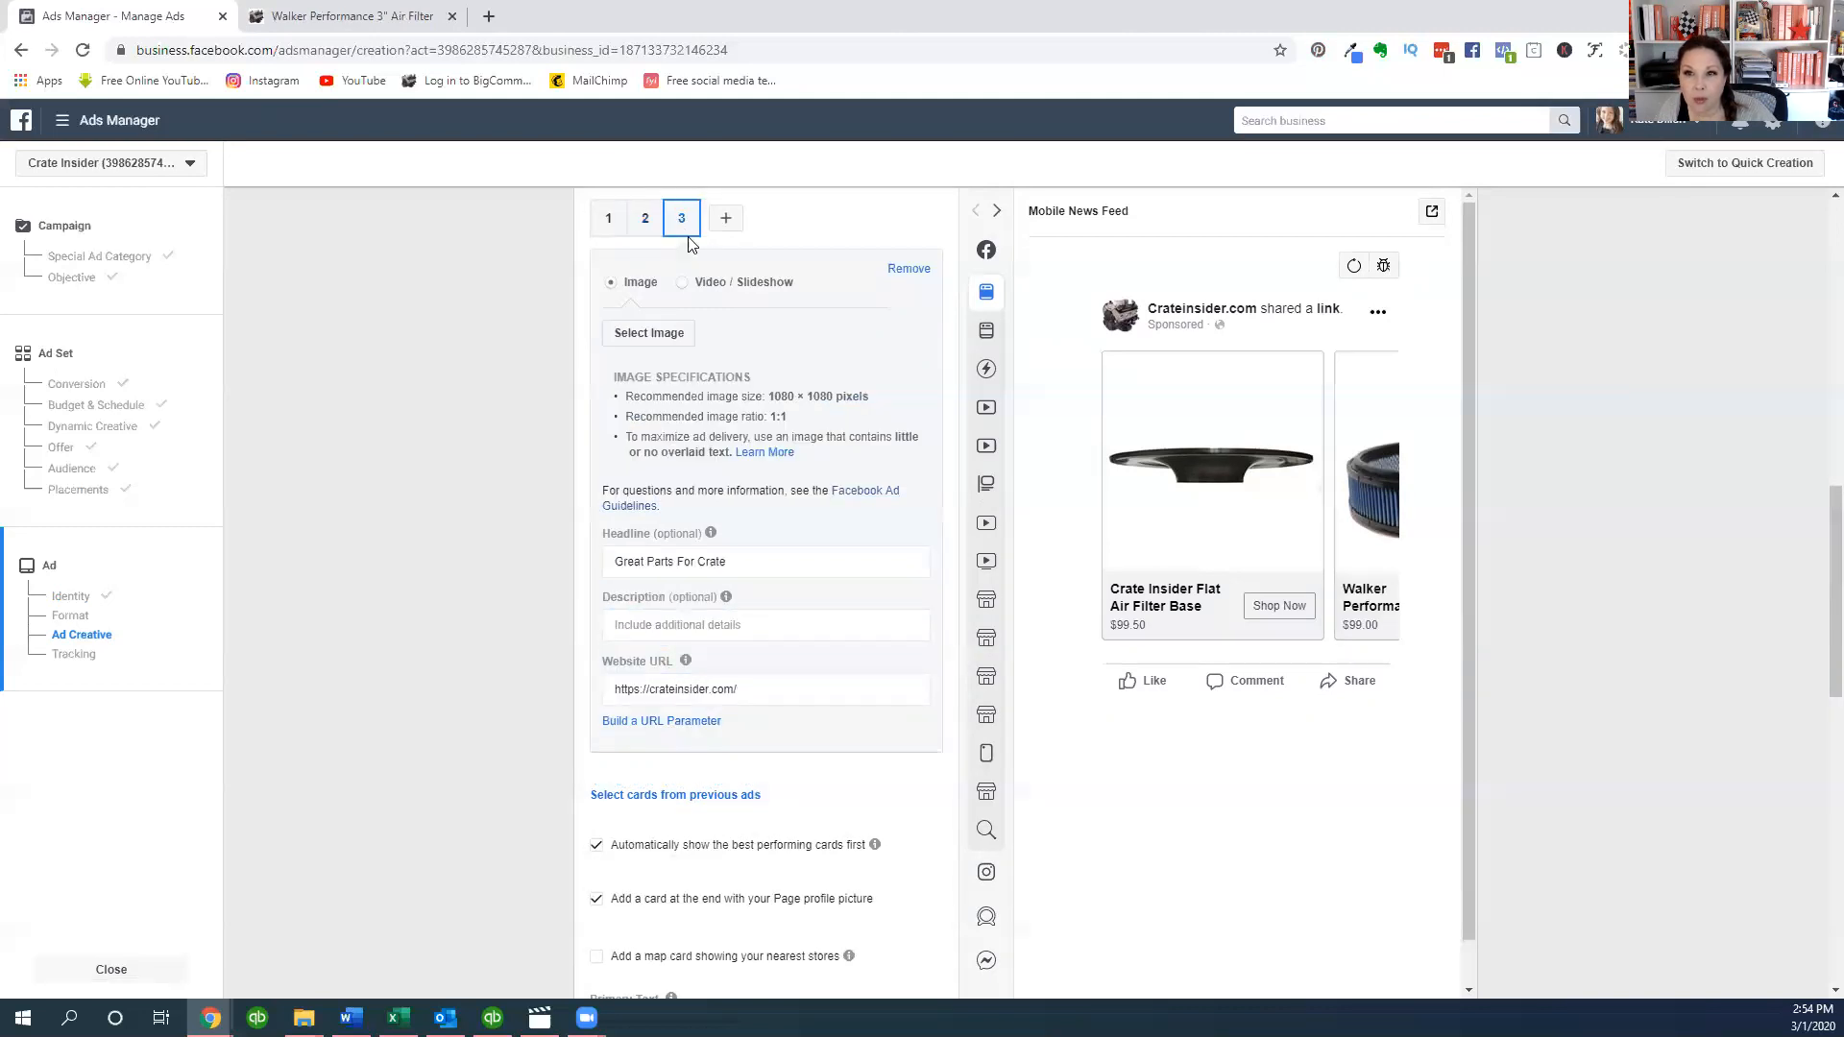
{"action": "mouse_move", "coordinate": [648, 334]}
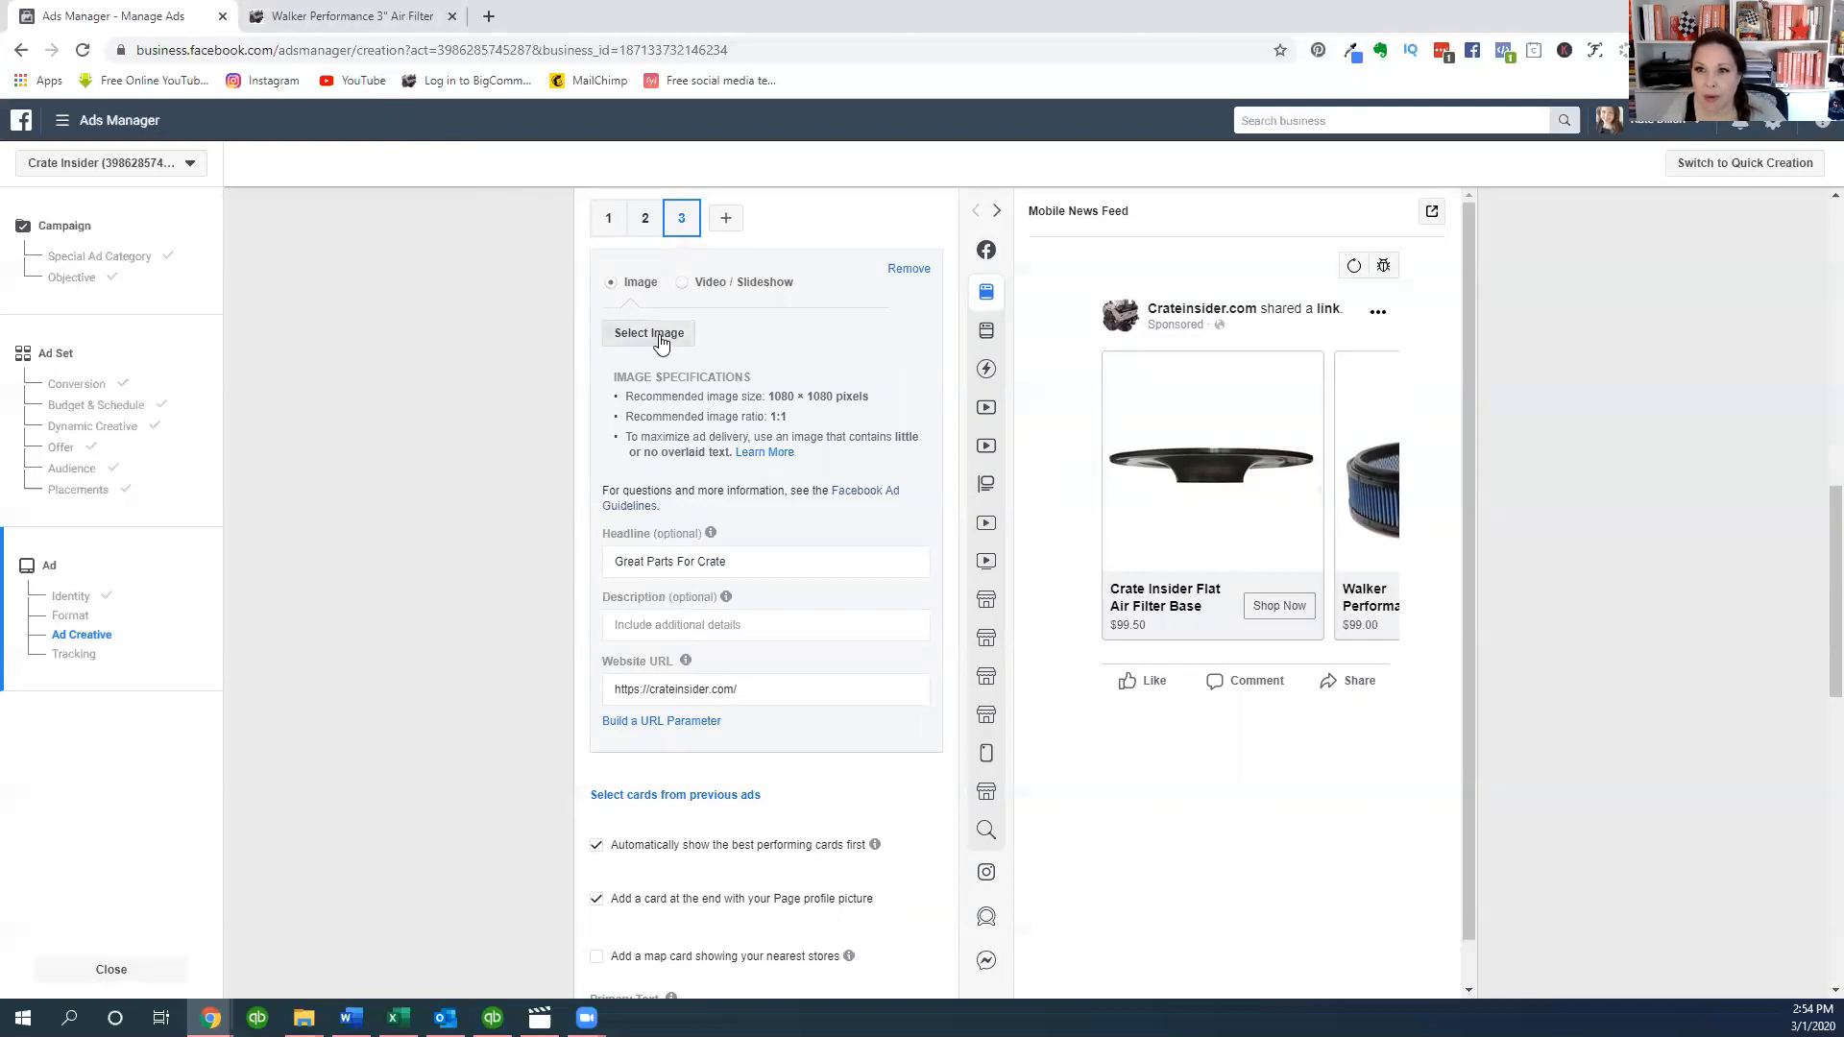
{"action": "left_click", "coordinate": [648, 333]}
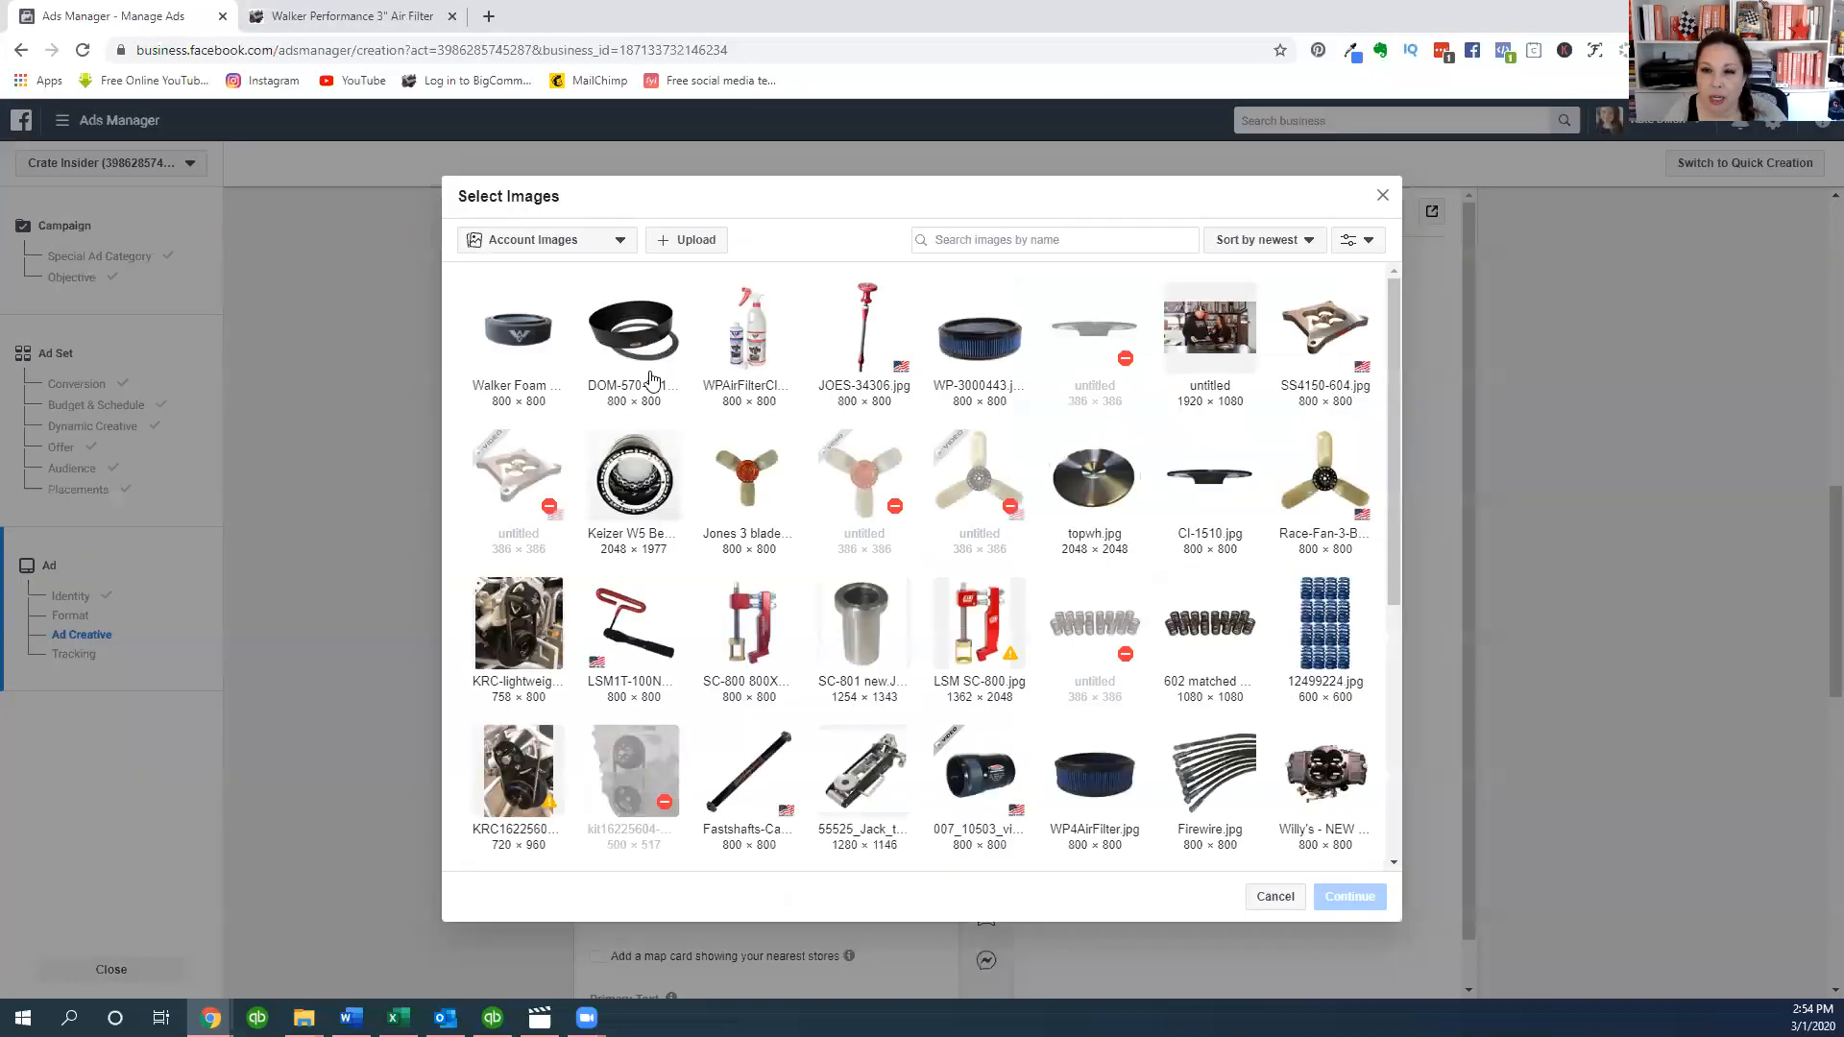
{"action": "left_click", "coordinate": [632, 327]}
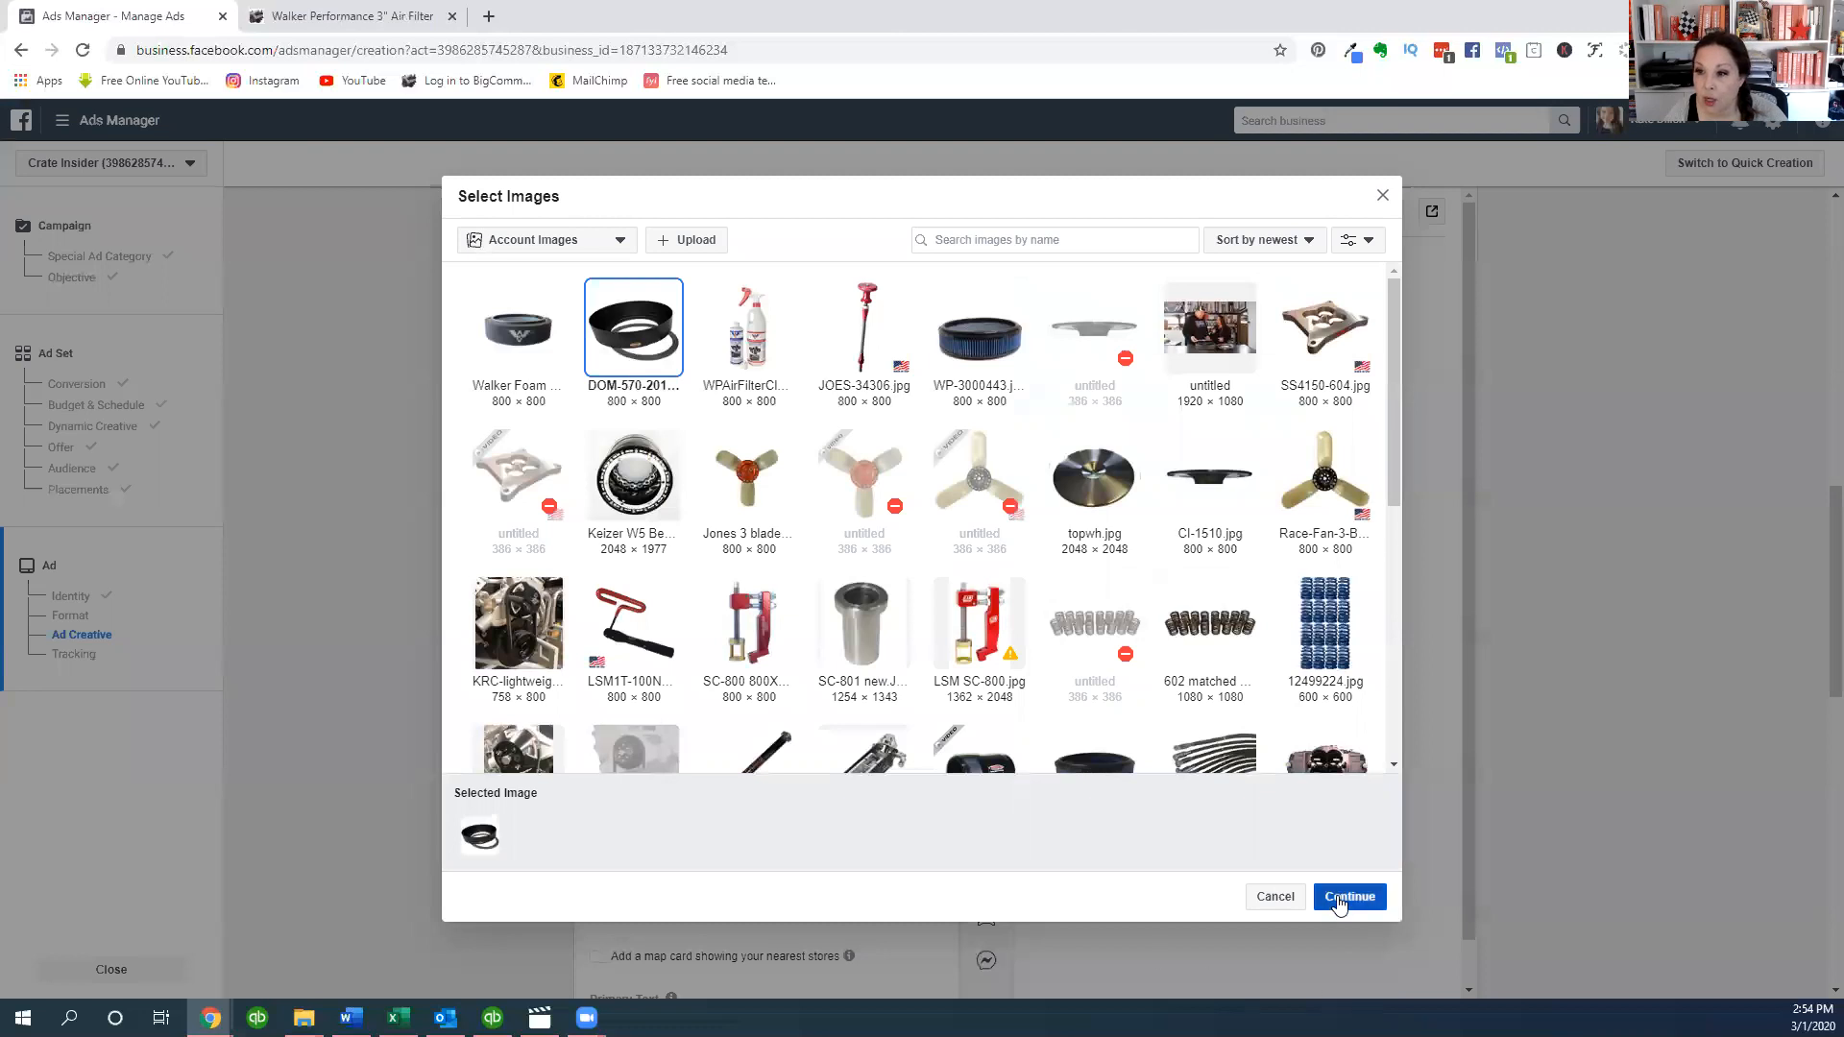
{"action": "left_click", "coordinate": [1348, 896]}
{"action": "type", "text": "C"}
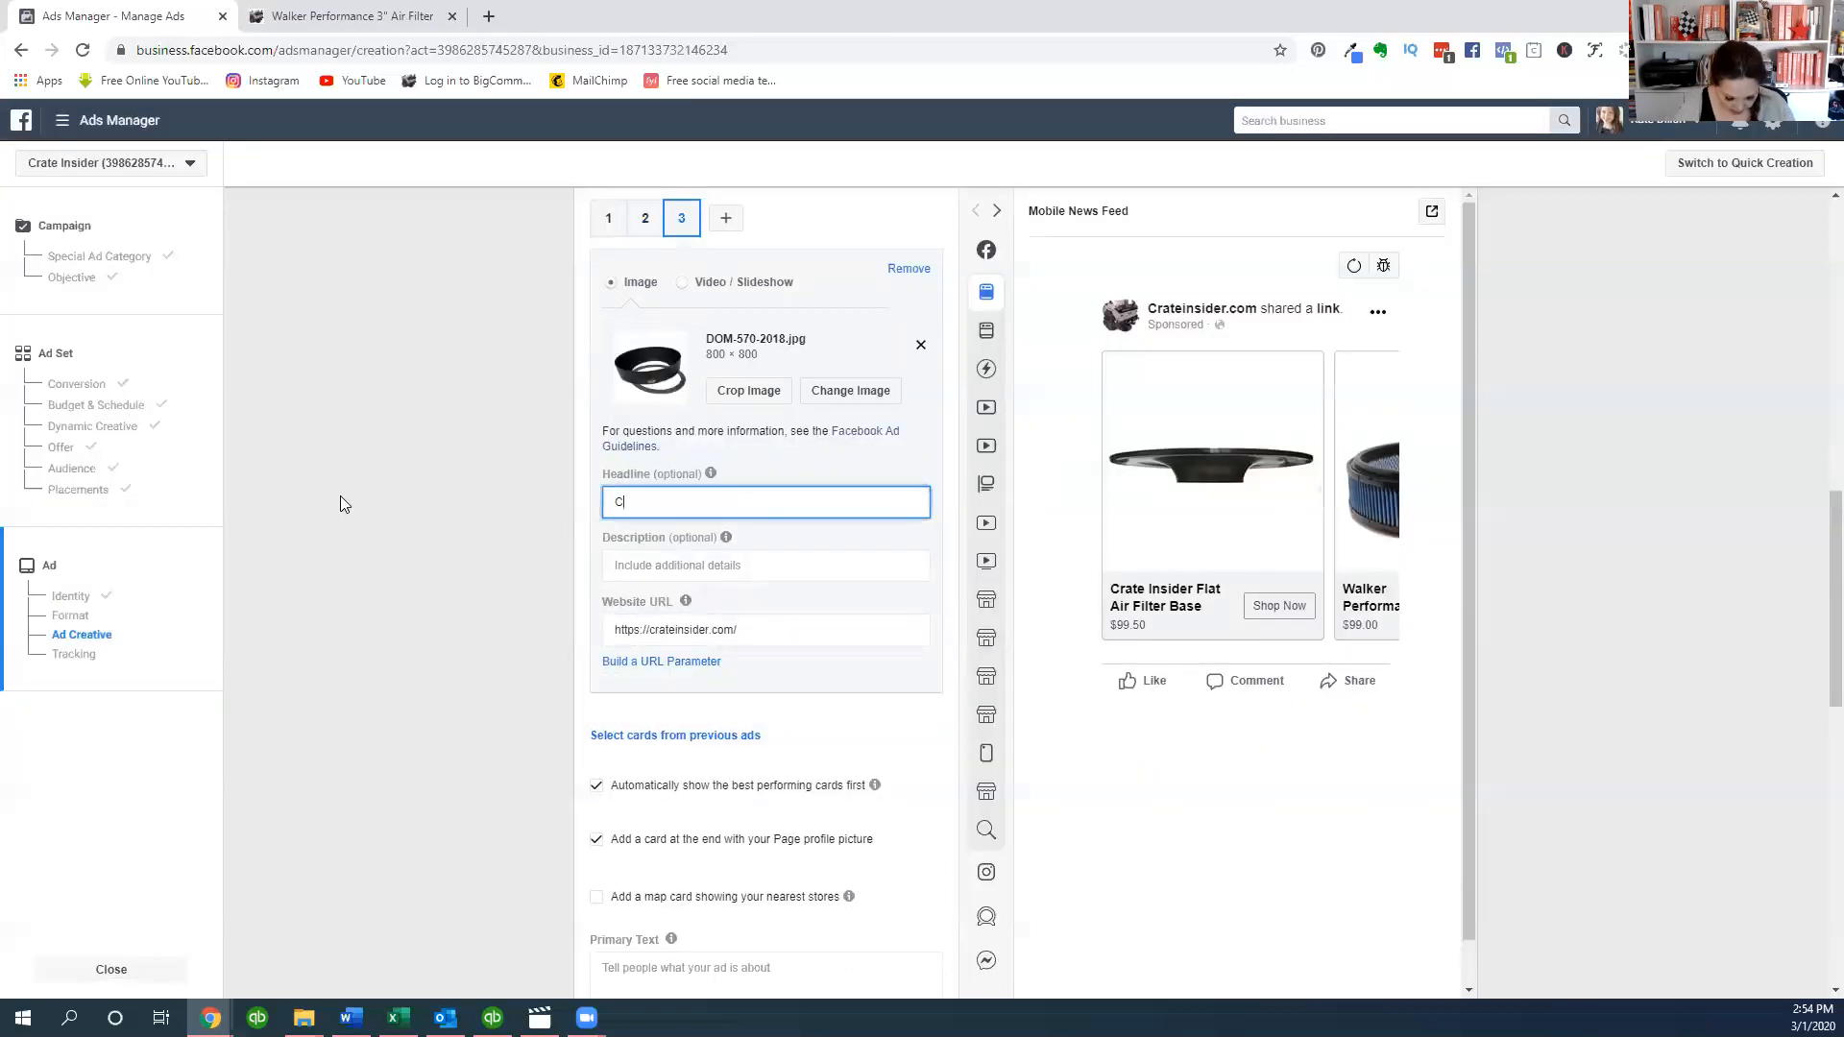
- Enter 'Cold Air Box' as card 3's headline and start its description with '$6'
{"action": "type", "text": "old Air Biz"}
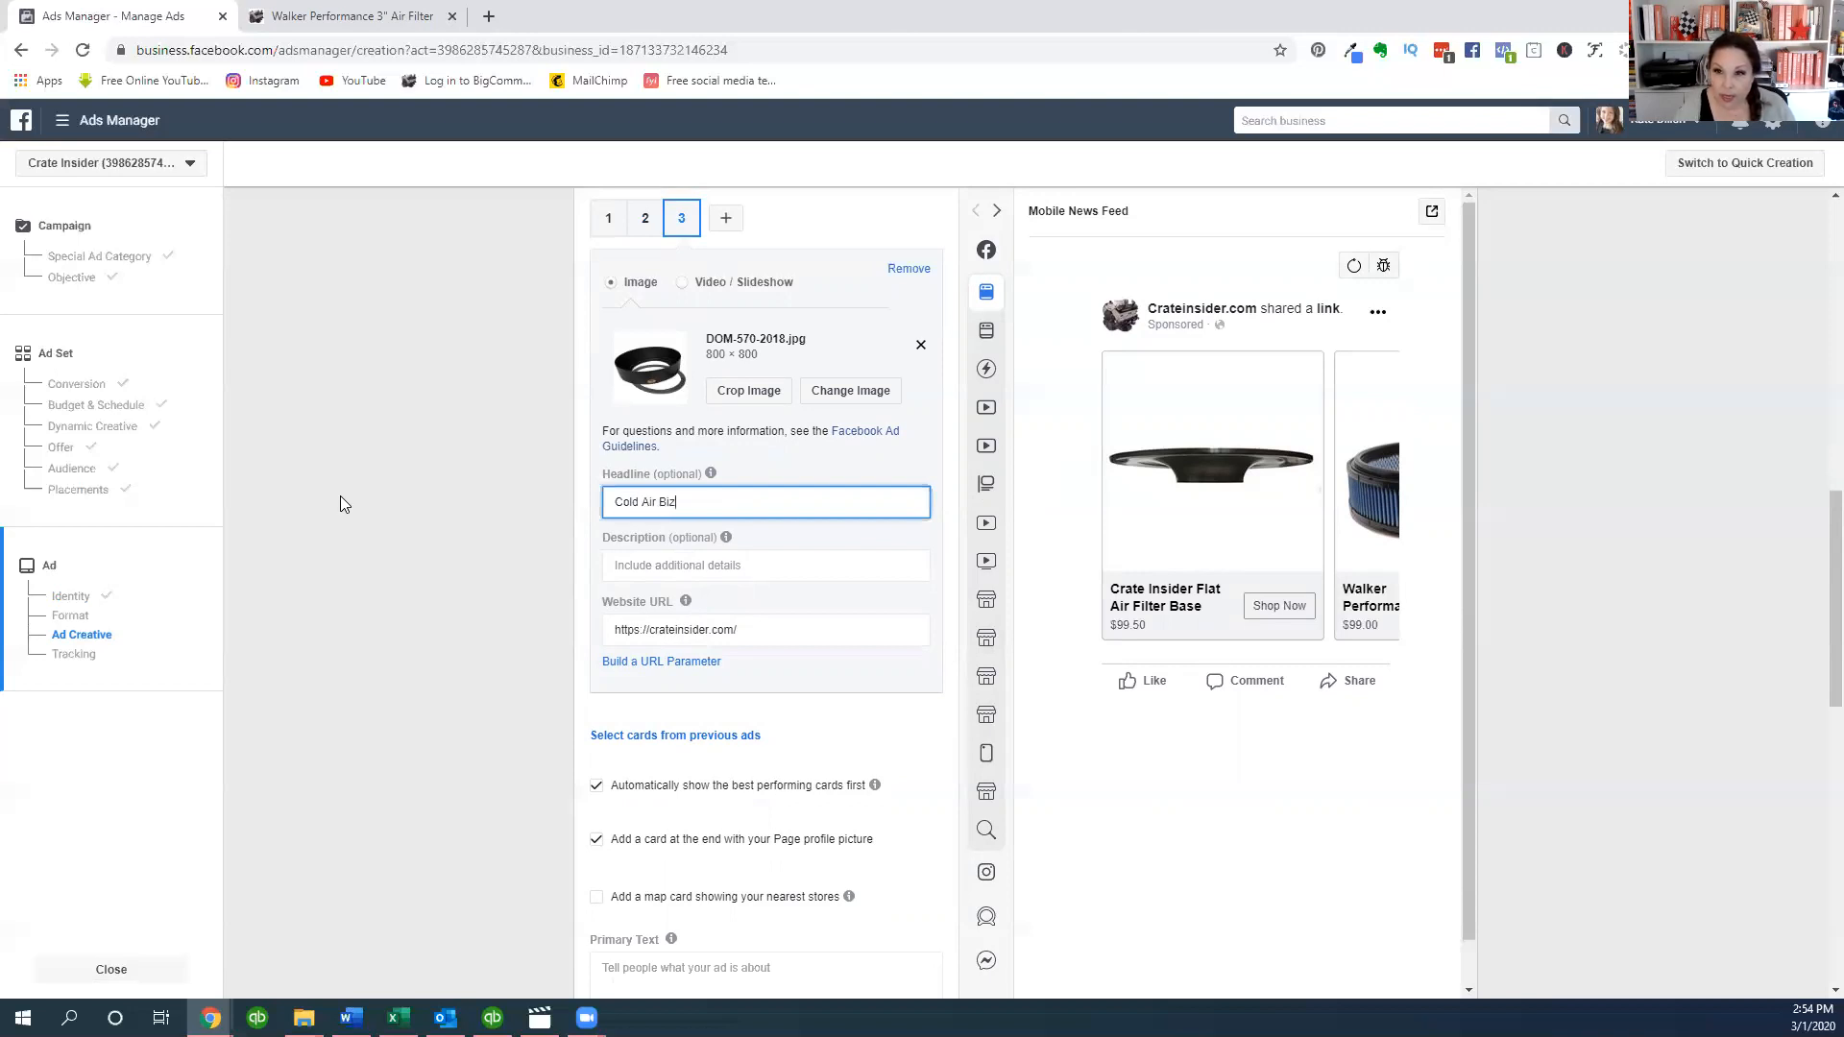
{"action": "key", "text": "BackSpace"}
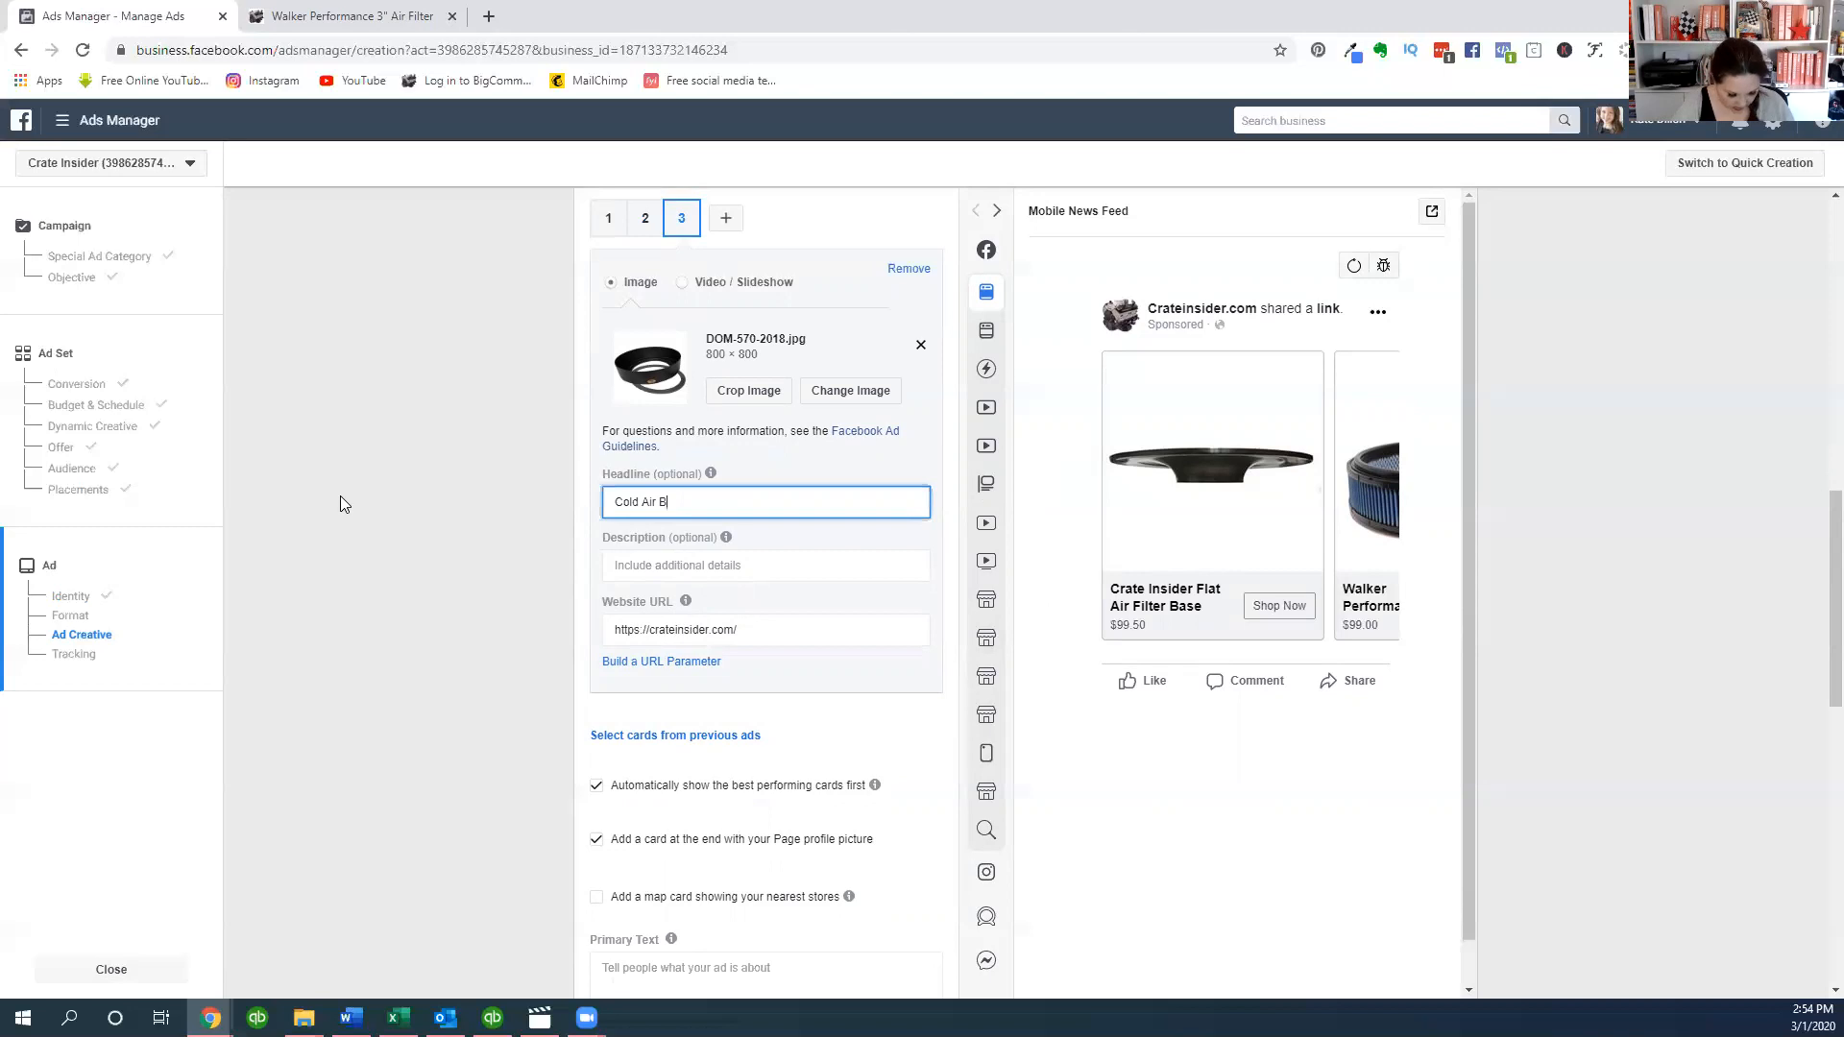
{"action": "type", "text": "ox"}
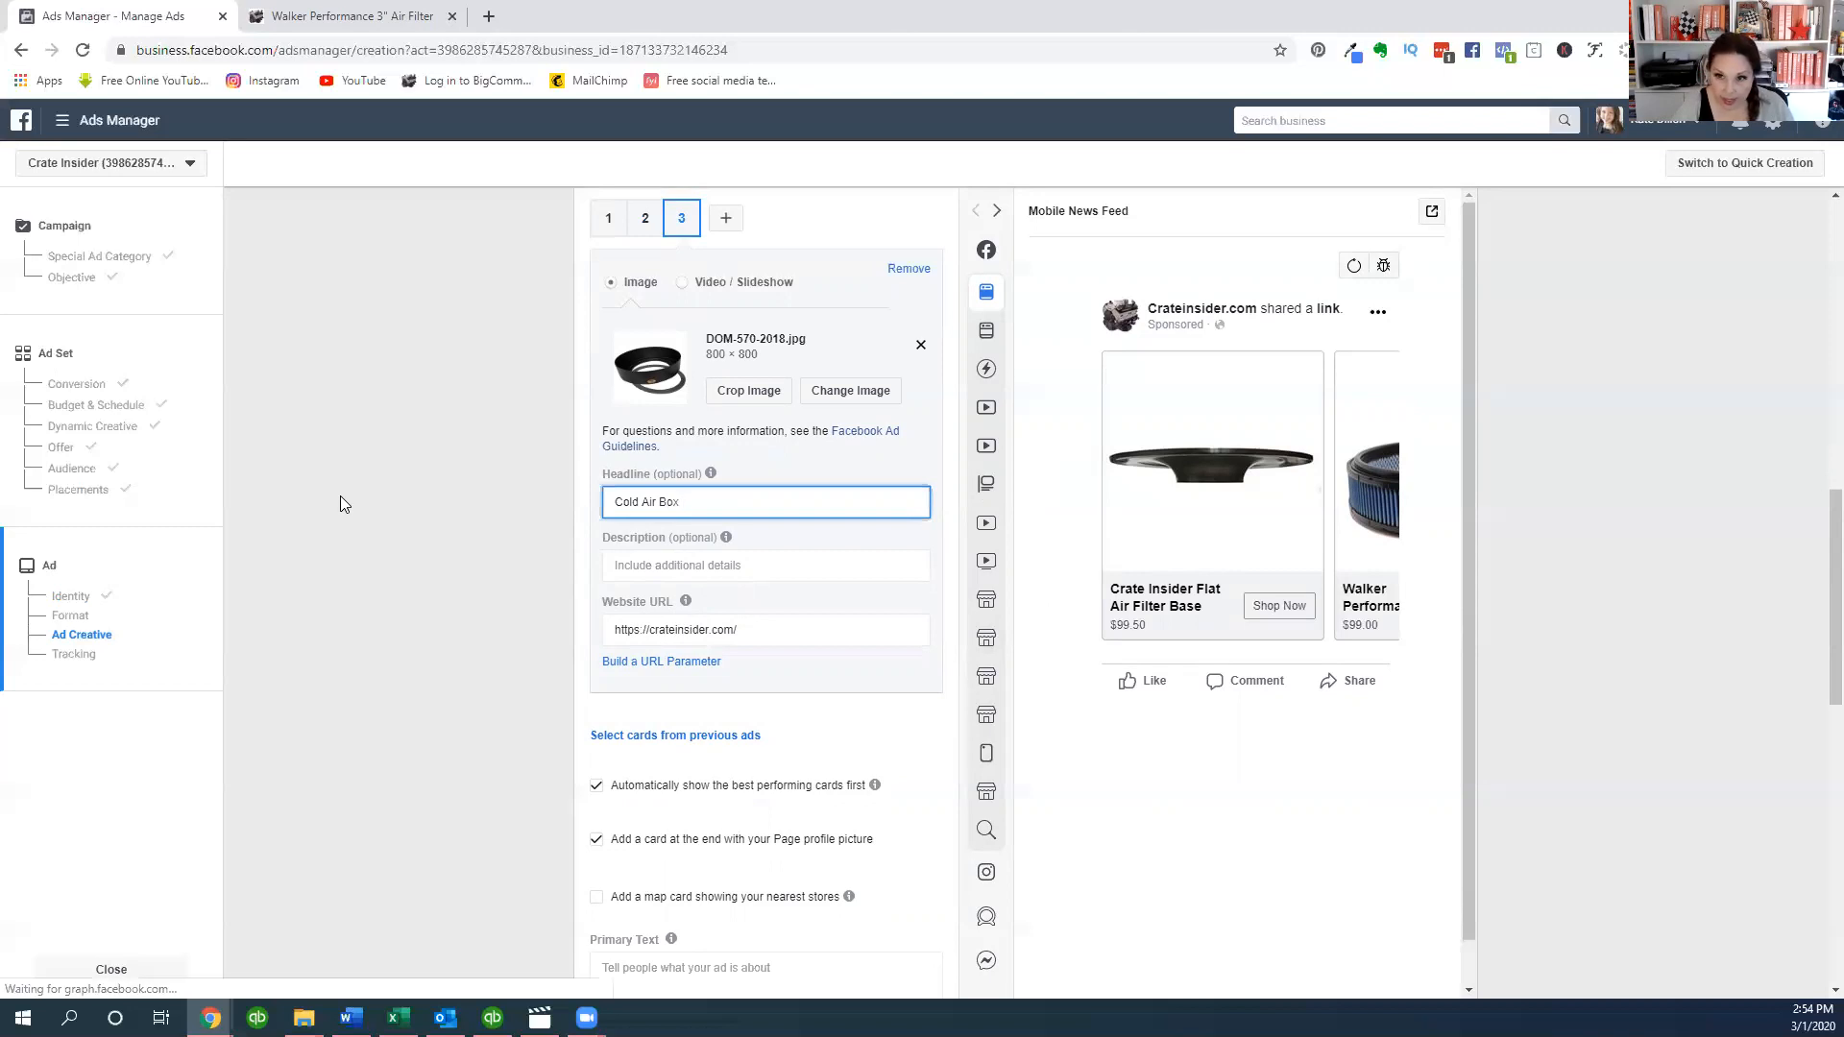
{"action": "mouse_move", "coordinate": [727, 538]}
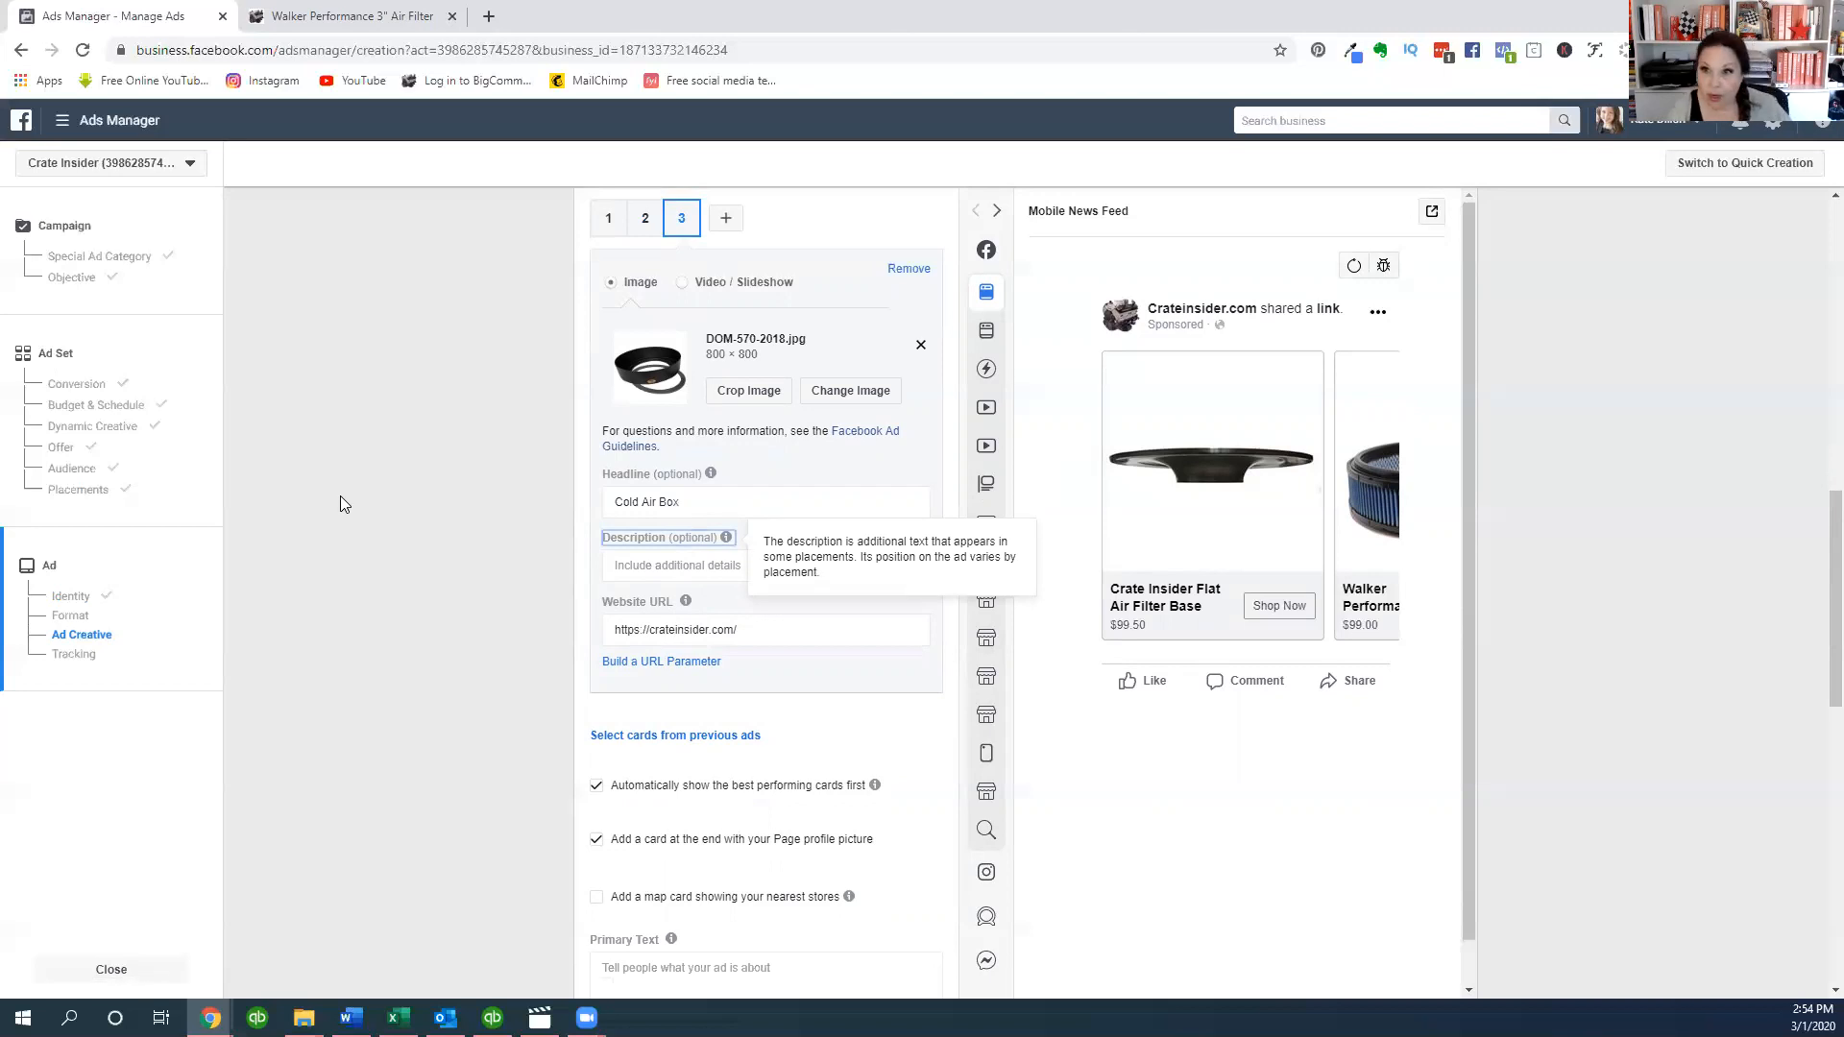
{"action": "left_click", "coordinate": [766, 566]}
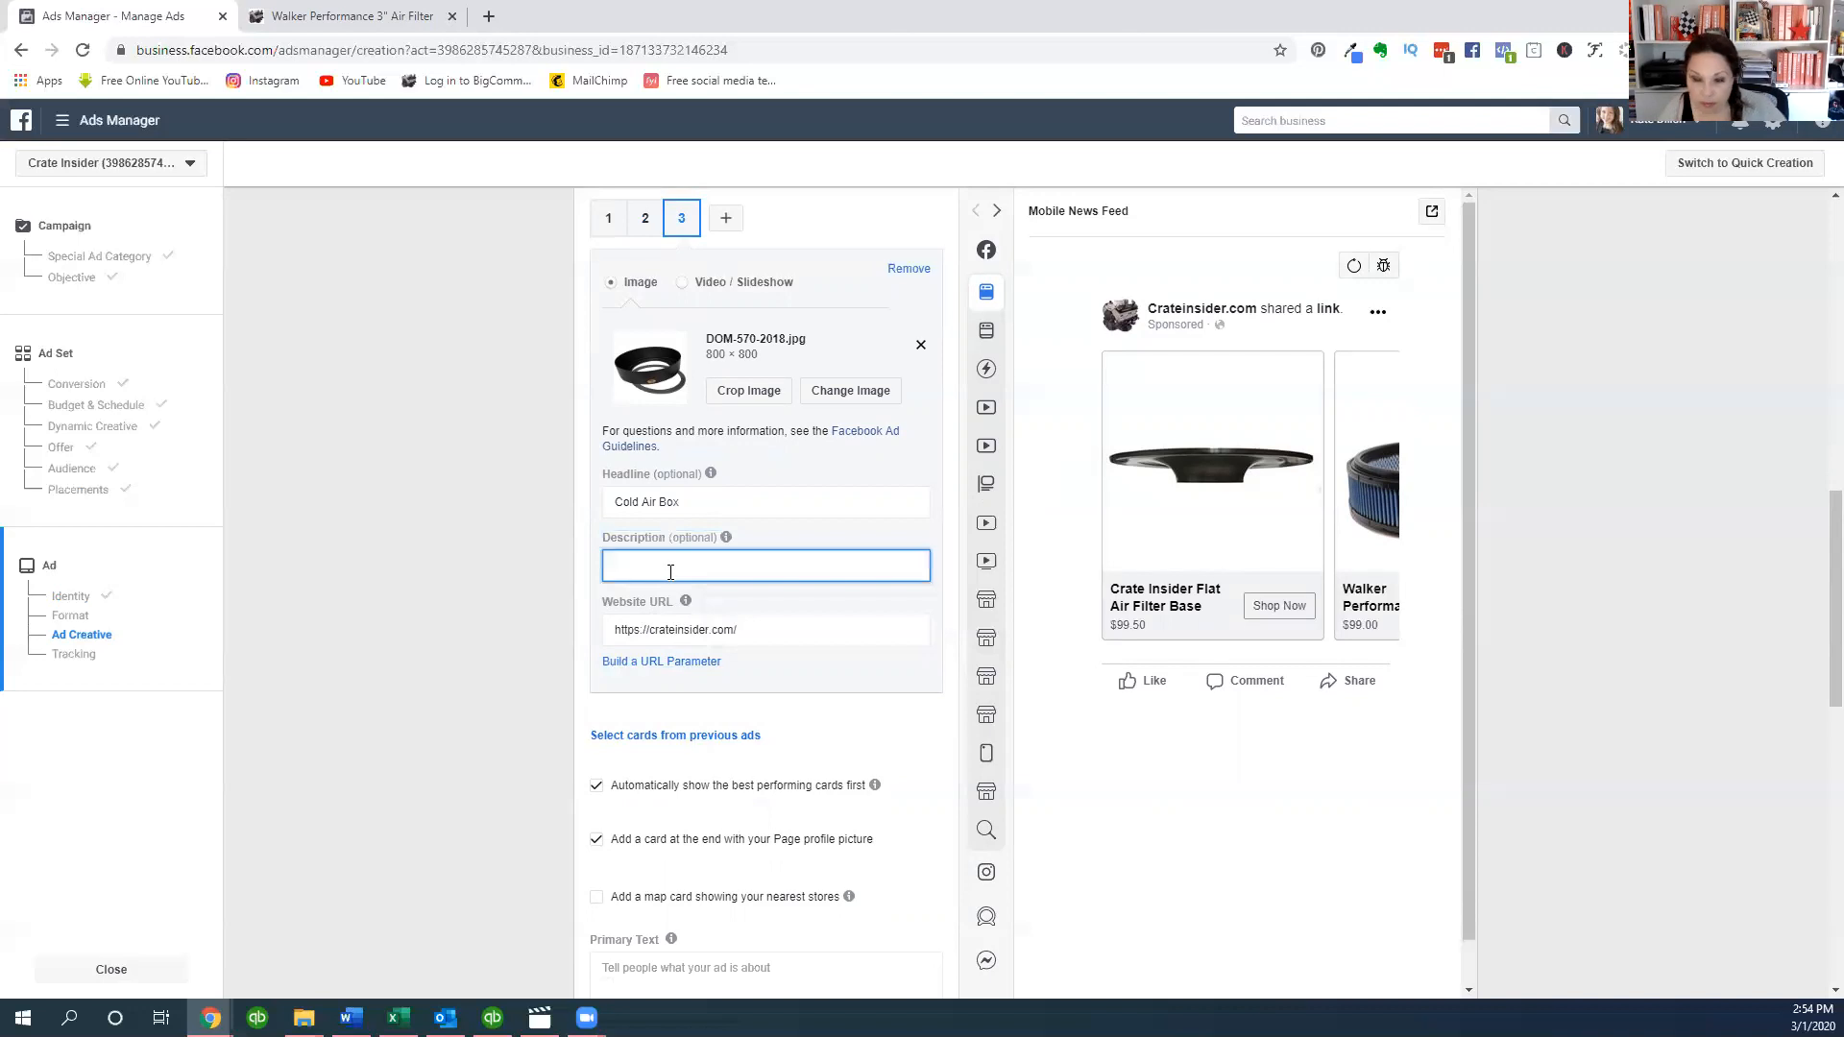
{"action": "type", "text": "$6"}
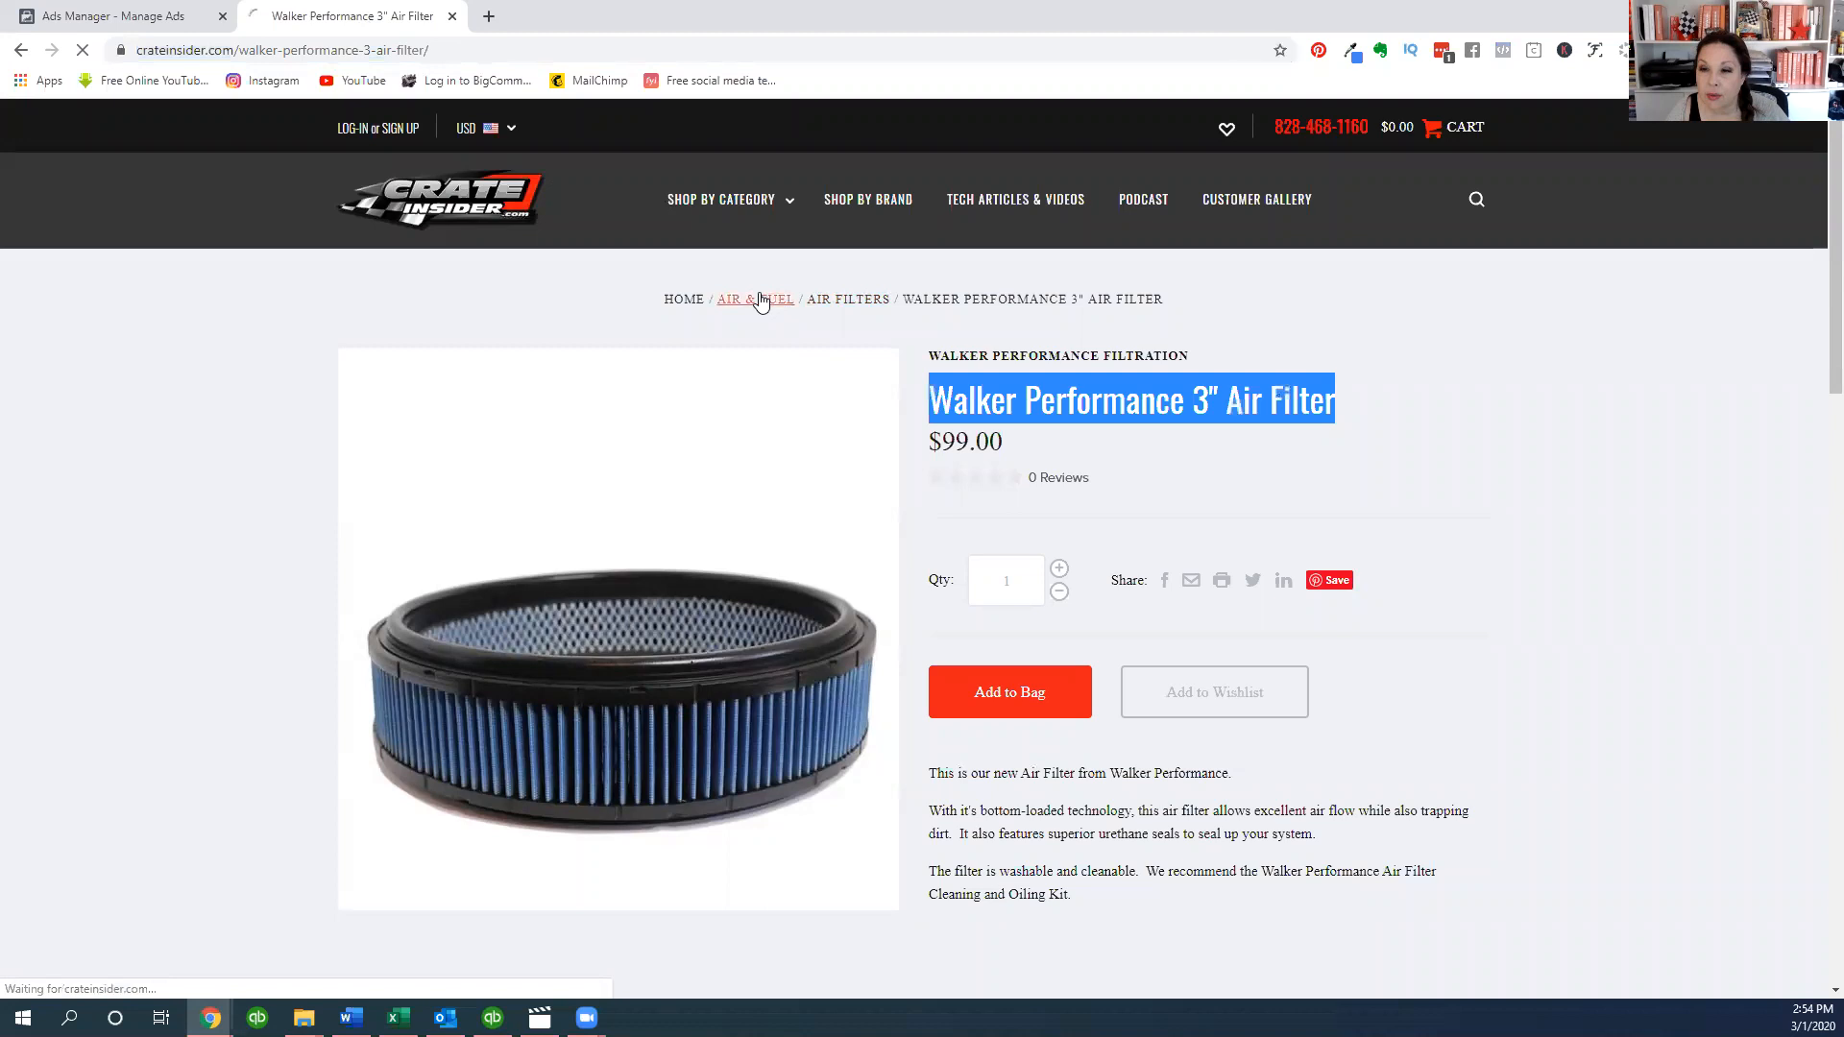
- Browse Air & Fuel, filter to Air Filters, and open Dominator Cold Air Box #DOM-570
{"action": "left_click", "coordinate": [754, 298]}
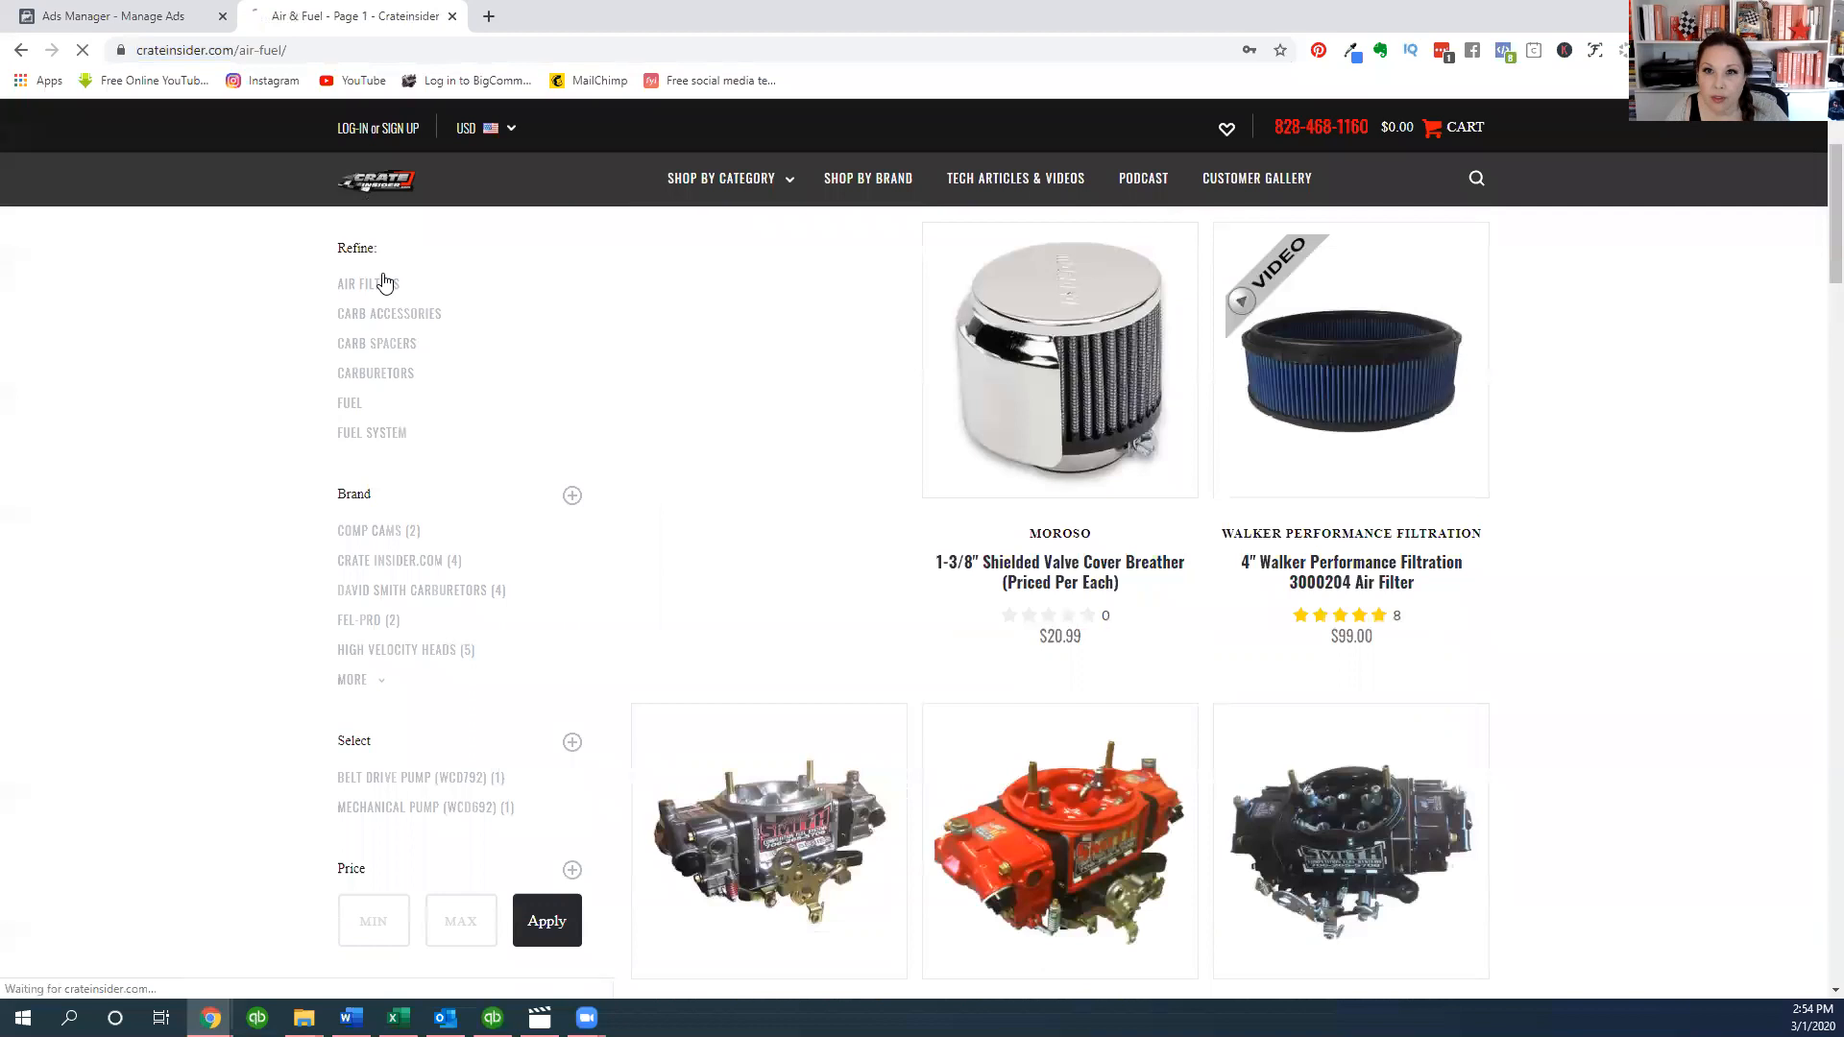
{"action": "left_click", "coordinate": [367, 283]}
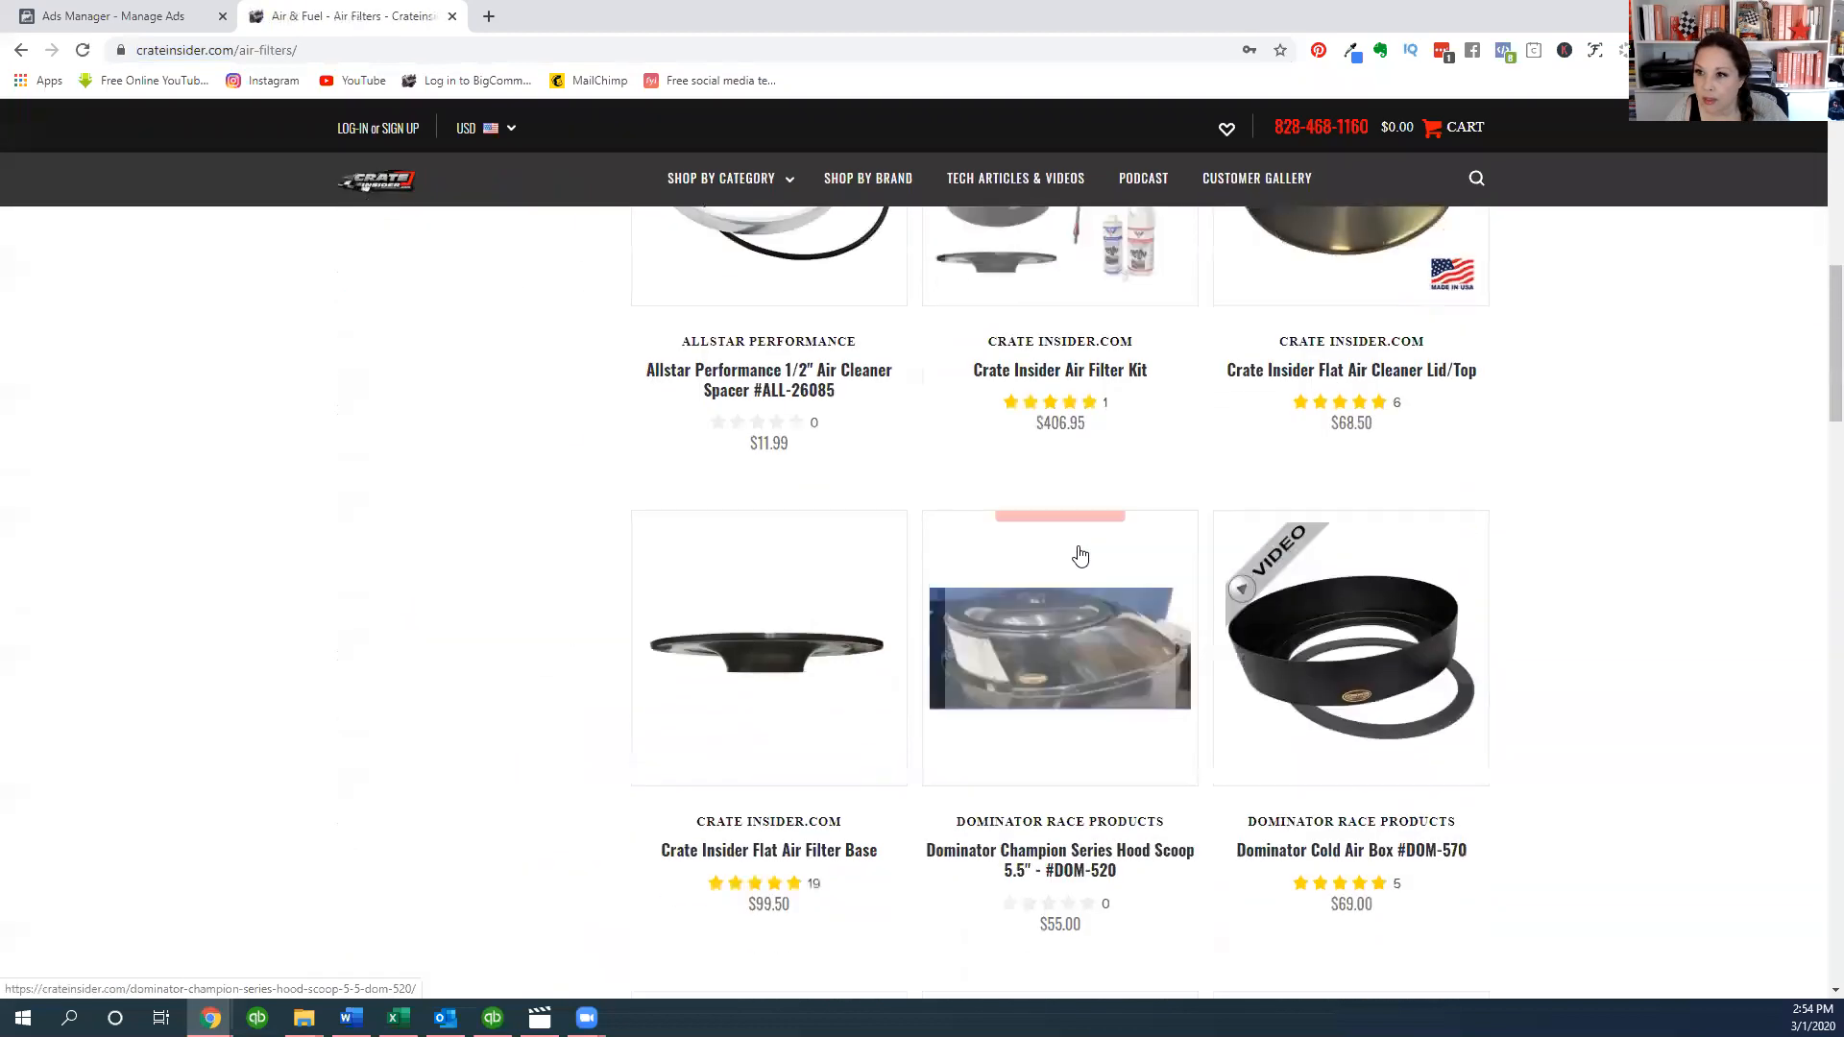
{"action": "scroll", "scroll_direction": "down", "scroll_amount": 3}
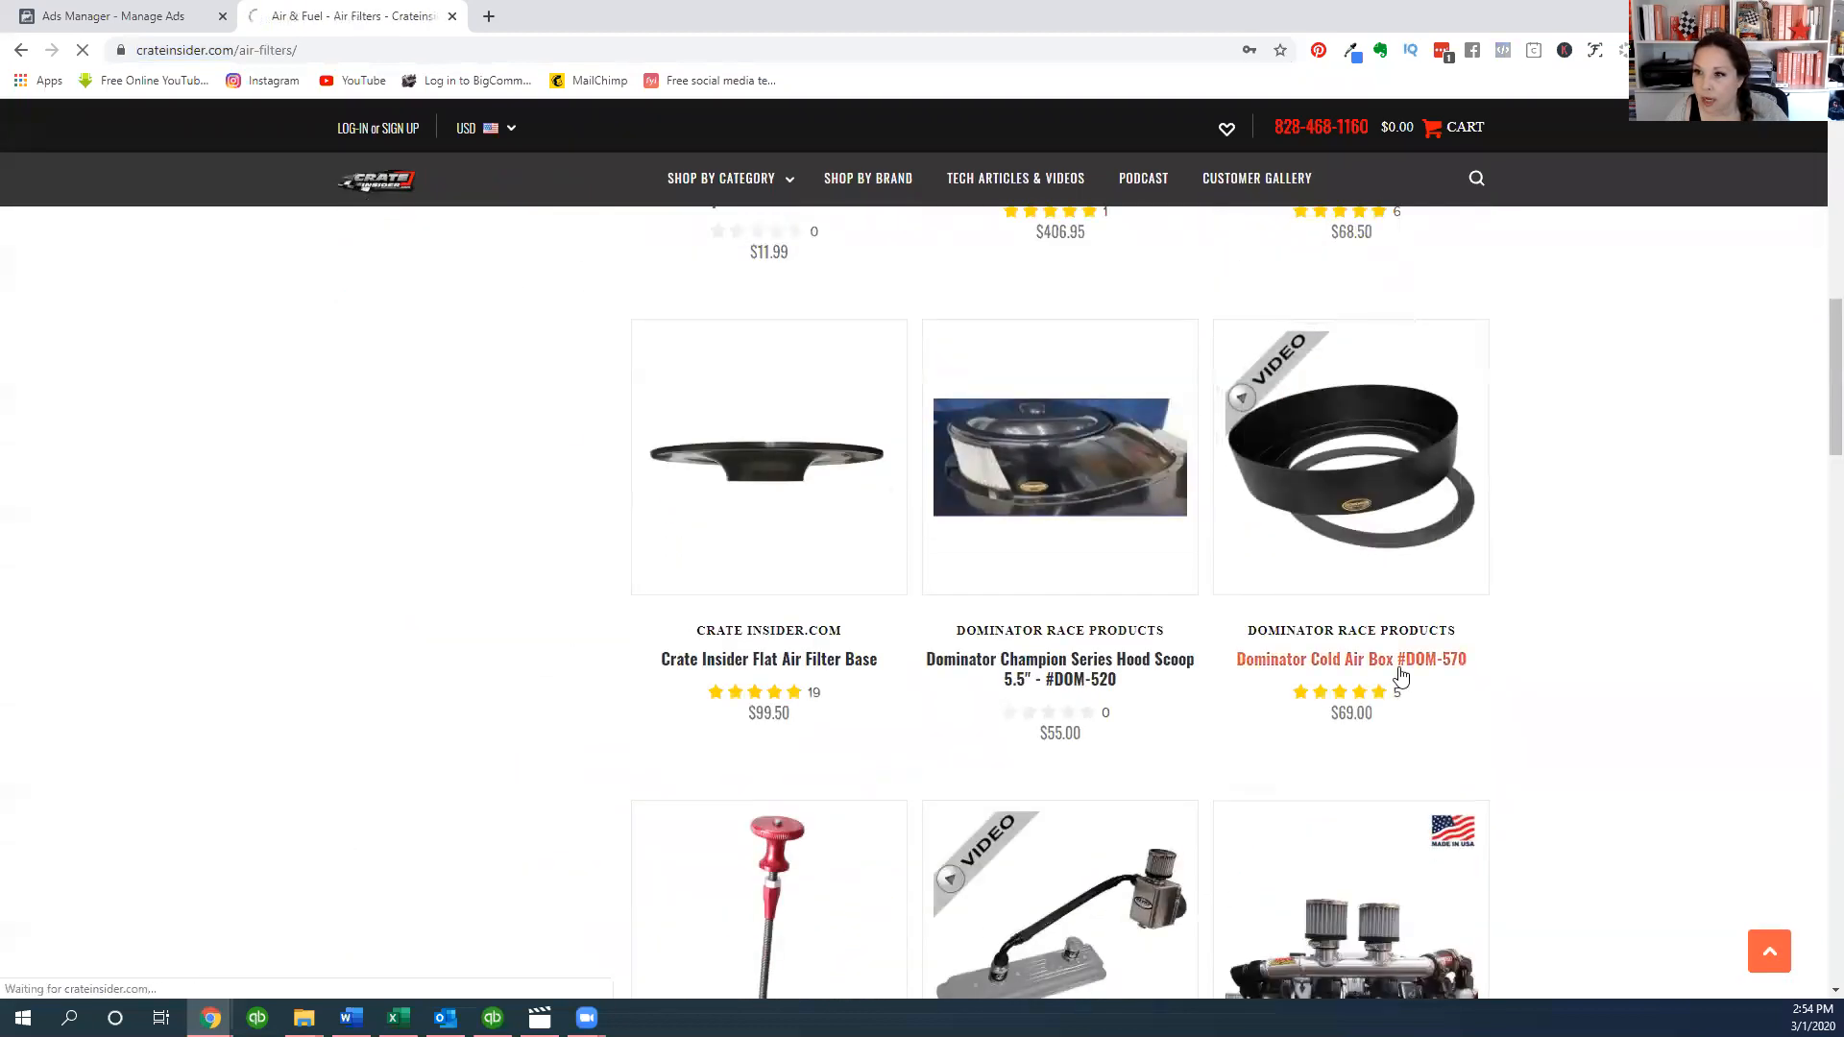
{"action": "left_click", "coordinate": [1350, 659]}
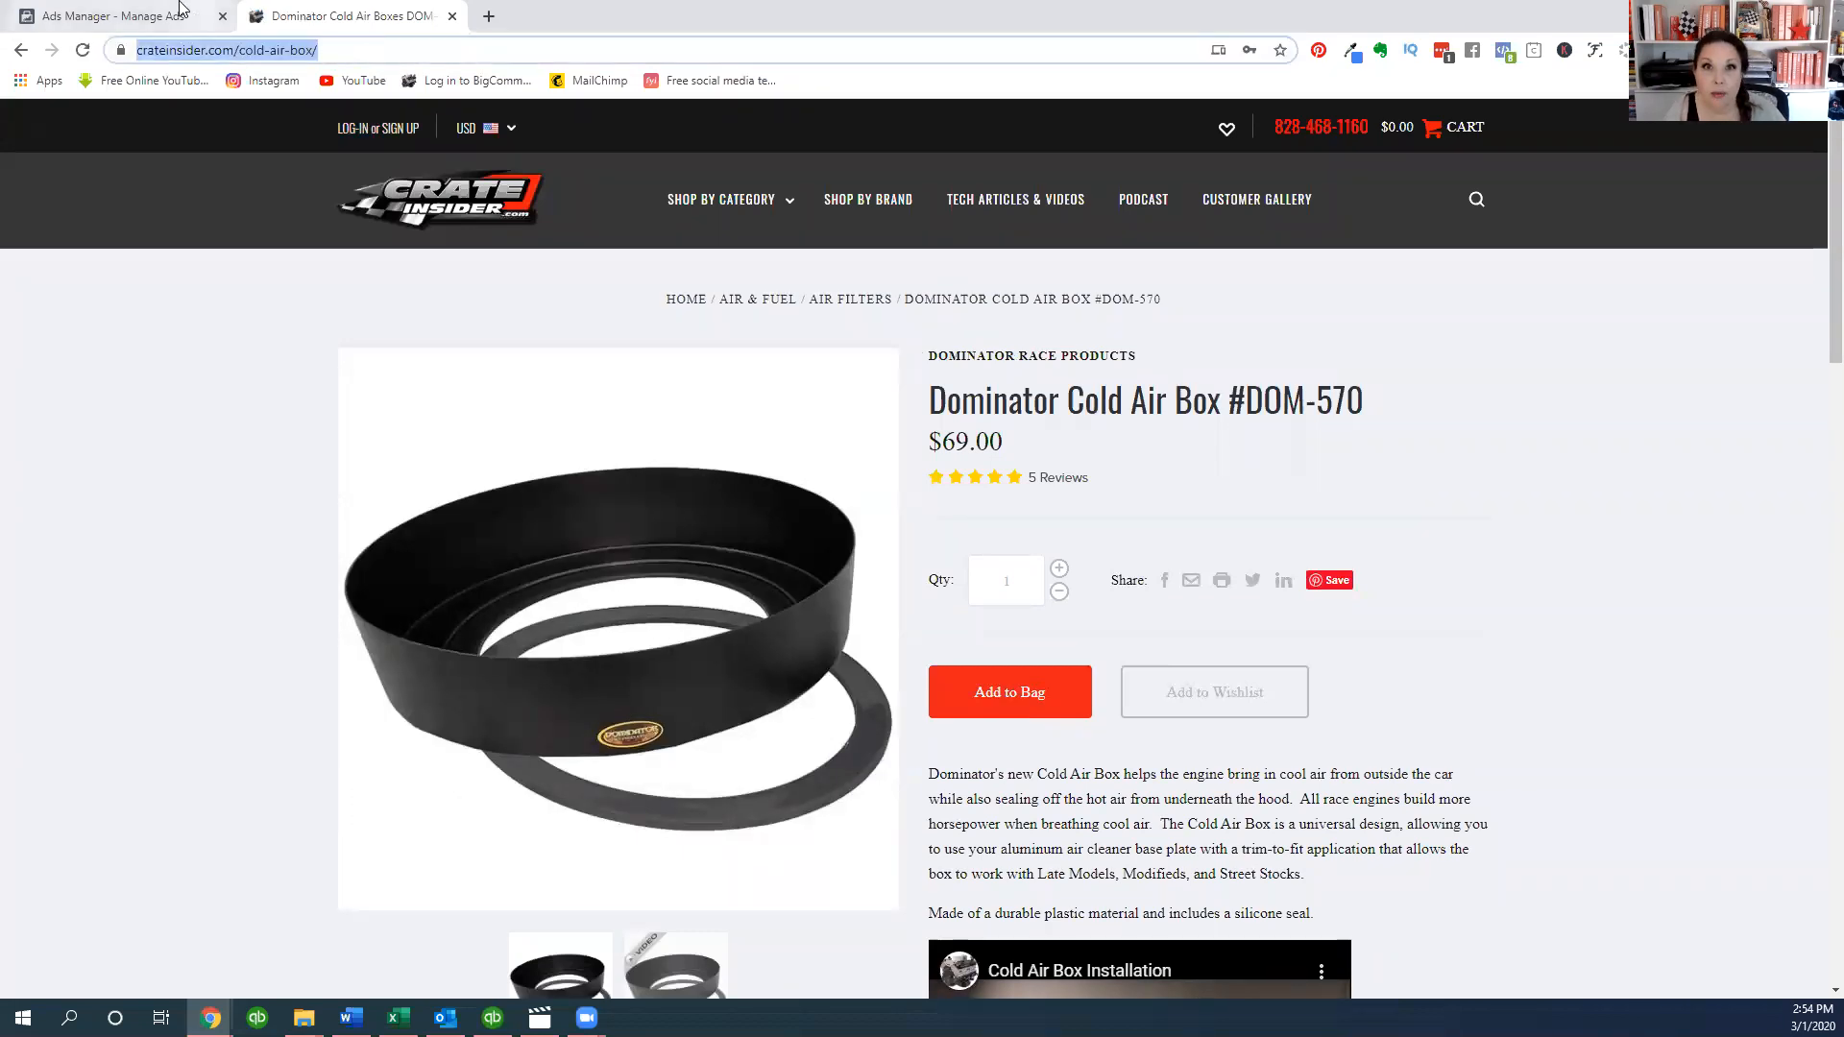
- Set card 3's website URL to the cold-air-box page and toggle the profile-picture end card
{"action": "left_click", "coordinate": [111, 15]}
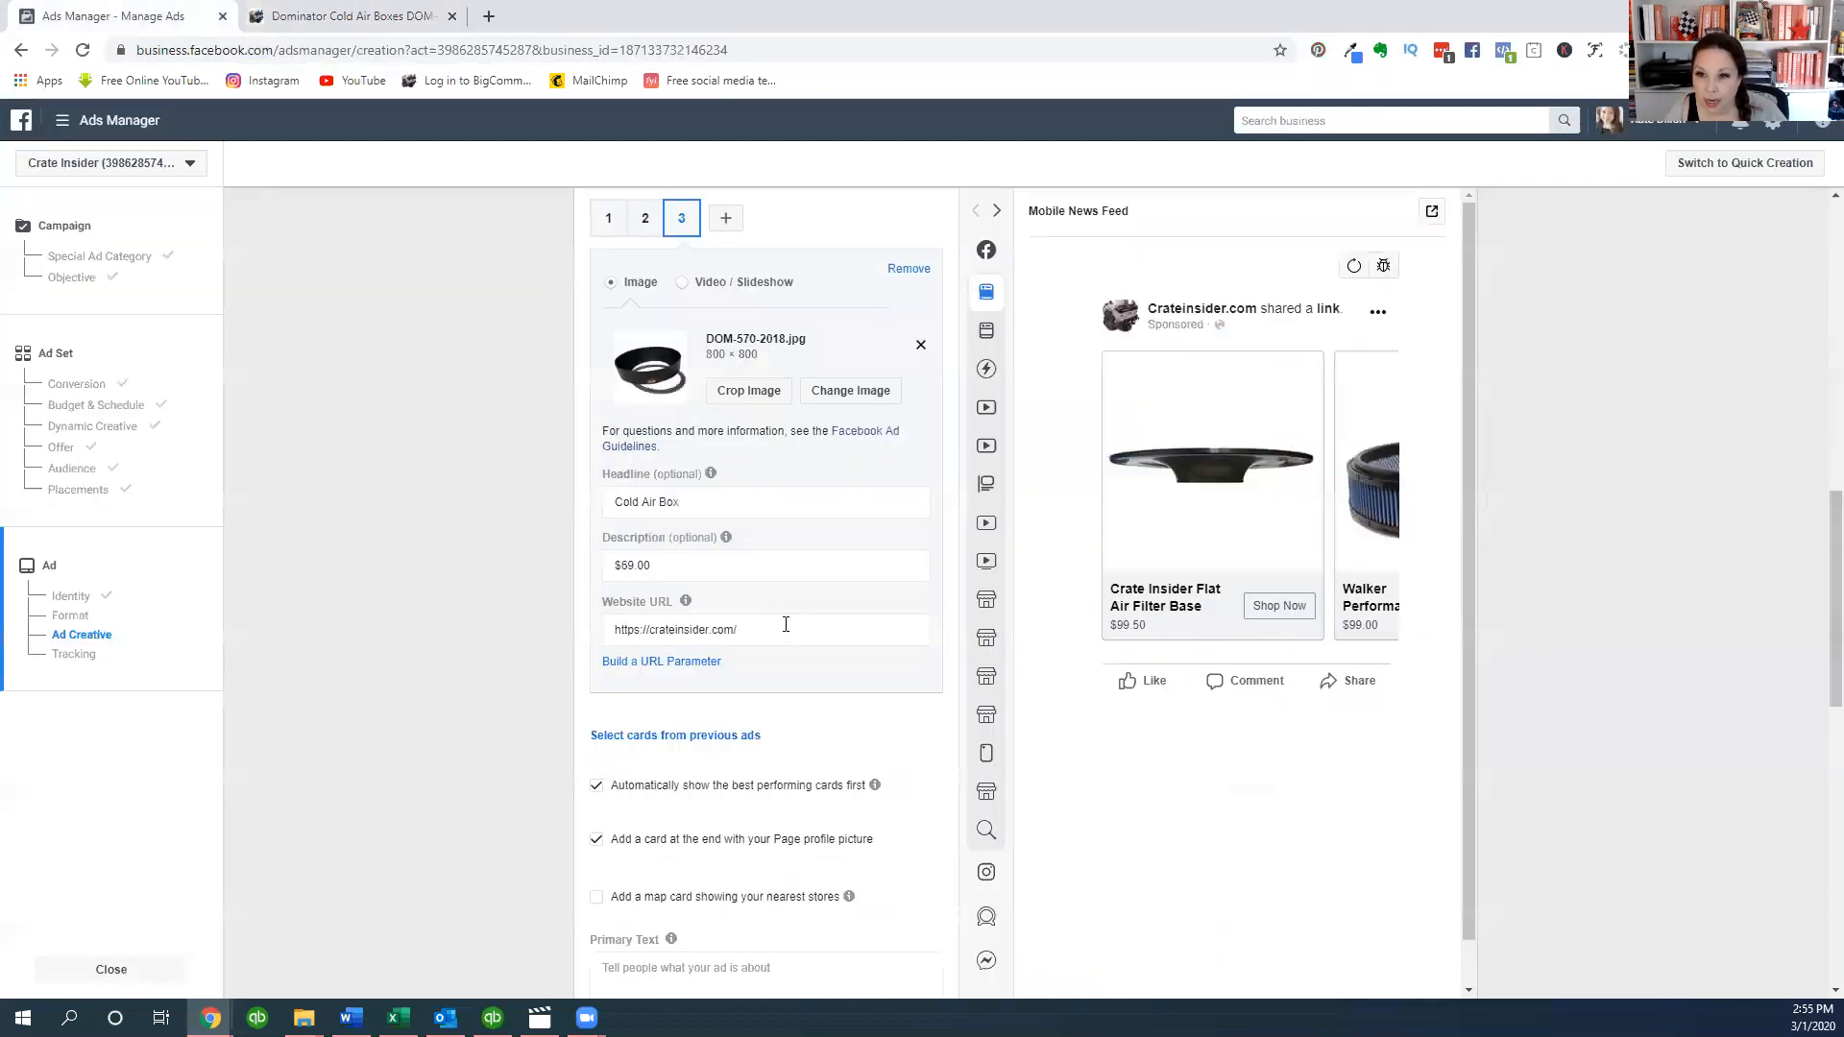
{"action": "type", "text": "cold-air-box/"}
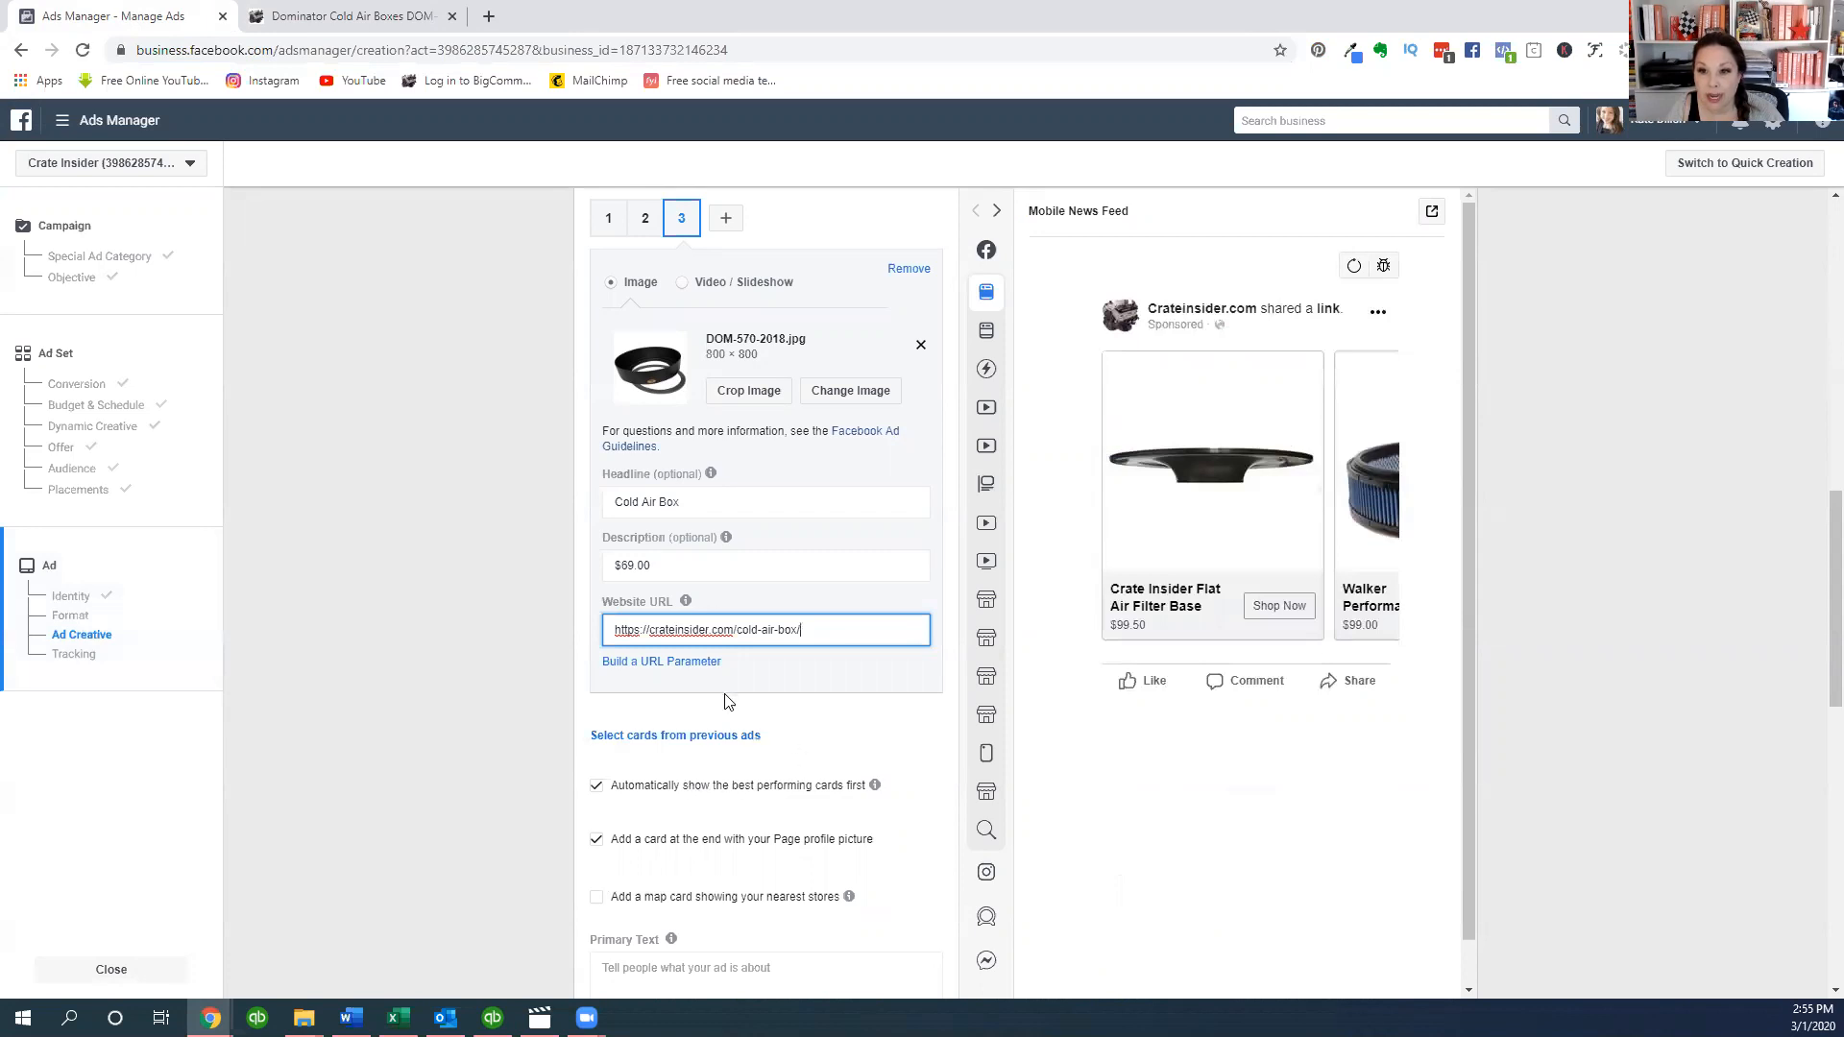
{"action": "scroll", "scroll_direction": "down", "scroll_amount": 3}
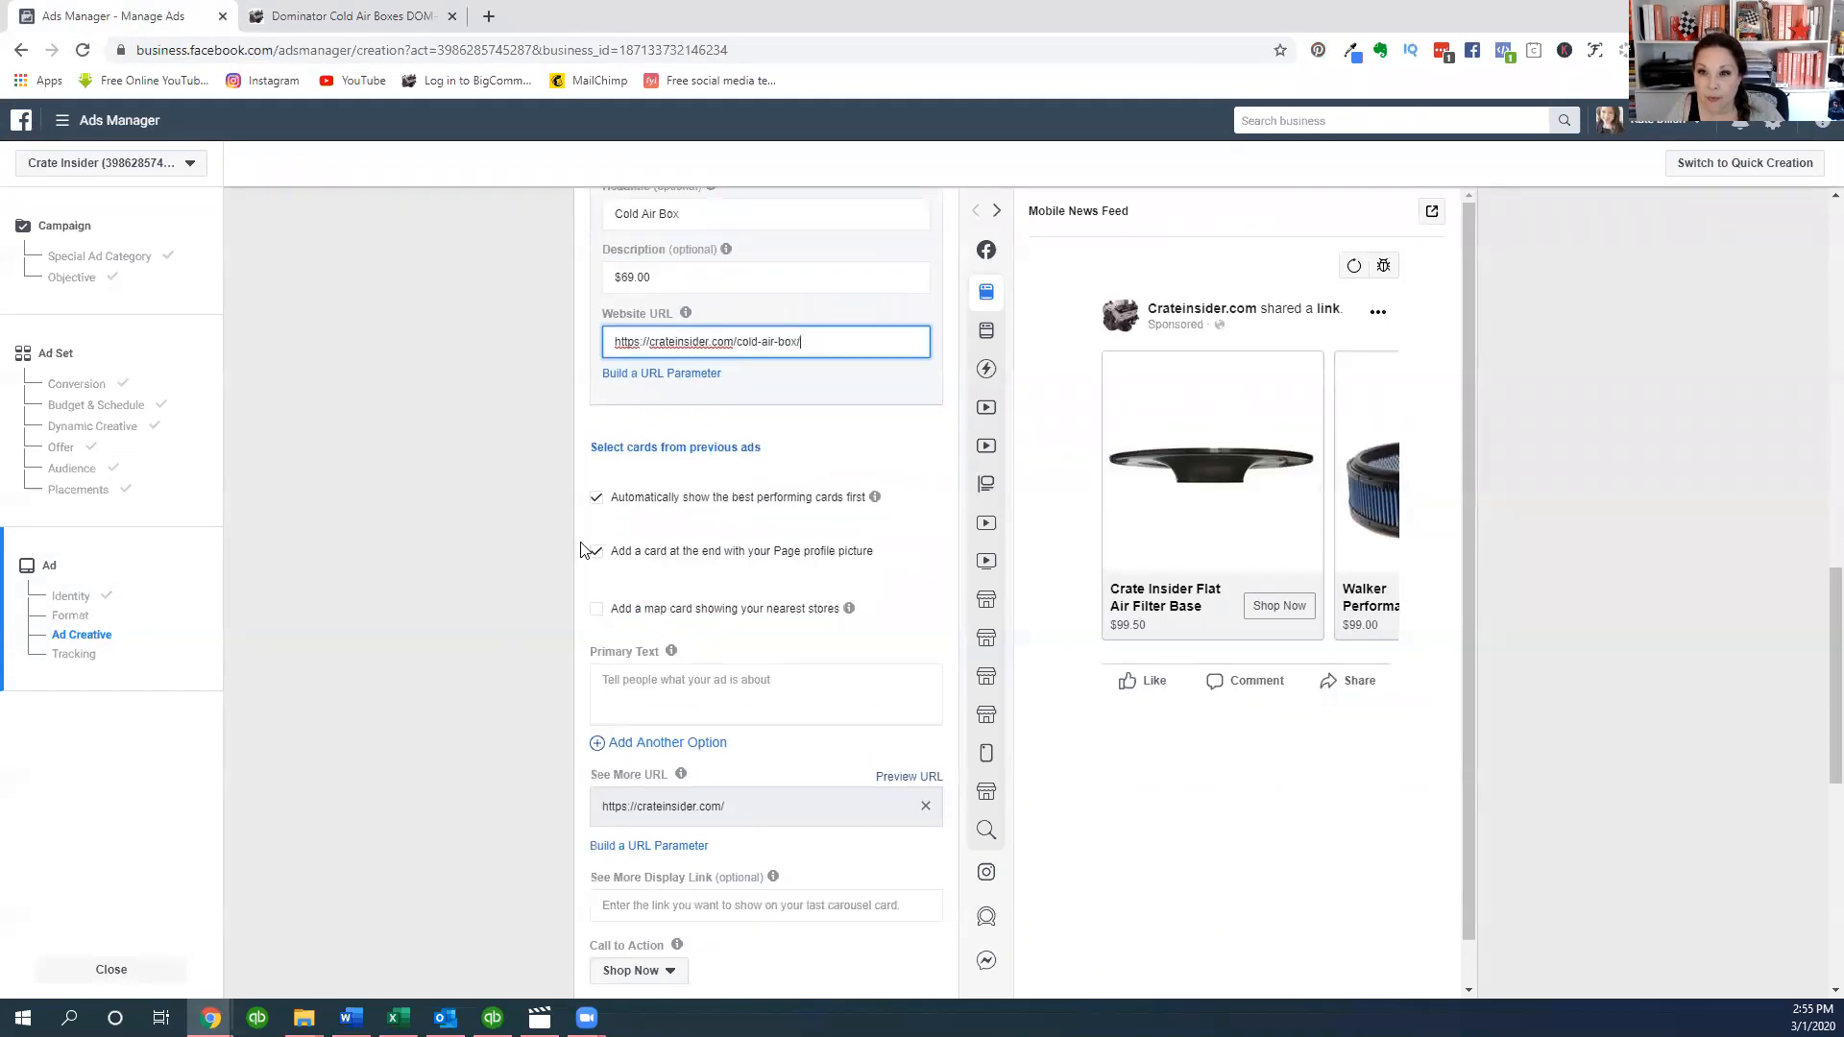
{"action": "left_click", "coordinate": [596, 550]}
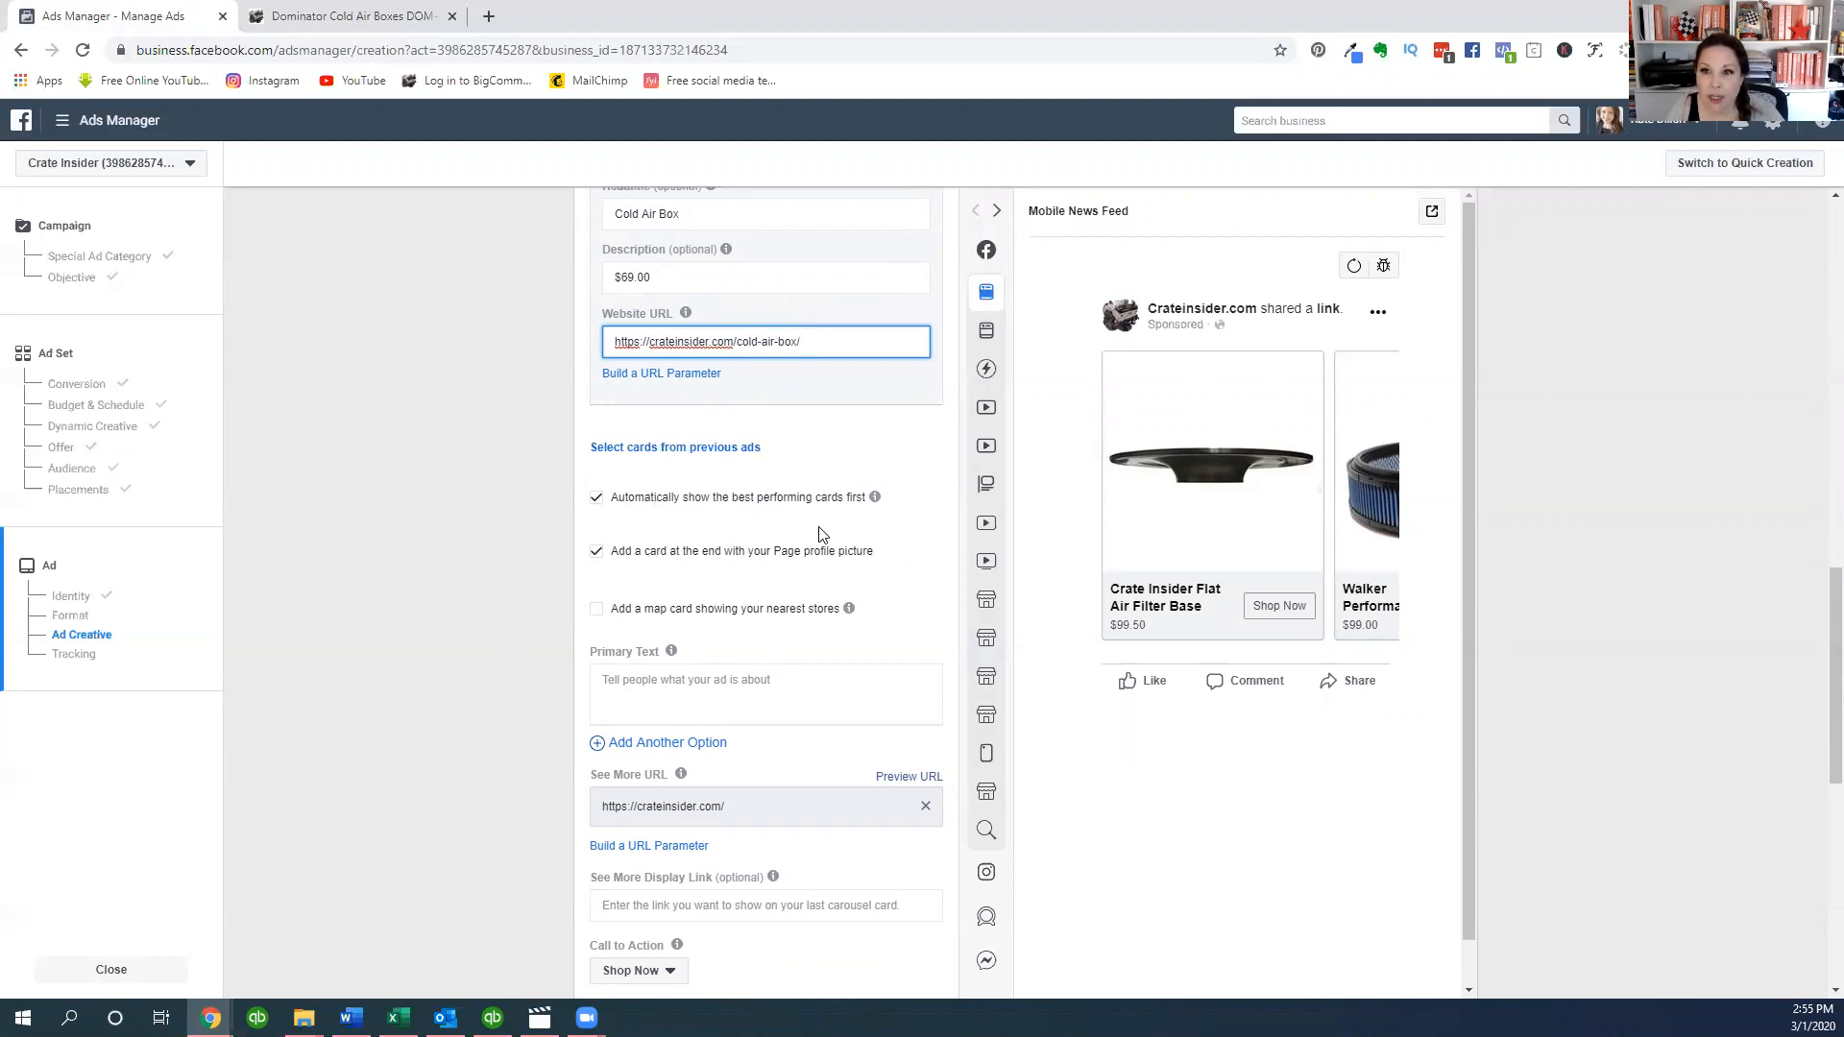
{"action": "mouse_move", "coordinate": [870, 513]}
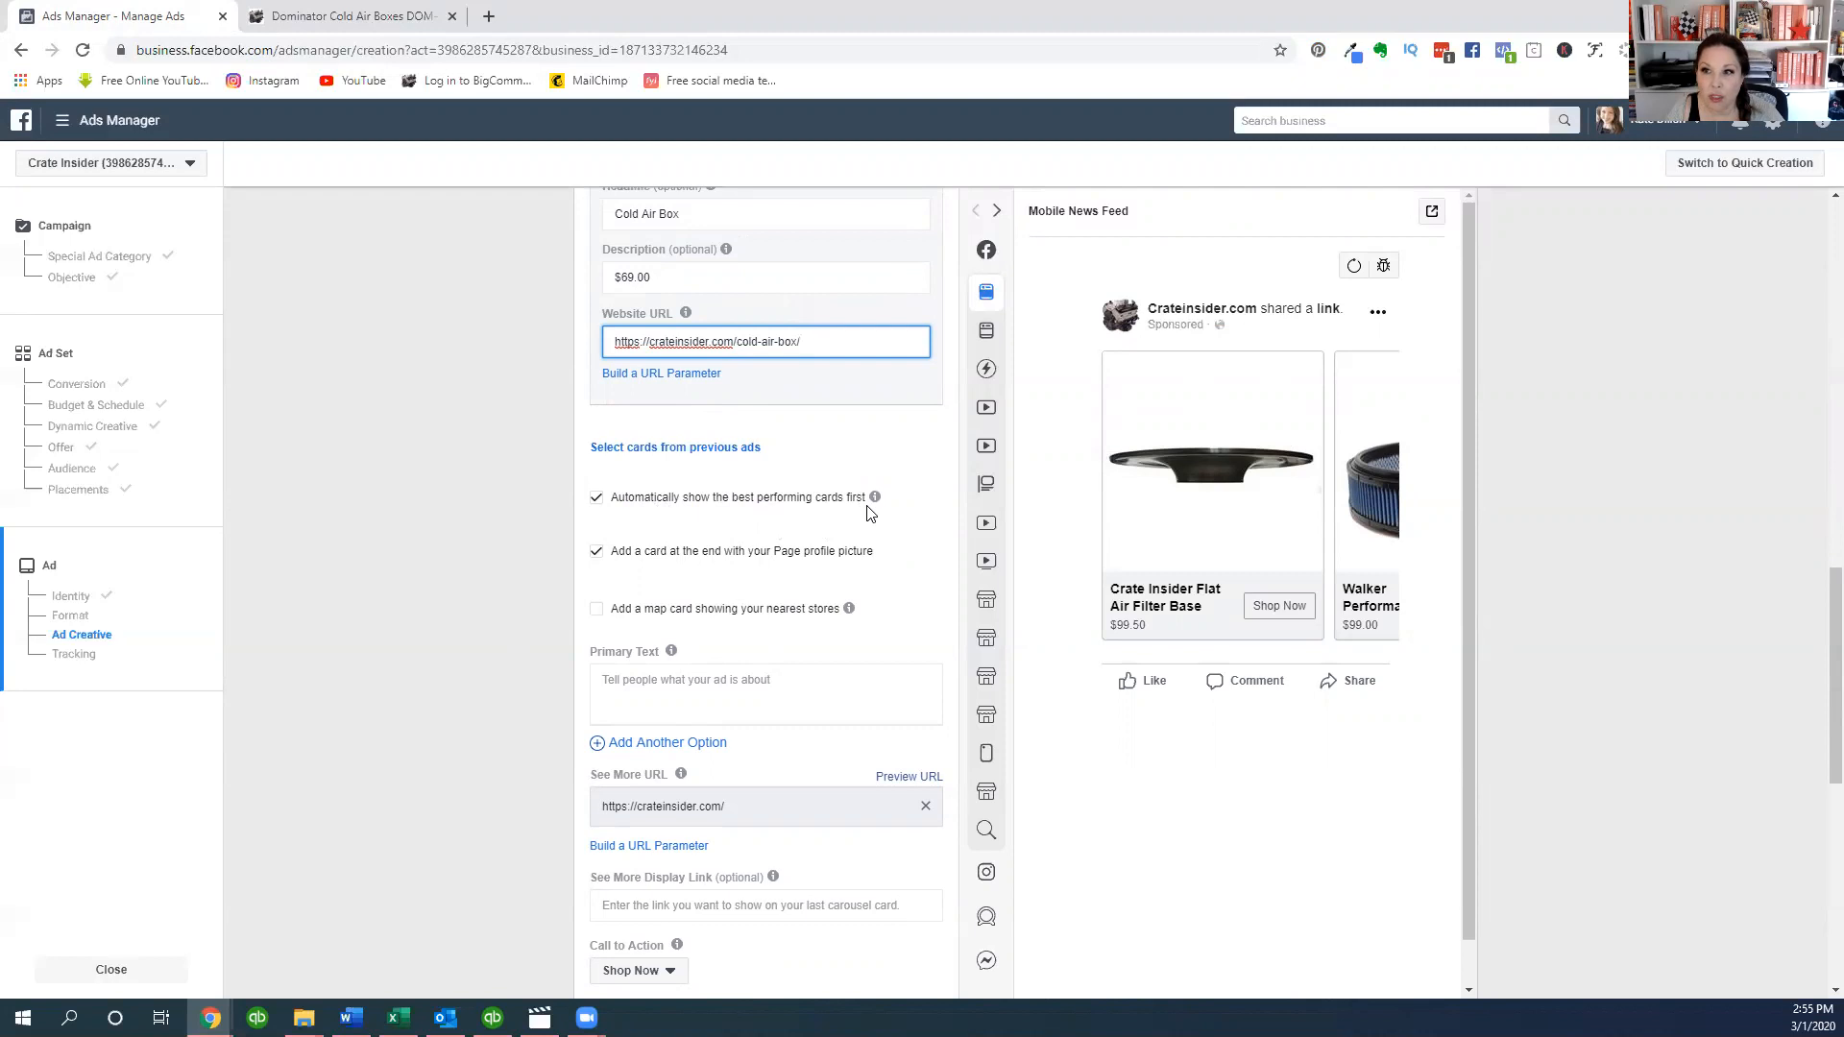
{"action": "left_click", "coordinate": [800, 341]}
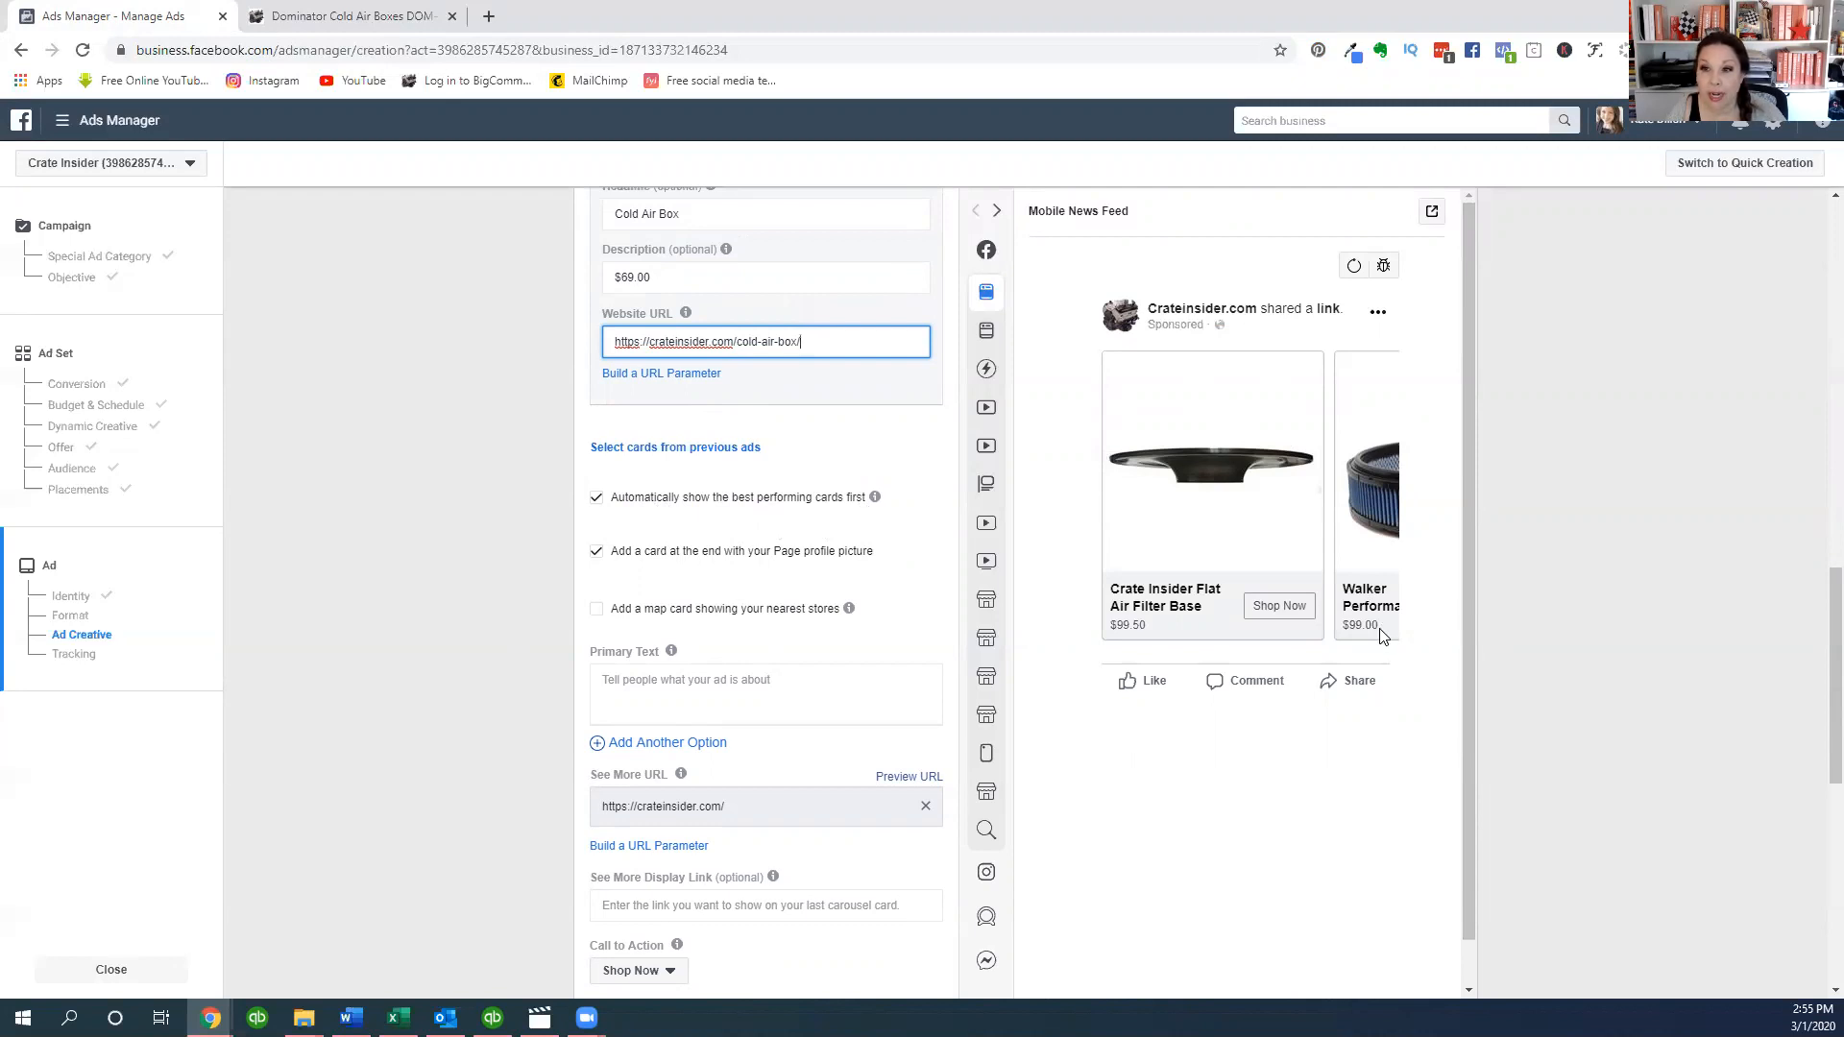
{"action": "mouse_move", "coordinate": [1182, 551]}
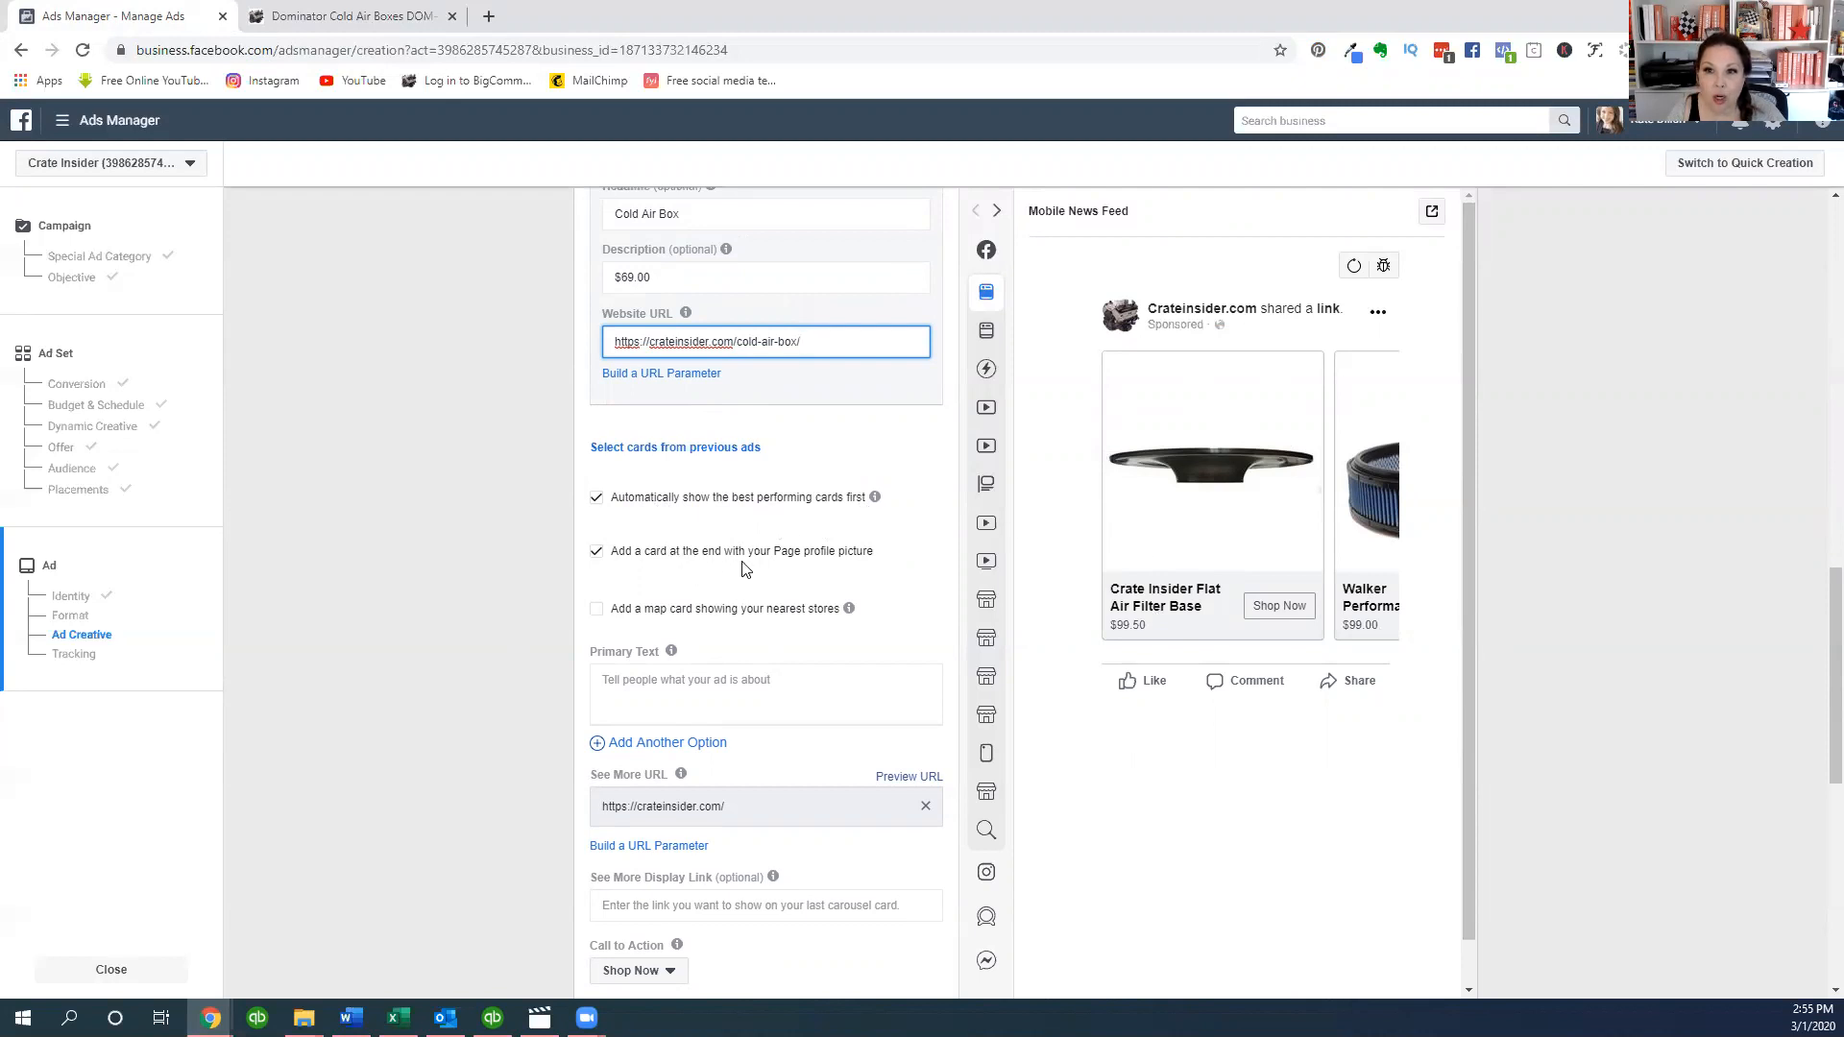
{"action": "mouse_move", "coordinate": [805, 575]}
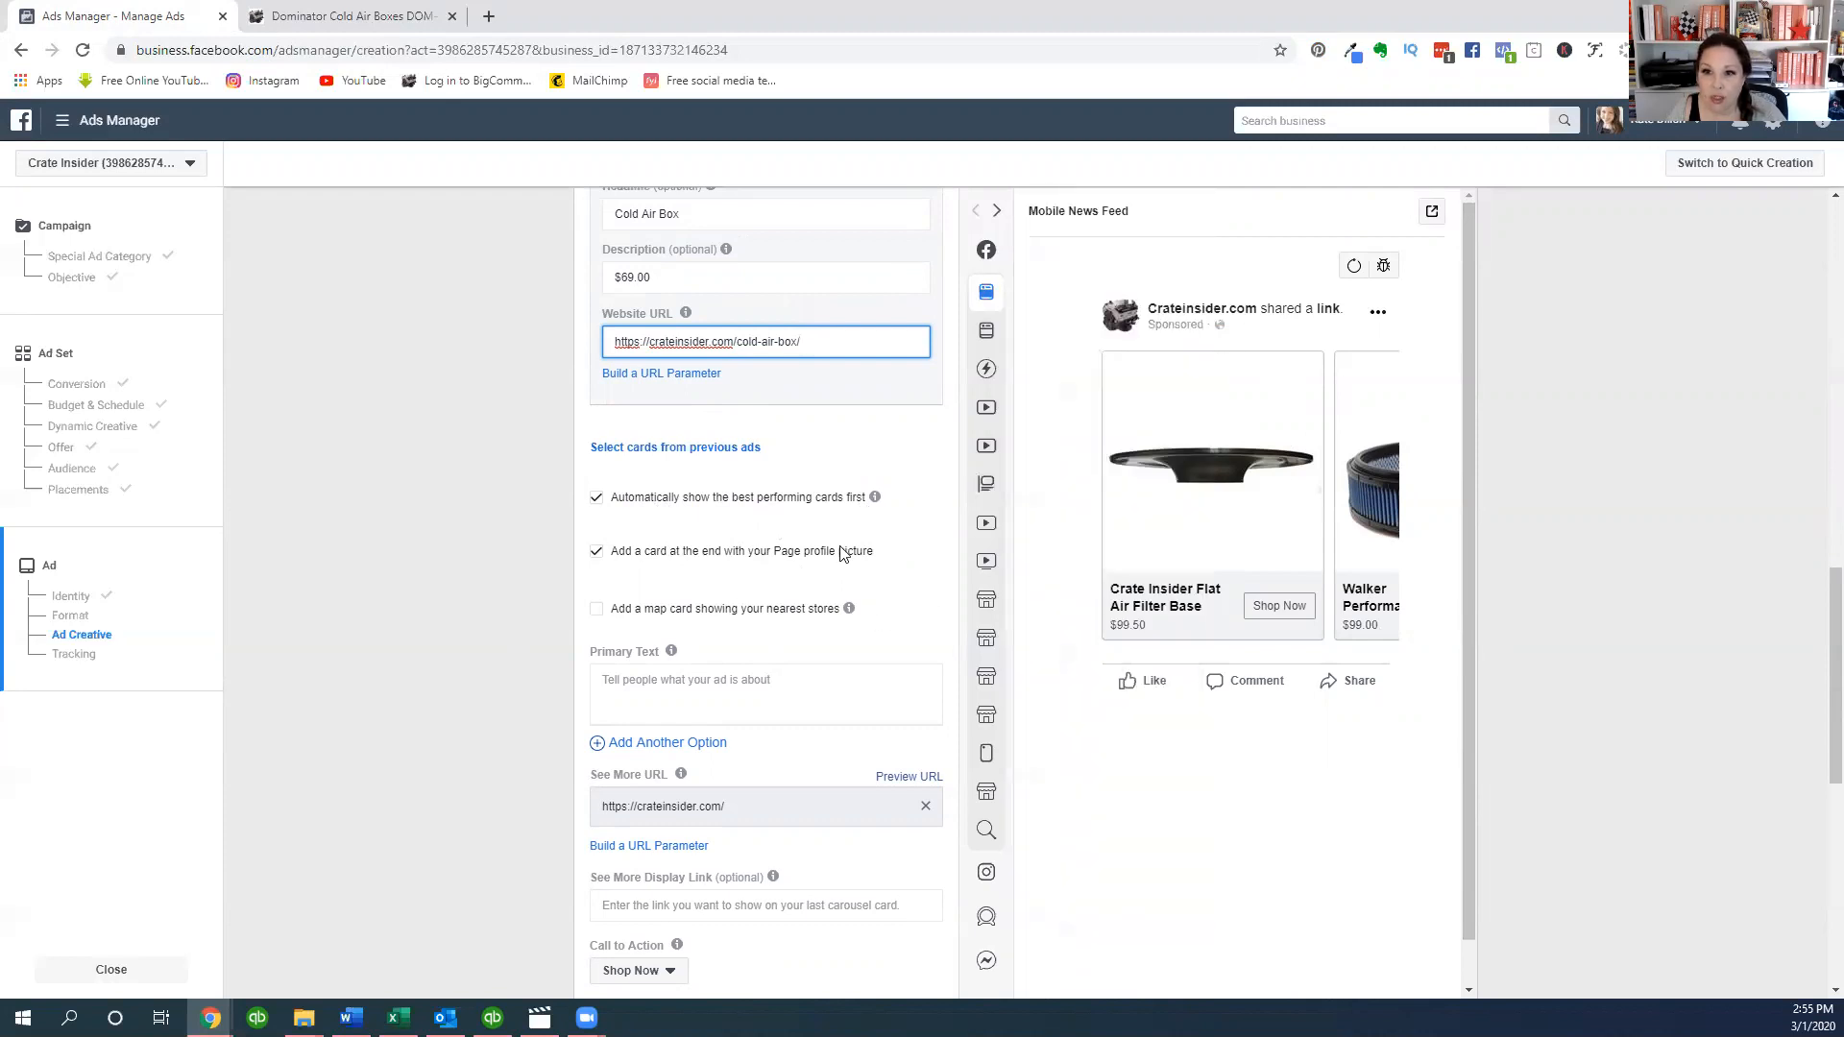
{"action": "scroll", "scroll_direction": "down", "scroll_amount": 3}
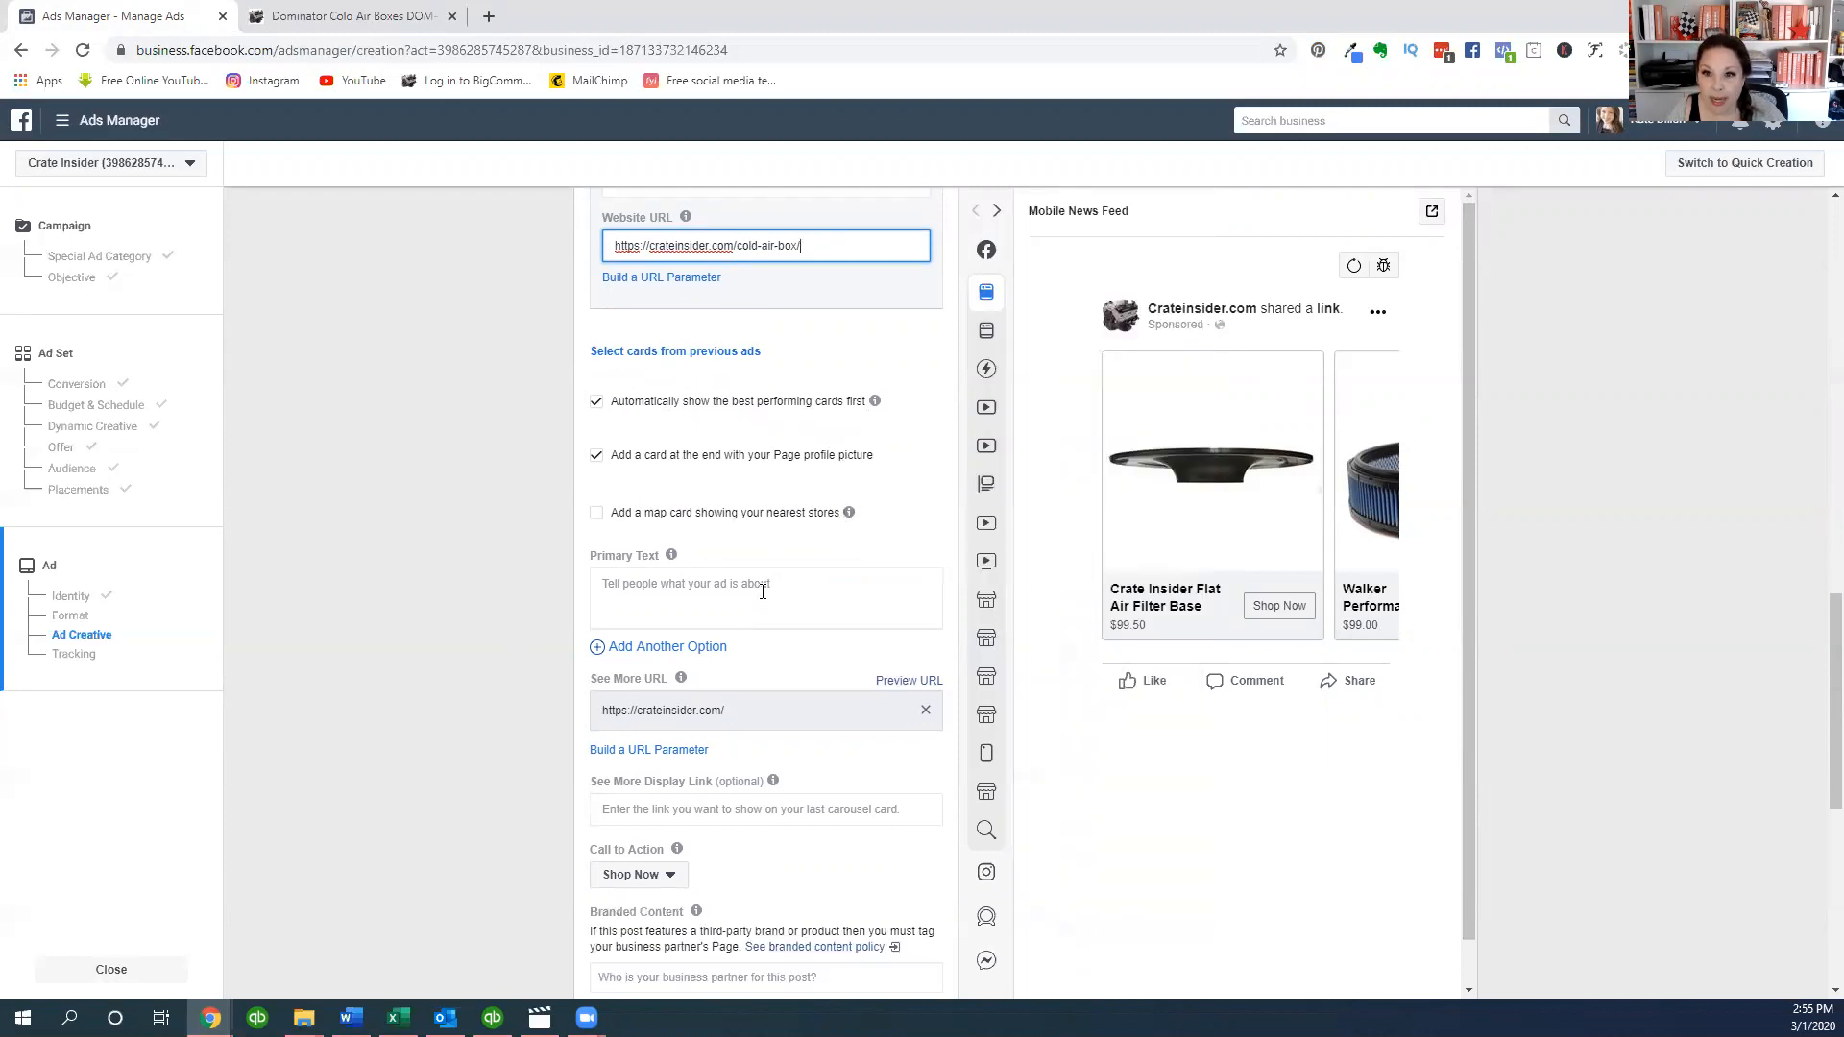
{"action": "scroll", "scroll_direction": "down", "scroll_amount": 3}
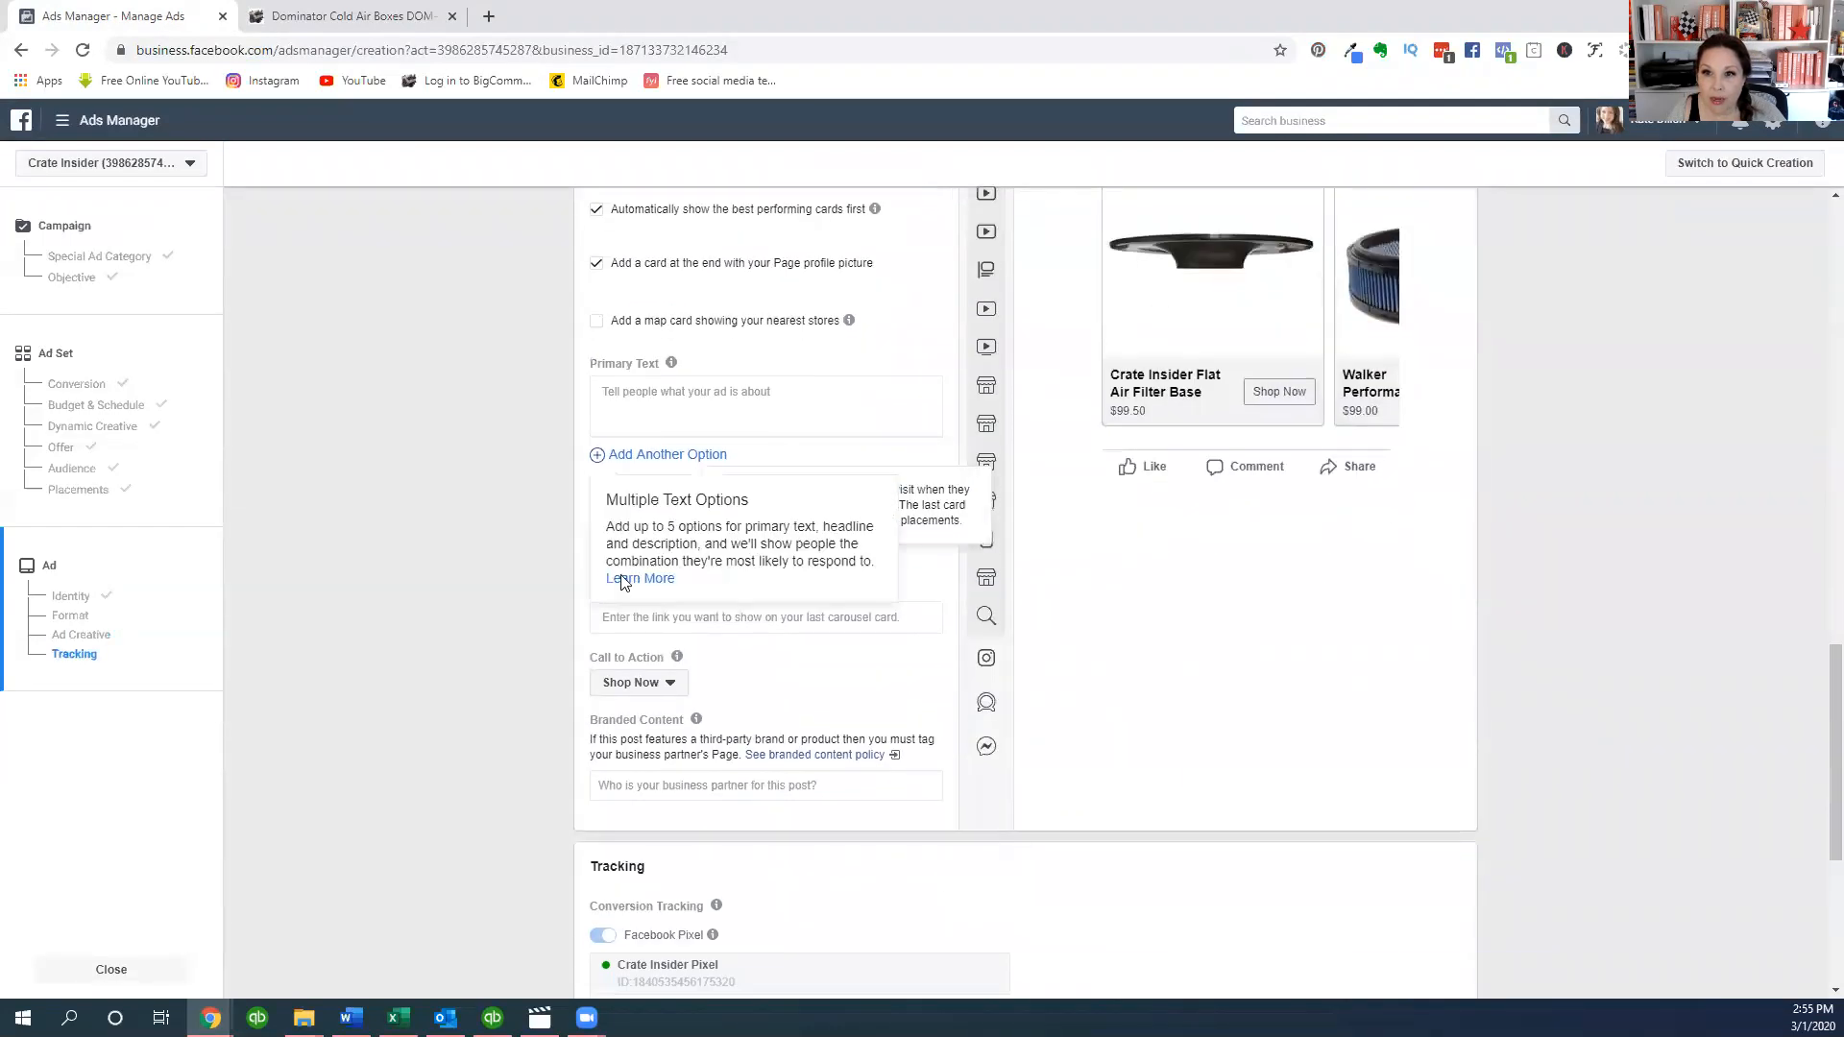
{"action": "mouse_move", "coordinate": [379, 529]}
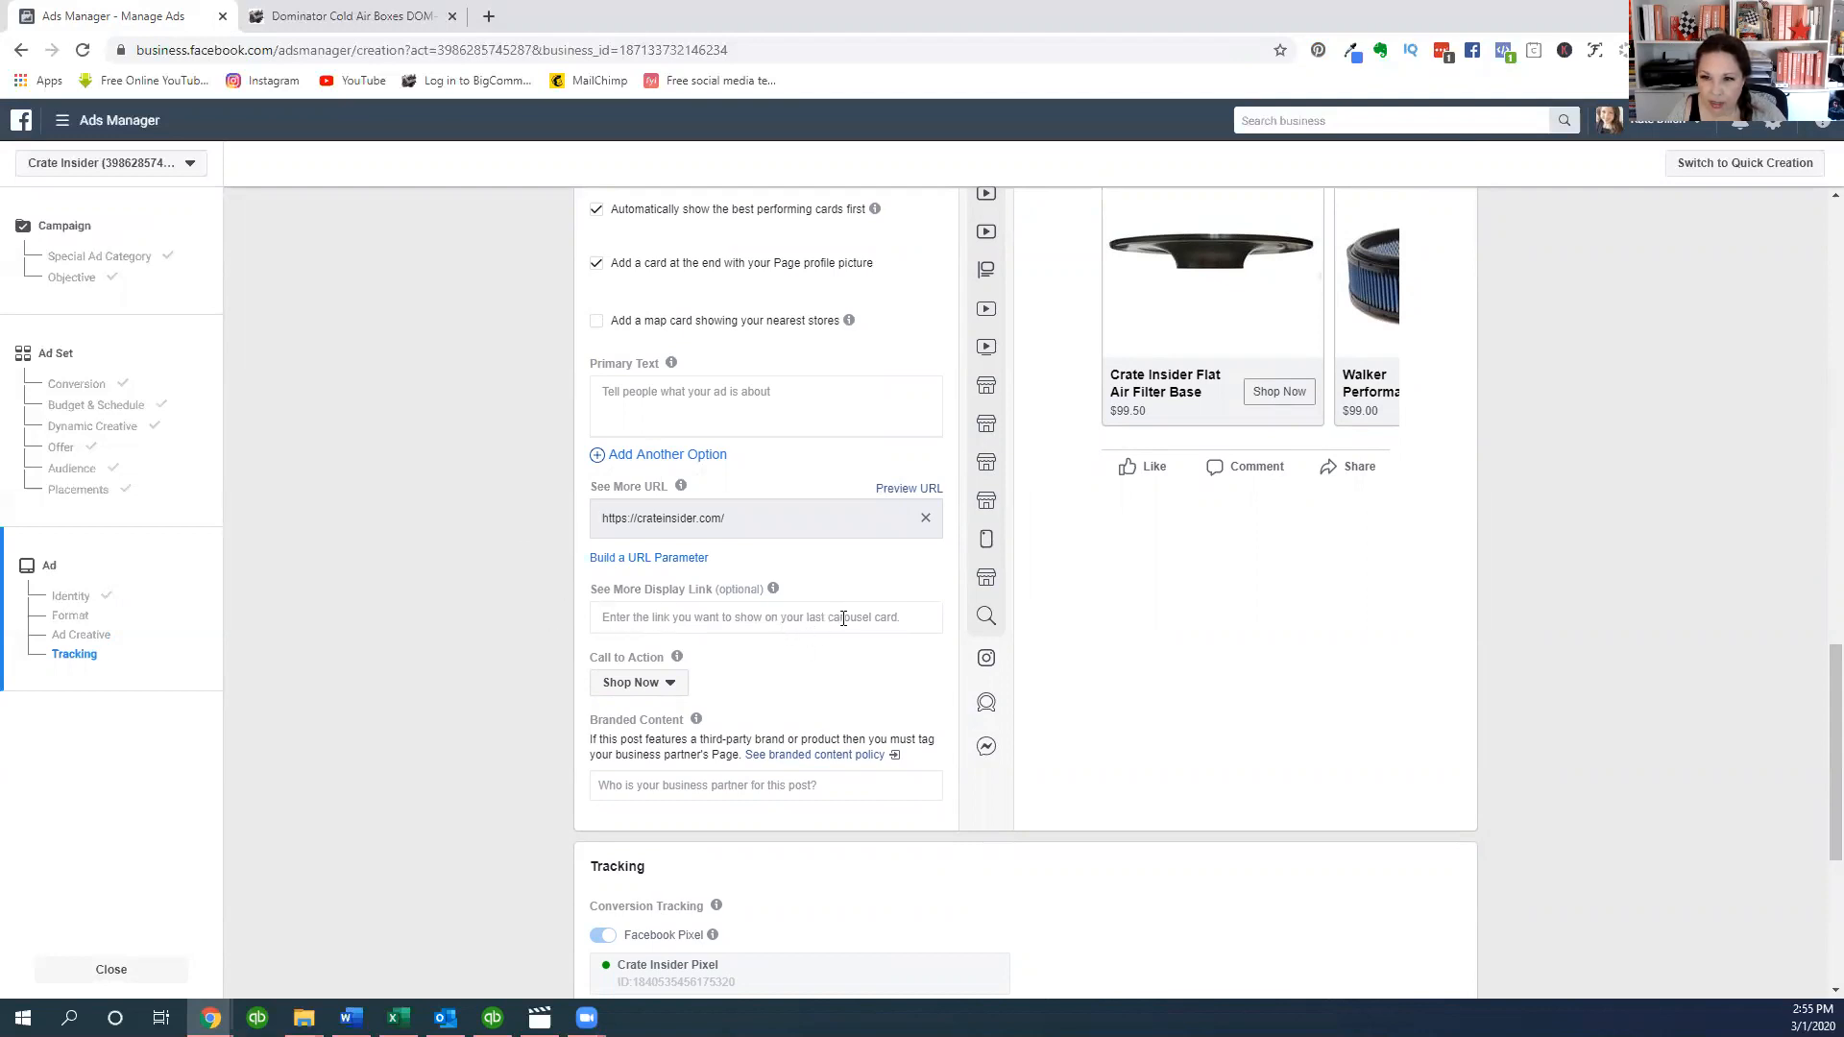
{"action": "mouse_move", "coordinate": [869, 634]}
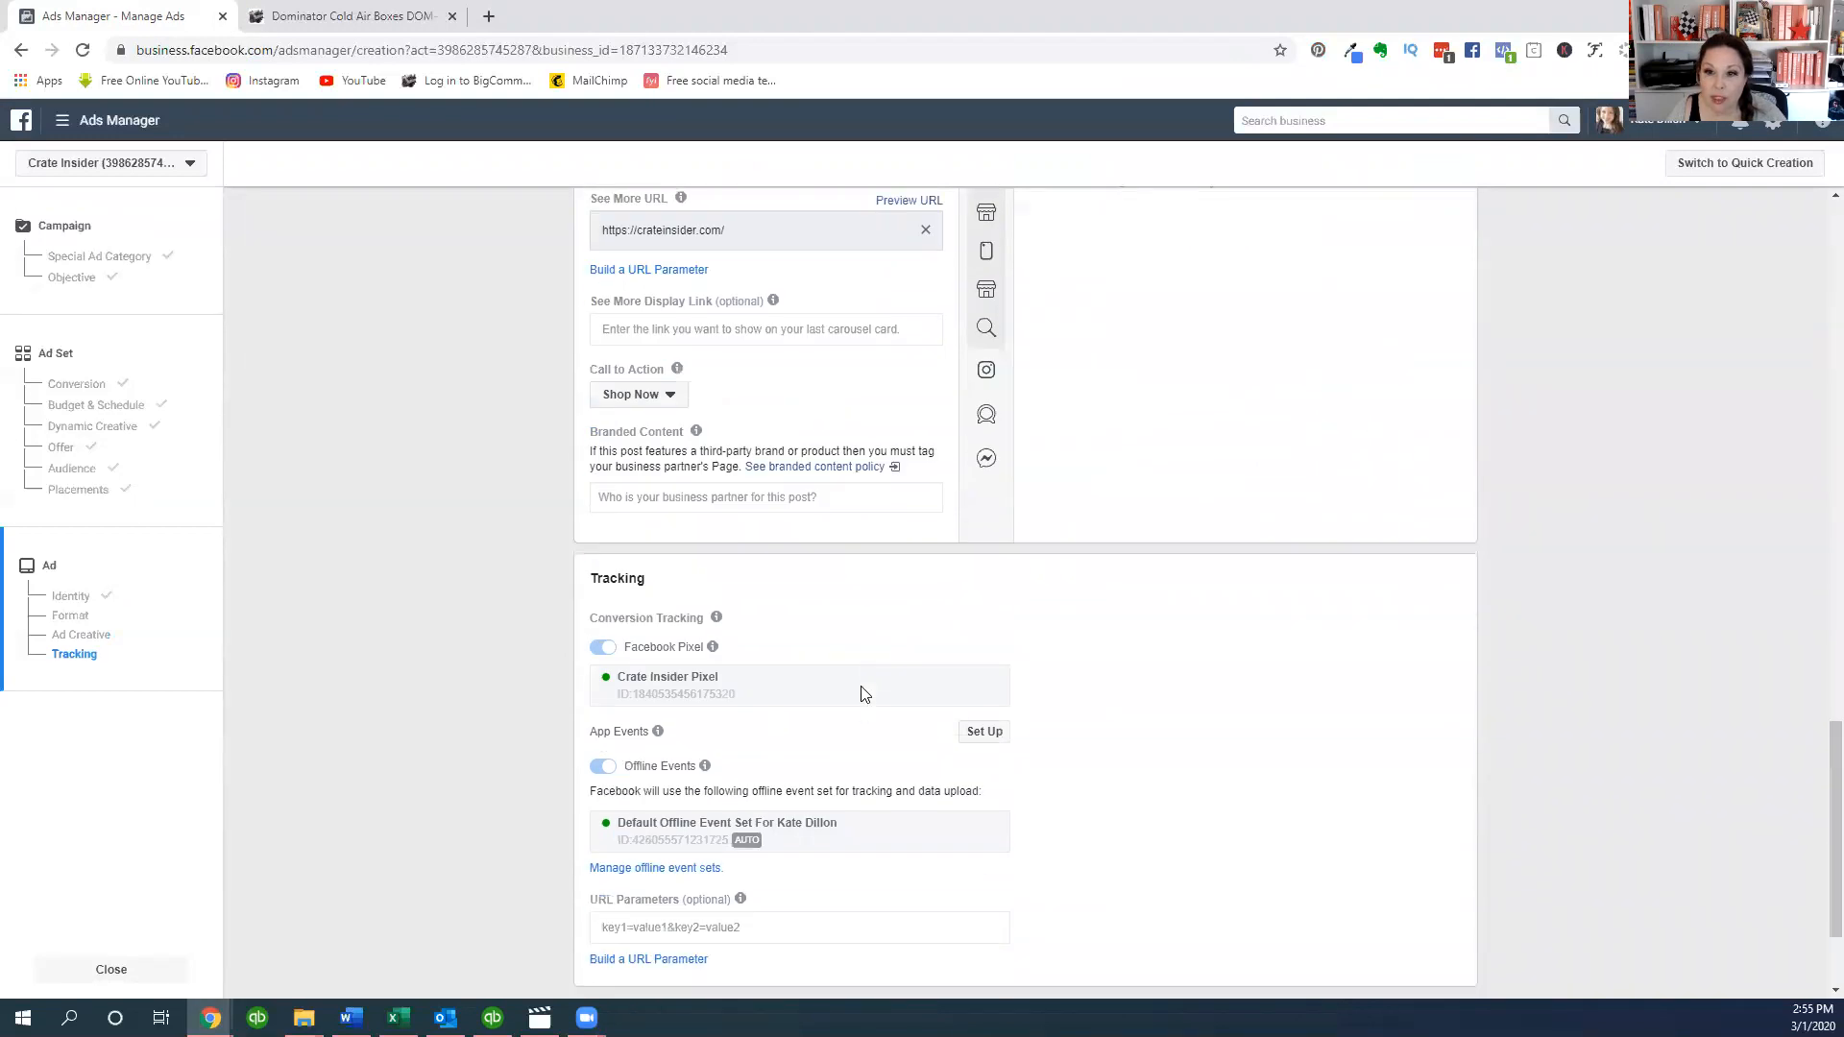
{"action": "mouse_move", "coordinate": [712, 646]}
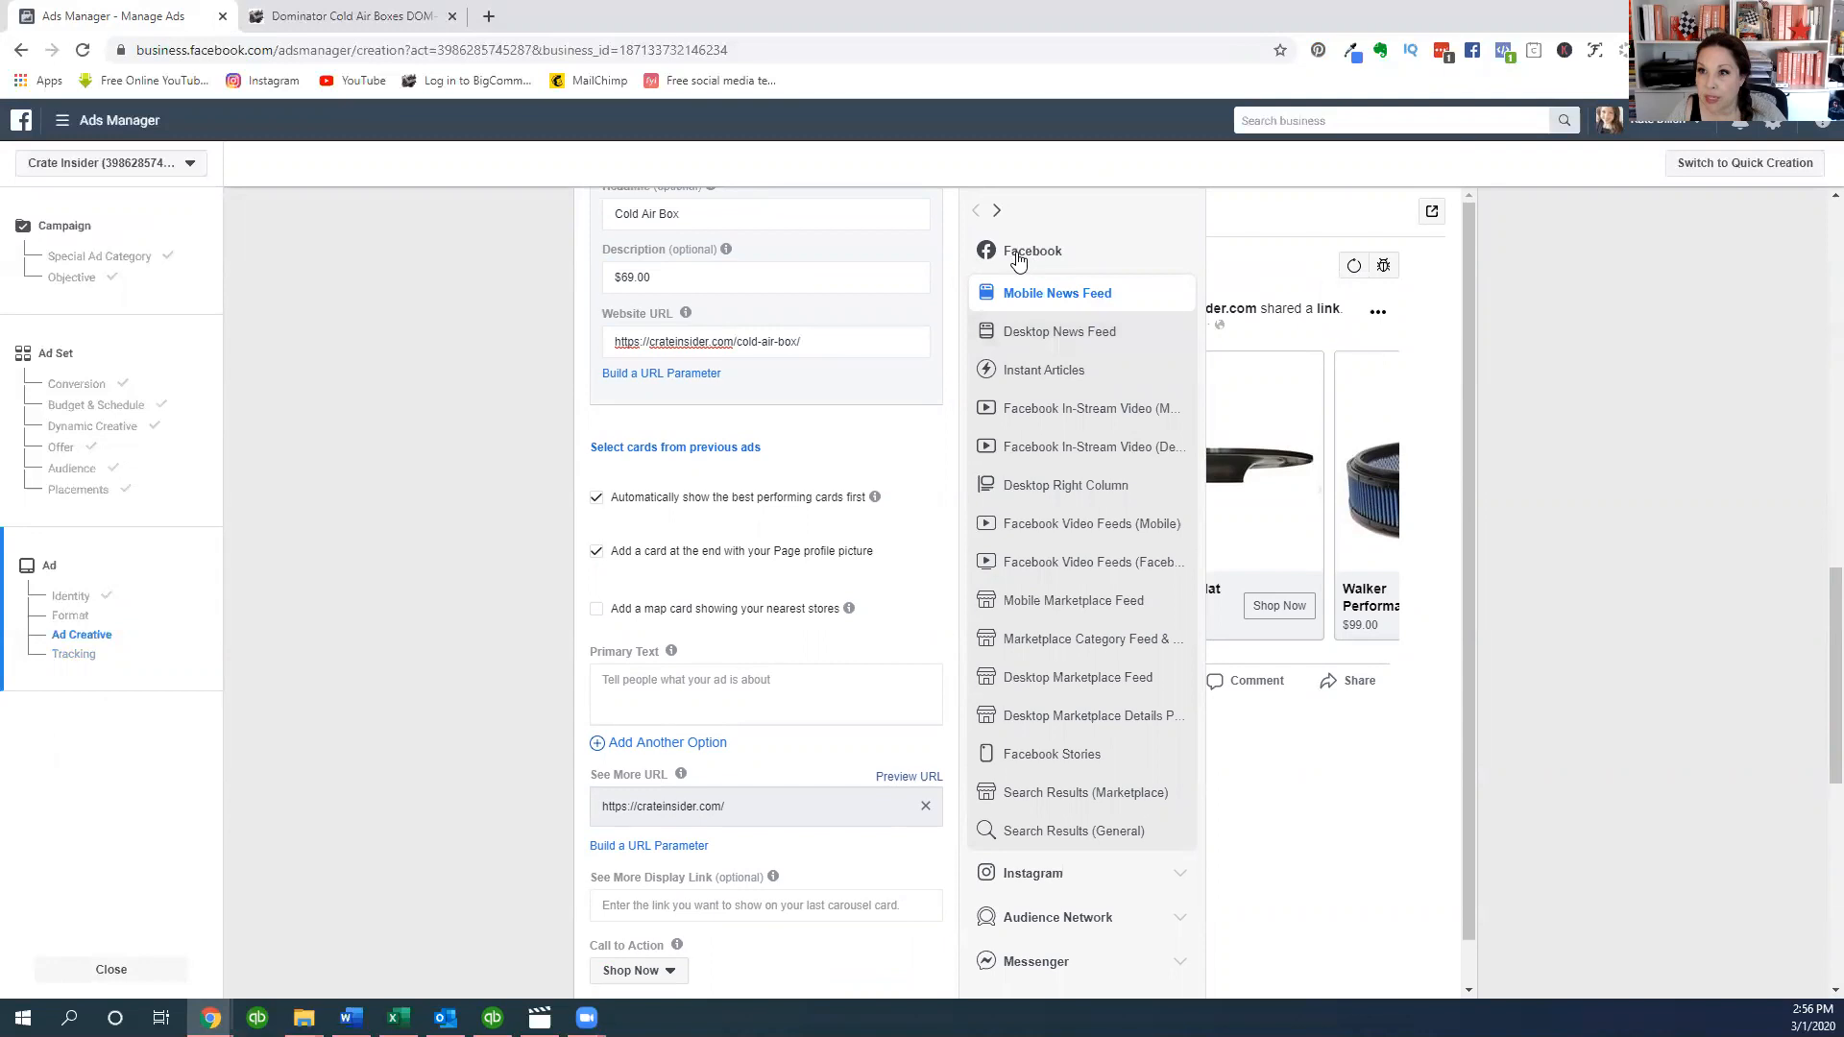
{"action": "mouse_move", "coordinate": [995, 274]}
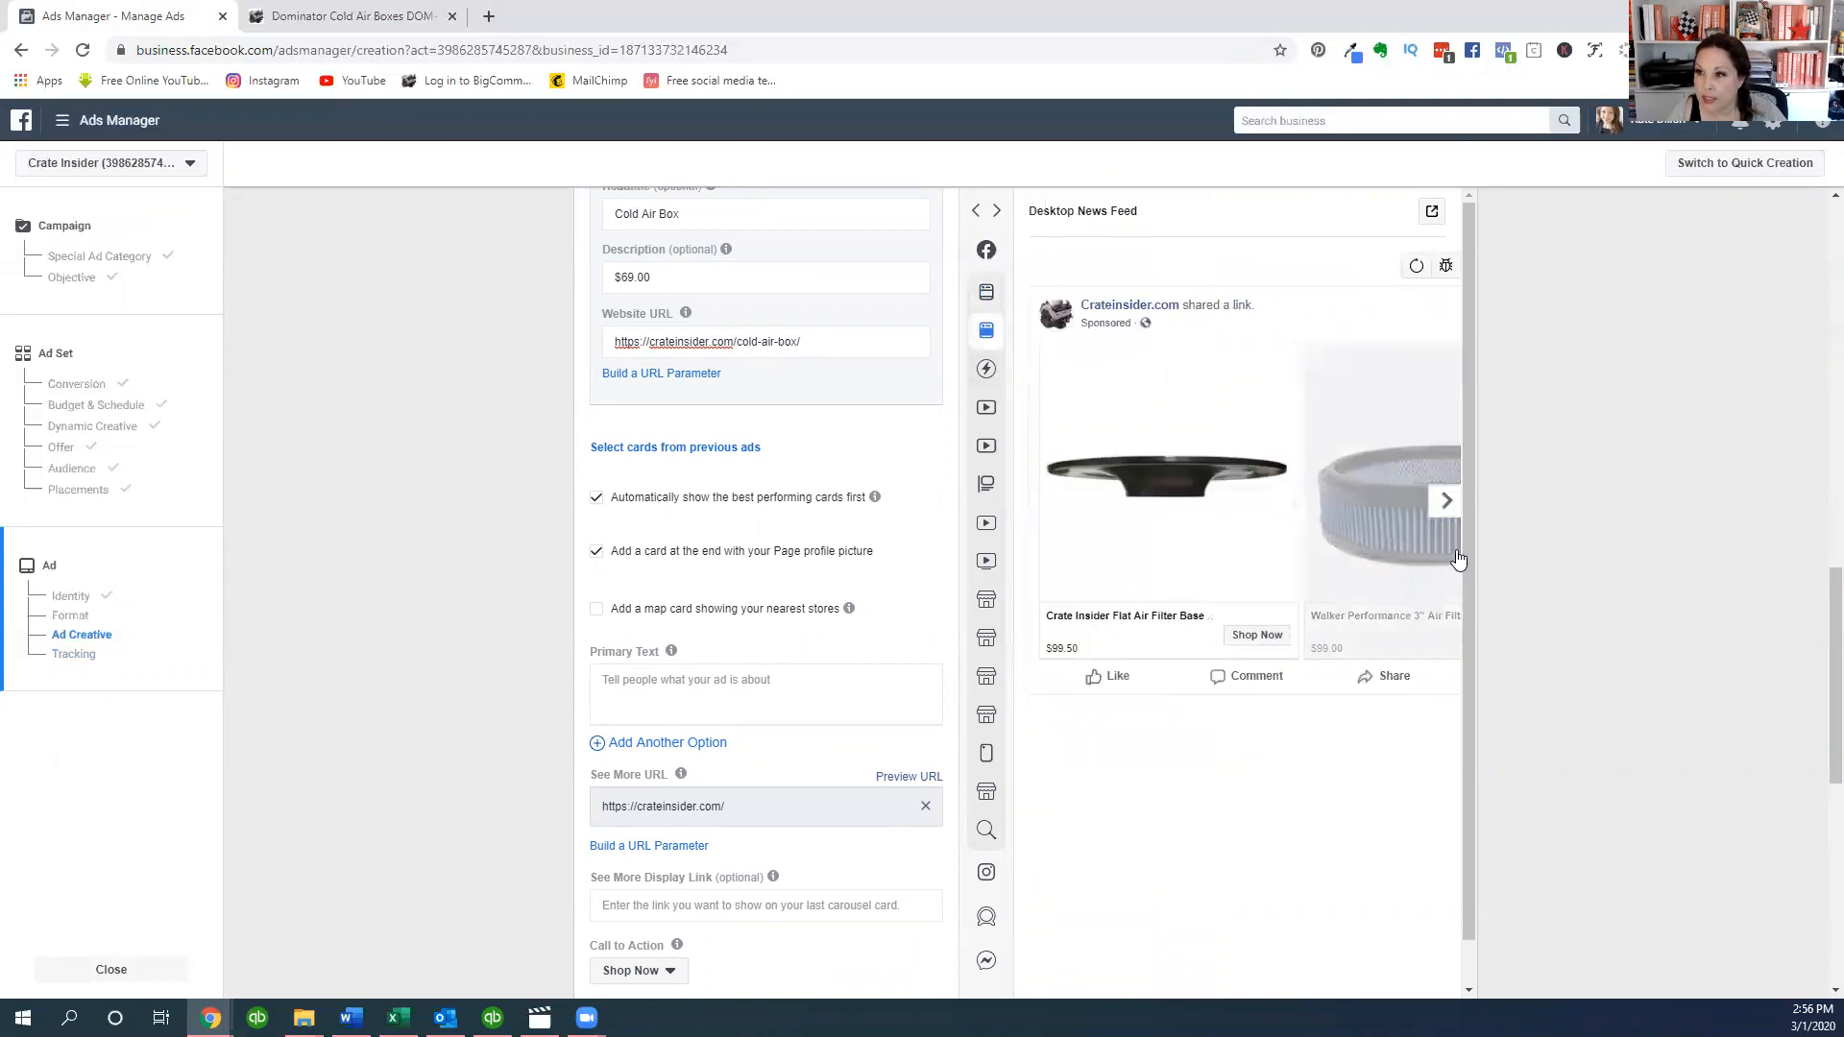
- Preview the carousel in Instant Articles, in-stream video, right column and Instagram feed
{"action": "left_click", "coordinate": [1444, 500]}
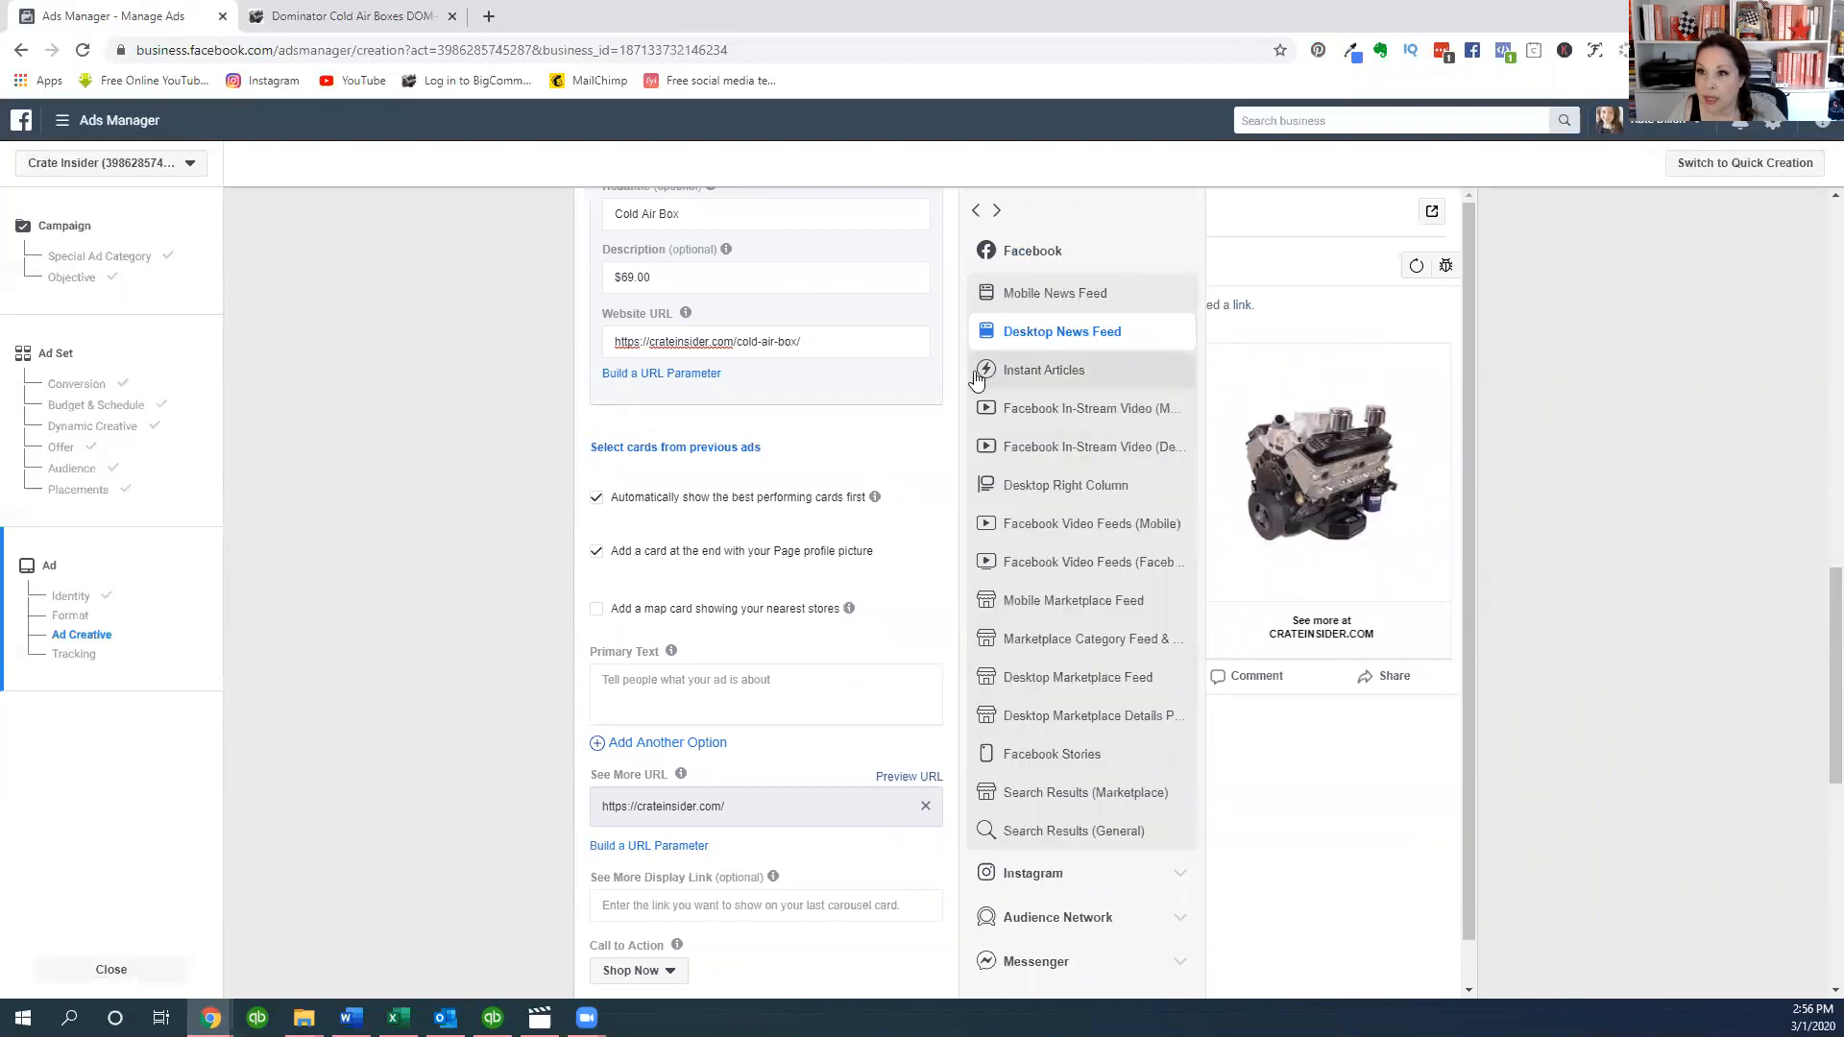
{"action": "left_click", "coordinate": [1044, 369]}
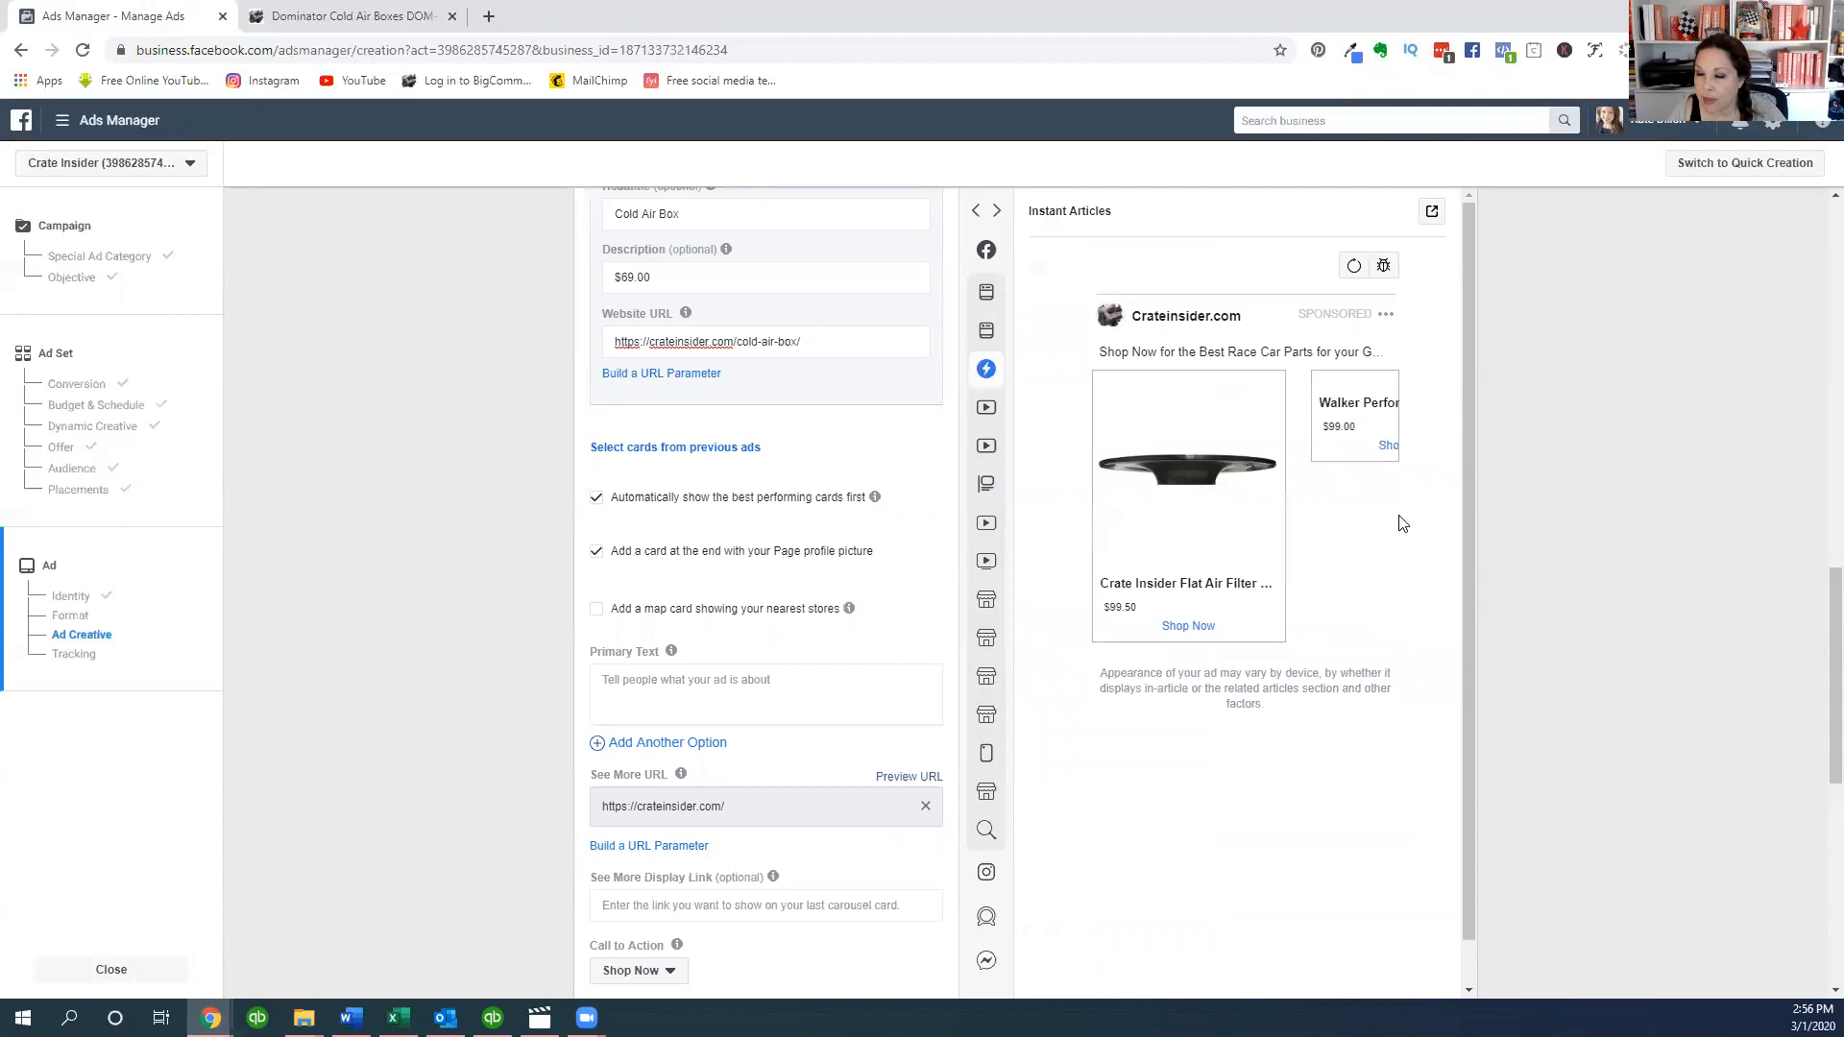
{"action": "mouse_move", "coordinate": [1049, 333]}
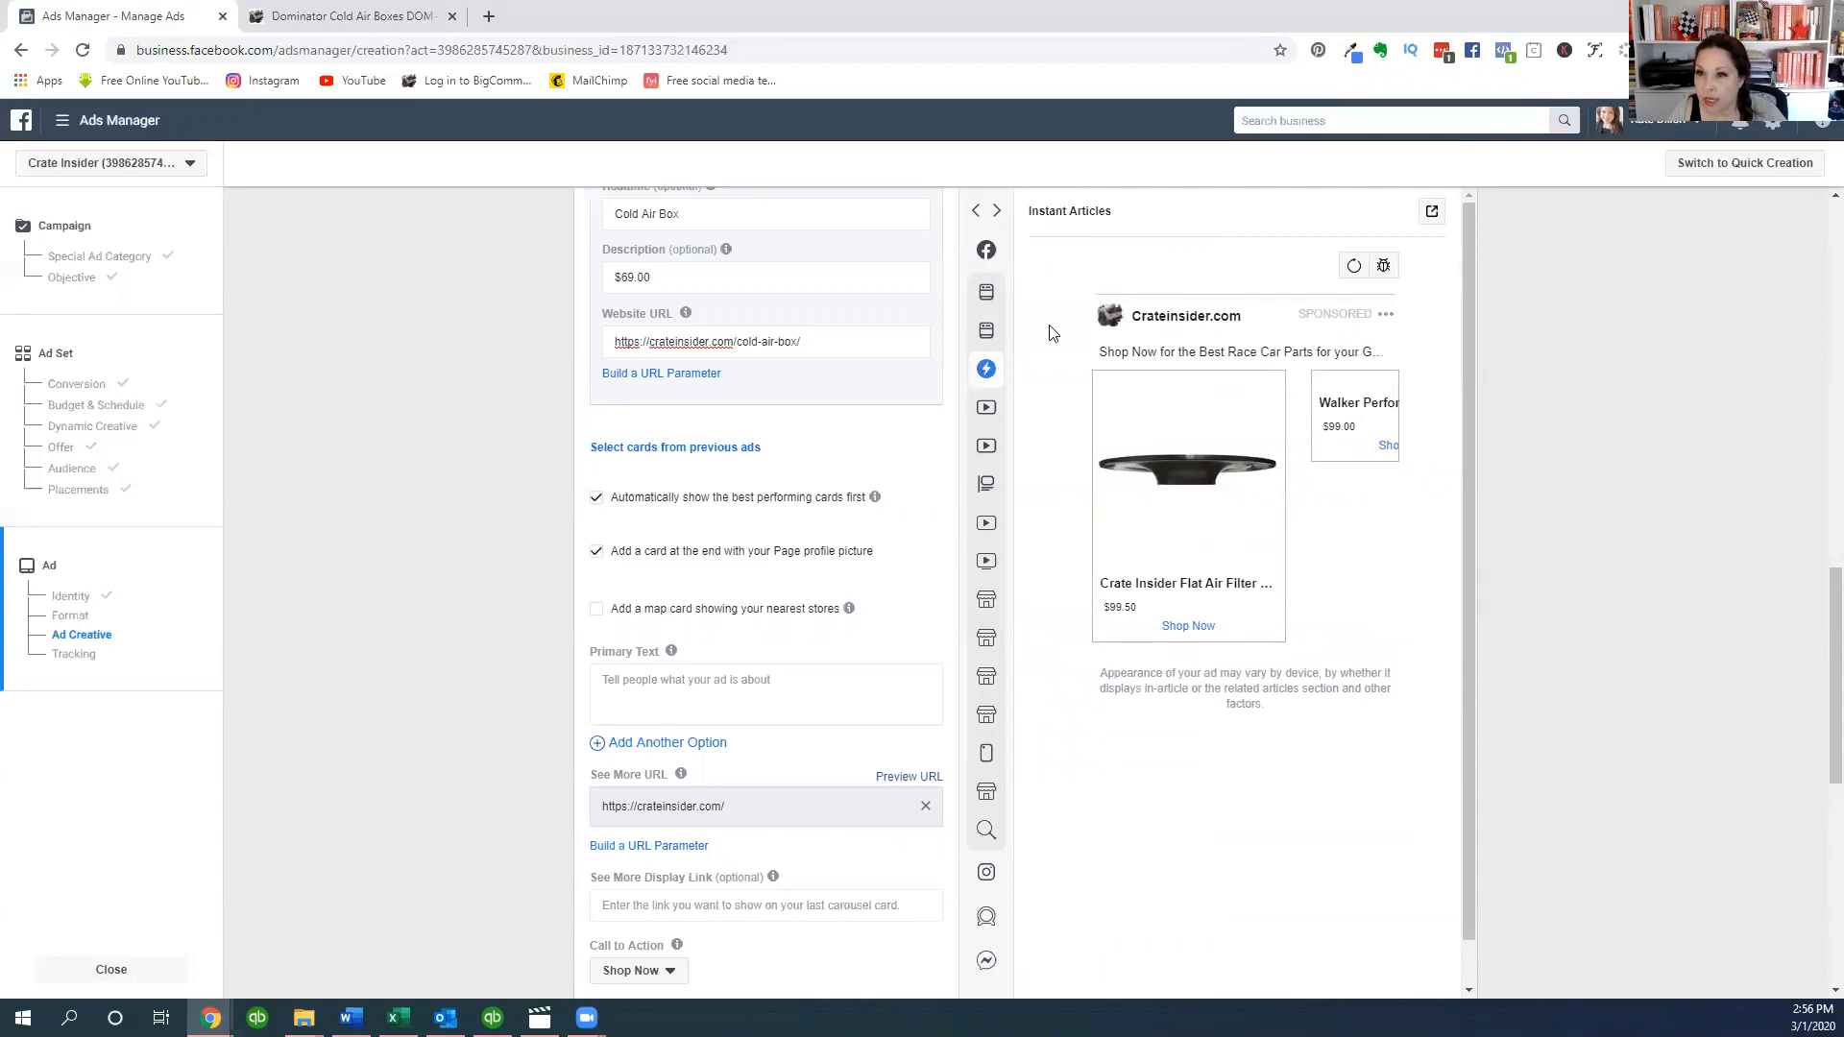
{"action": "left_click", "coordinate": [985, 407]}
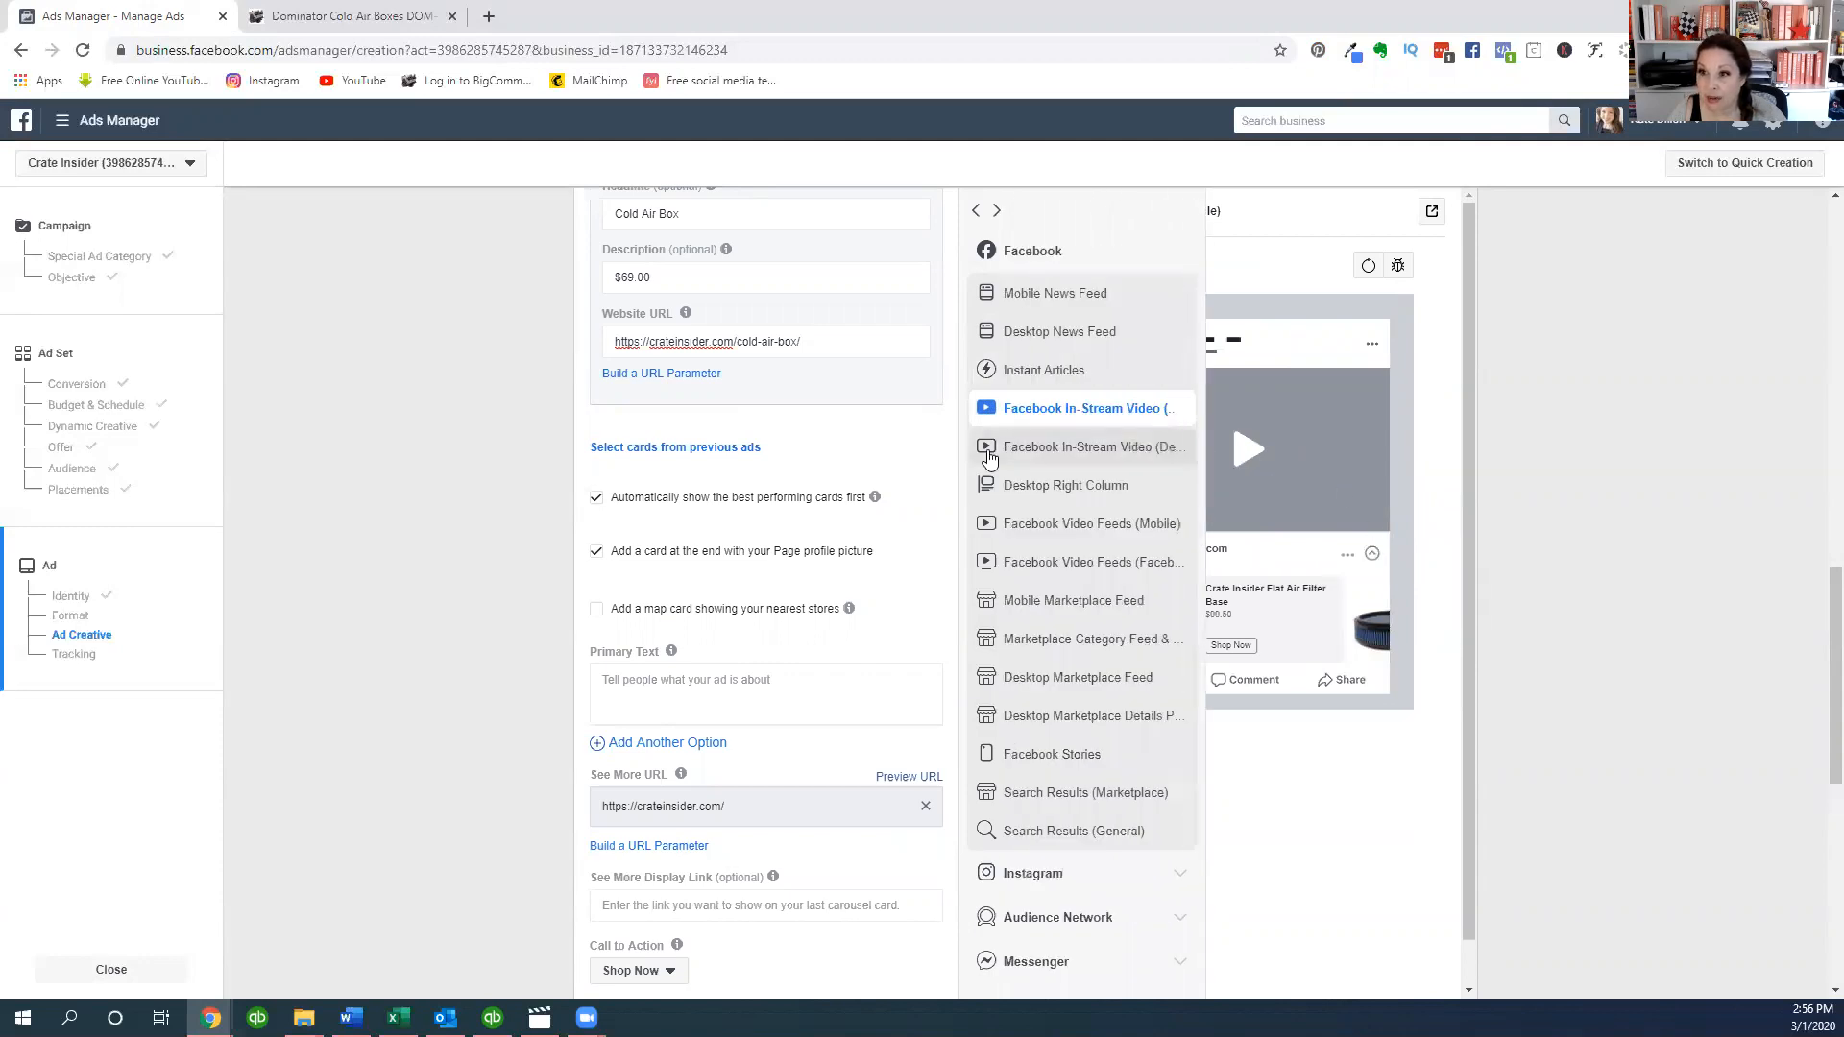
{"action": "left_click", "coordinate": [1078, 447]}
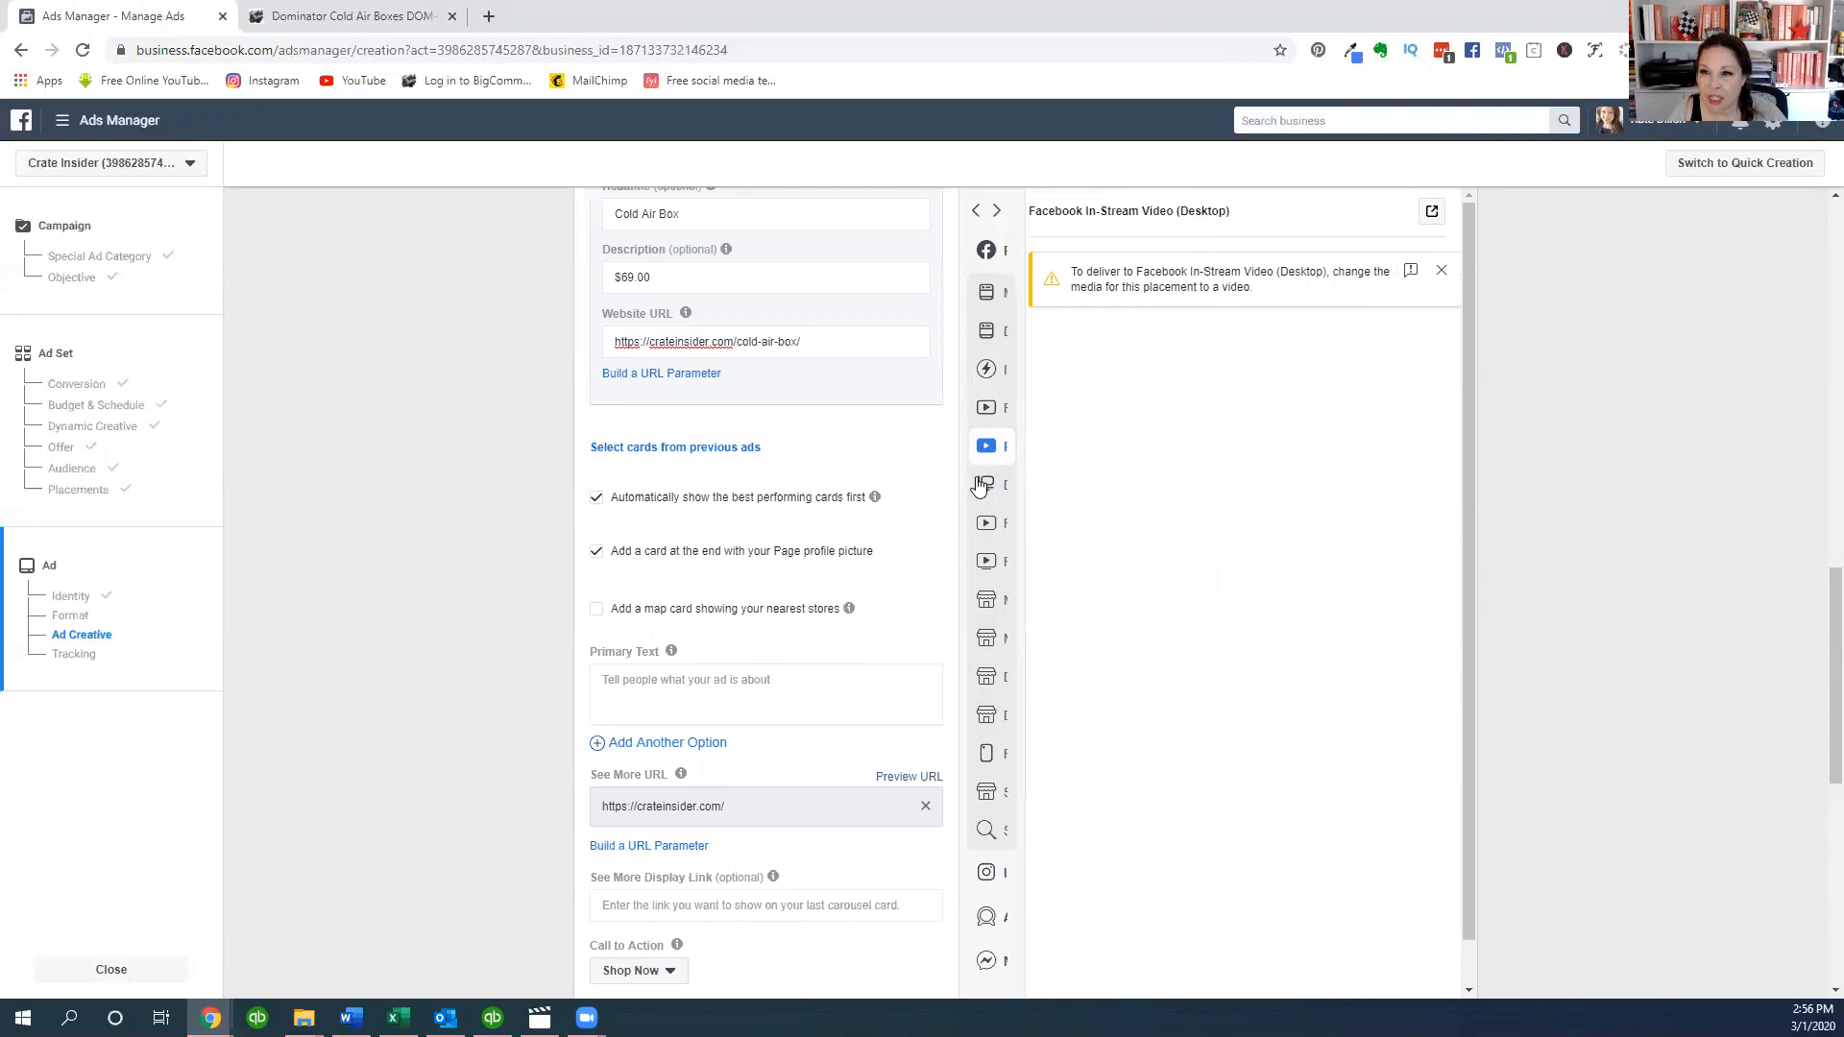
{"action": "left_click", "coordinate": [986, 483]}
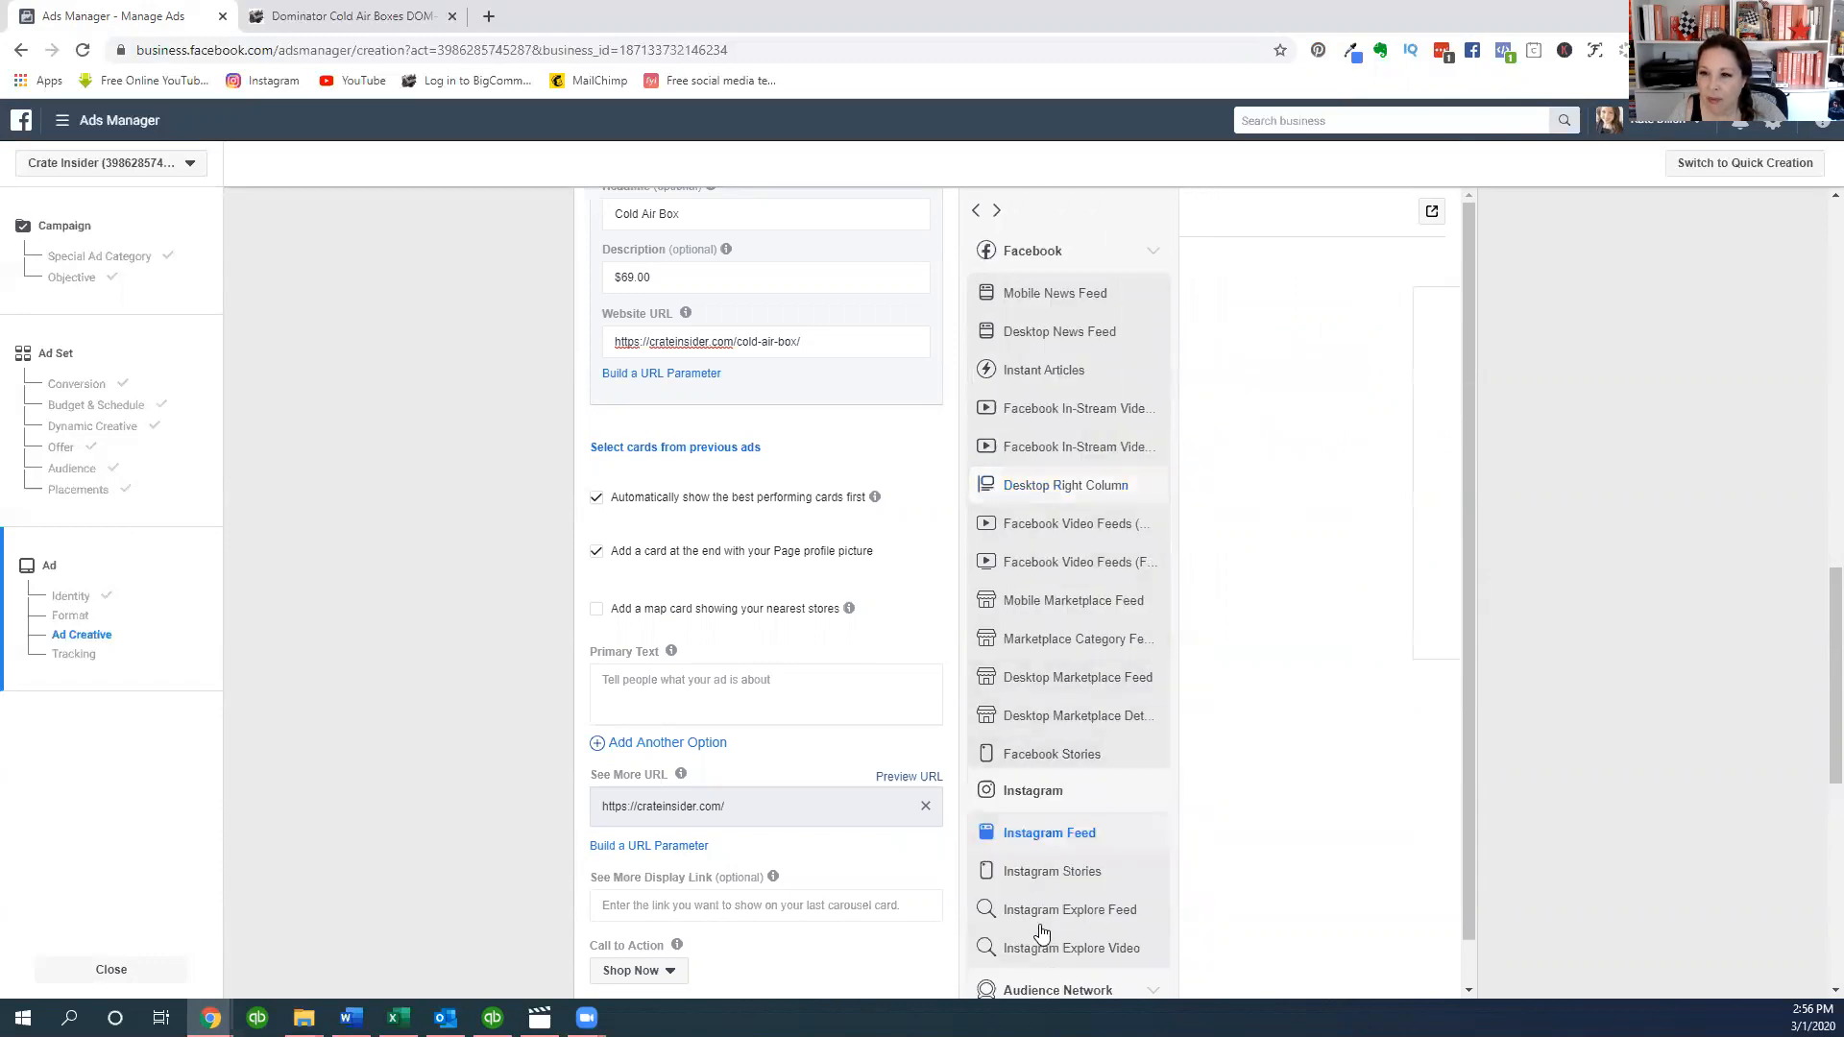
{"action": "left_click", "coordinate": [1046, 832]}
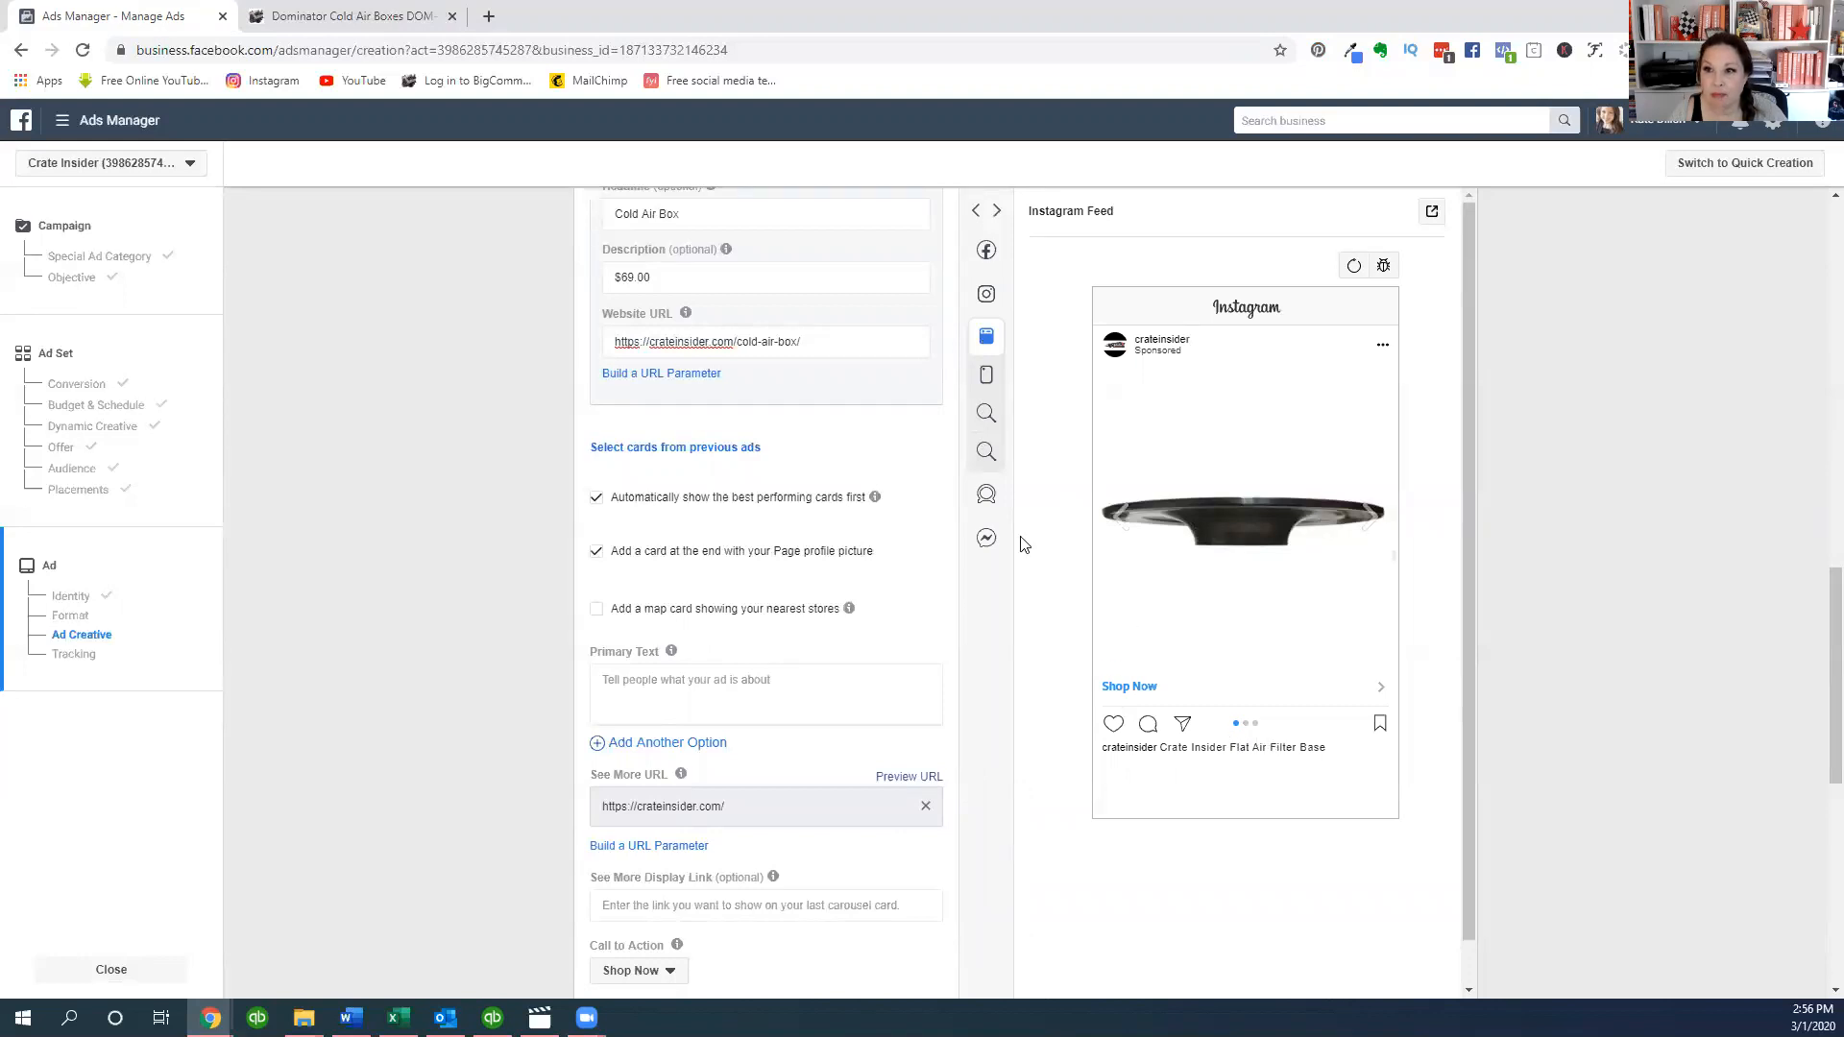
{"action": "scroll", "scroll_direction": "down", "scroll_amount": 3}
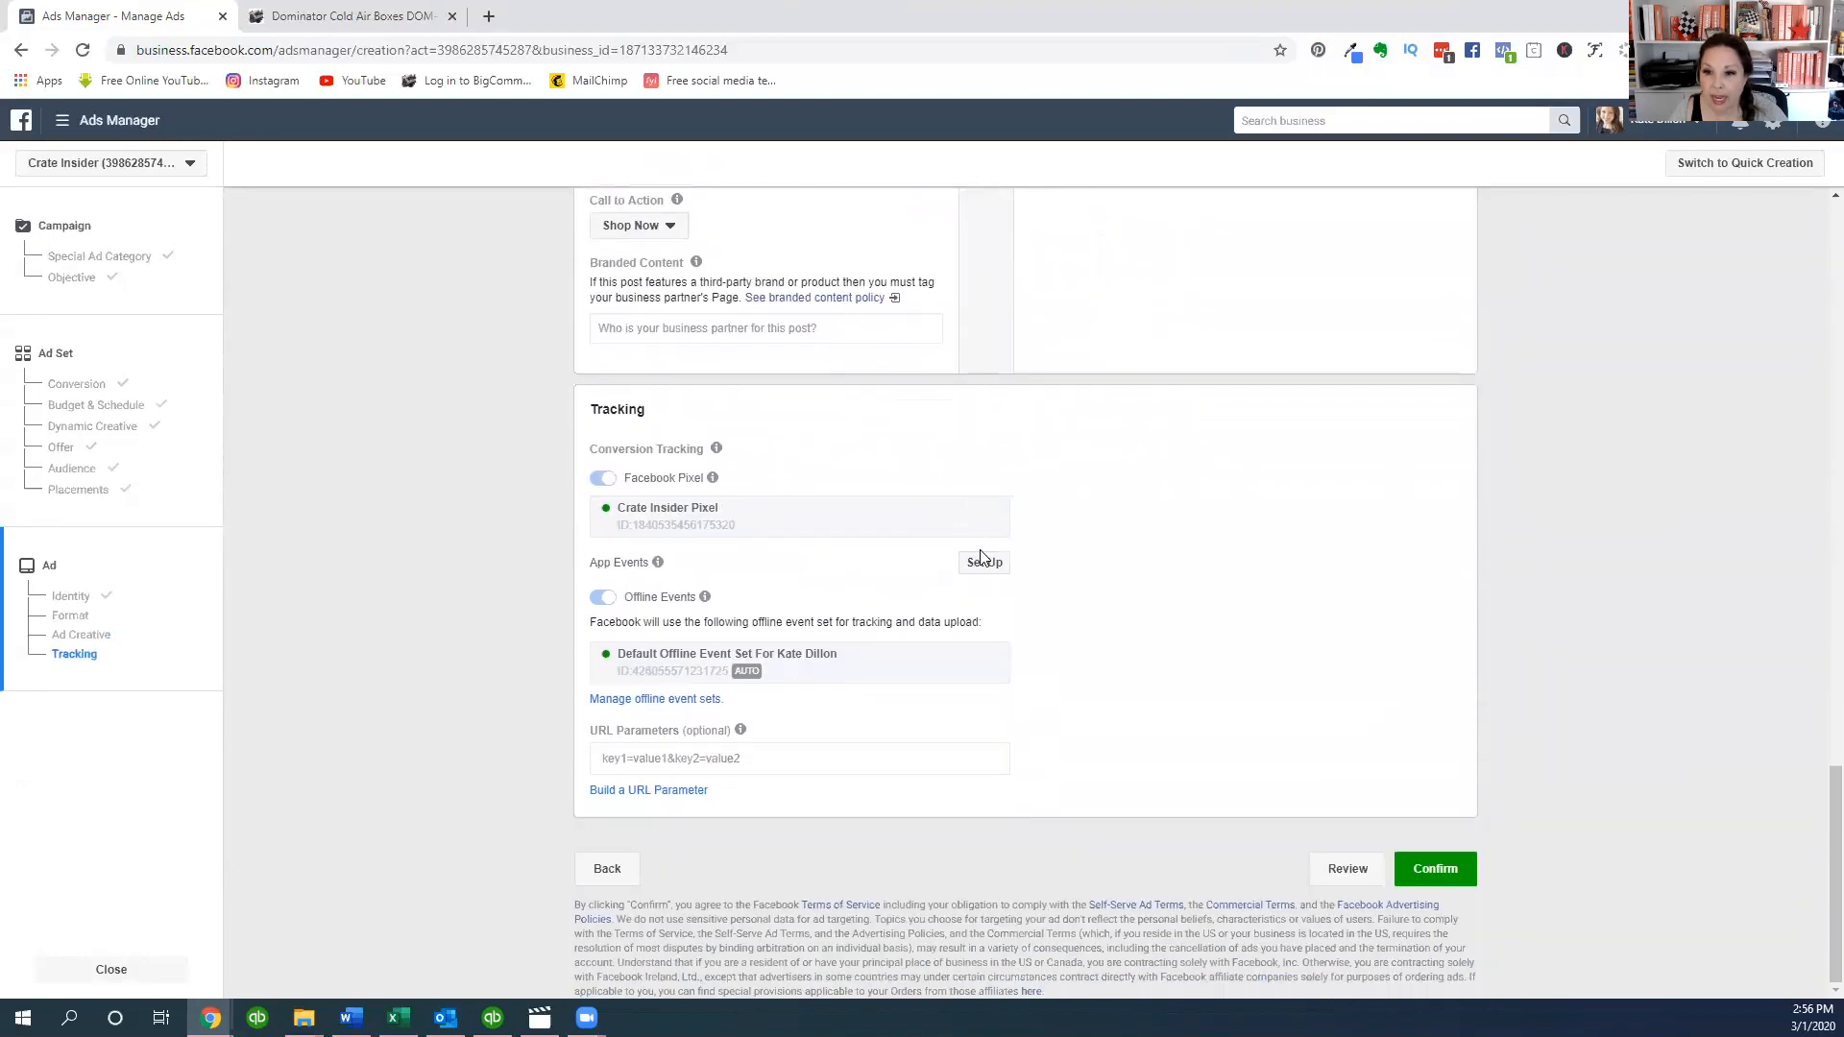
{"action": "mouse_move", "coordinate": [1348, 868]}
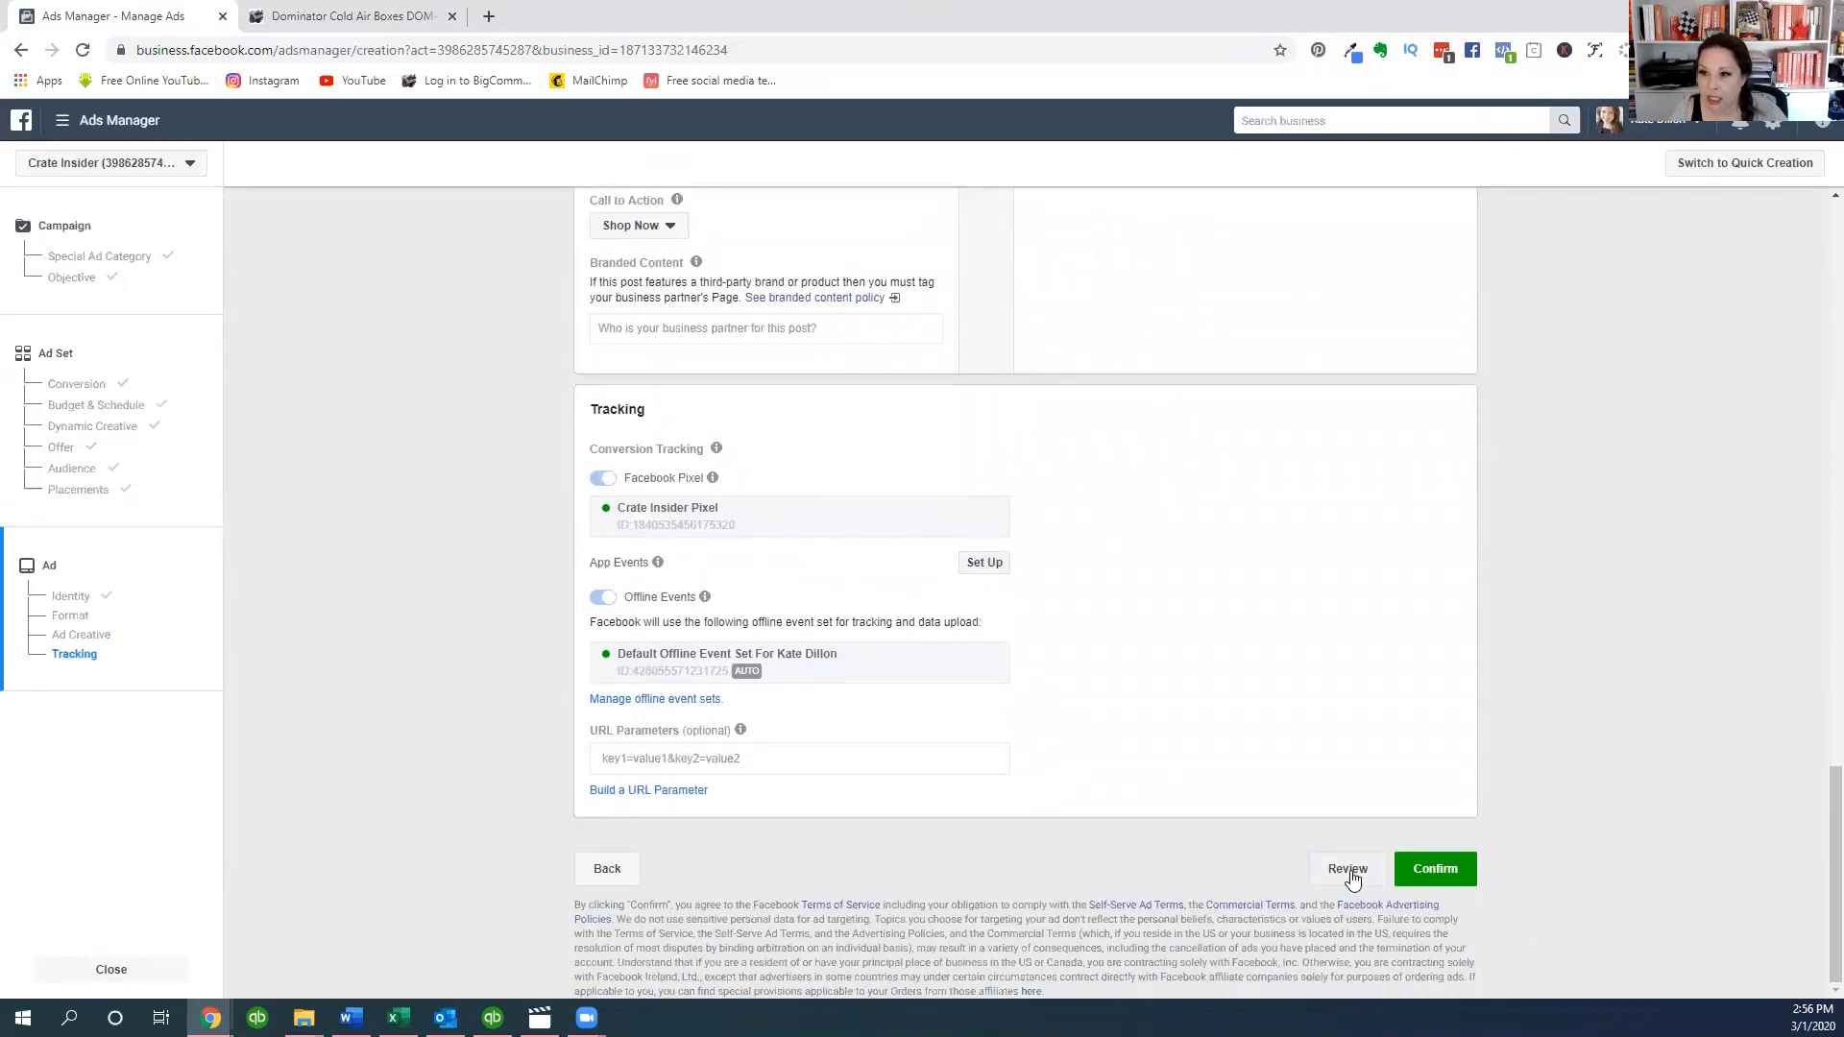
- Read the Review Before Confirming summary and confirm publishing the campaign
{"action": "left_click", "coordinate": [1348, 869]}
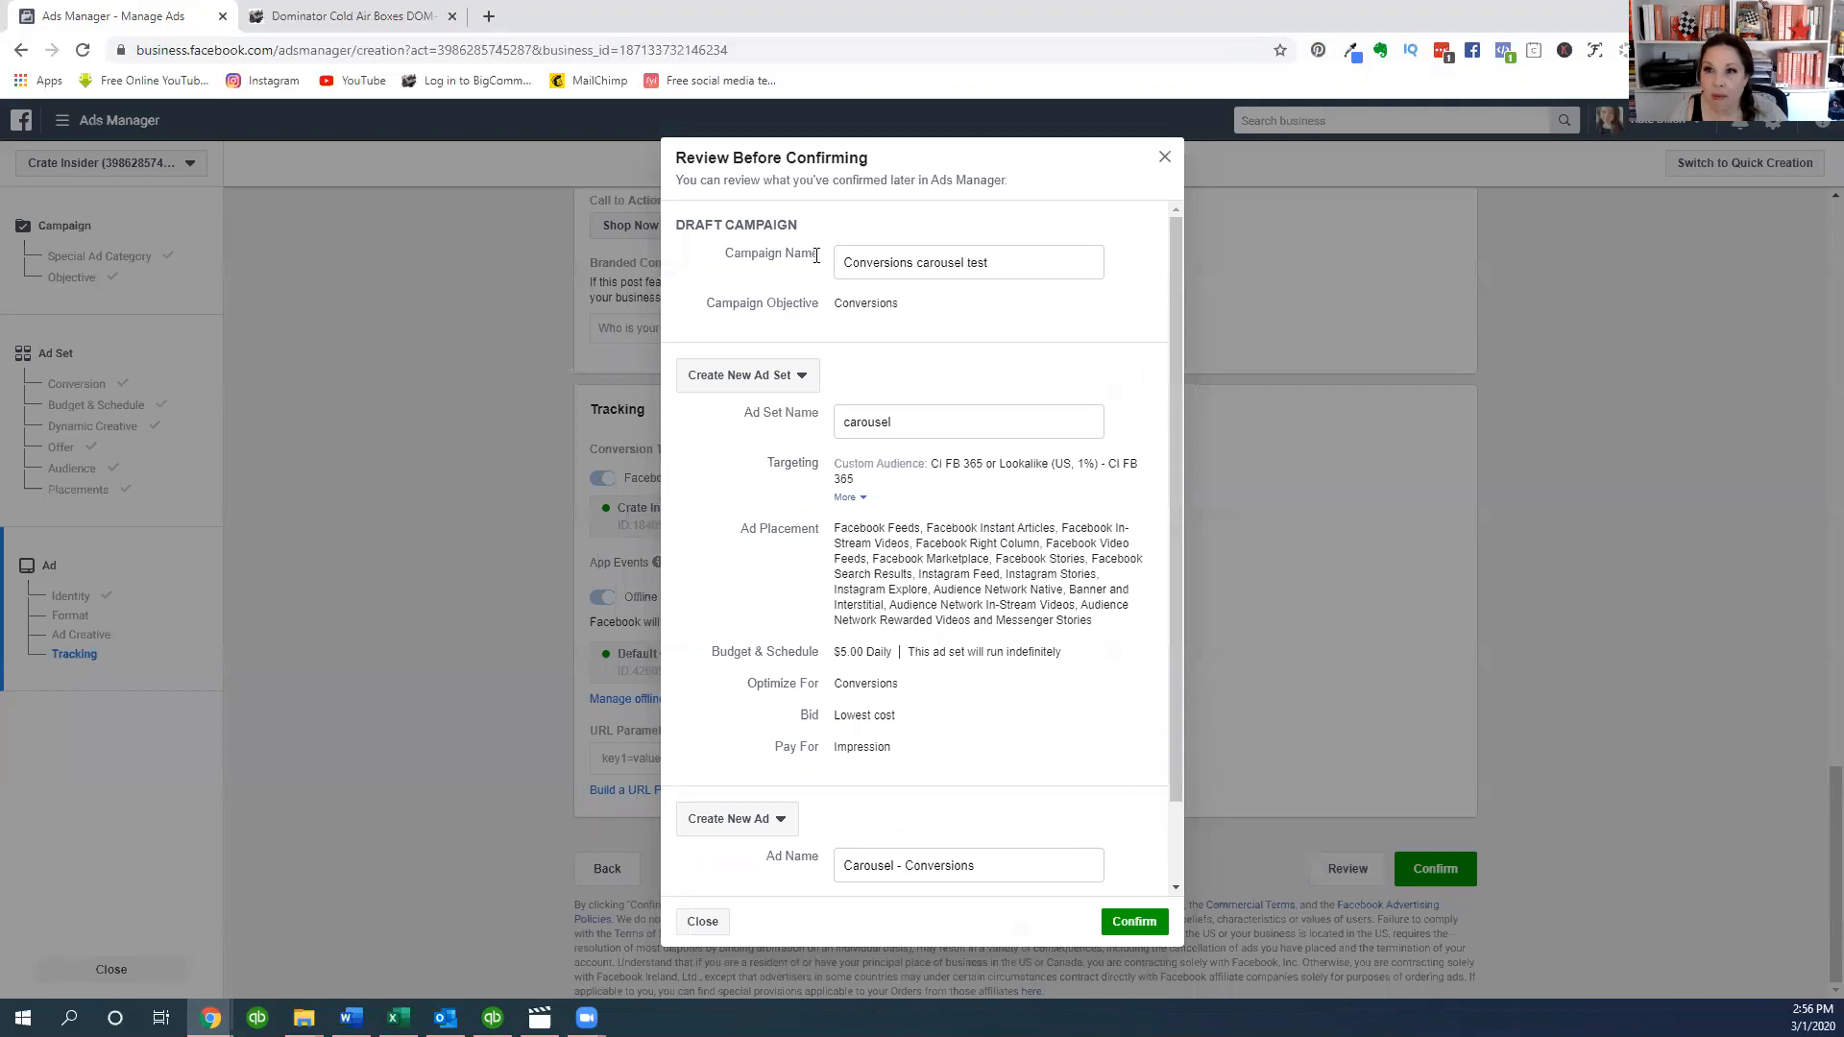
{"action": "mouse_move", "coordinate": [829, 376]}
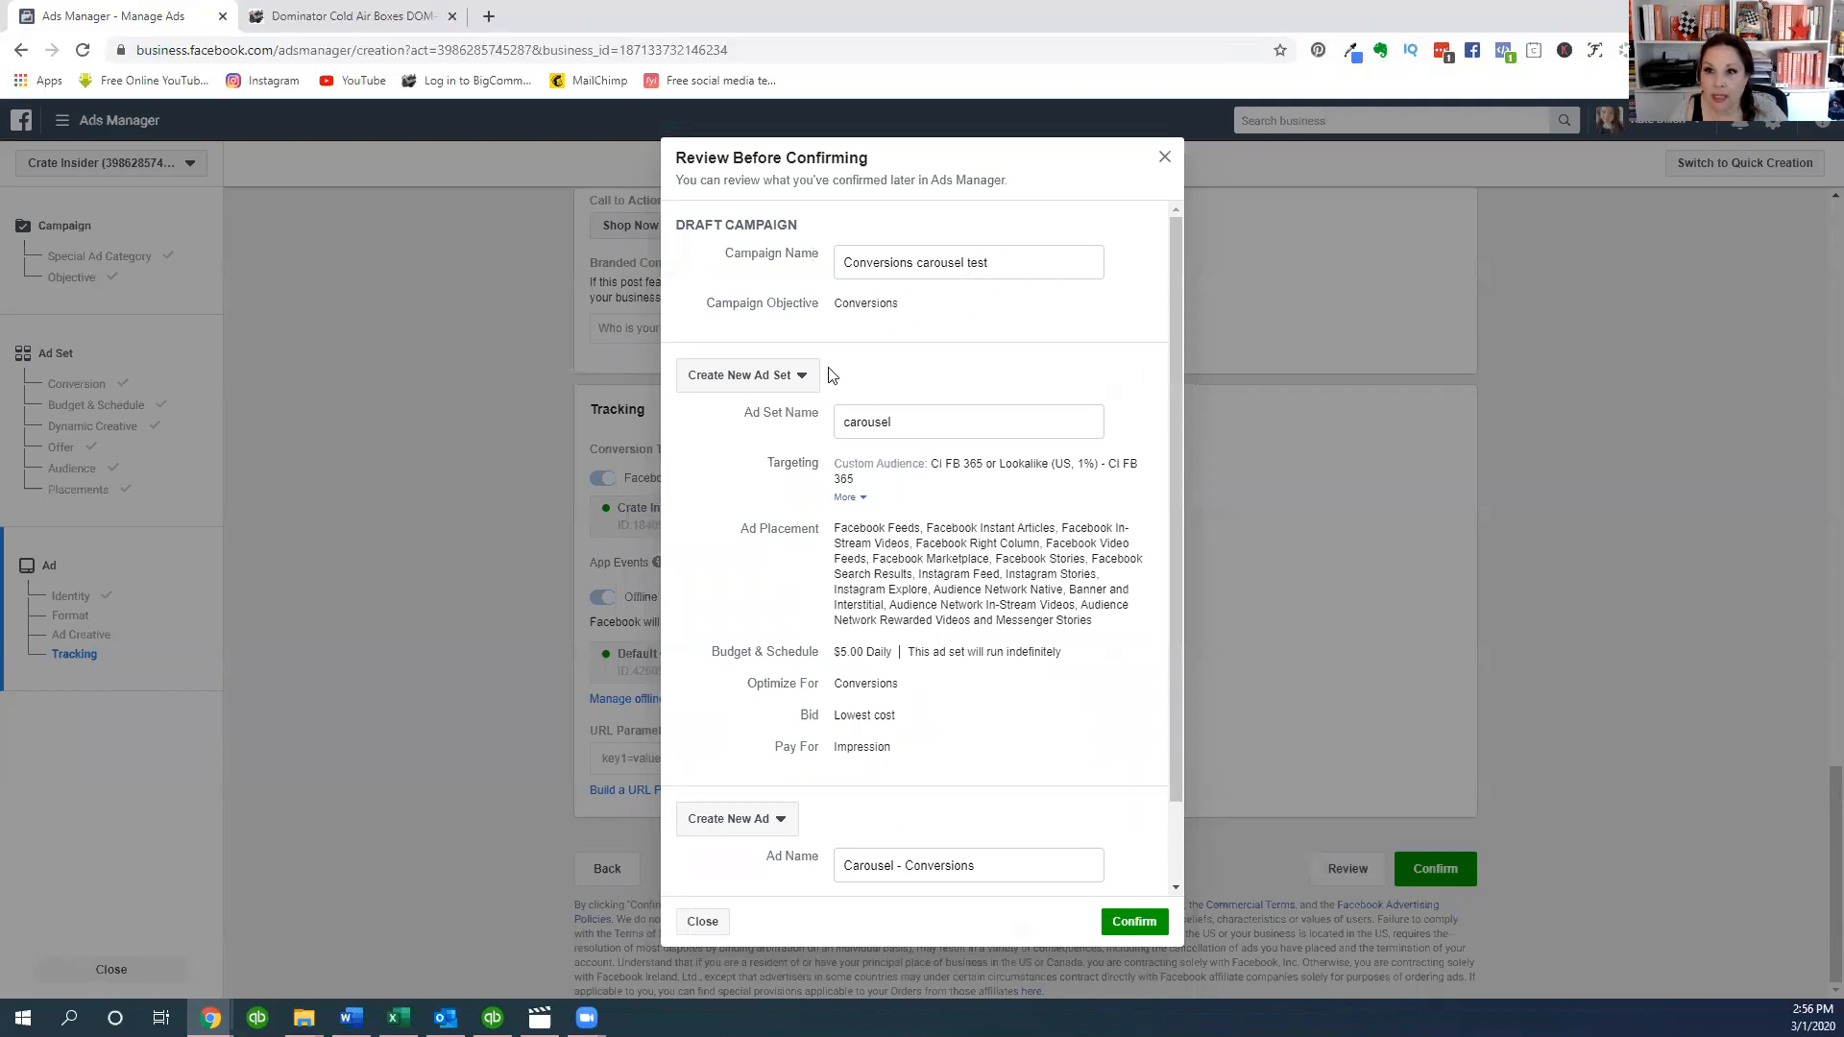
{"action": "mouse_move", "coordinate": [941, 480]}
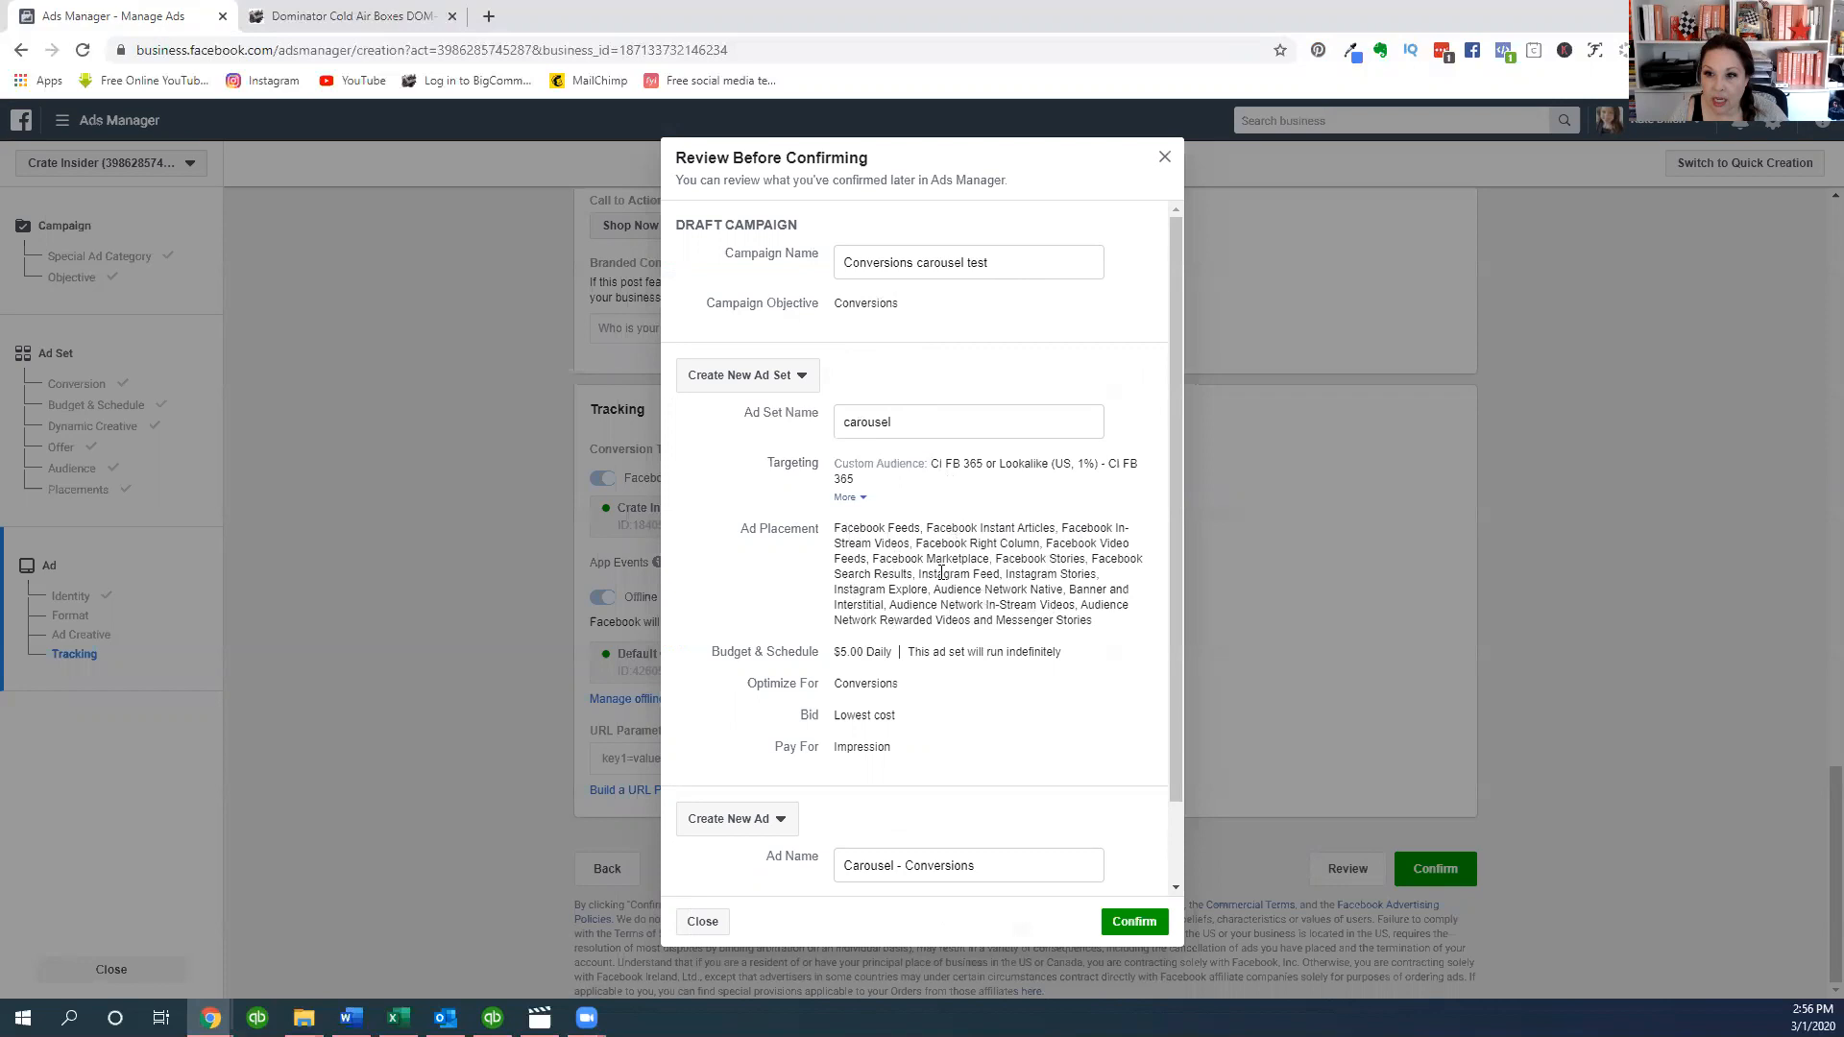
{"action": "mouse_move", "coordinate": [873, 682]}
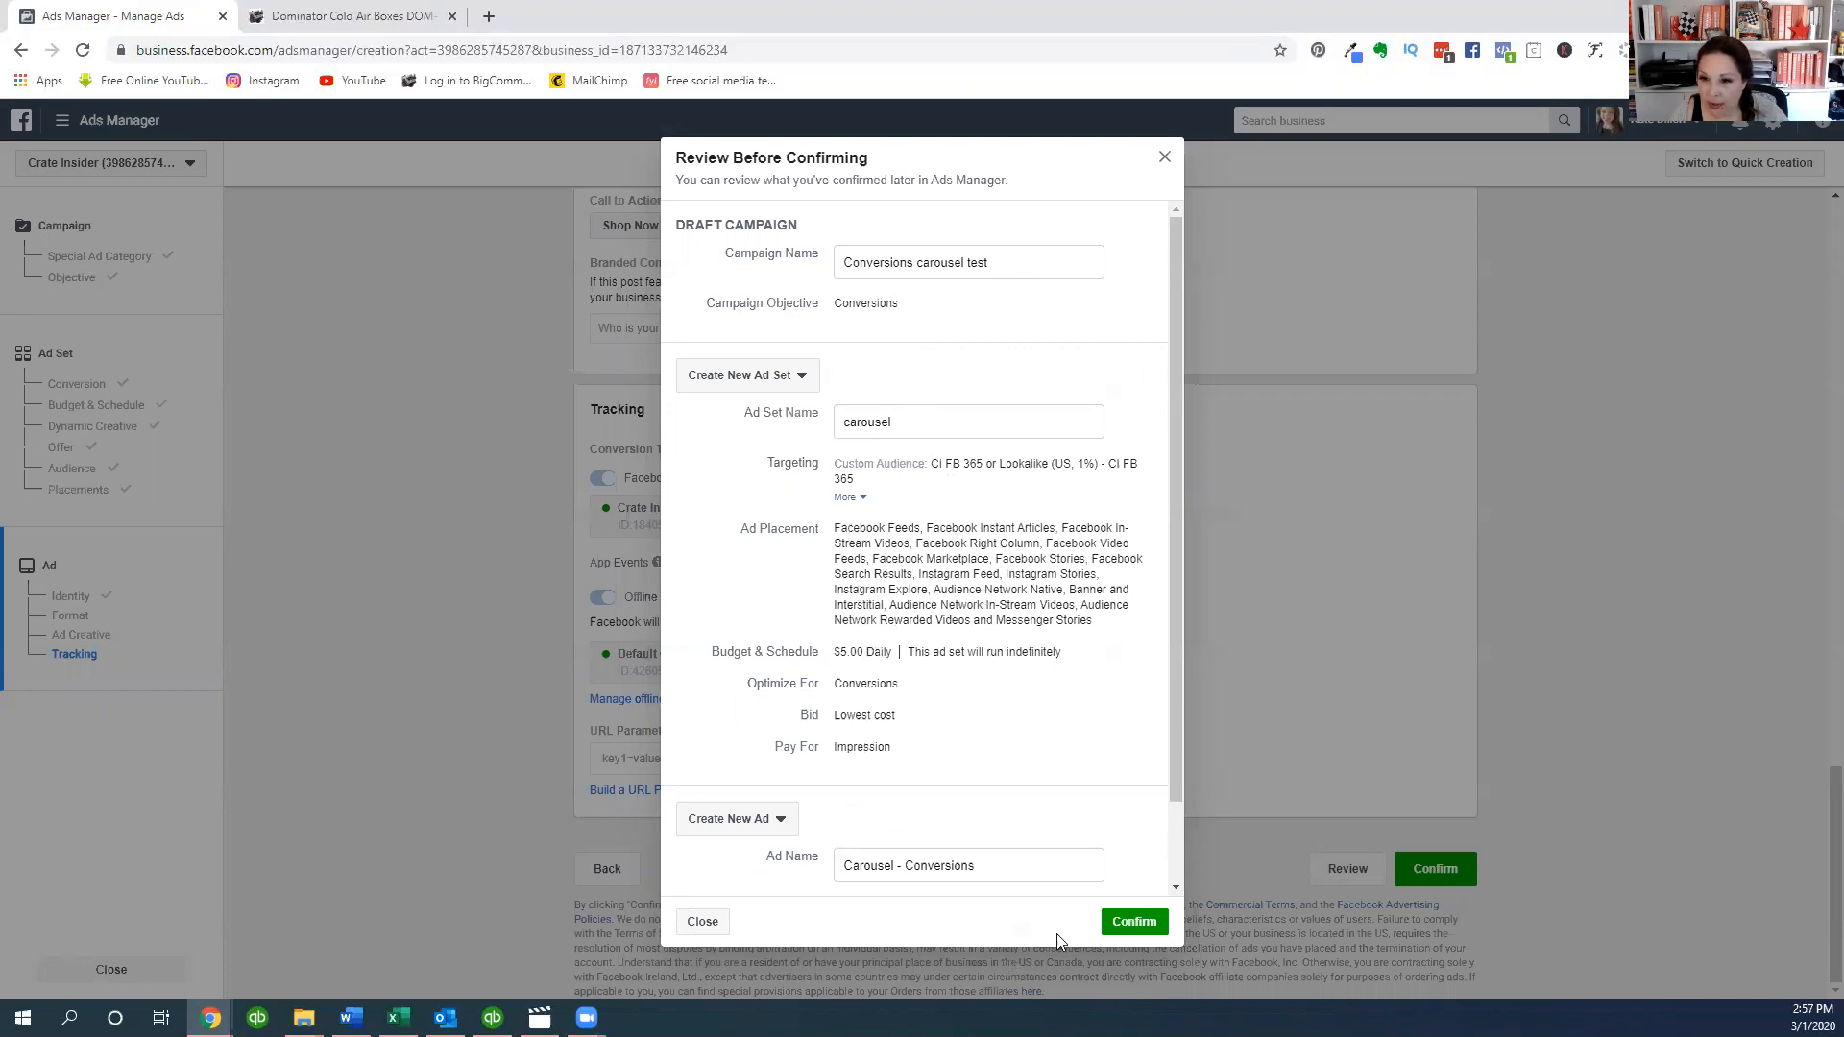
{"action": "left_click", "coordinate": [1132, 921]}
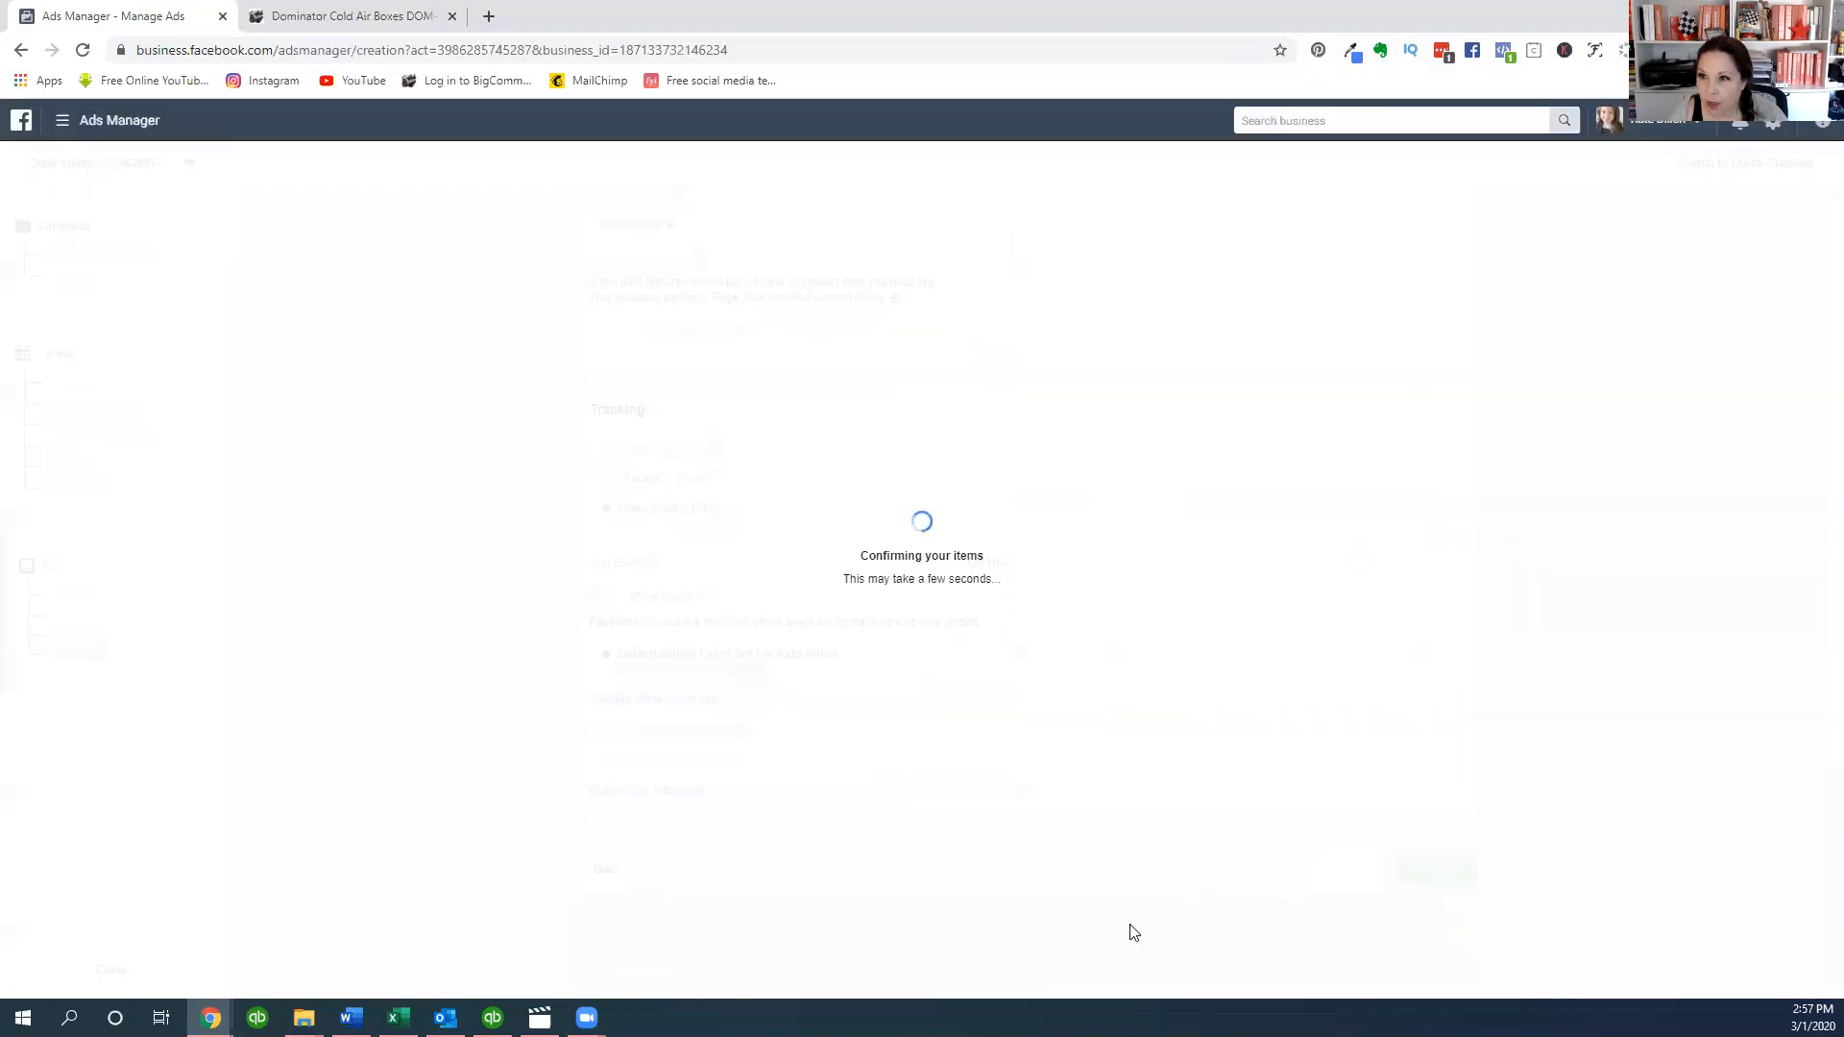
{"action": "mouse_move", "coordinate": [1157, 655]}
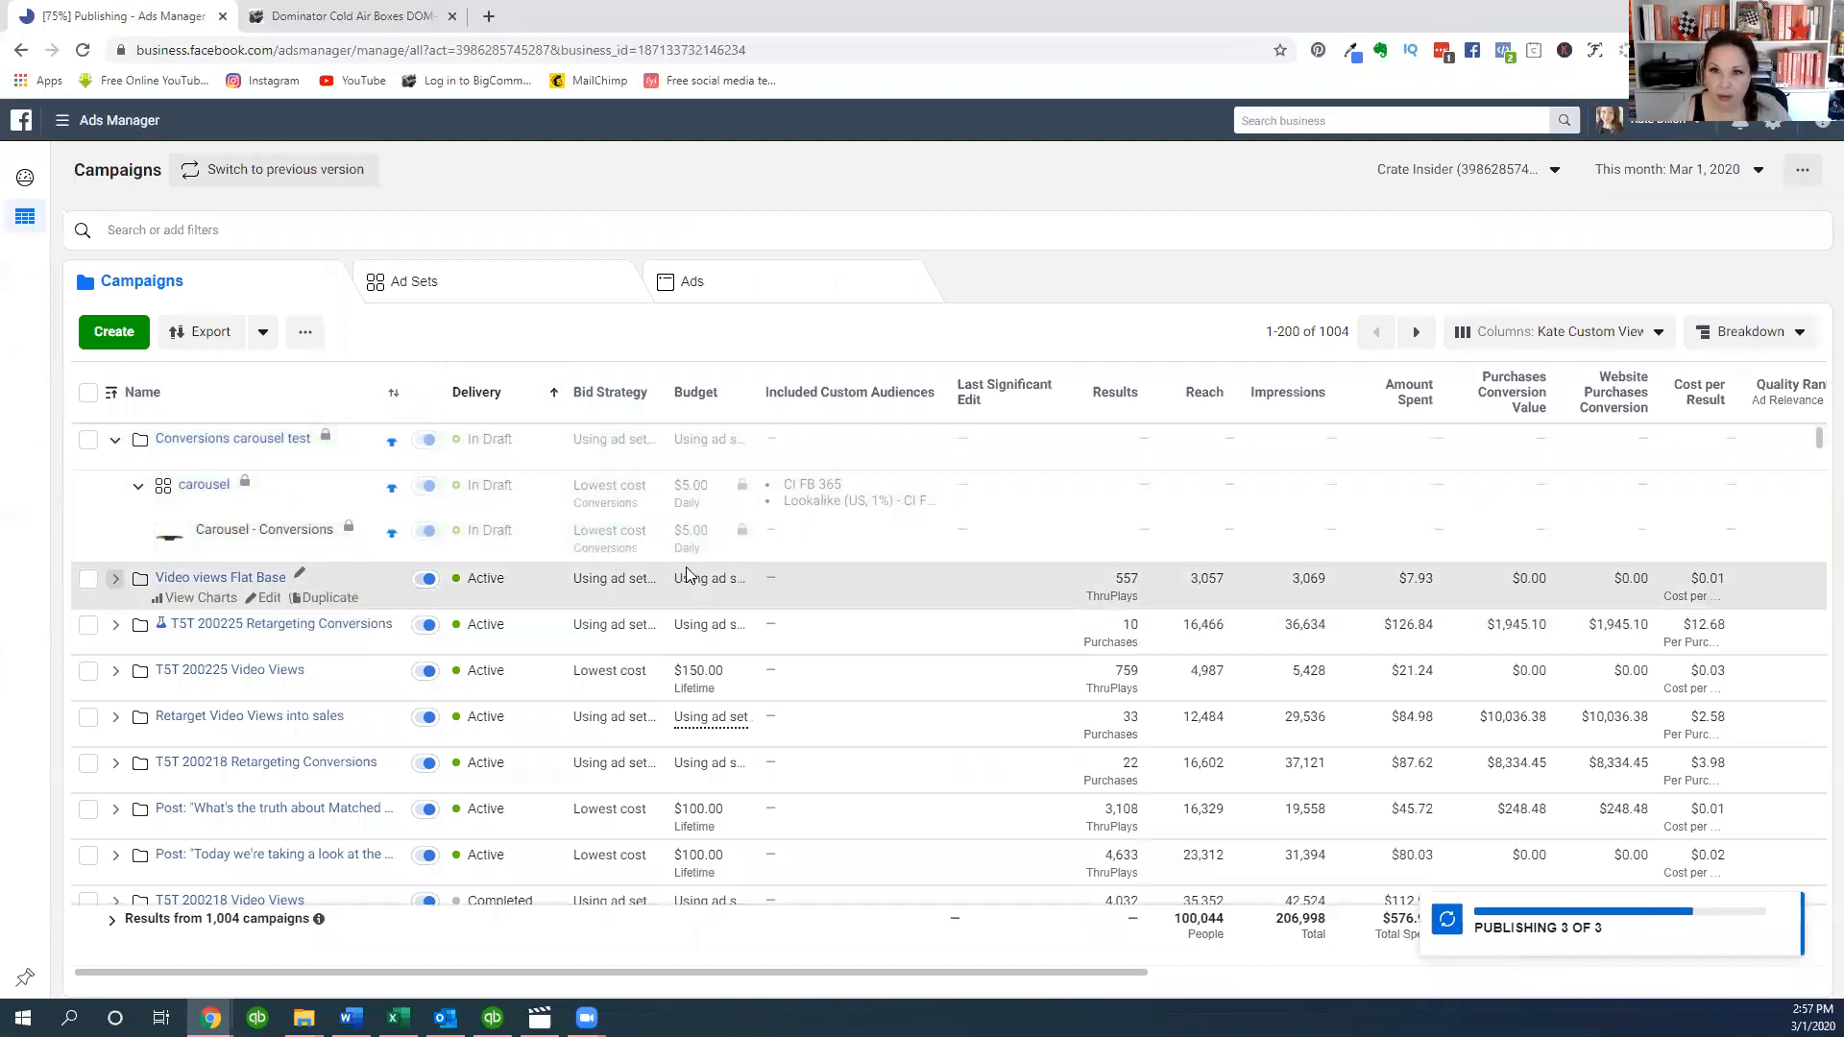
{"action": "mouse_move", "coordinate": [1215, 854]}
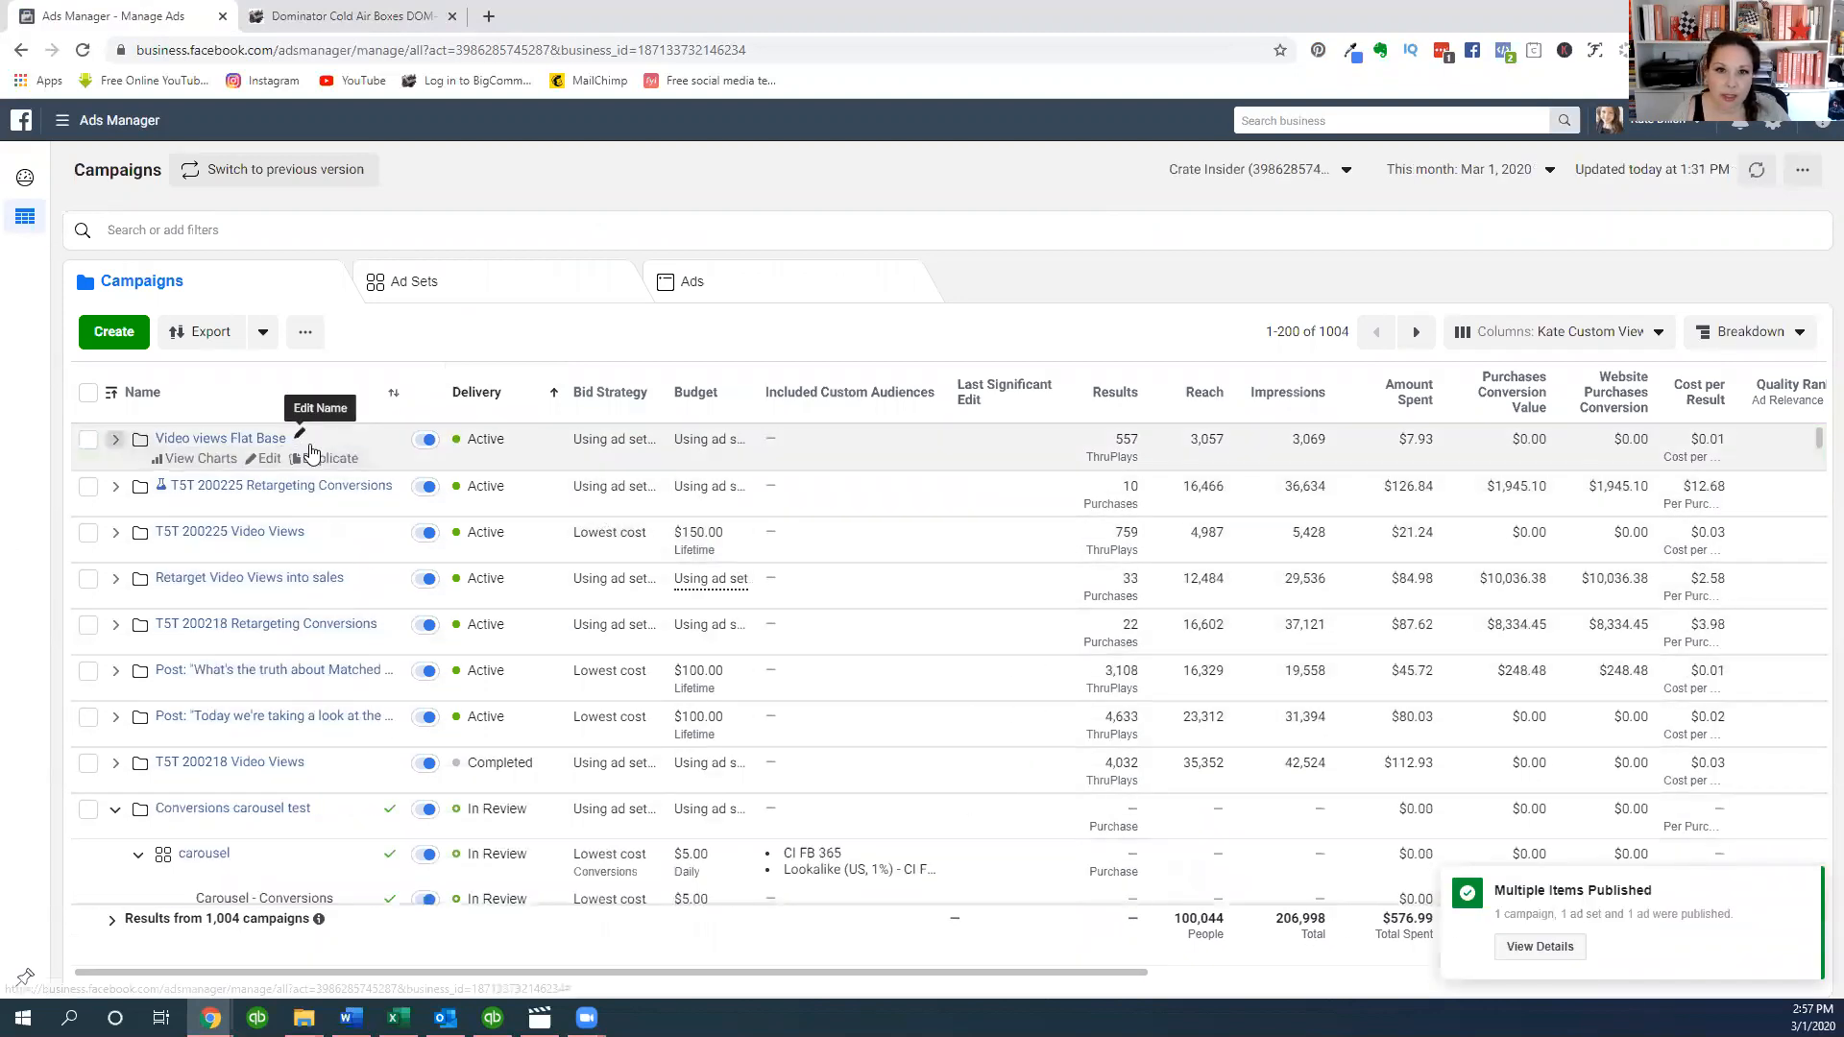
- Scroll the Campaigns table to find the Conversions carousel test campaign marked In Review
{"action": "scroll", "scroll_direction": "down", "scroll_amount": 3}
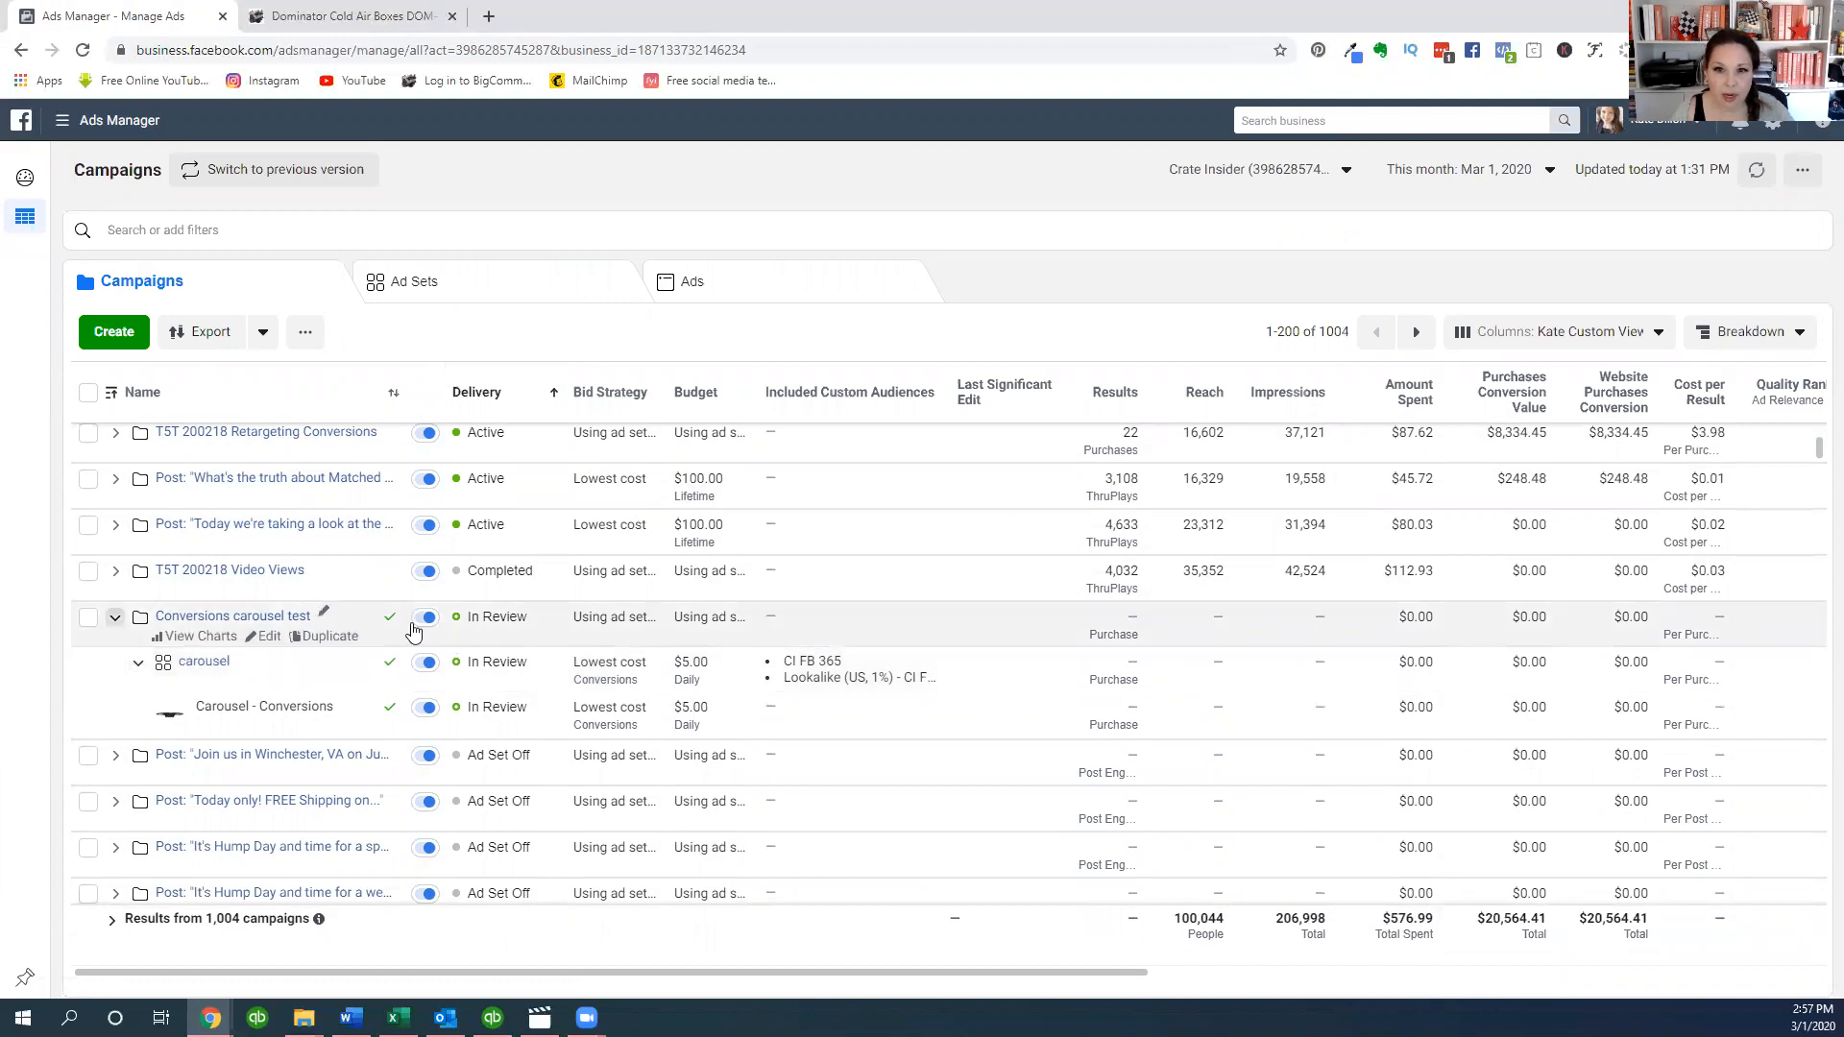
{"action": "mouse_move", "coordinate": [192, 635]}
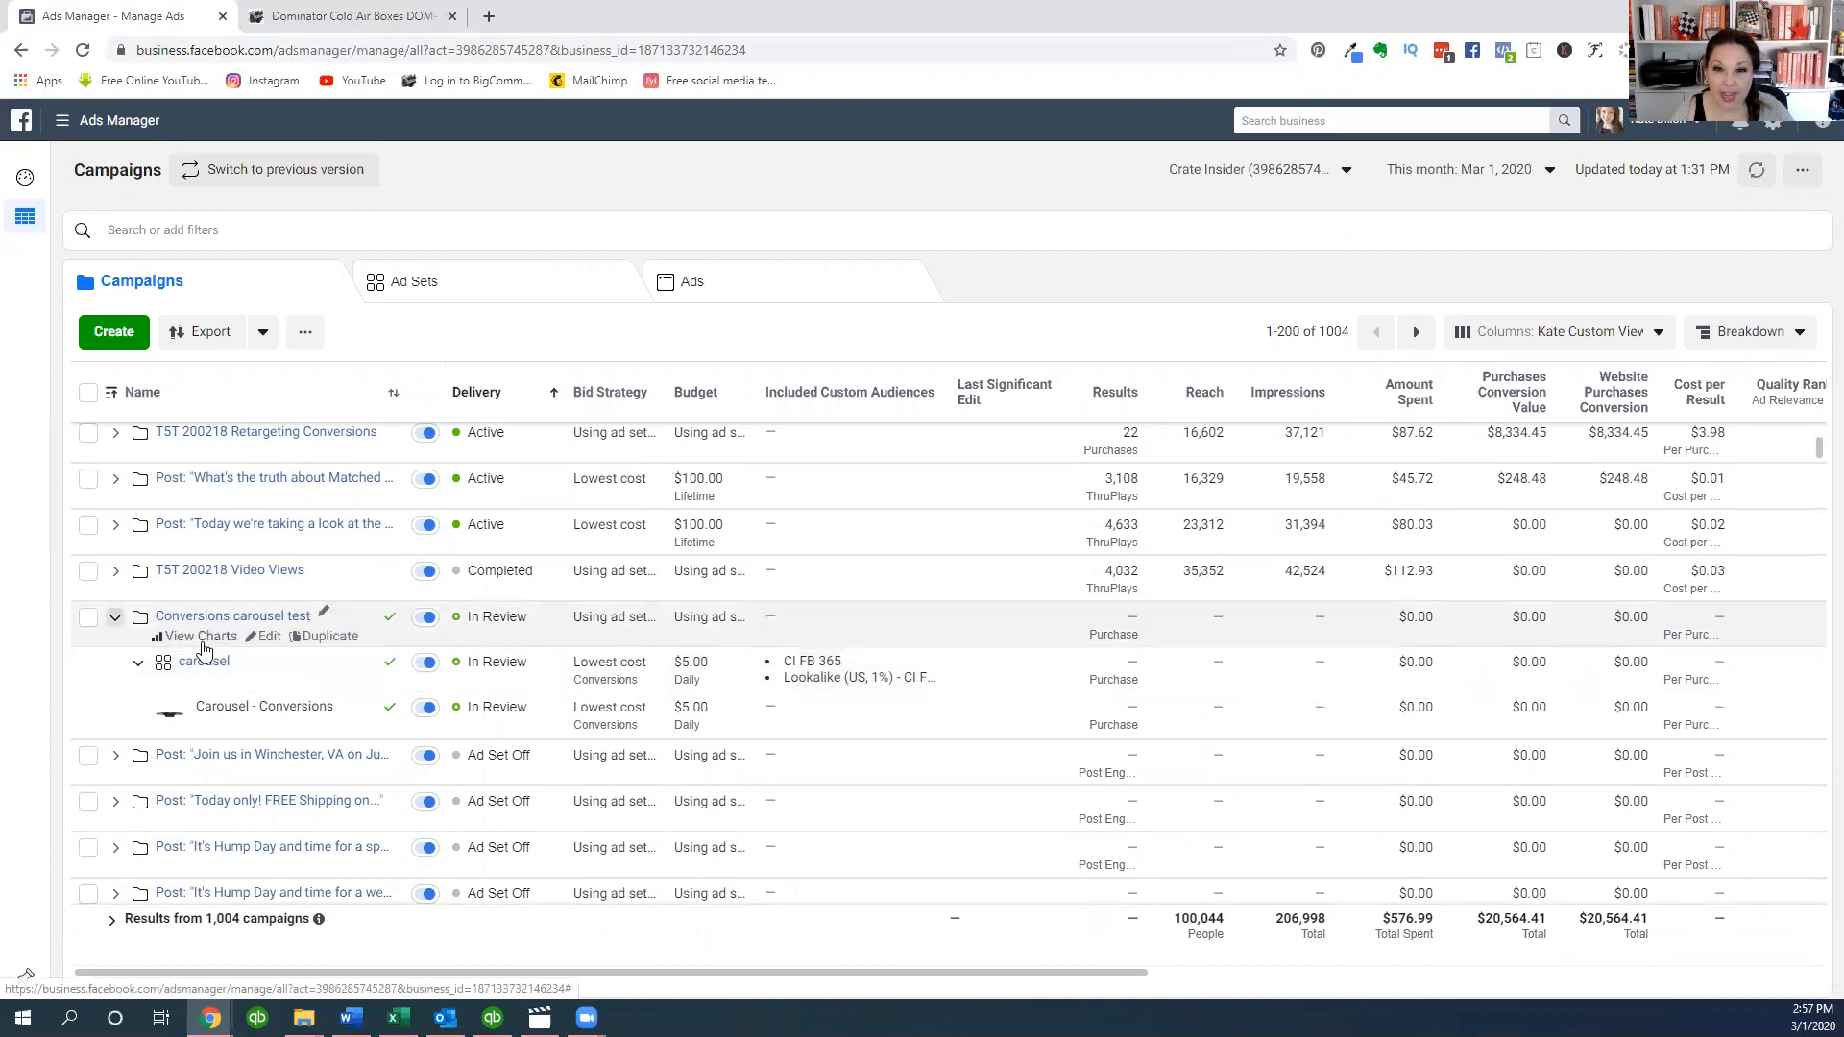